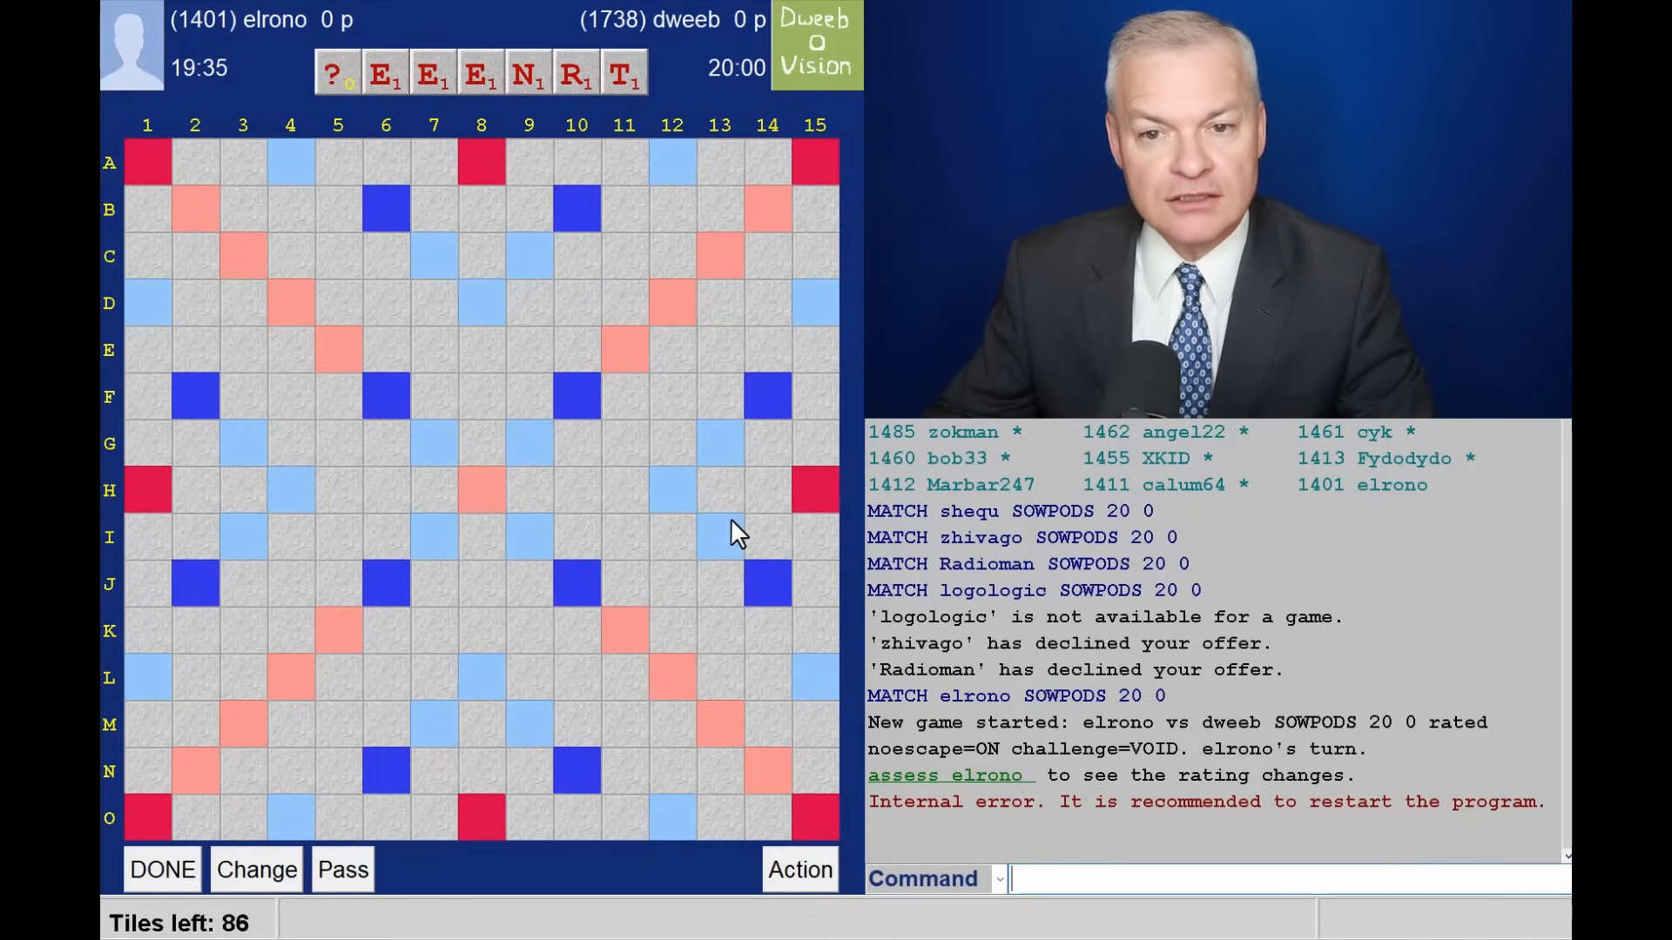
mouse_move(644, 515)
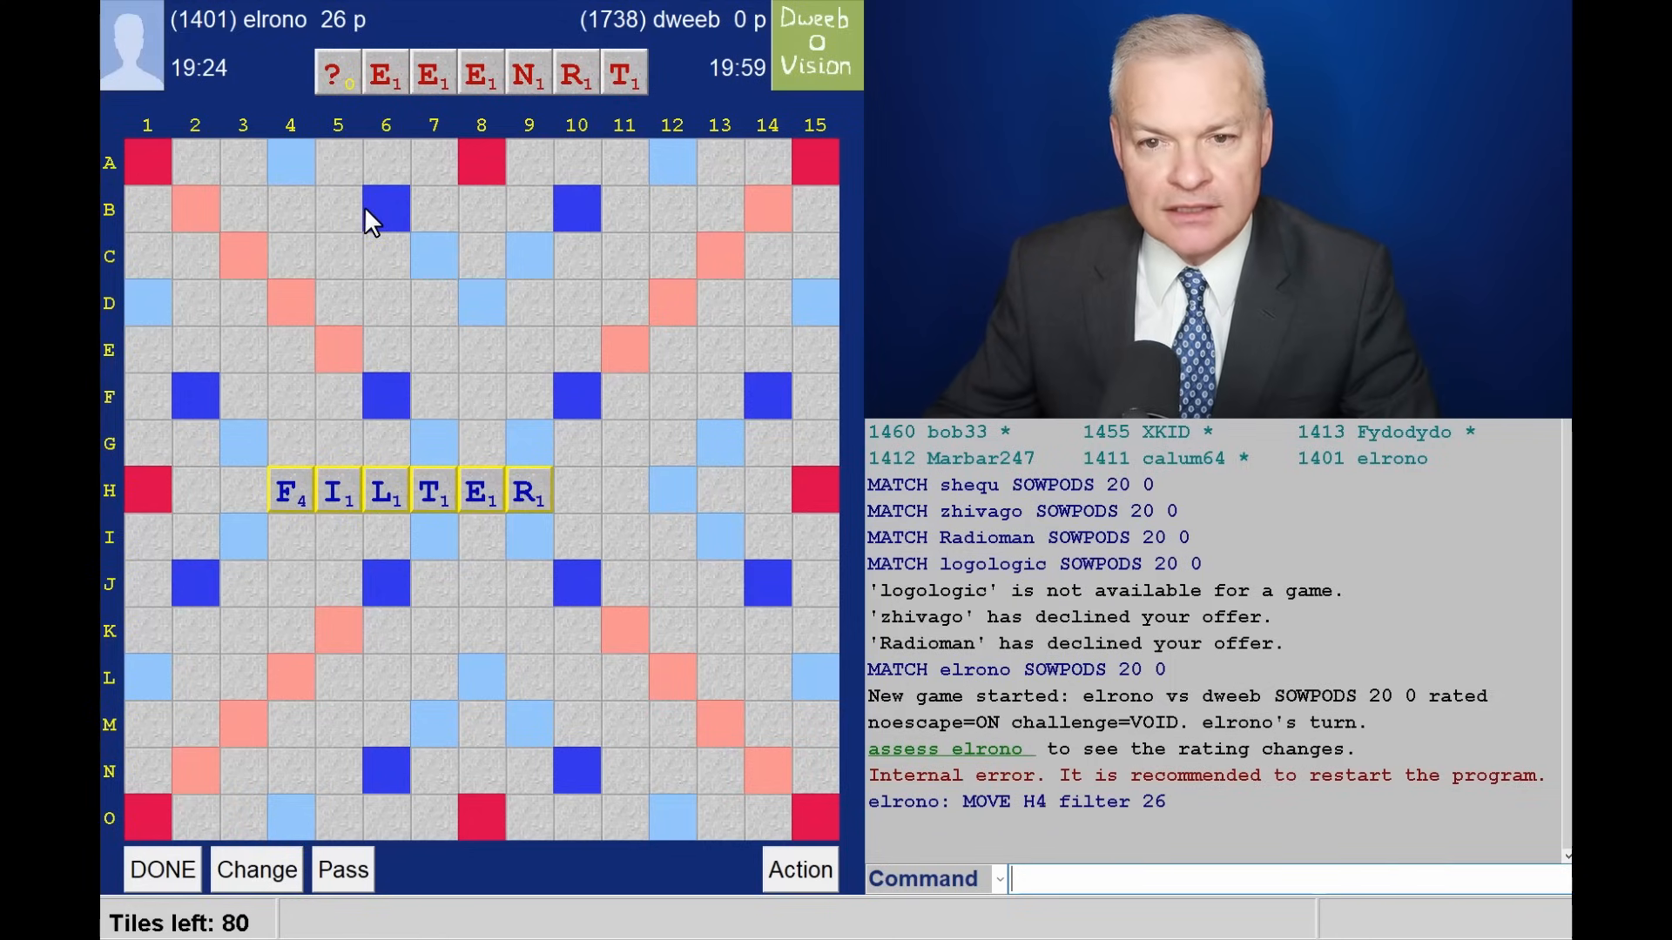
mouse_move(268, 341)
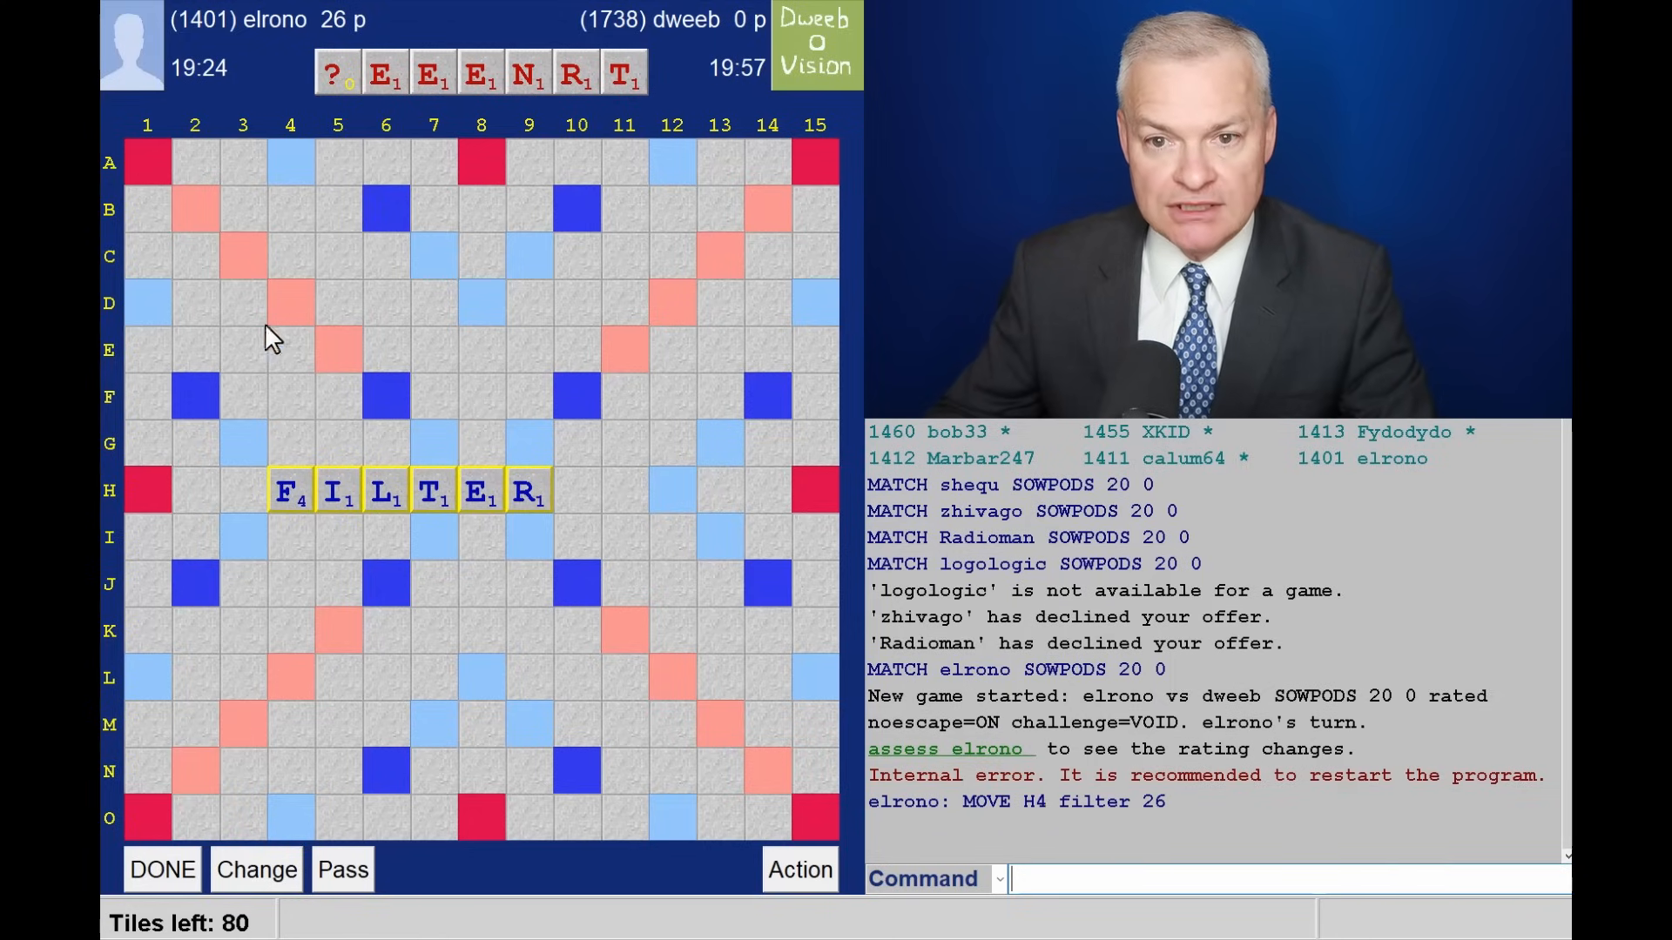
mouse_move(346, 274)
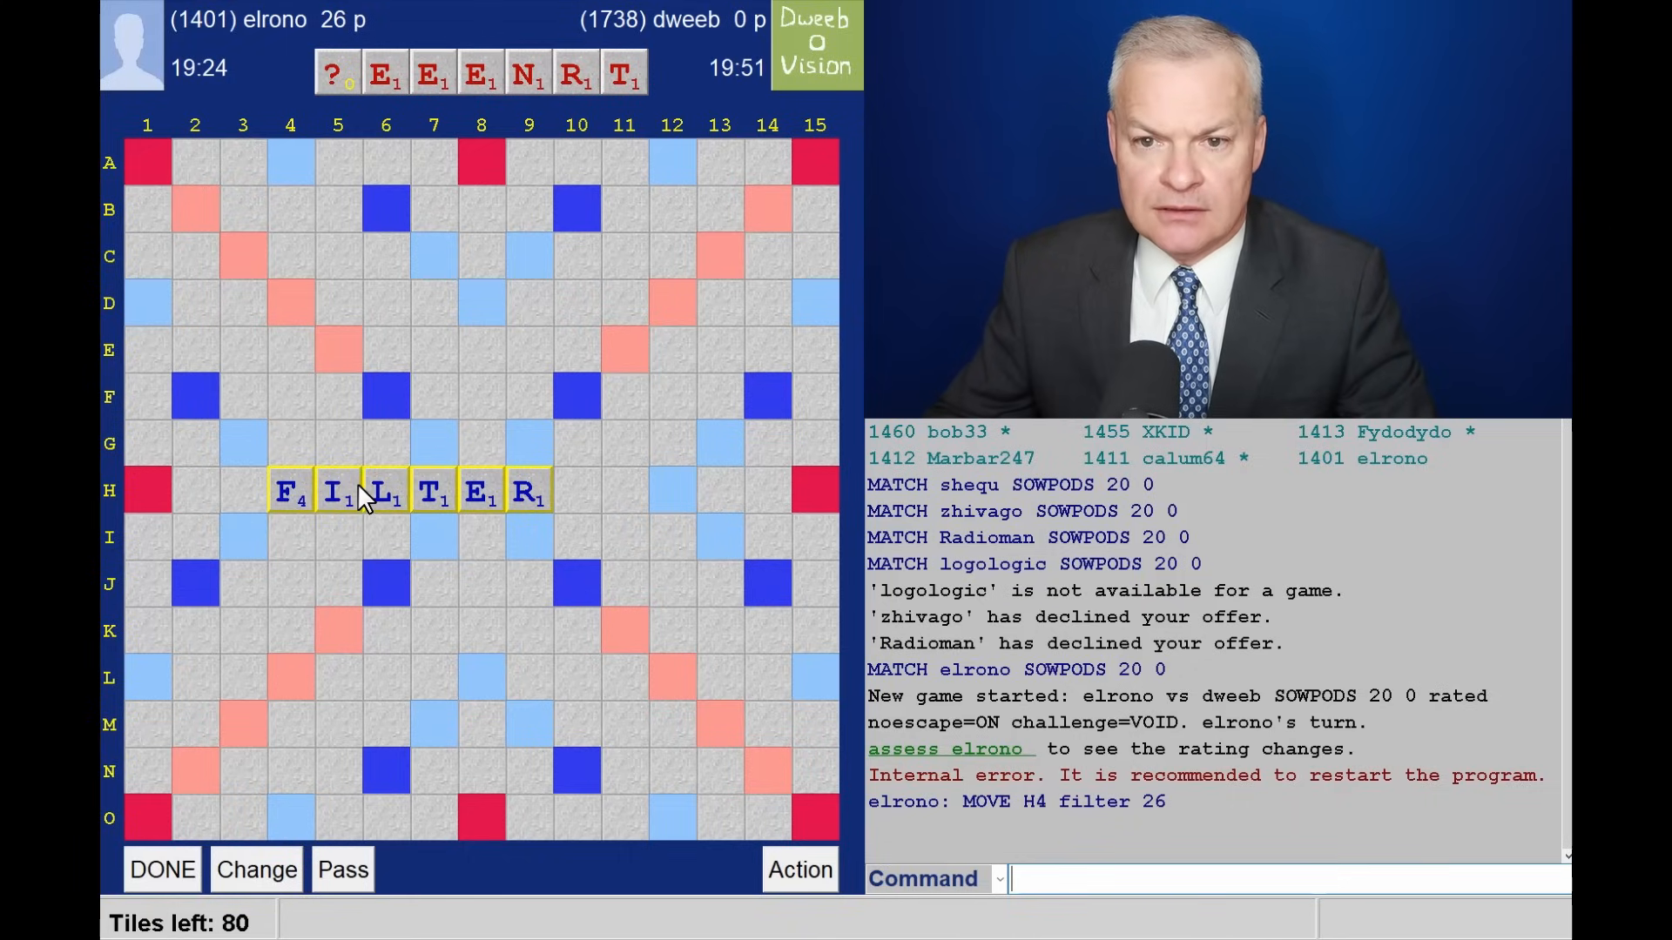
mouse_move(357, 228)
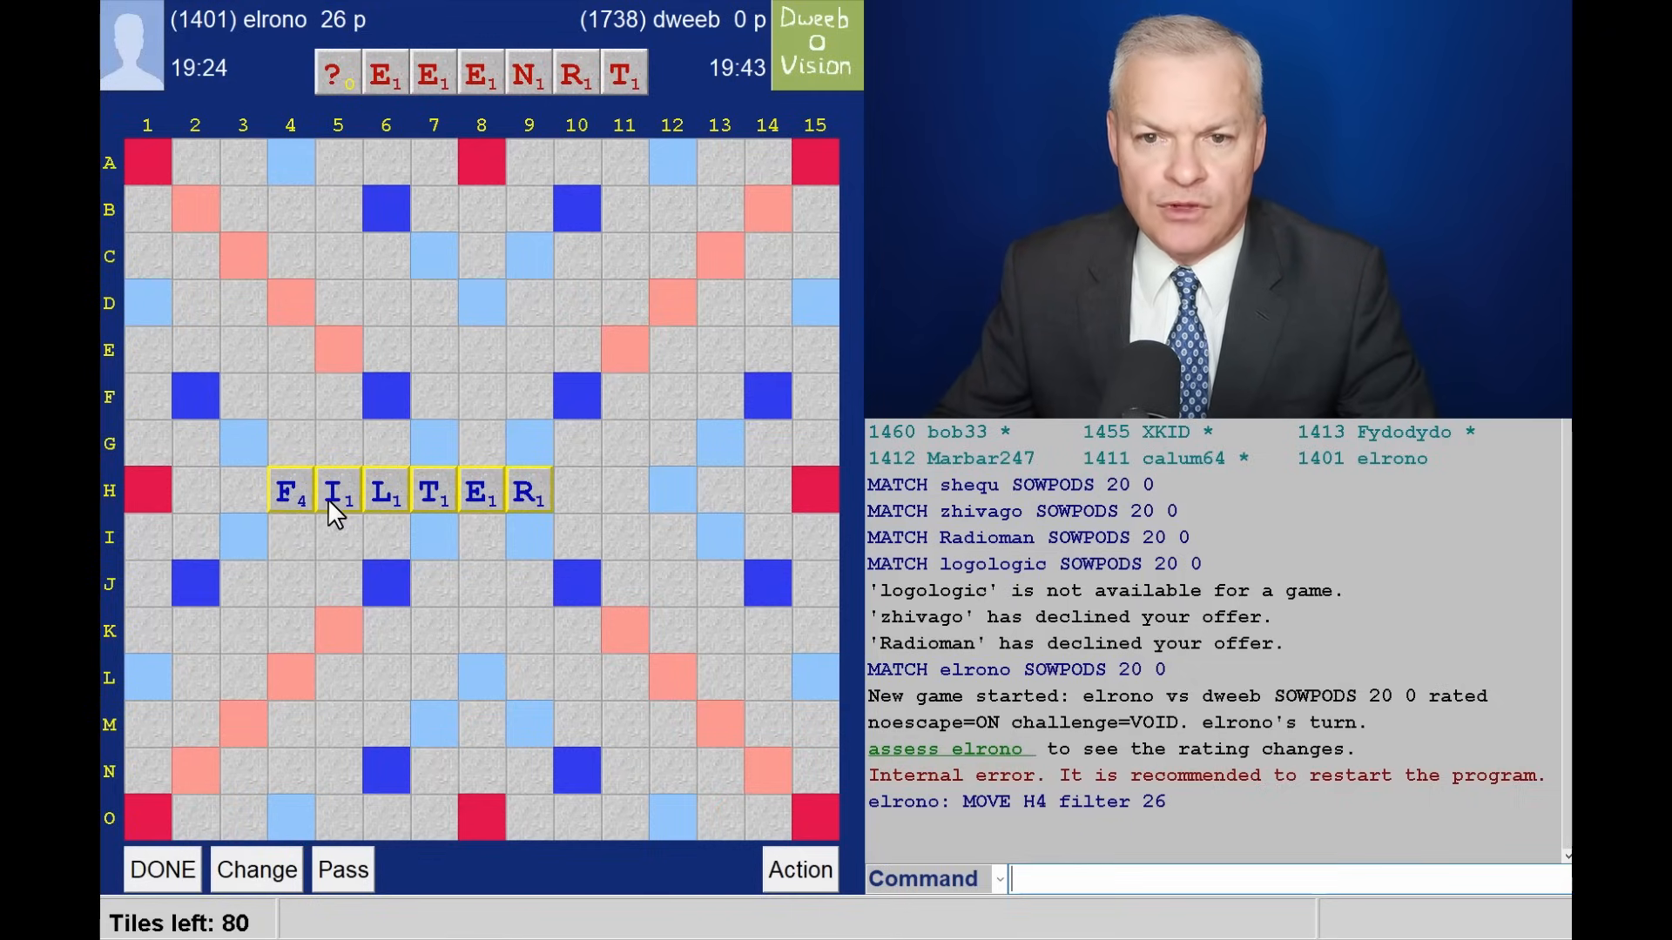
mouse_move(370, 449)
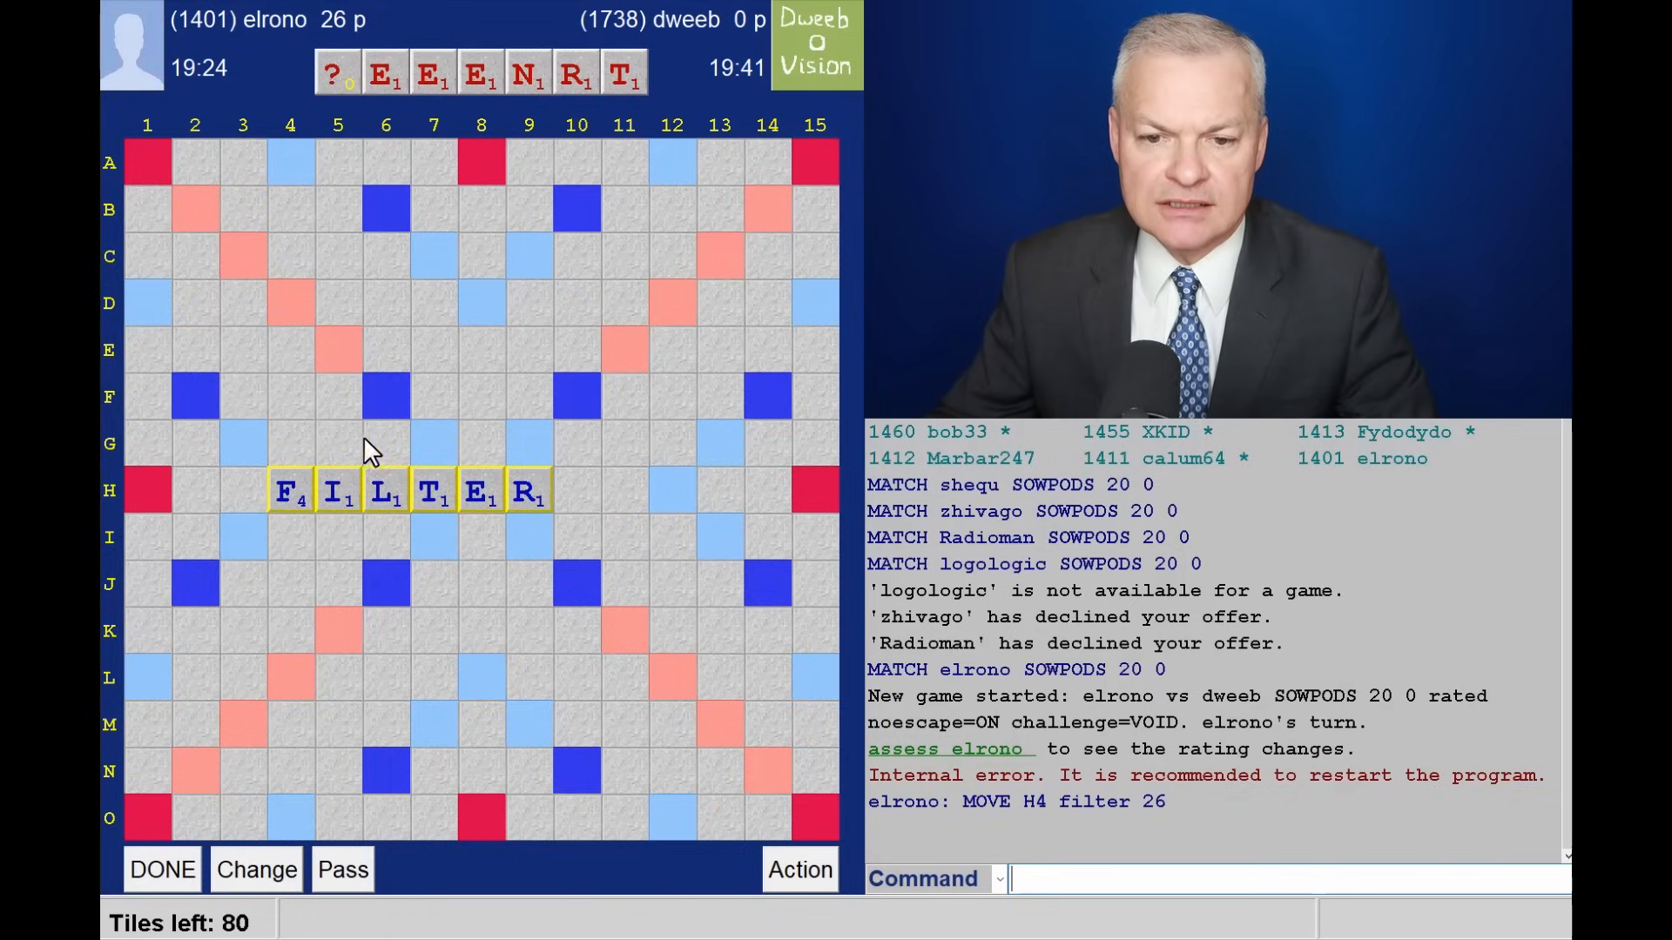
mouse_move(375, 442)
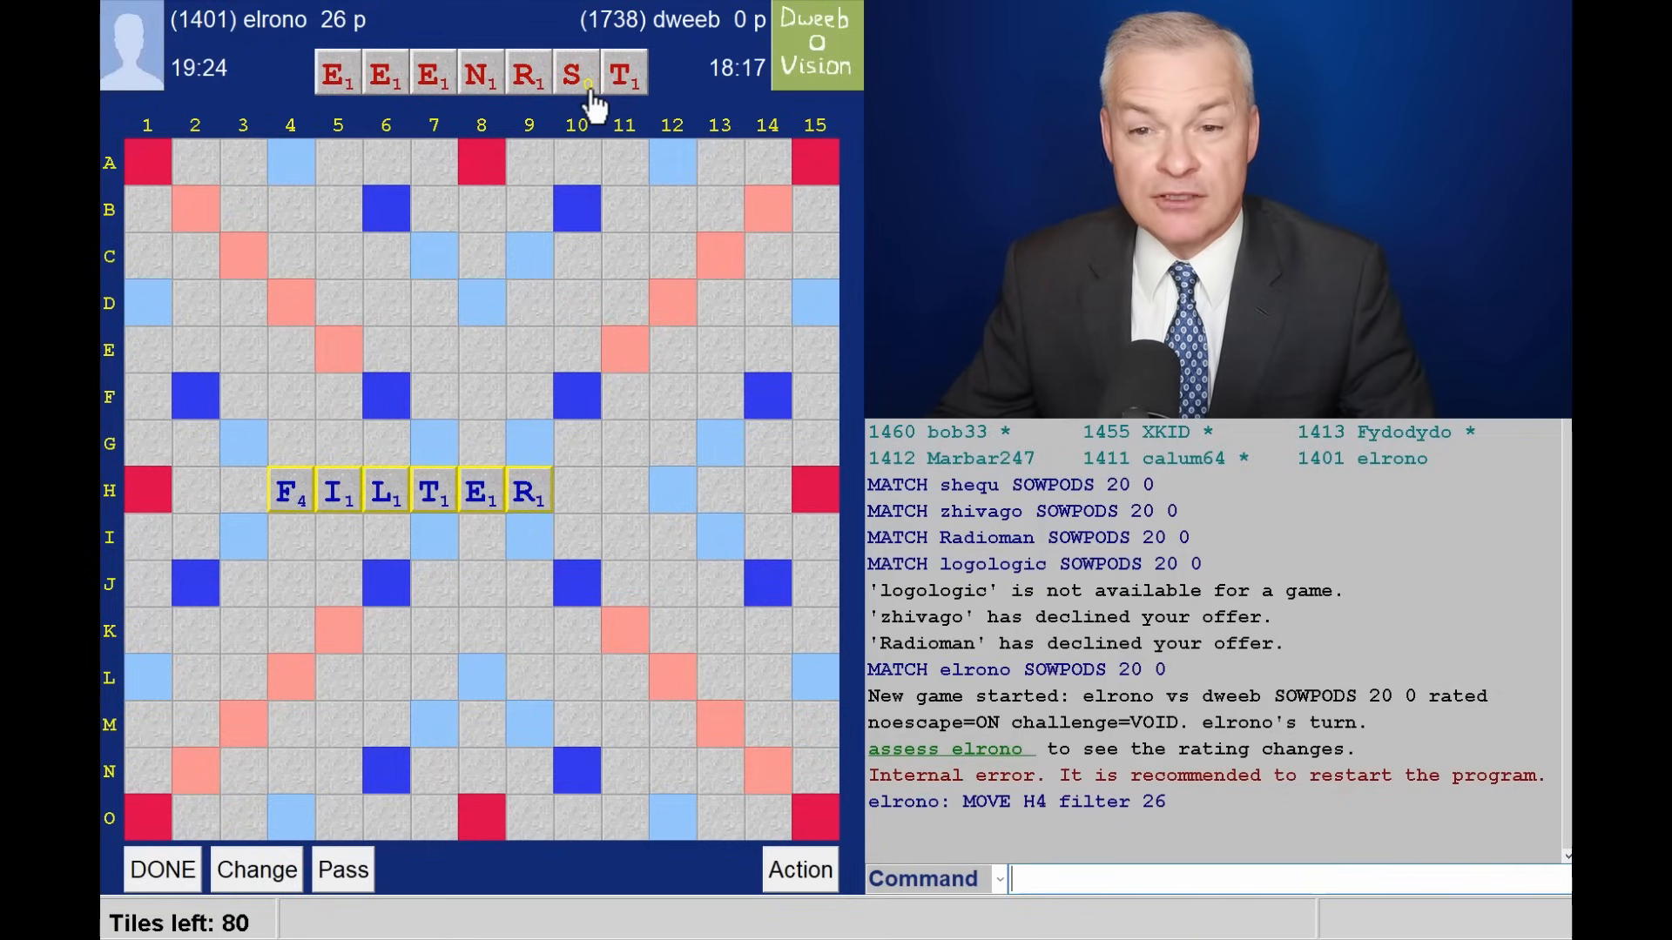
mouse_move(551, 325)
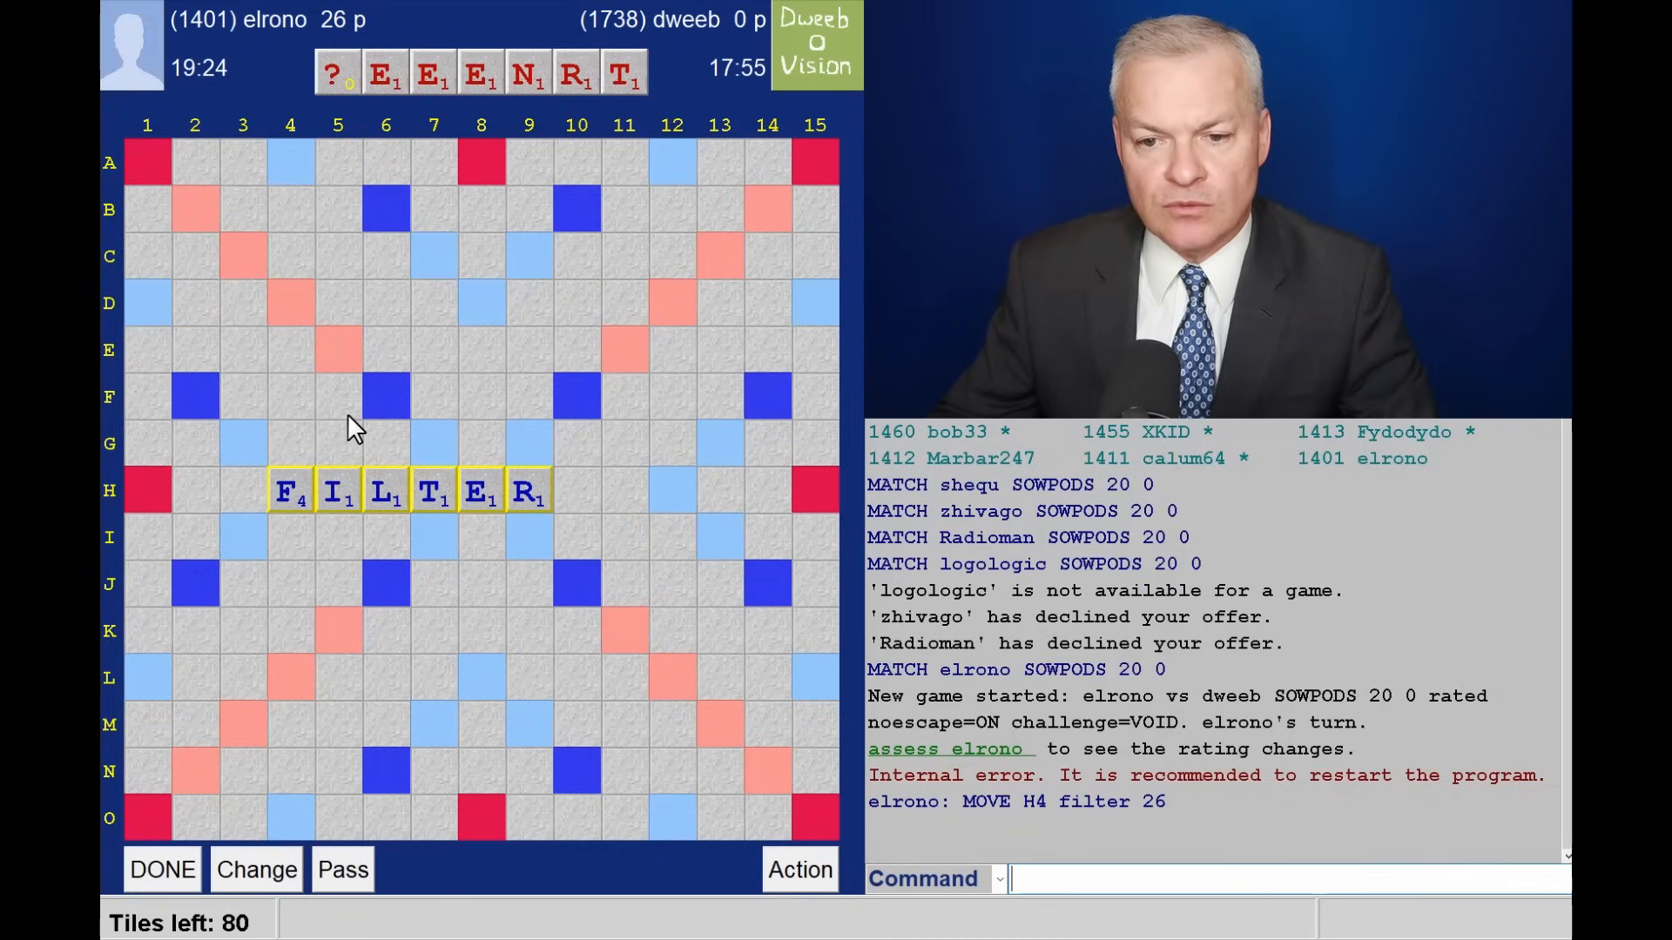
mouse_move(489, 530)
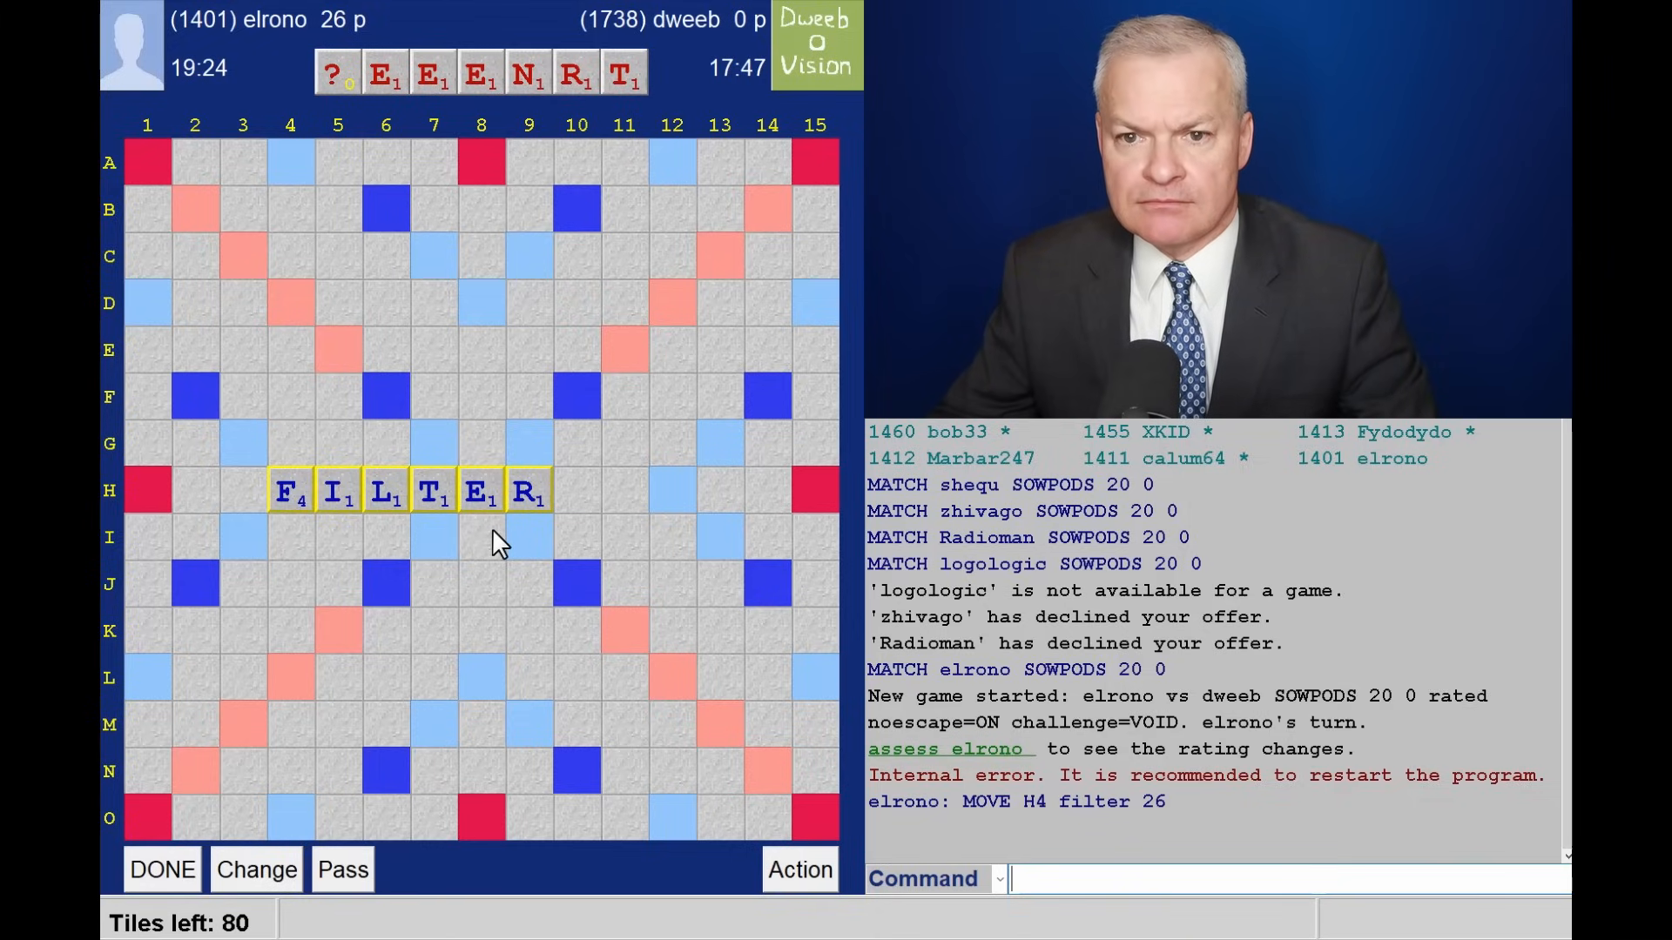
mouse_move(570, 514)
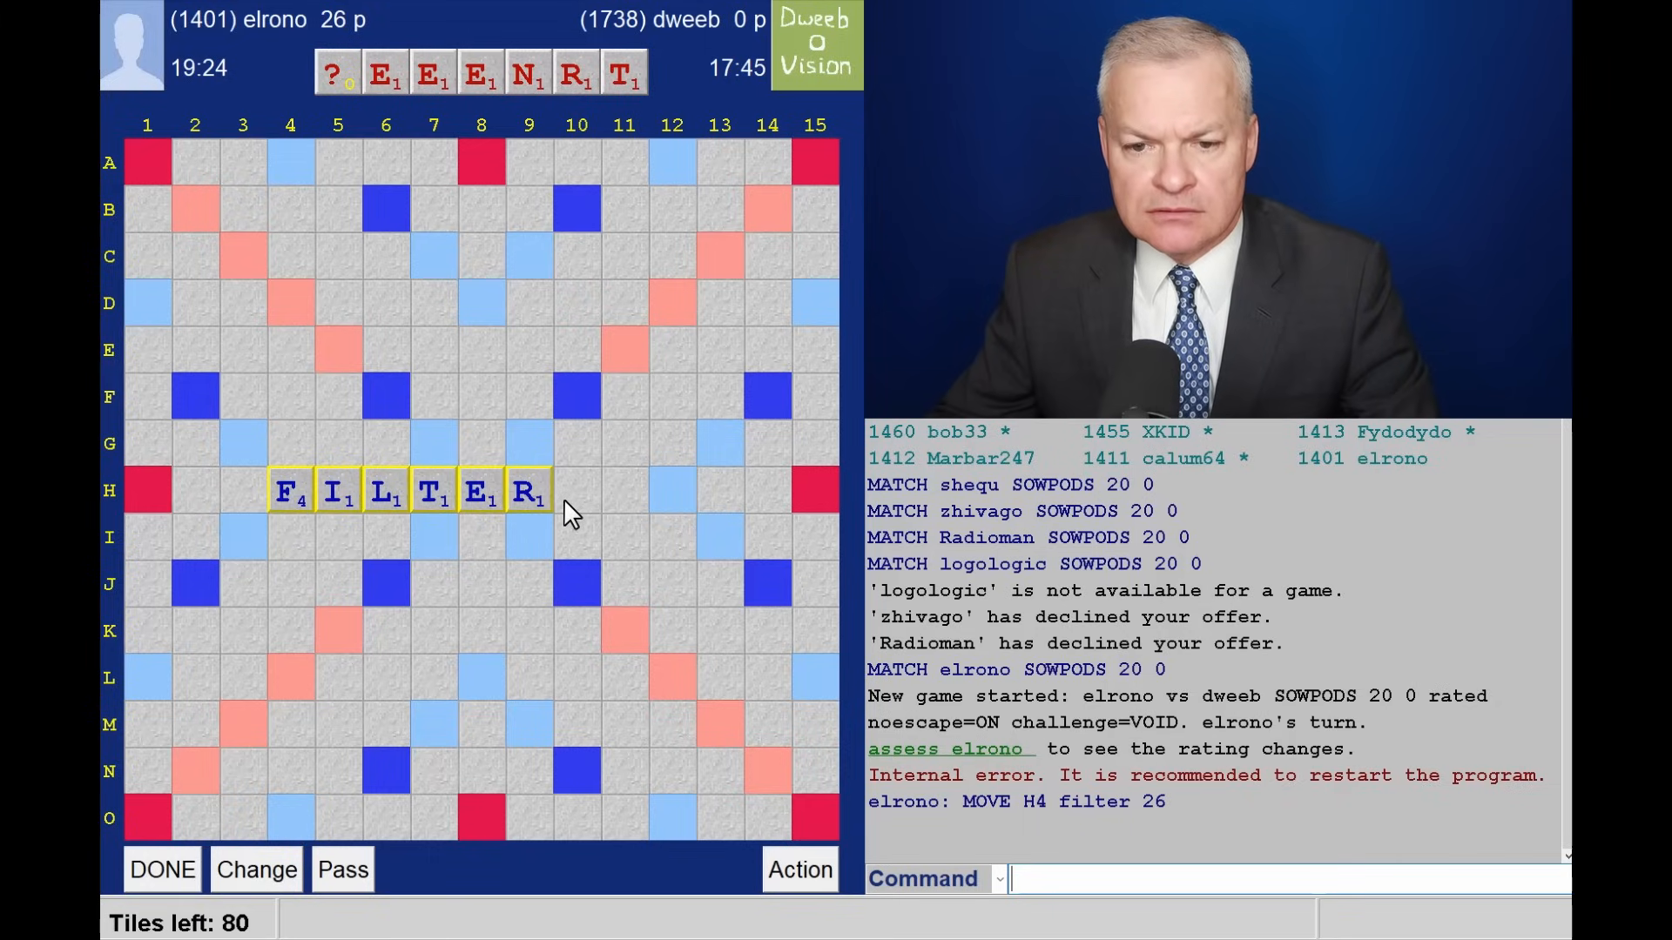
mouse_move(583, 501)
text(ENTREES)
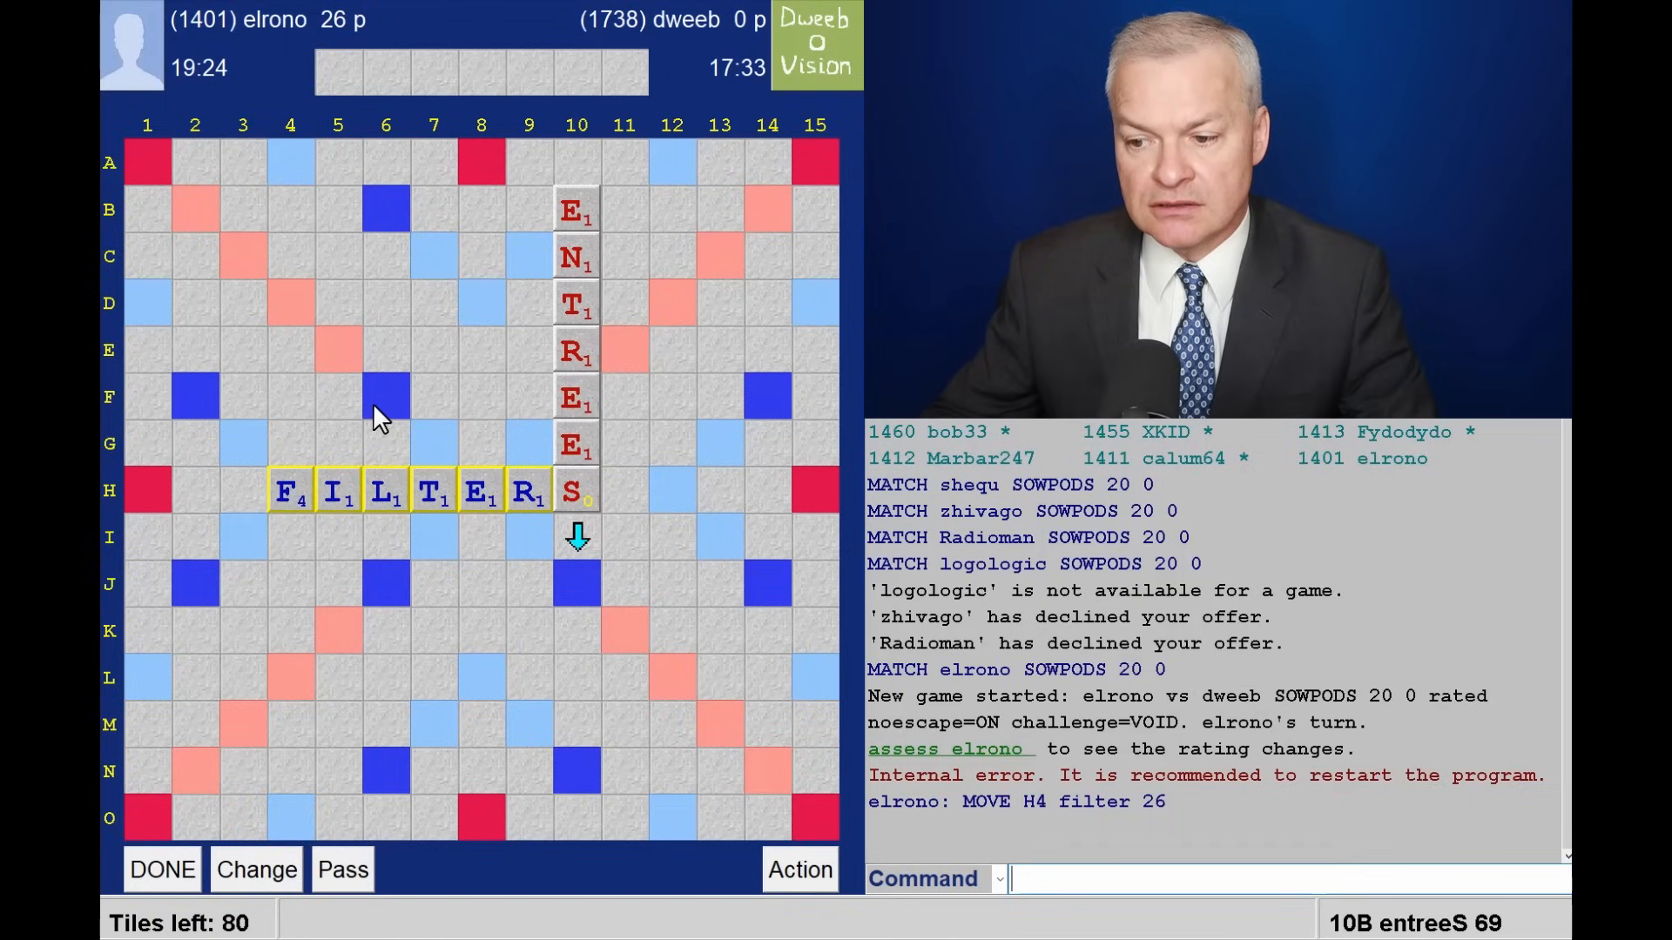
mouse_move(340, 472)
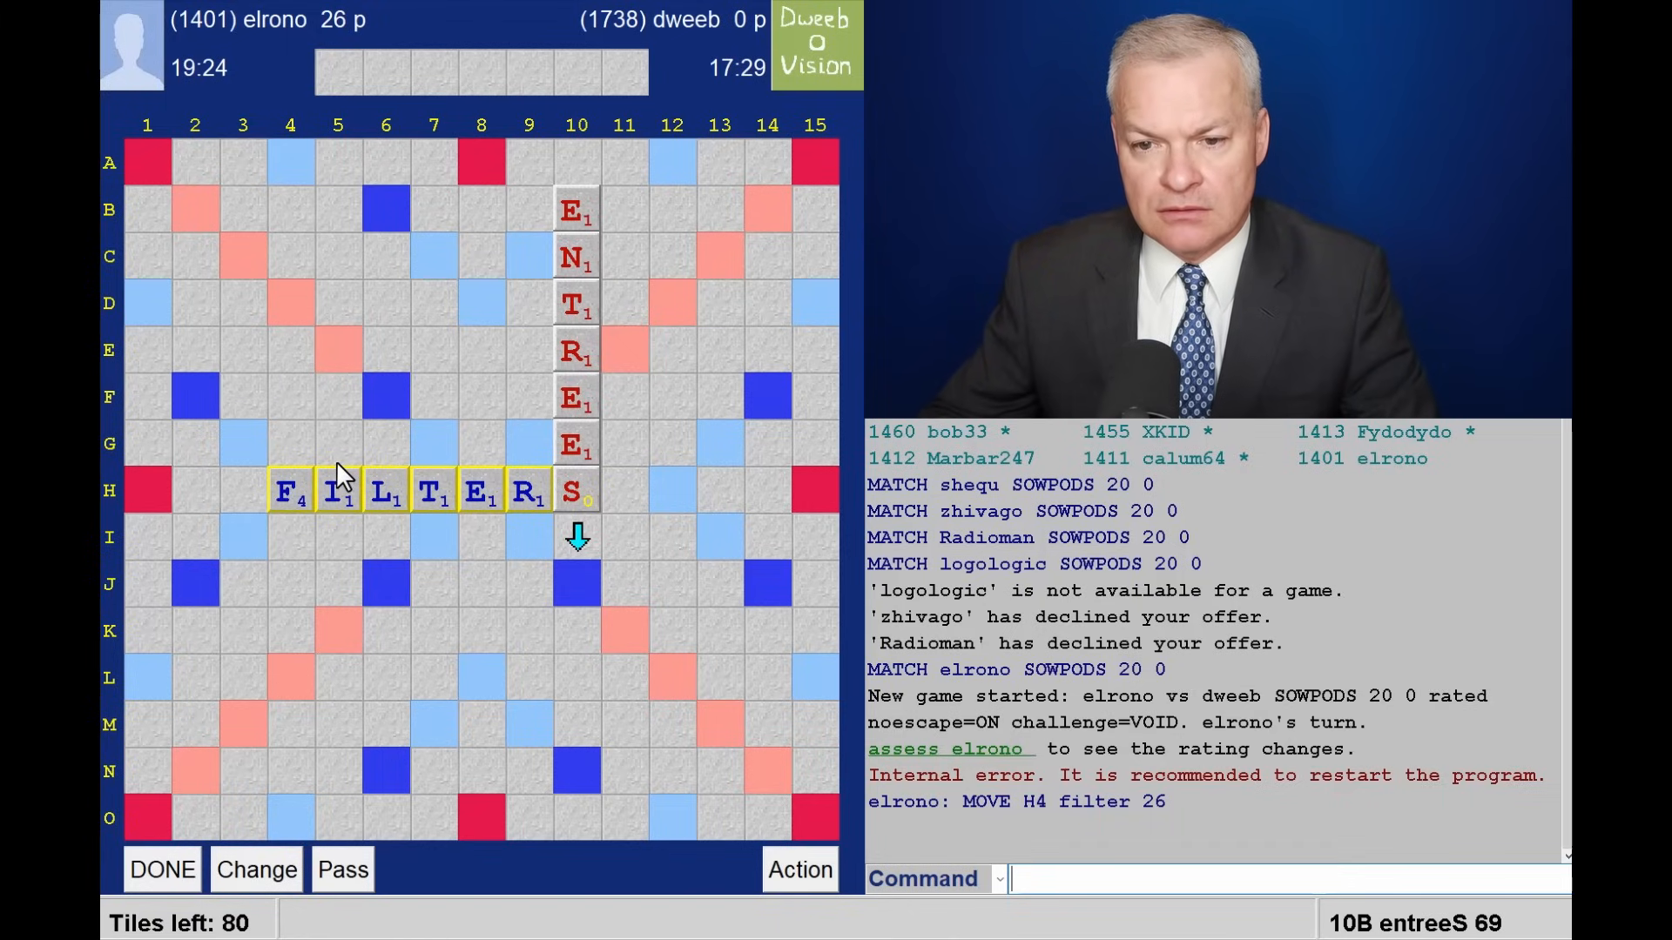
mouse_move(290, 517)
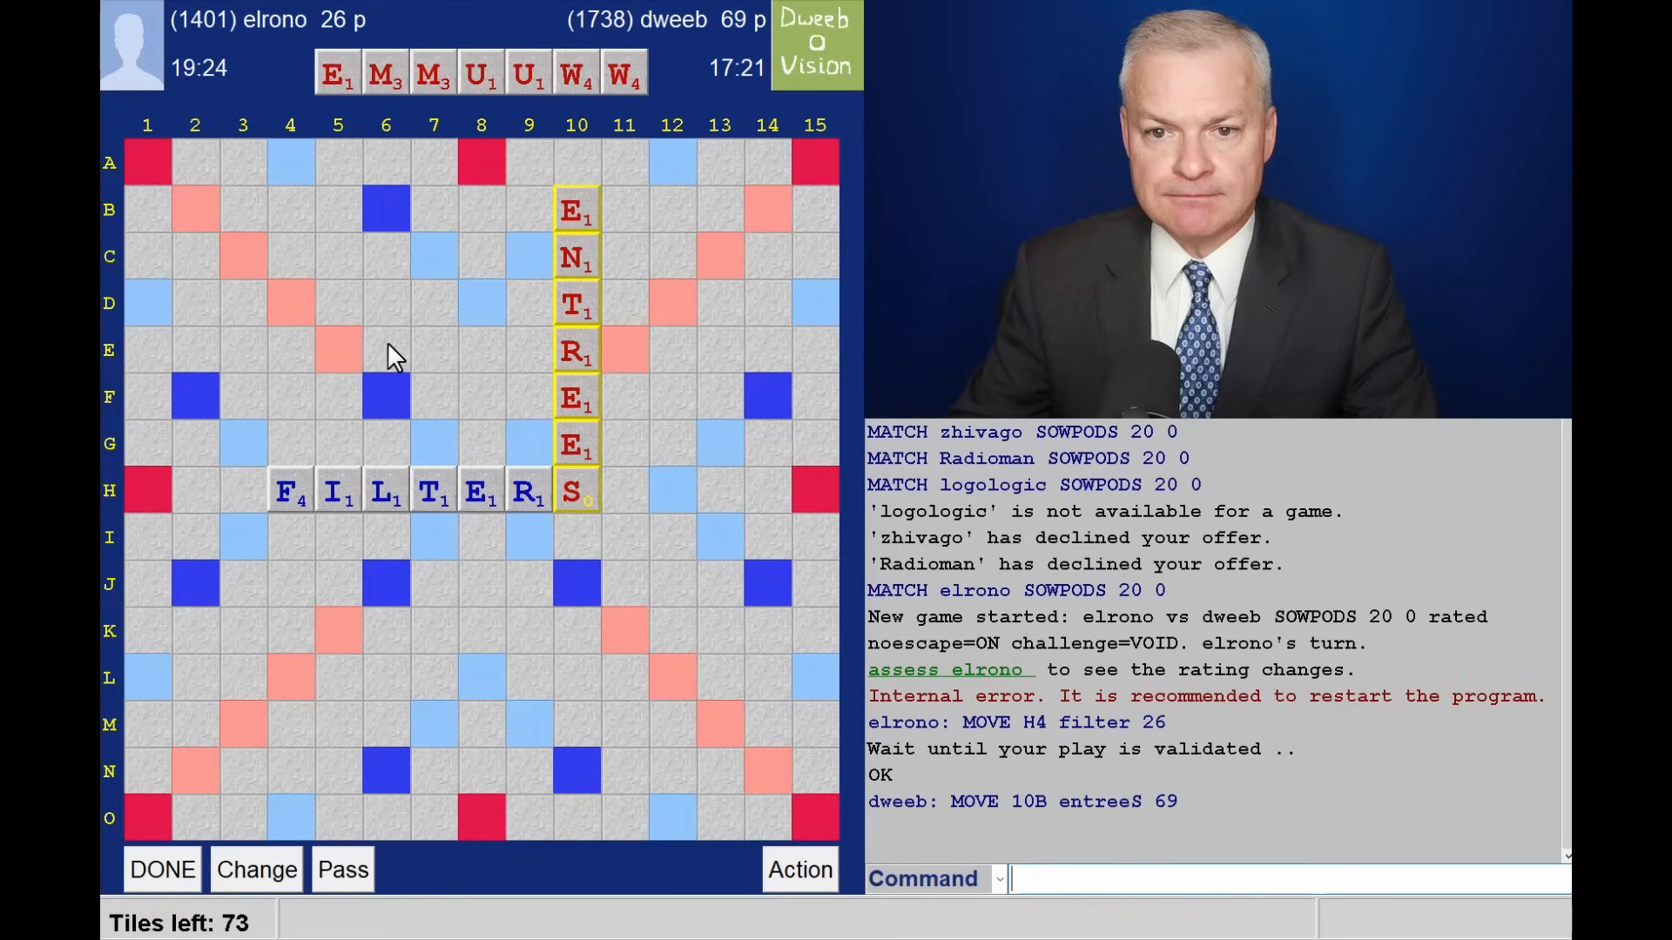
mouse_move(400, 325)
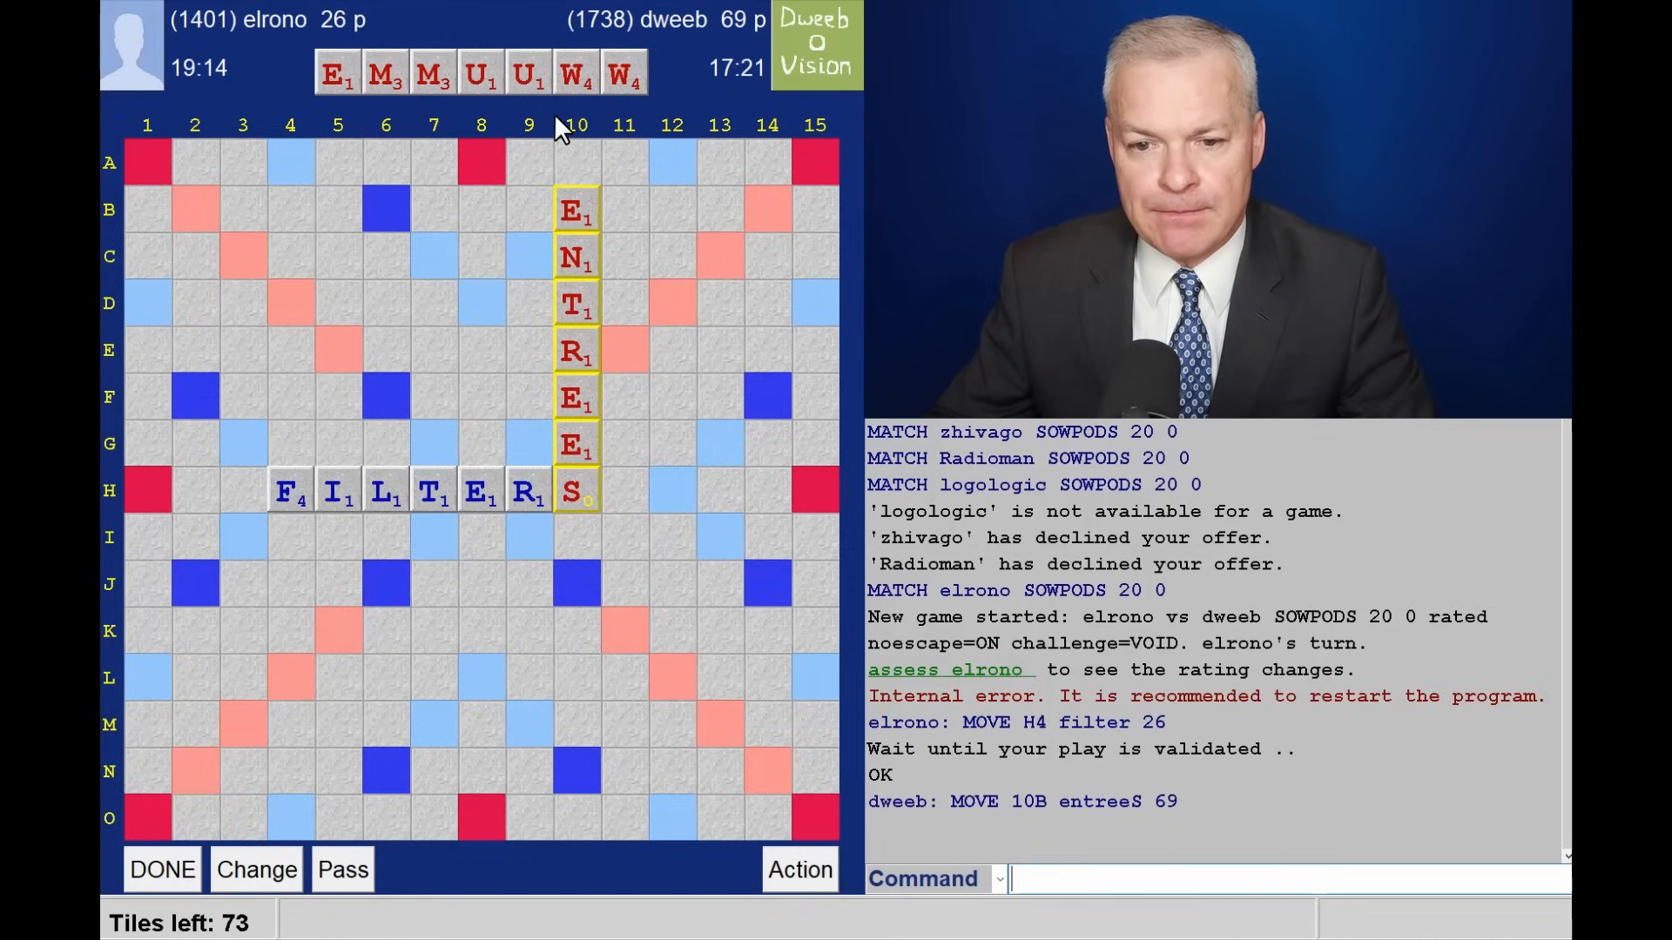
mouse_move(571, 212)
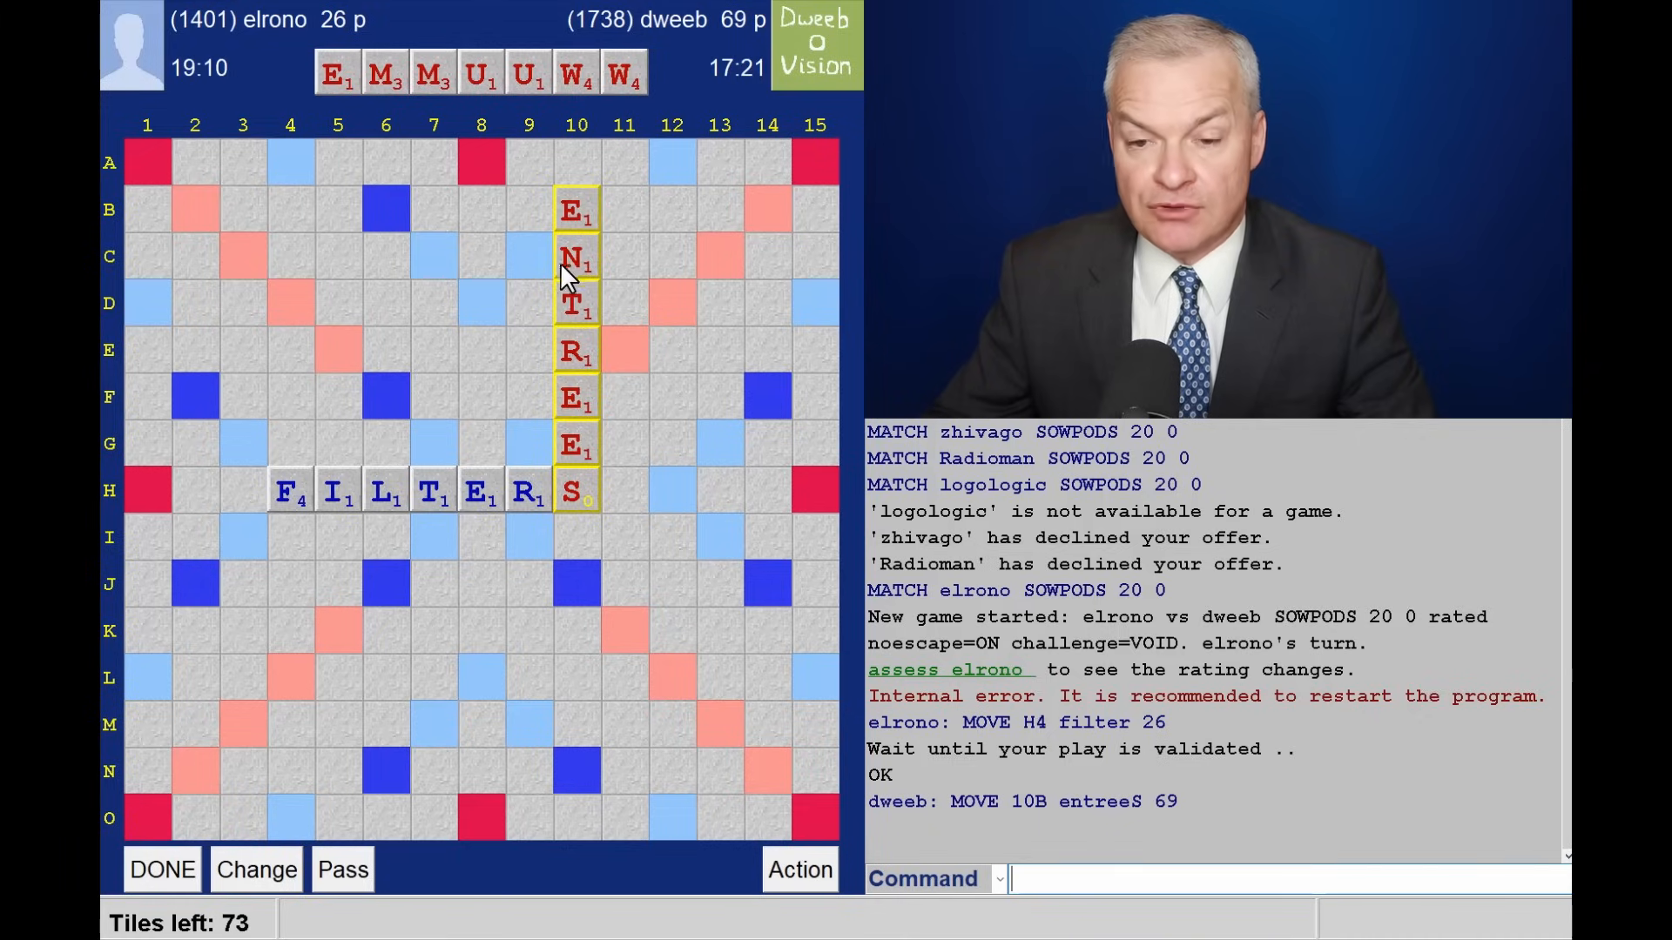
mouse_move(438, 295)
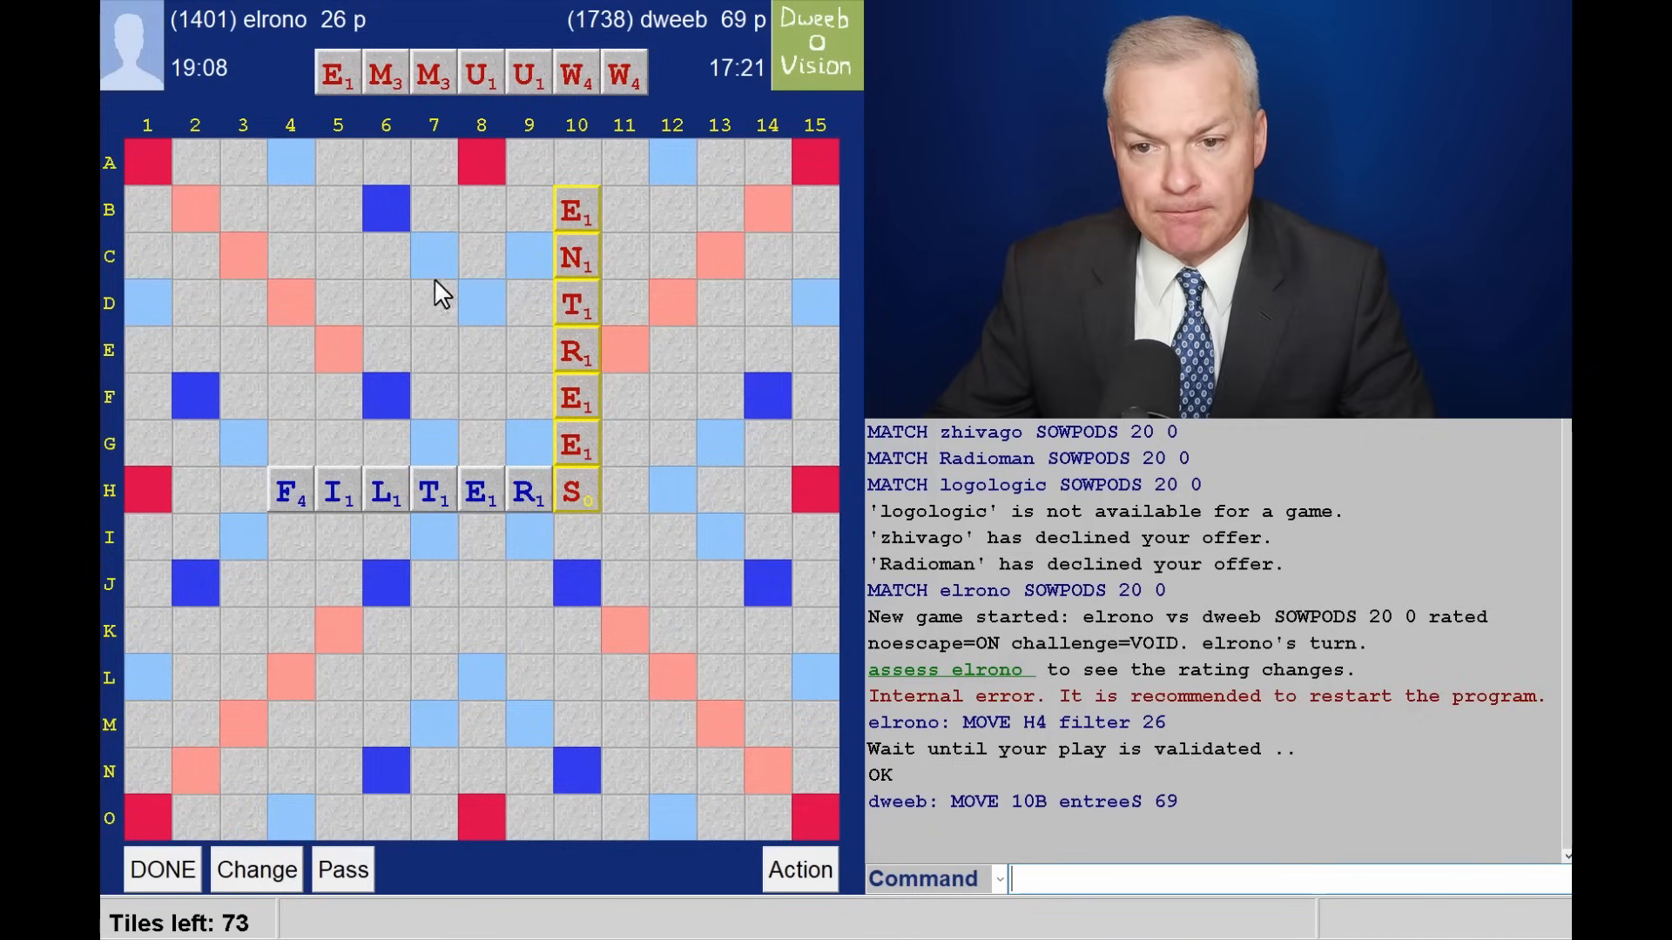
mouse_move(482, 323)
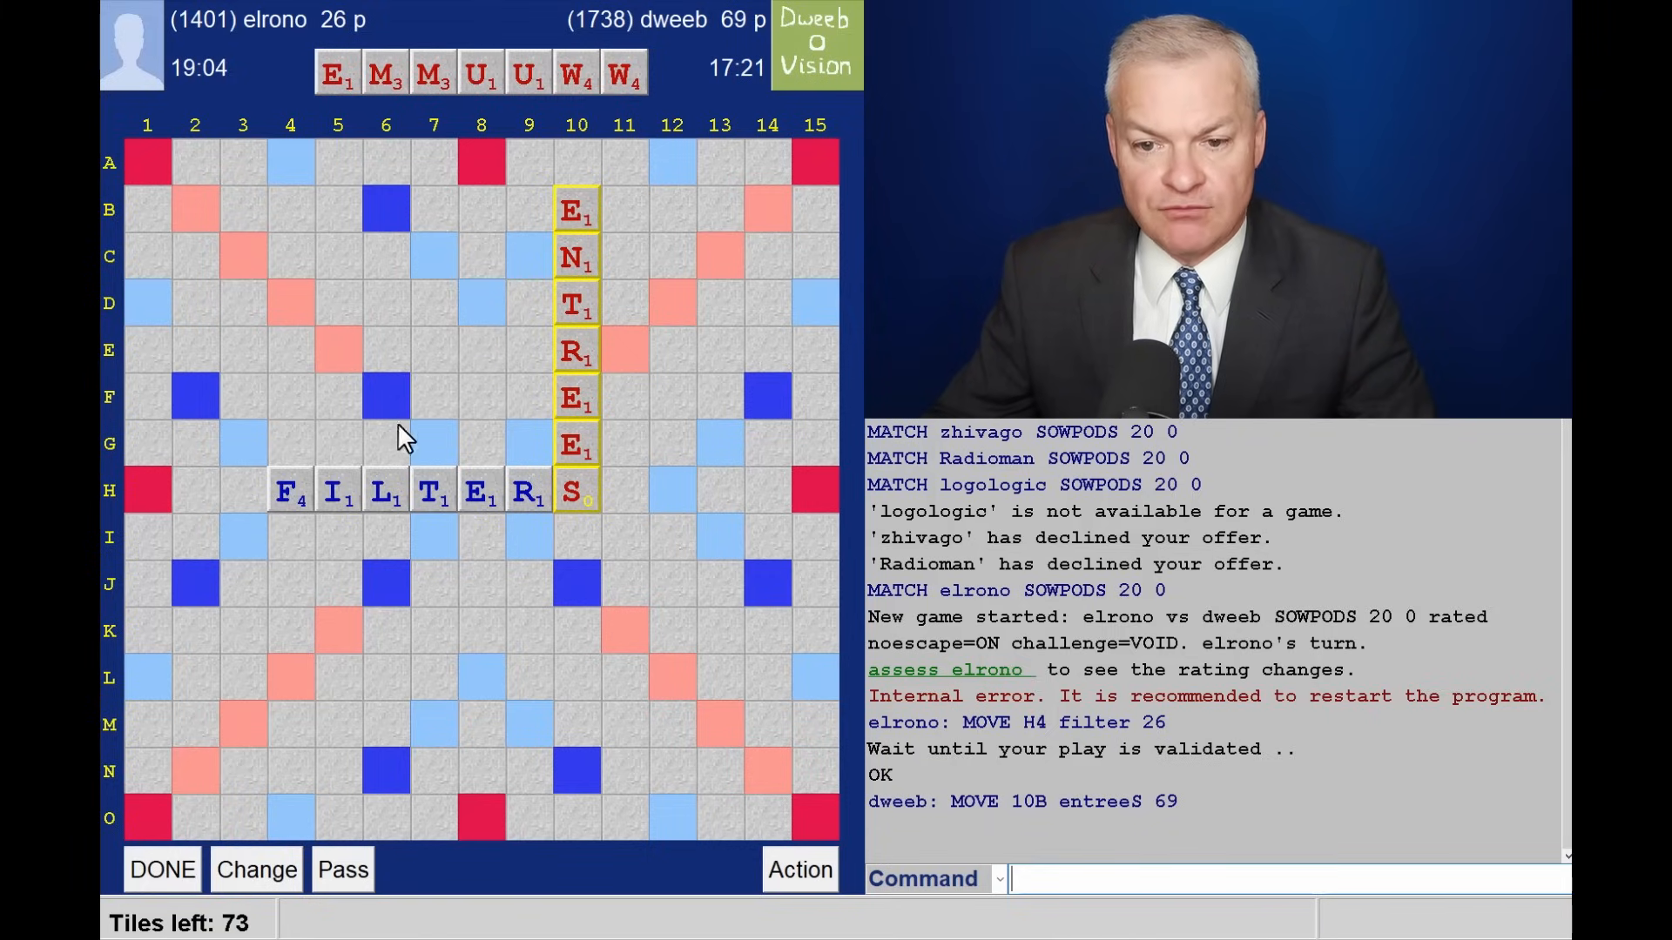
mouse_move(402, 355)
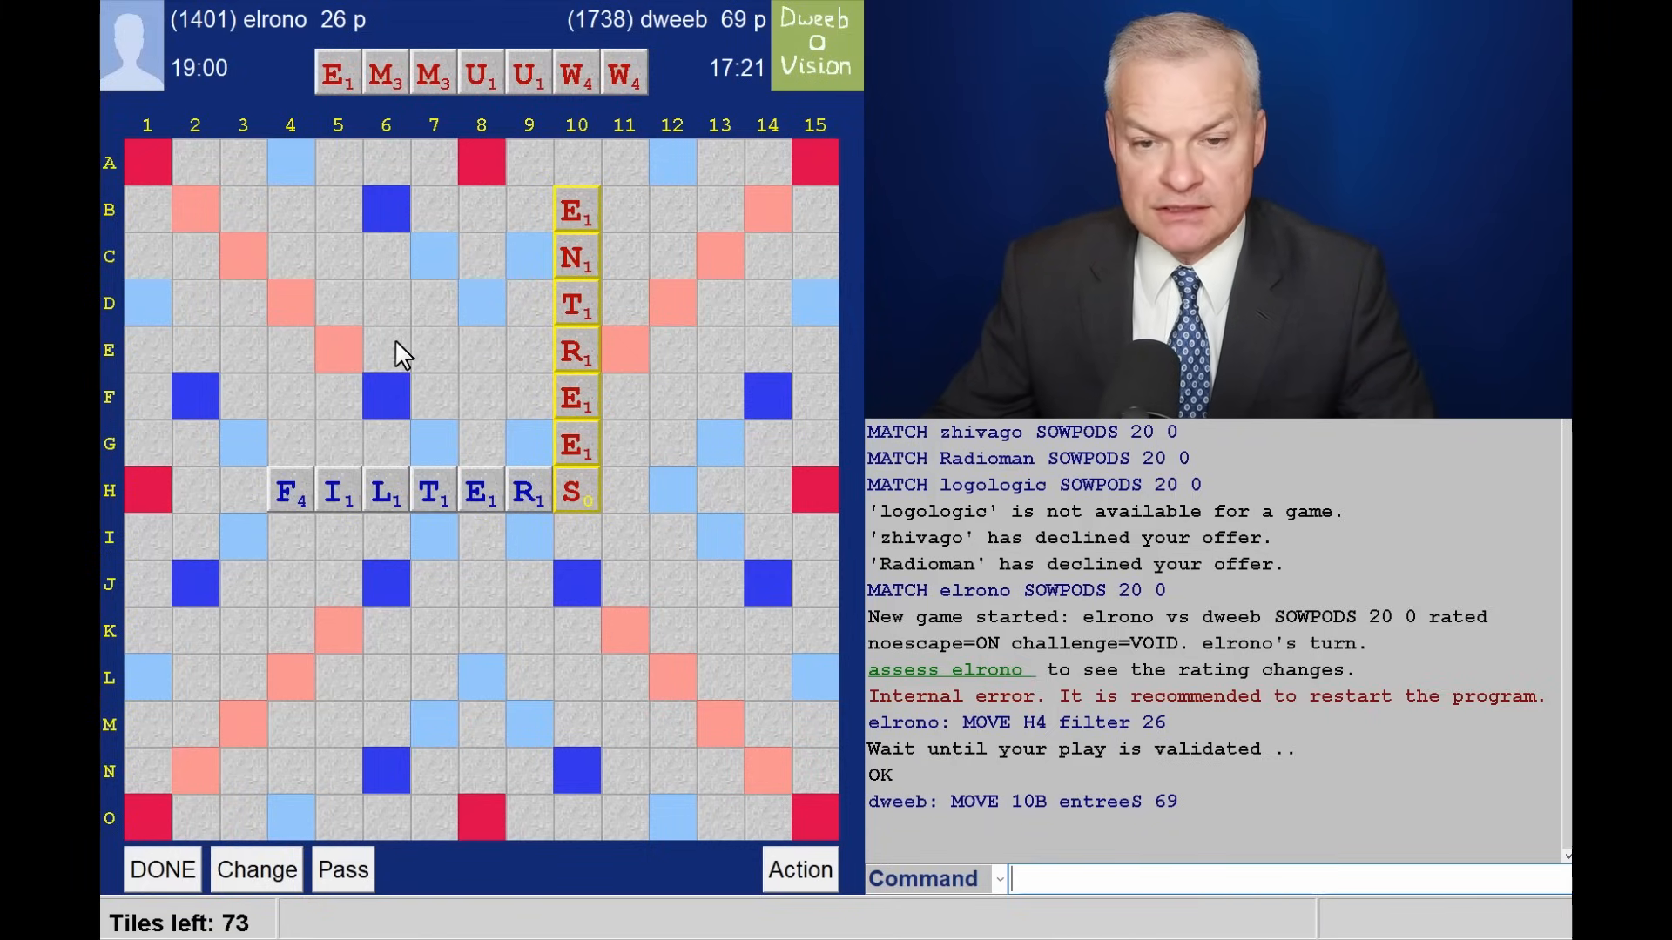
mouse_move(503, 250)
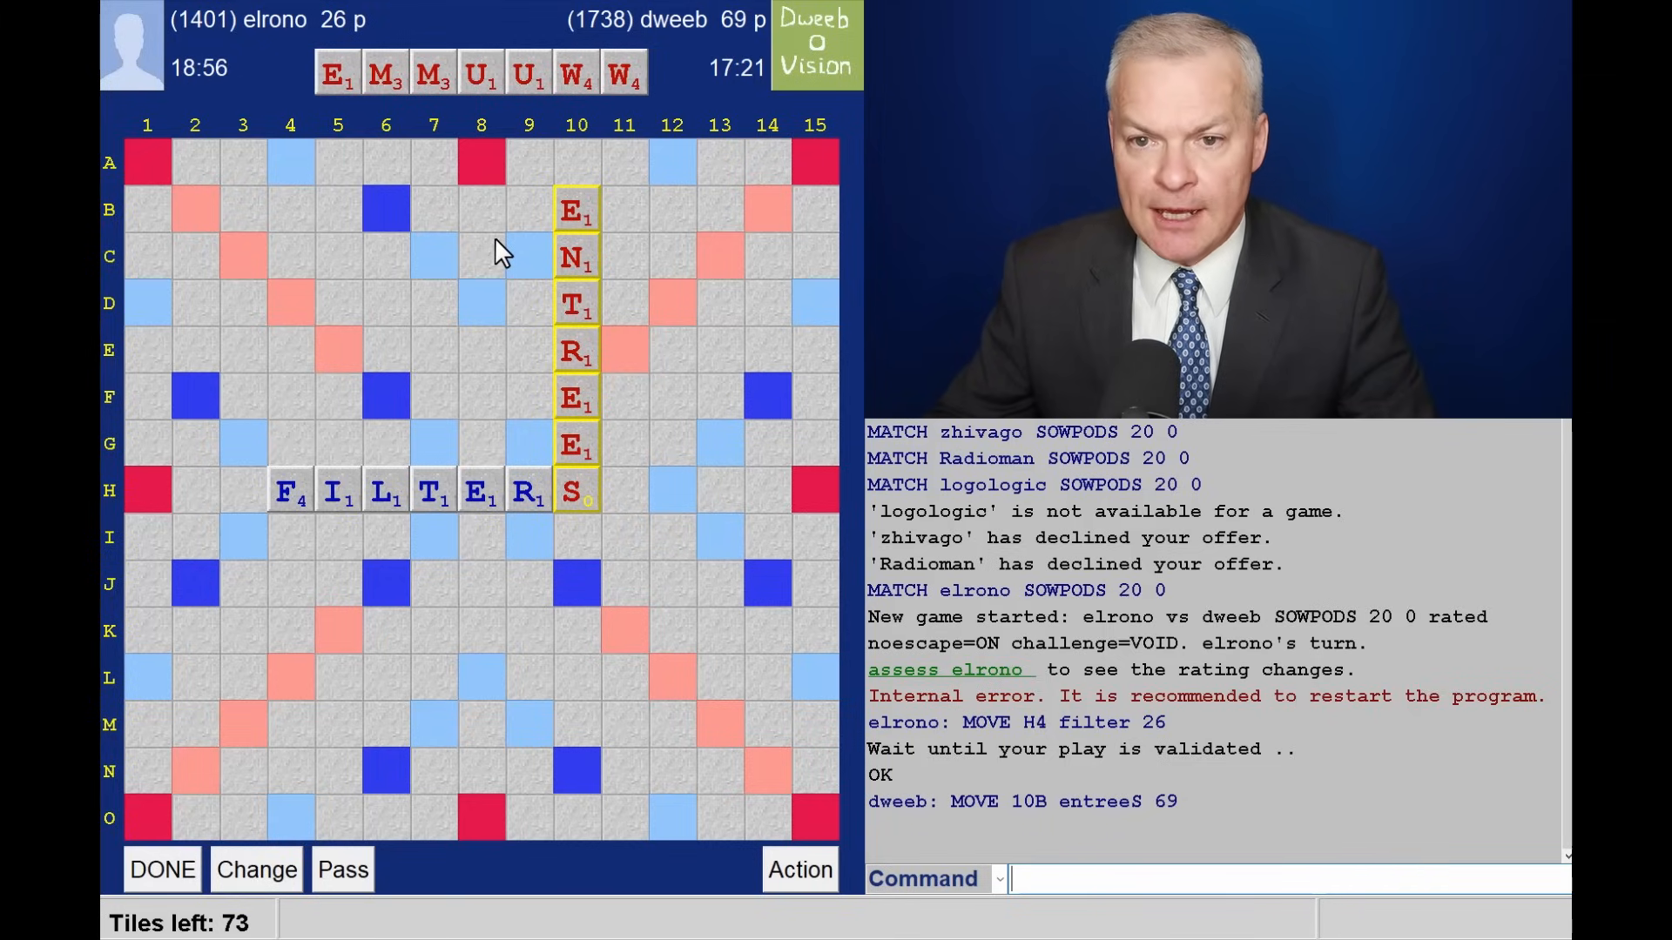
mouse_move(523, 246)
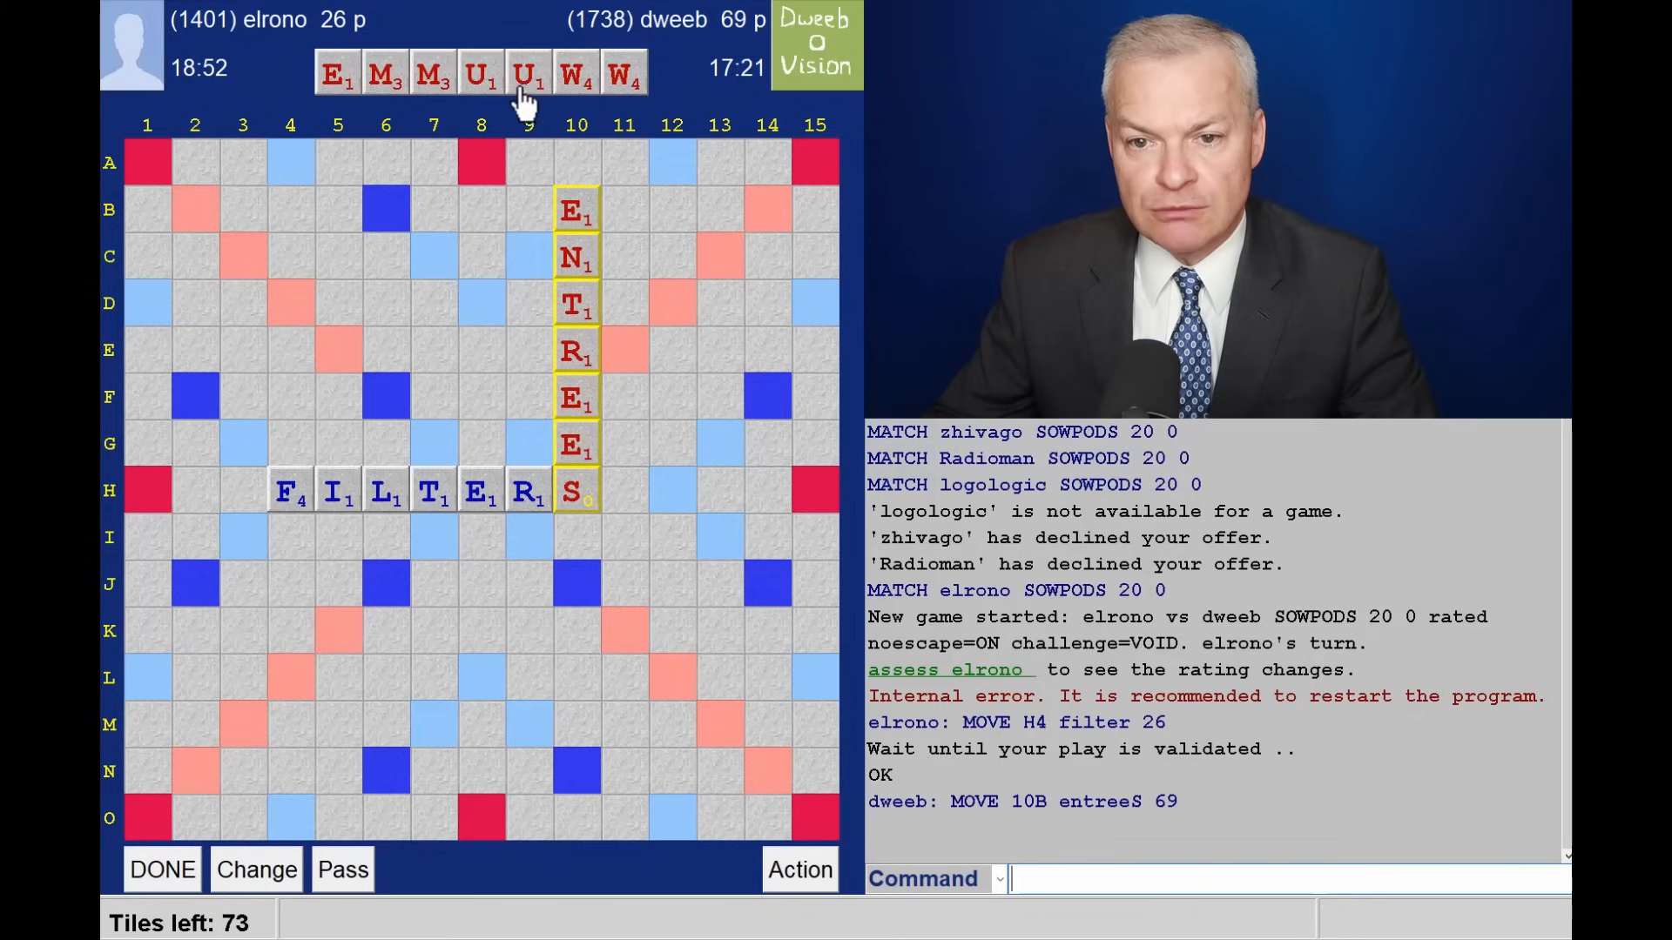
mouse_move(482, 261)
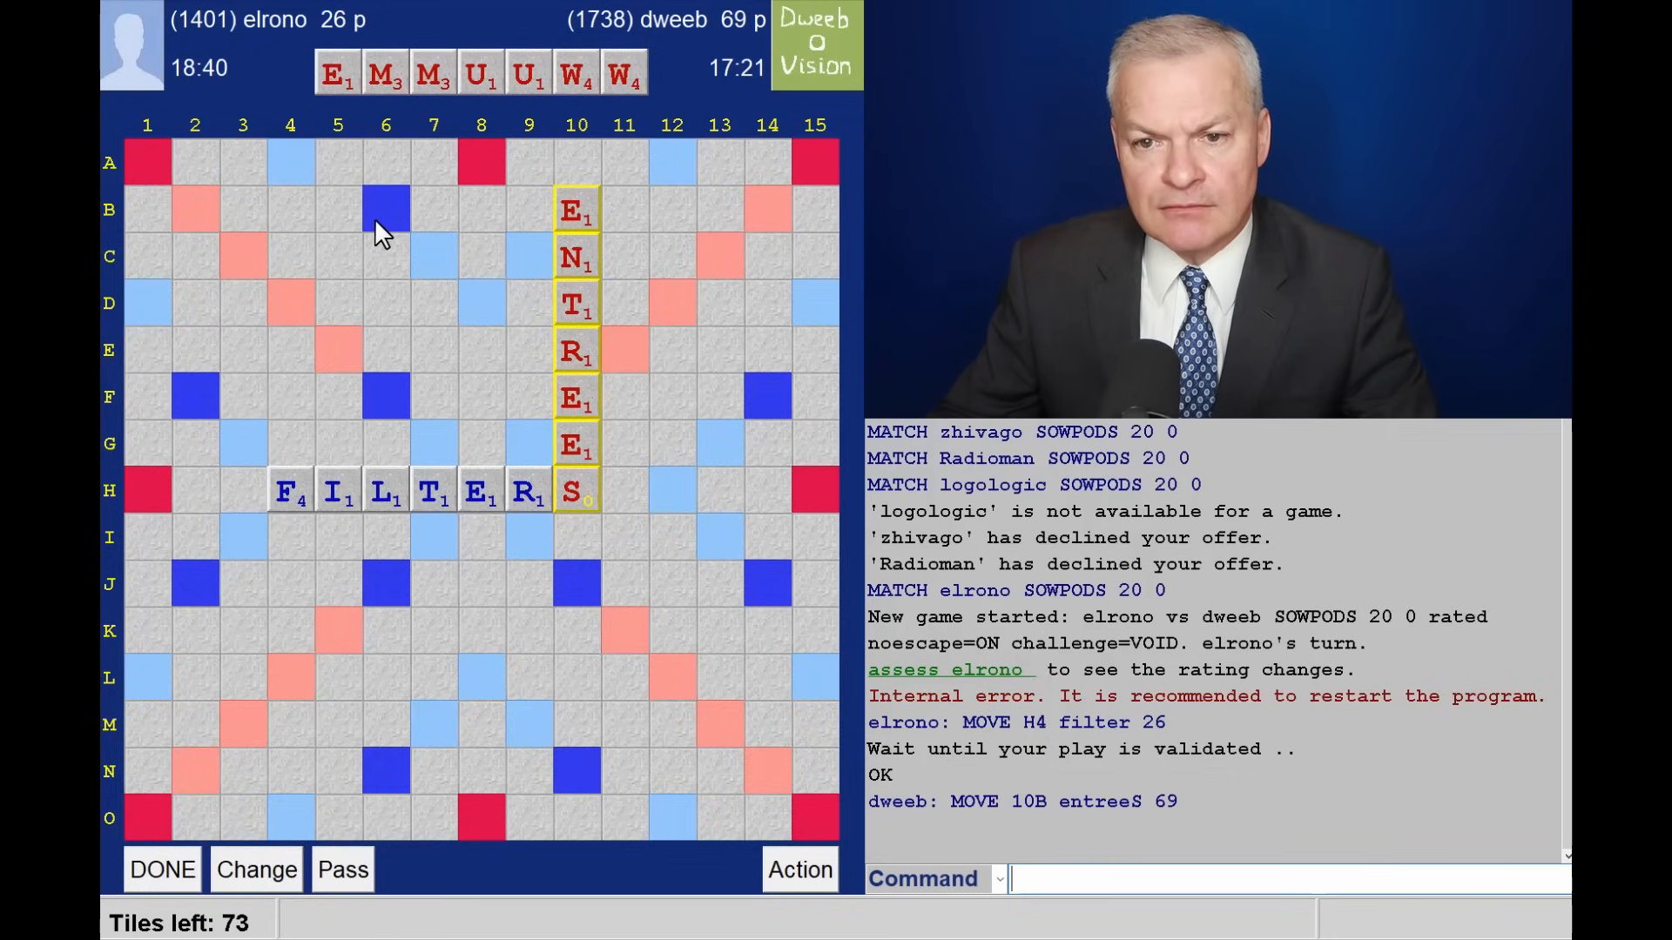
mouse_move(406, 96)
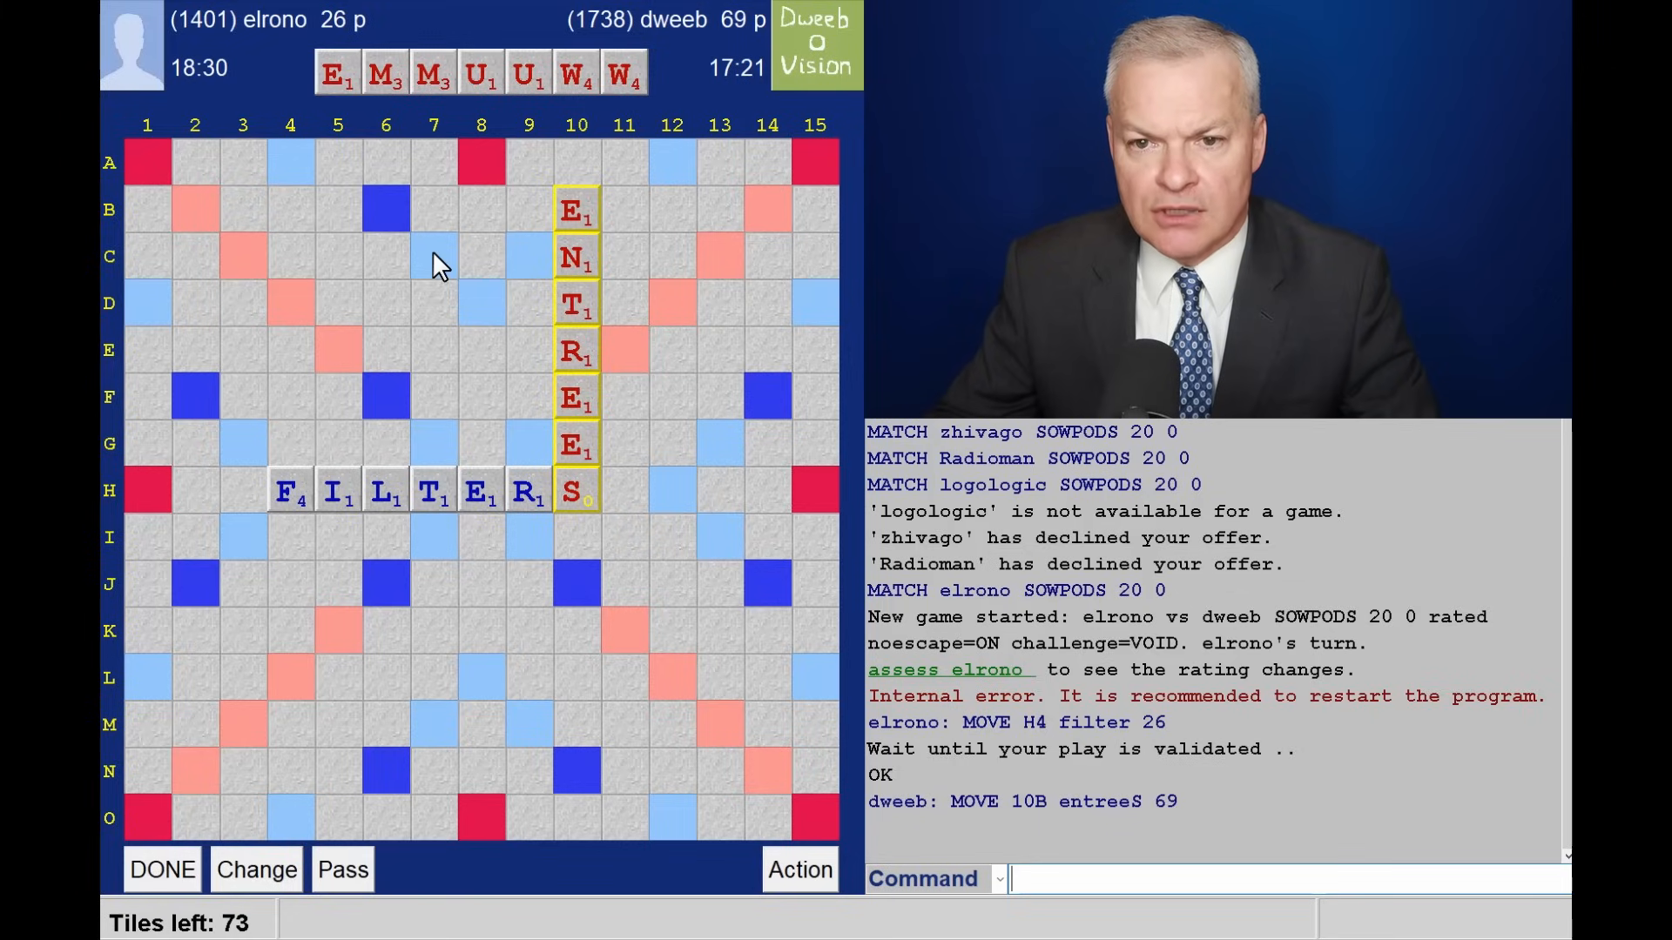
mouse_move(350, 167)
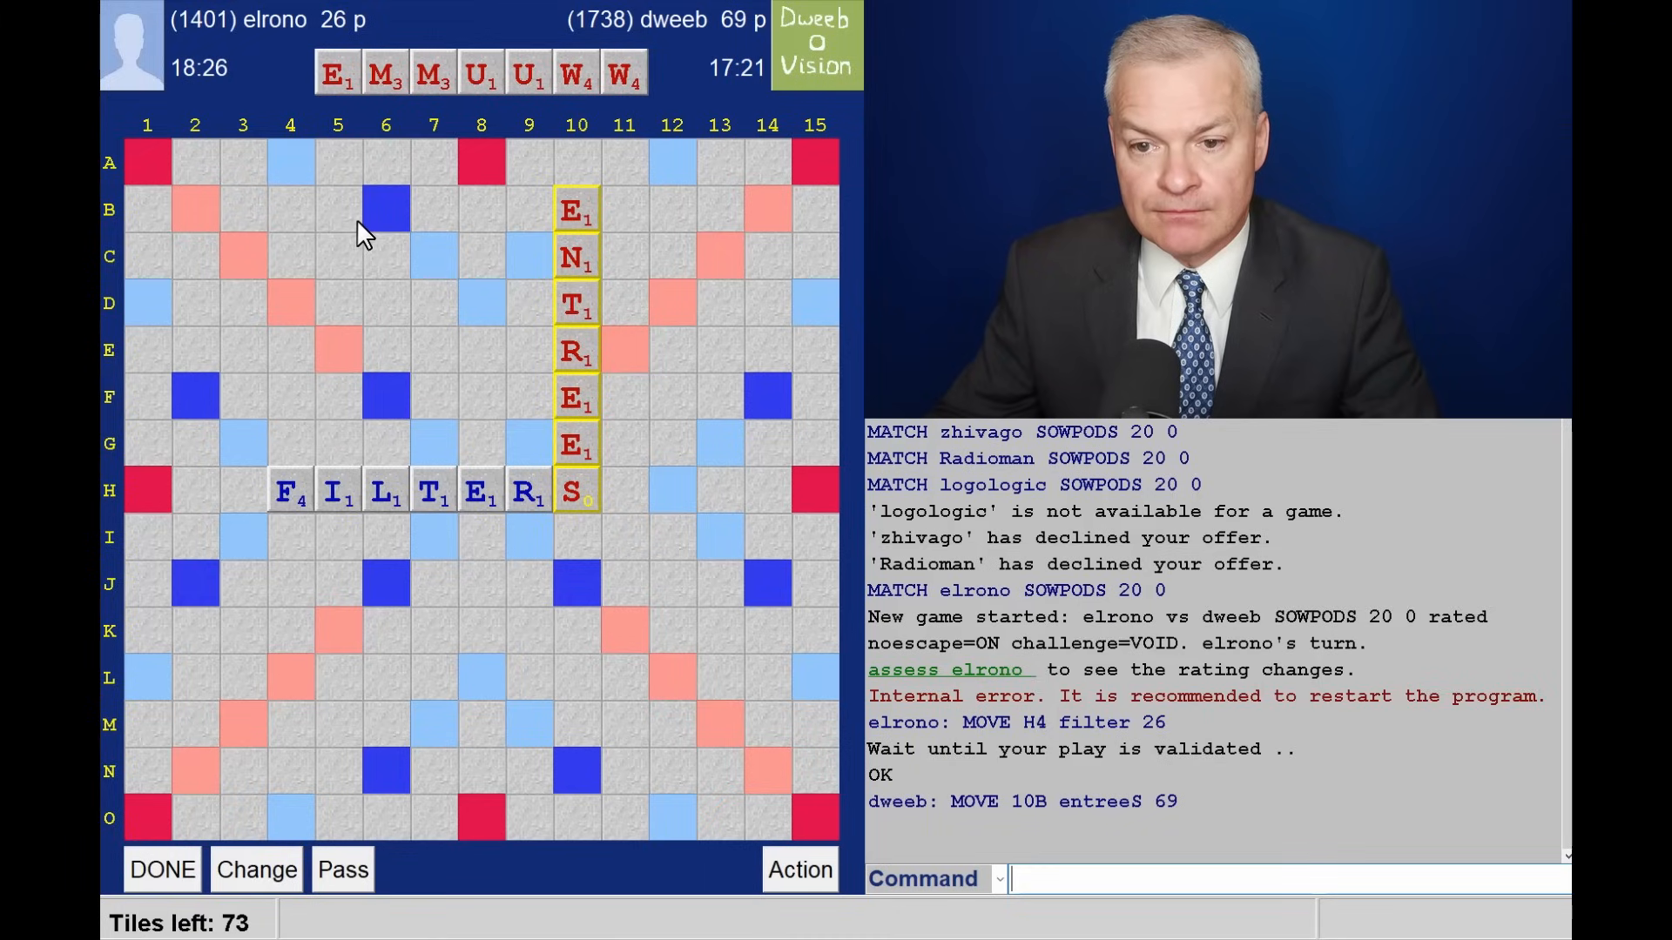
mouse_move(562, 421)
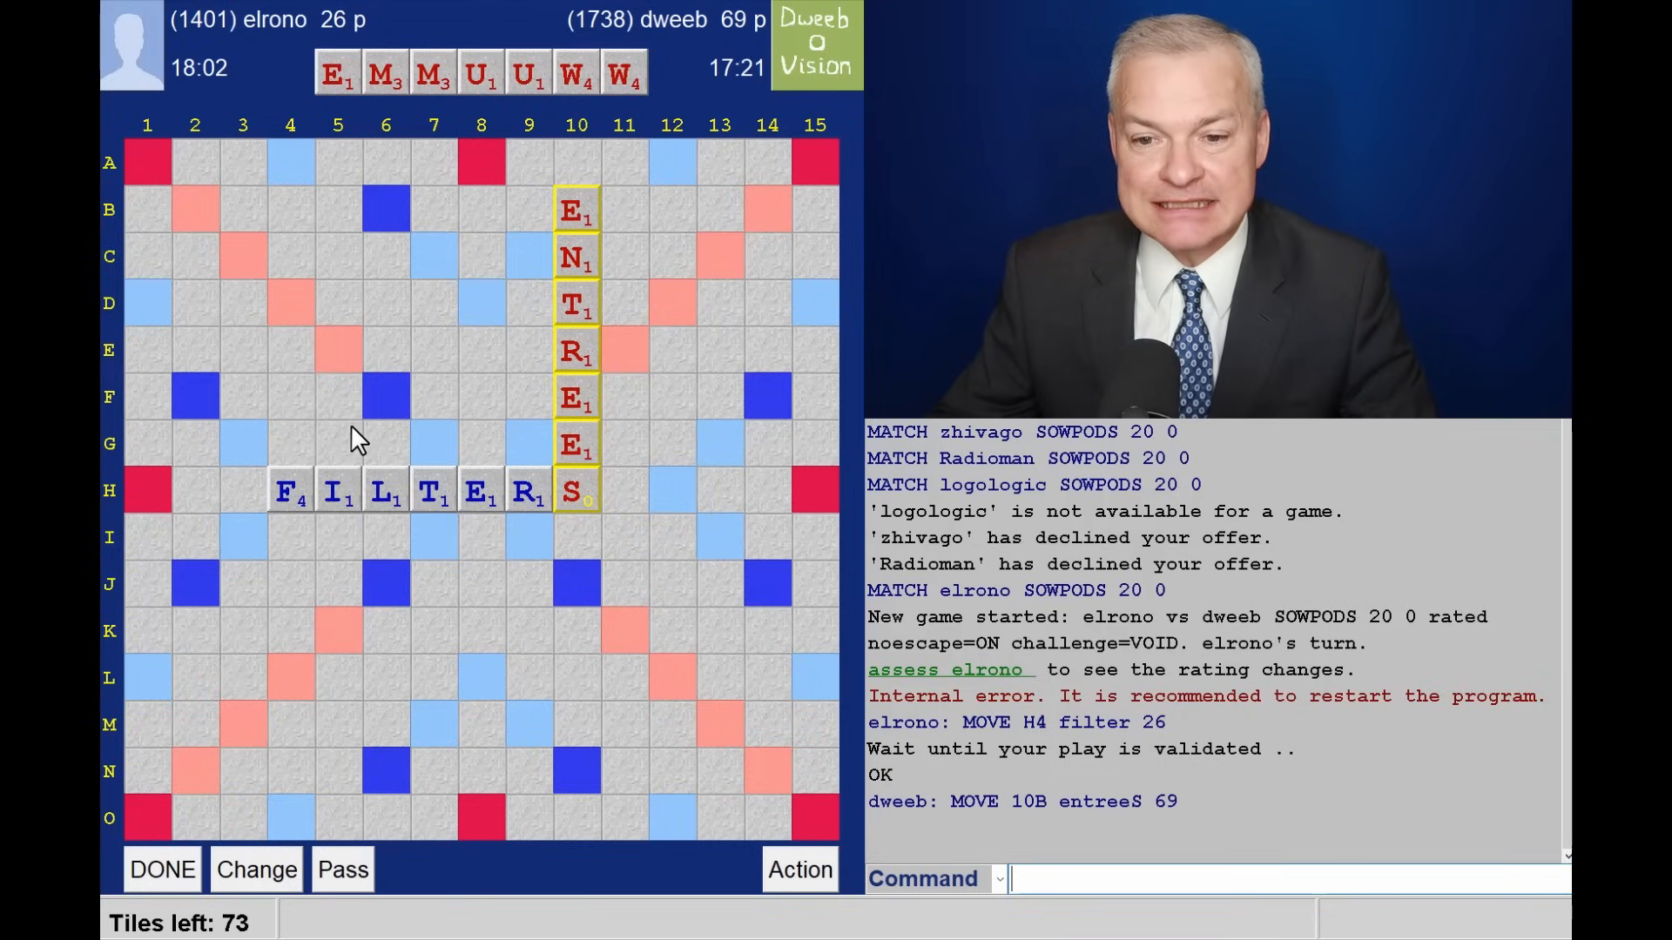
mouse_move(433, 230)
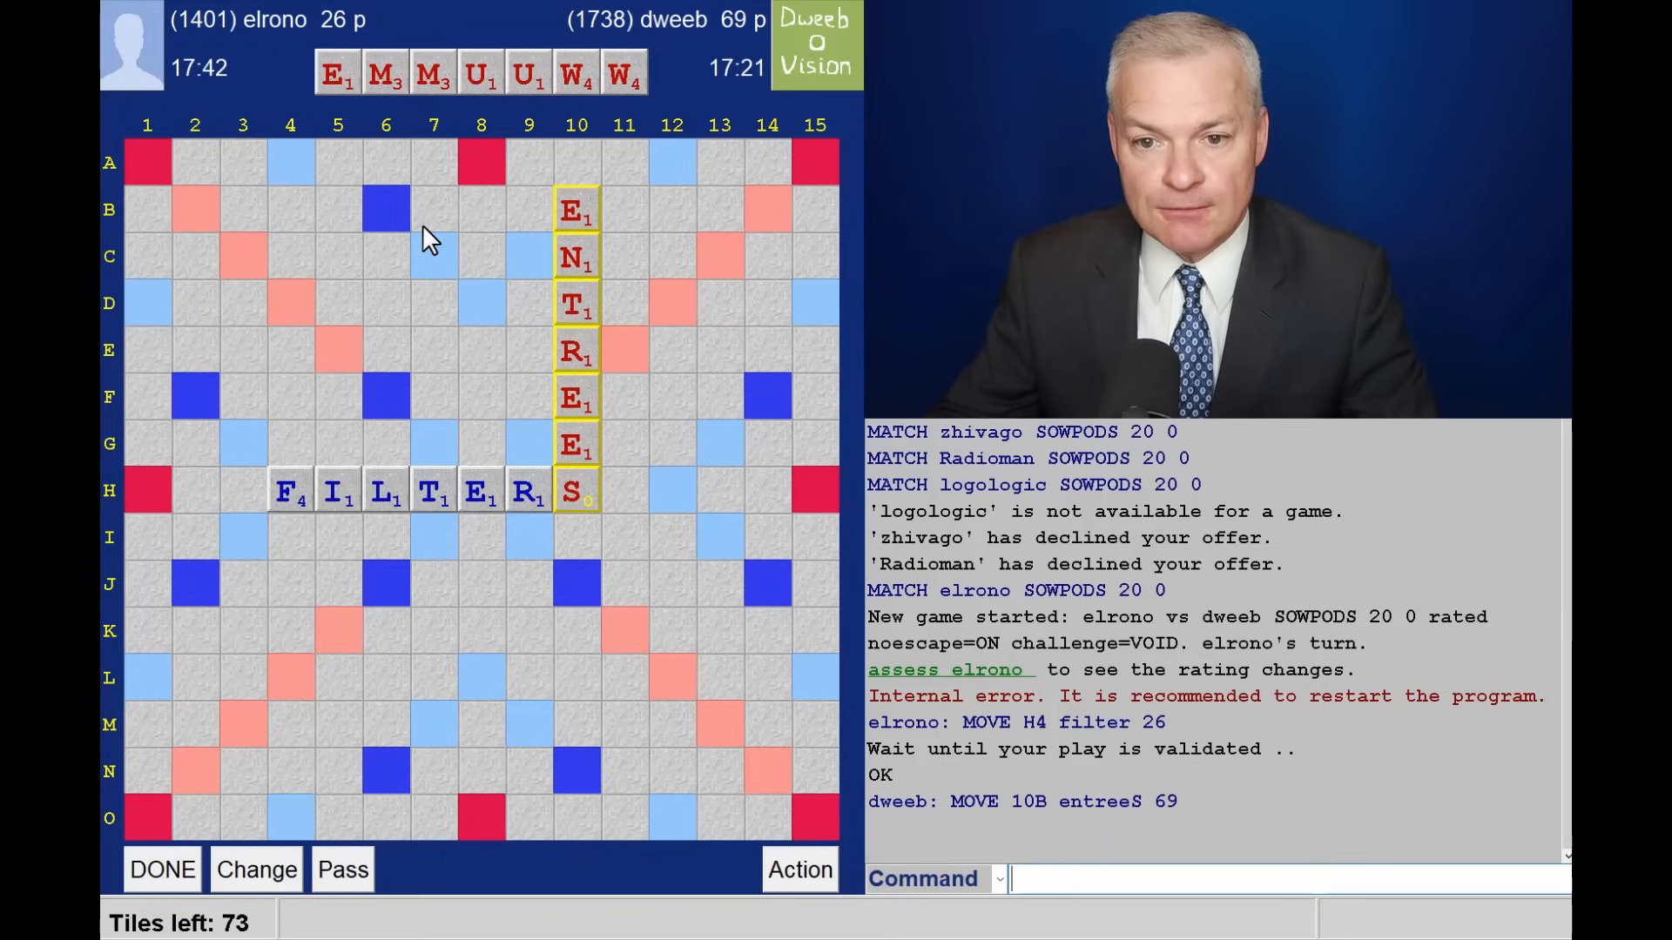
mouse_move(388, 275)
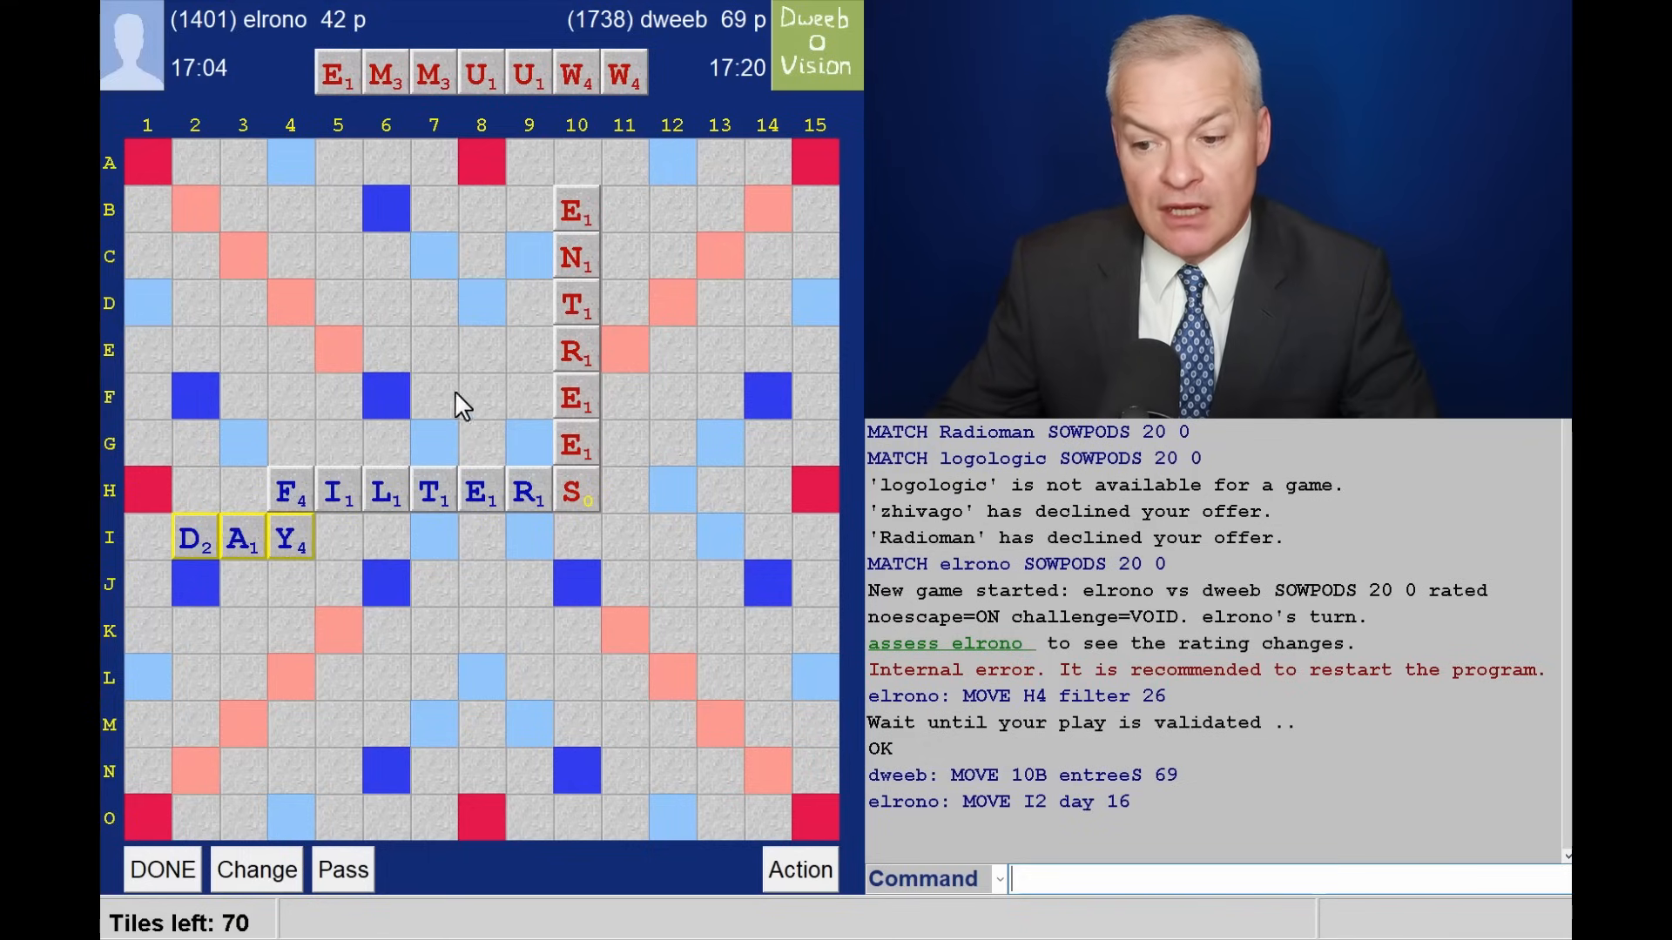
mouse_move(190, 546)
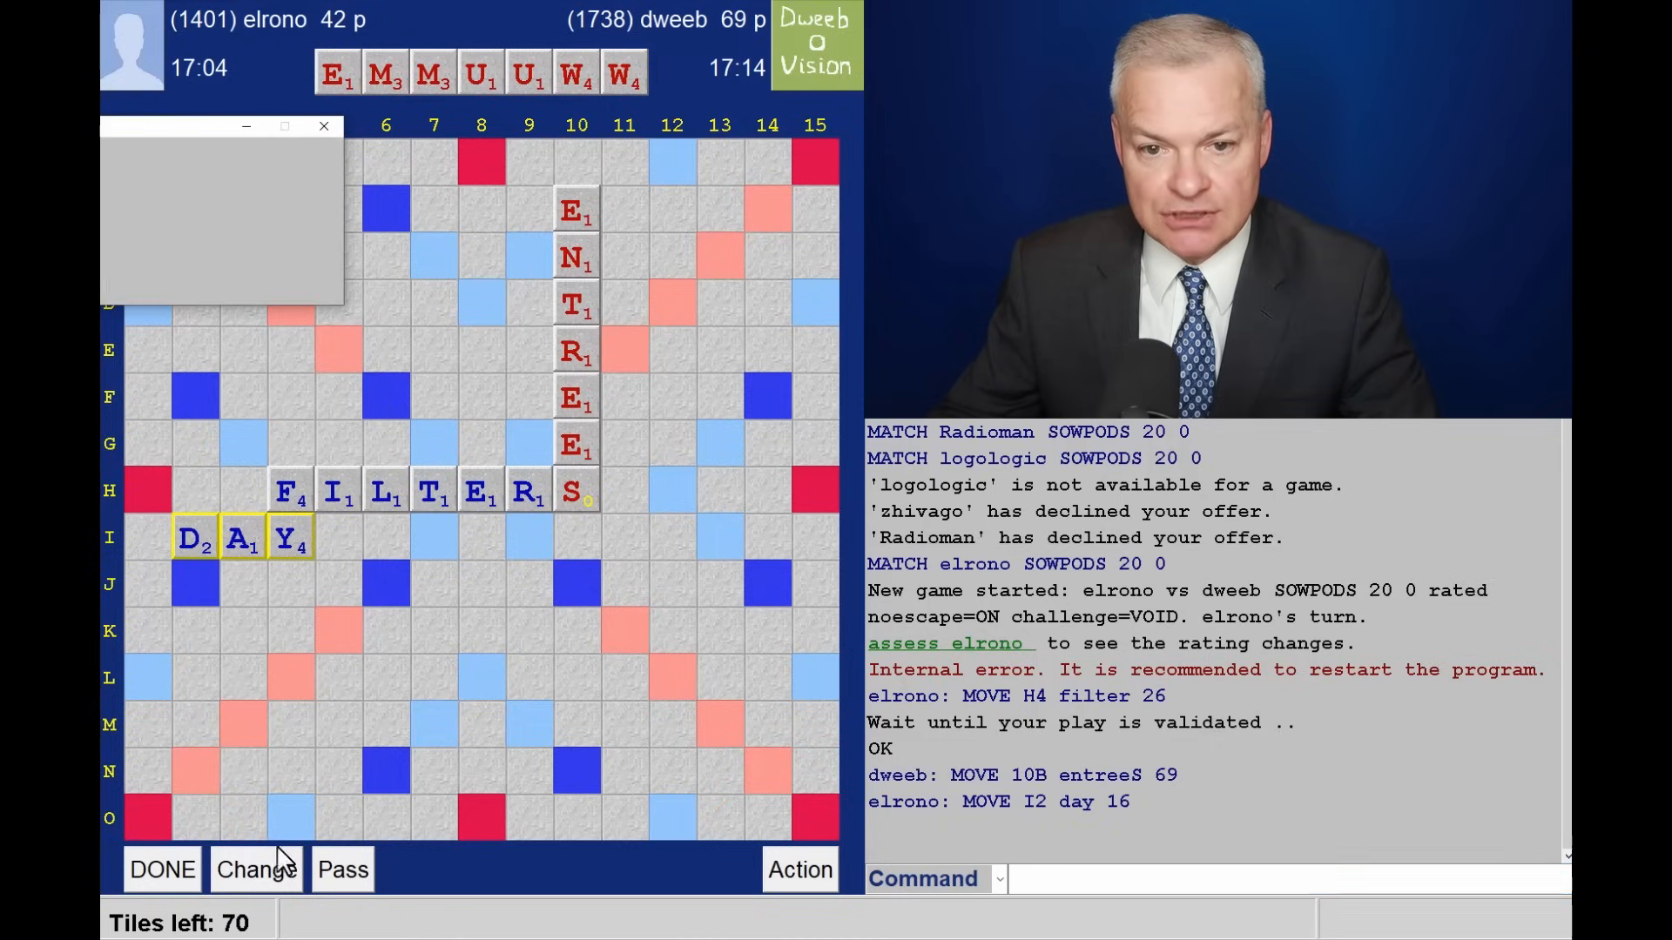
Exchange all seven tiles EMMUUWW for the new rack AAGILNO.
click(255, 868)
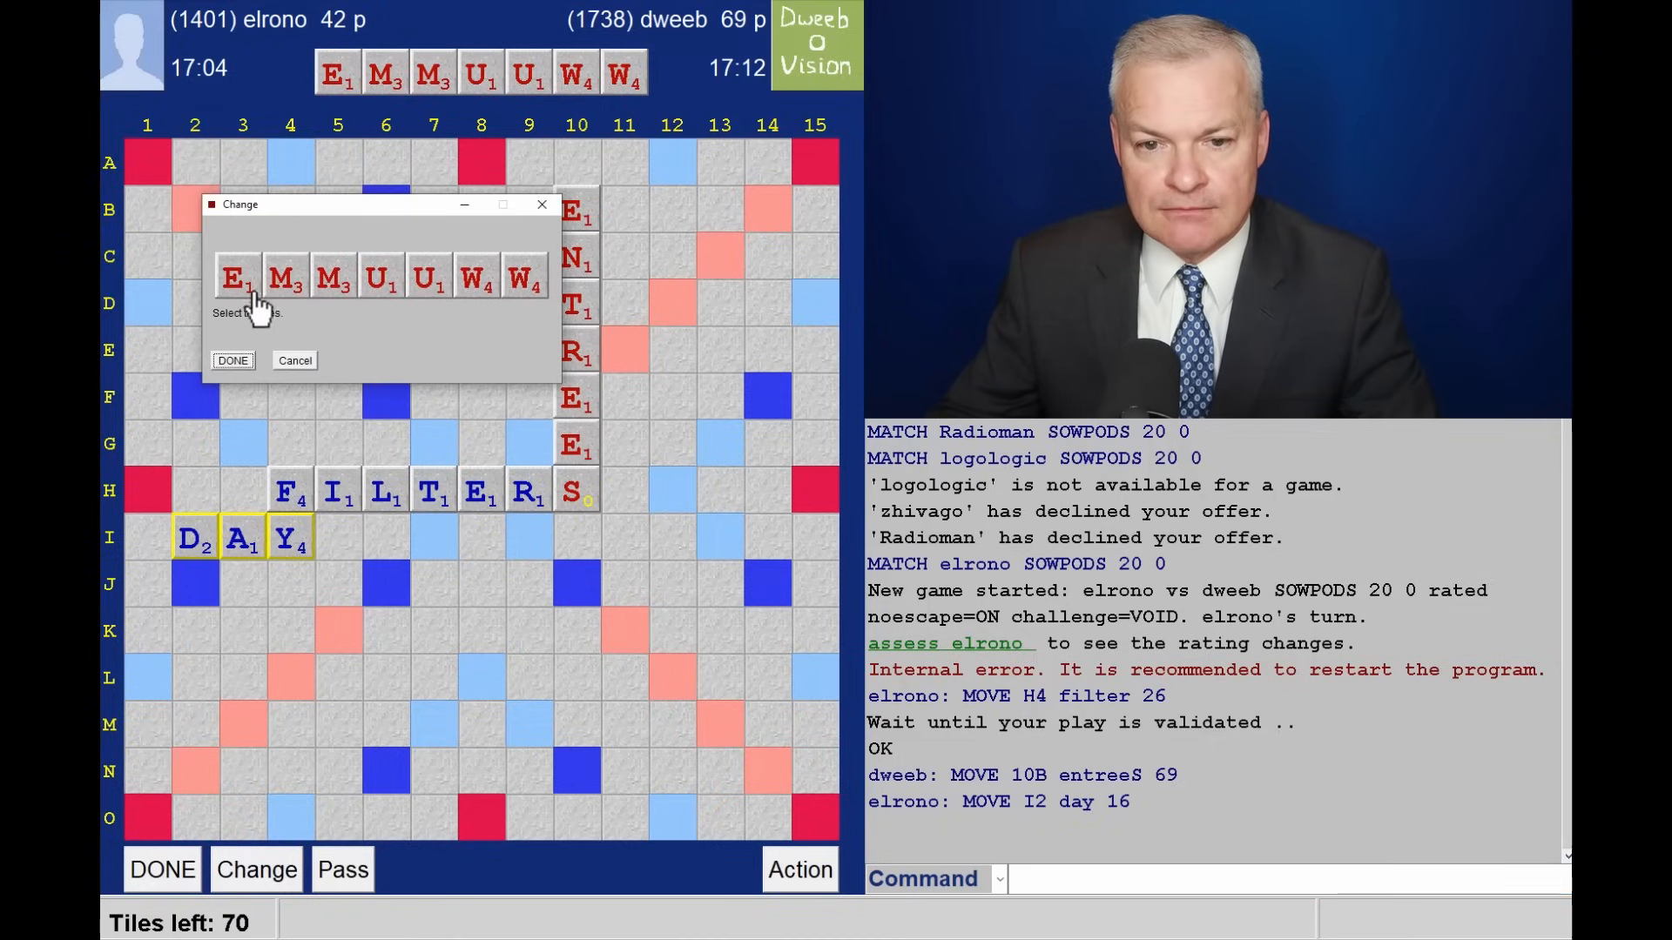
click(236, 275)
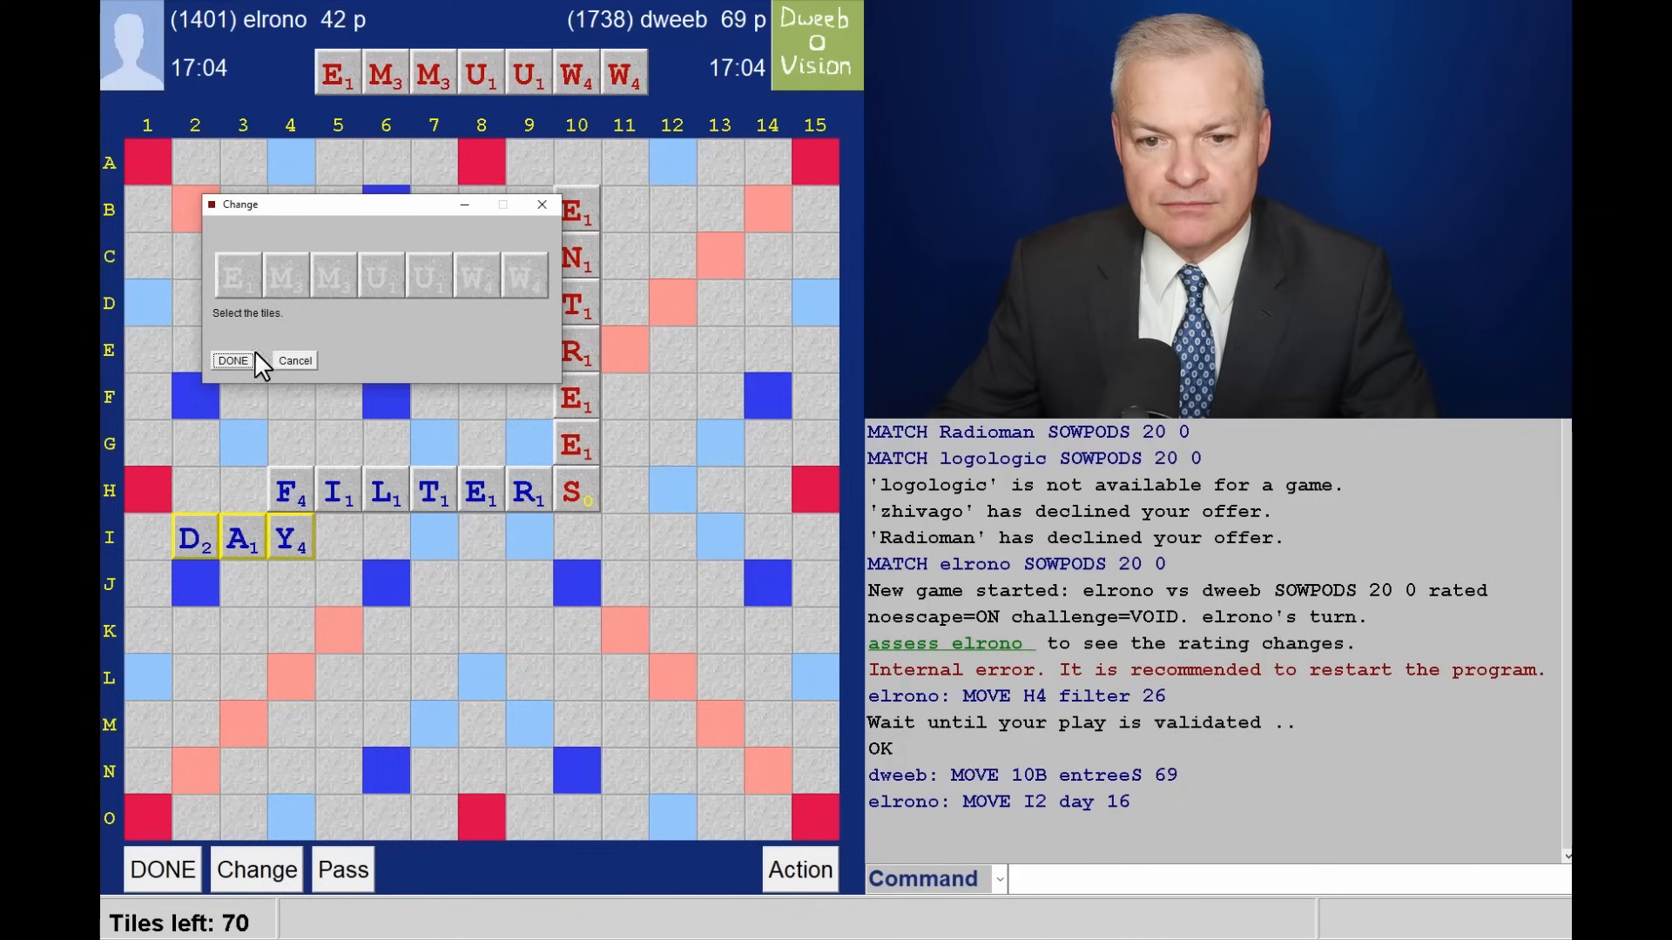
click(232, 361)
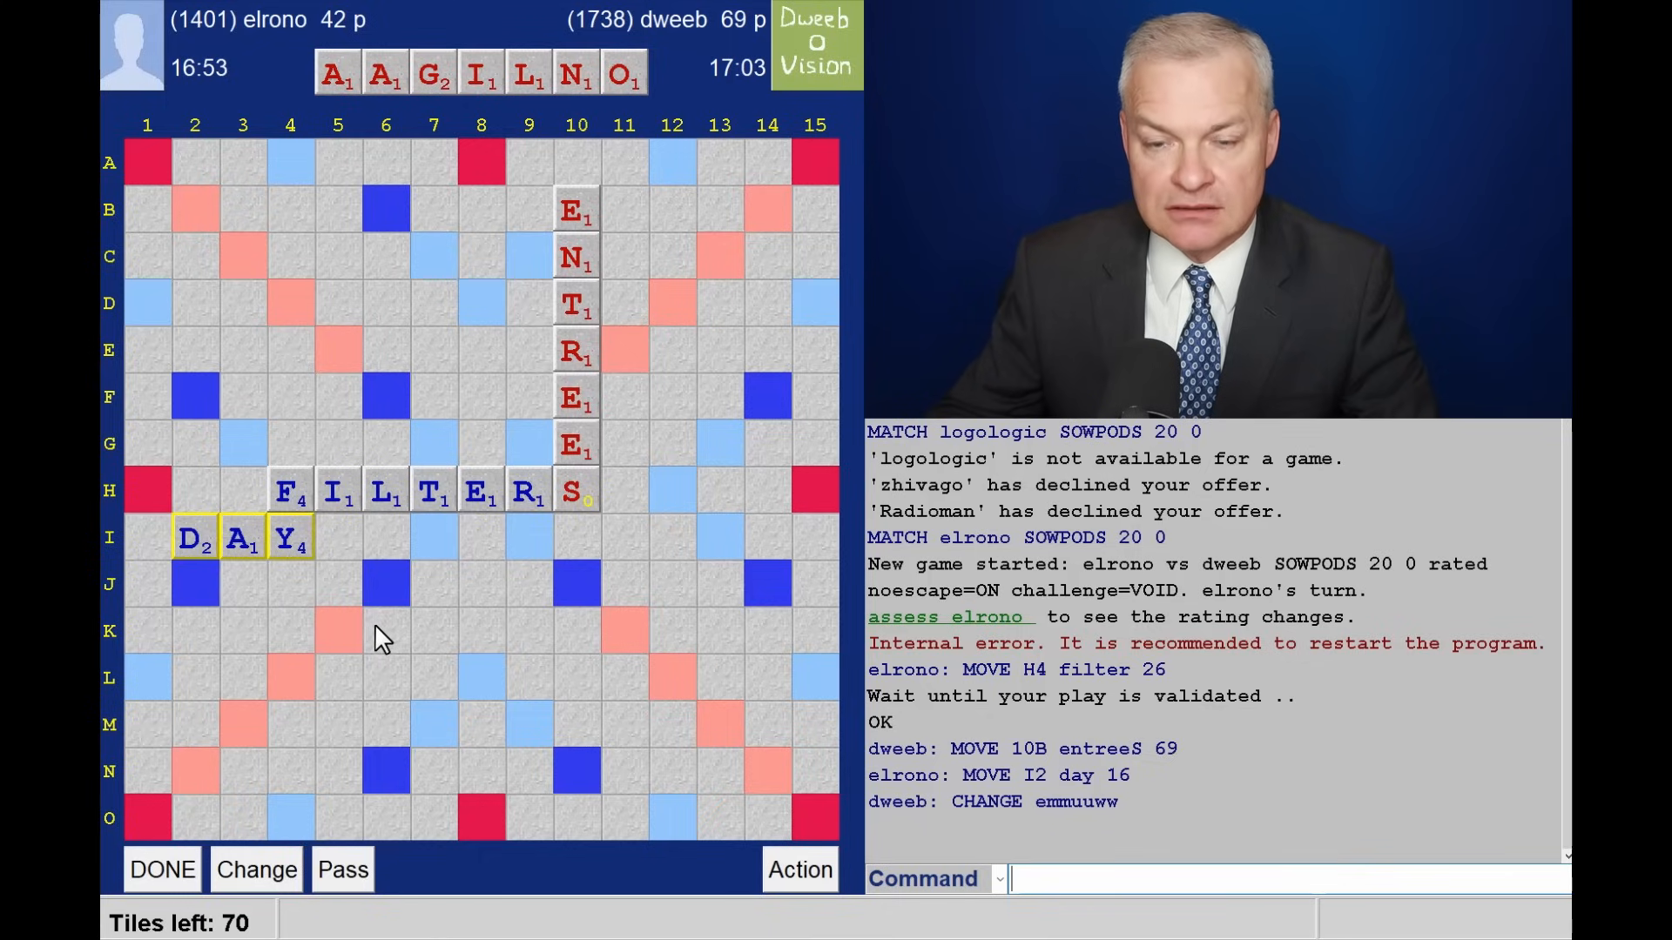
mouse_move(396, 640)
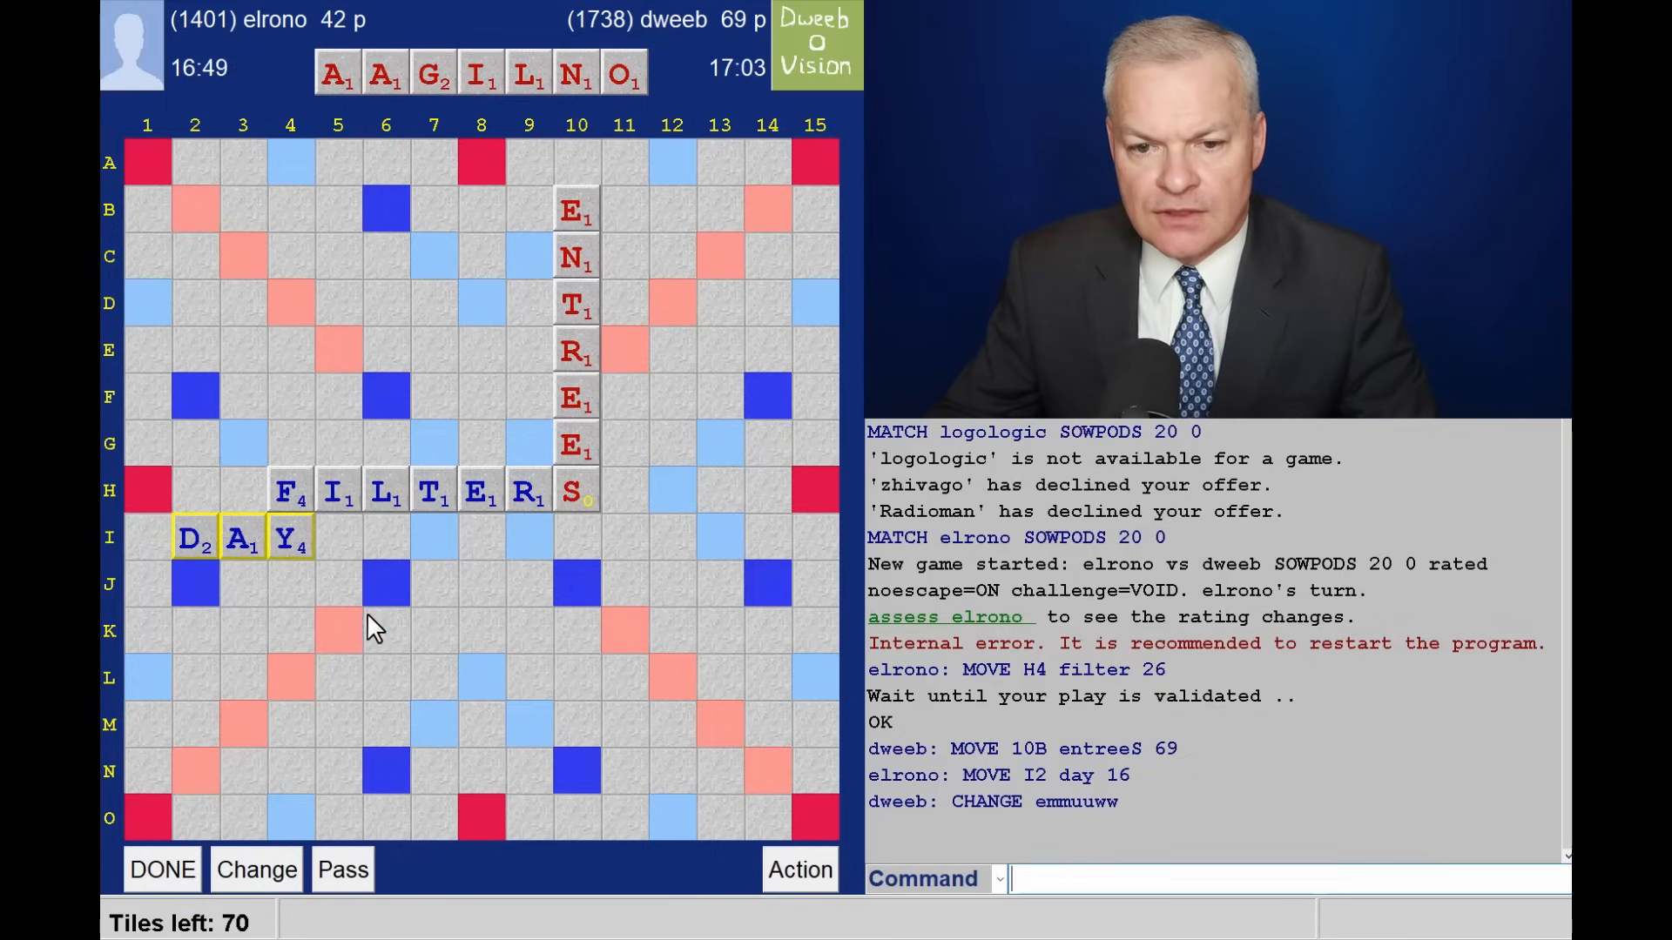
mouse_move(402, 304)
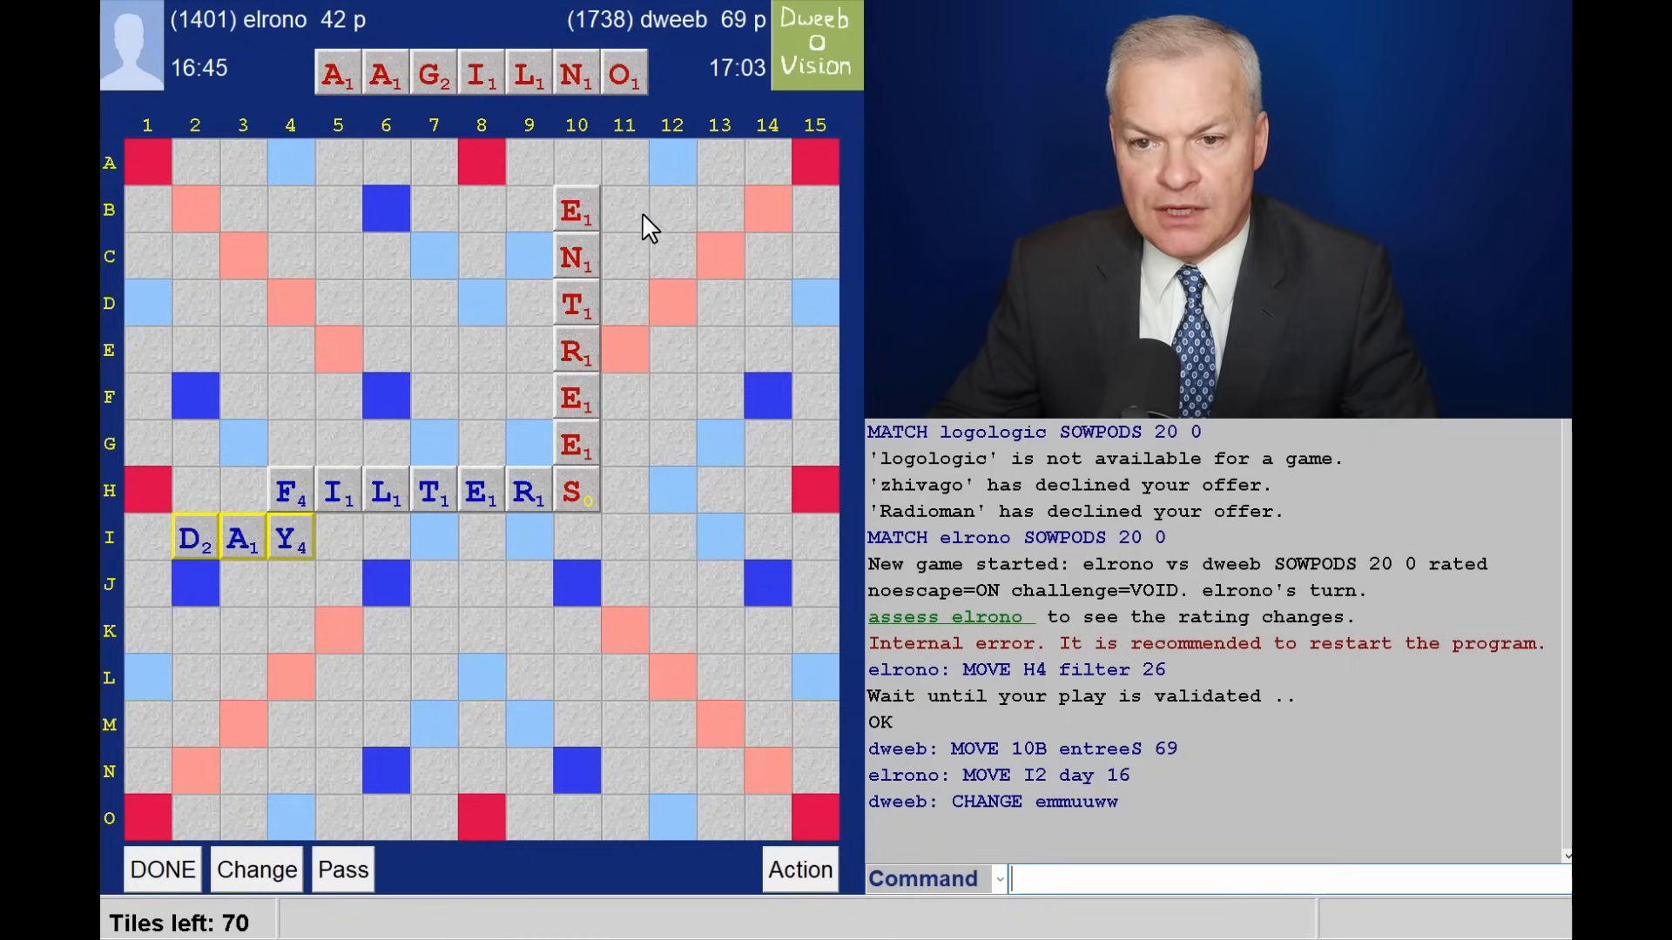
mouse_move(629, 519)
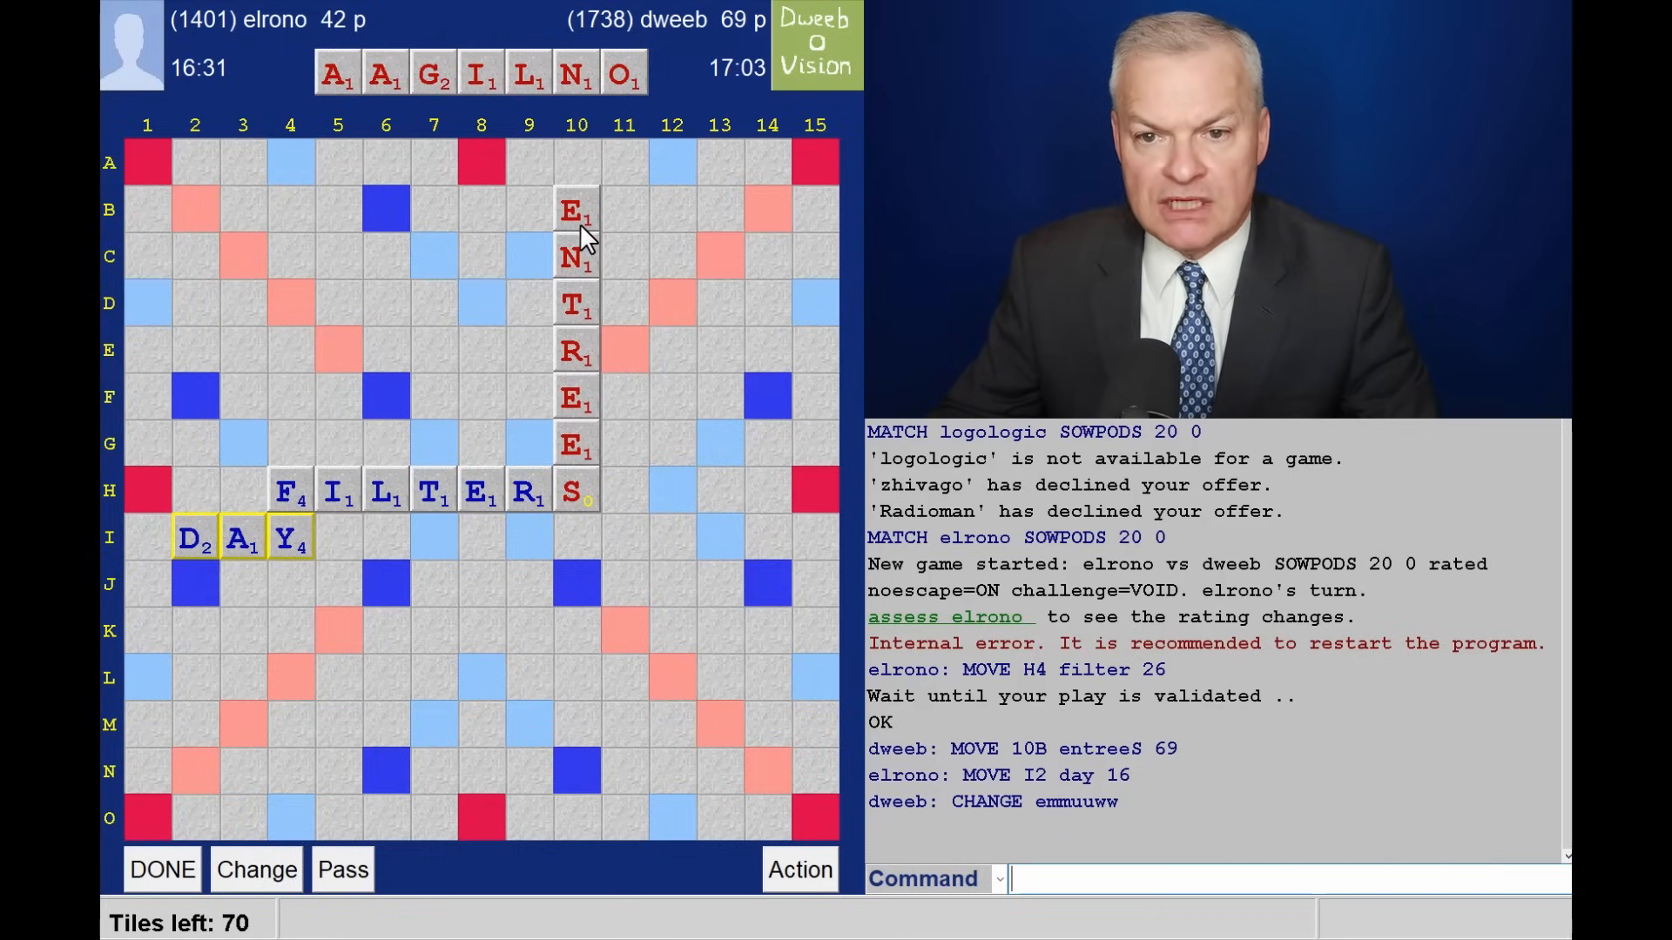
mouse_move(522, 223)
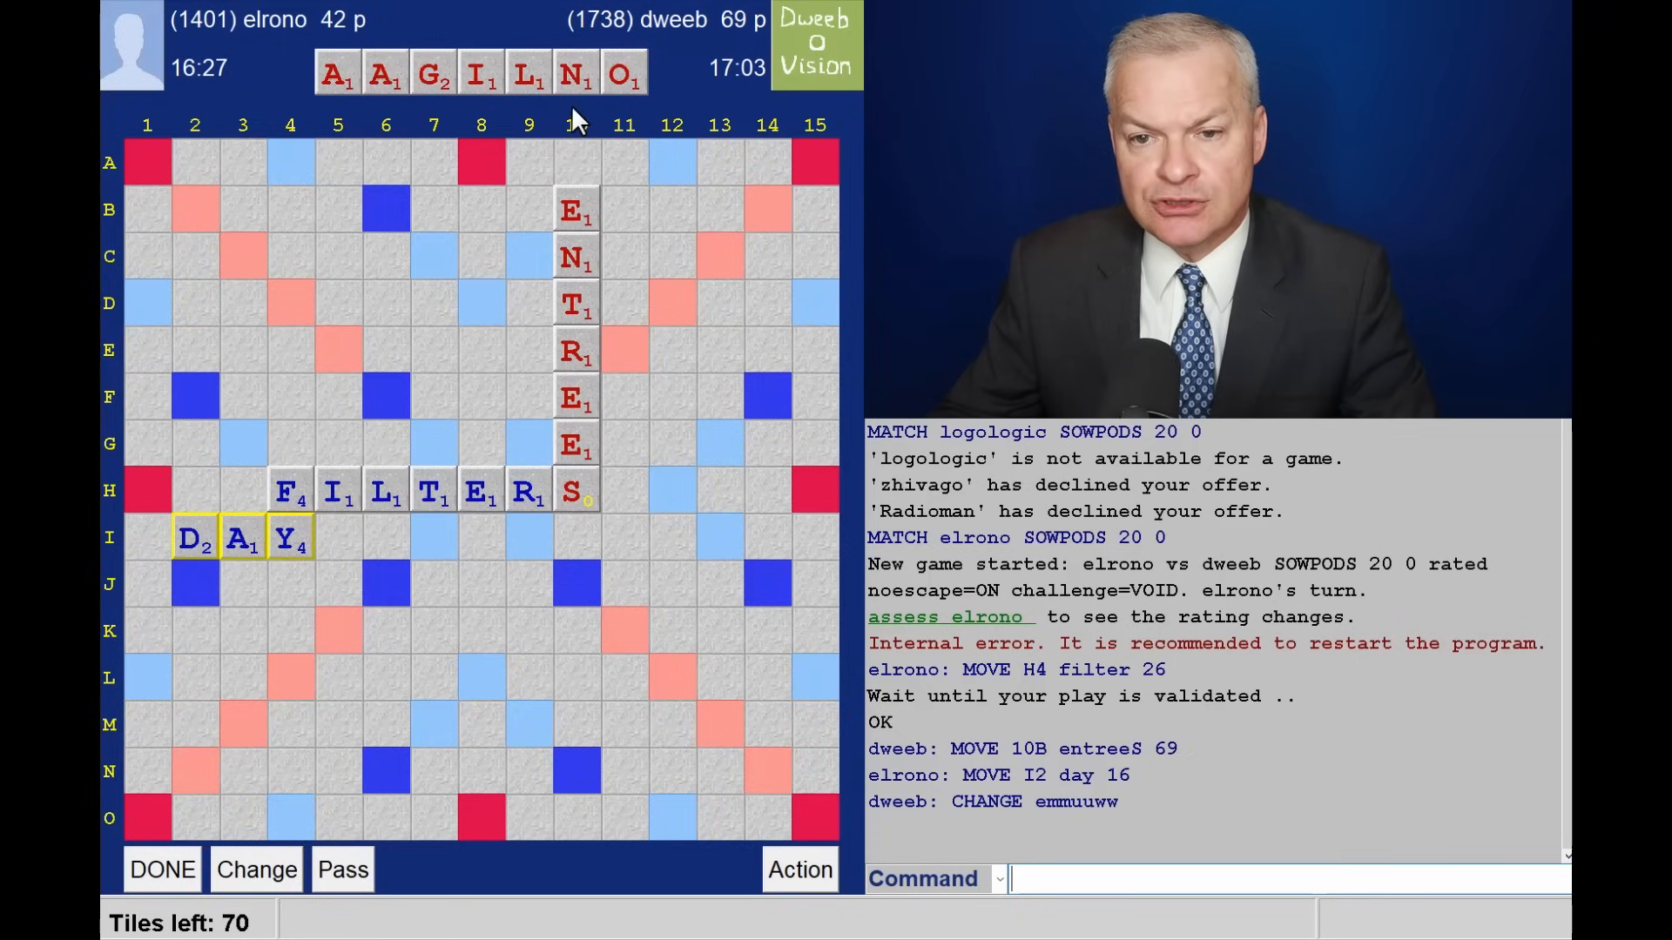
mouse_move(468, 288)
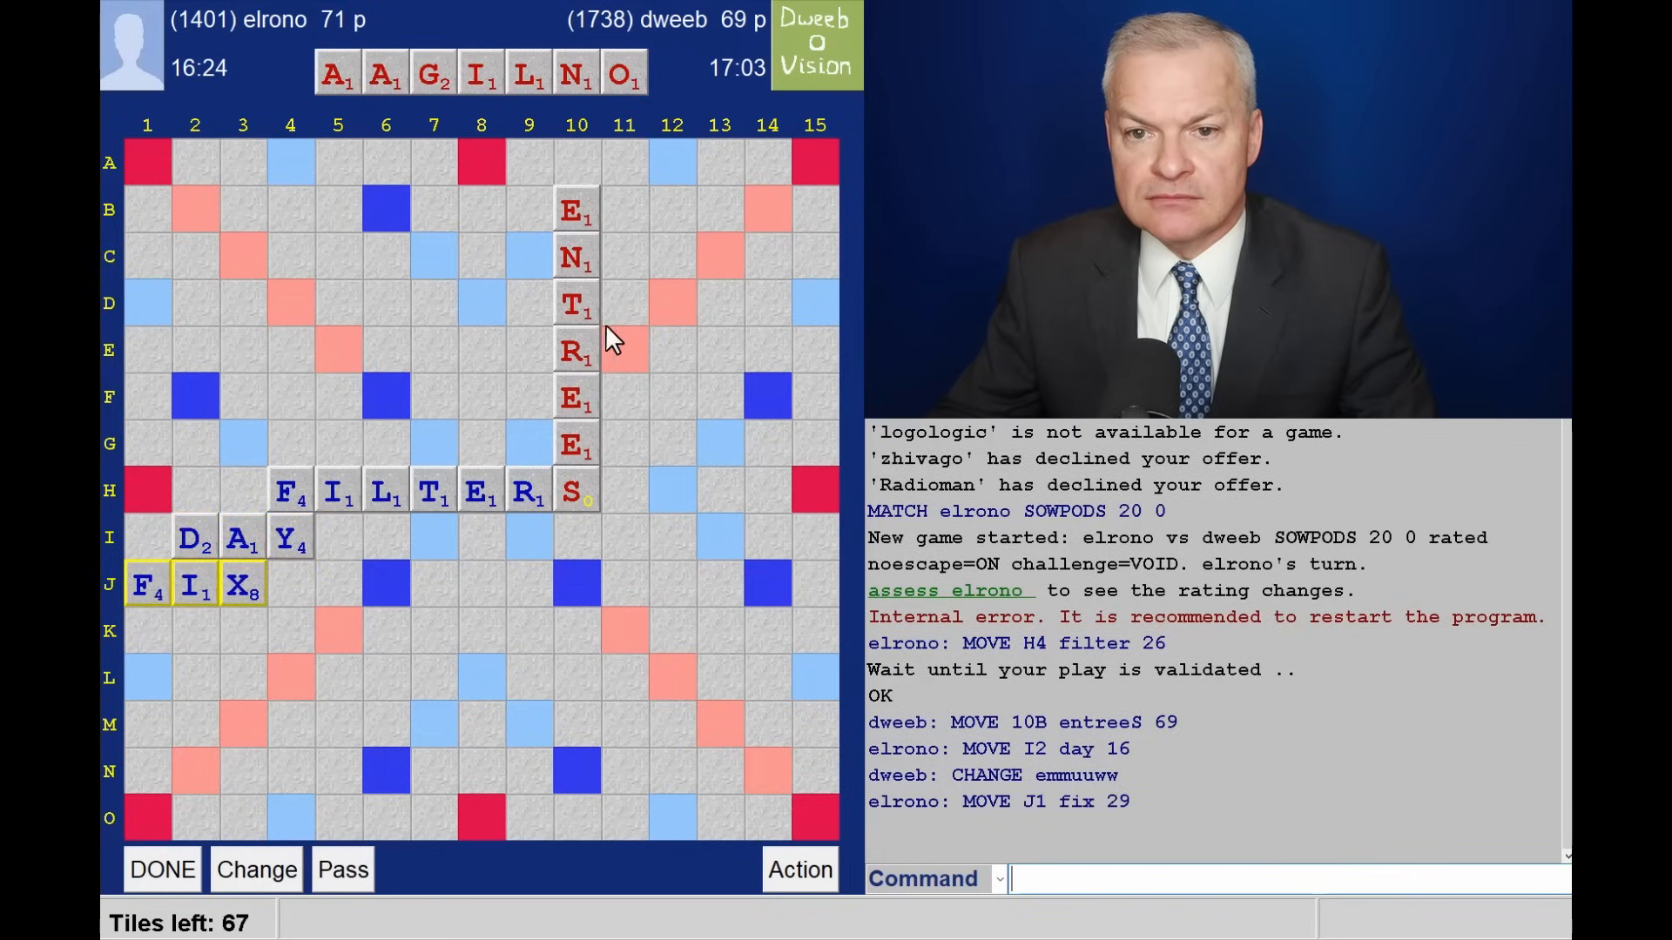
mouse_move(261, 632)
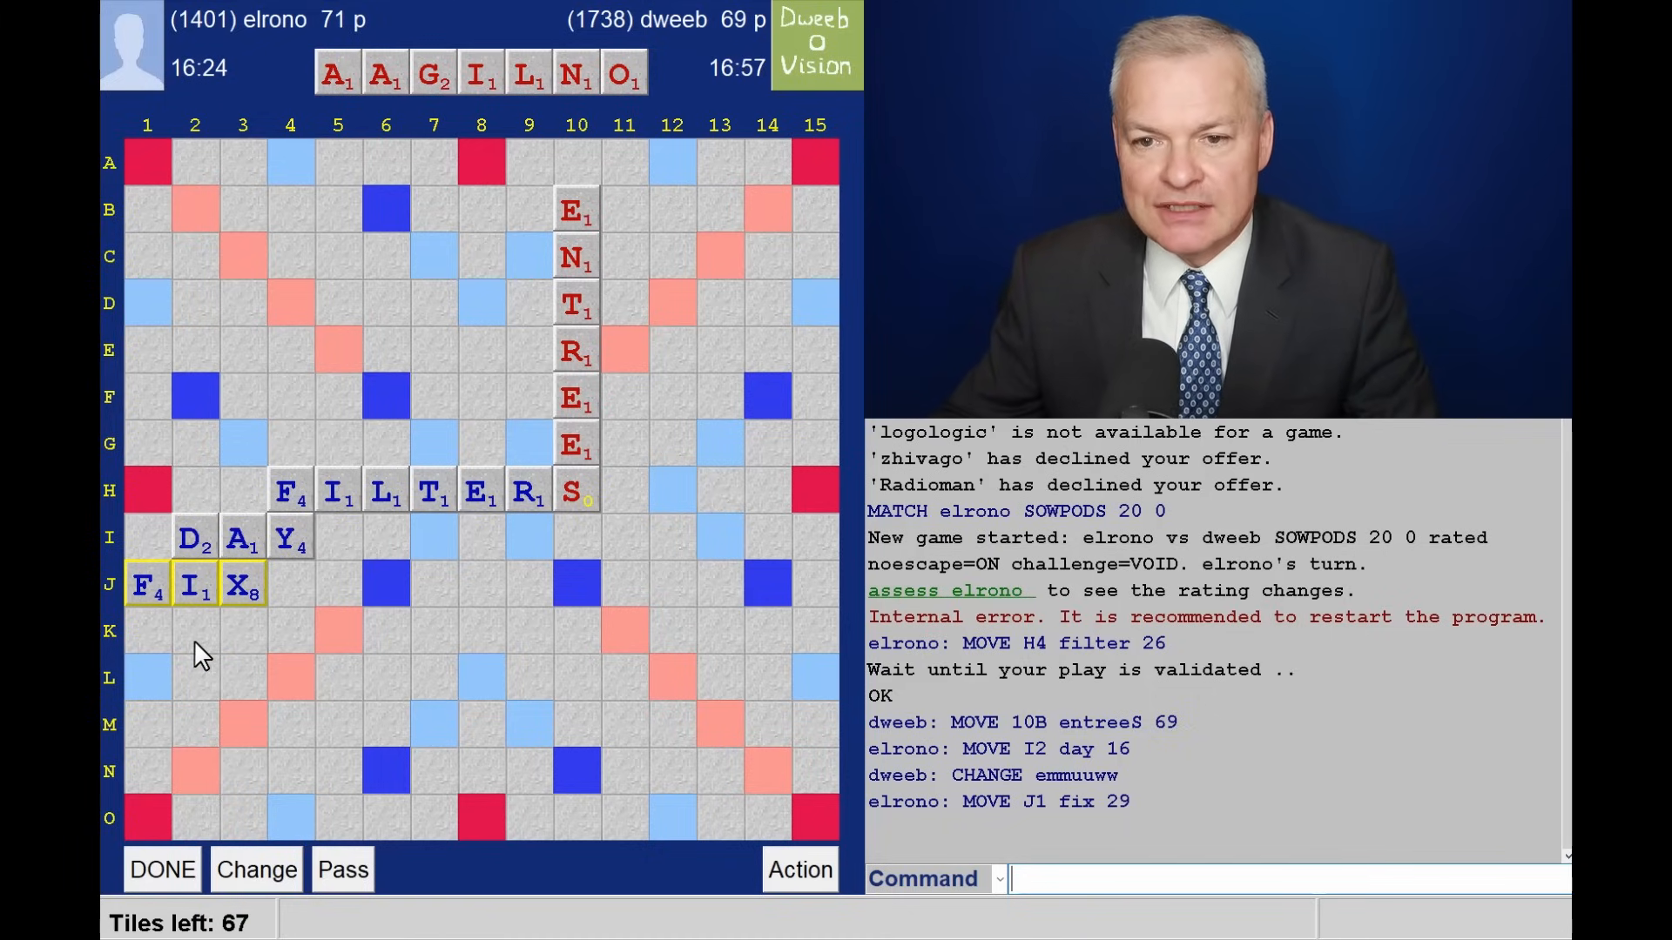
mouse_move(540, 138)
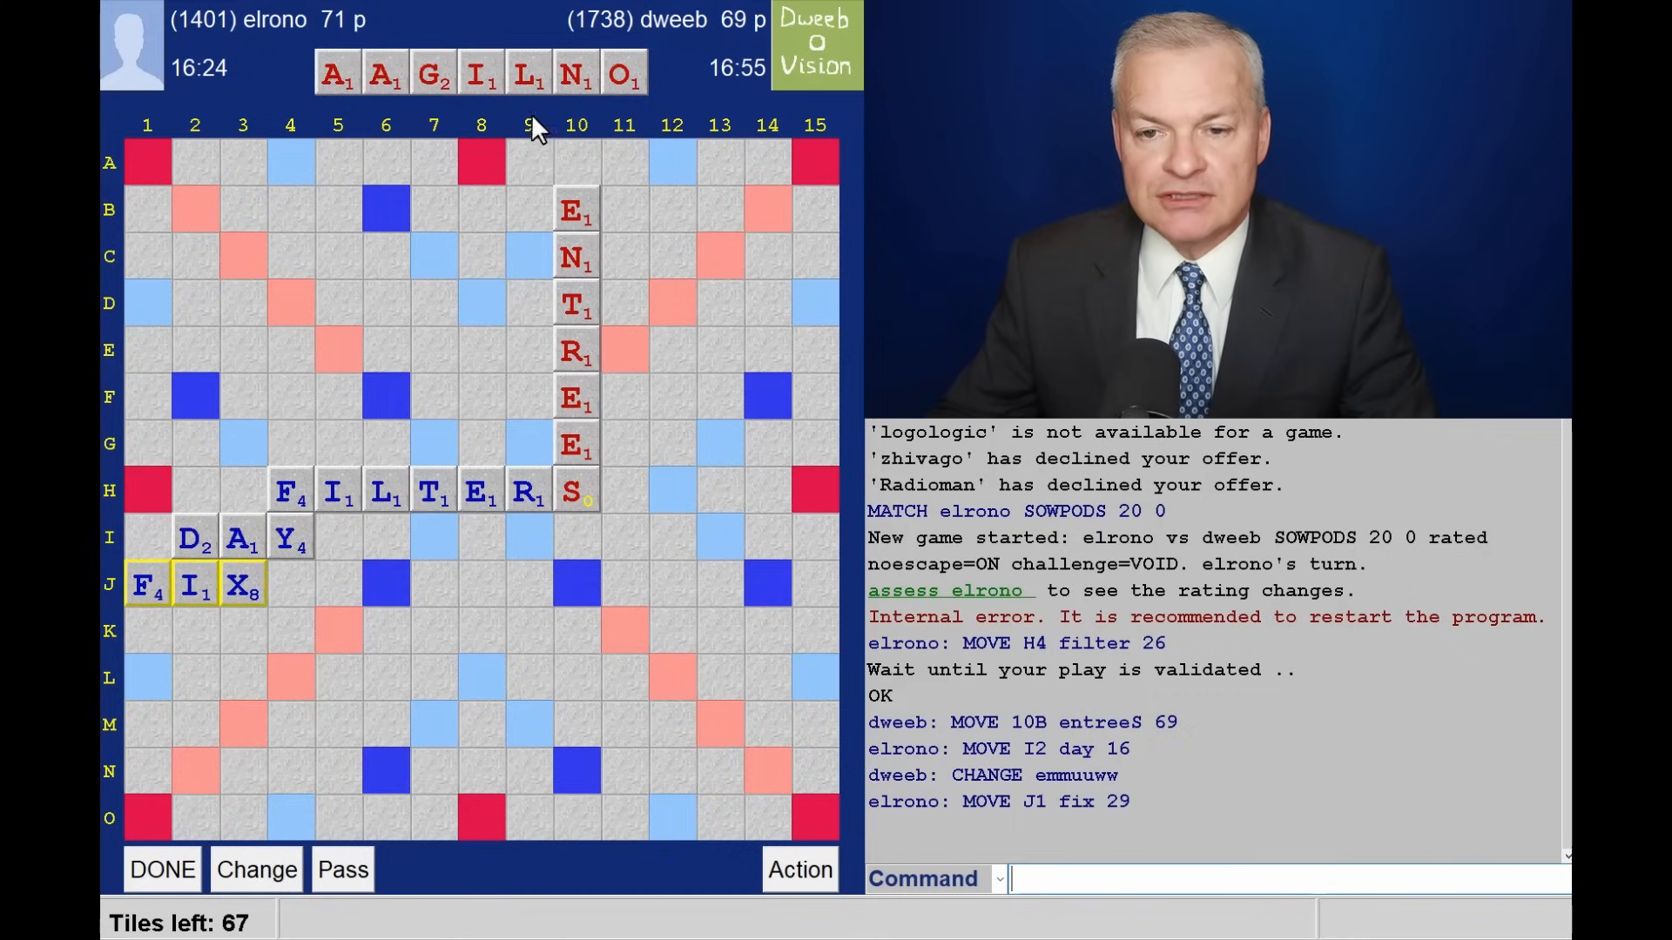
mouse_move(576, 330)
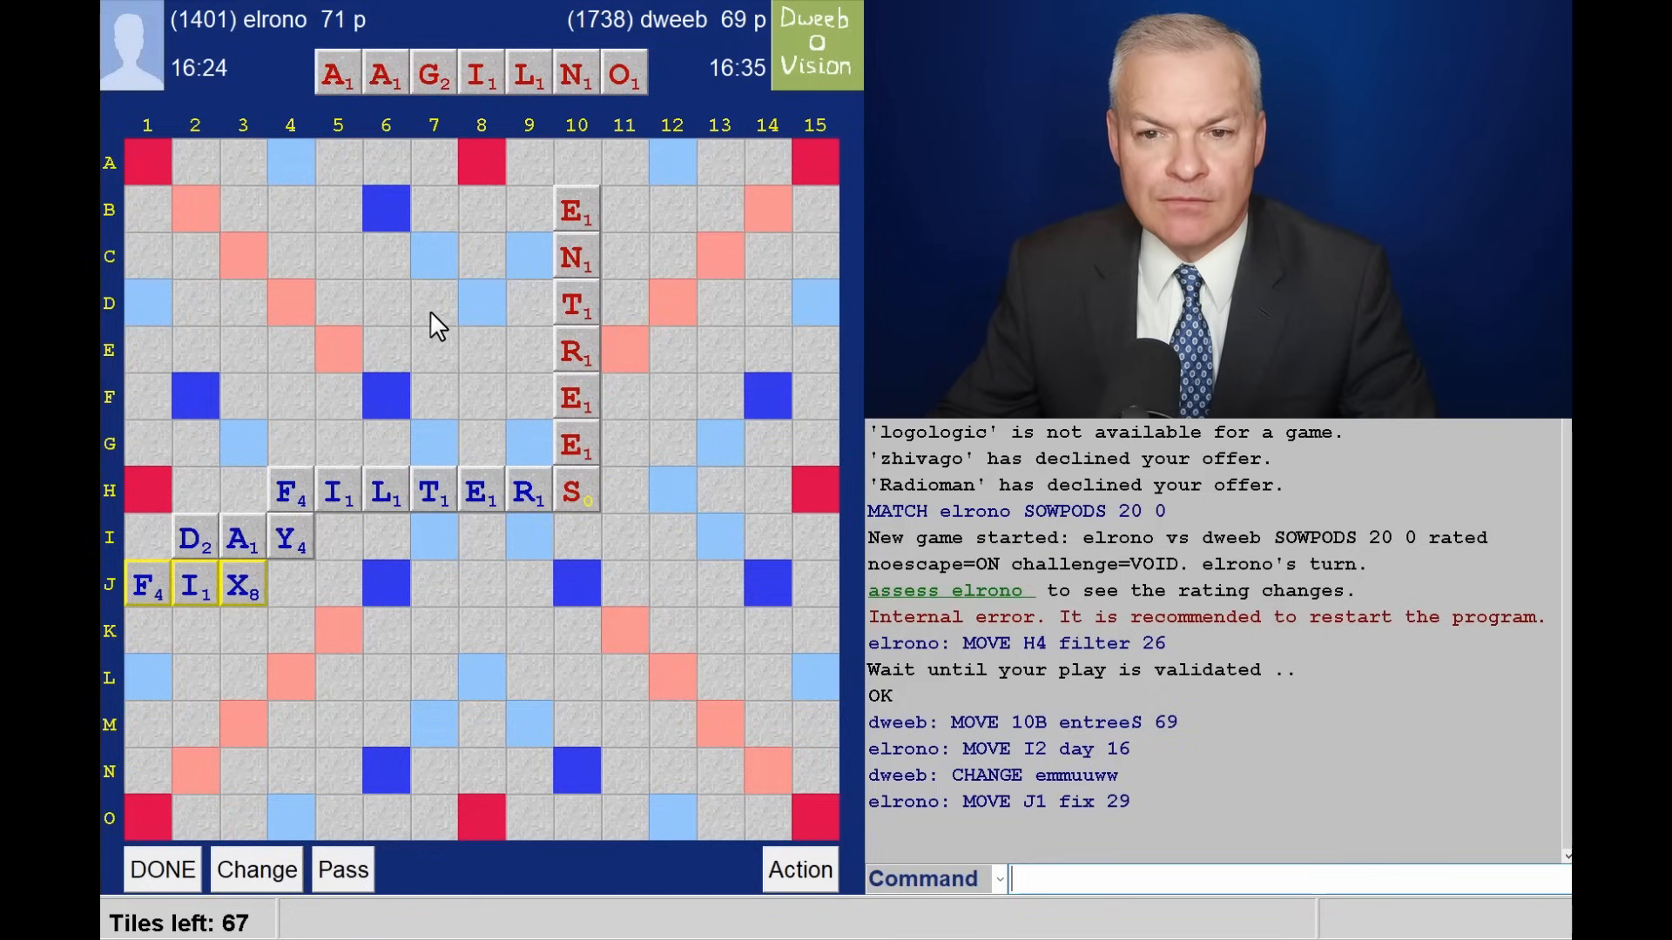
mouse_move(566, 368)
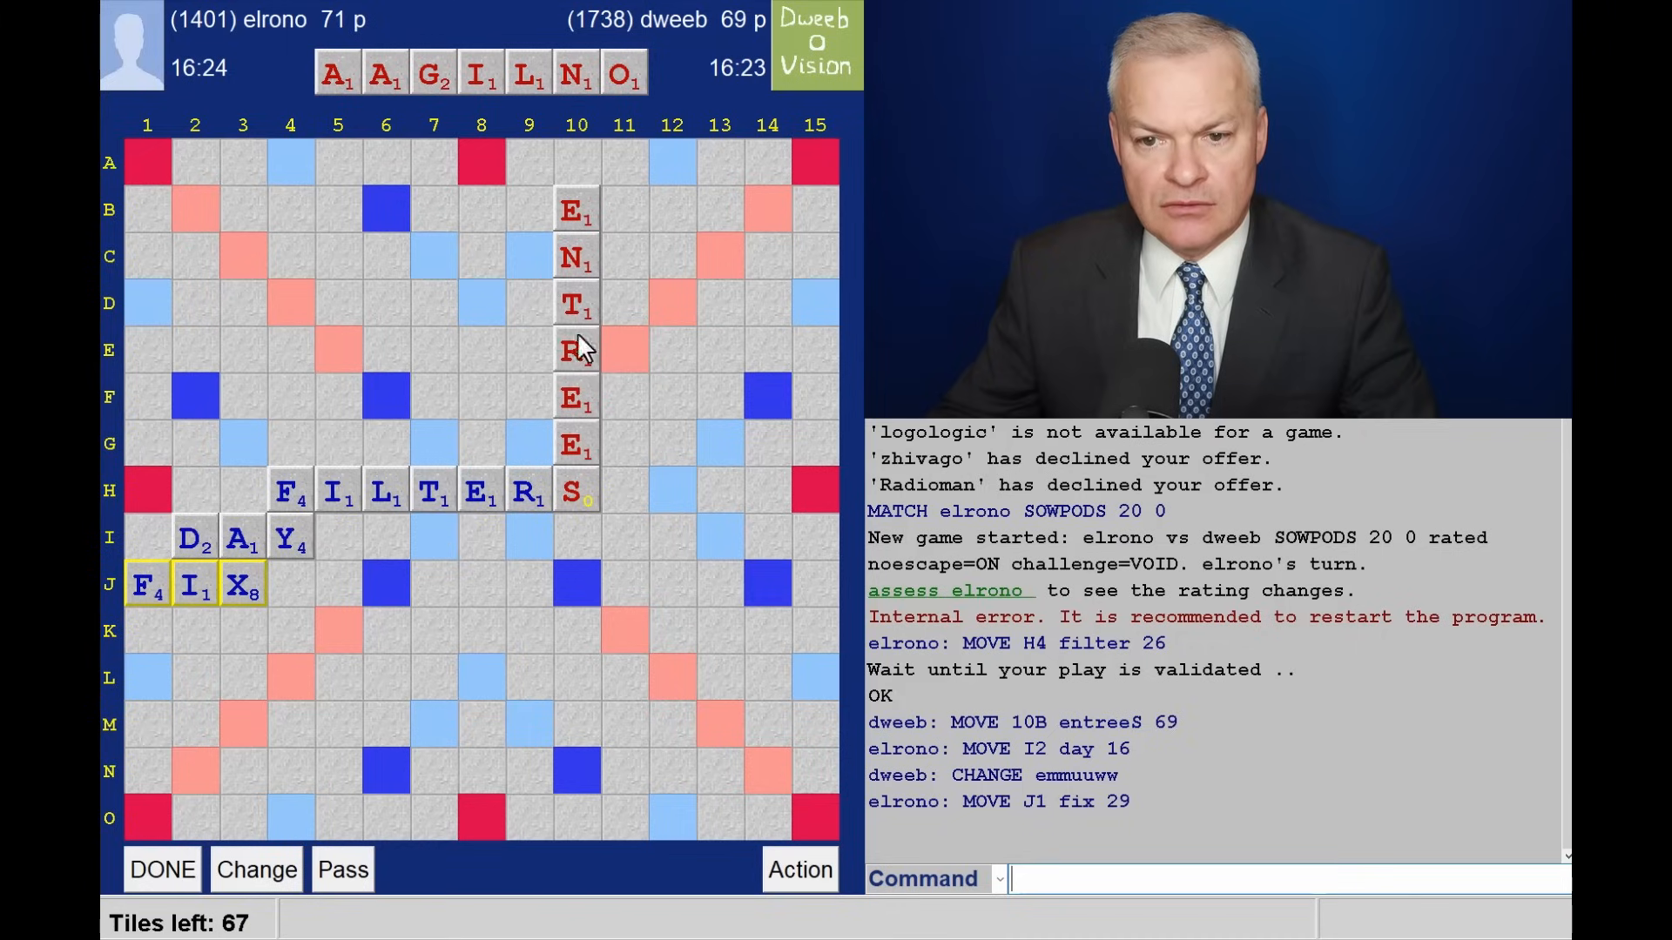
mouse_move(438, 509)
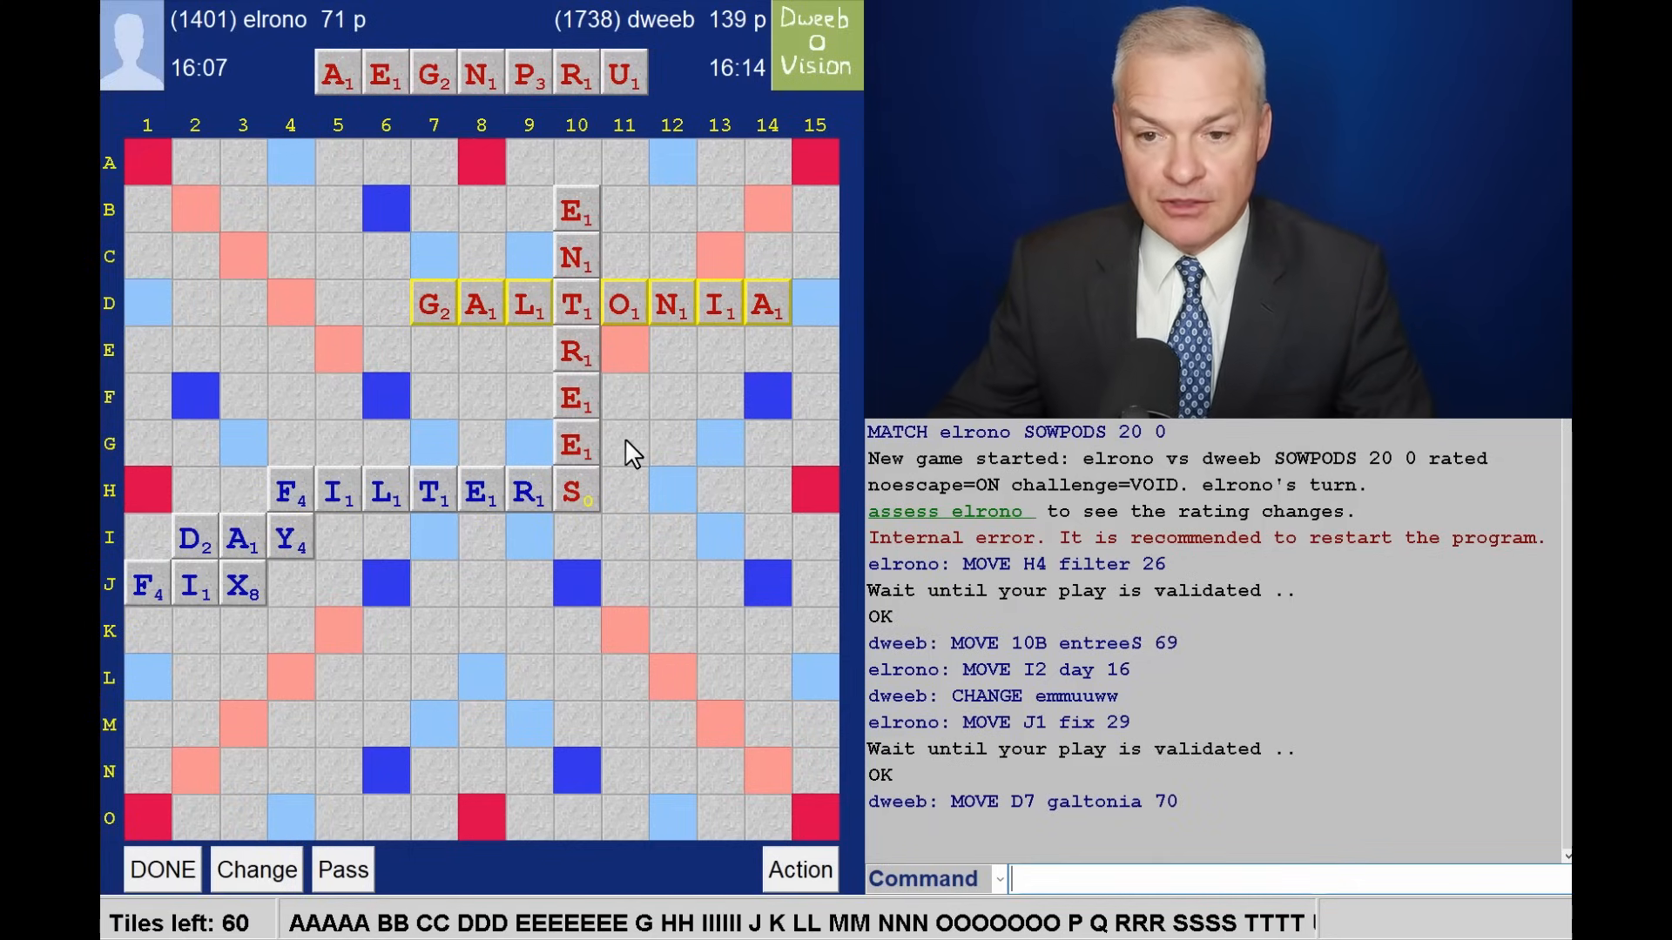
mouse_move(616, 428)
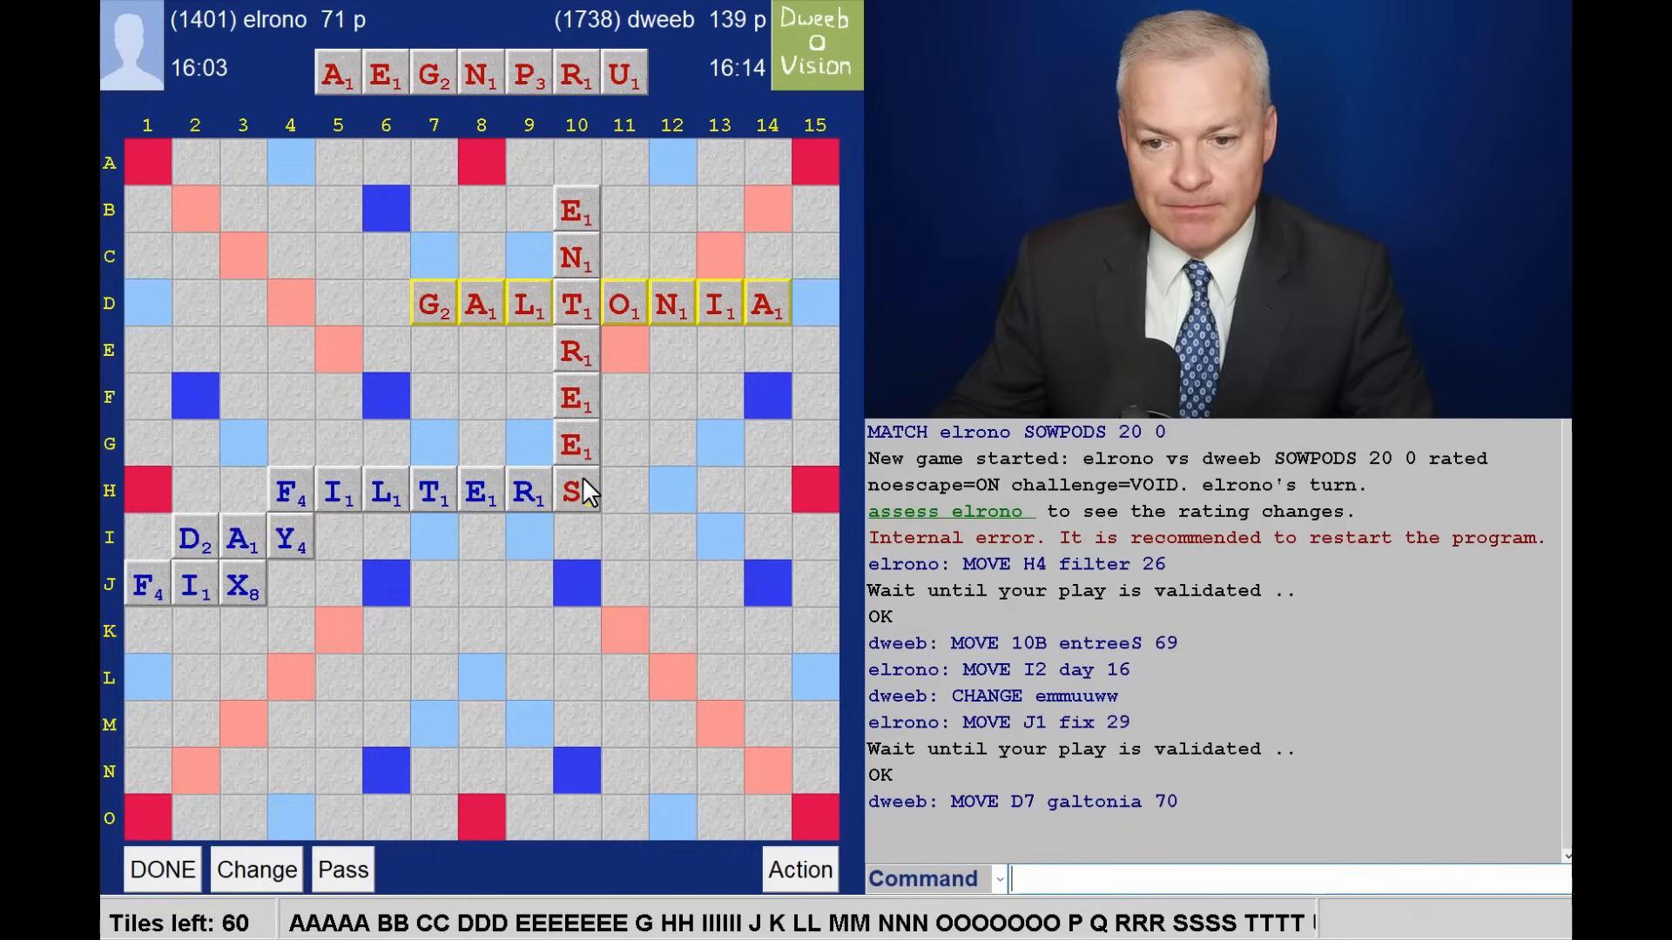
mouse_move(659, 489)
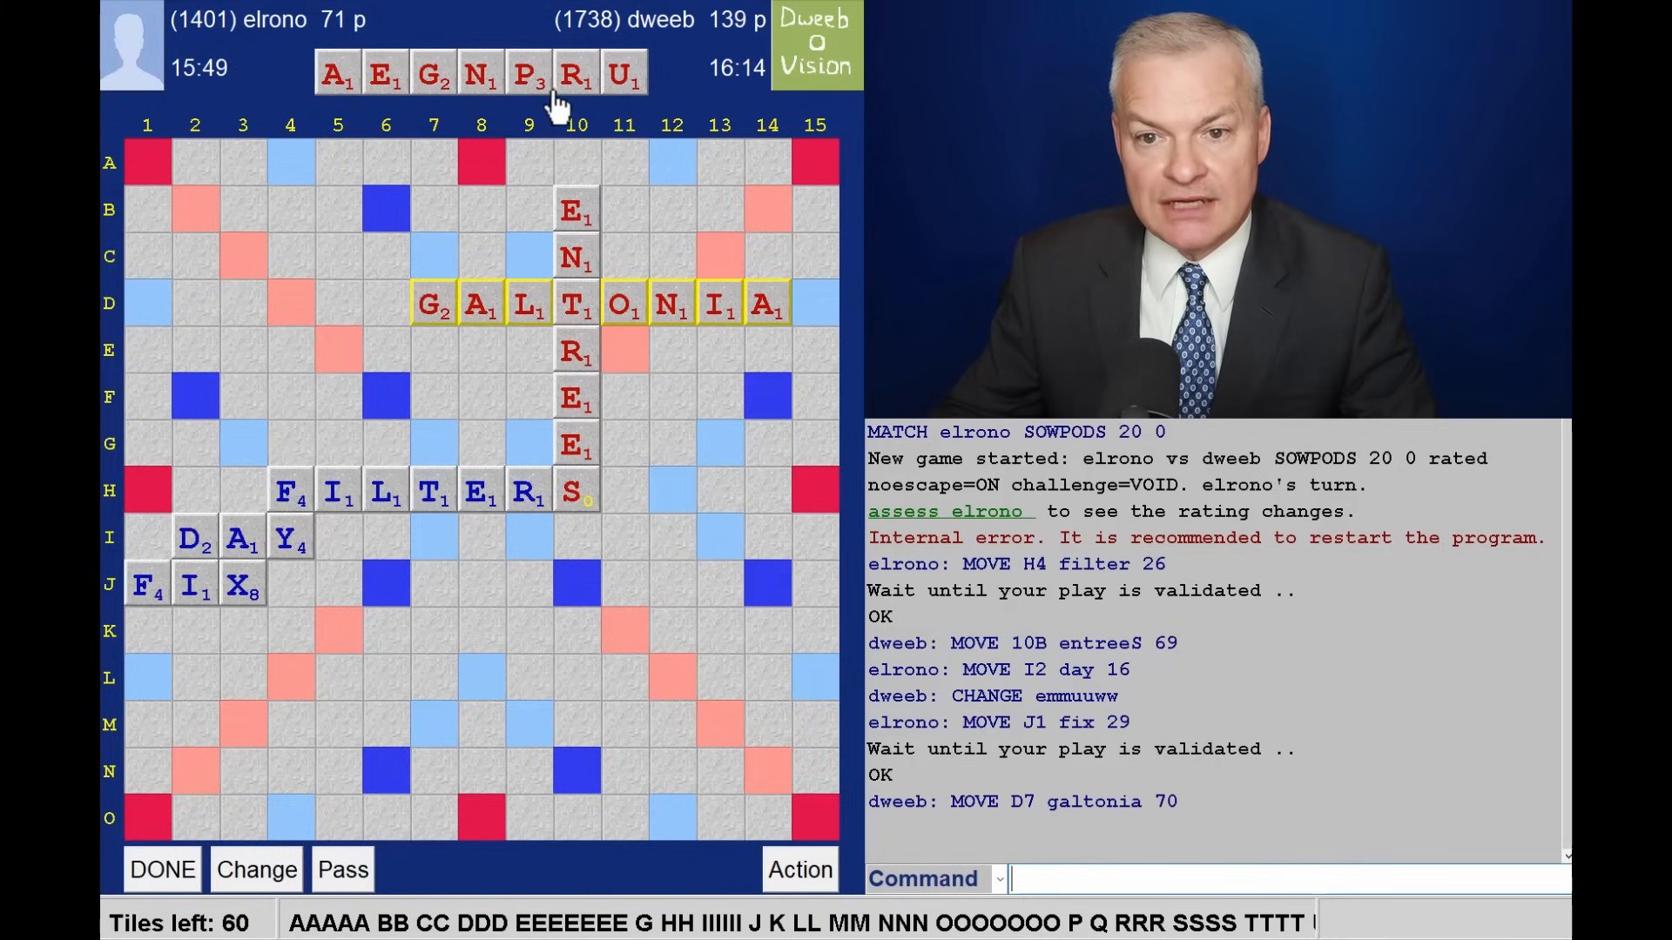
mouse_move(503, 189)
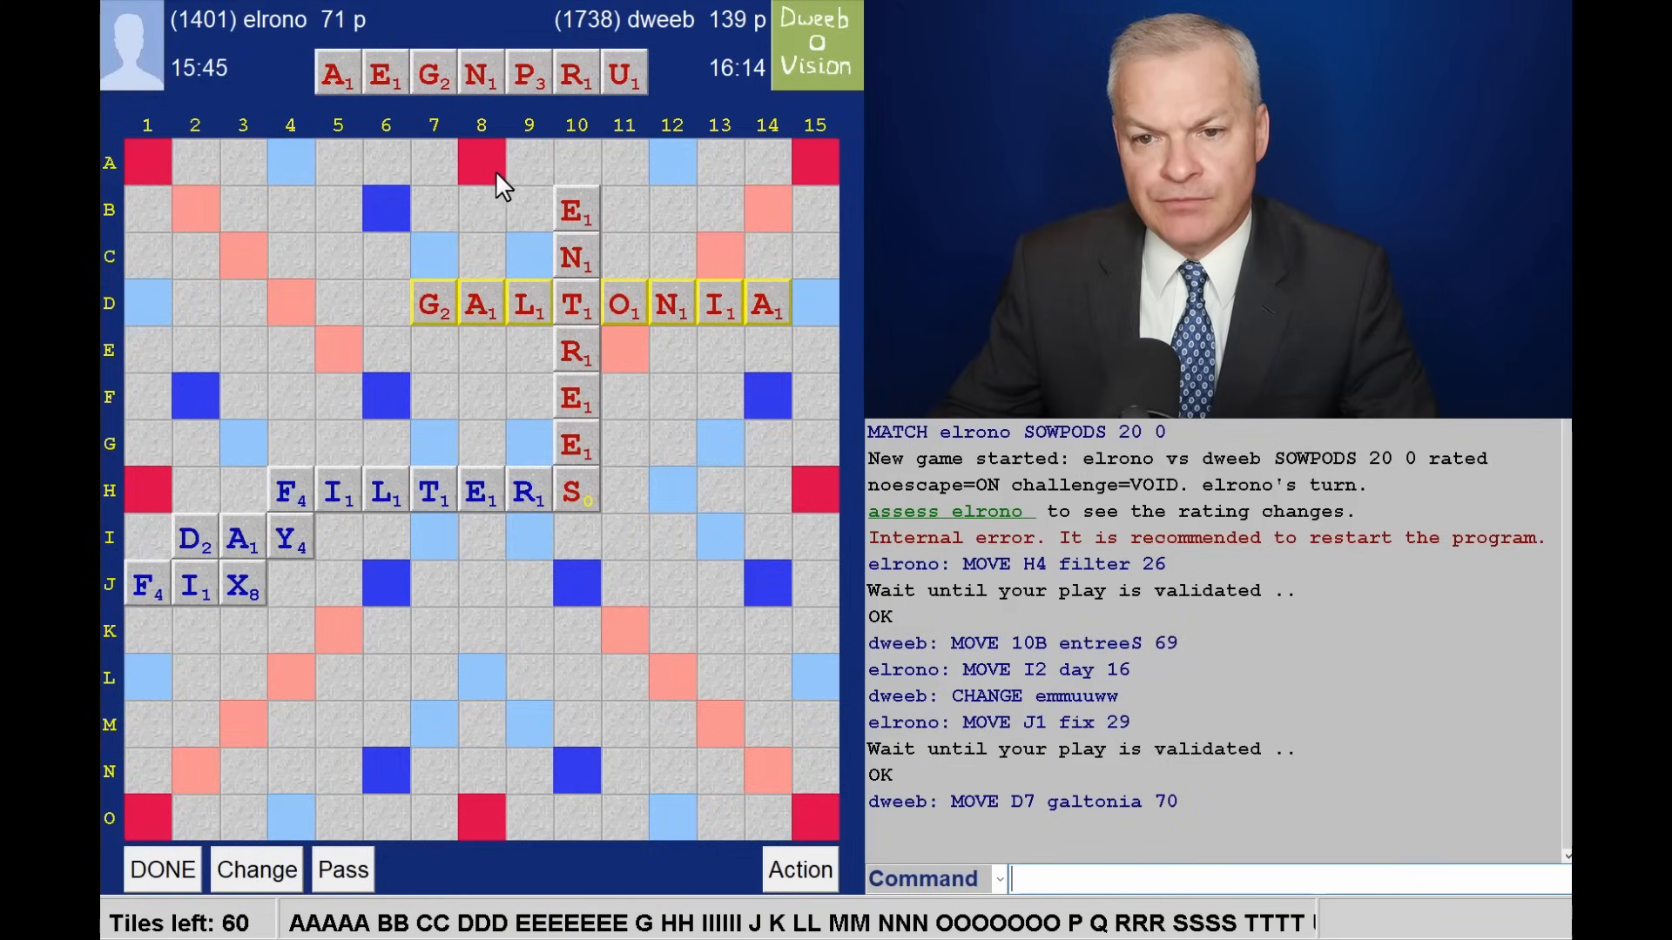
mouse_move(497, 225)
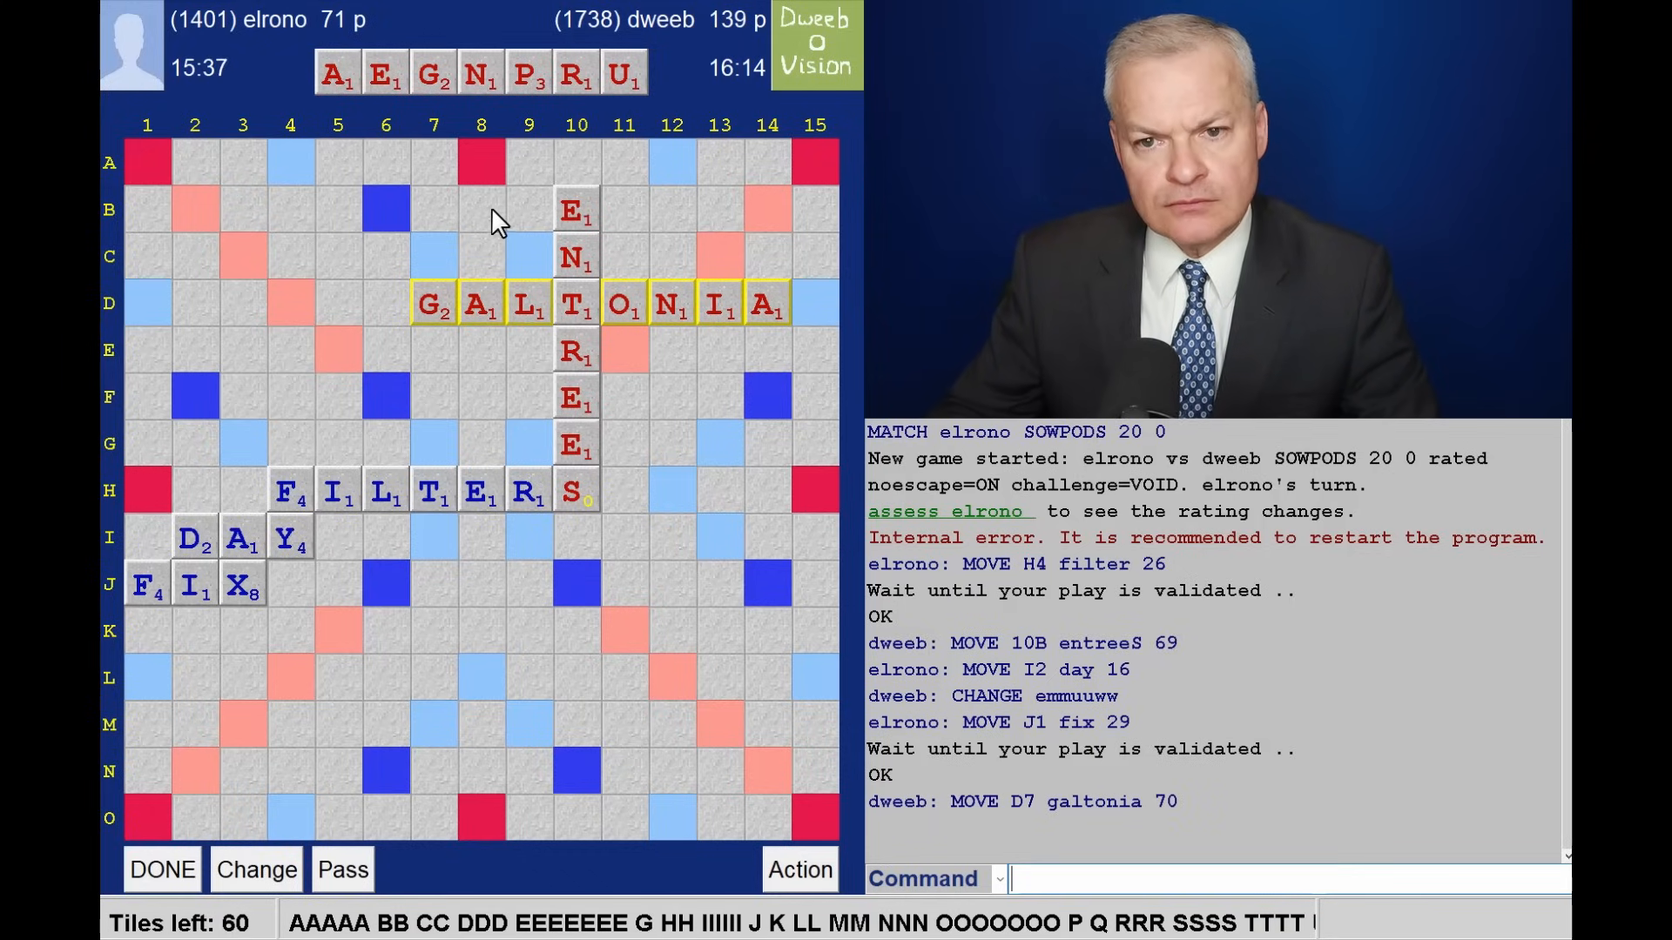
mouse_move(540, 135)
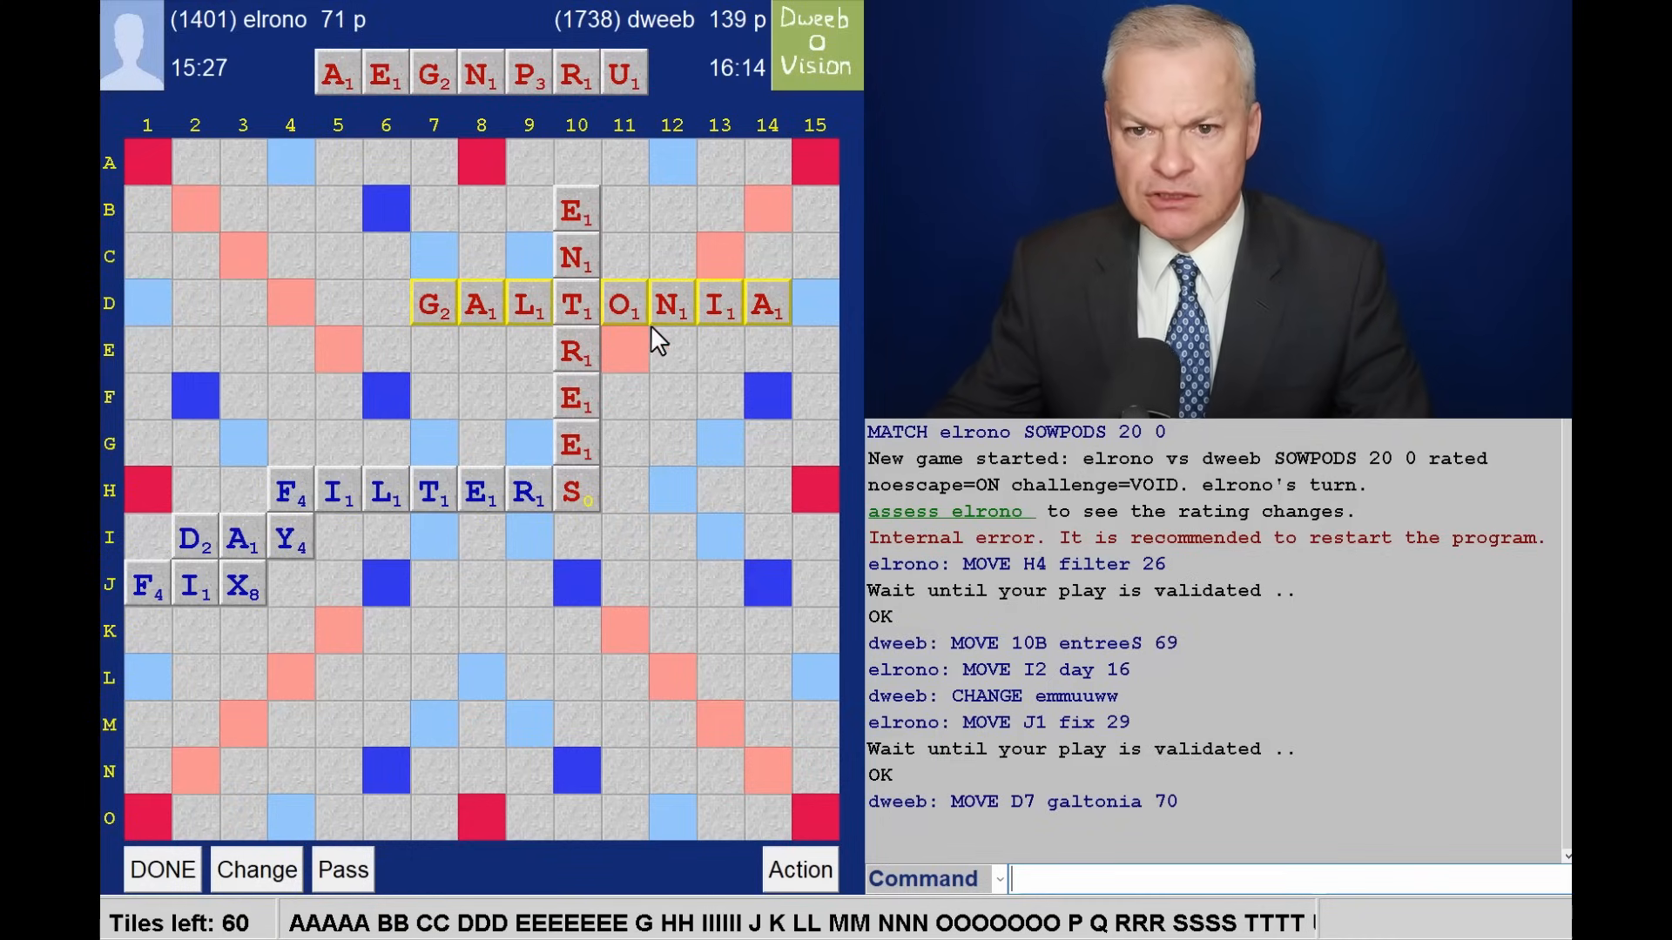
mouse_move(682, 336)
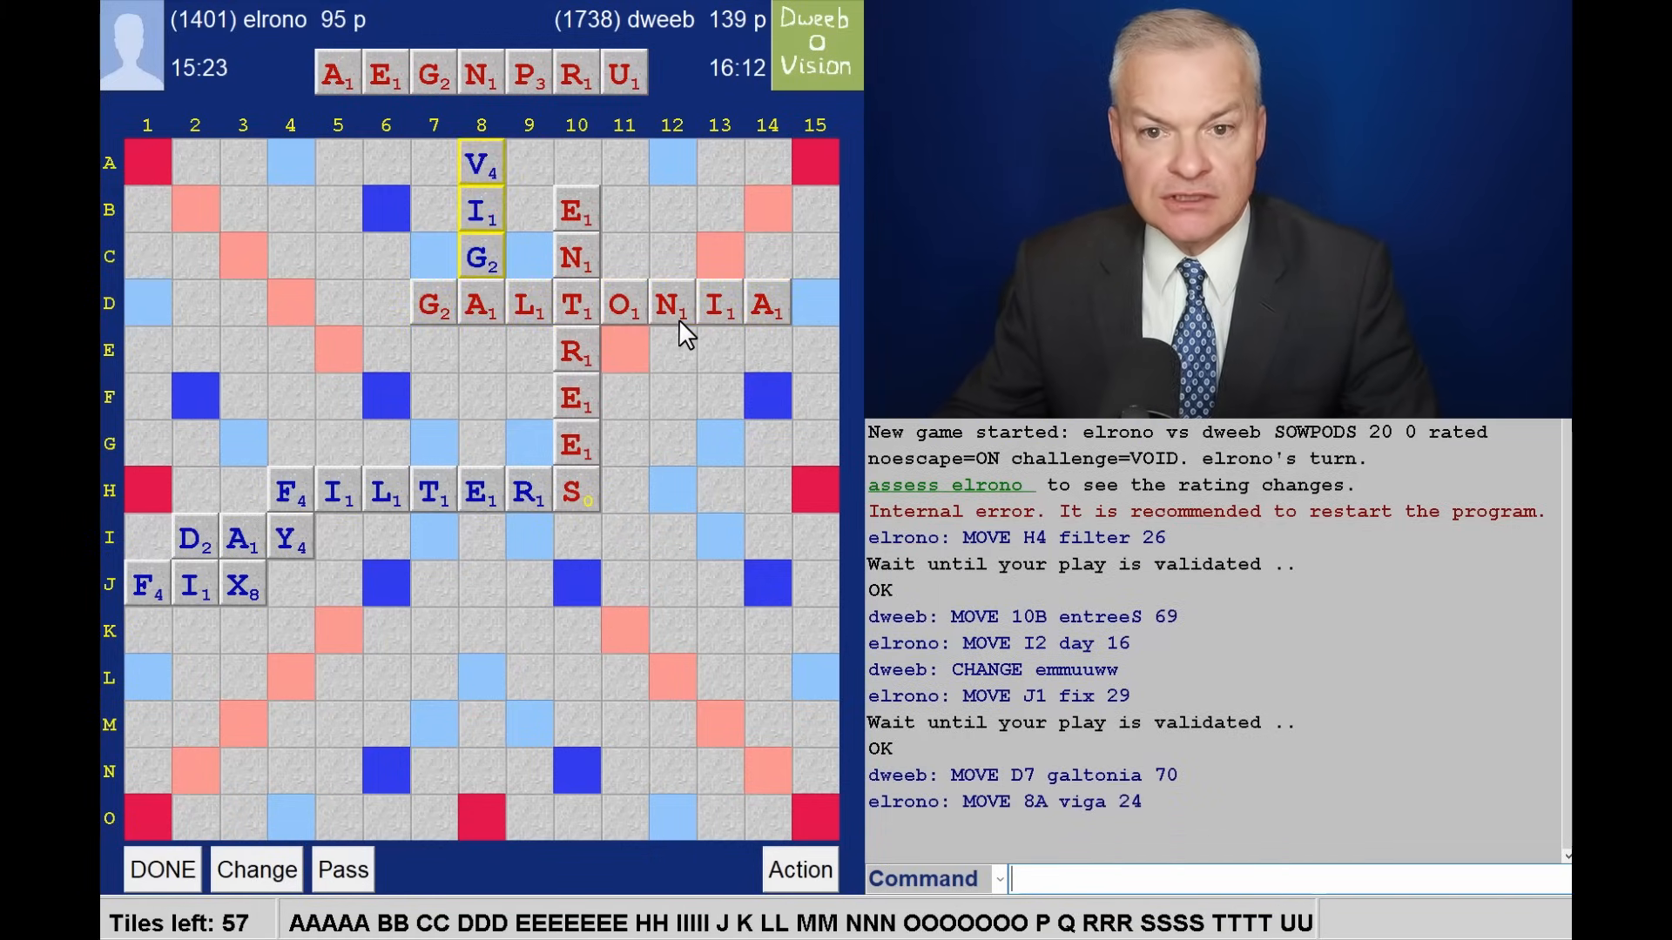
mouse_move(707, 333)
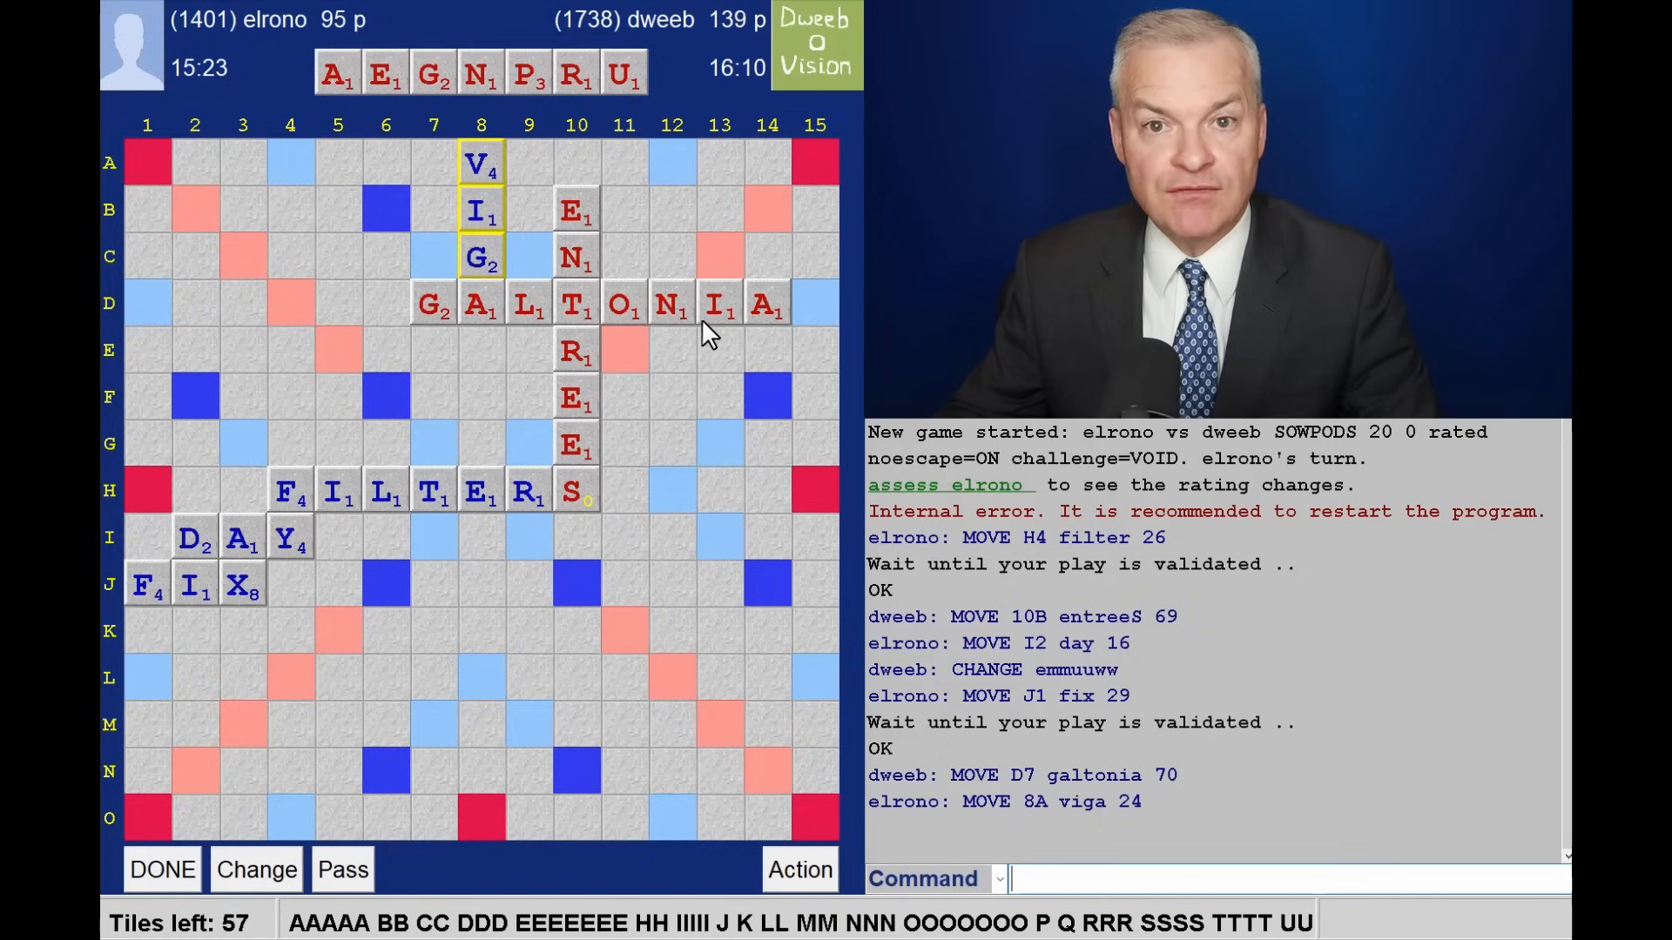
mouse_move(672, 340)
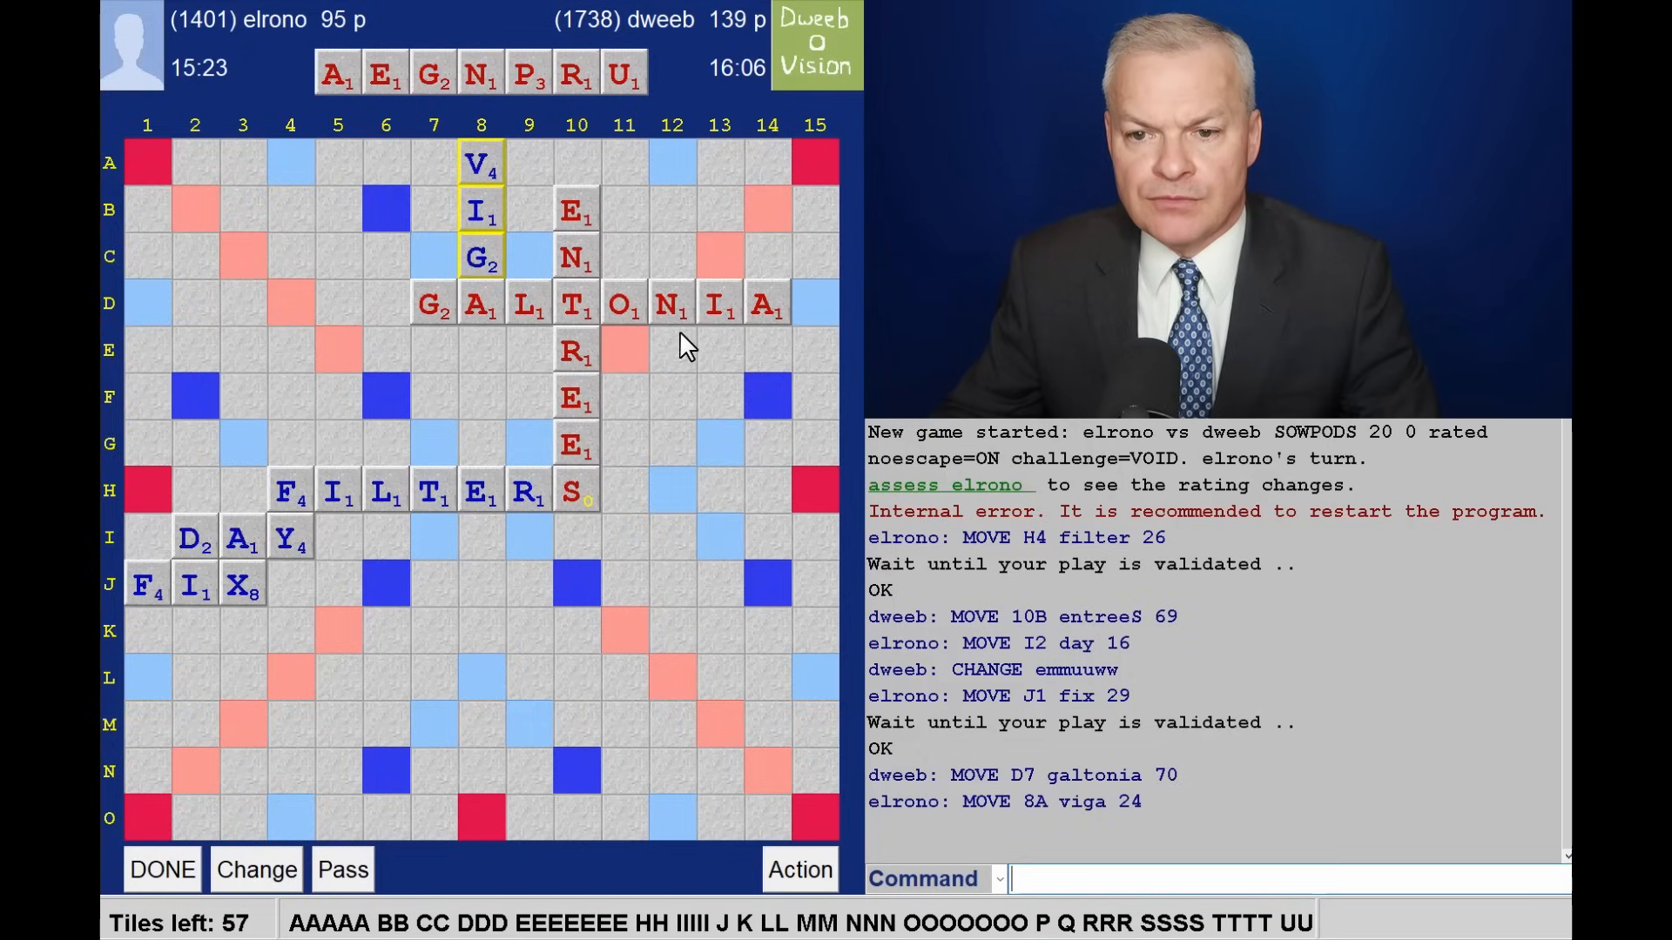
mouse_move(725, 336)
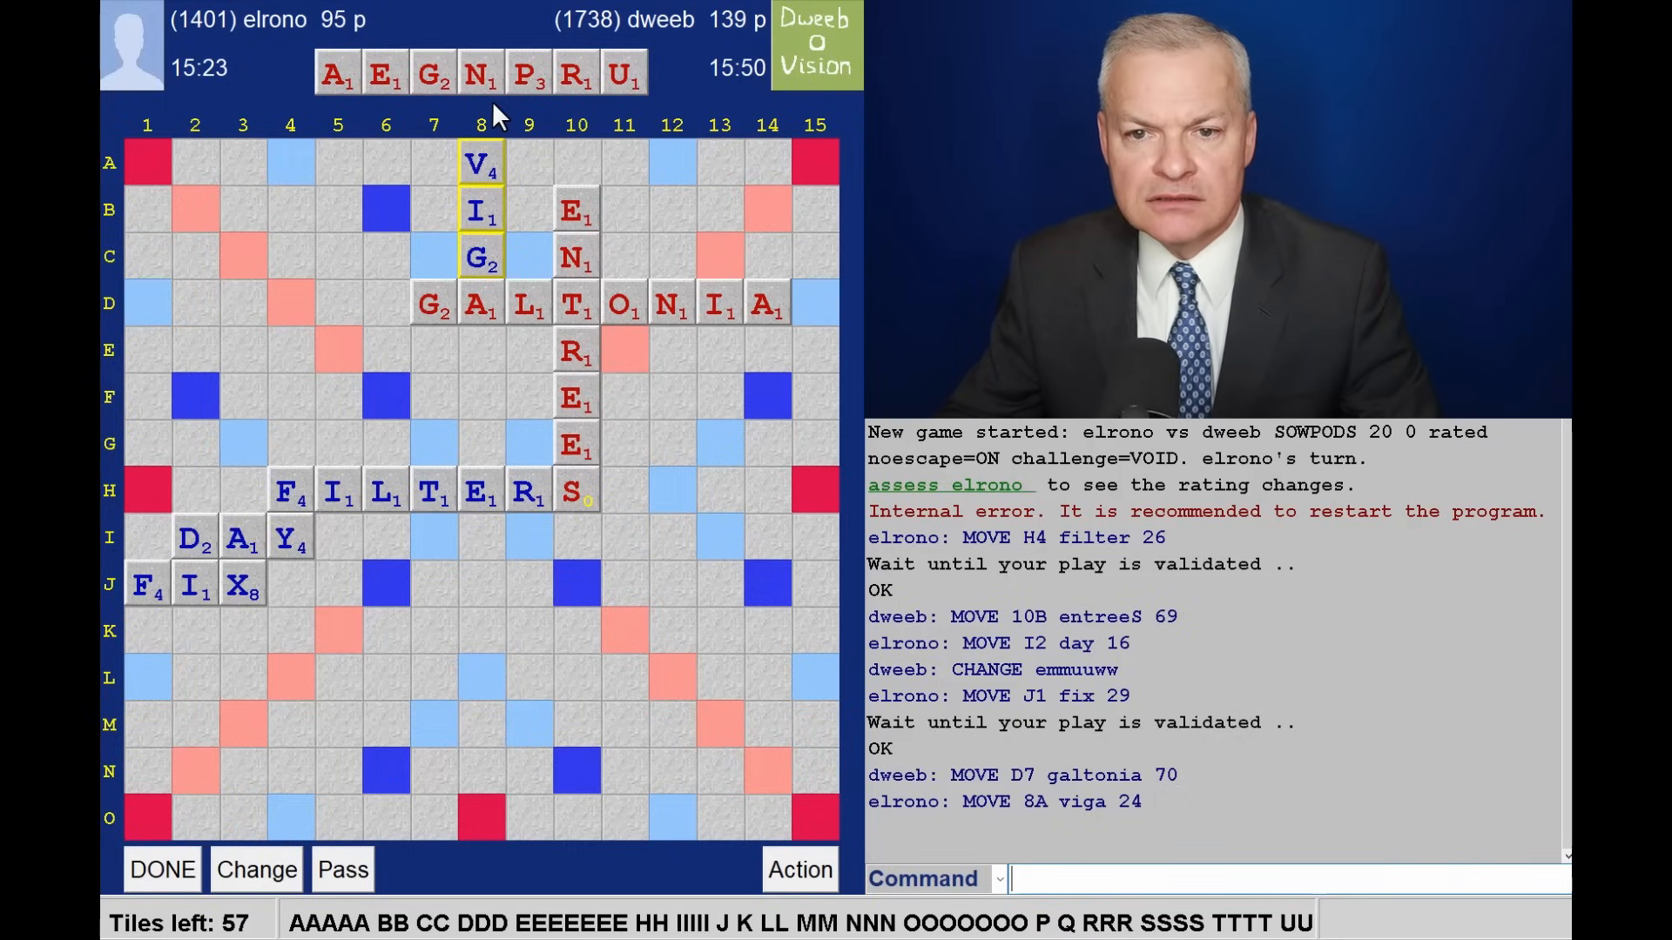
mouse_move(601, 431)
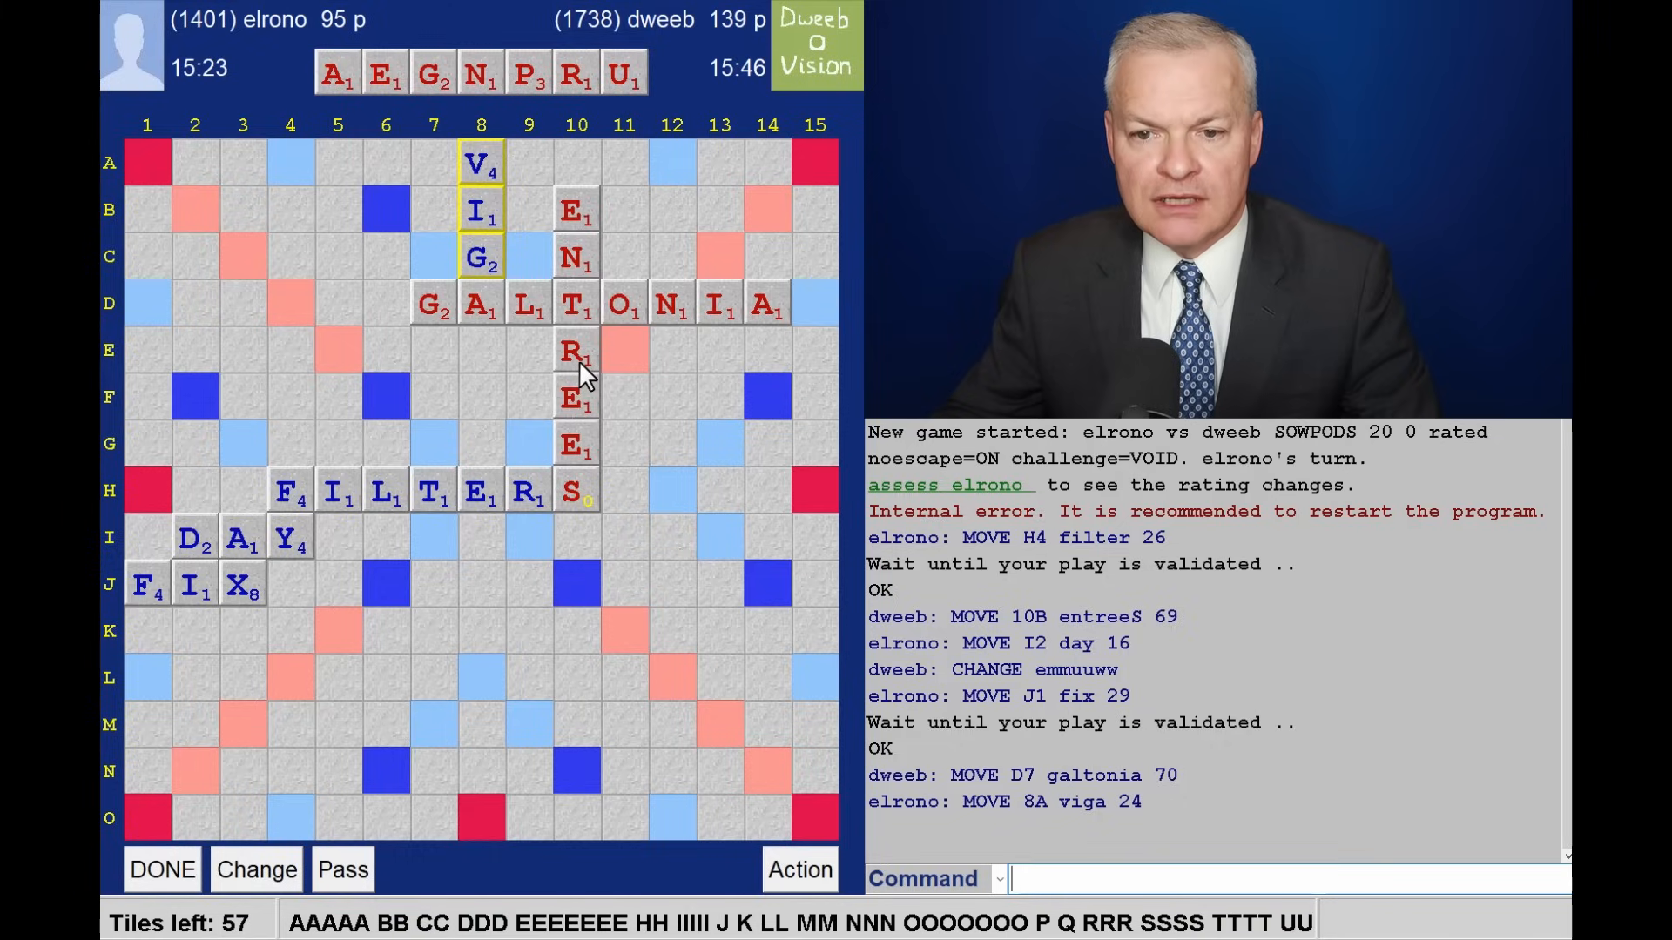
mouse_move(487, 346)
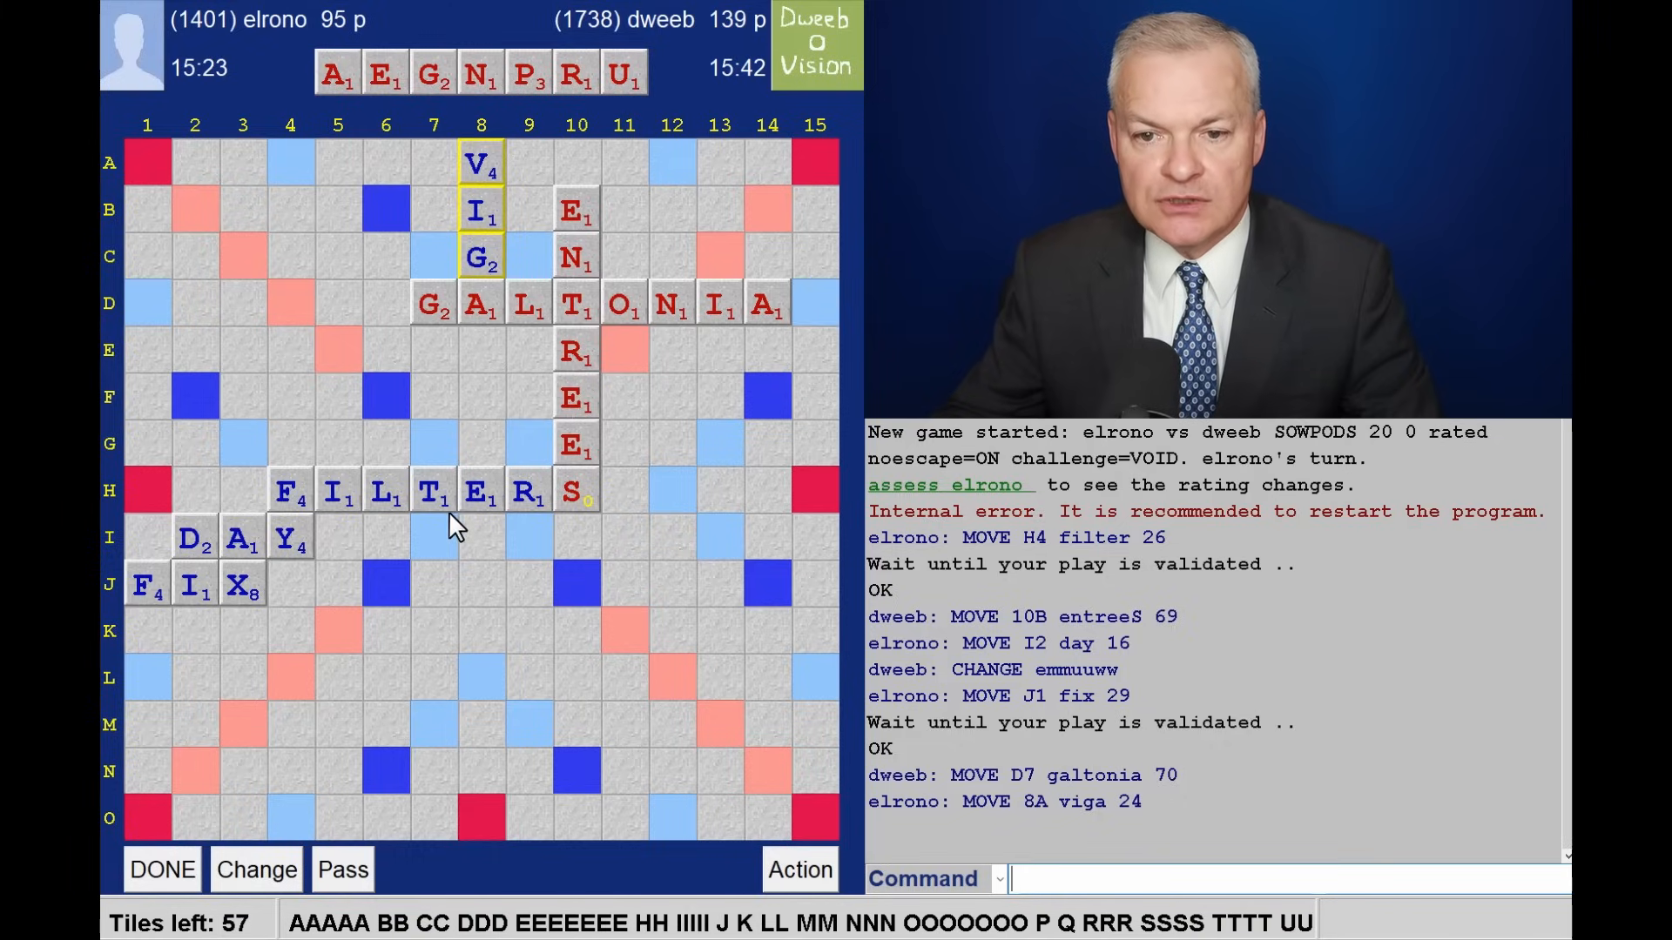
mouse_move(396, 511)
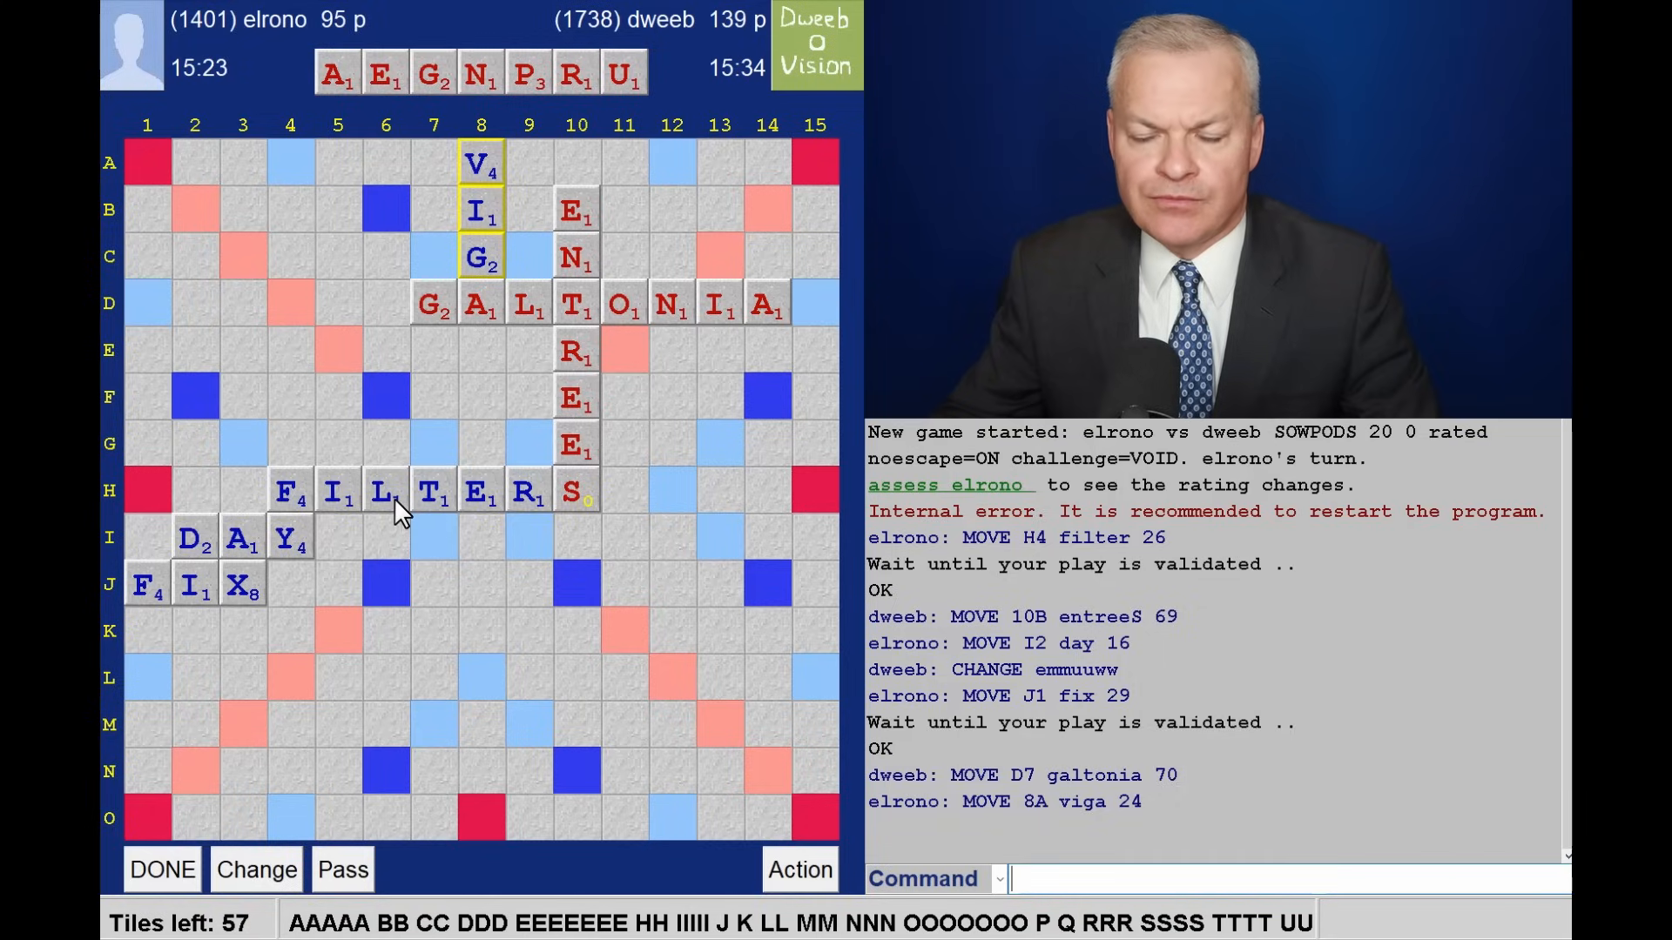
mouse_move(437, 525)
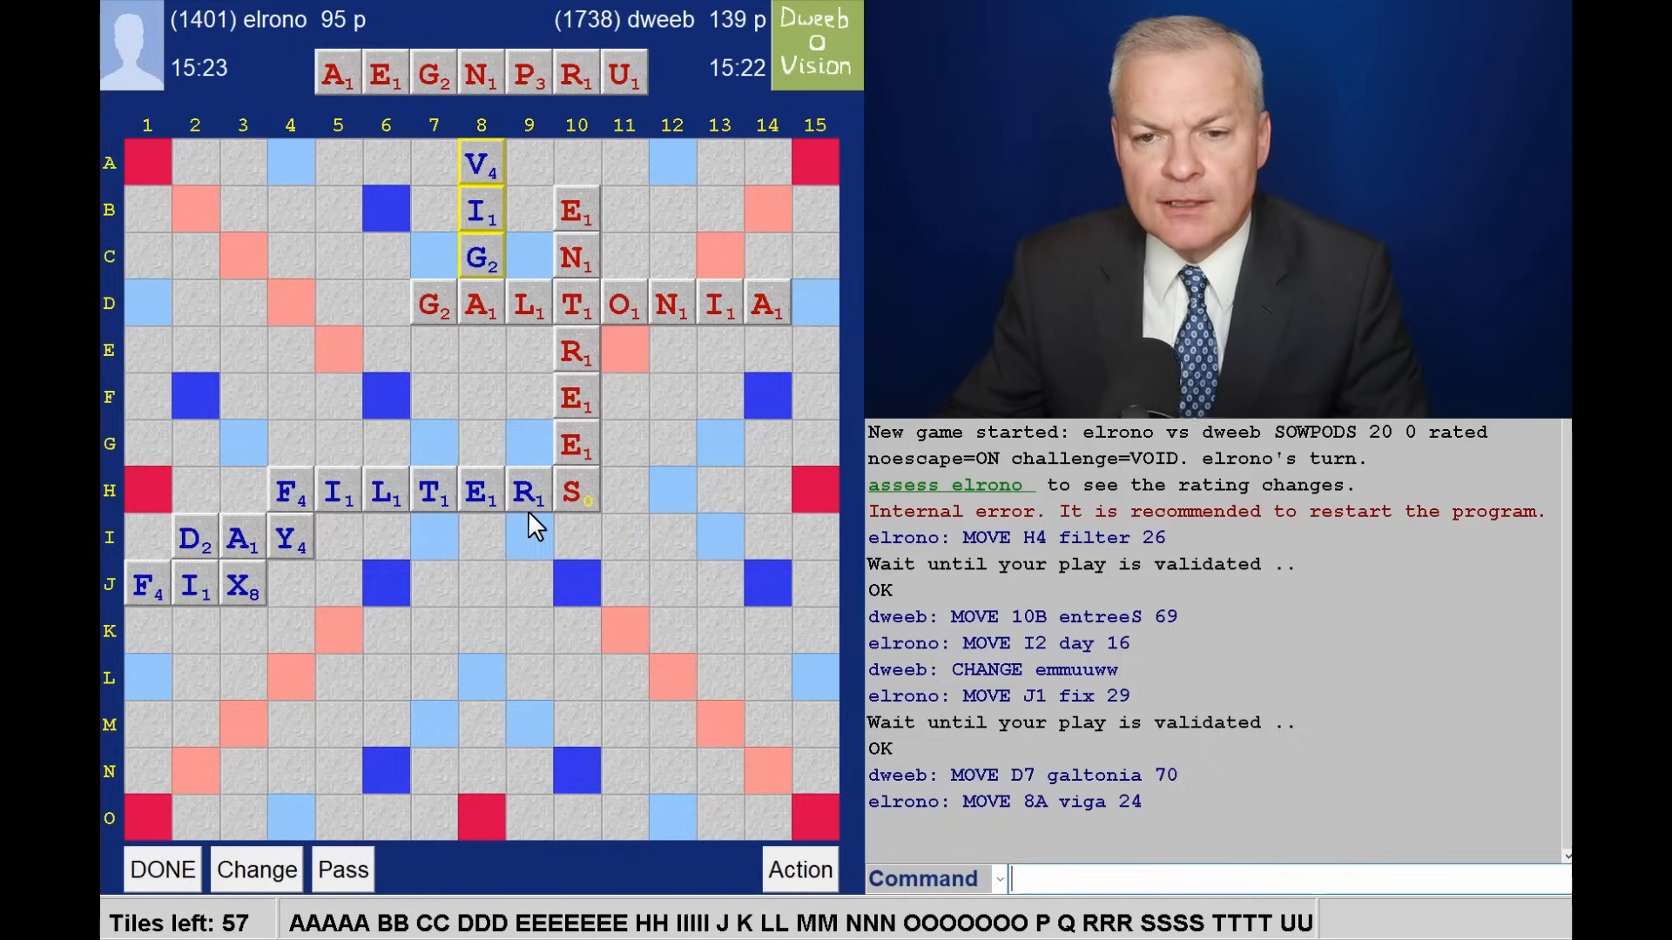
mouse_move(679, 241)
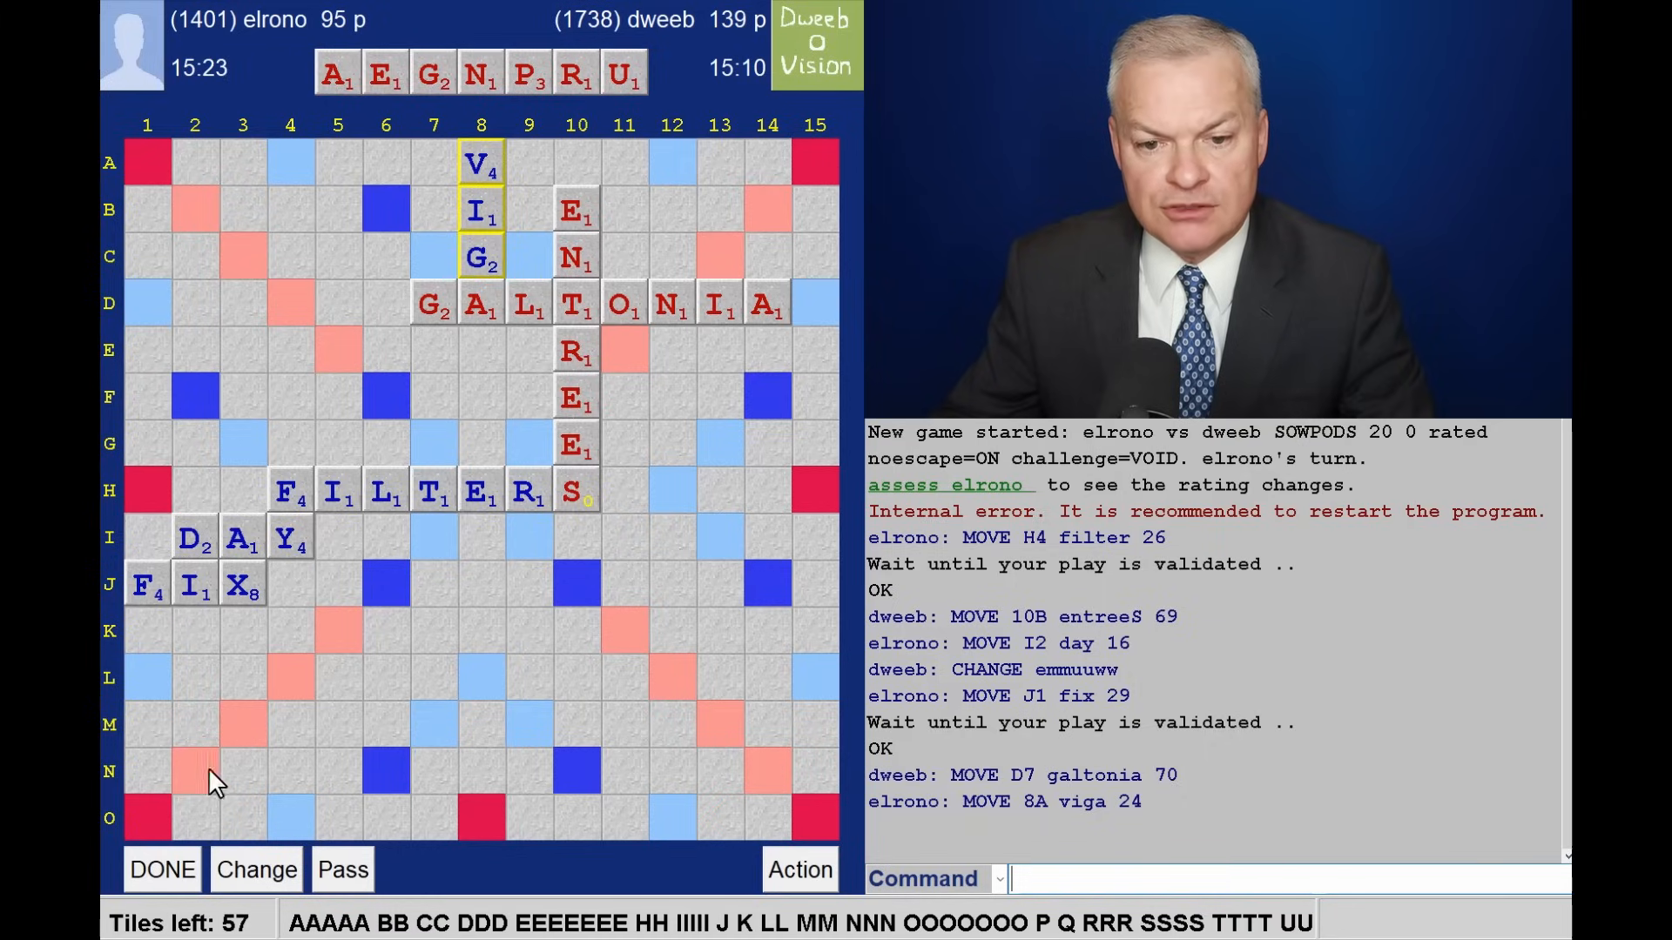
mouse_move(576, 165)
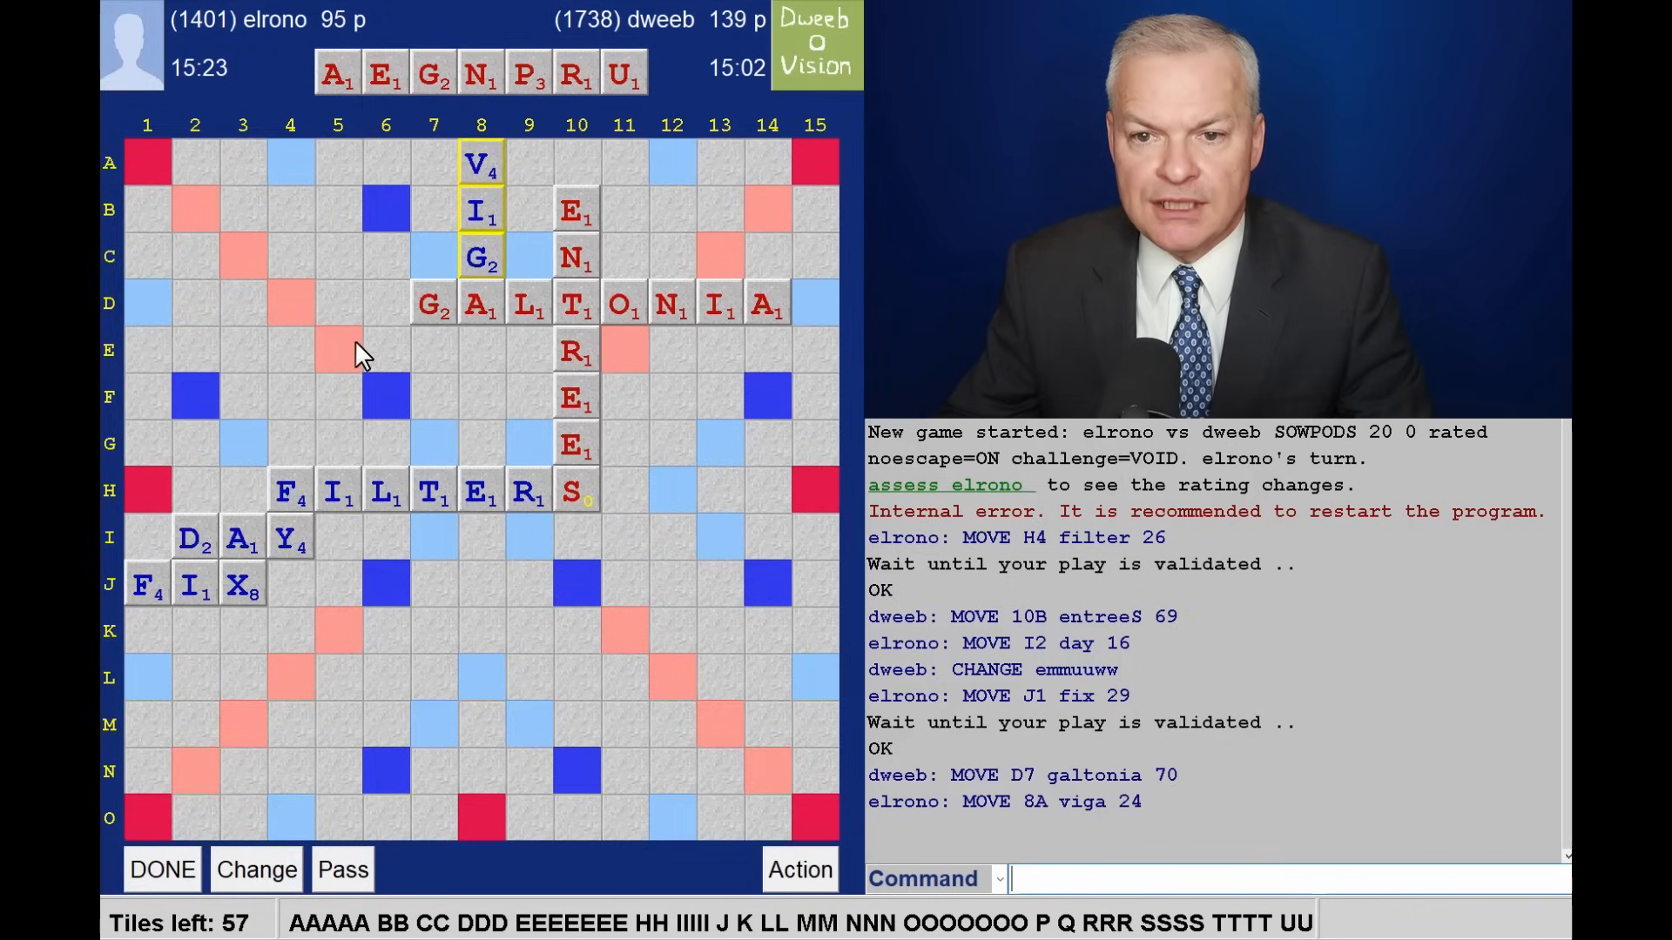
mouse_move(167, 654)
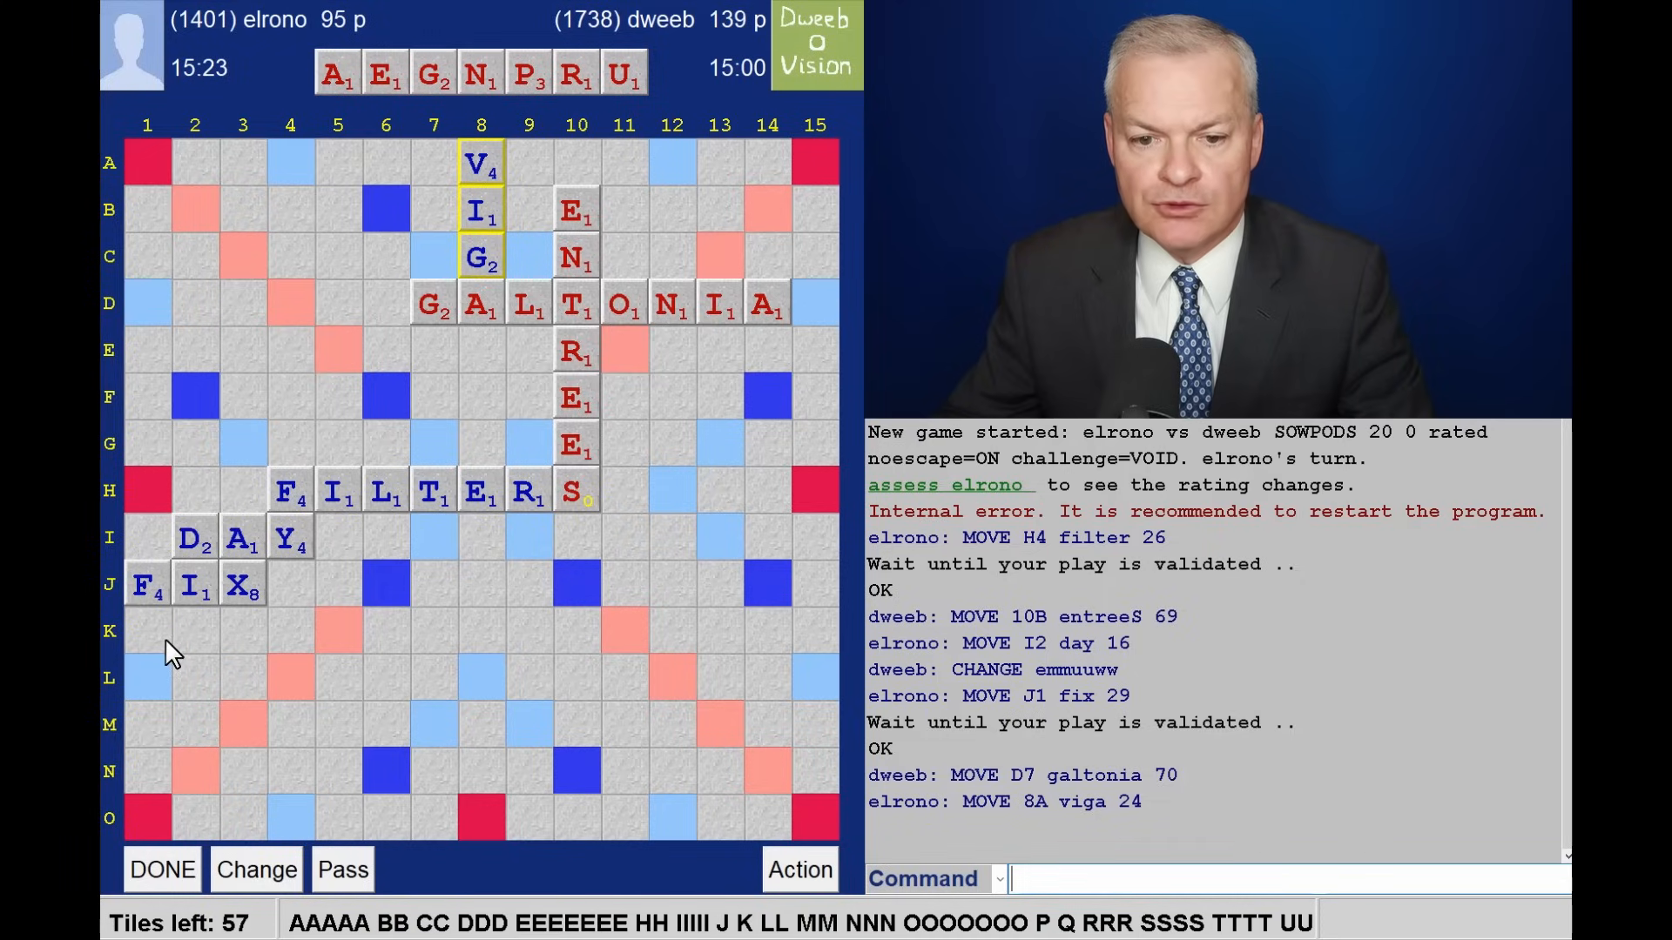
mouse_move(209, 652)
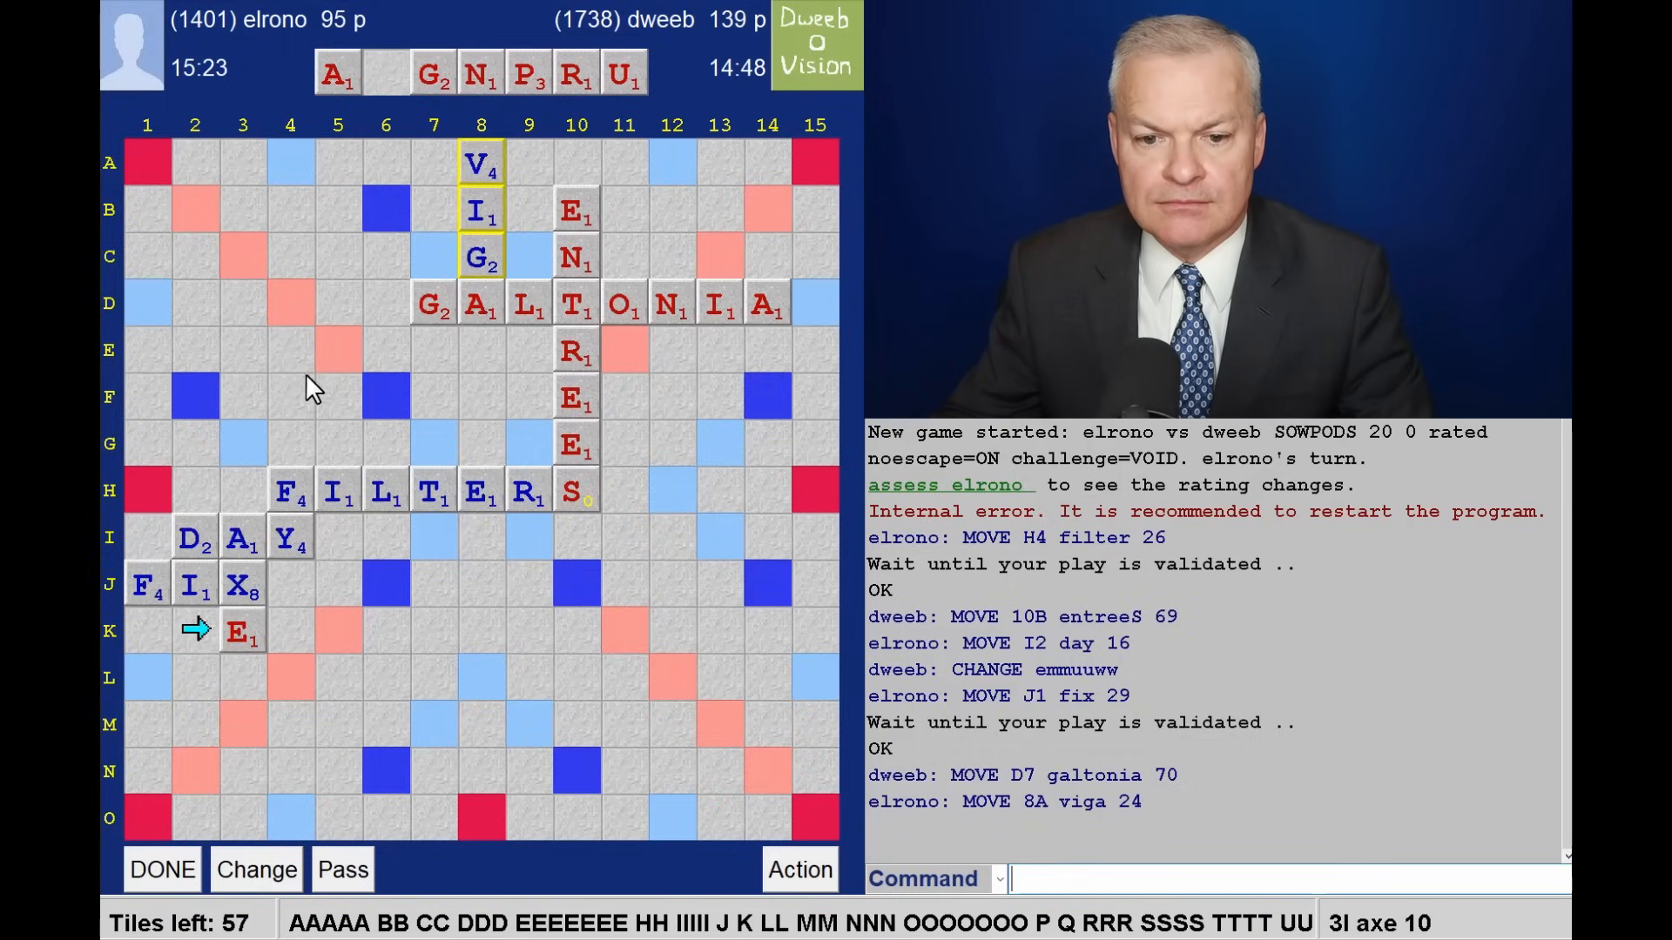
mouse_move(246, 677)
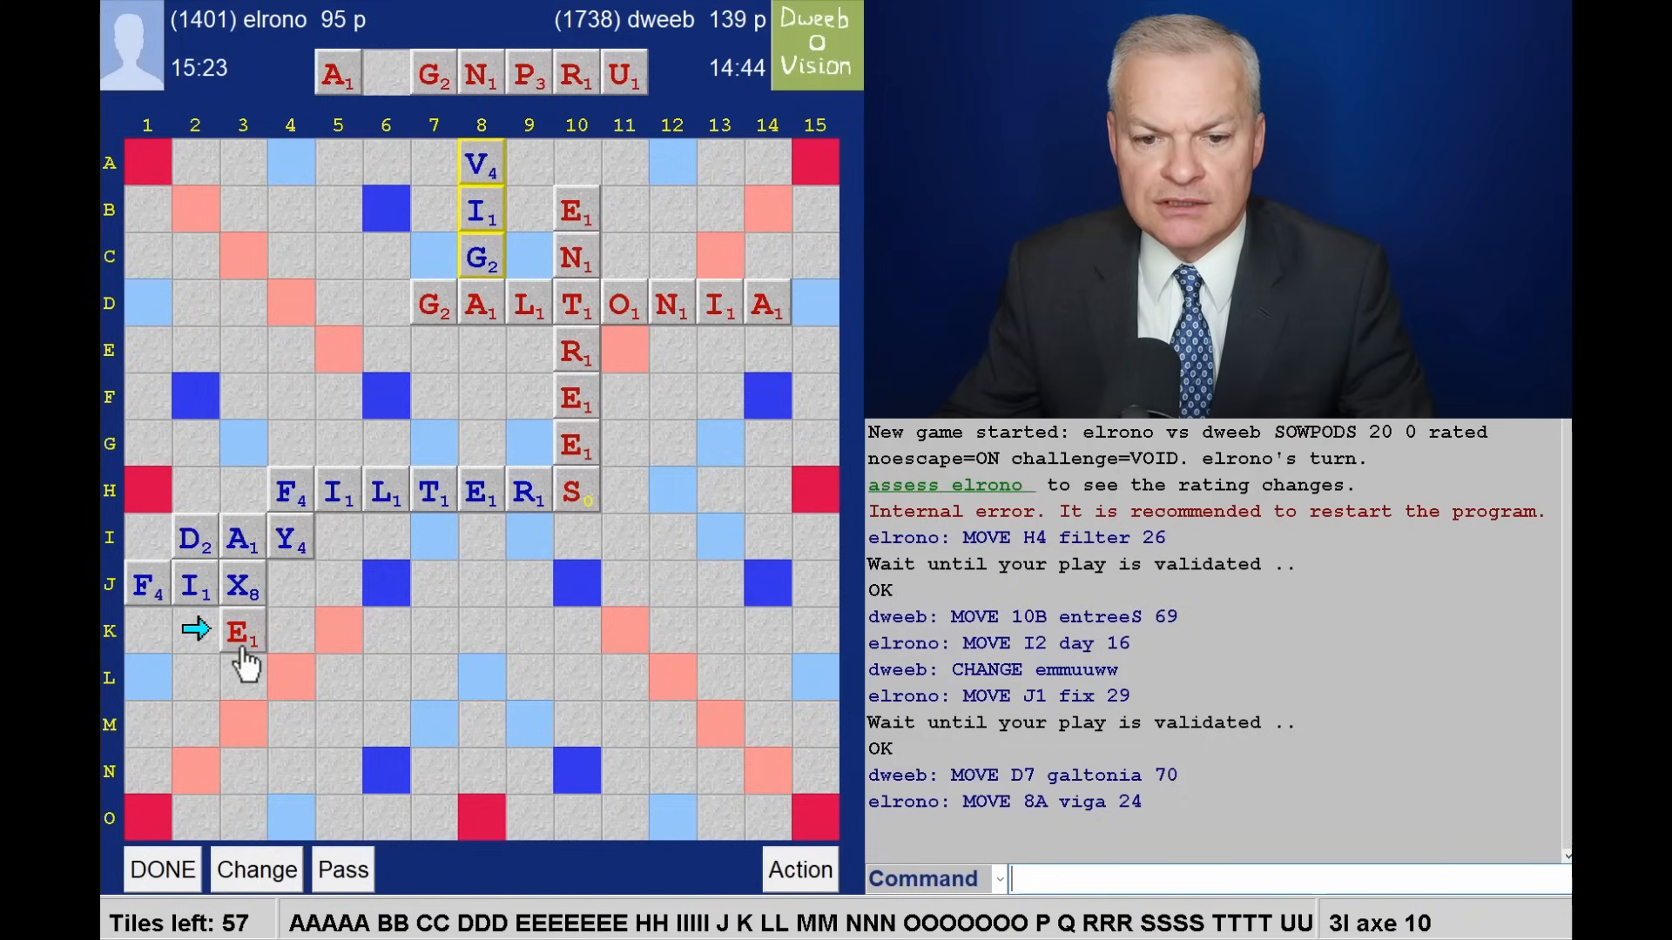
mouse_move(333, 330)
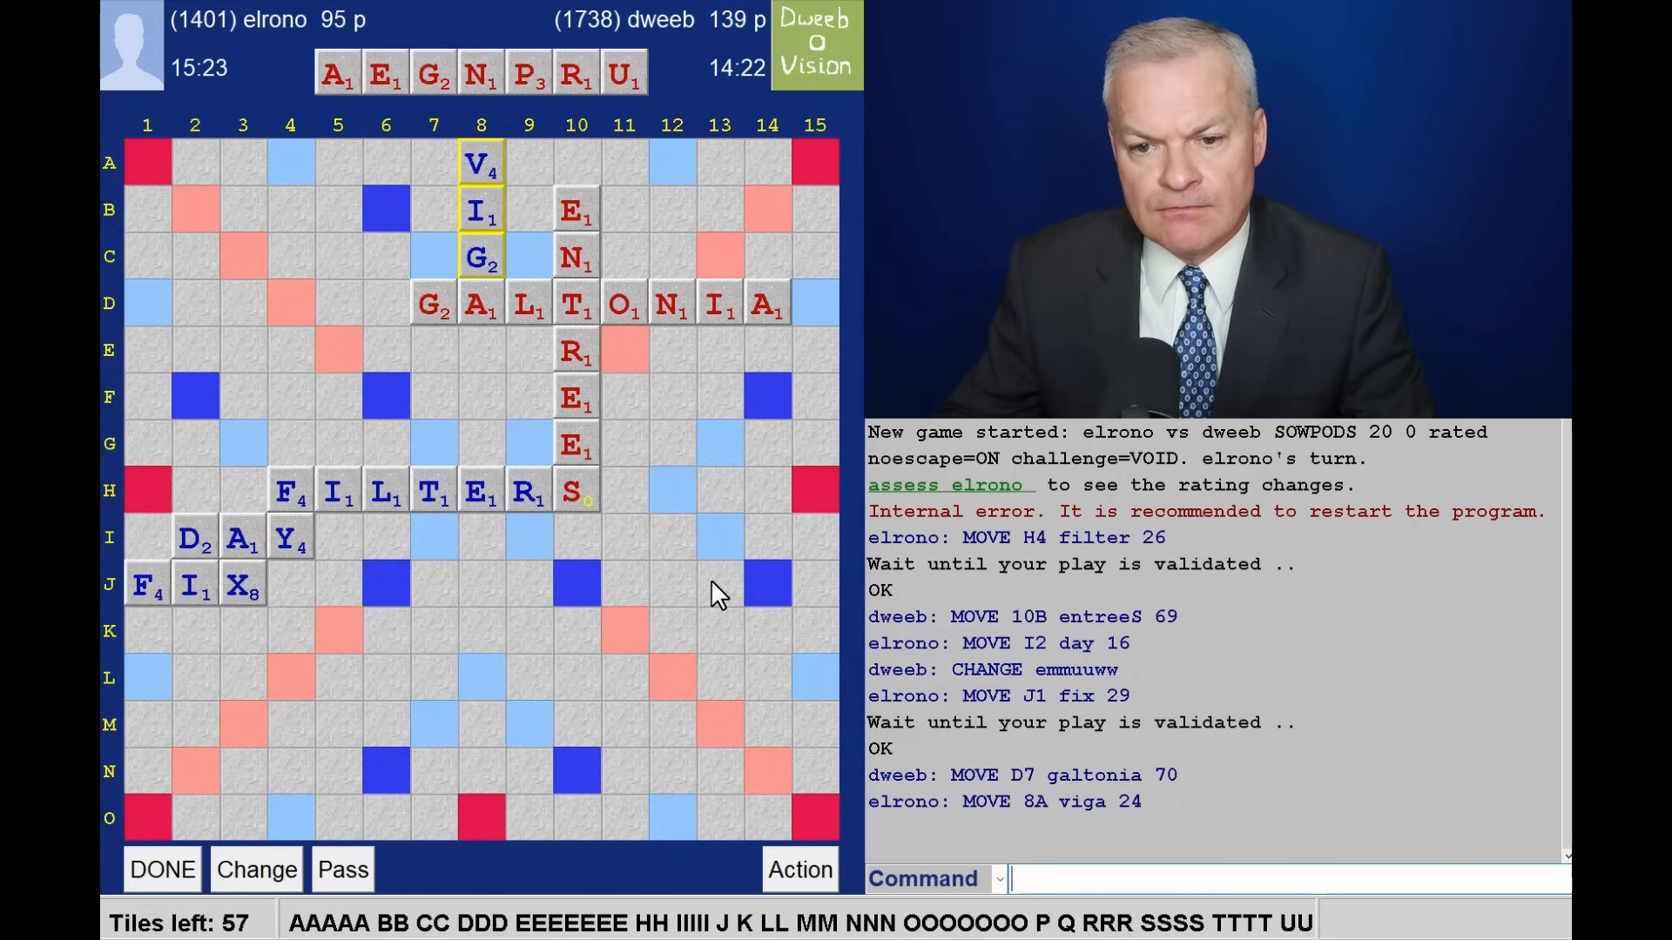
mouse_move(514, 118)
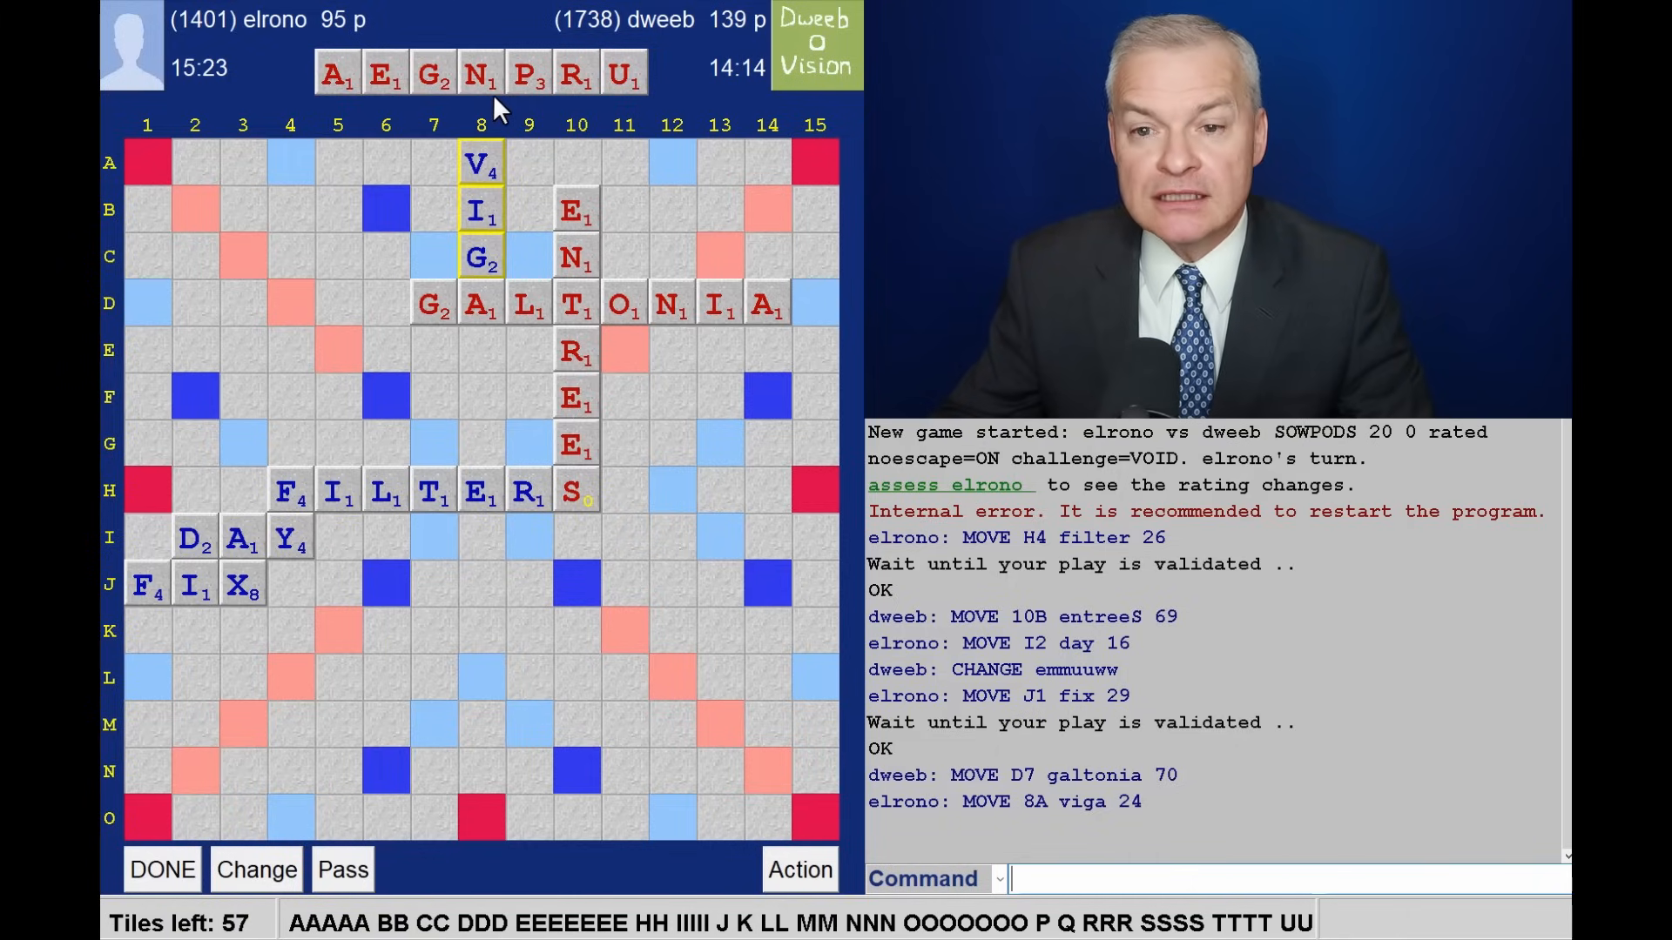
mouse_move(608, 408)
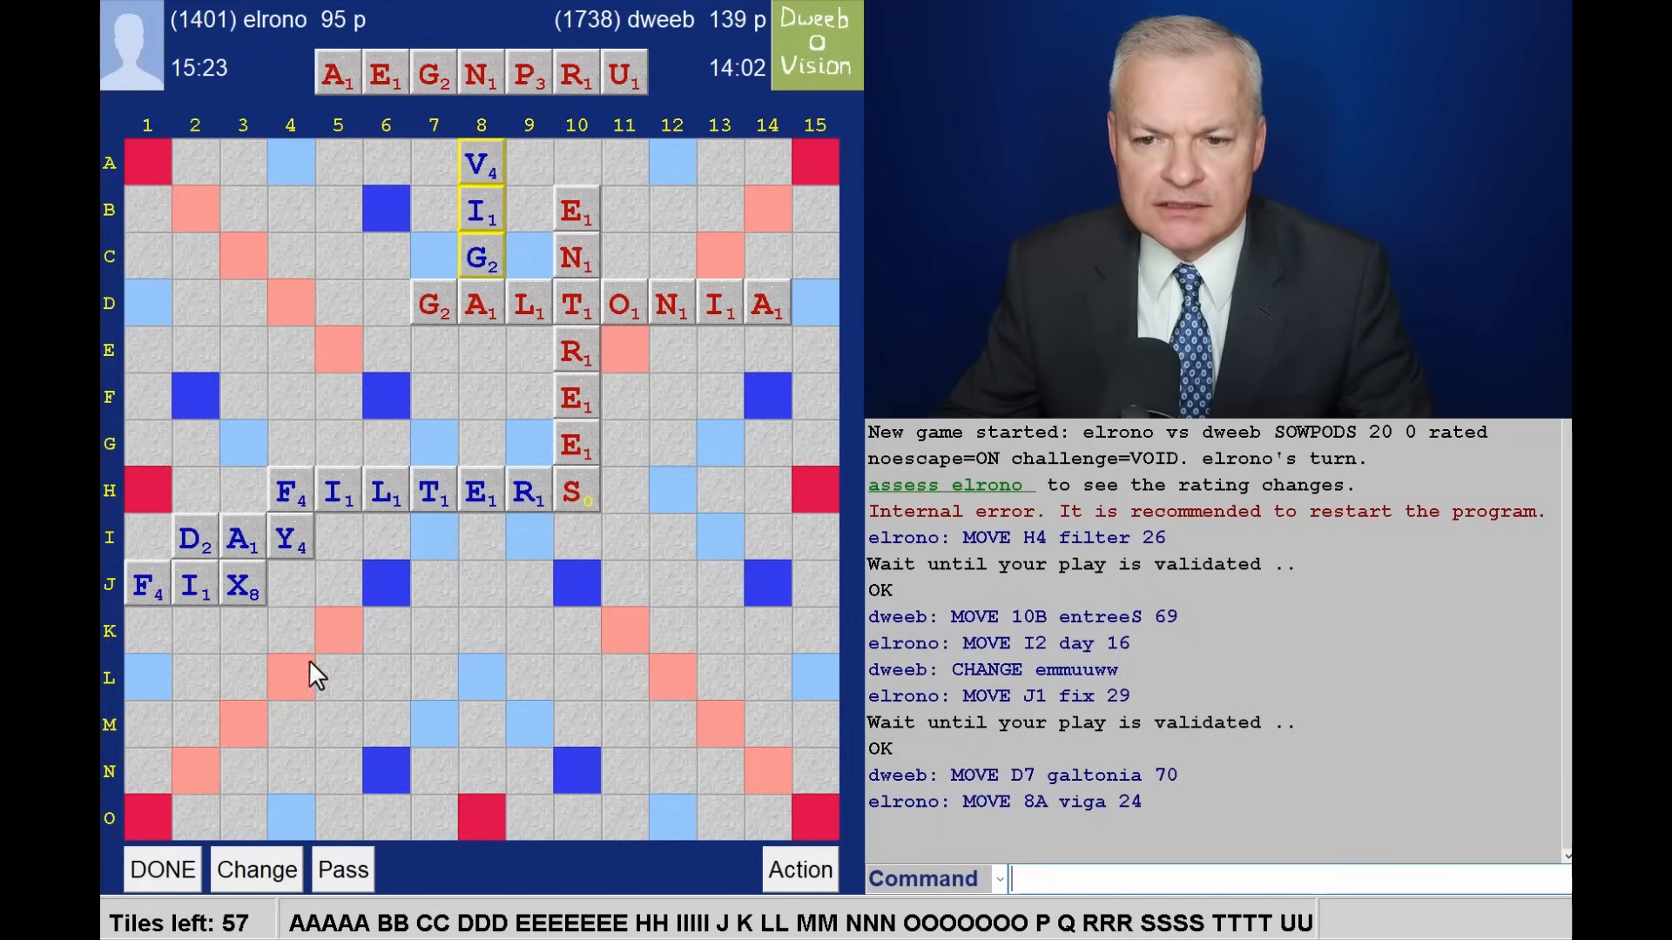
mouse_move(265, 663)
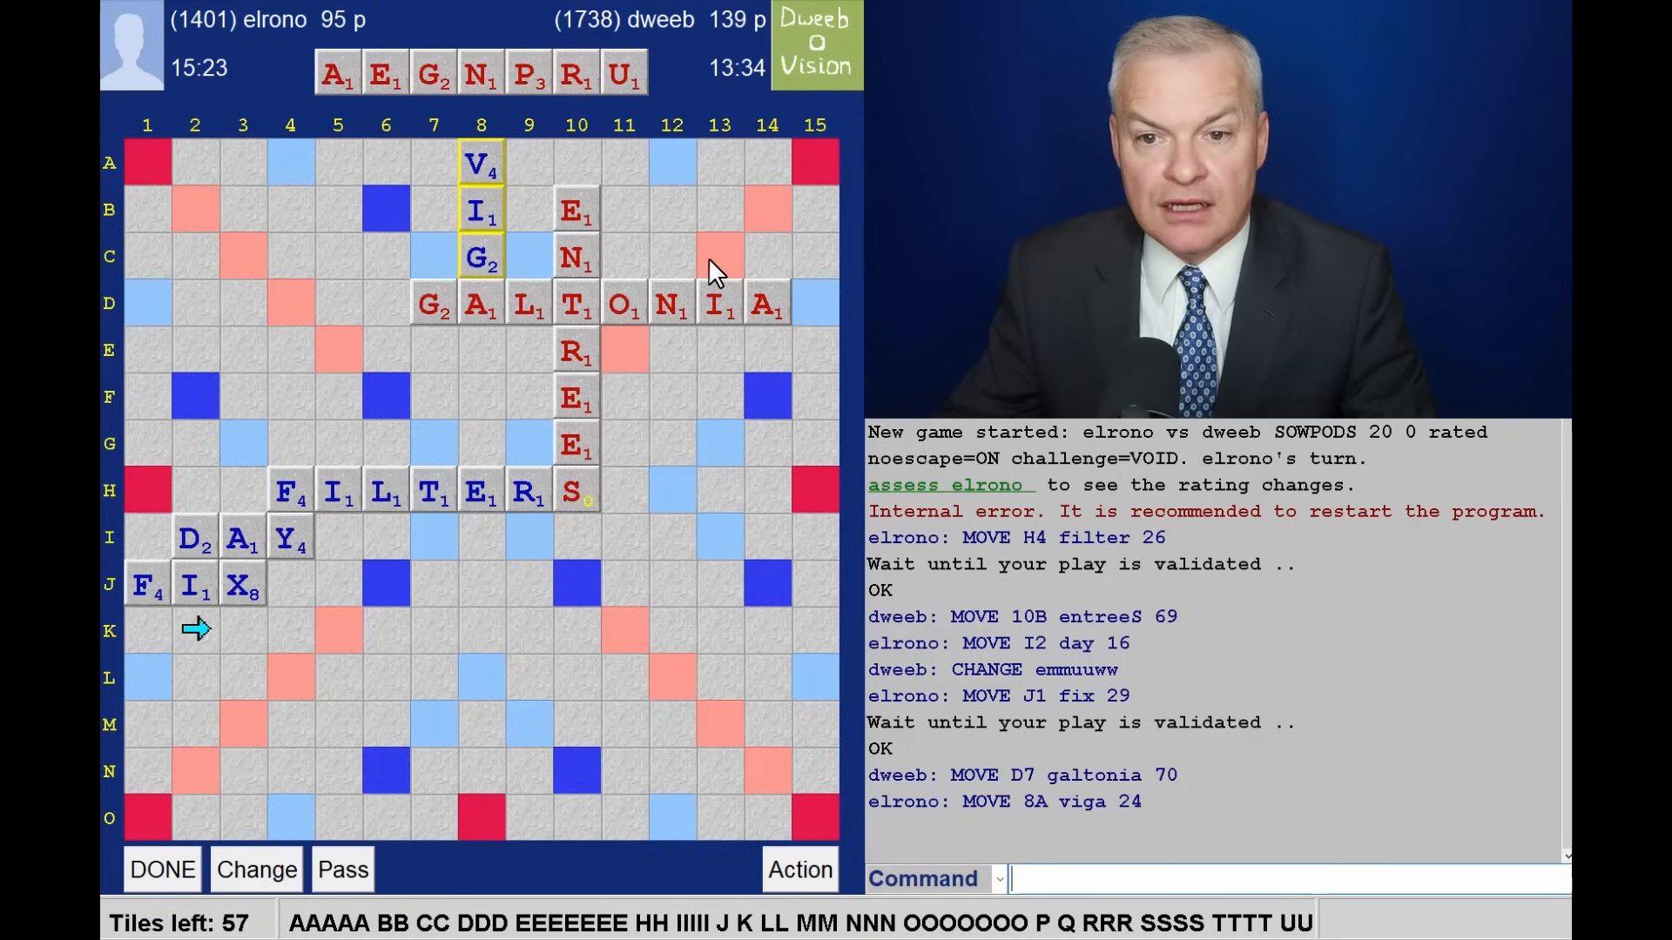
mouse_move(728, 316)
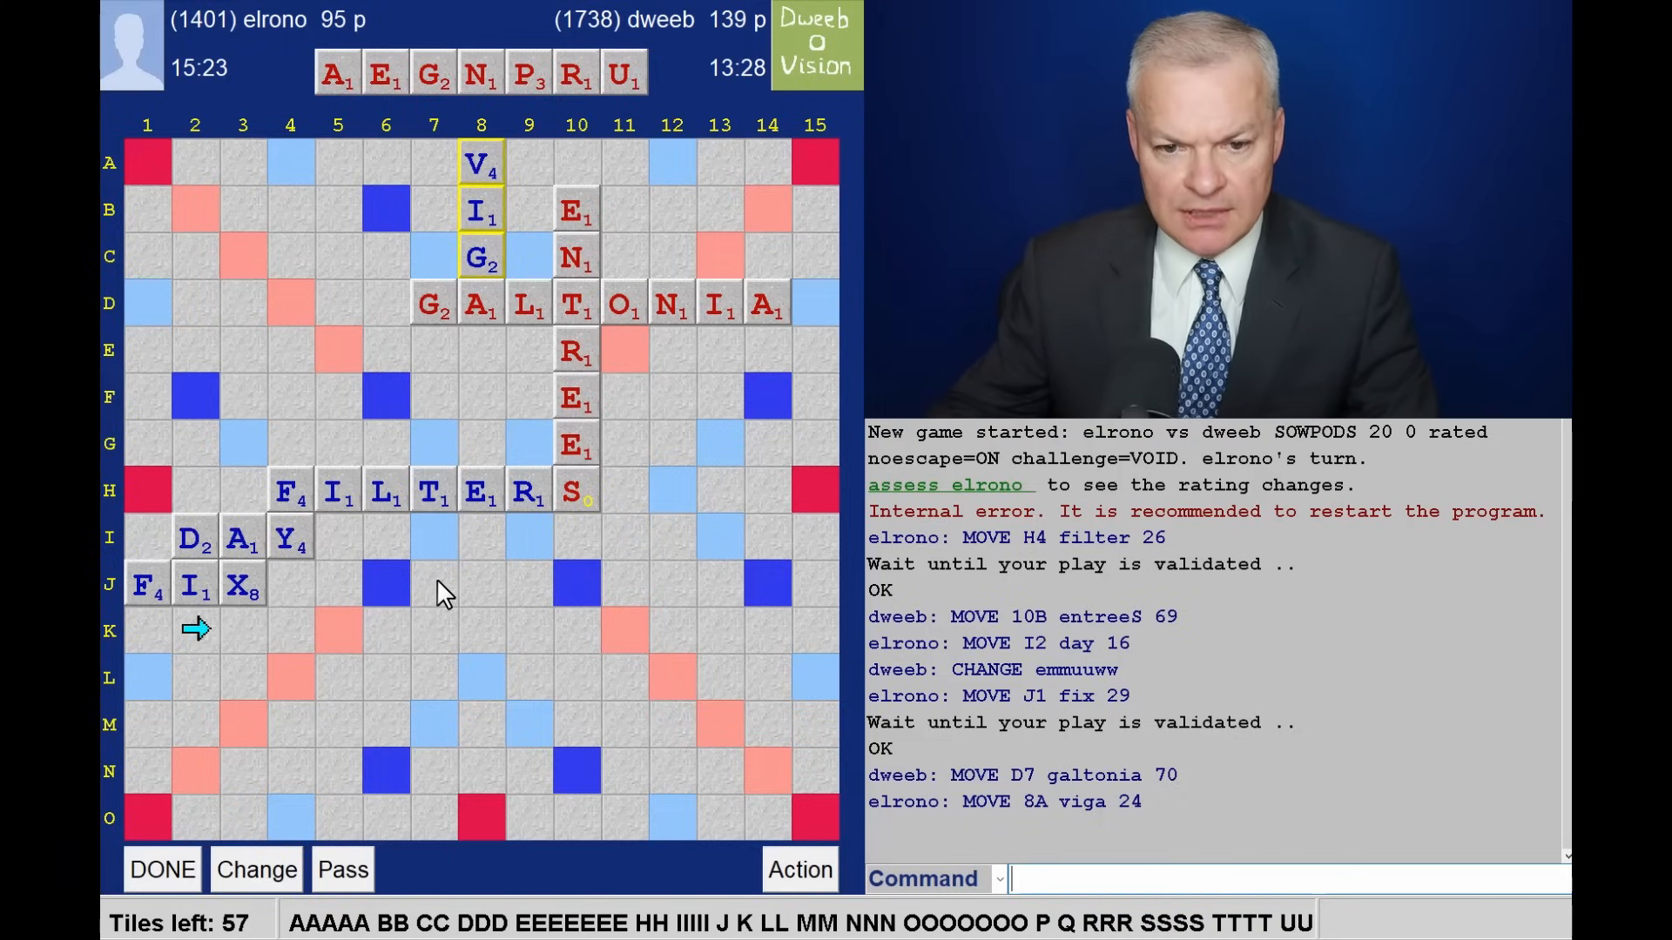
mouse_move(456, 657)
text(GENUA)
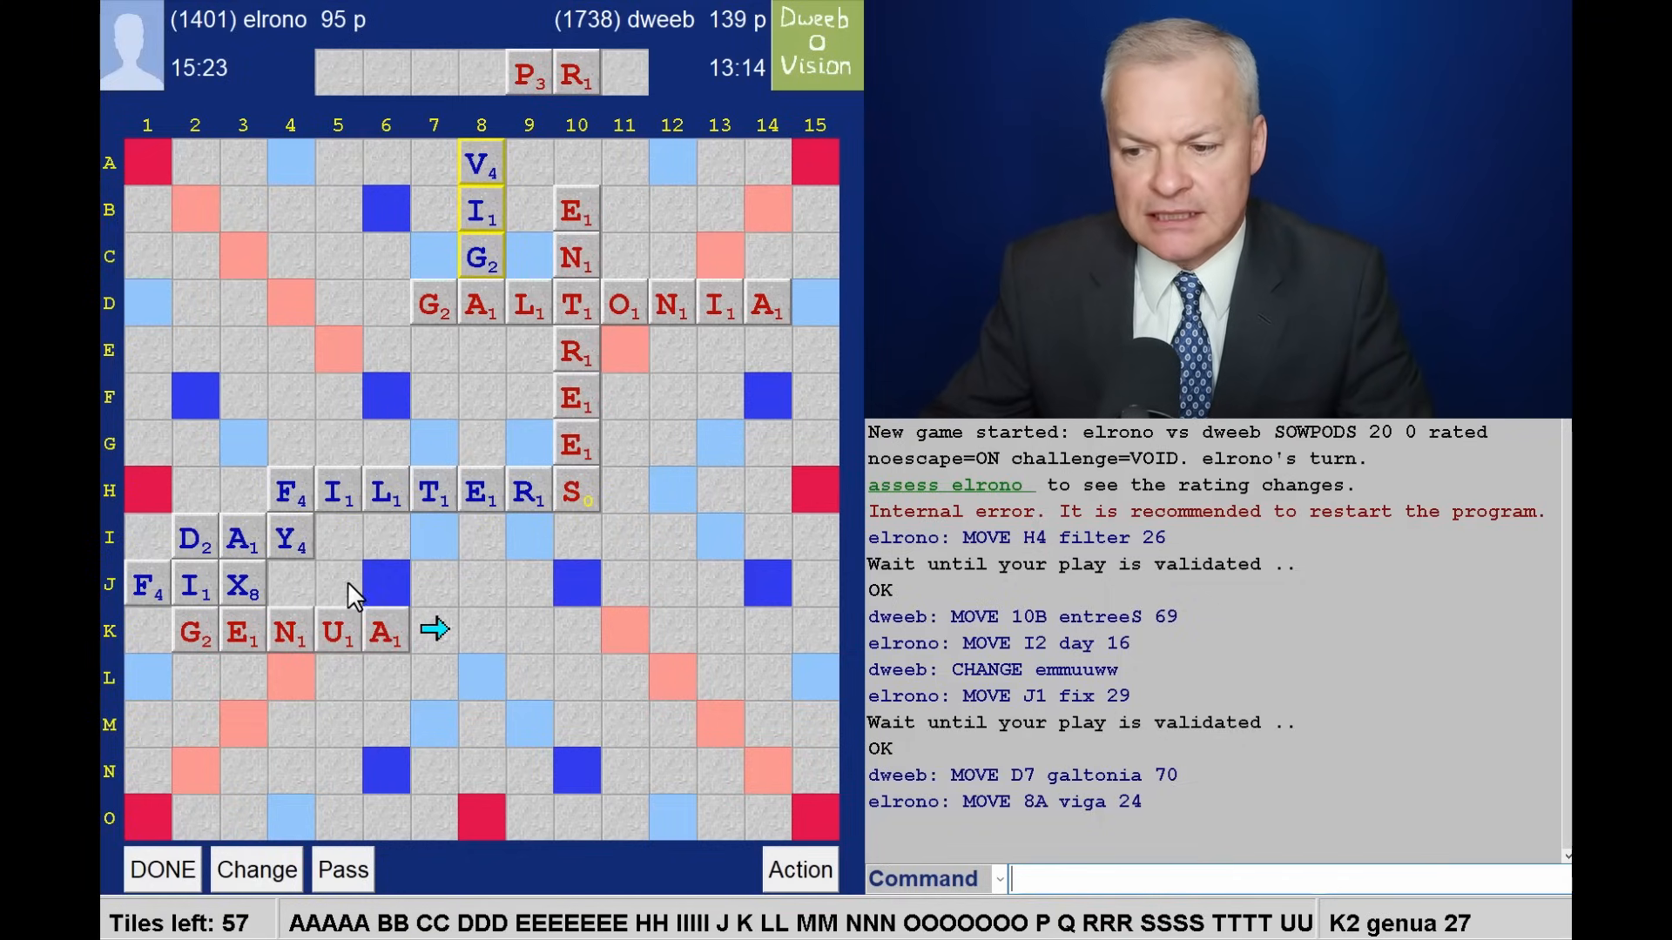
mouse_move(359, 690)
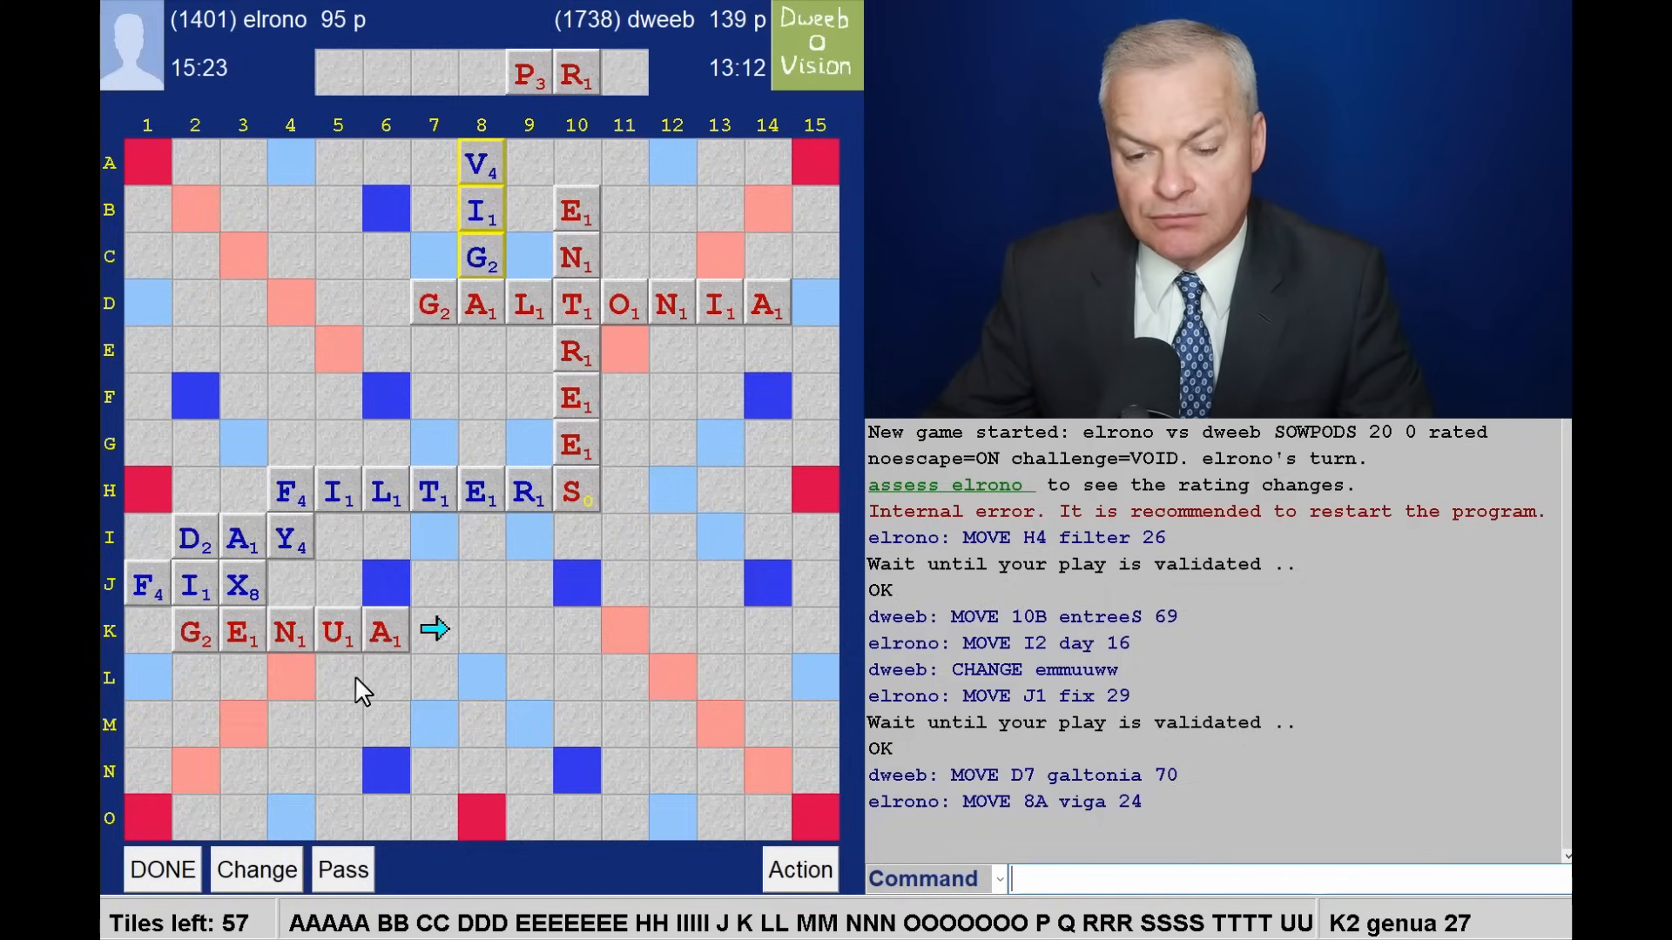
mouse_move(578, 677)
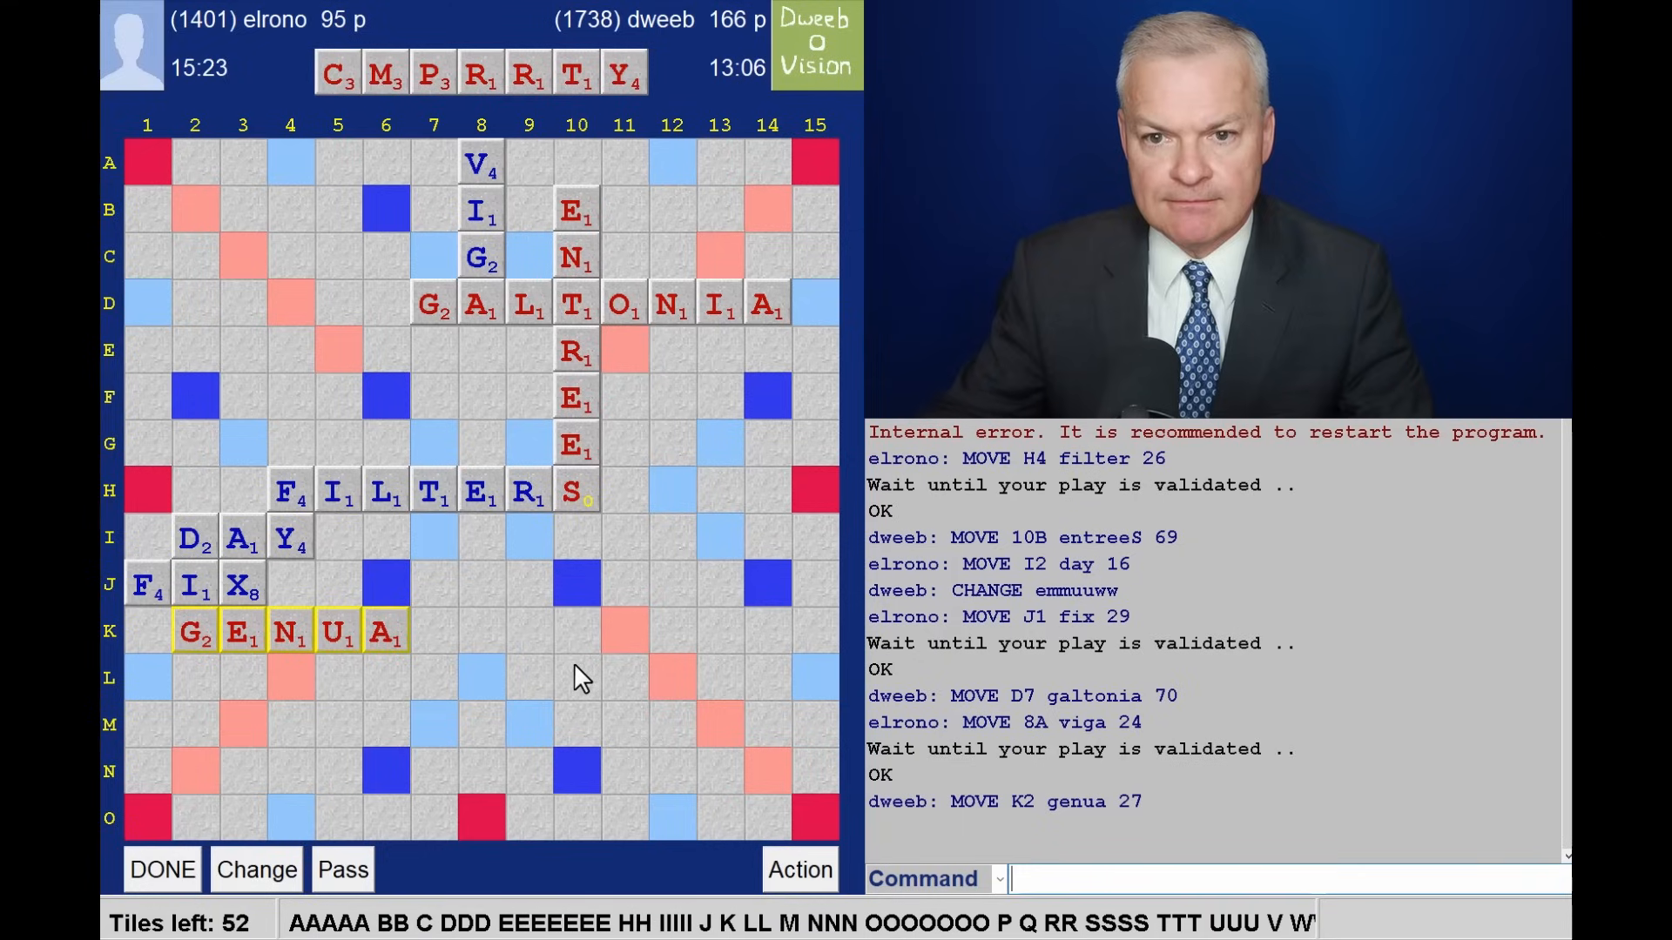
mouse_move(365, 253)
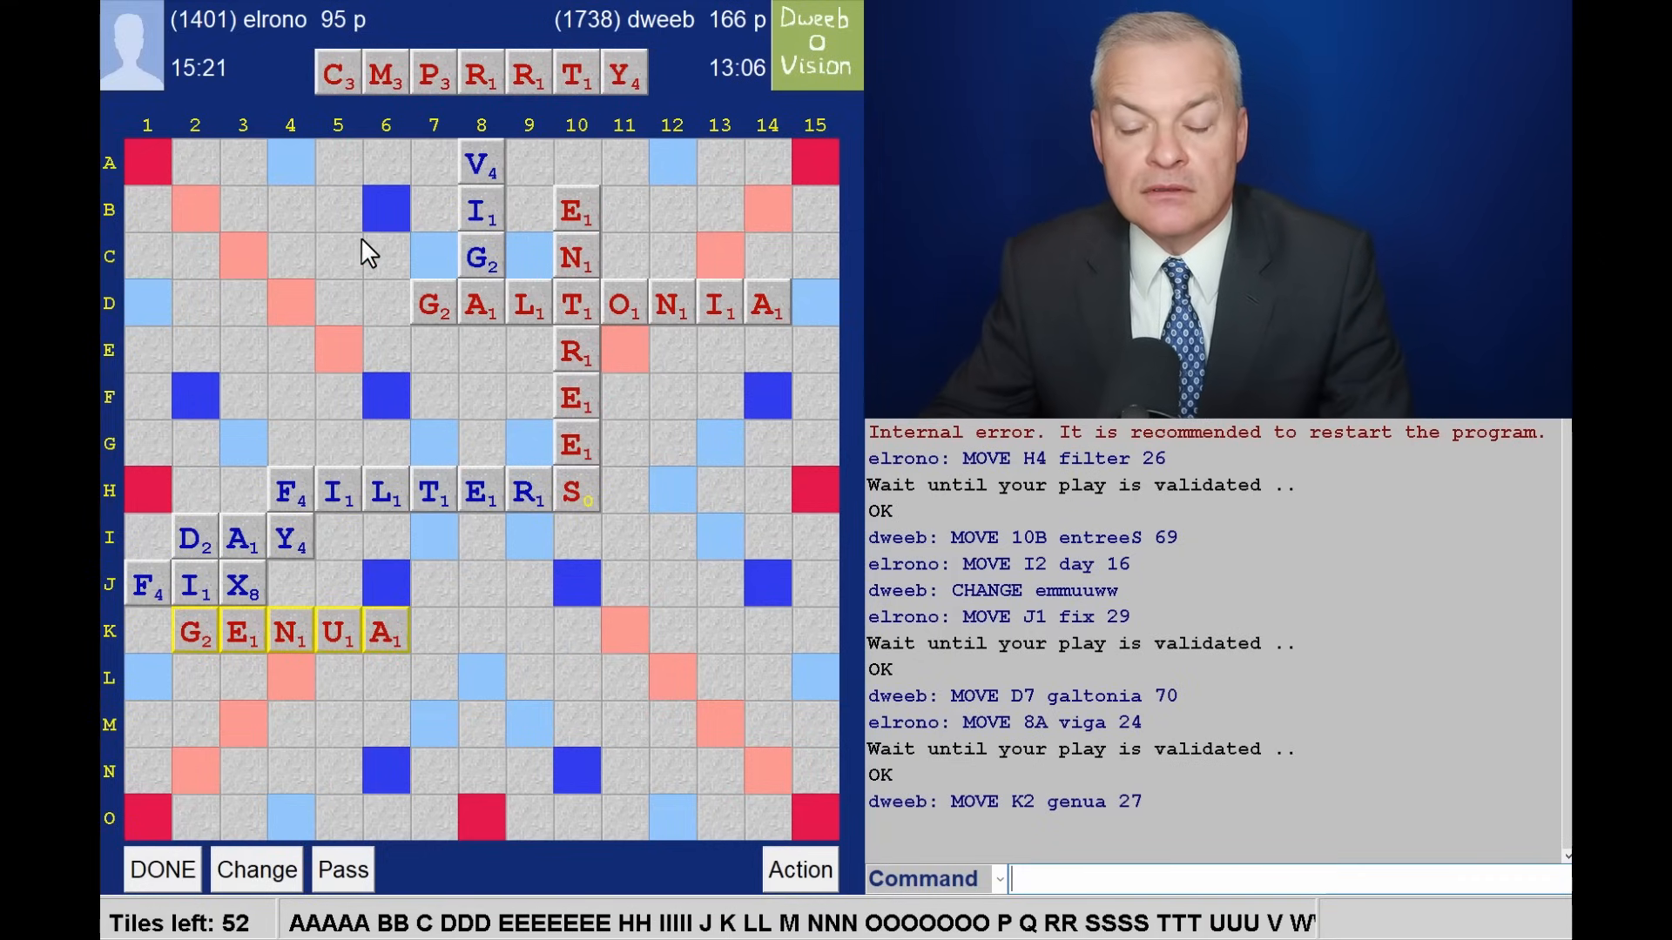
mouse_move(523, 121)
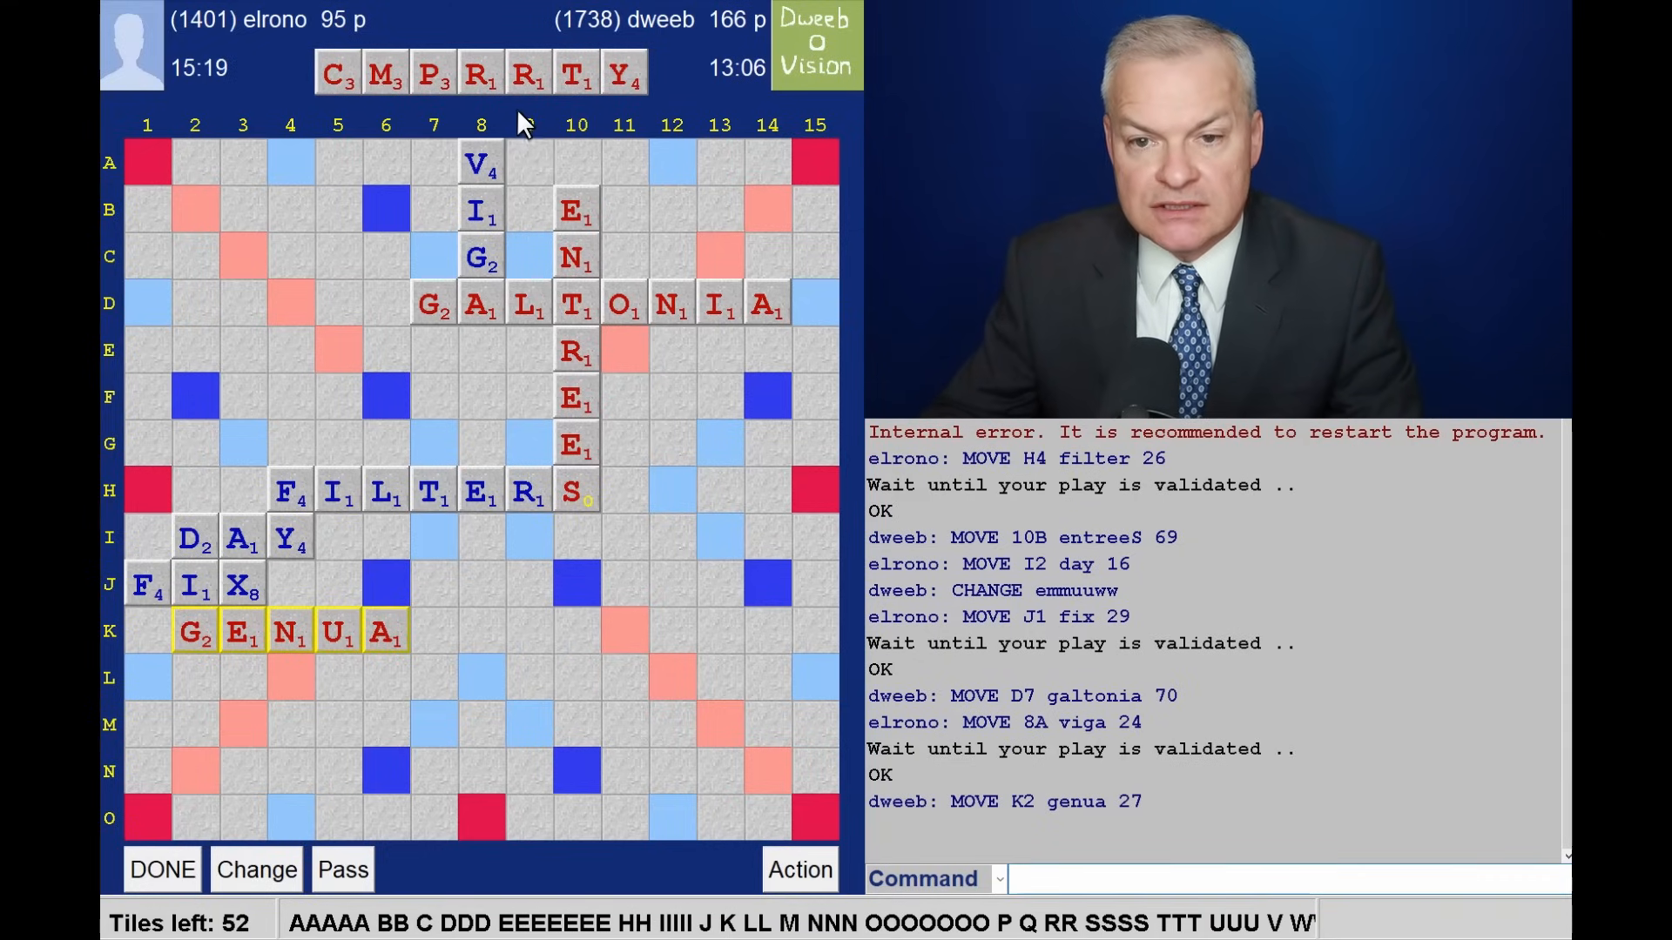
mouse_move(499, 130)
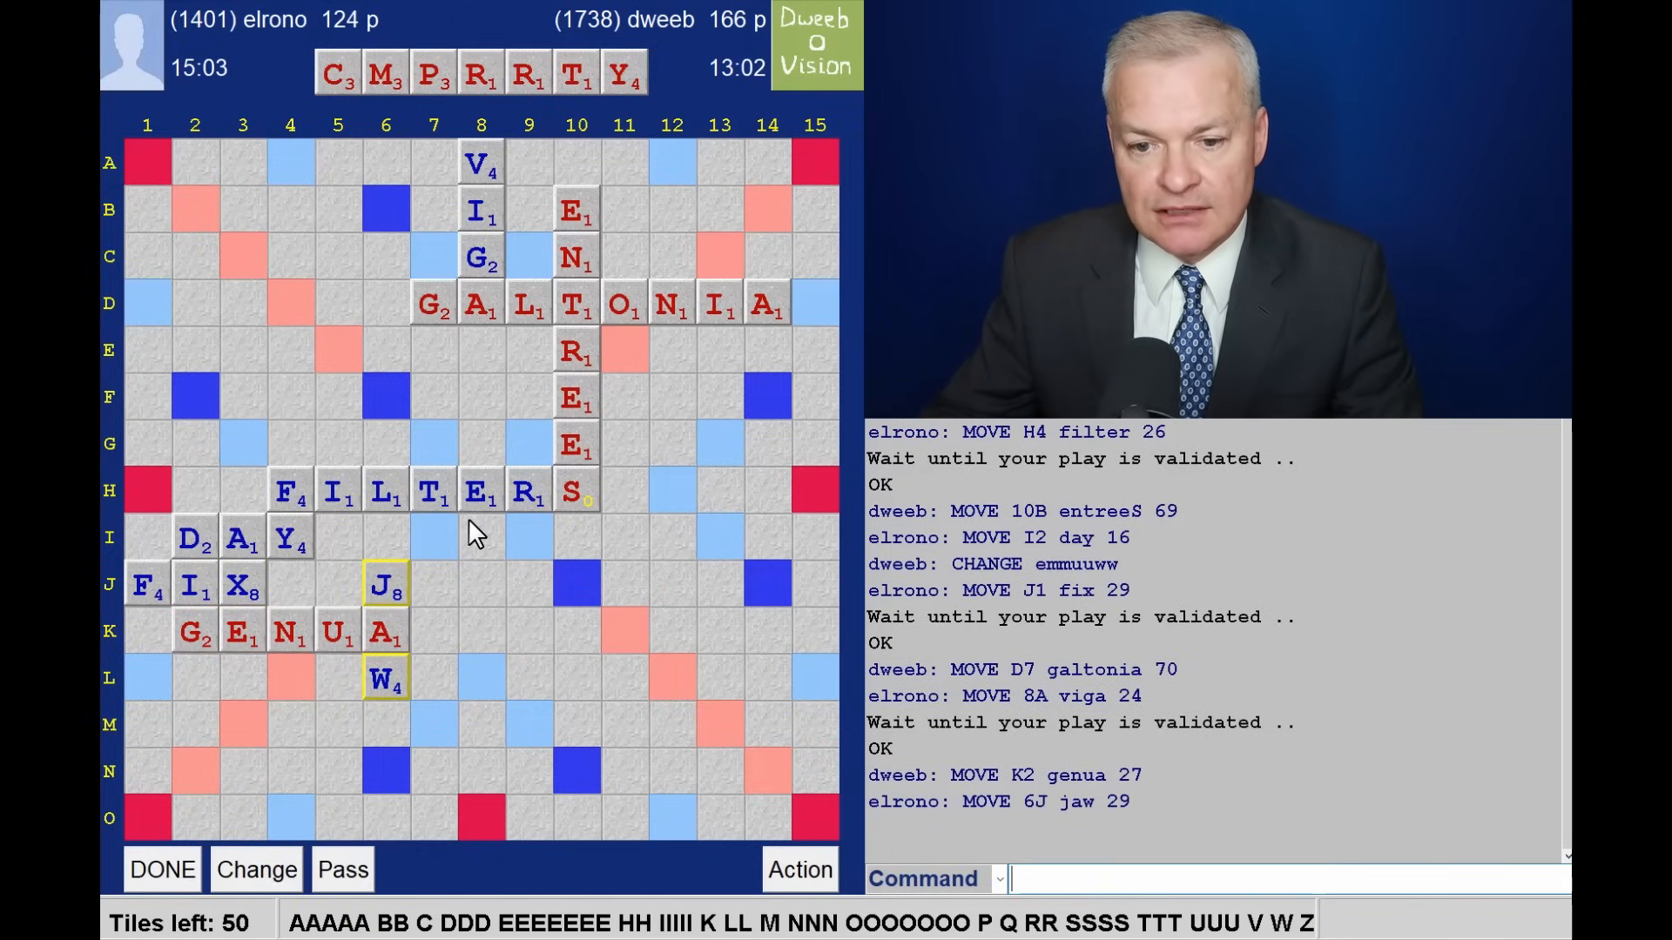
mouse_move(719, 209)
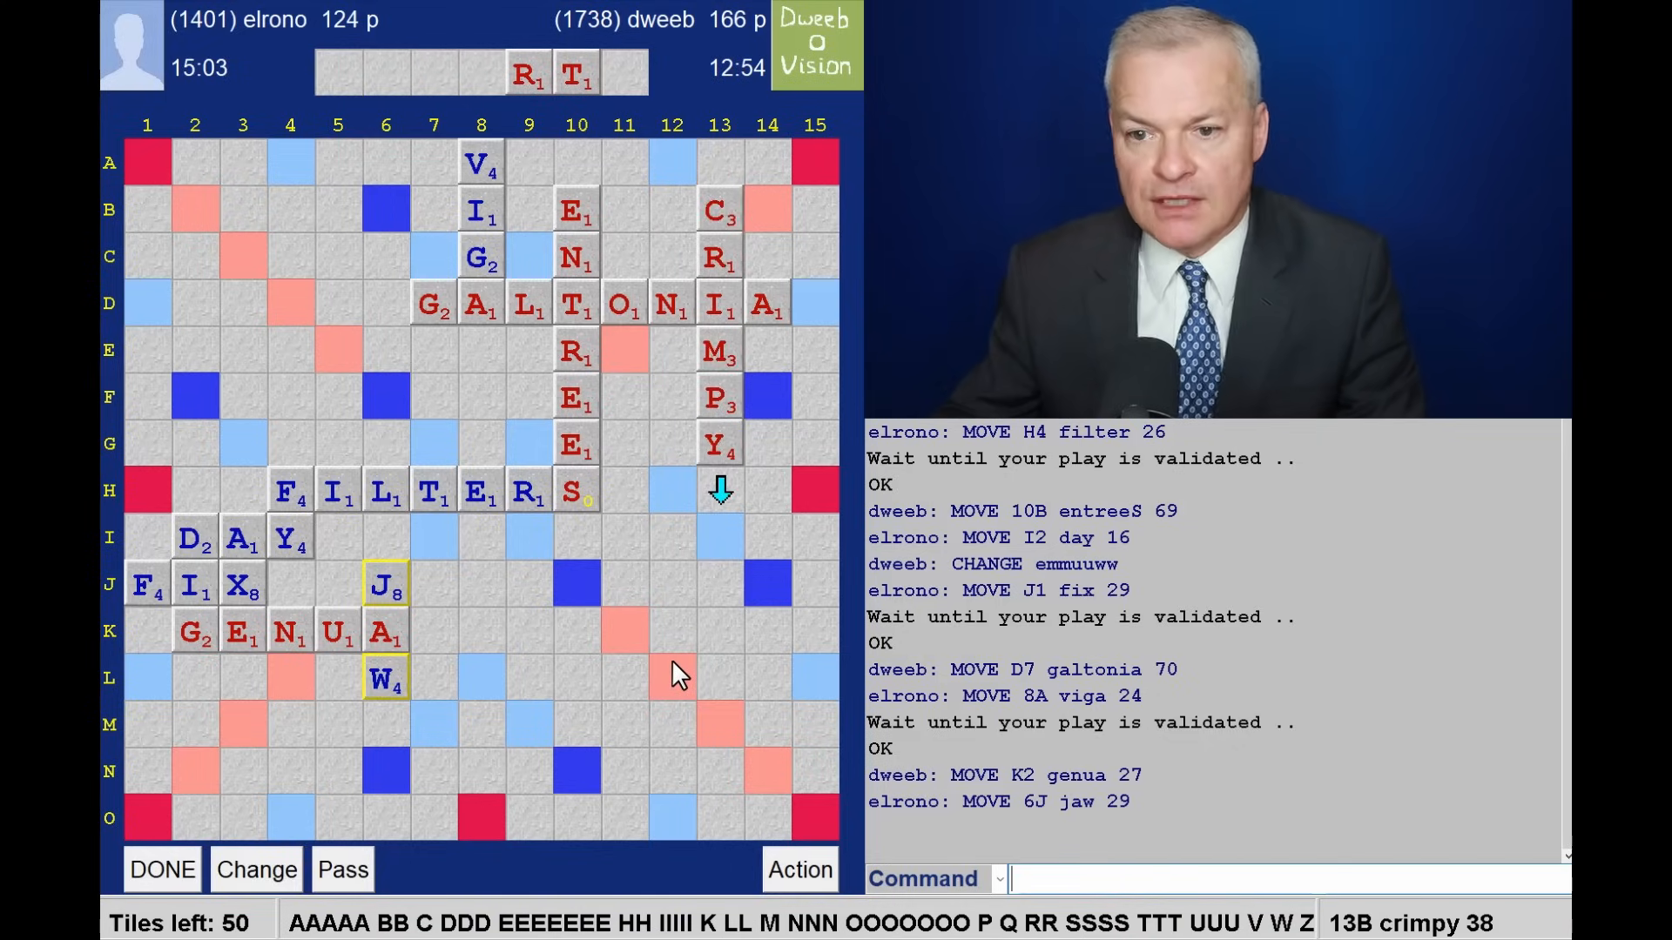
mouse_move(540, 380)
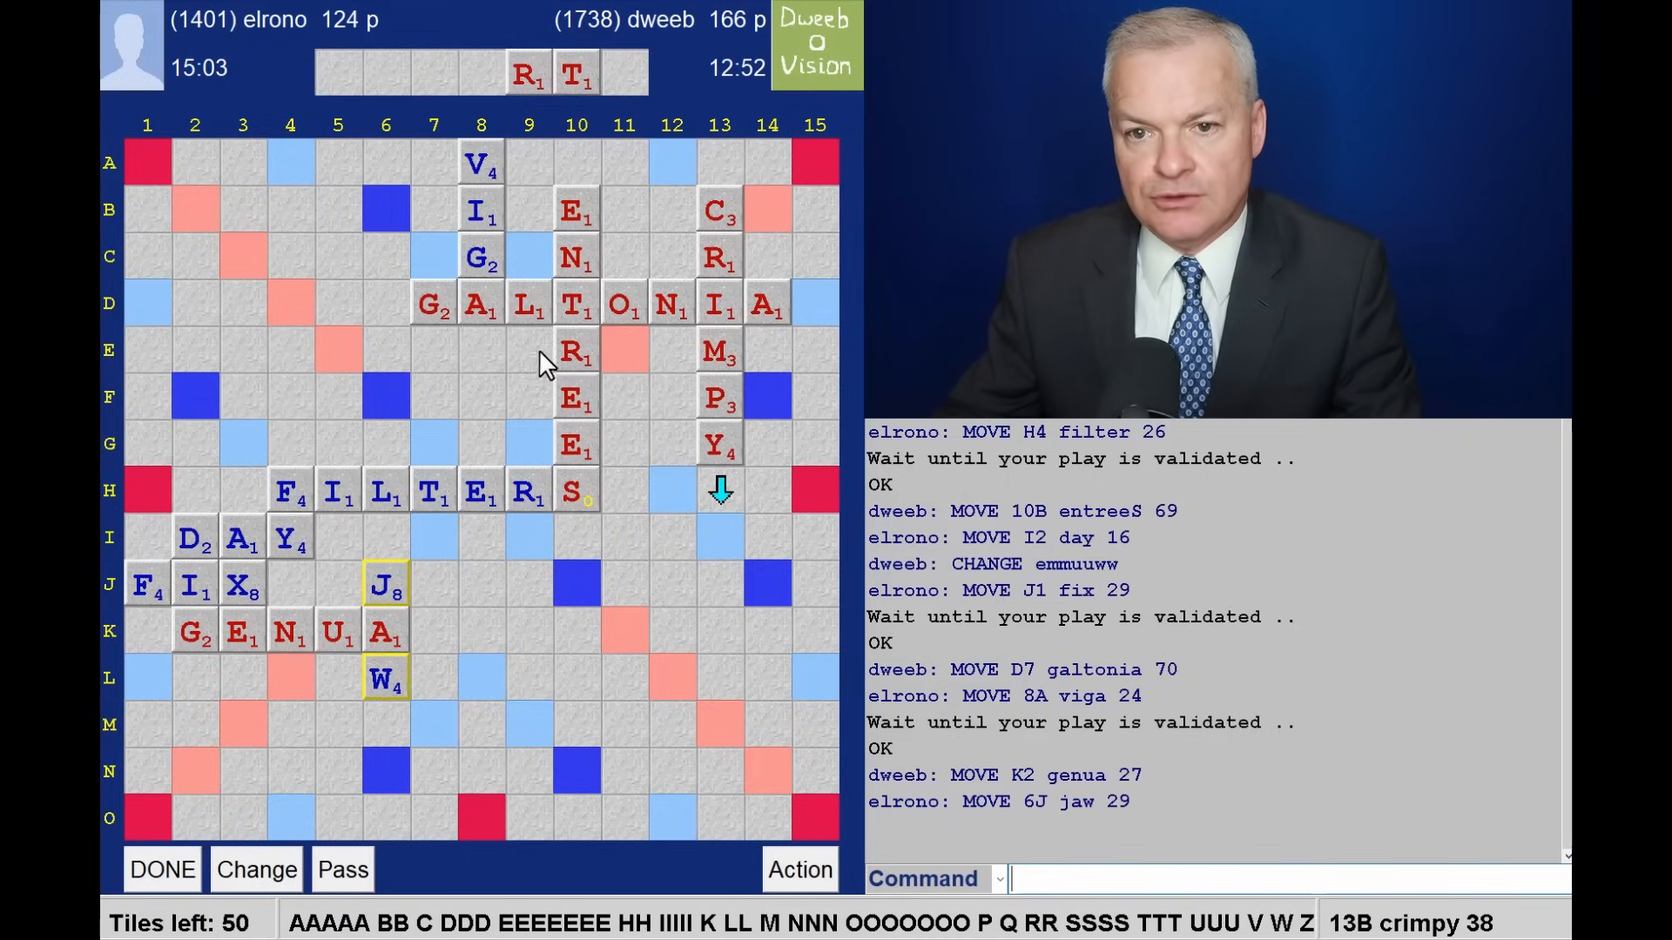
mouse_move(609, 649)
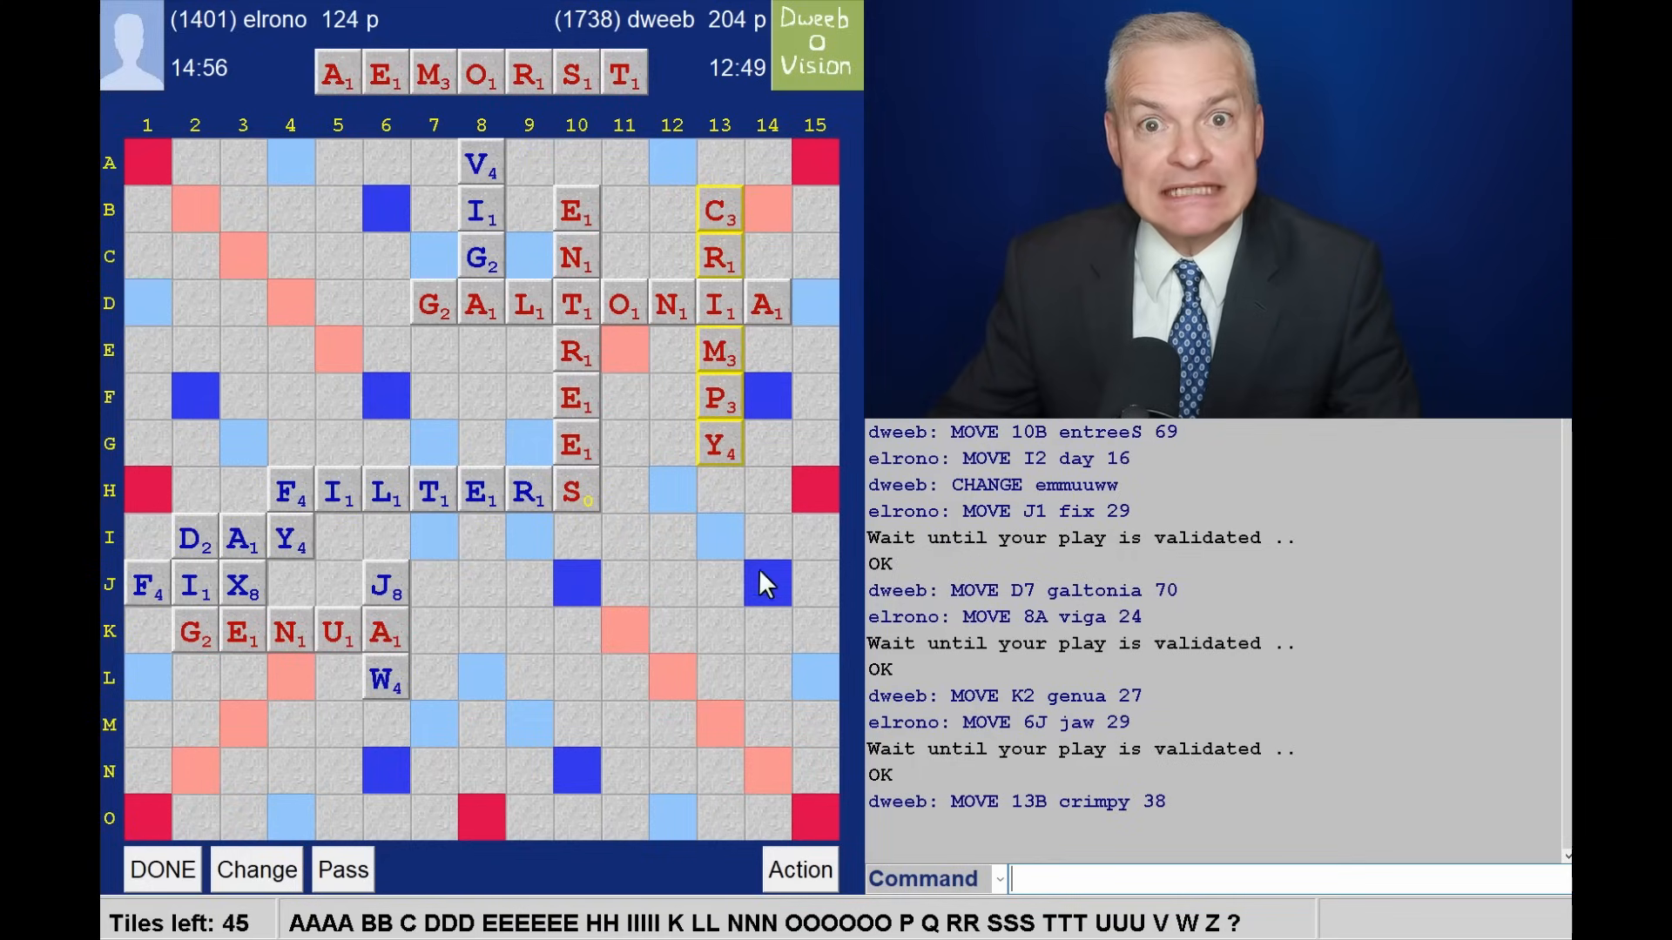
mouse_move(741, 622)
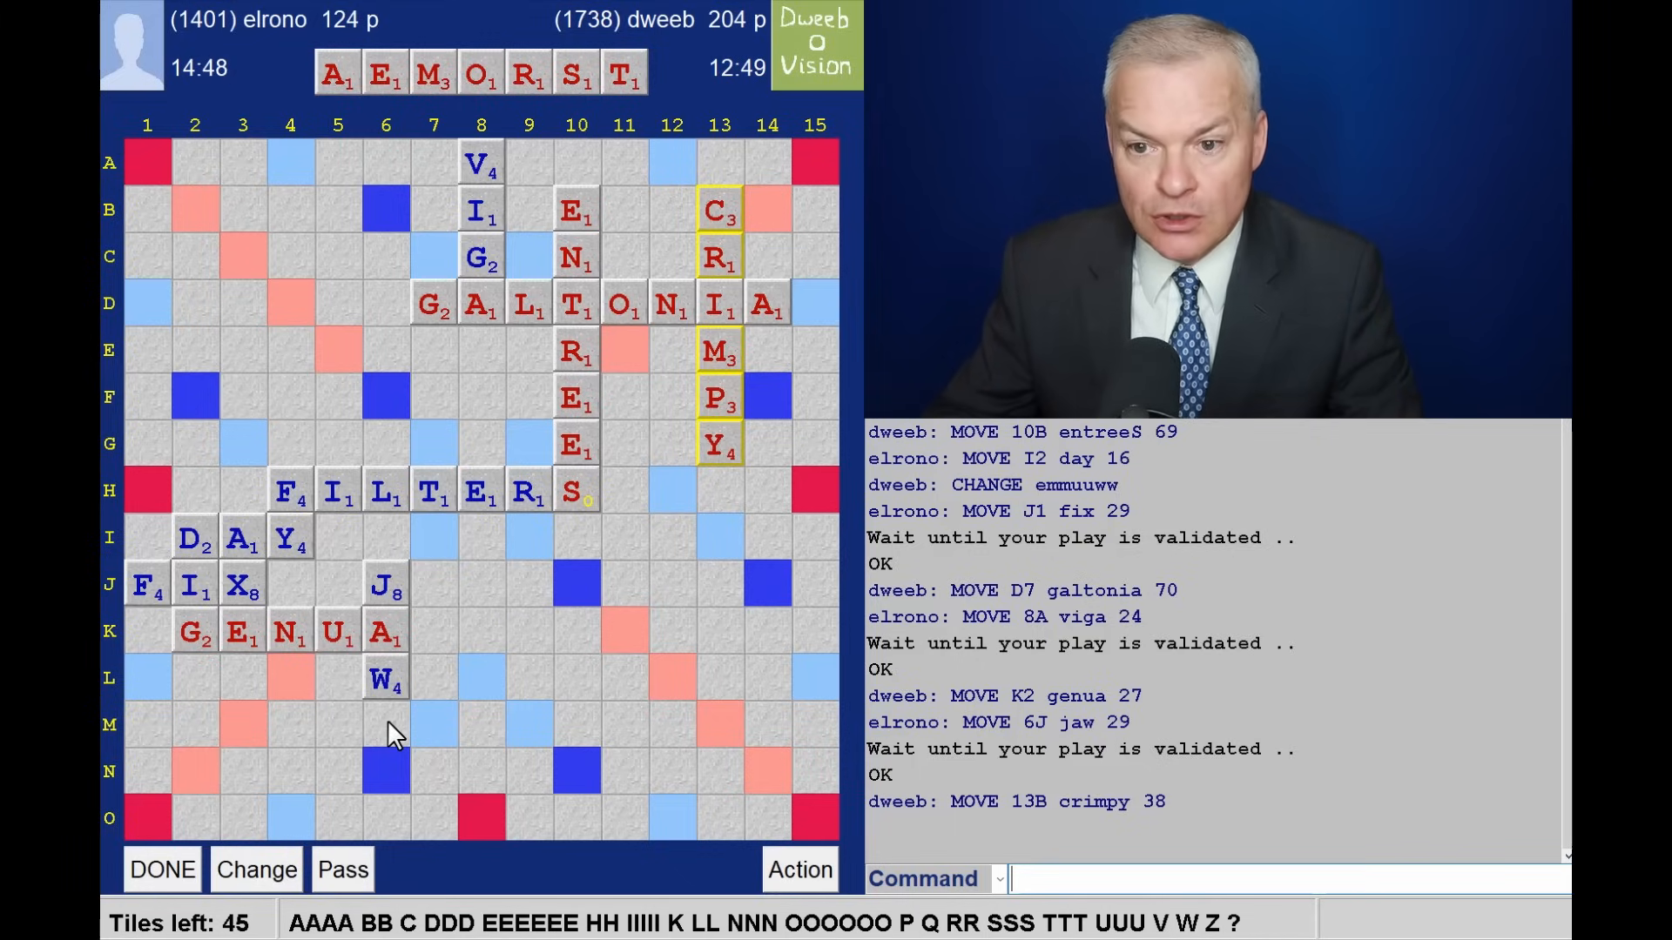
mouse_move(479, 121)
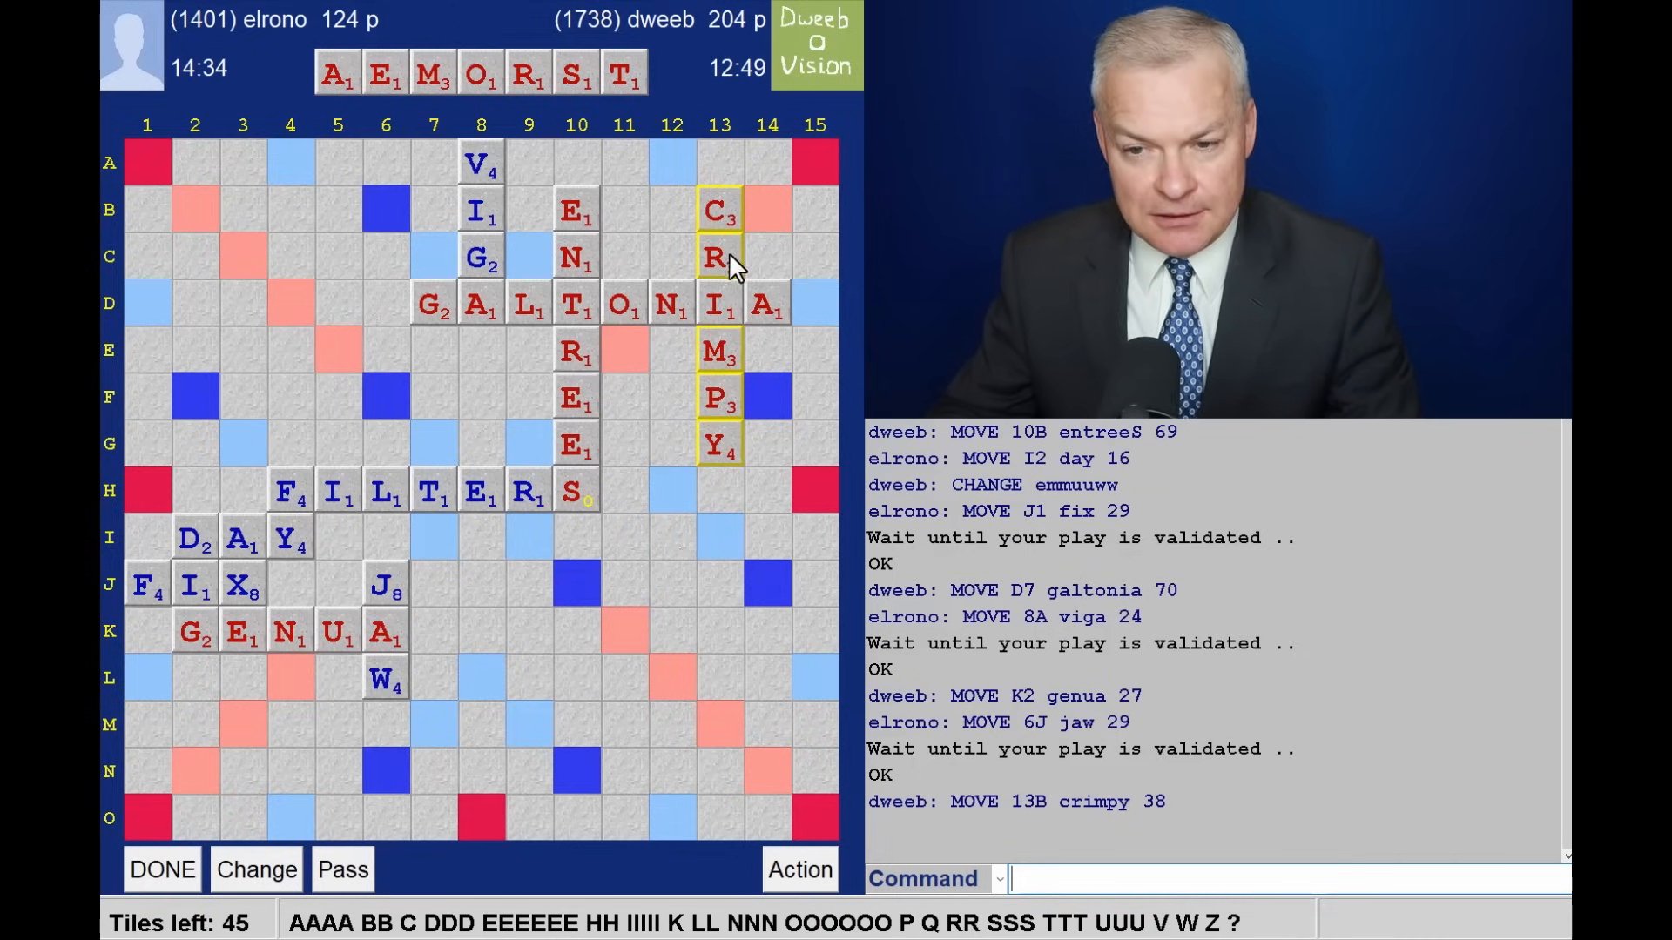
mouse_move(763, 270)
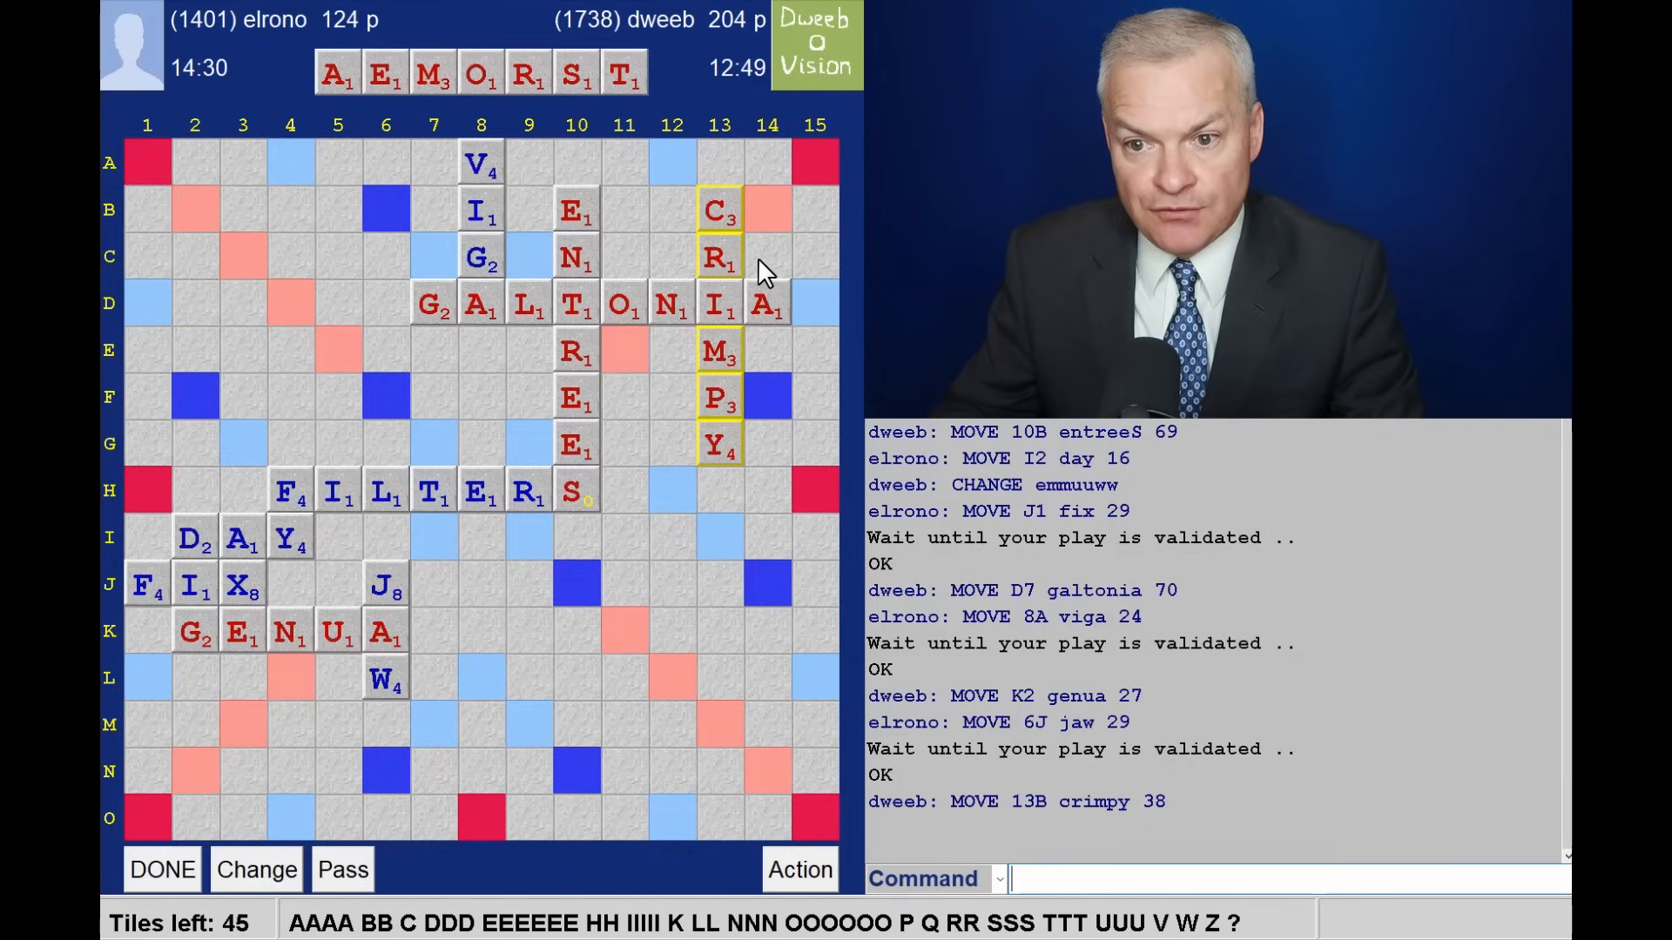
mouse_move(757, 438)
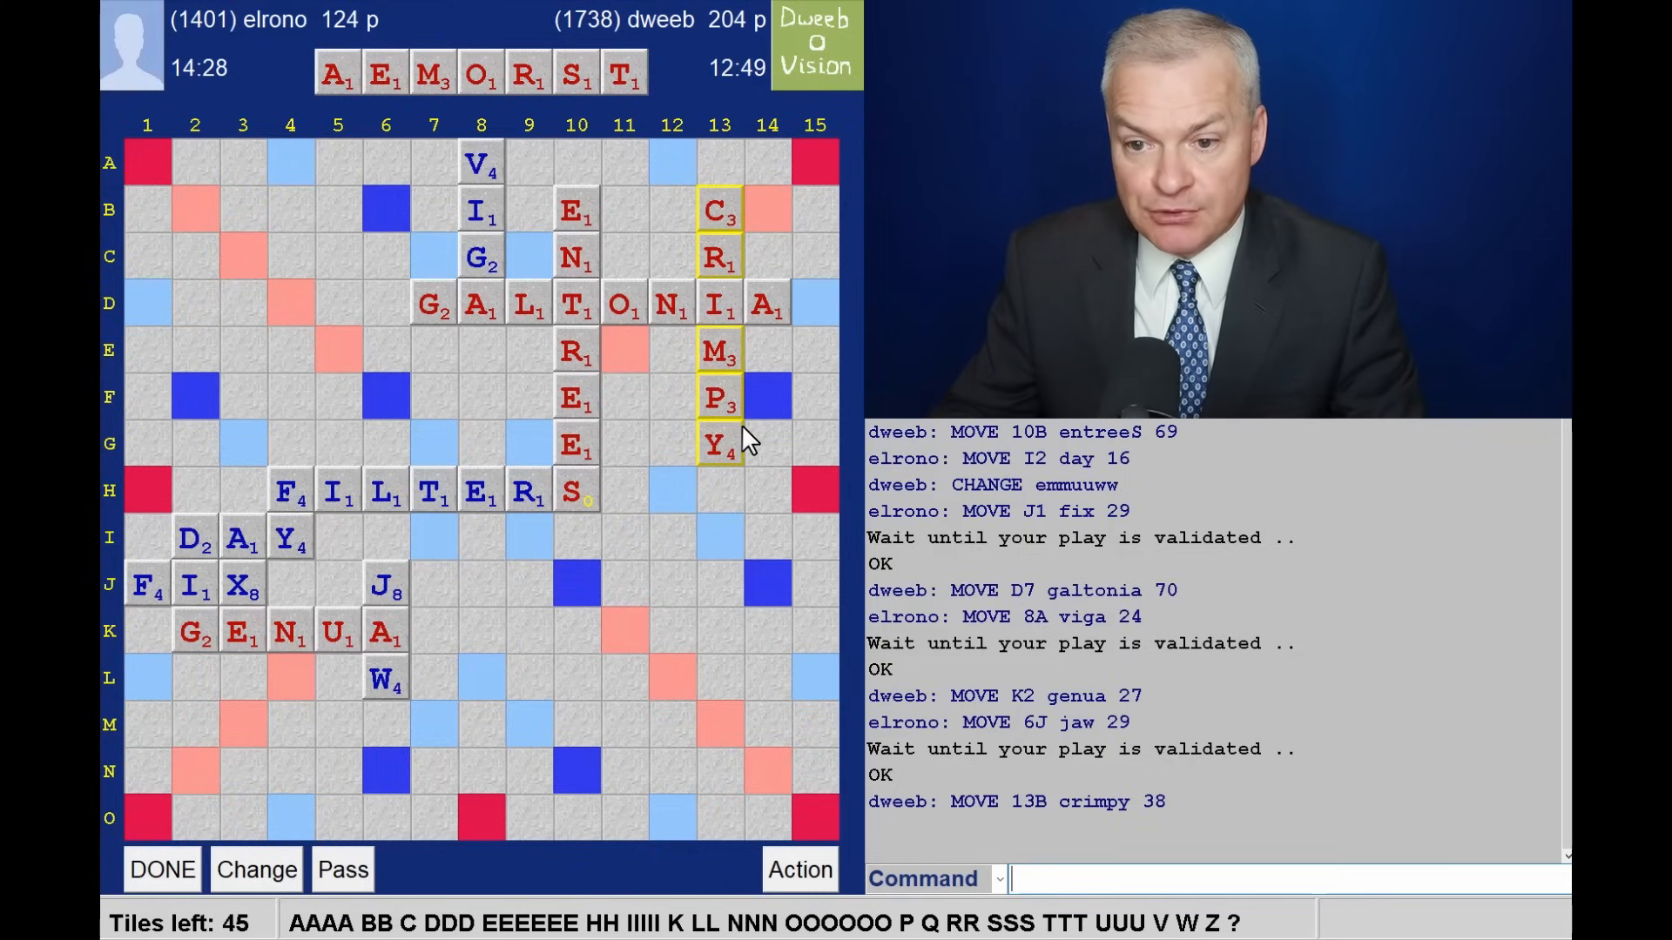
mouse_move(724, 622)
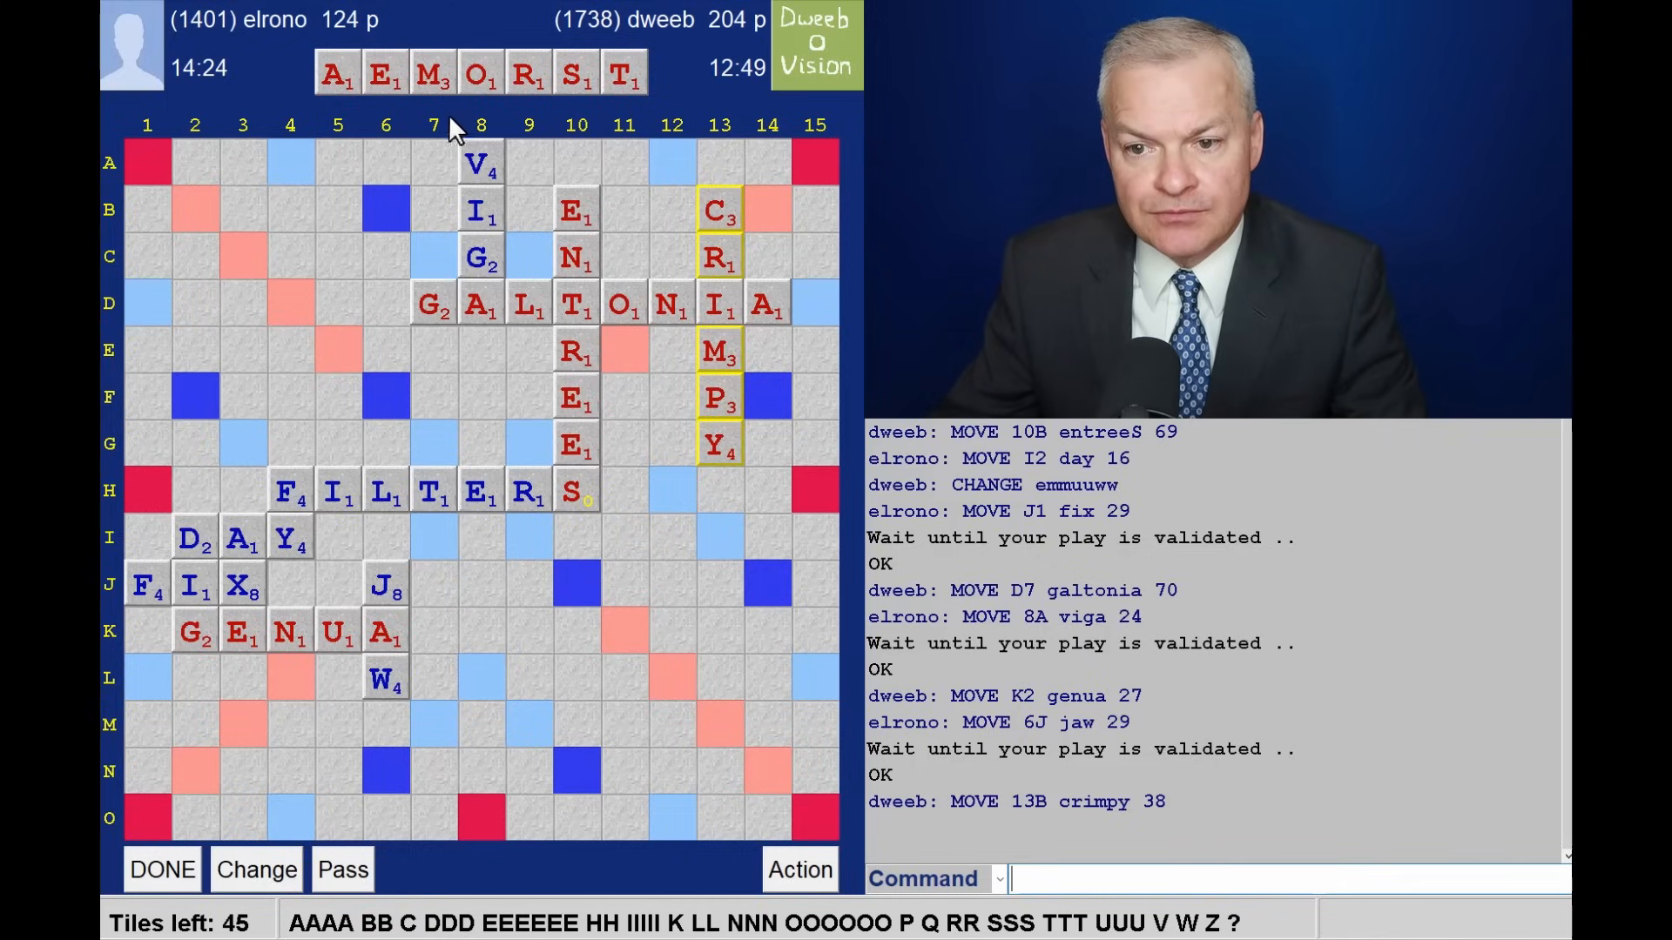
mouse_move(444, 177)
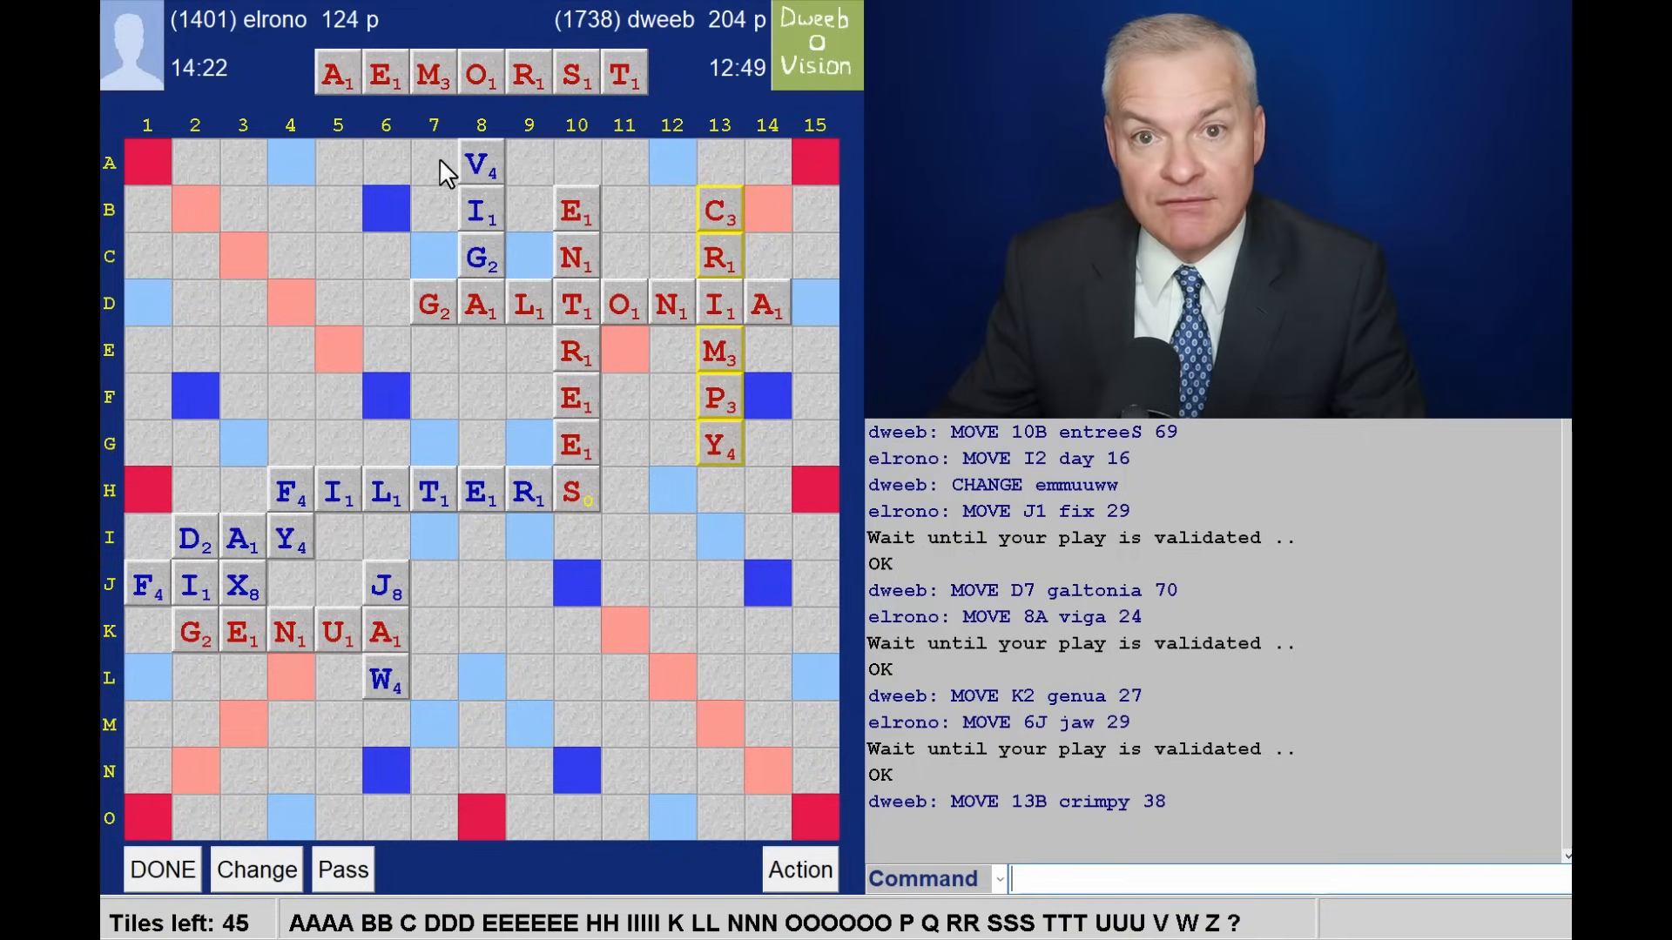
mouse_move(401, 208)
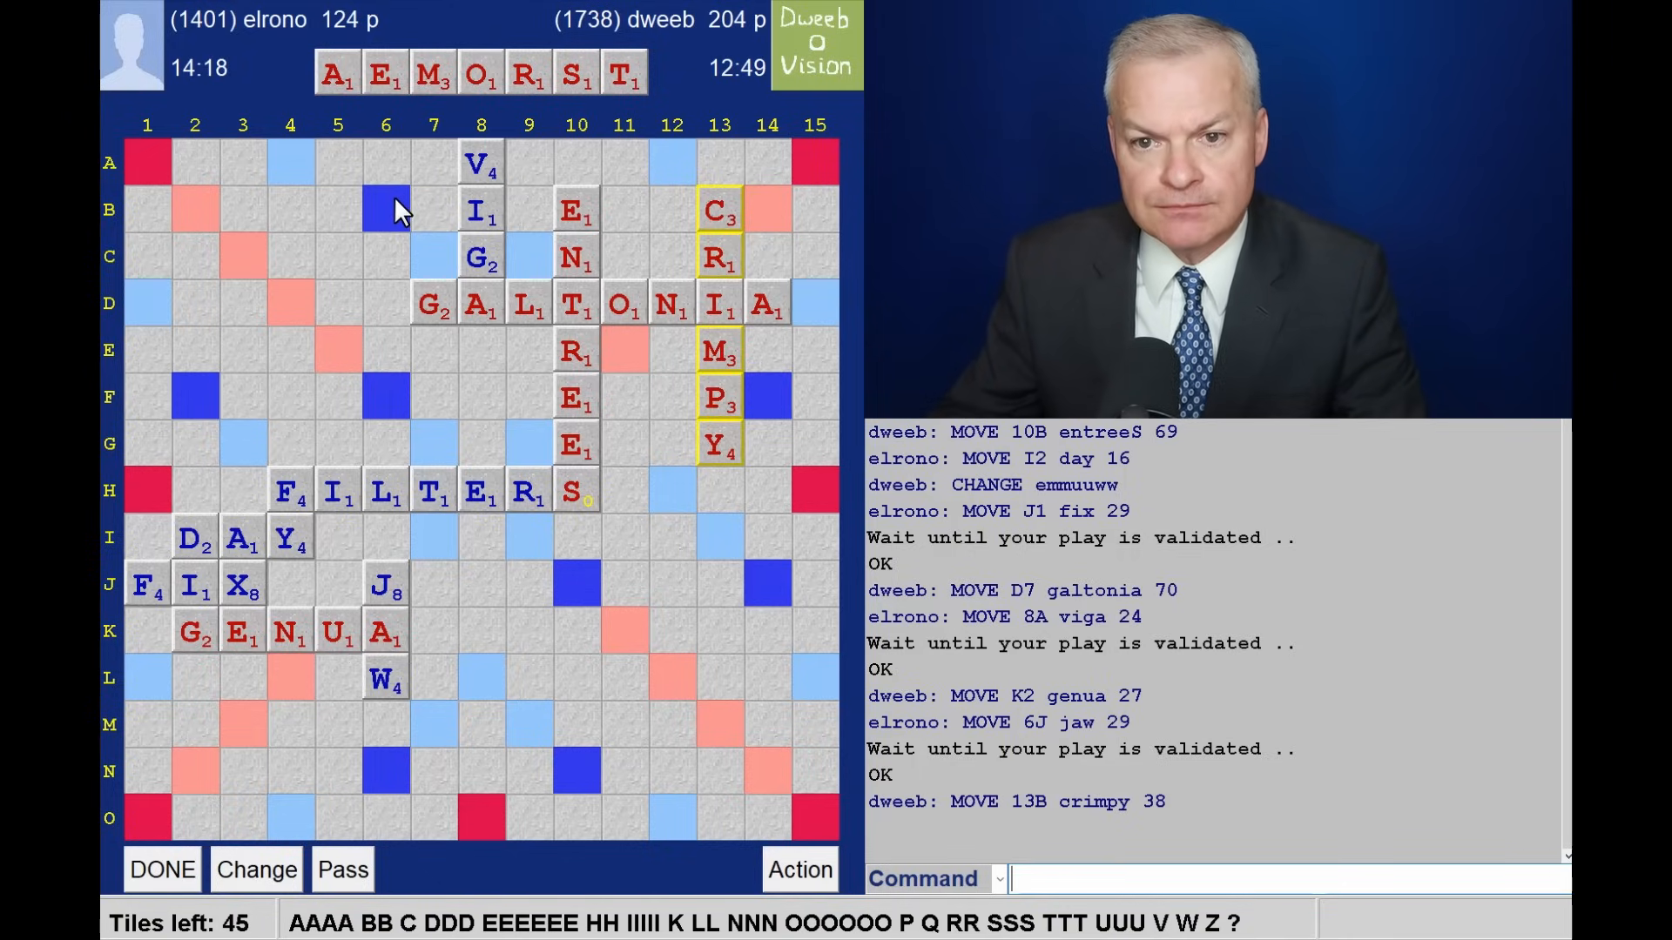
mouse_move(324, 371)
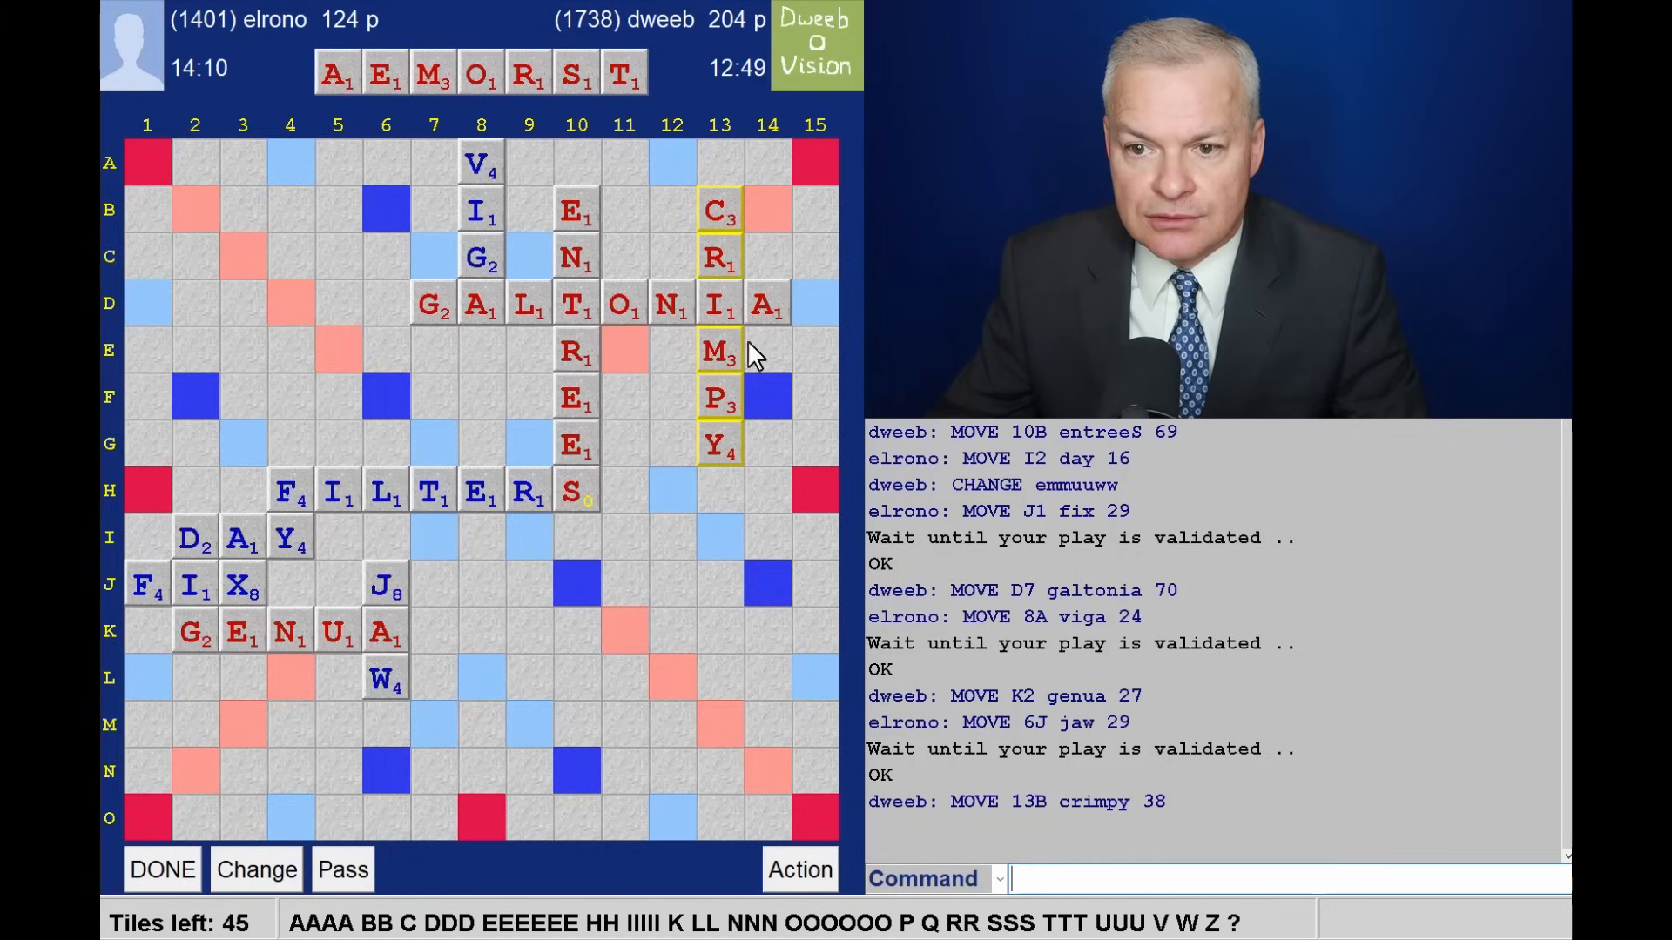
mouse_move(626, 687)
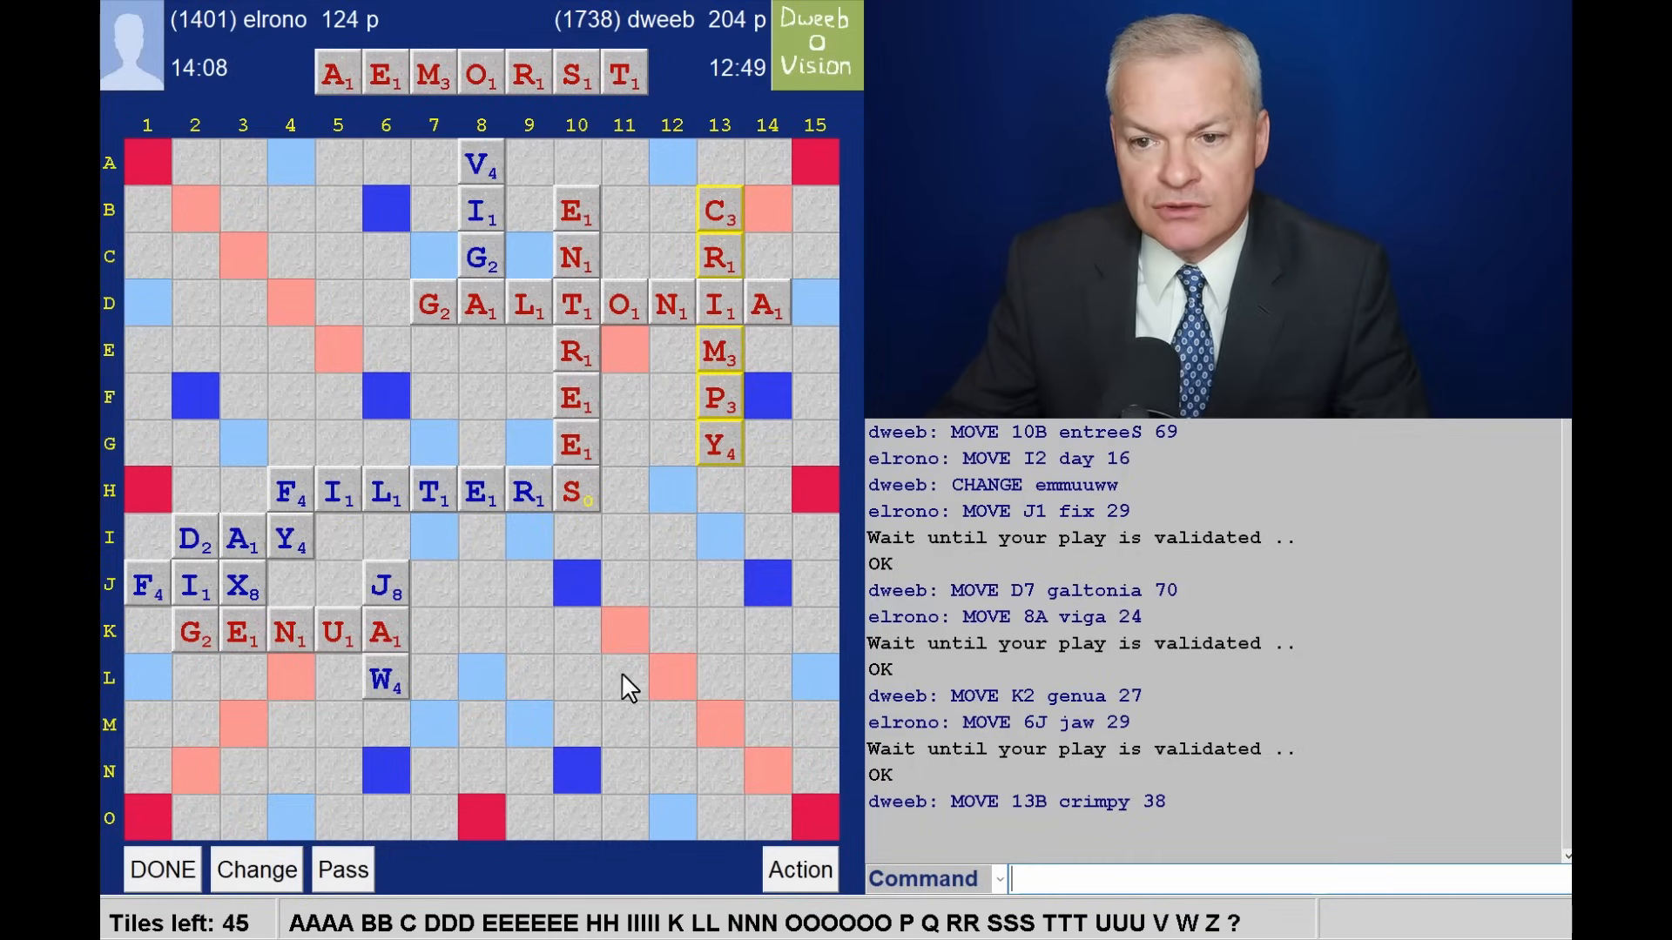
mouse_move(546, 708)
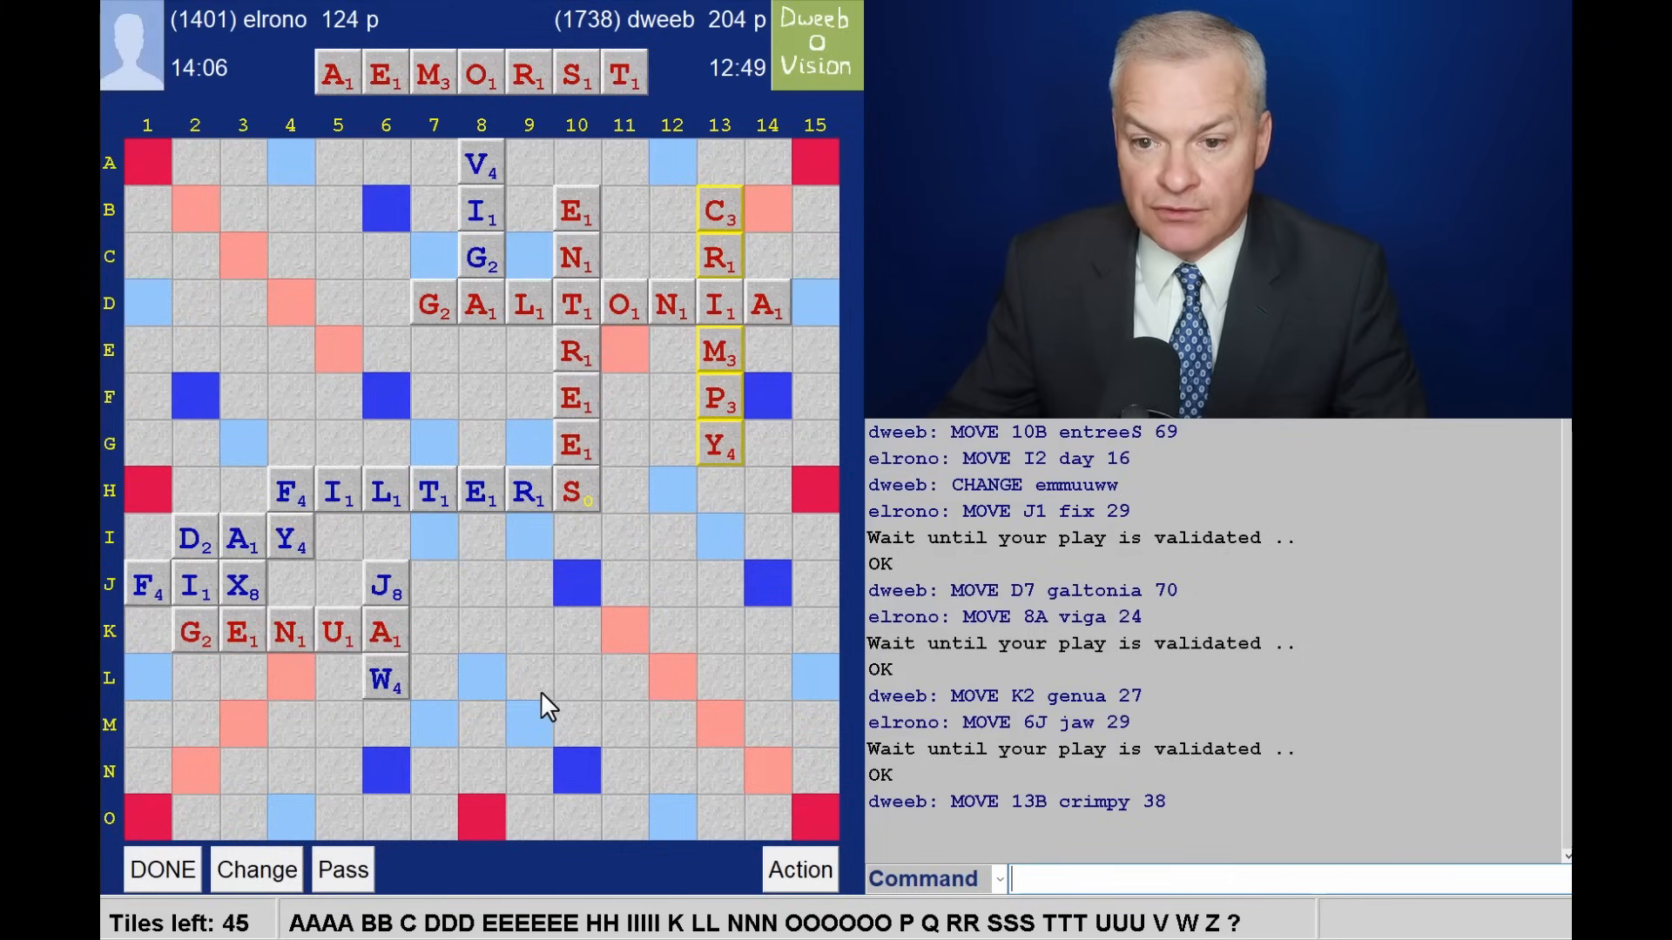
mouse_move(554, 698)
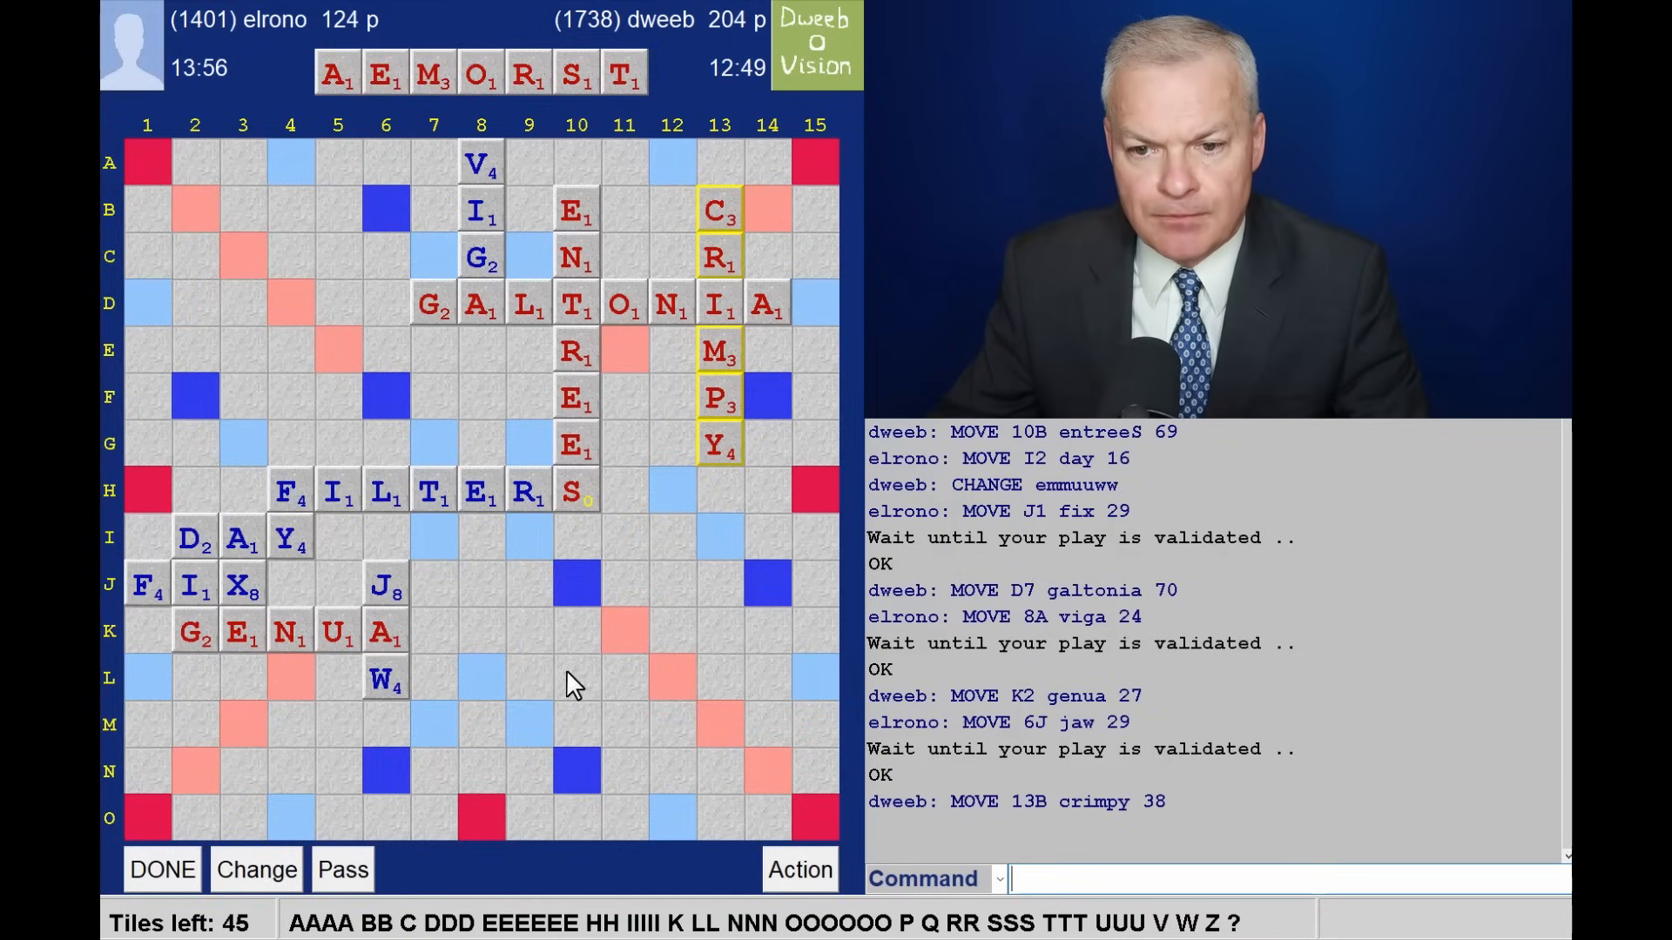
mouse_move(535, 586)
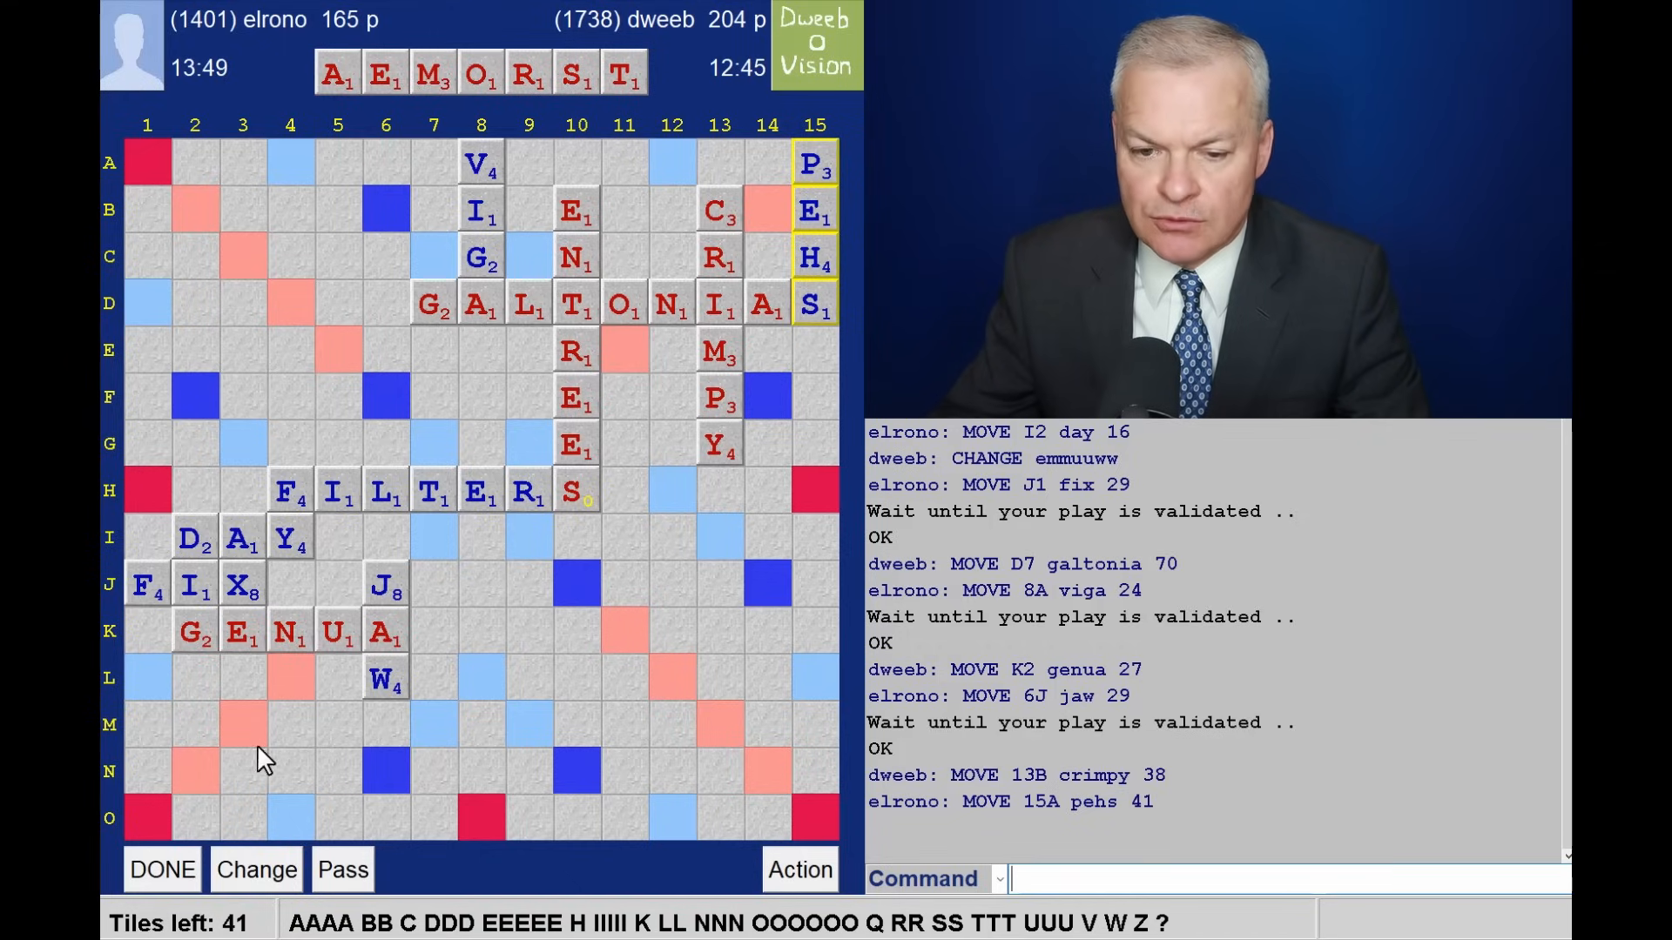
Begin an across word from square M3.
click(242, 724)
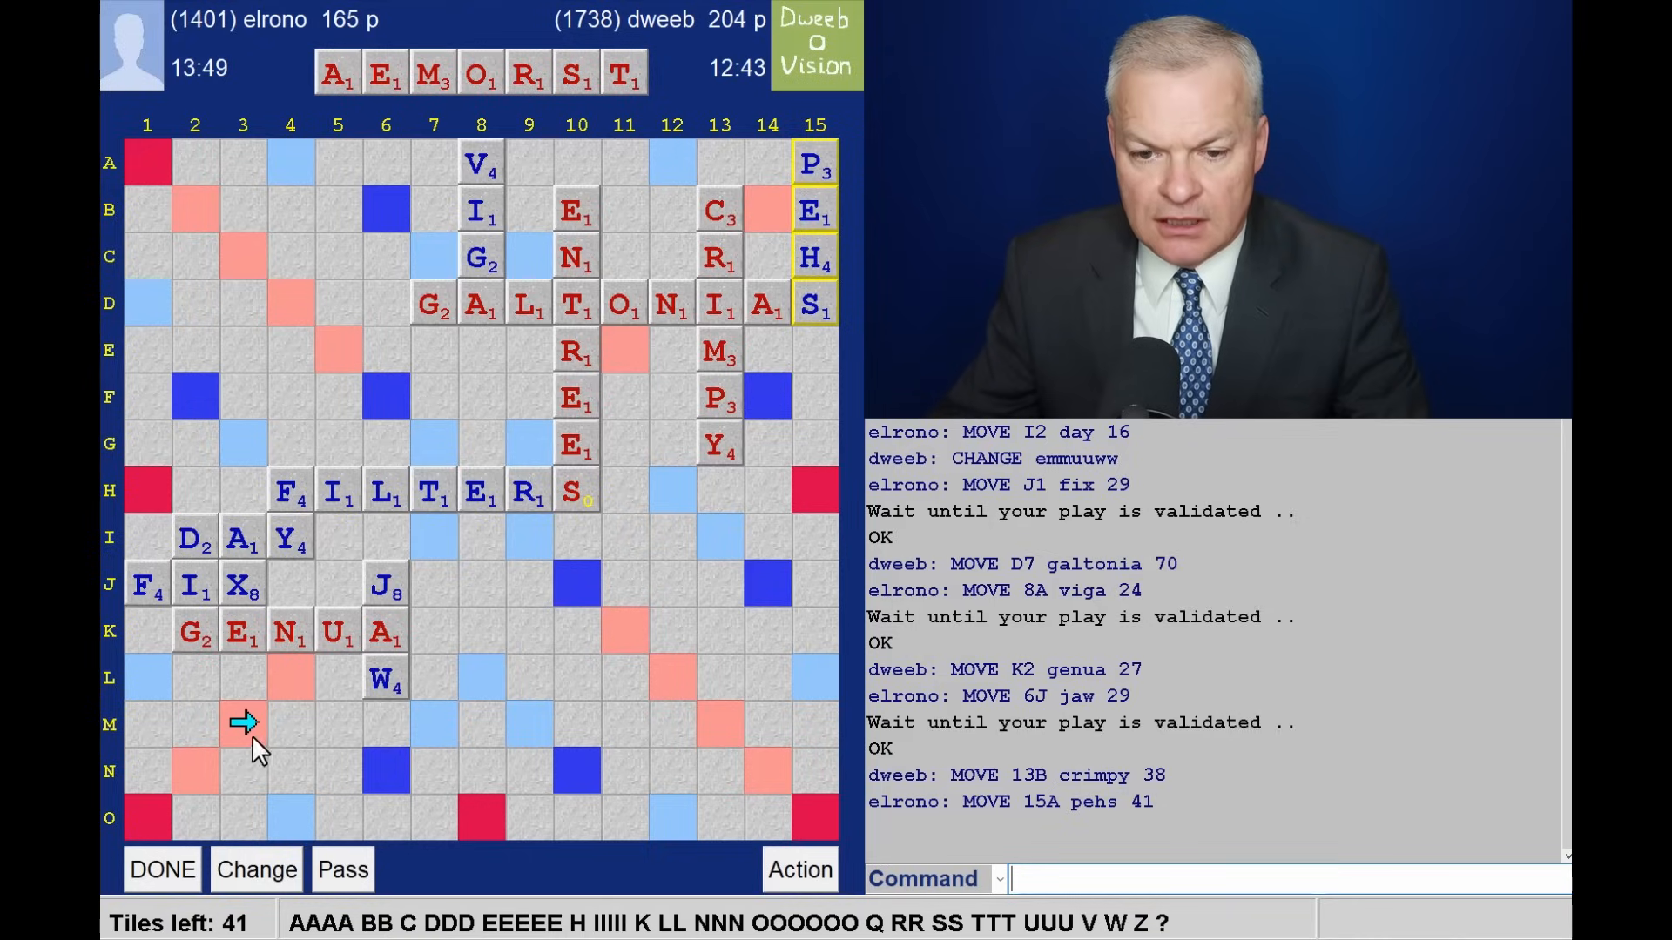
mouse_move(497, 536)
text(MAESTRO)
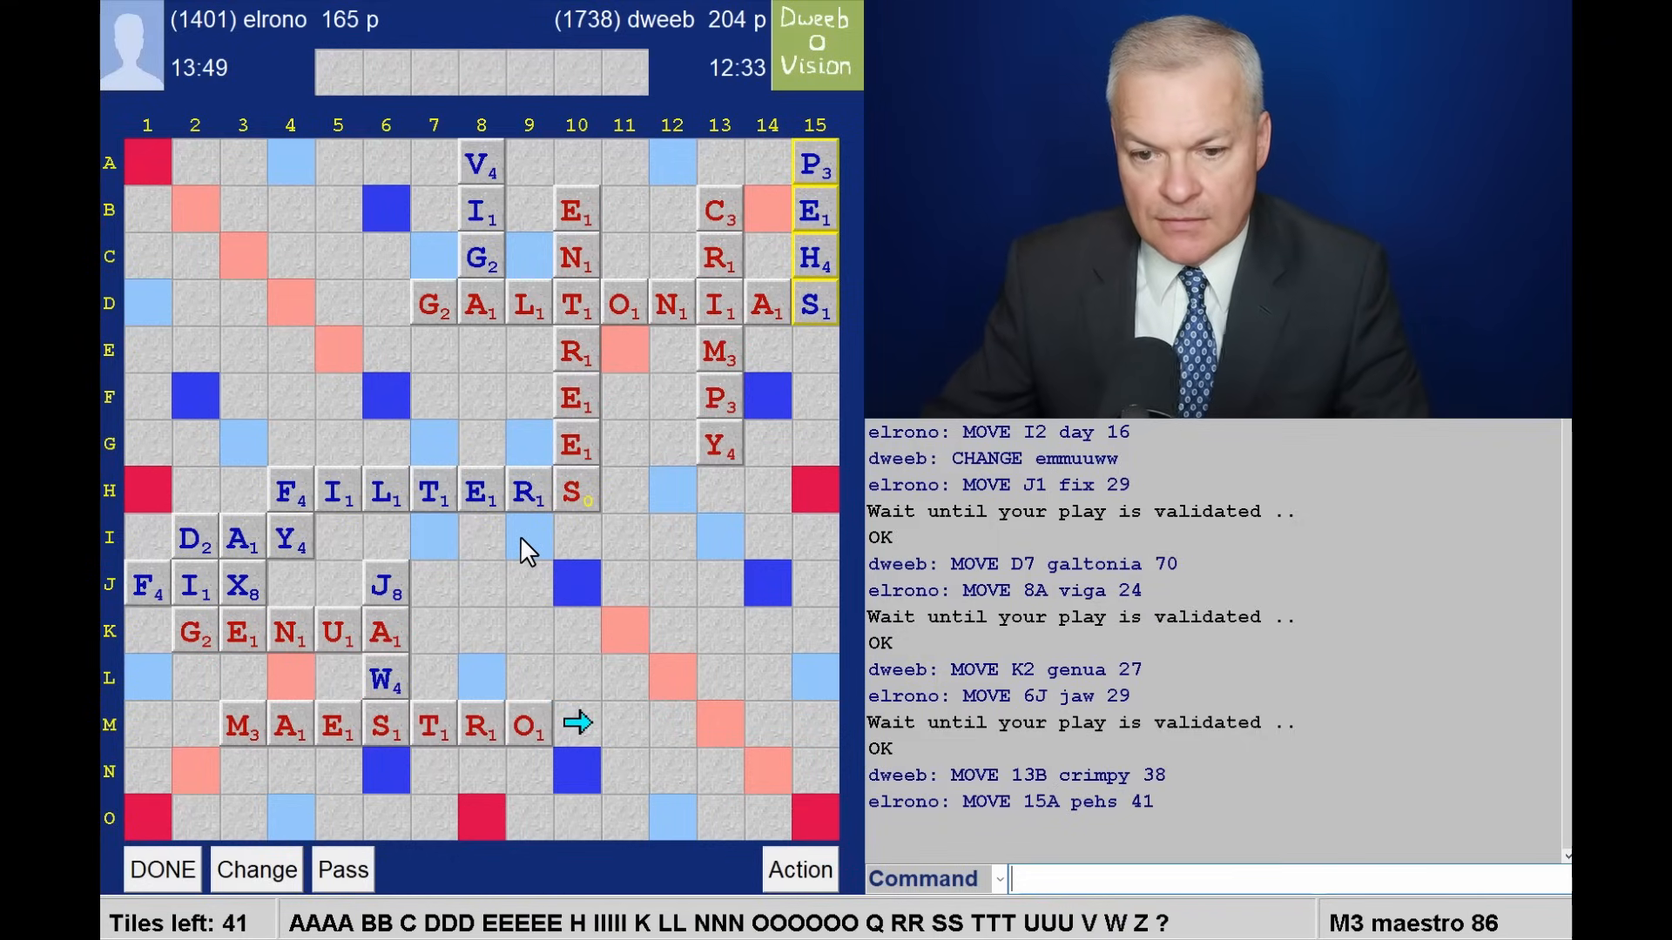
mouse_move(538, 632)
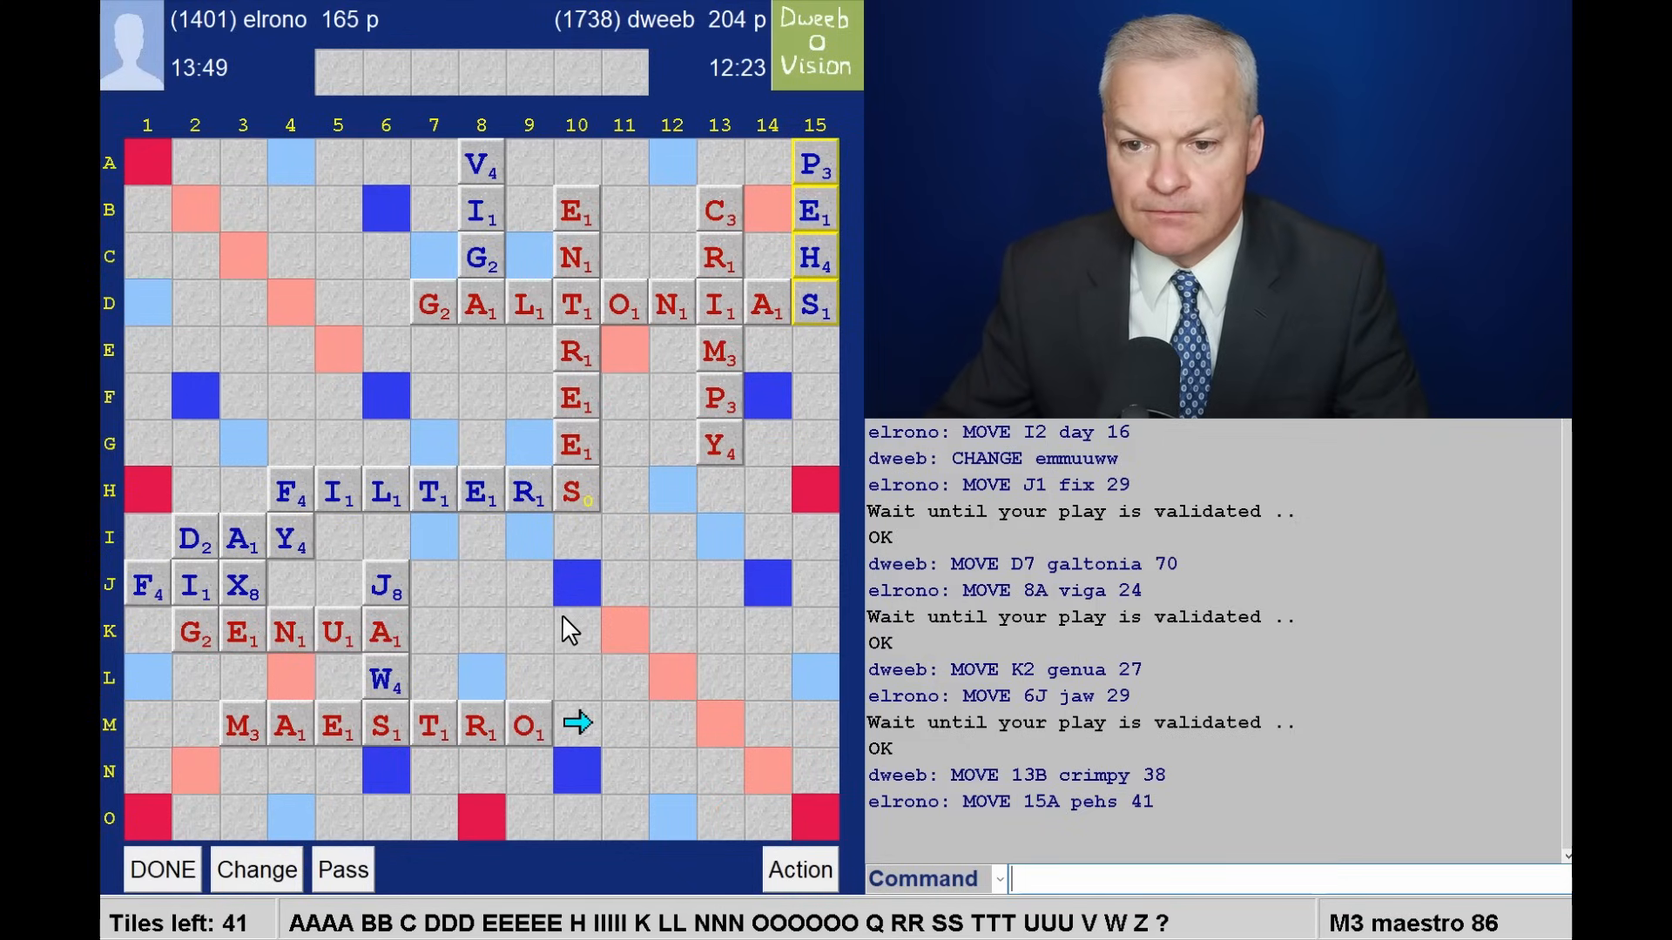
mouse_move(677, 464)
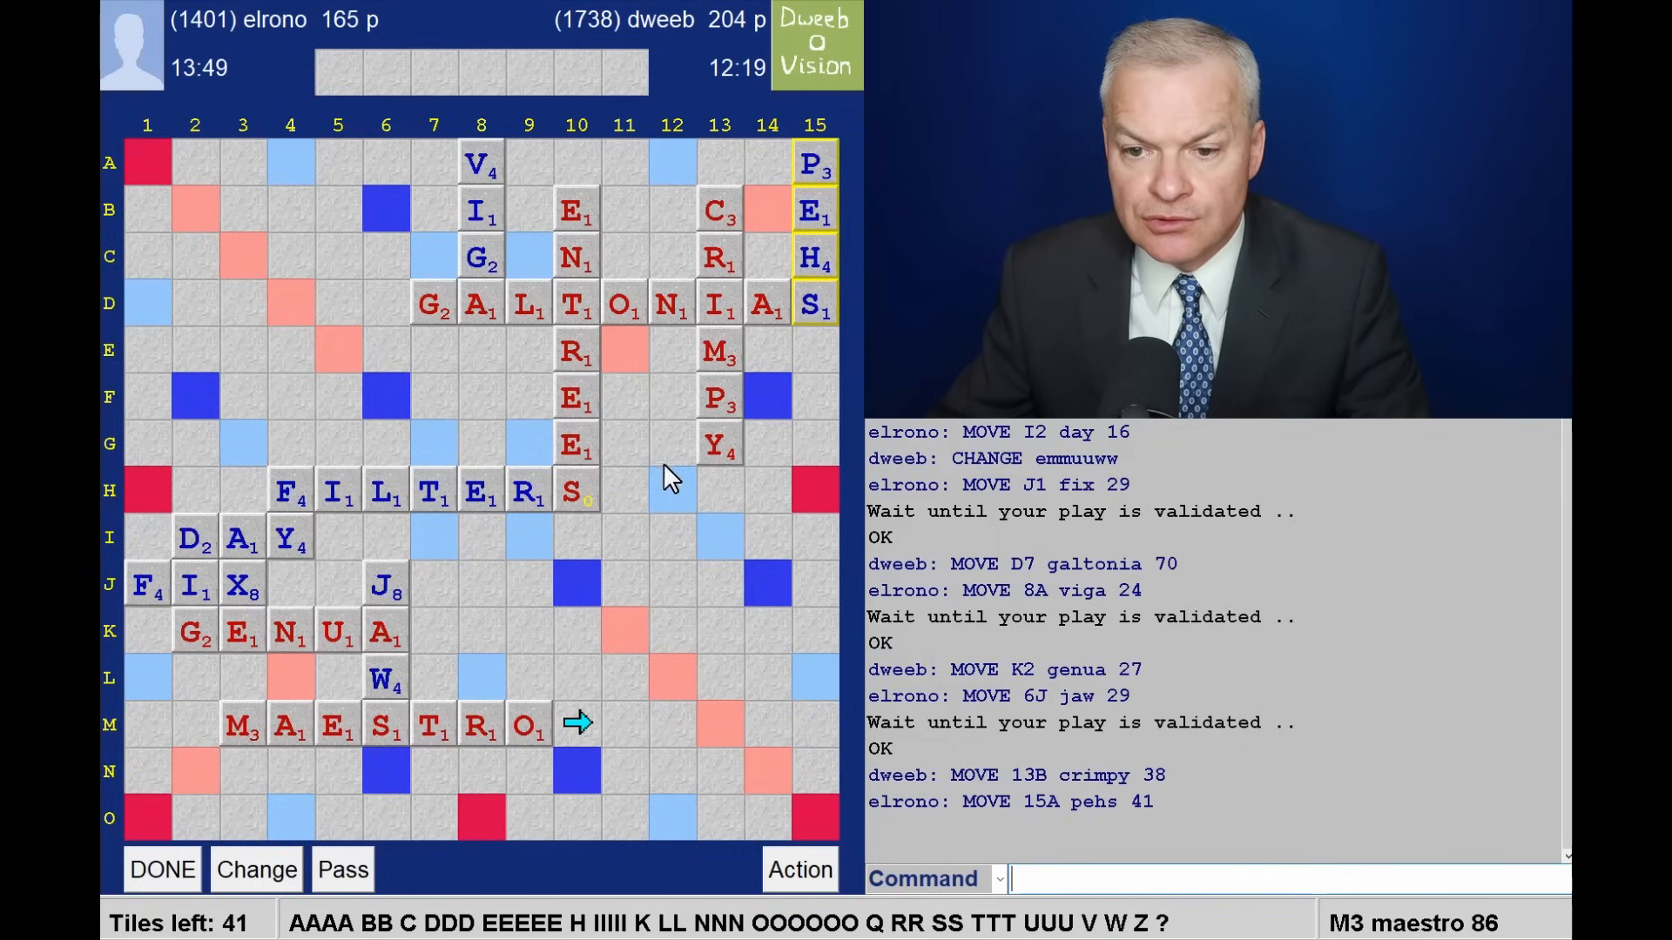
mouse_move(535, 668)
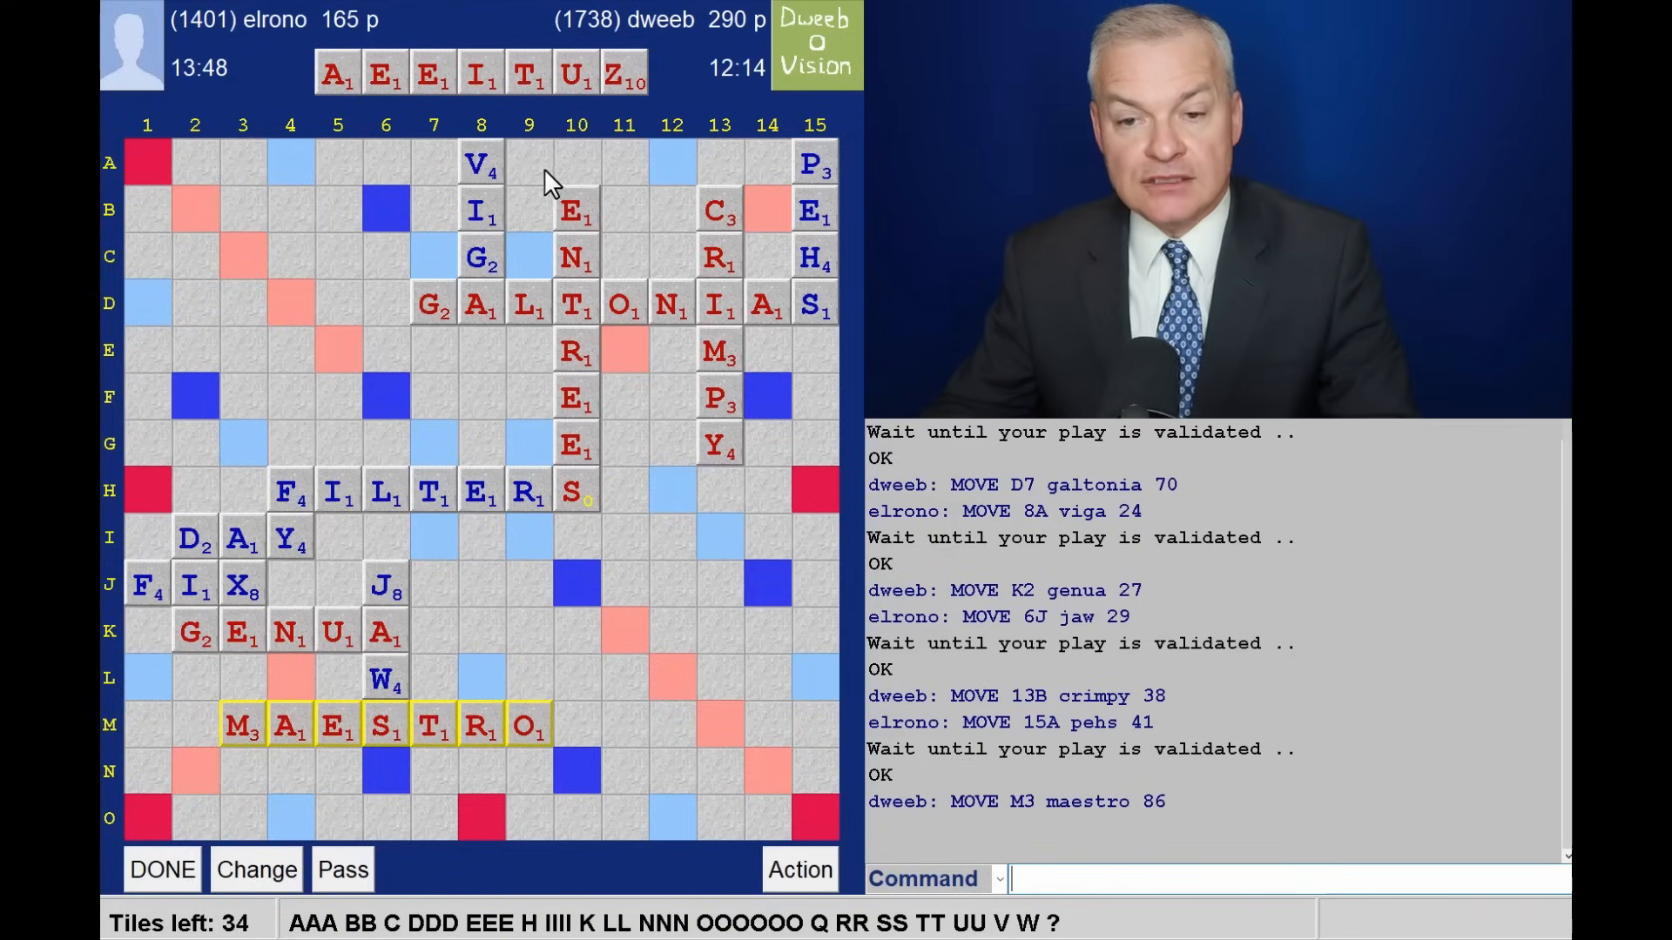
mouse_move(642, 118)
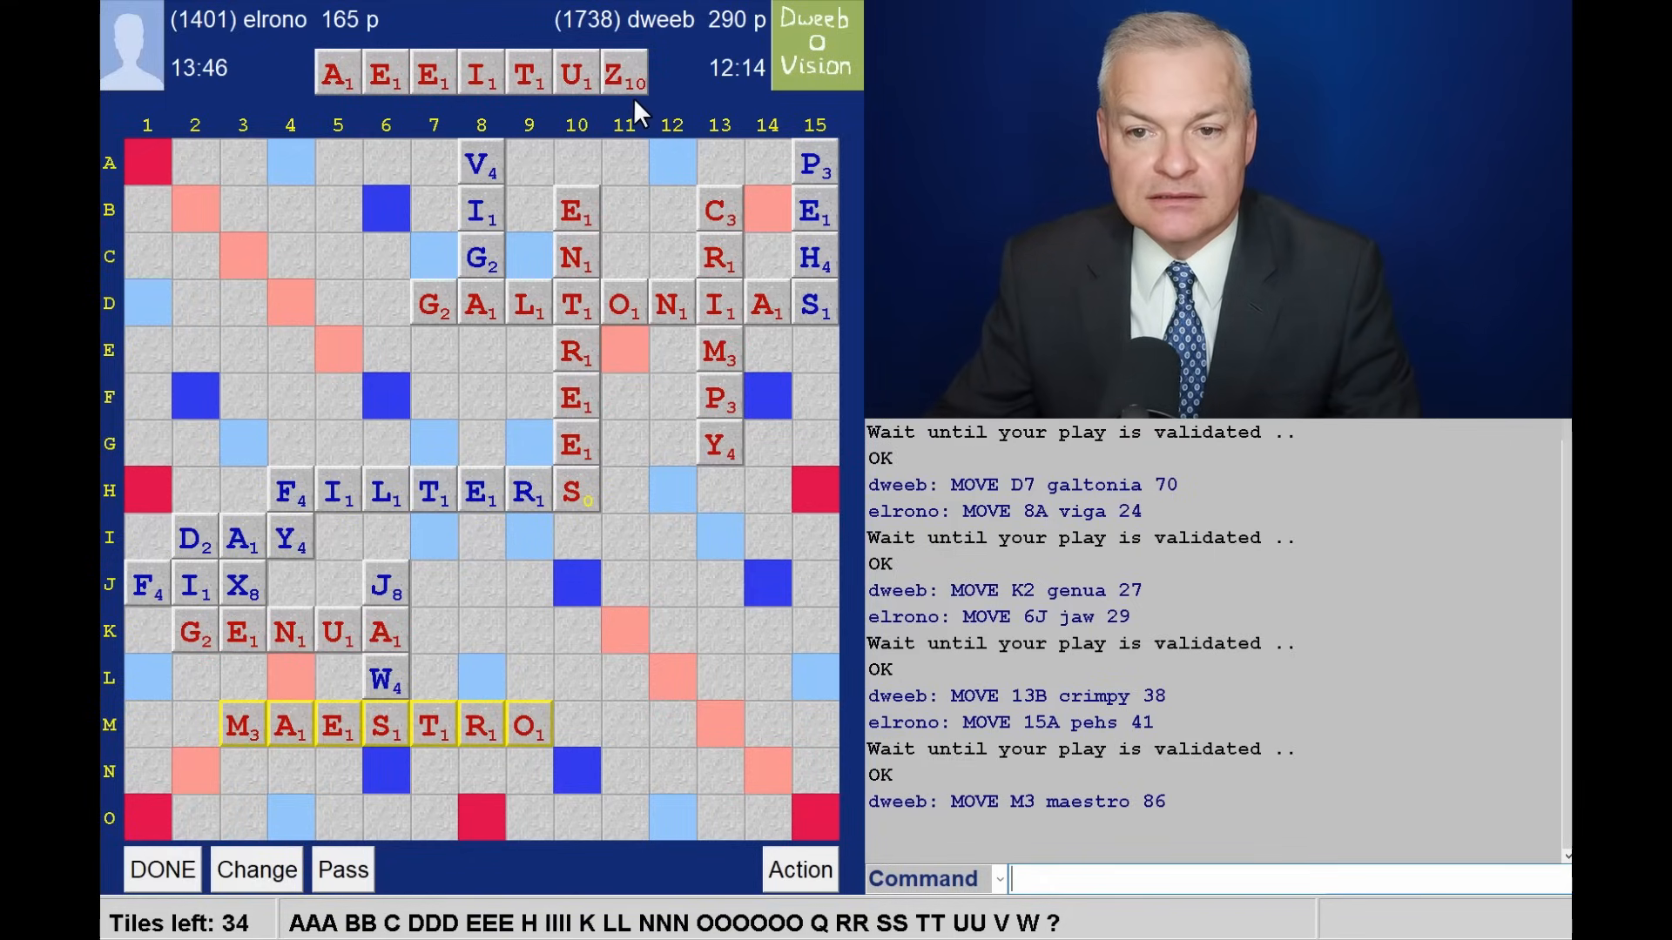
mouse_move(598, 144)
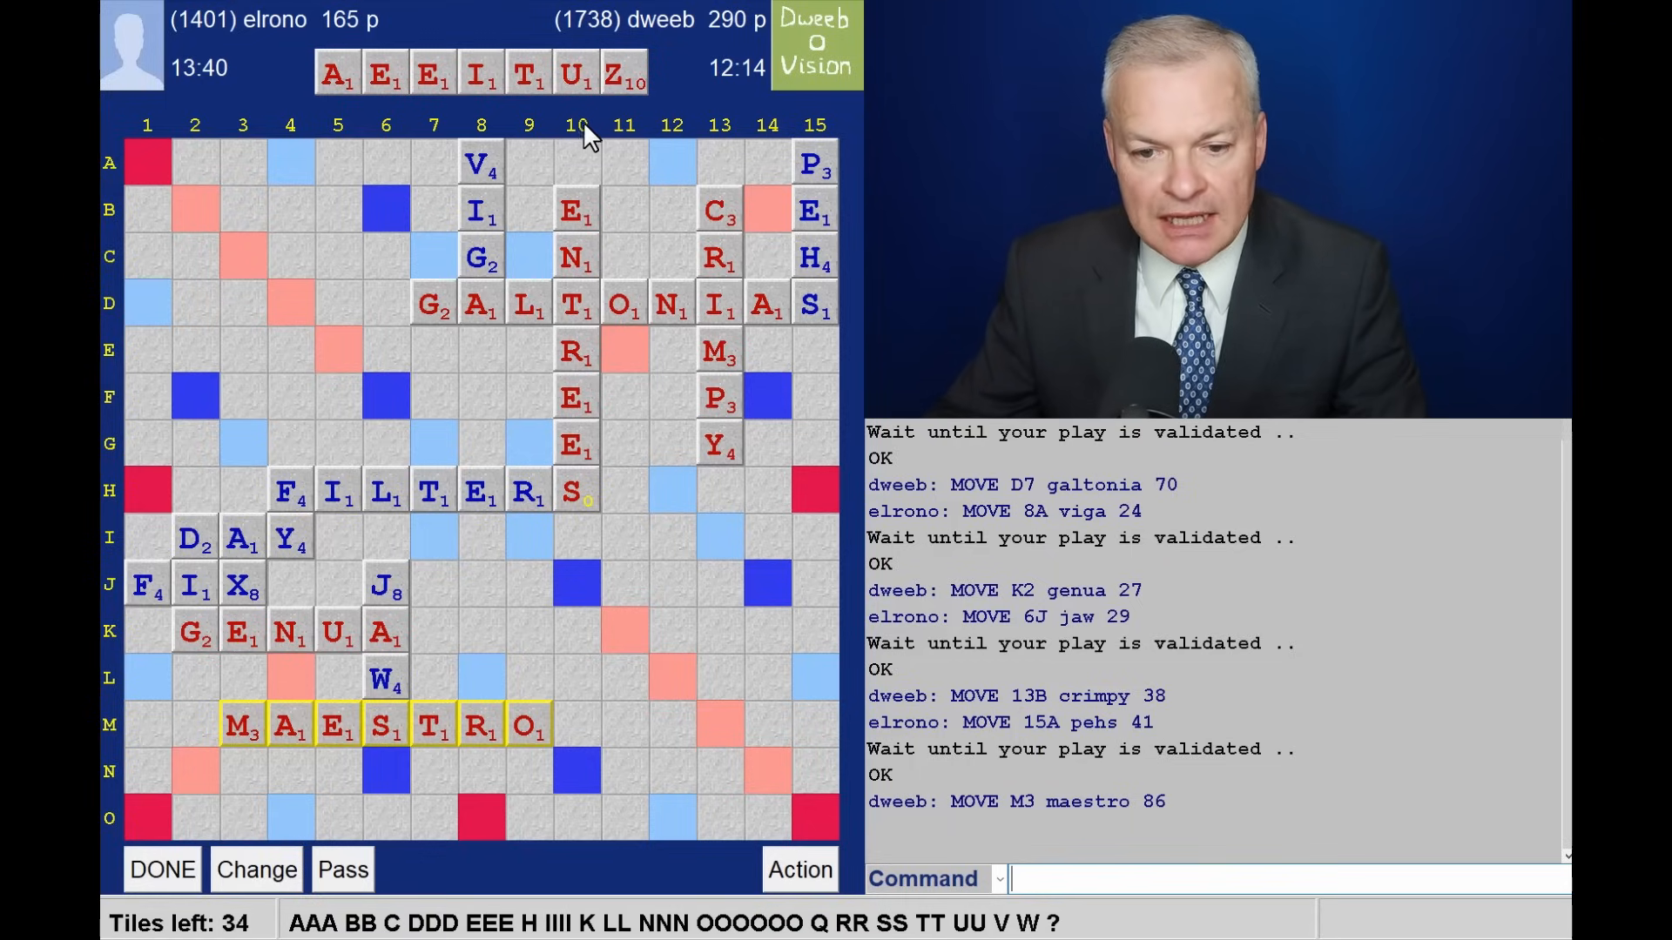
mouse_move(491, 730)
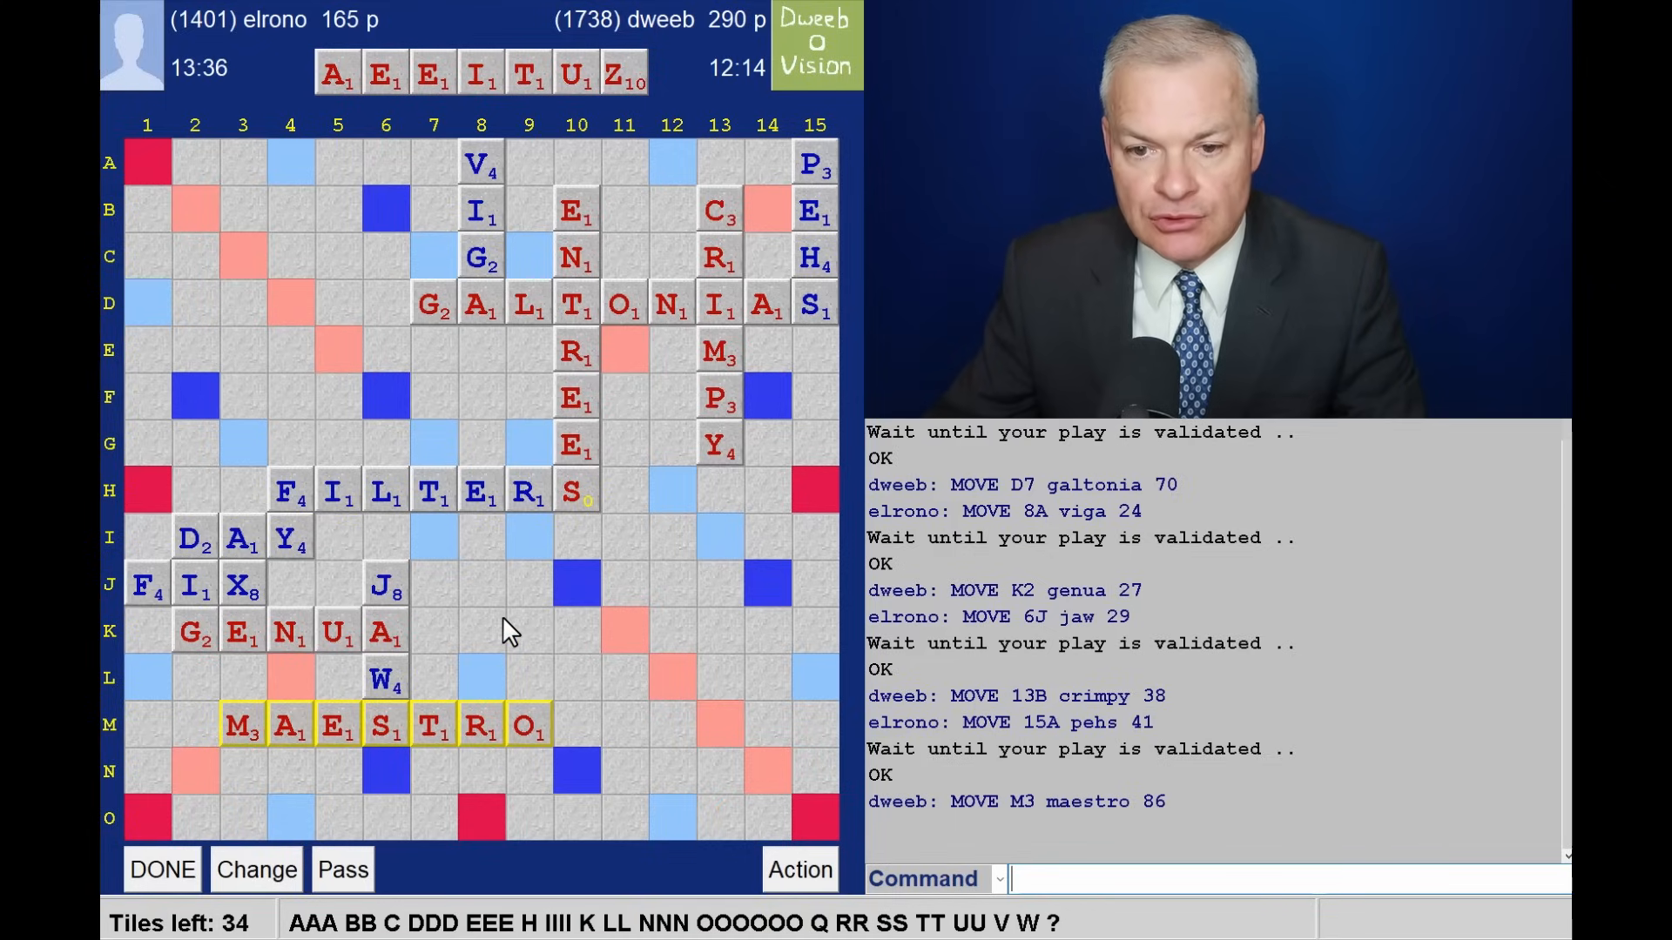
mouse_move(521, 475)
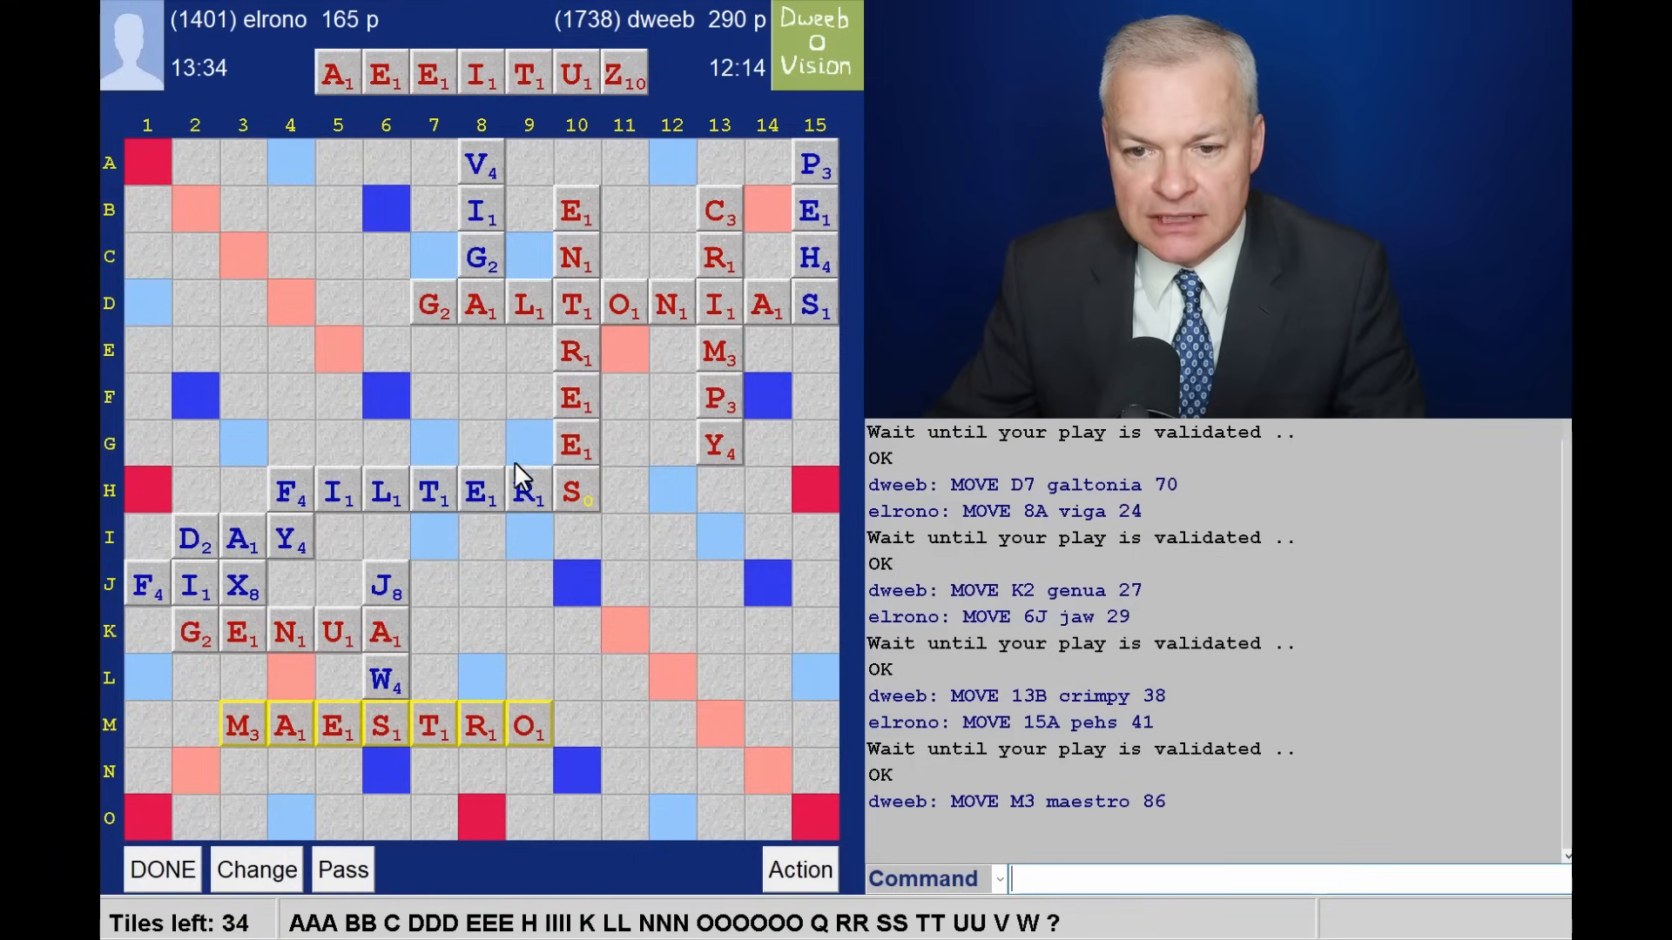
mouse_move(531, 456)
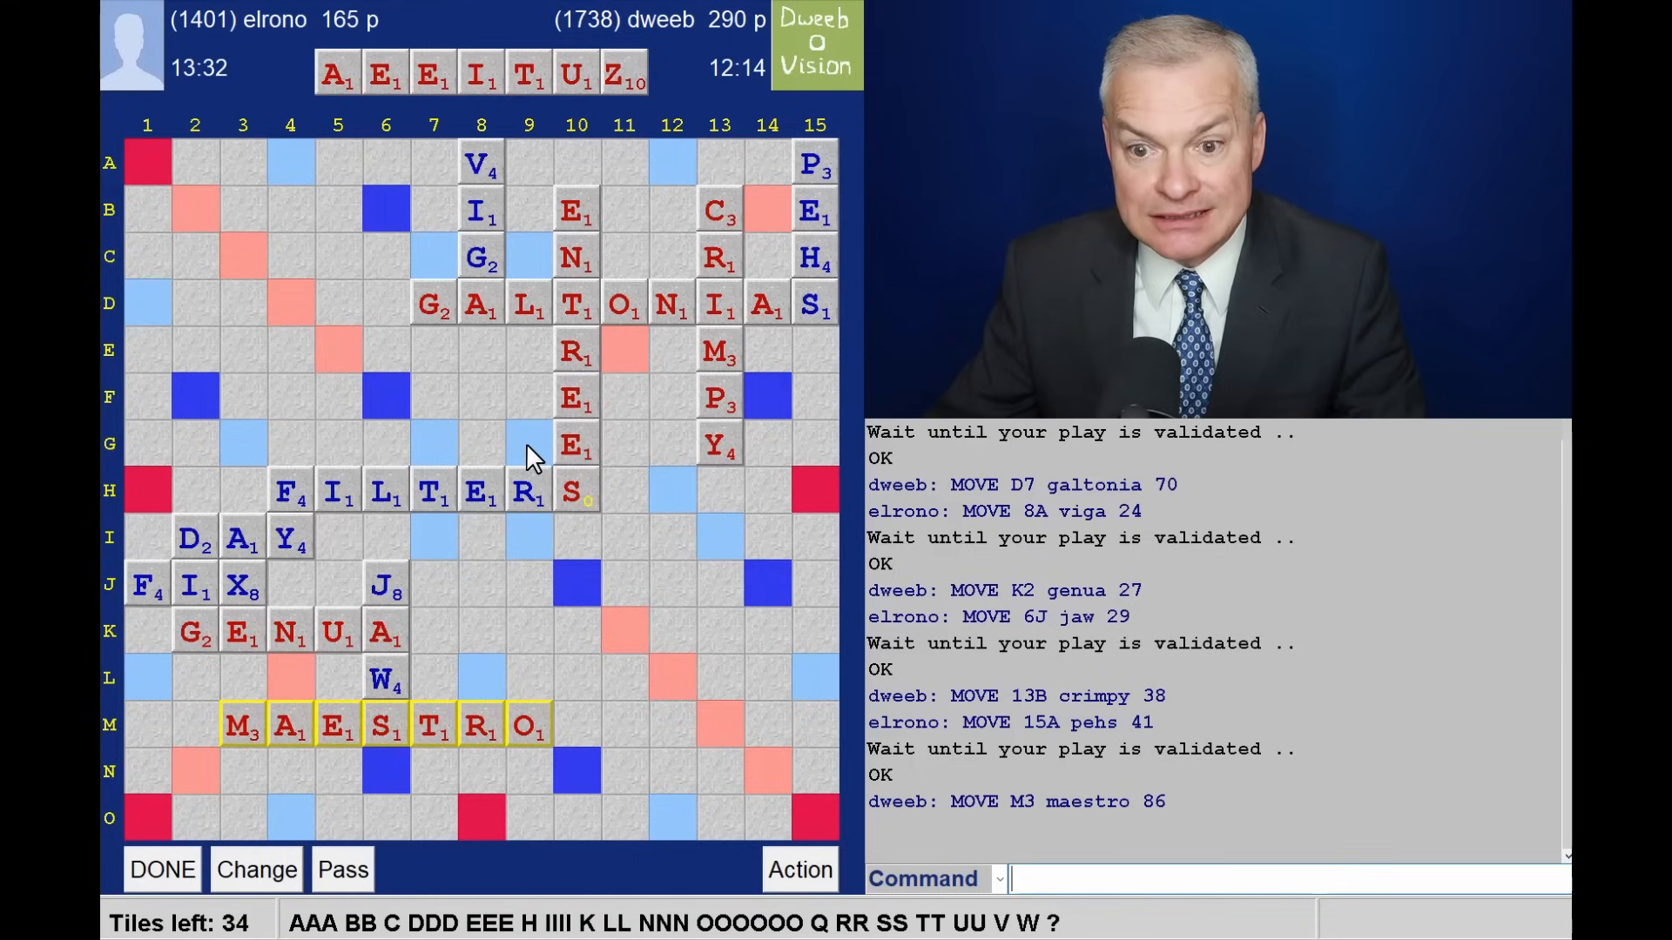
mouse_move(542, 456)
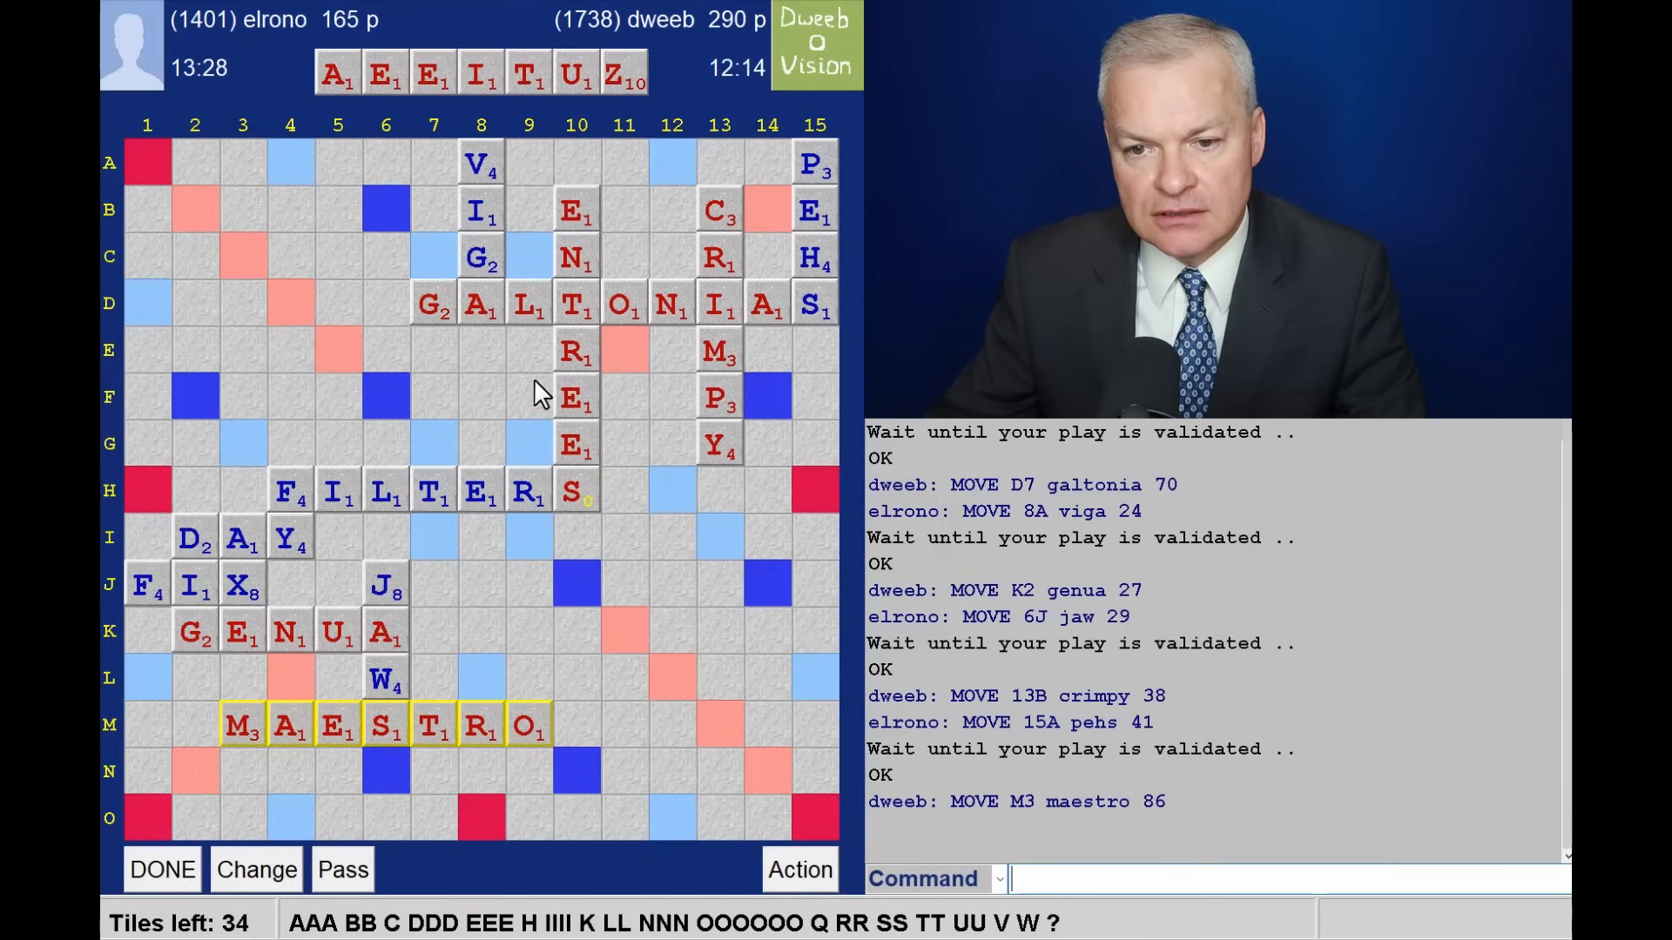
mouse_move(550, 607)
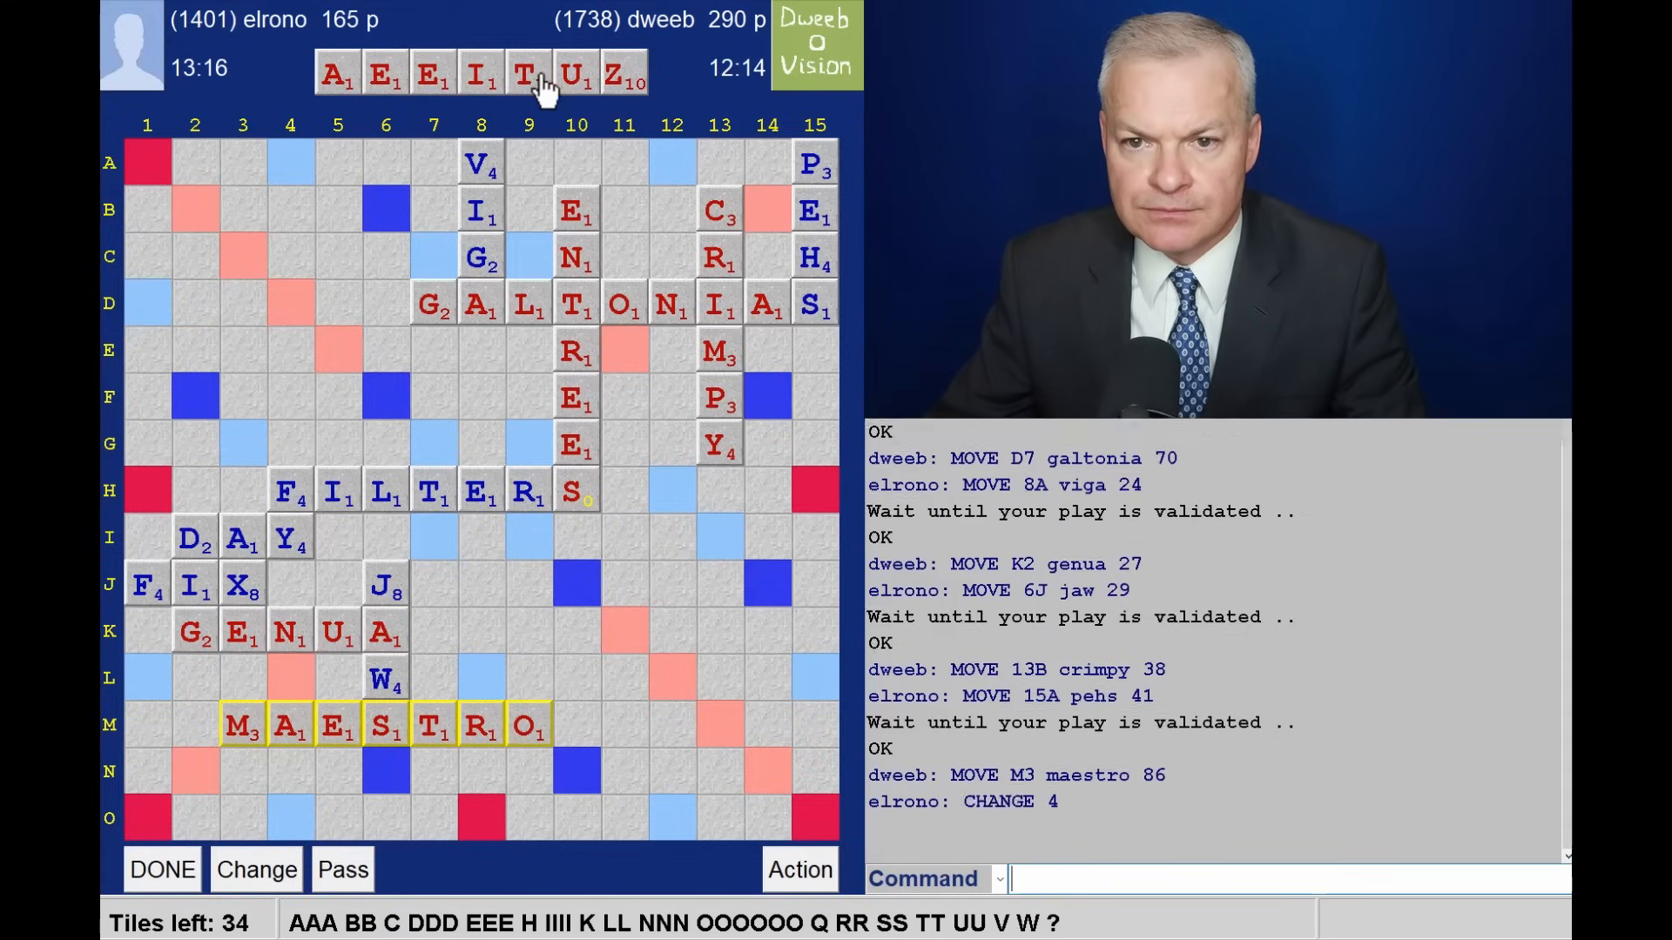
mouse_move(452, 690)
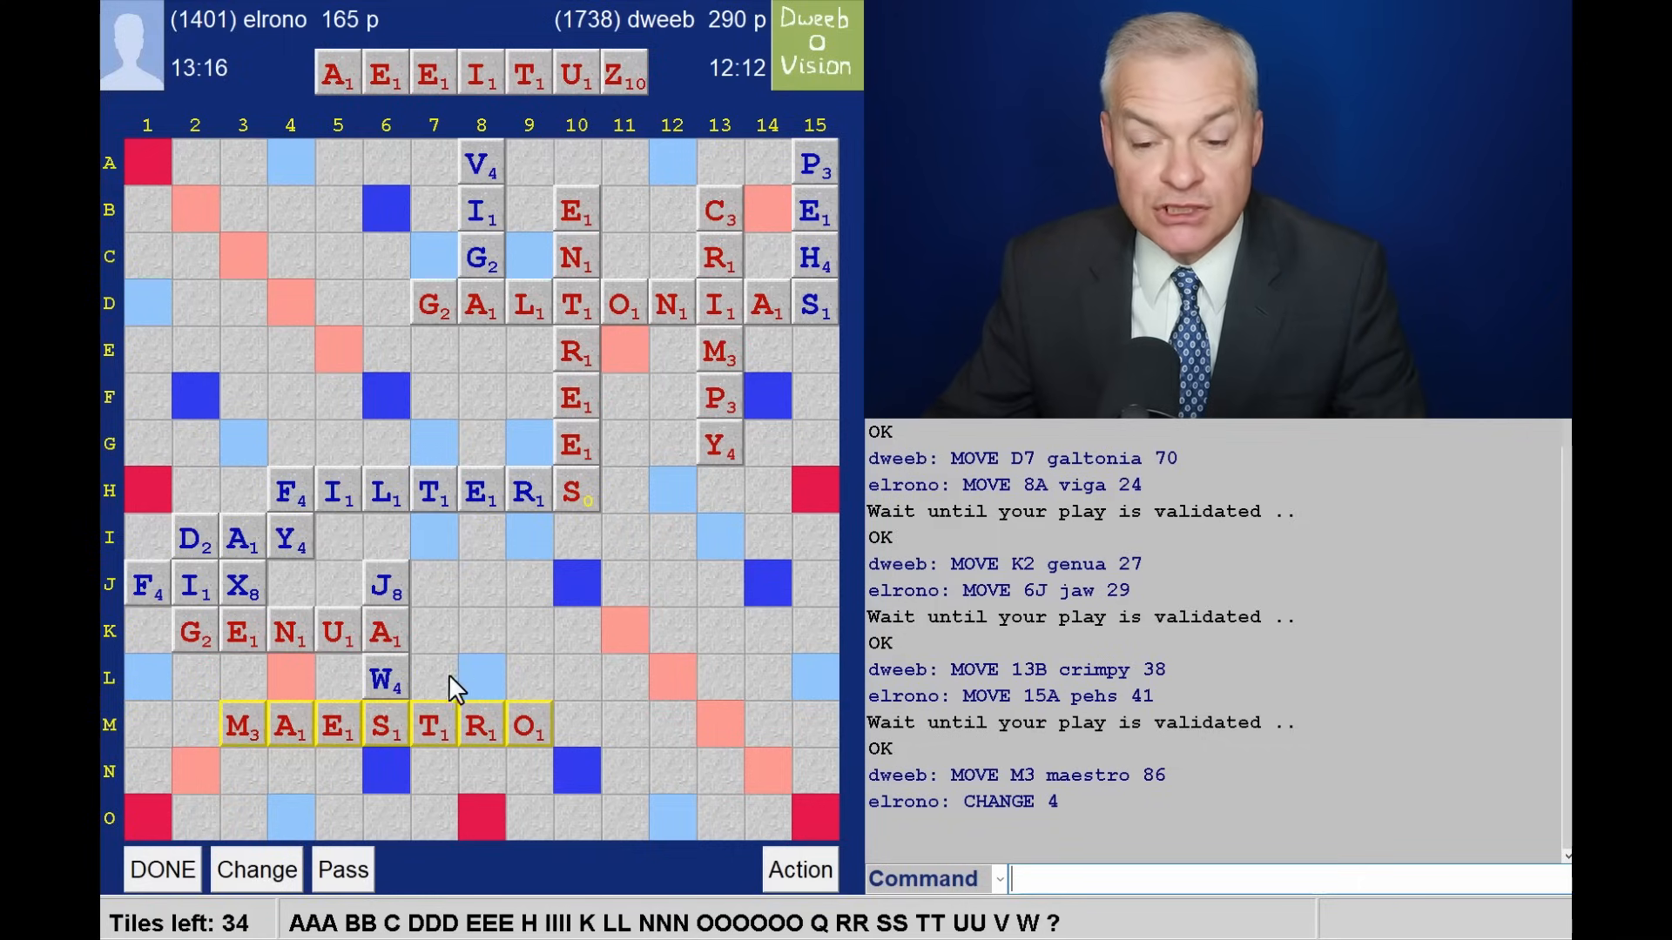
mouse_move(492, 679)
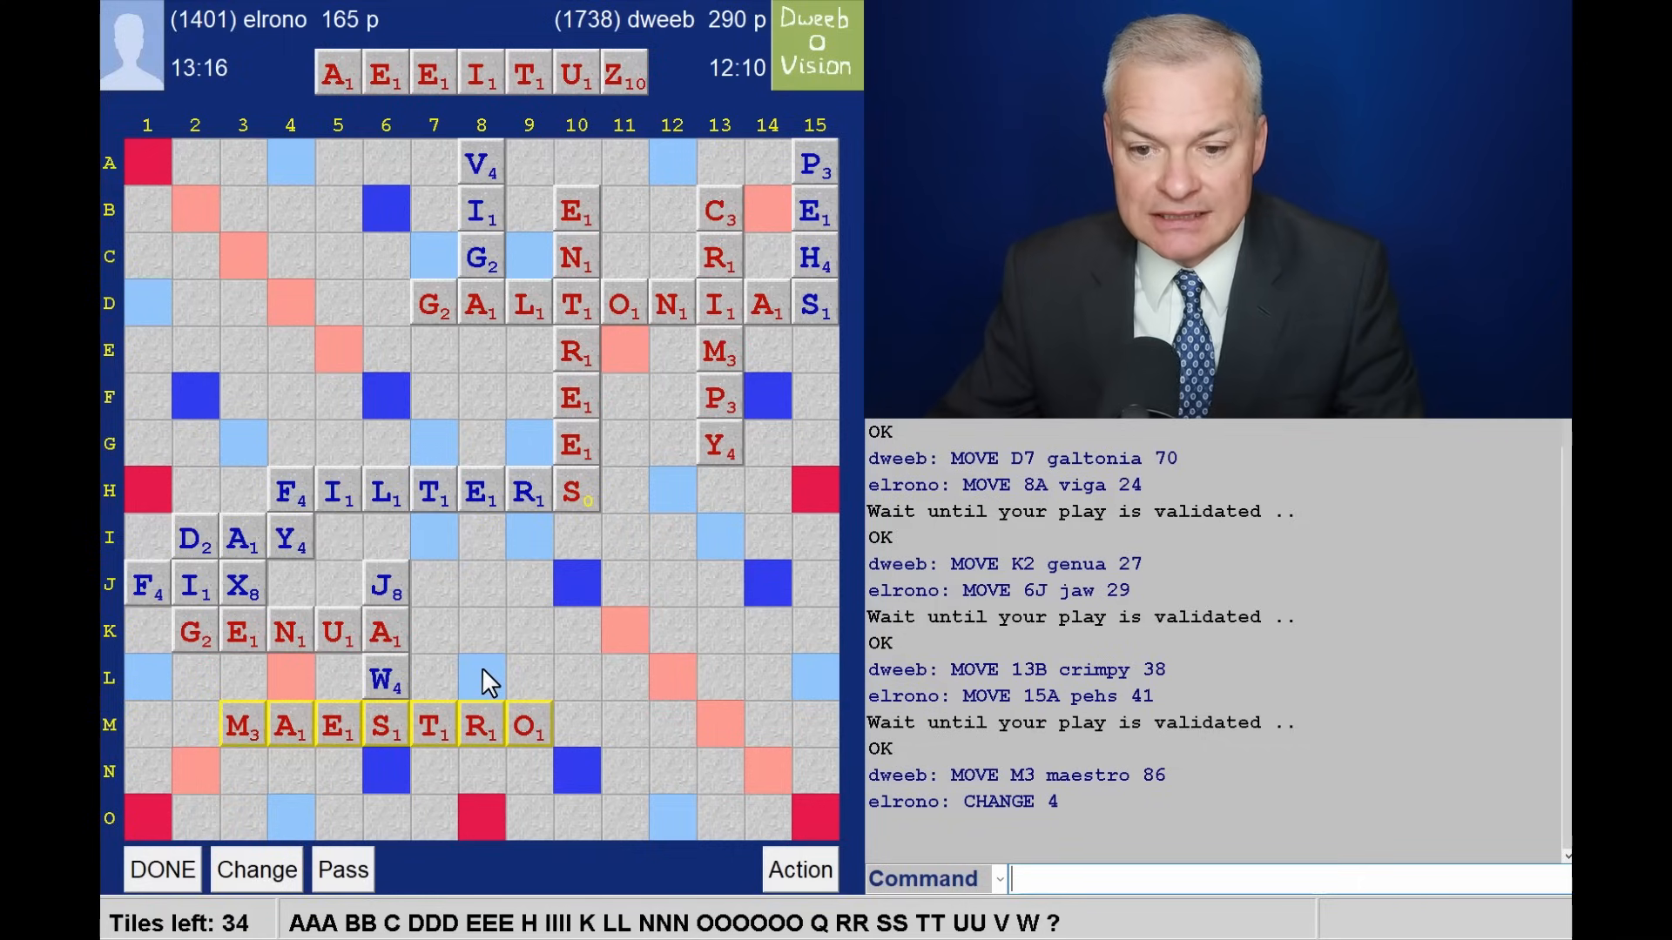
mouse_move(475, 579)
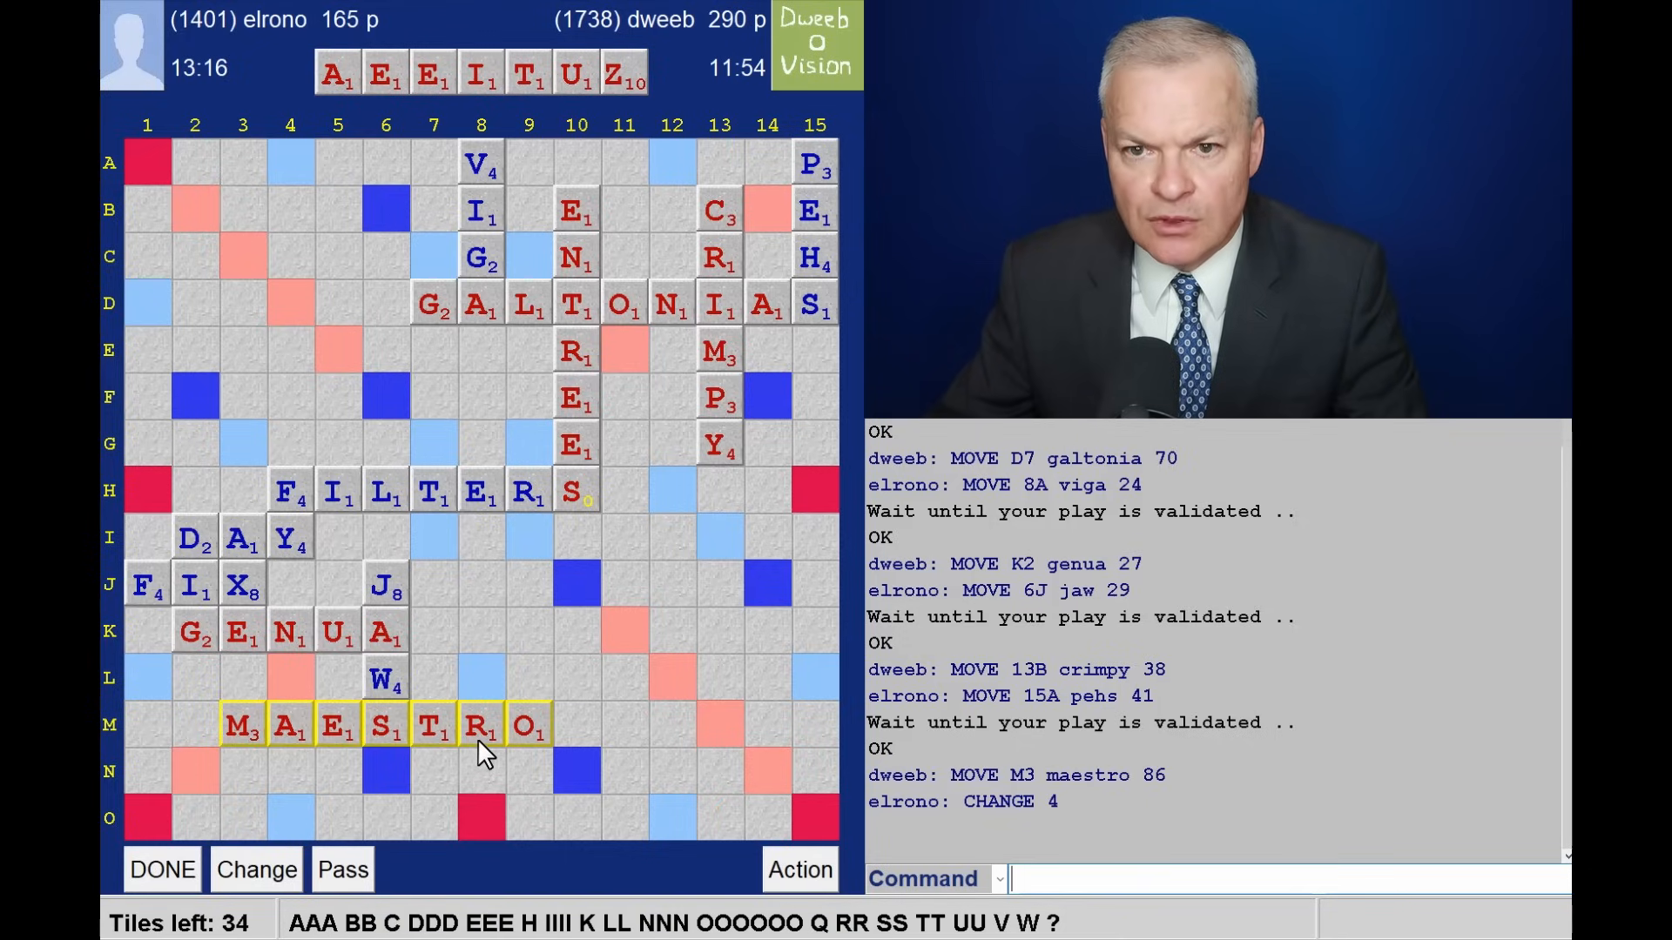
mouse_move(584, 679)
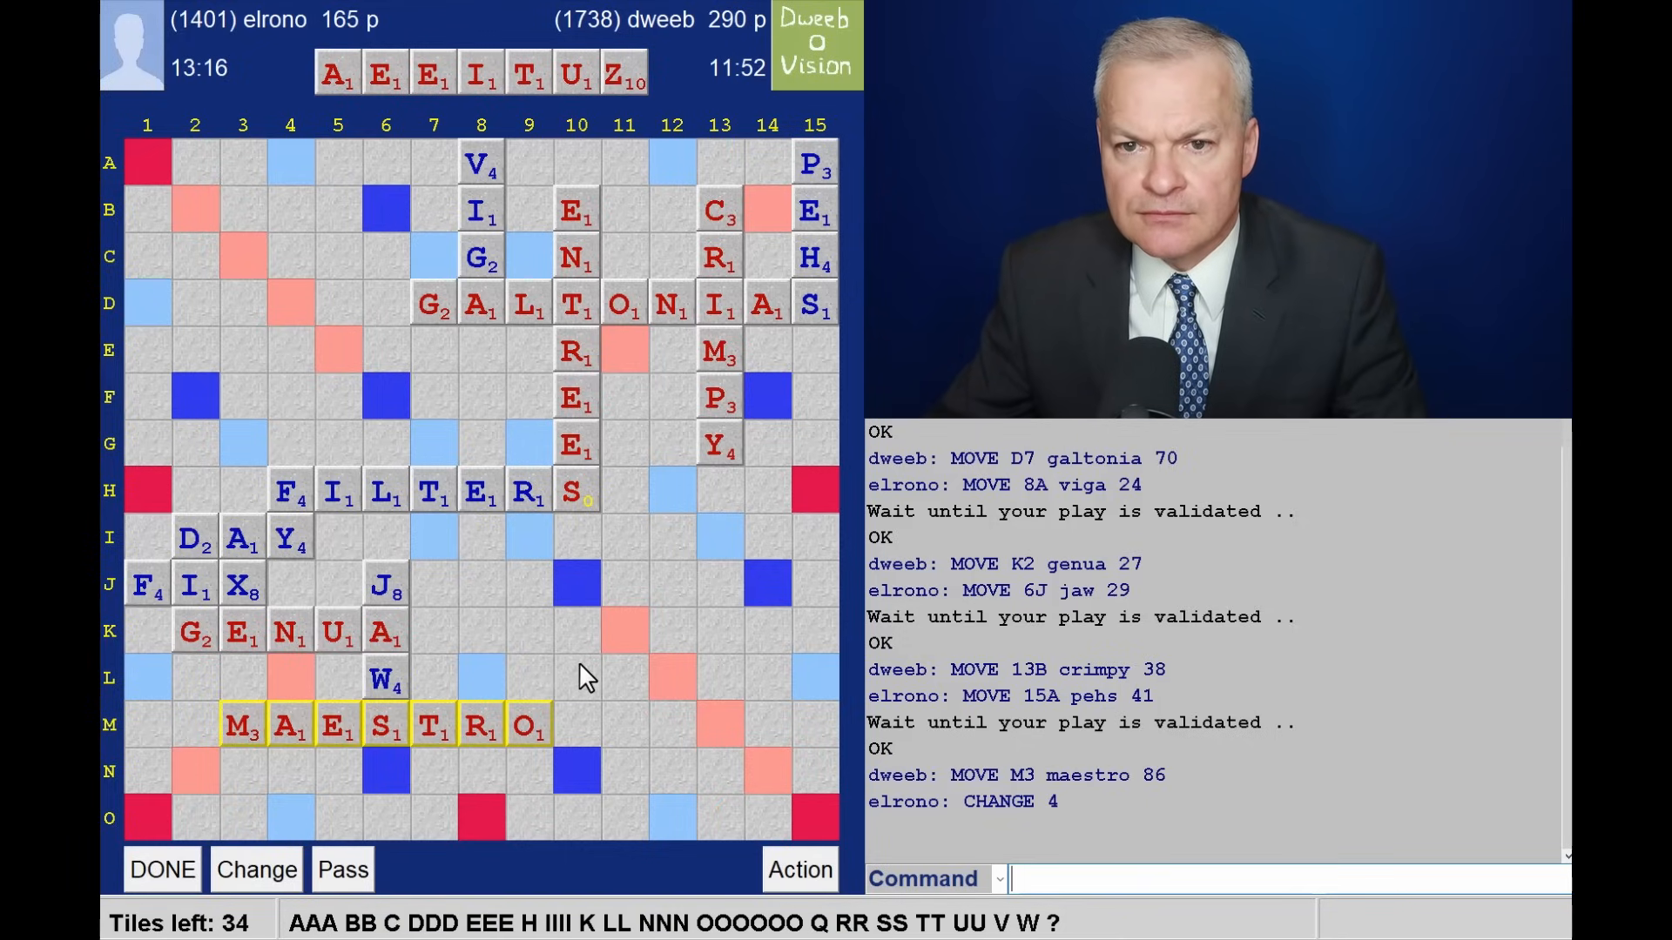
mouse_move(526, 490)
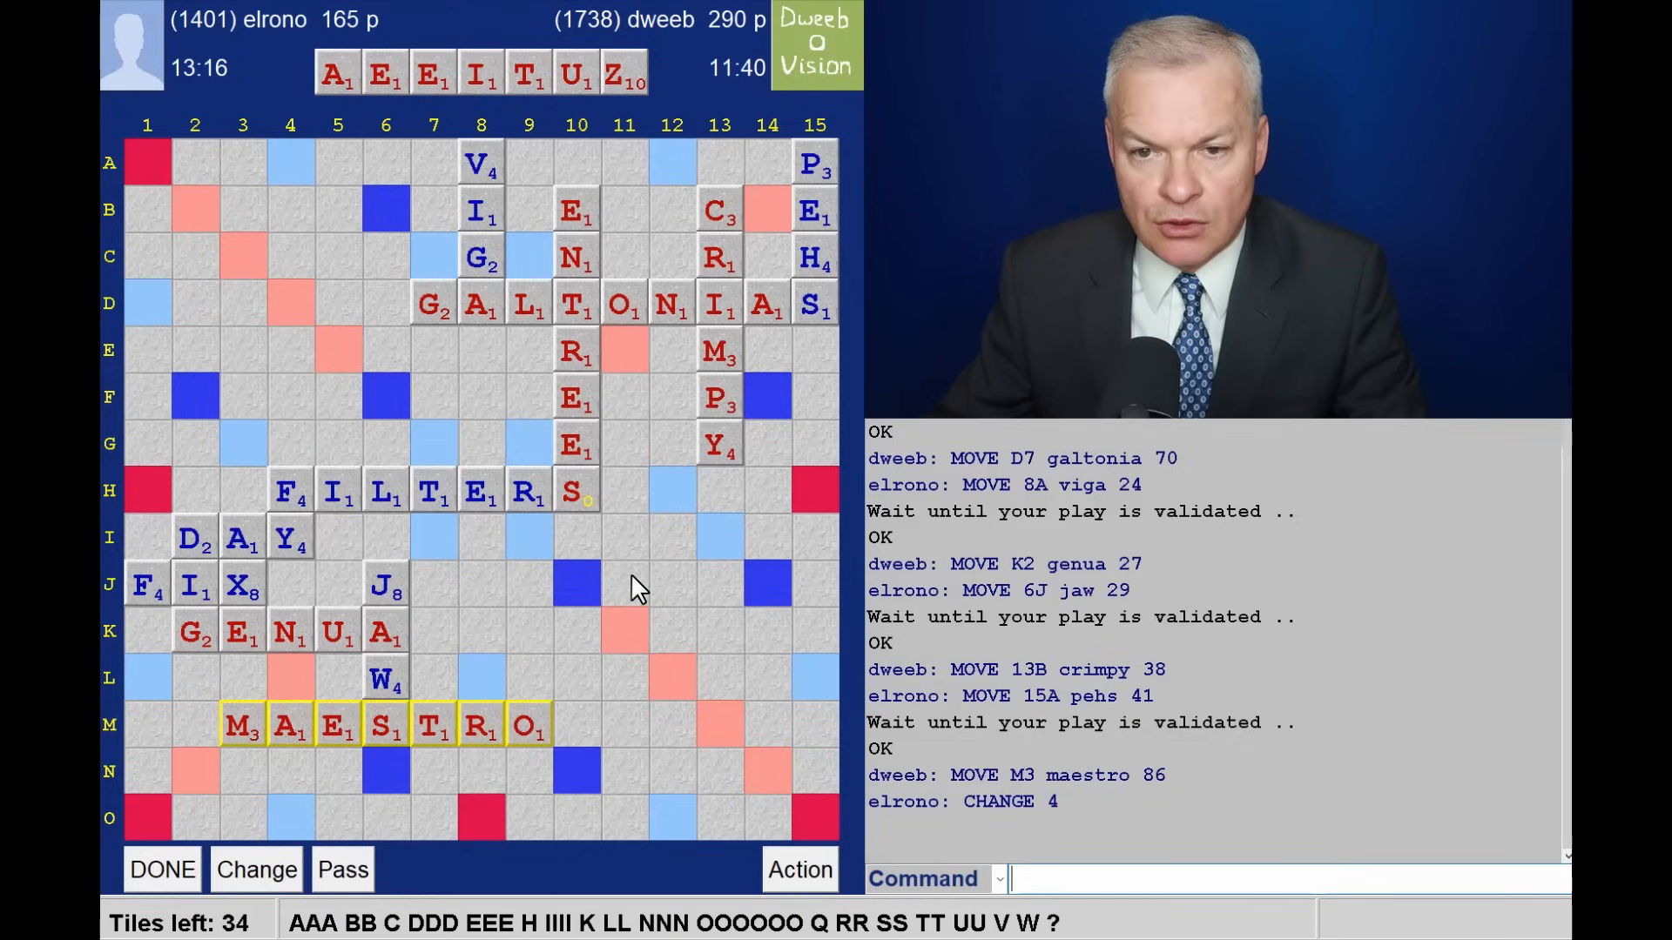
mouse_move(598, 600)
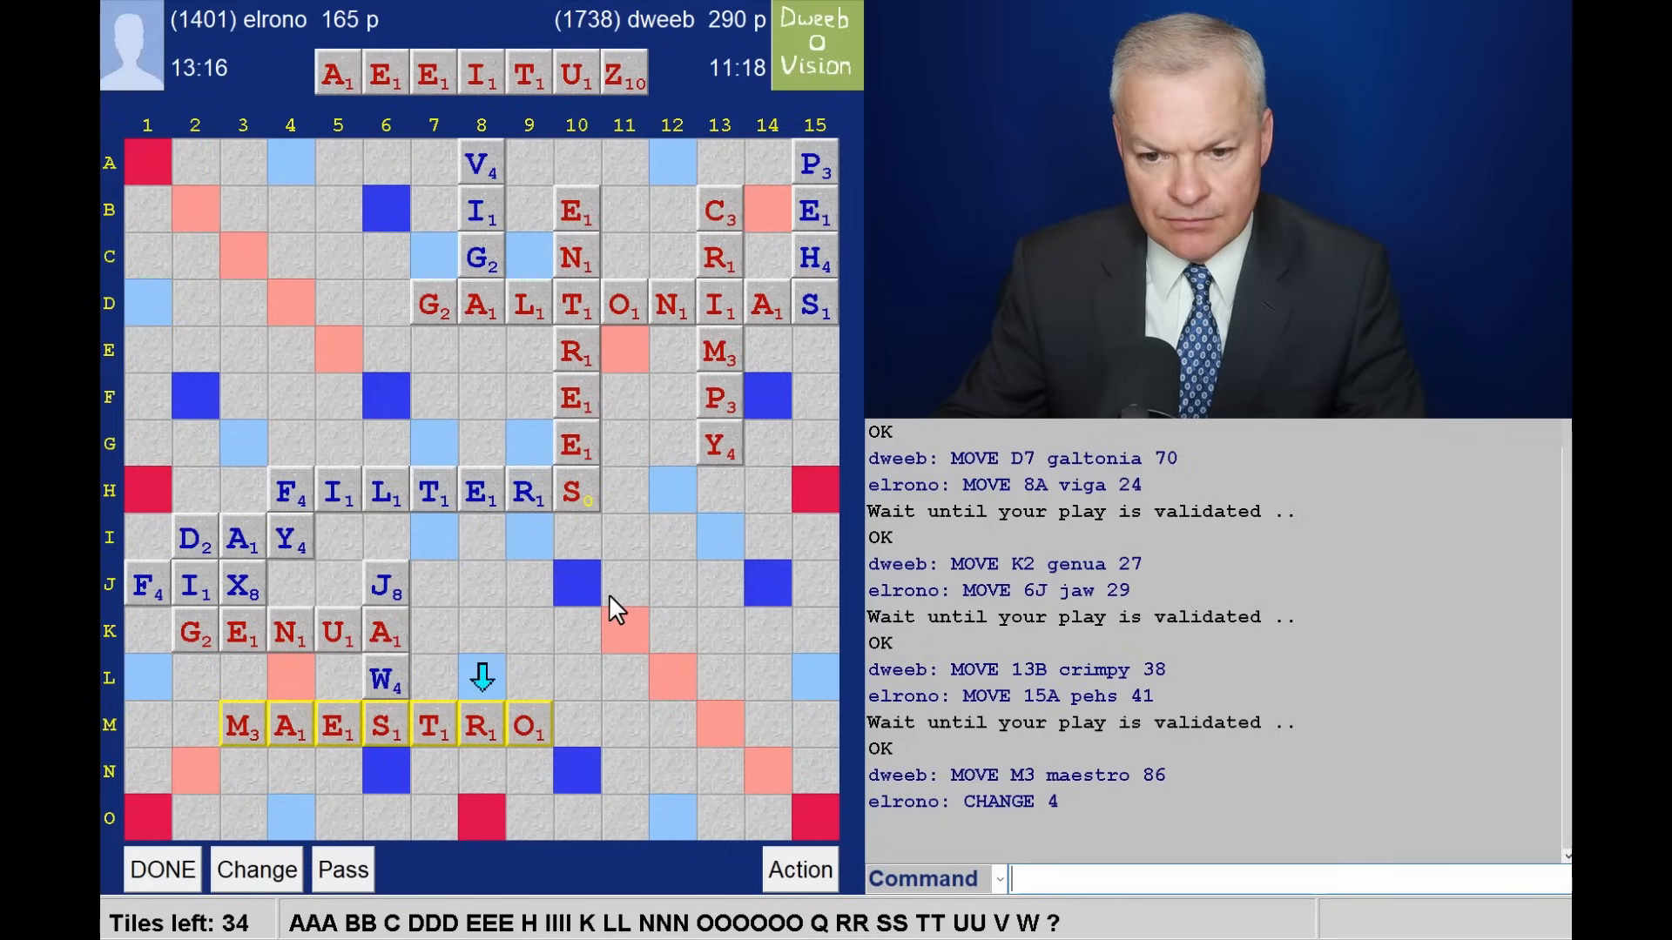
mouse_move(605, 637)
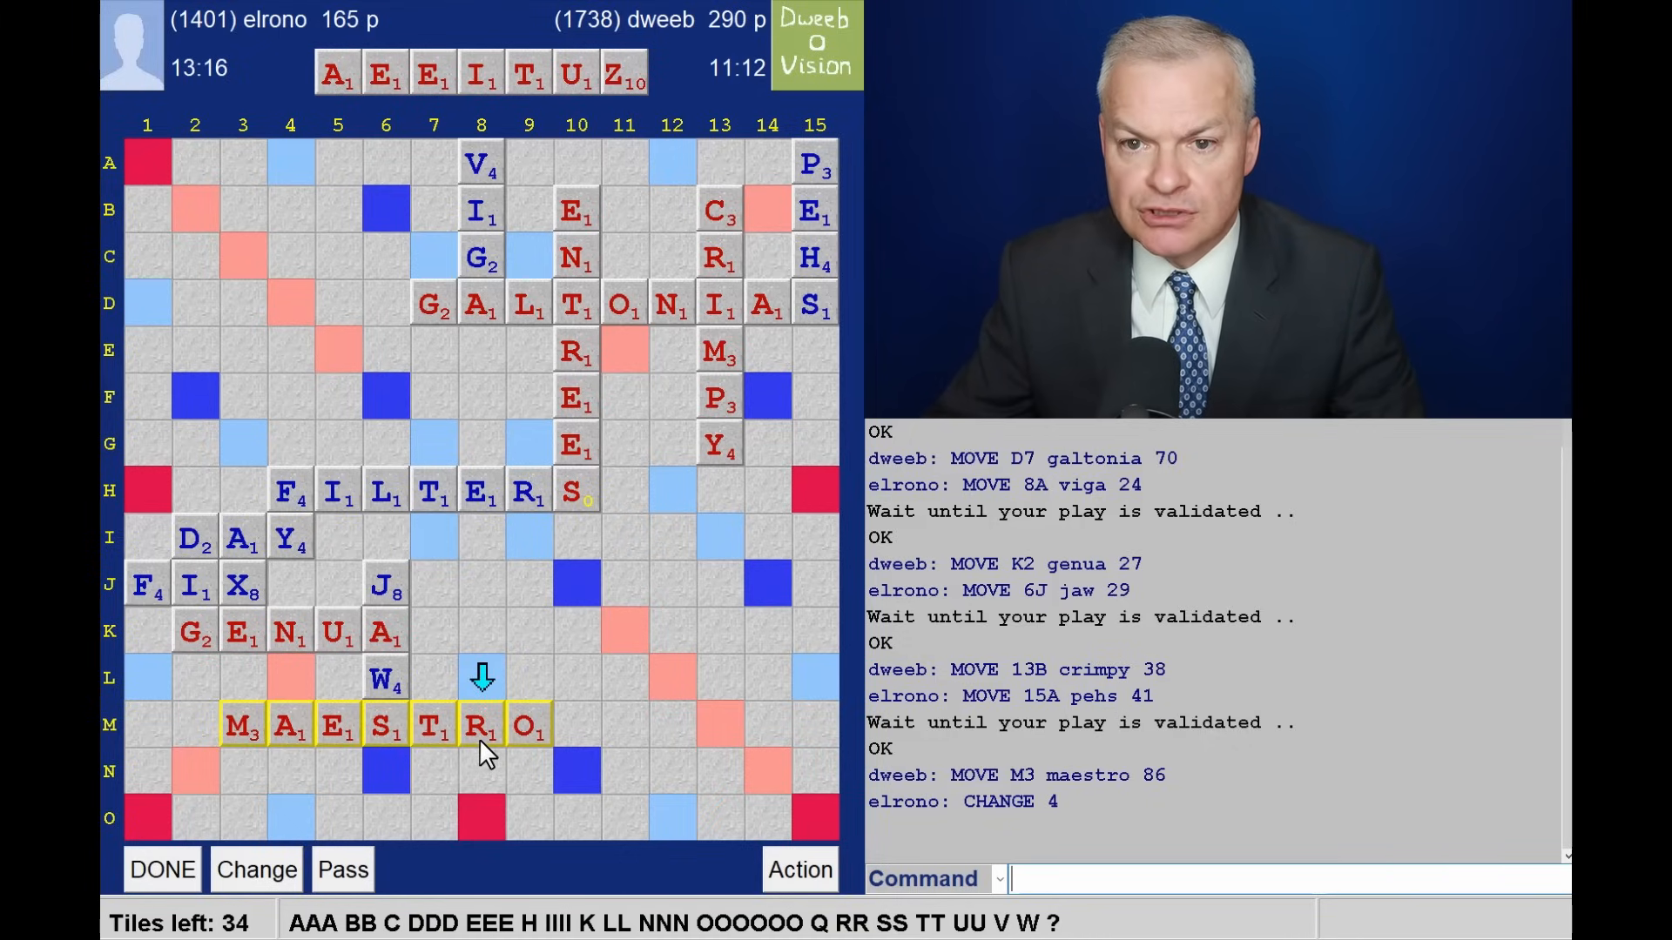
mouse_move(477, 639)
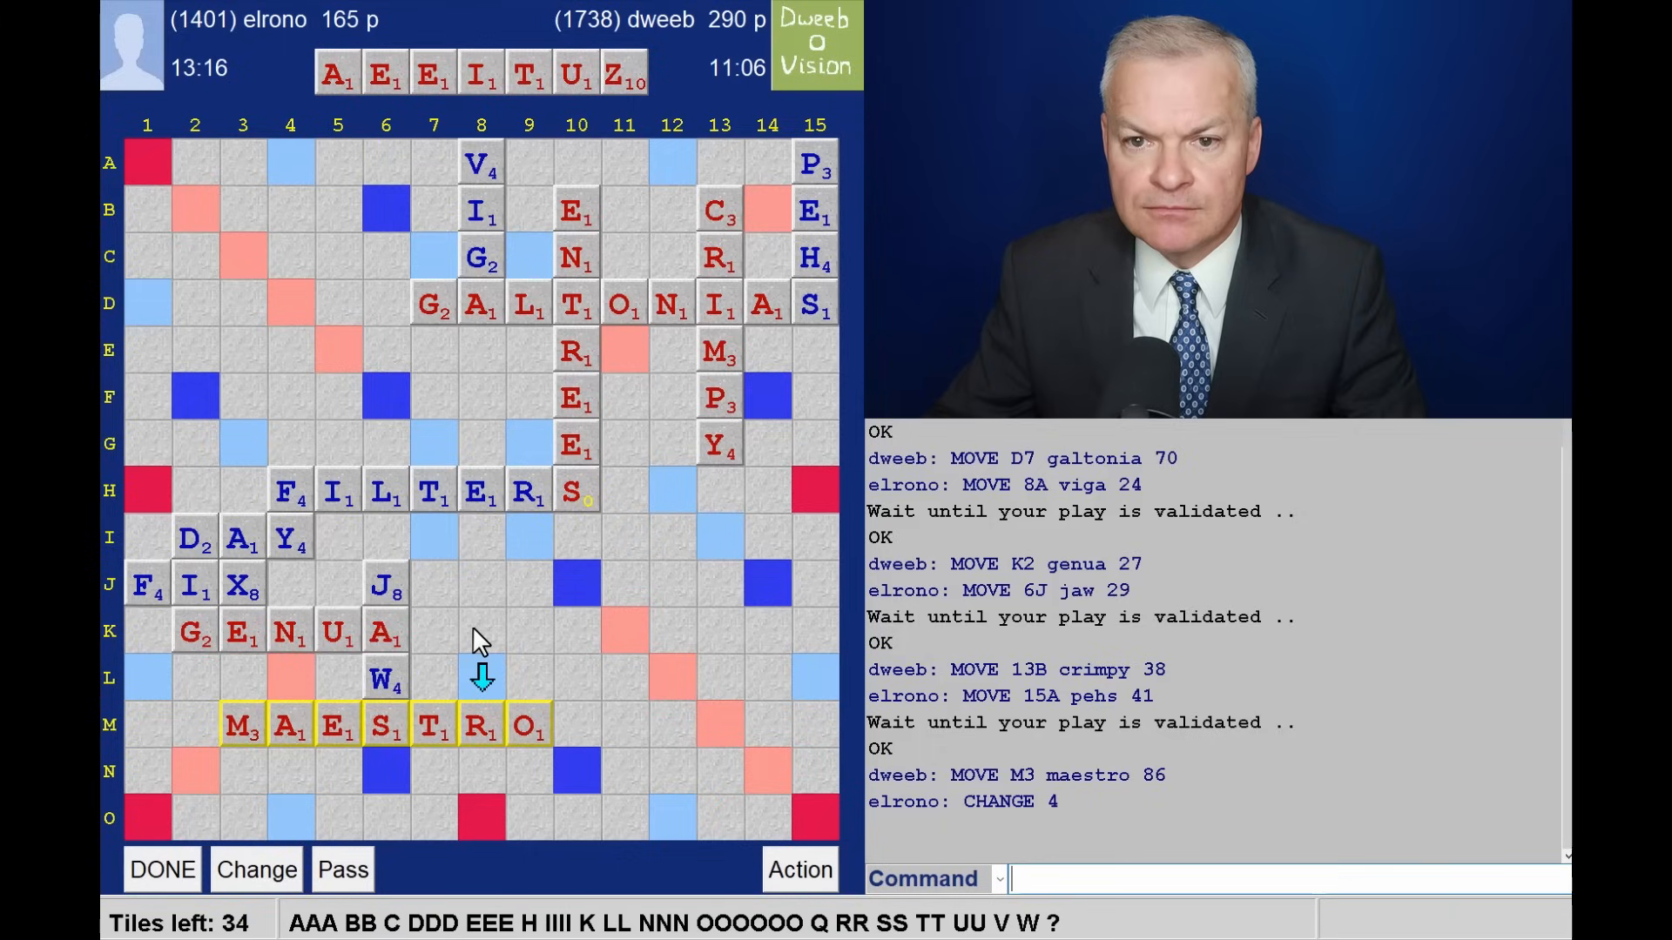
mouse_move(497, 844)
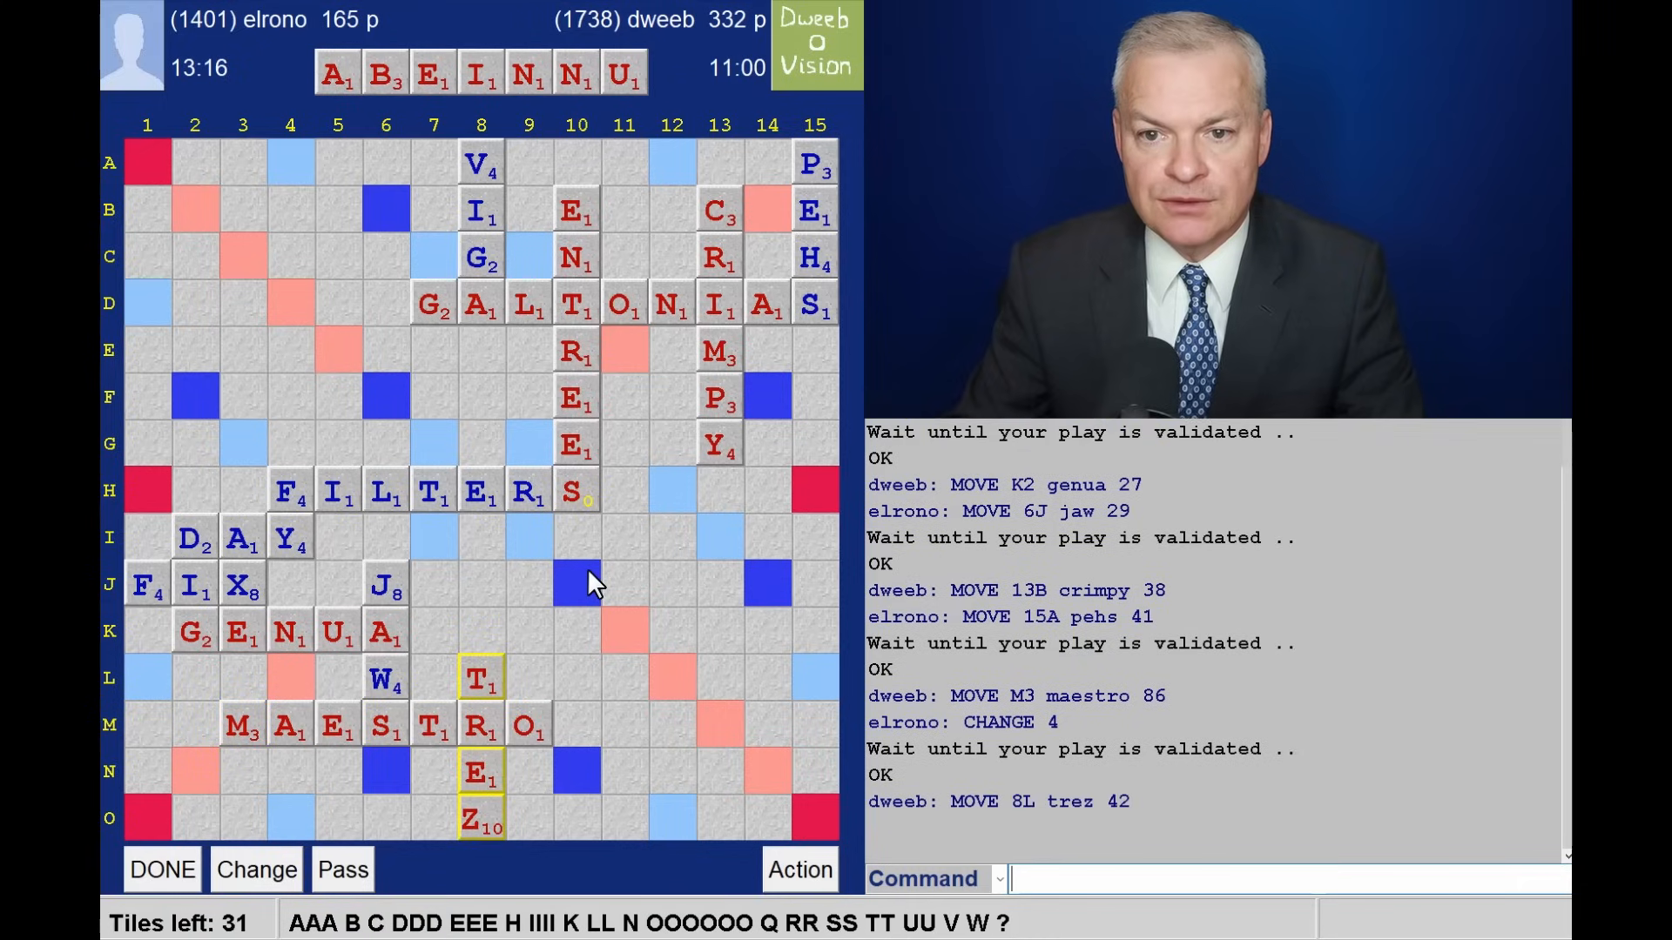
mouse_move(495, 139)
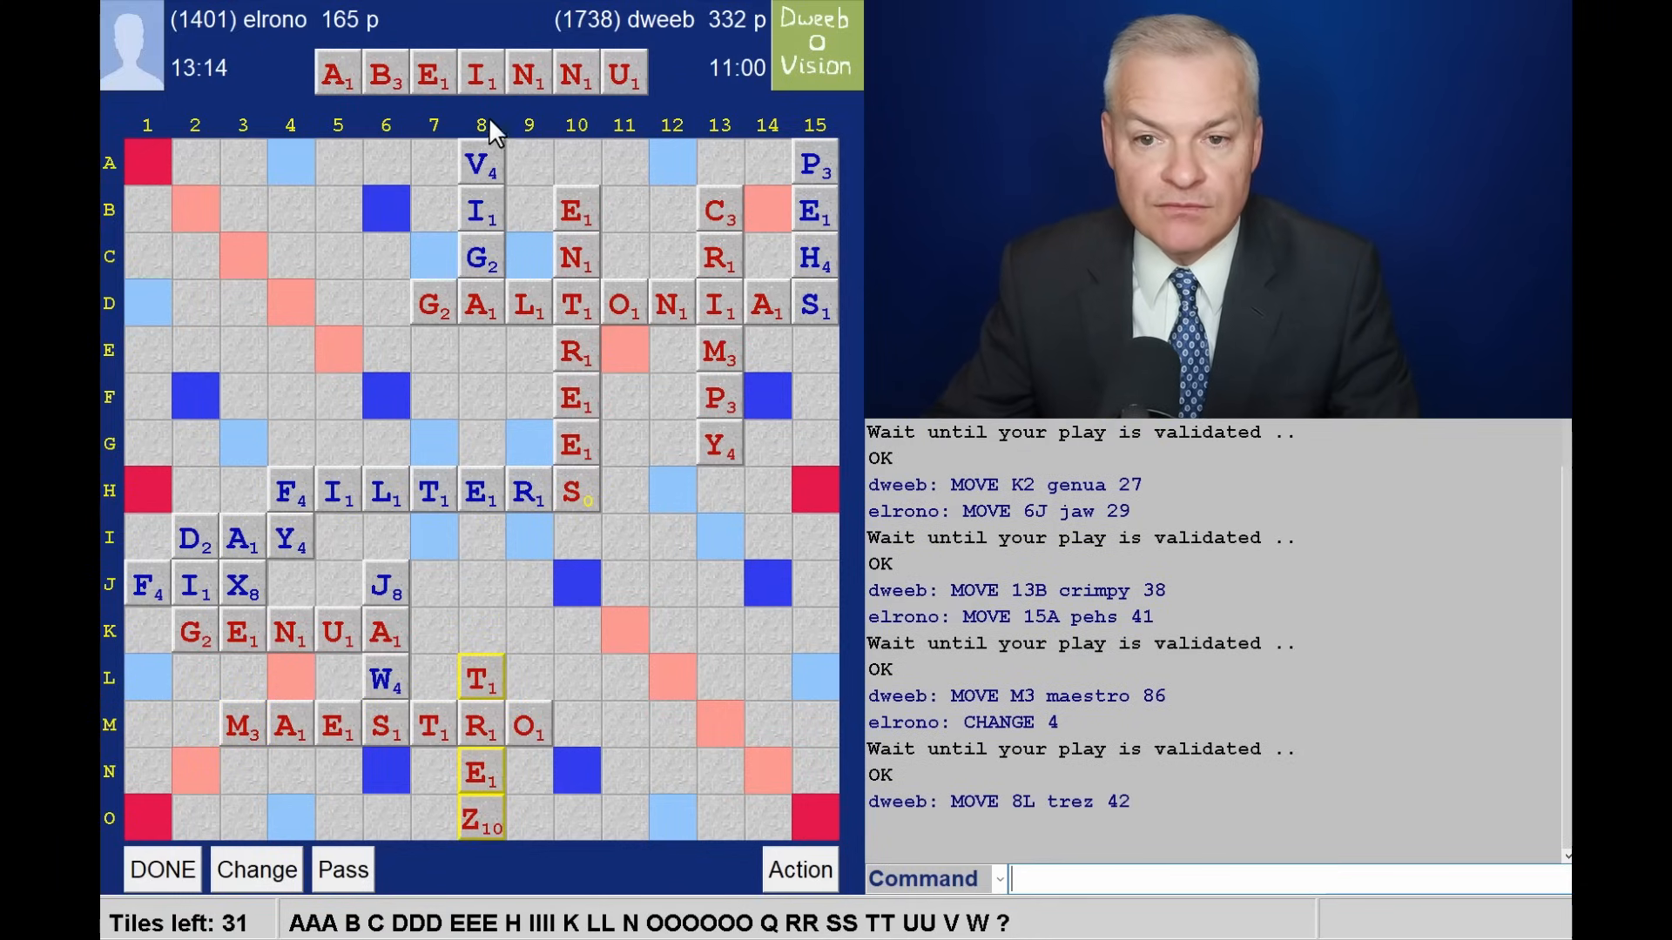
mouse_move(532, 100)
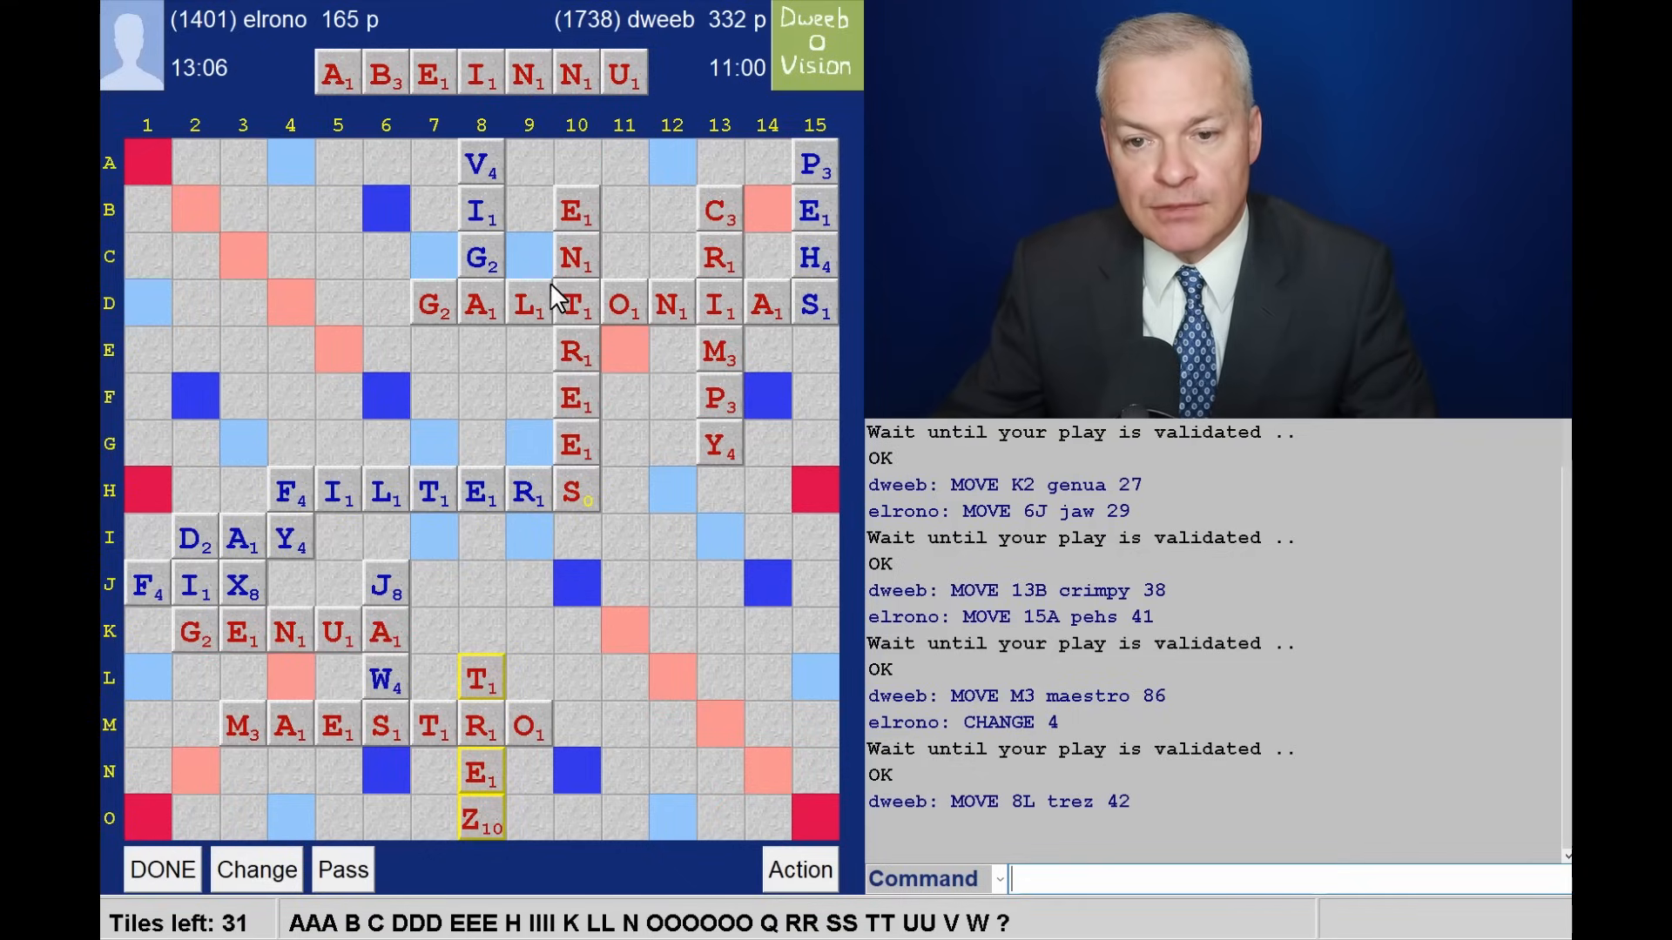
mouse_move(513, 444)
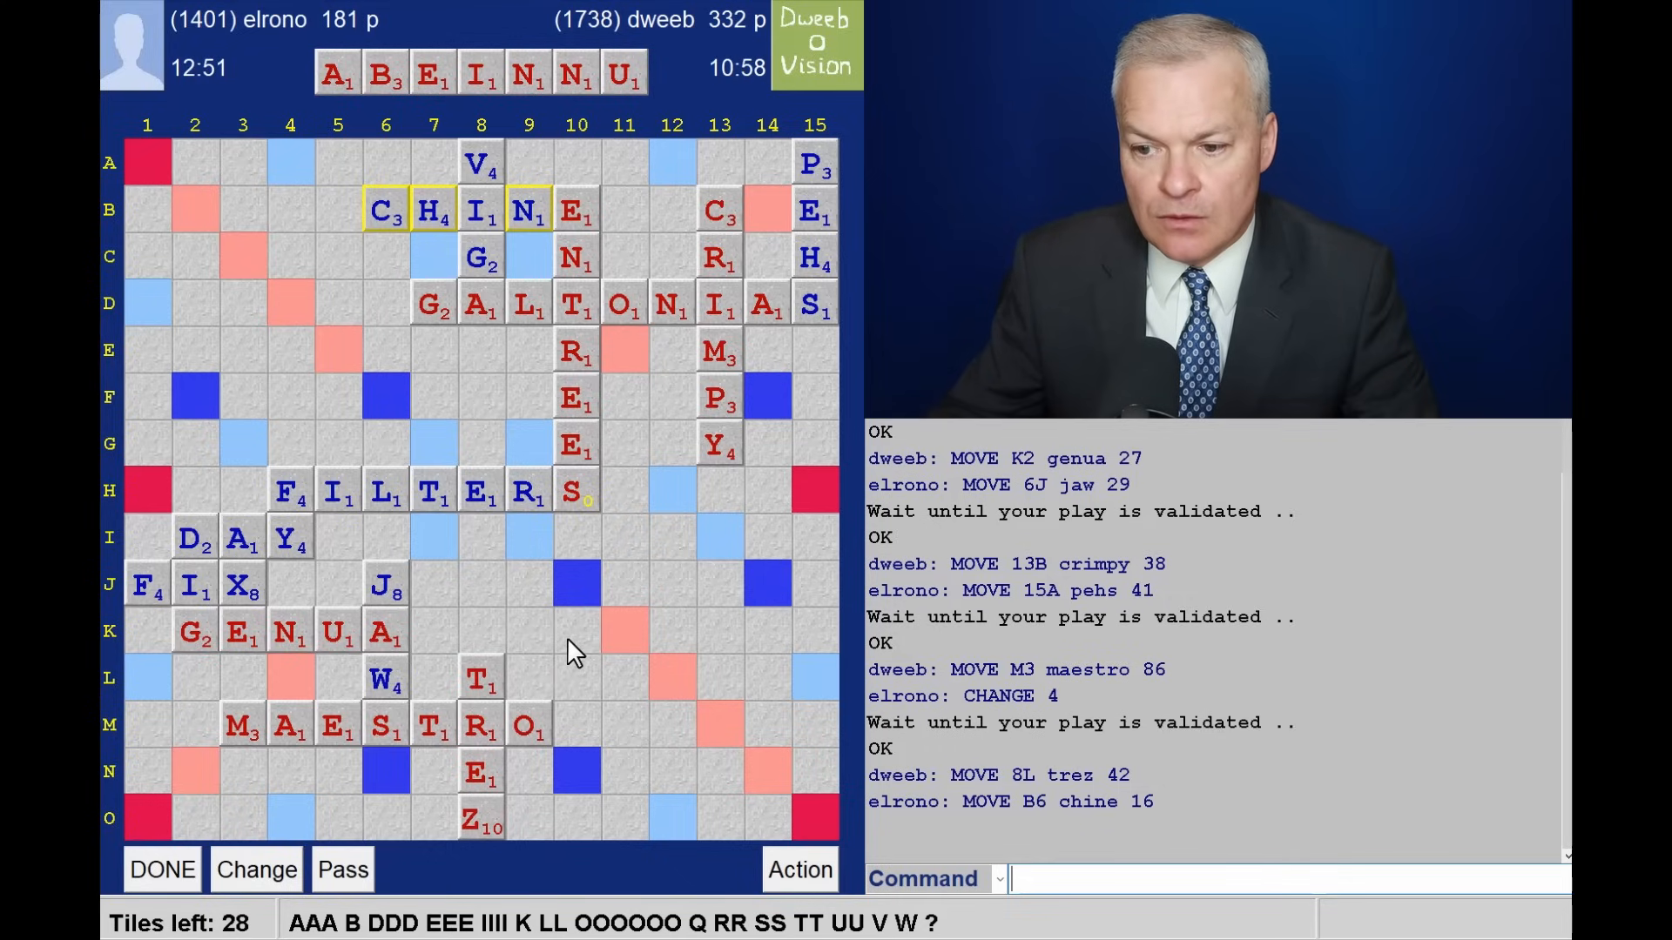
mouse_move(414, 303)
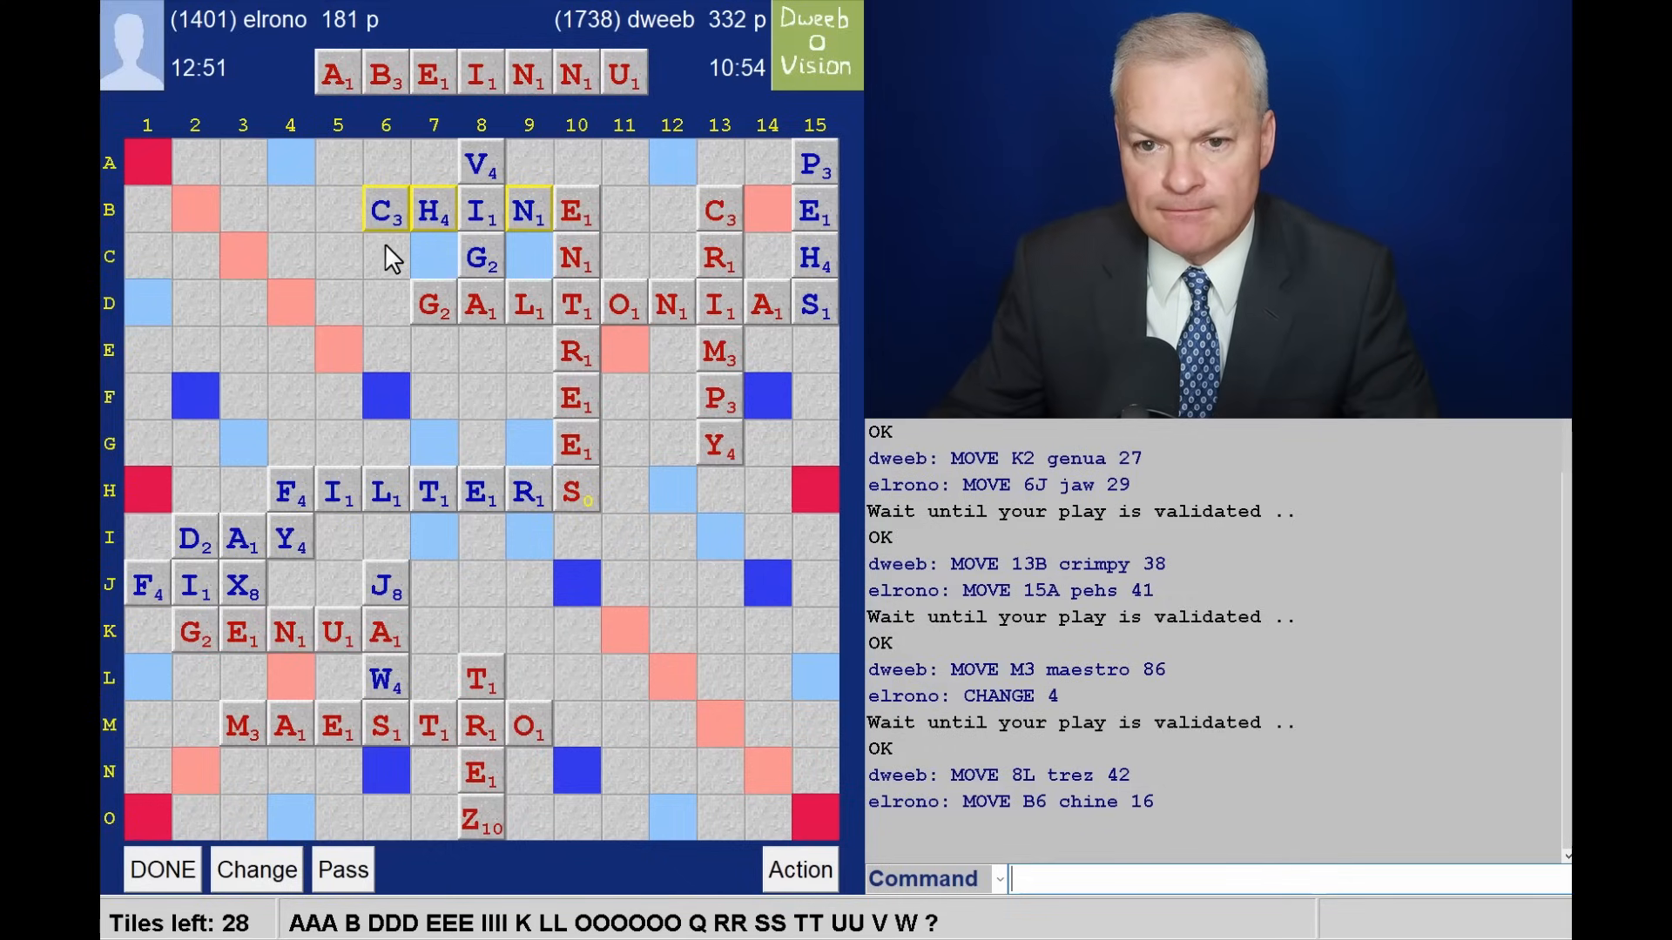
mouse_move(382, 279)
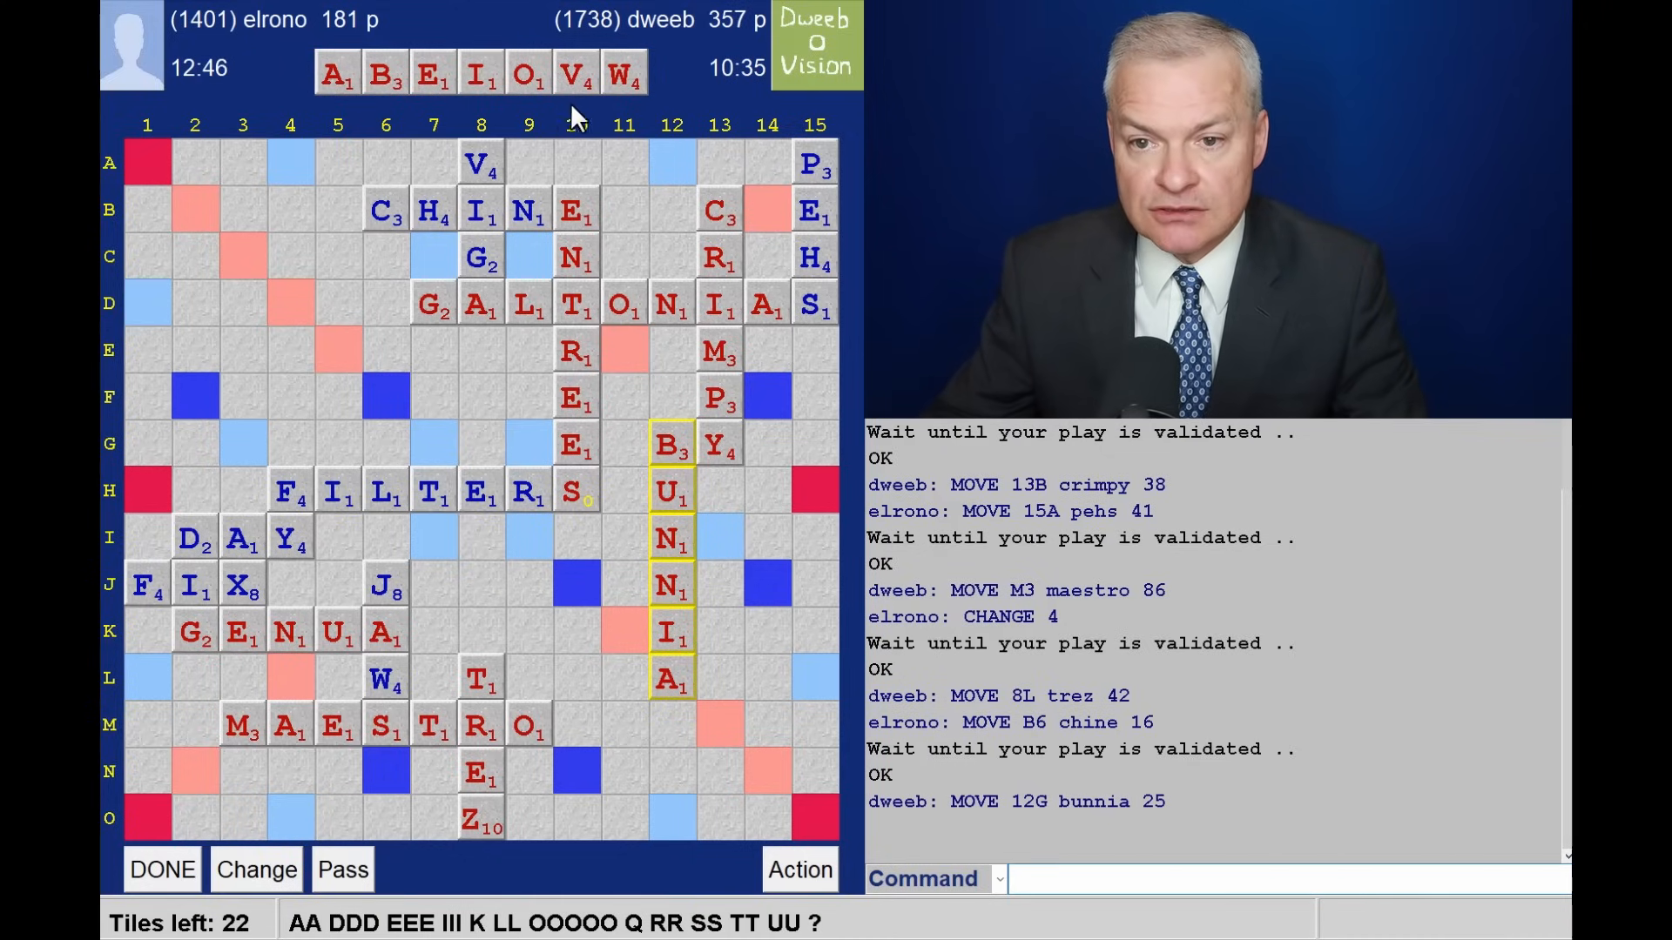
mouse_move(570, 152)
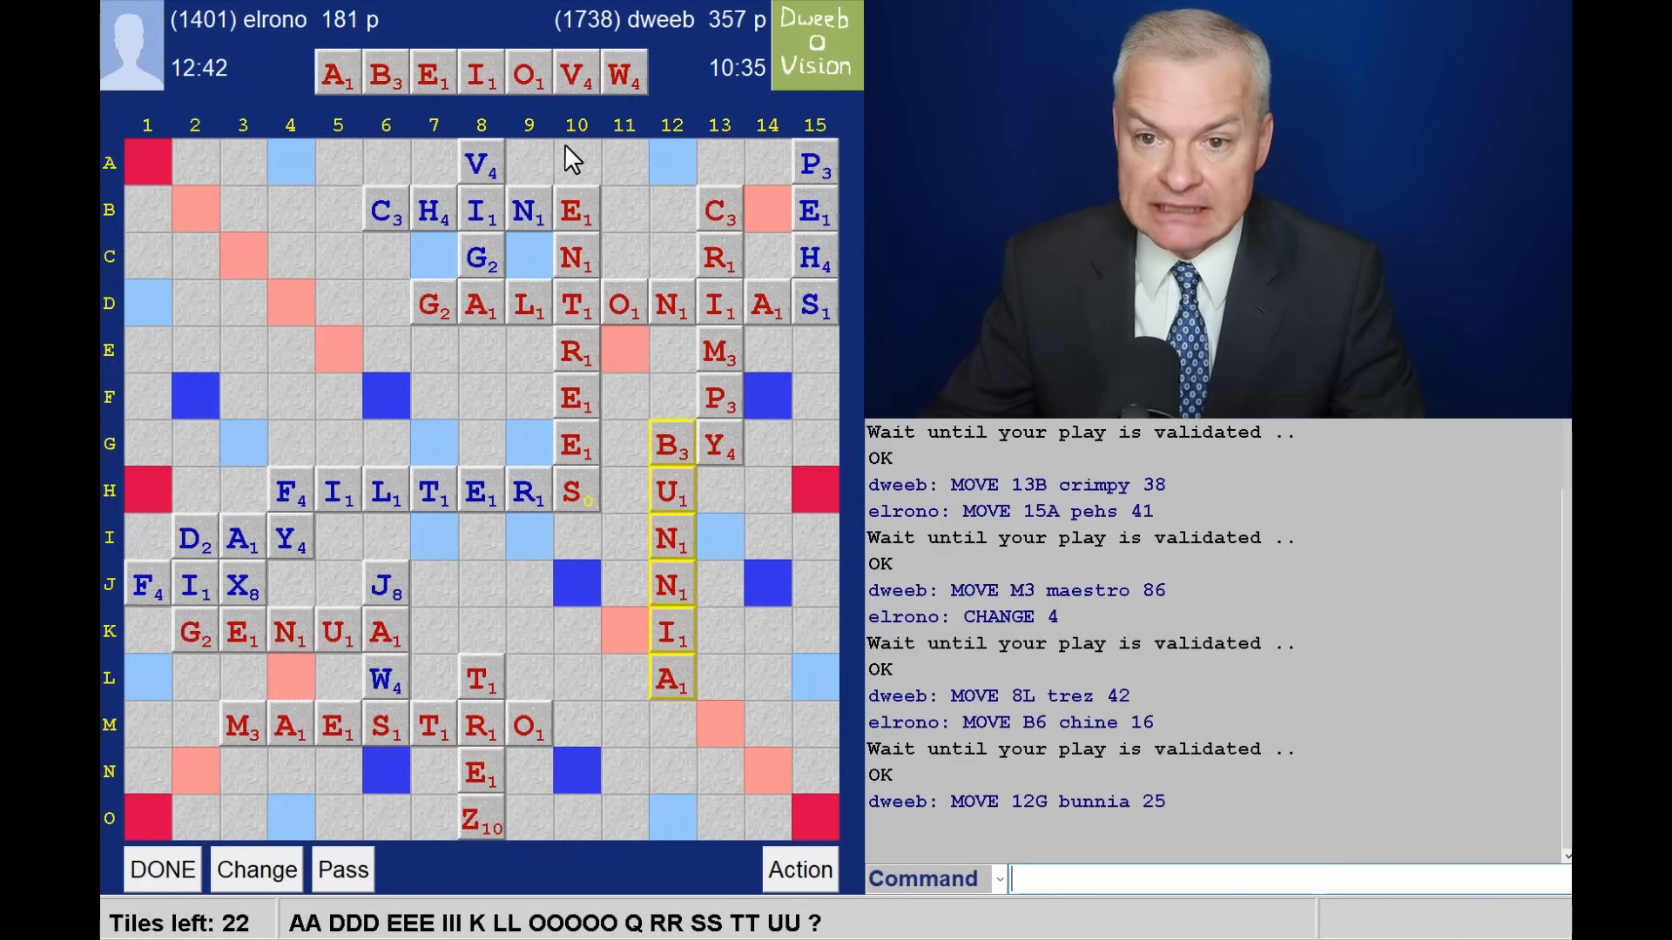
mouse_move(768, 35)
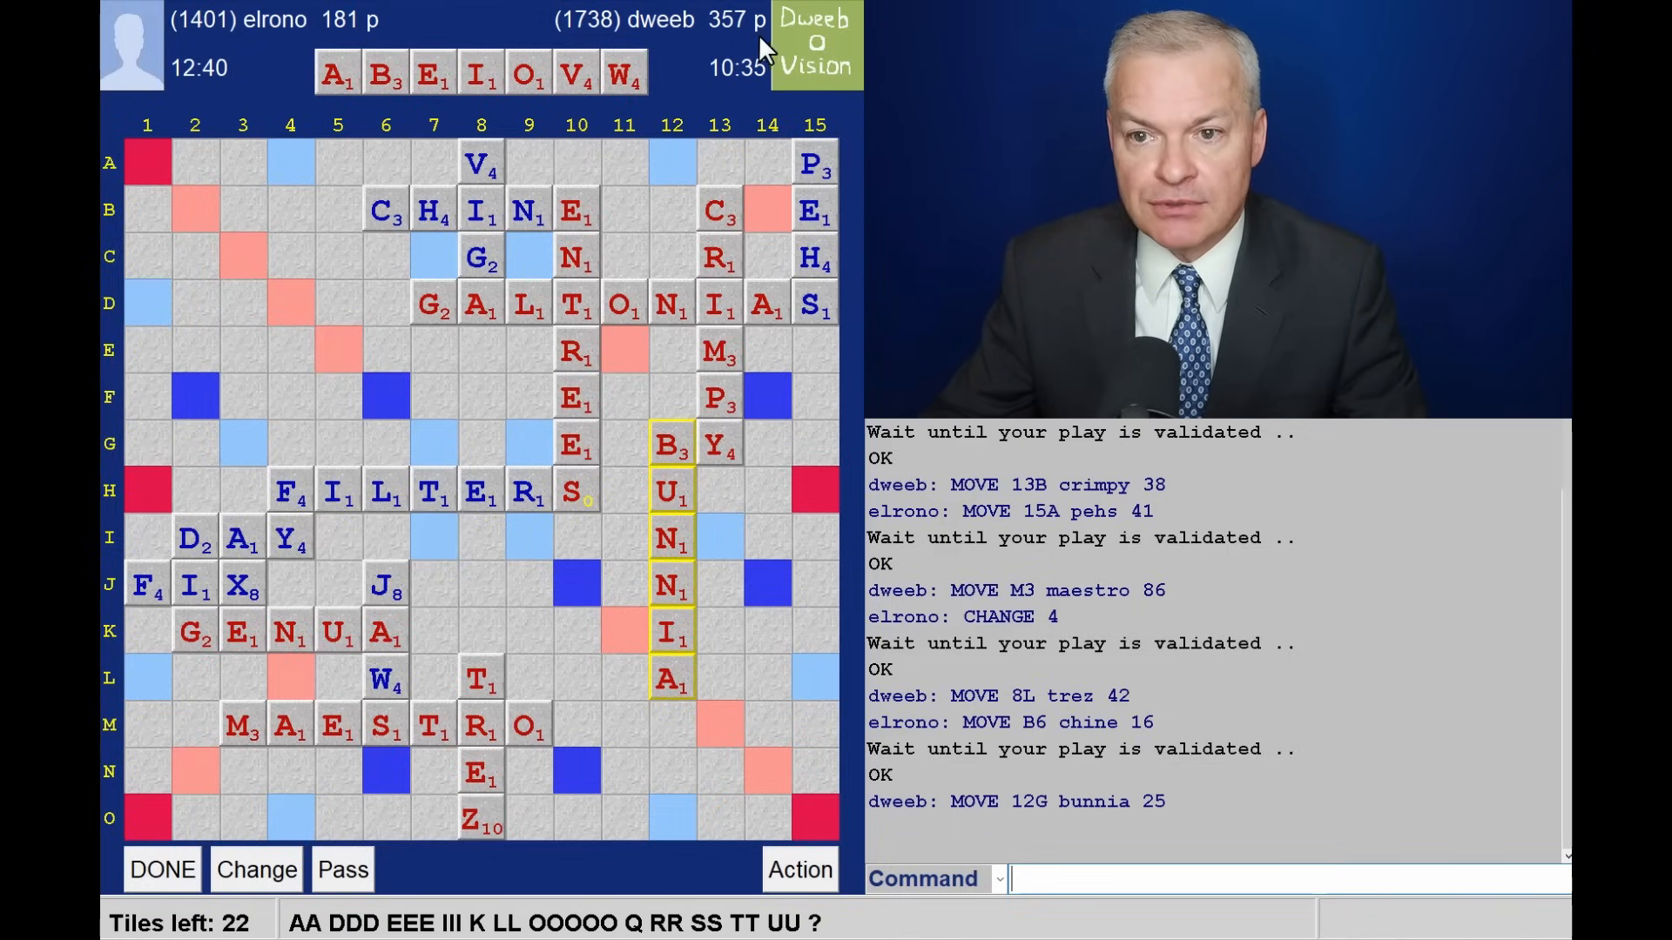
mouse_move(547, 162)
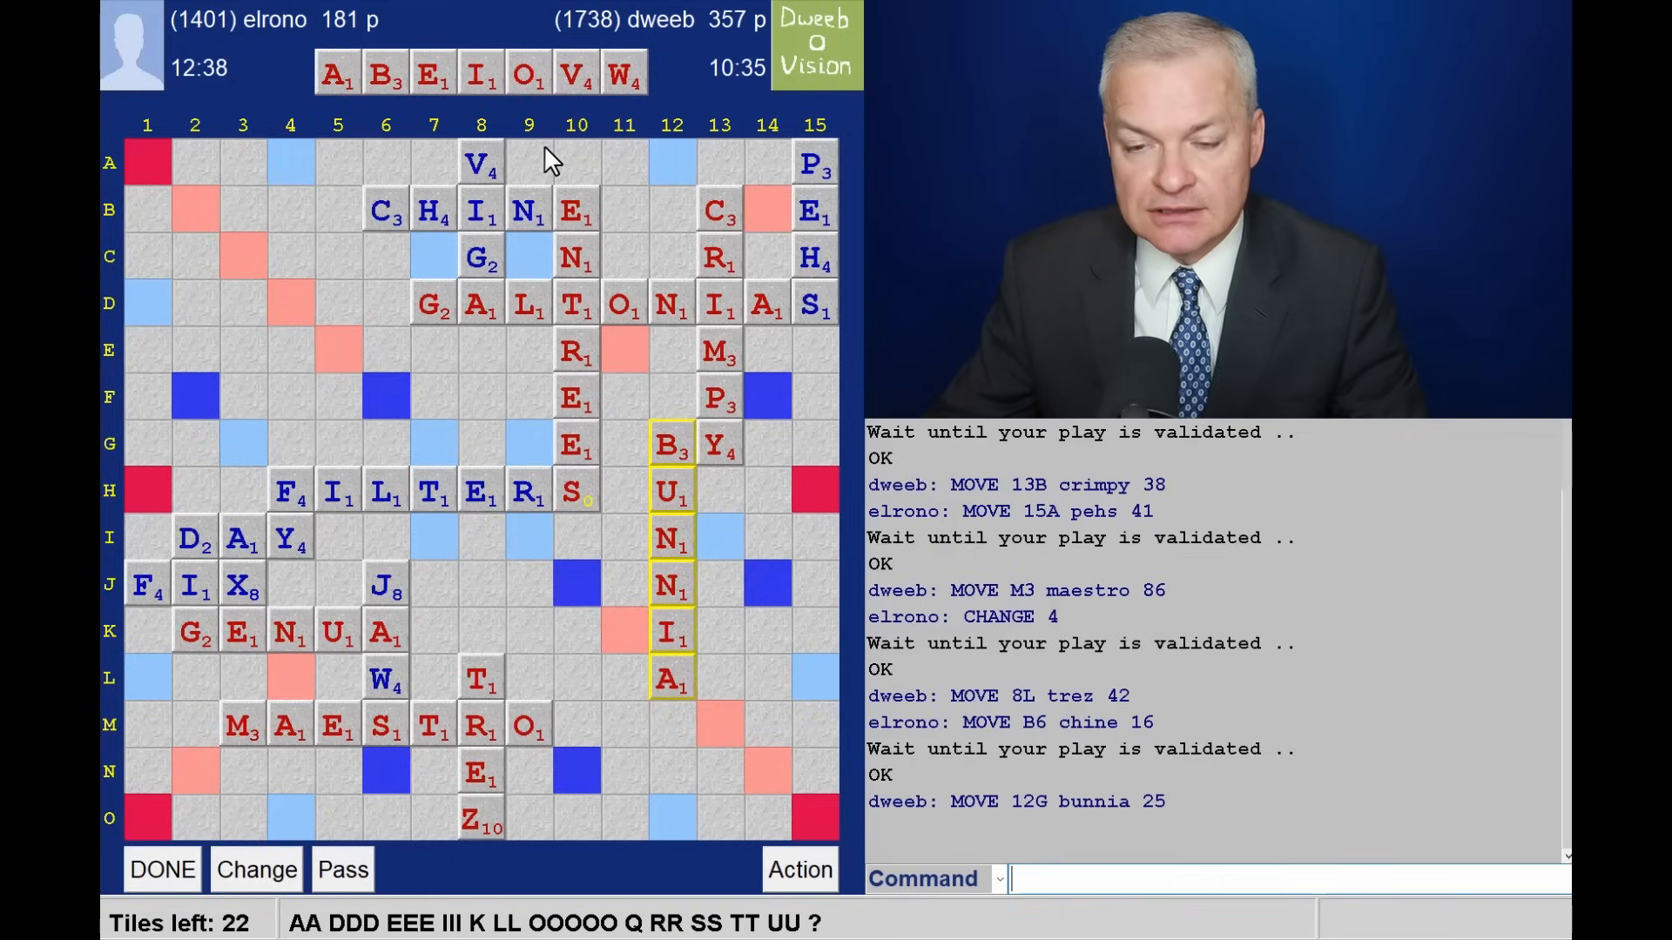
mouse_move(592, 114)
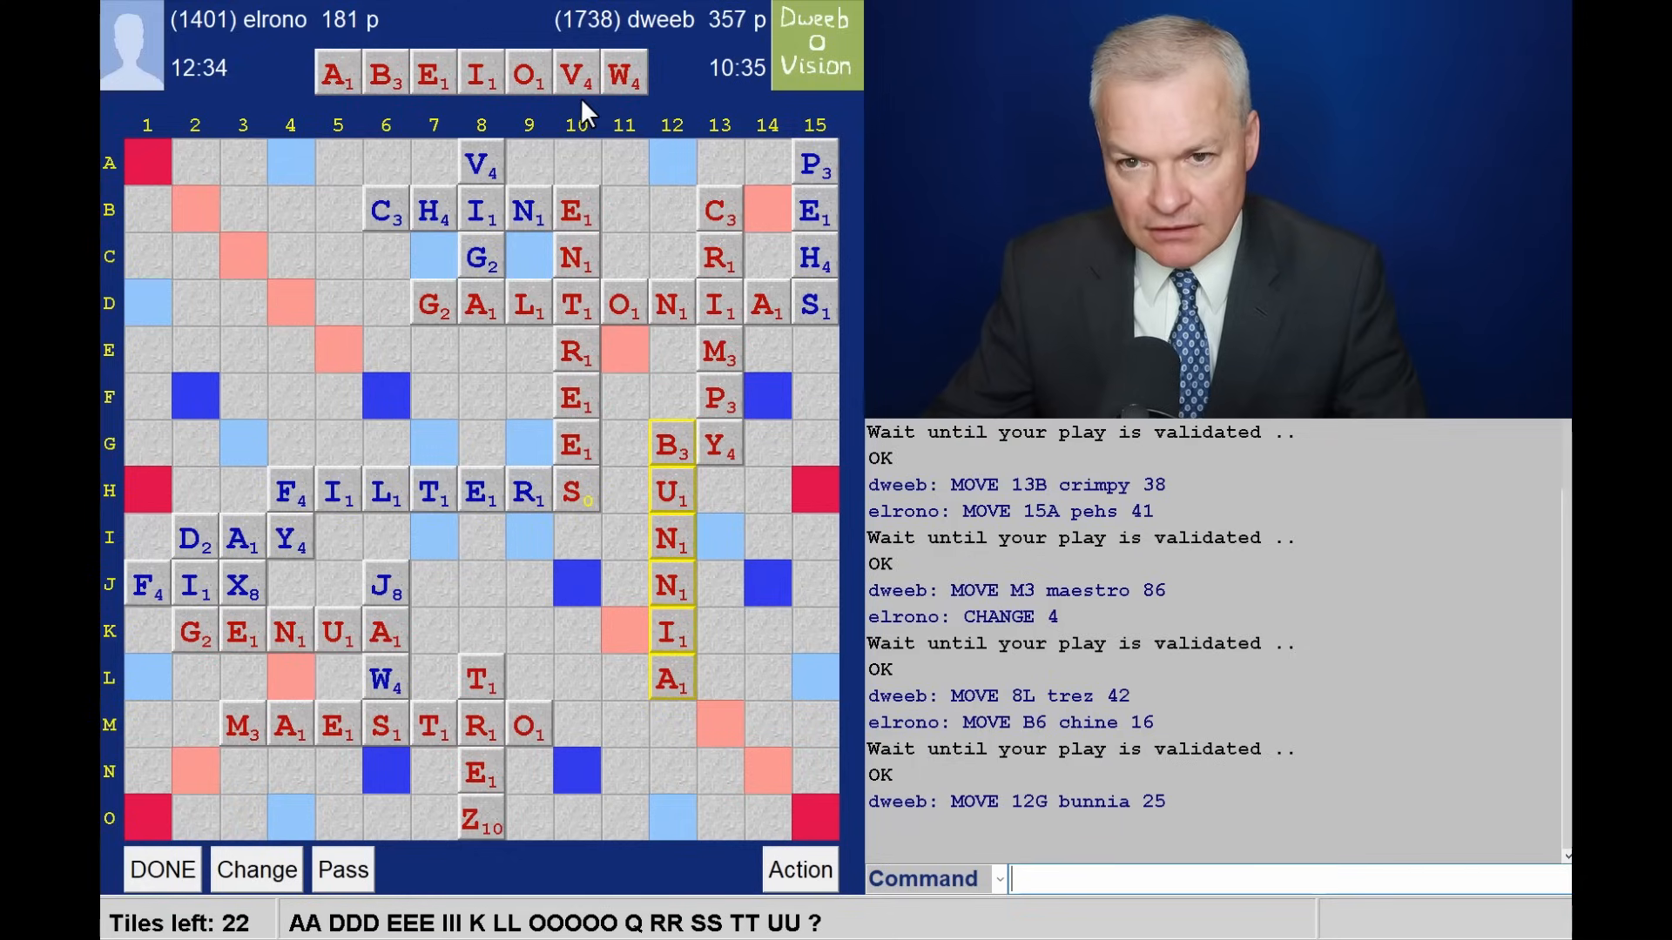
mouse_move(614, 213)
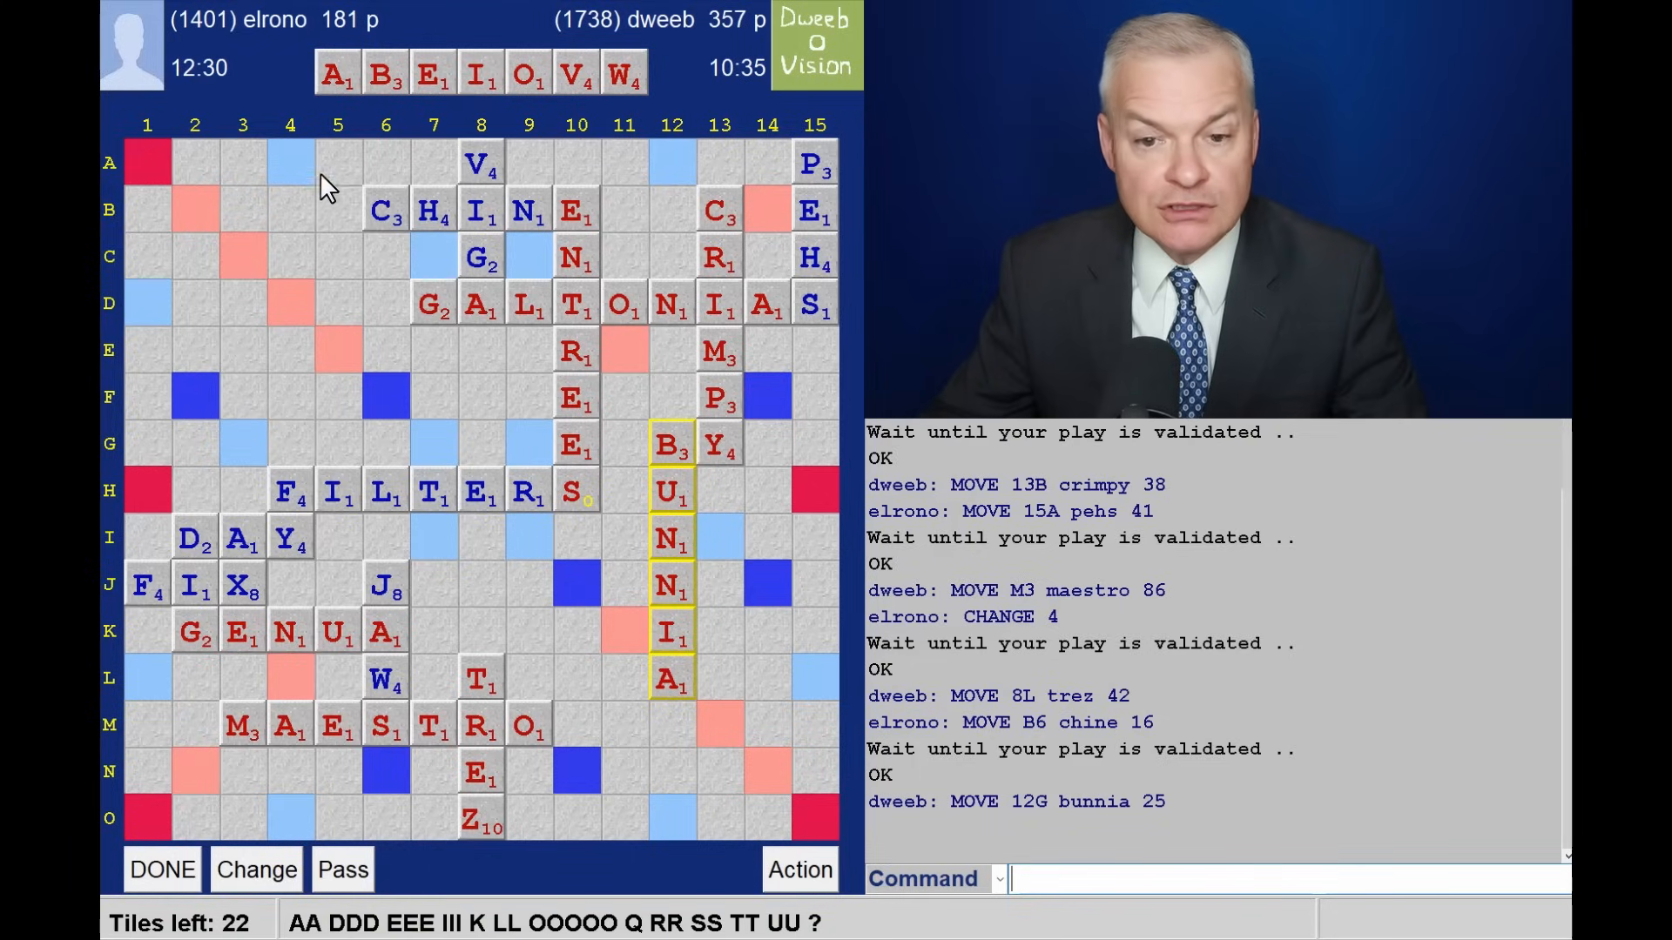
mouse_move(398, 447)
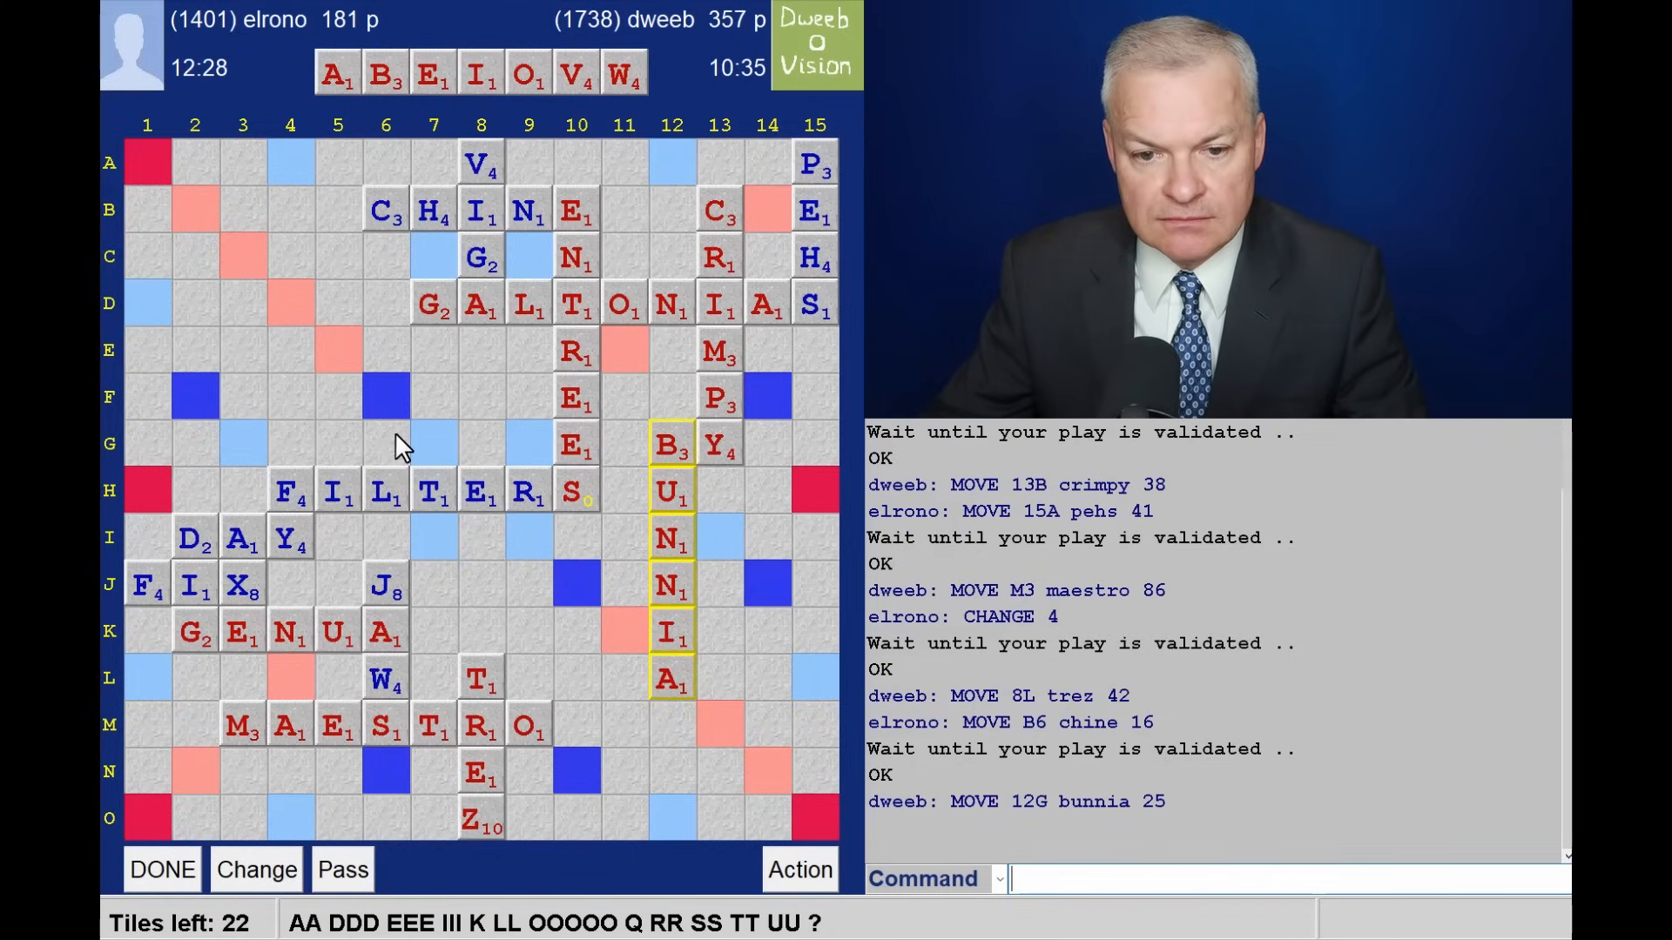
mouse_move(478, 637)
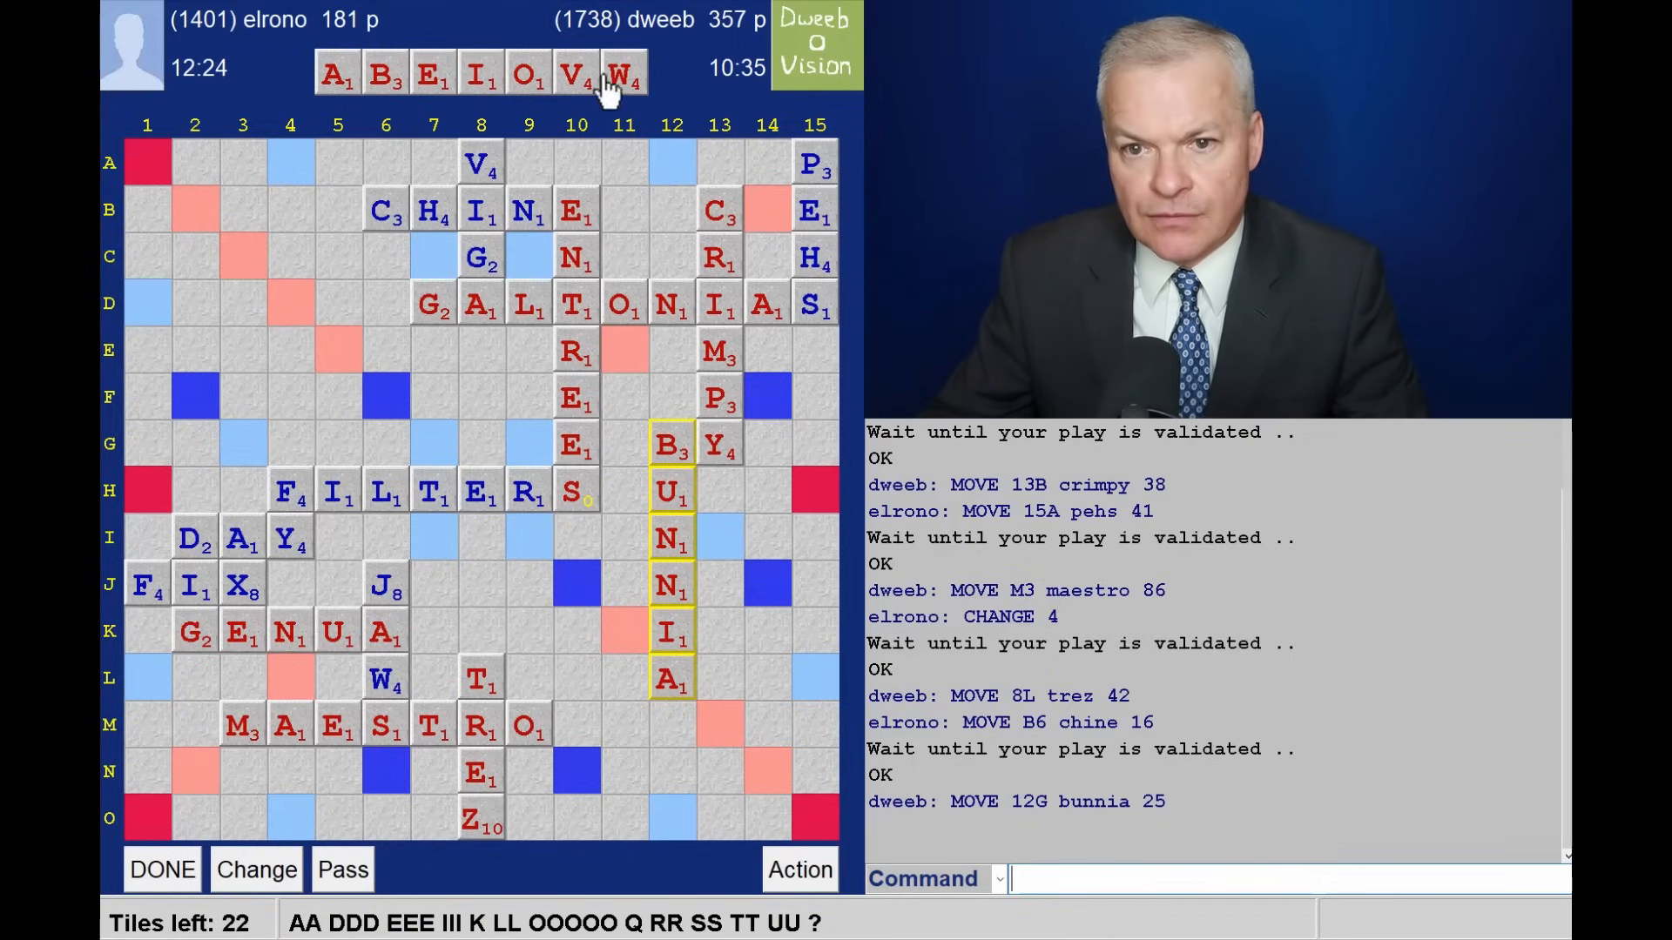
mouse_move(760, 463)
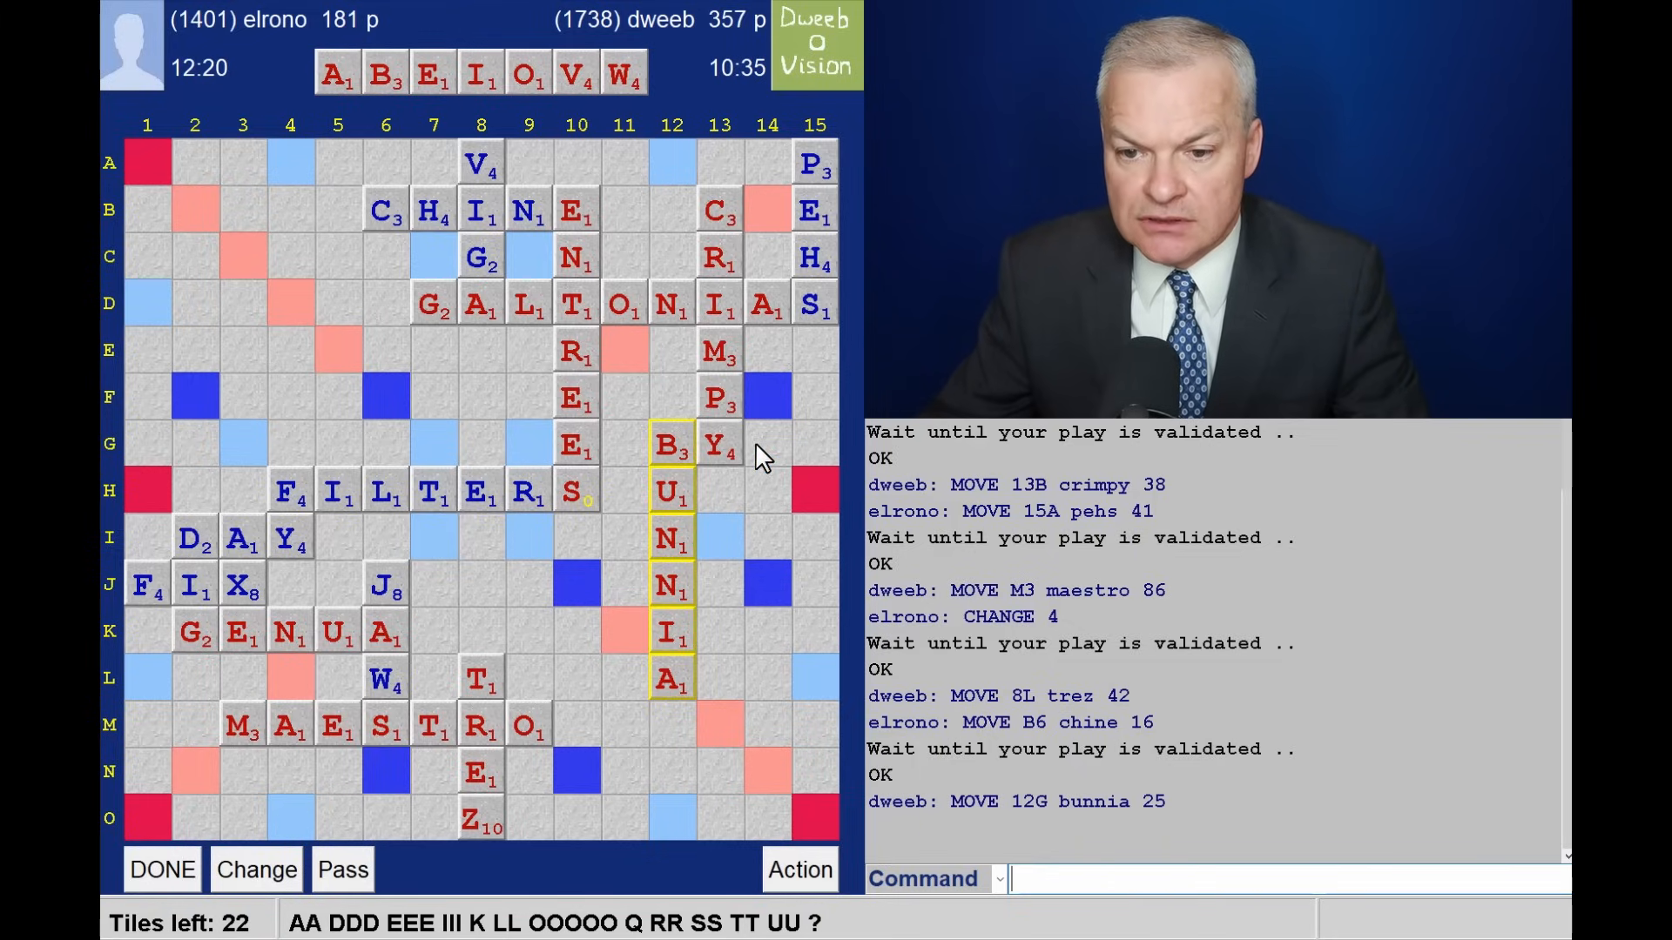
mouse_move(692, 448)
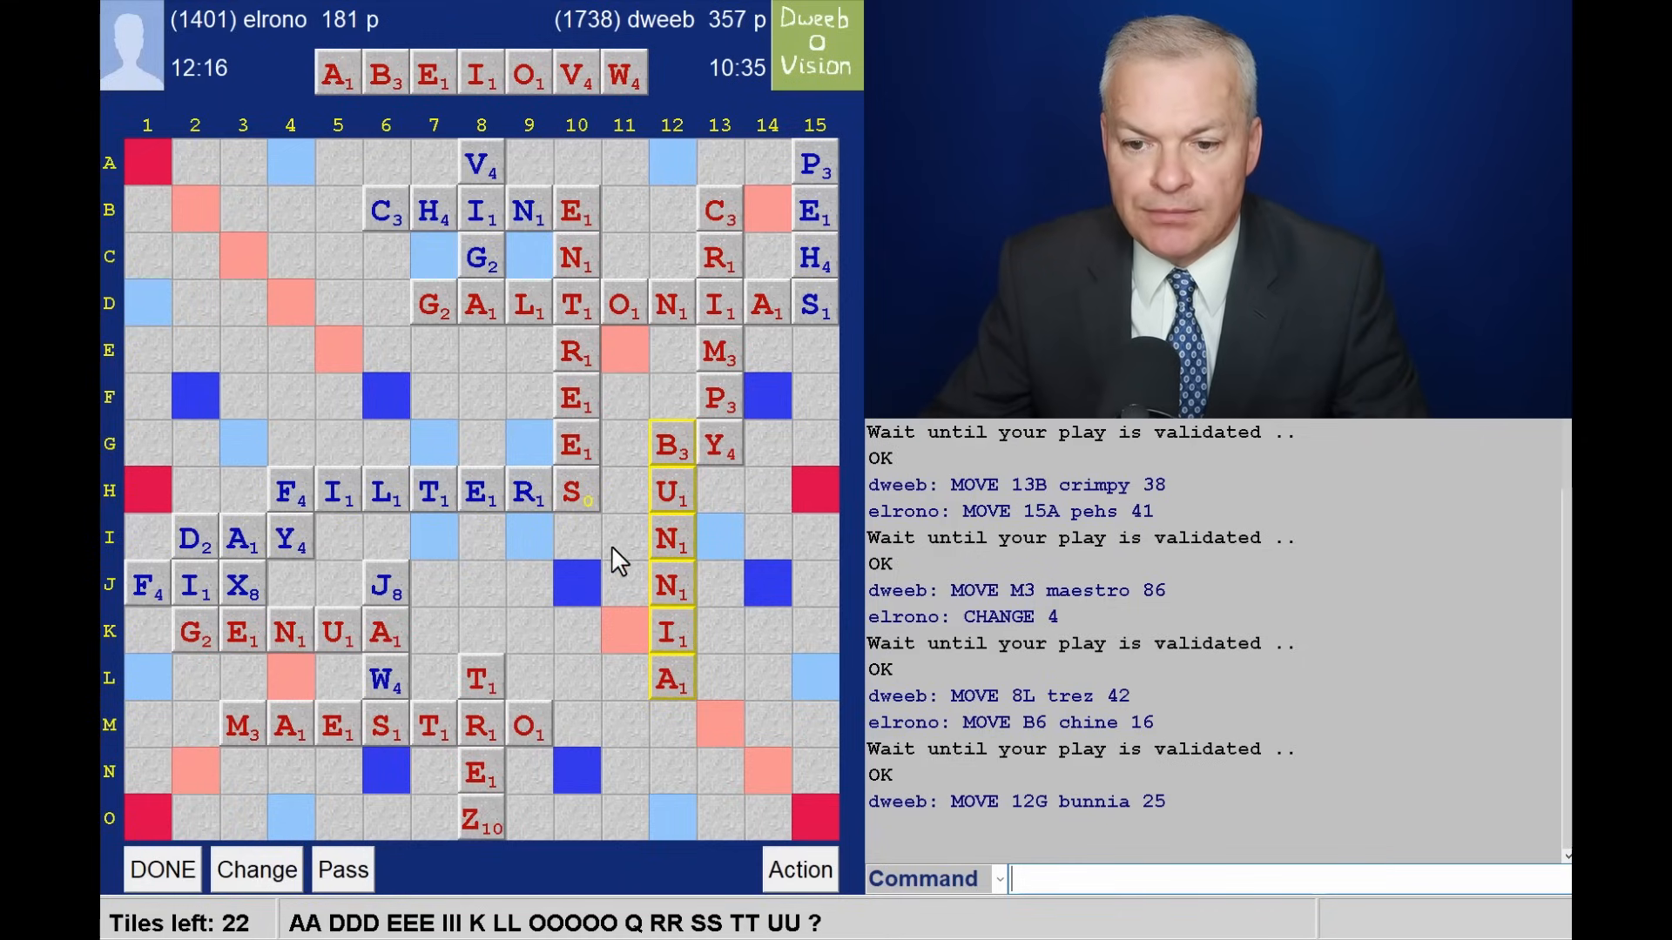
mouse_move(629, 646)
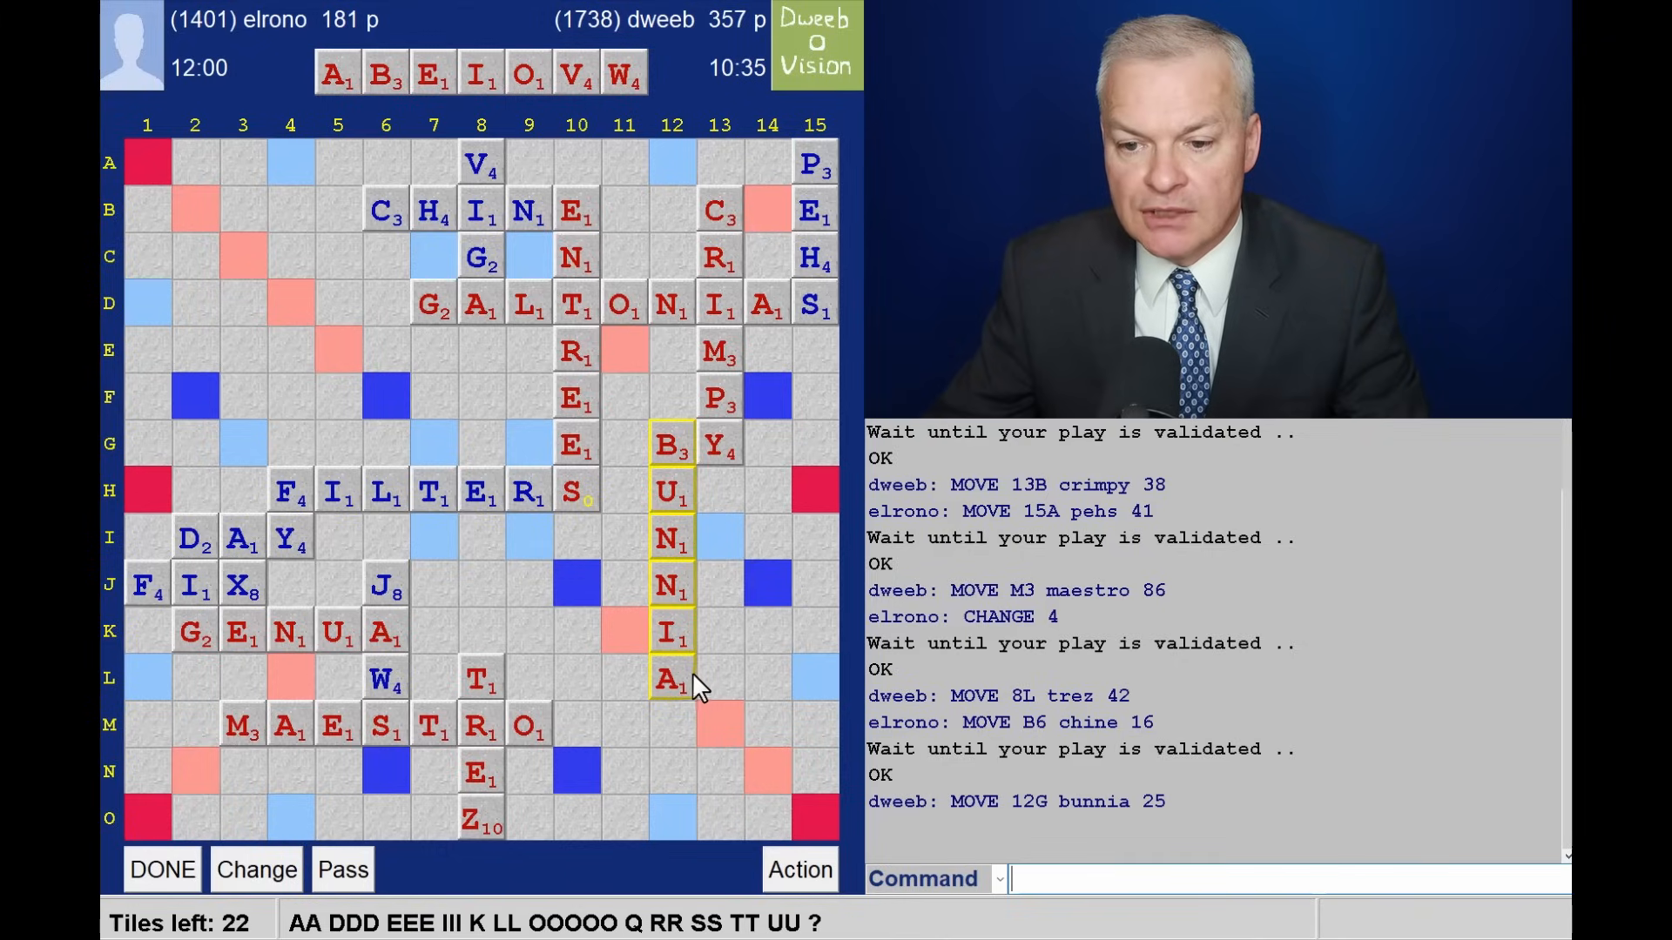
mouse_move(786, 454)
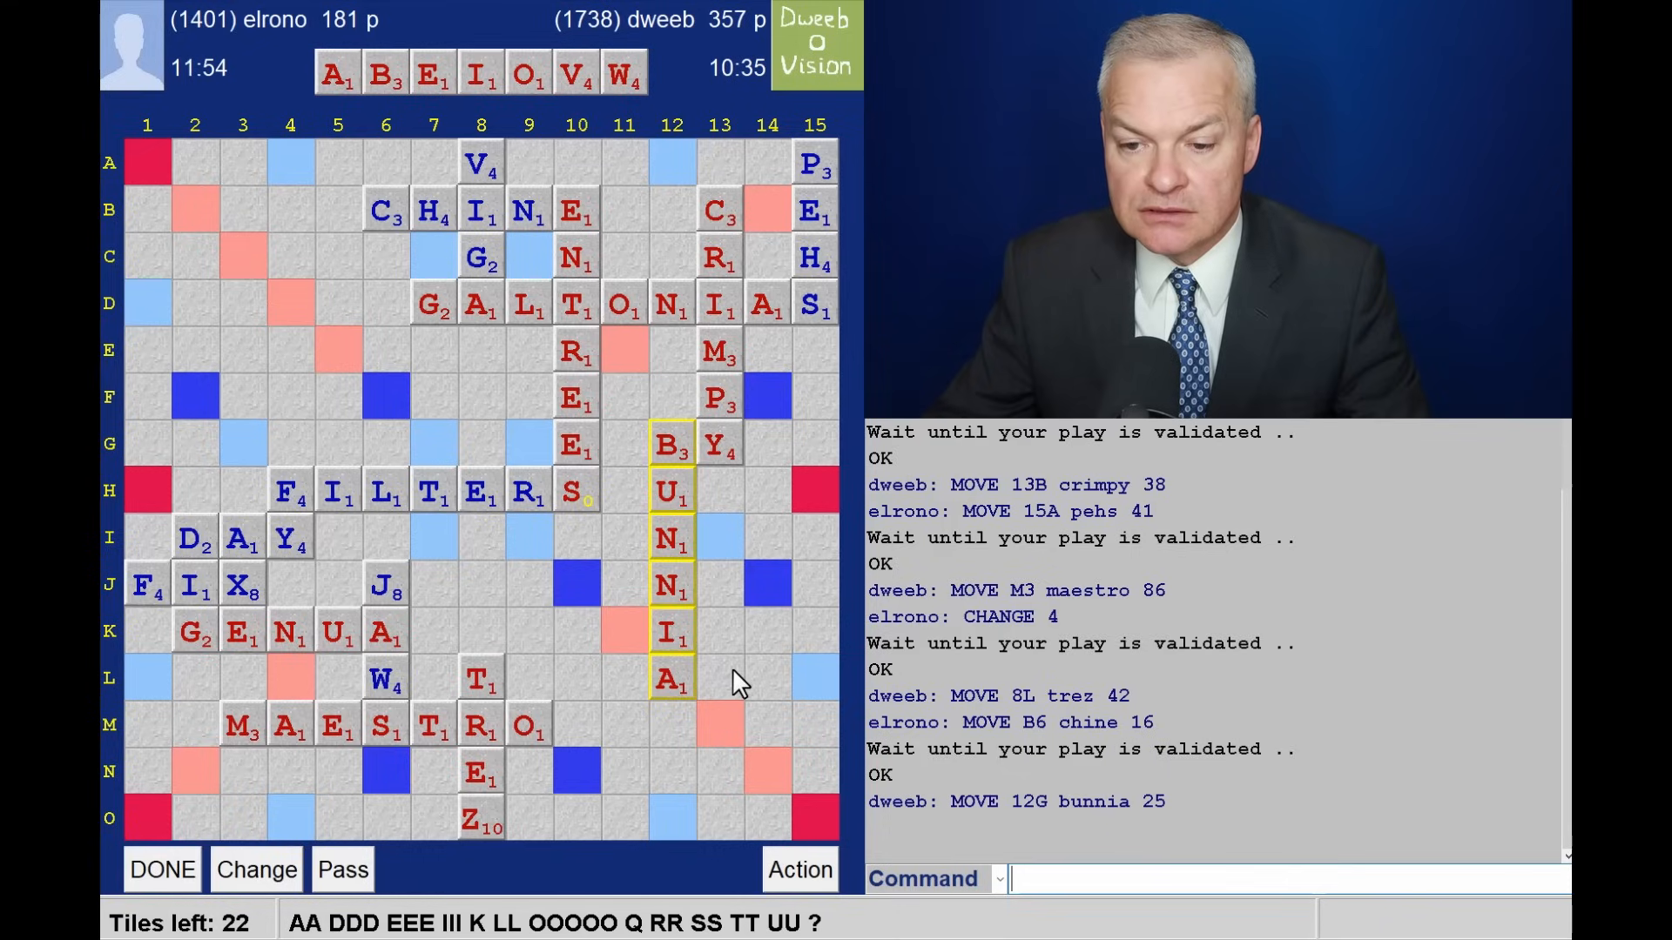
mouse_move(746, 837)
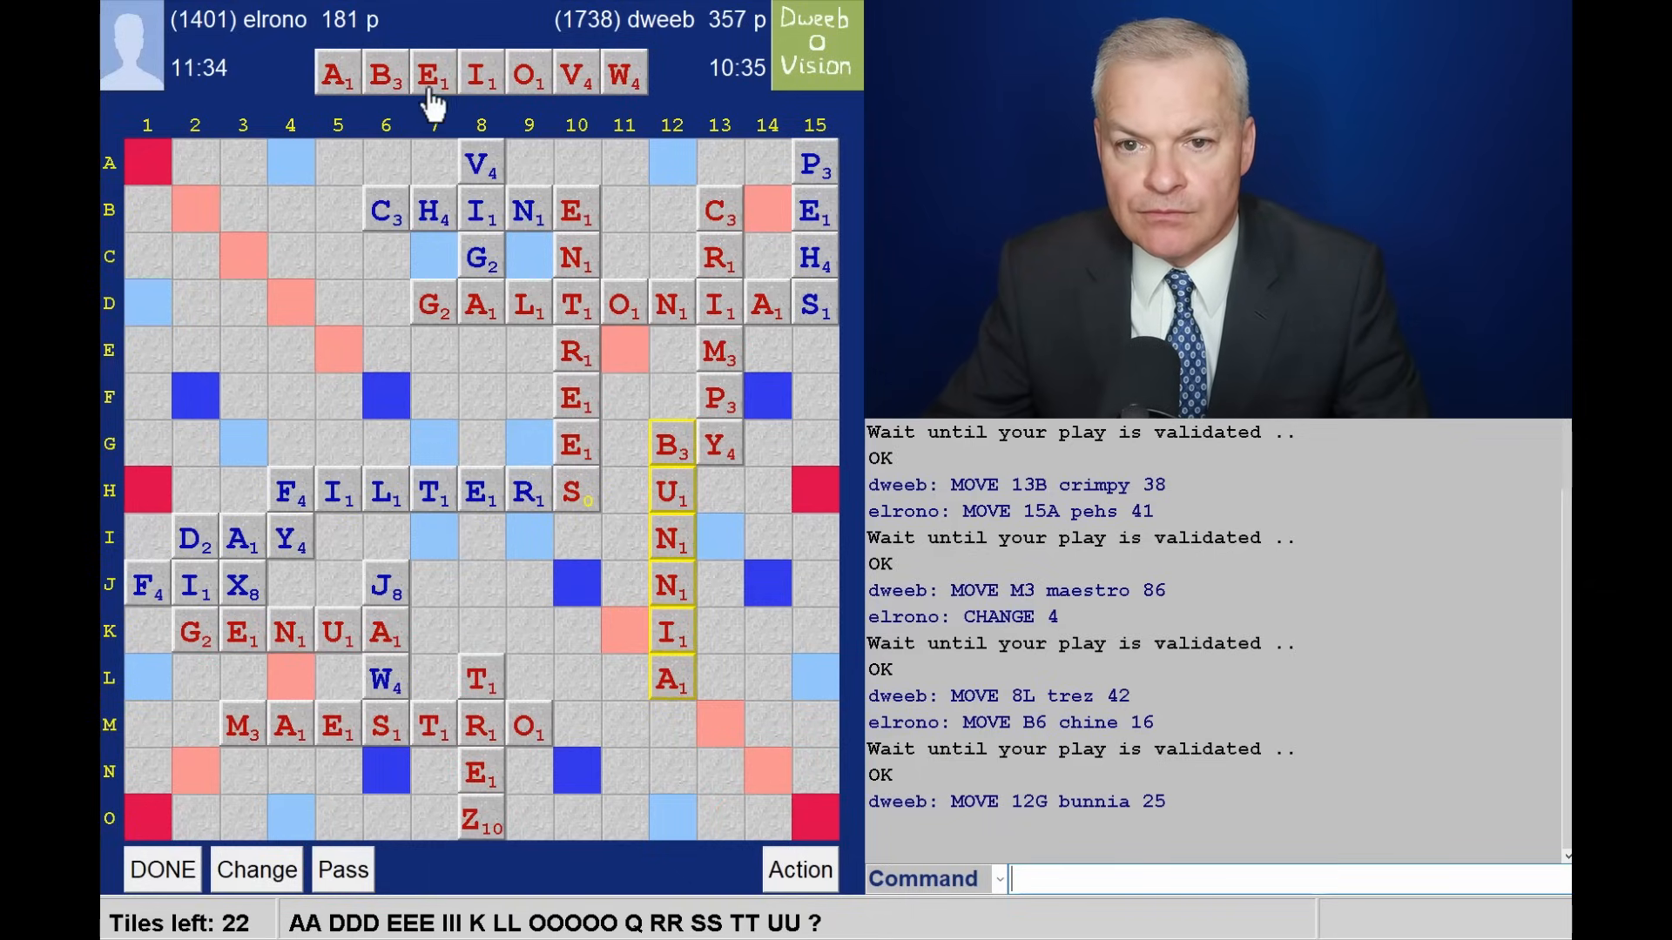
mouse_move(367, 248)
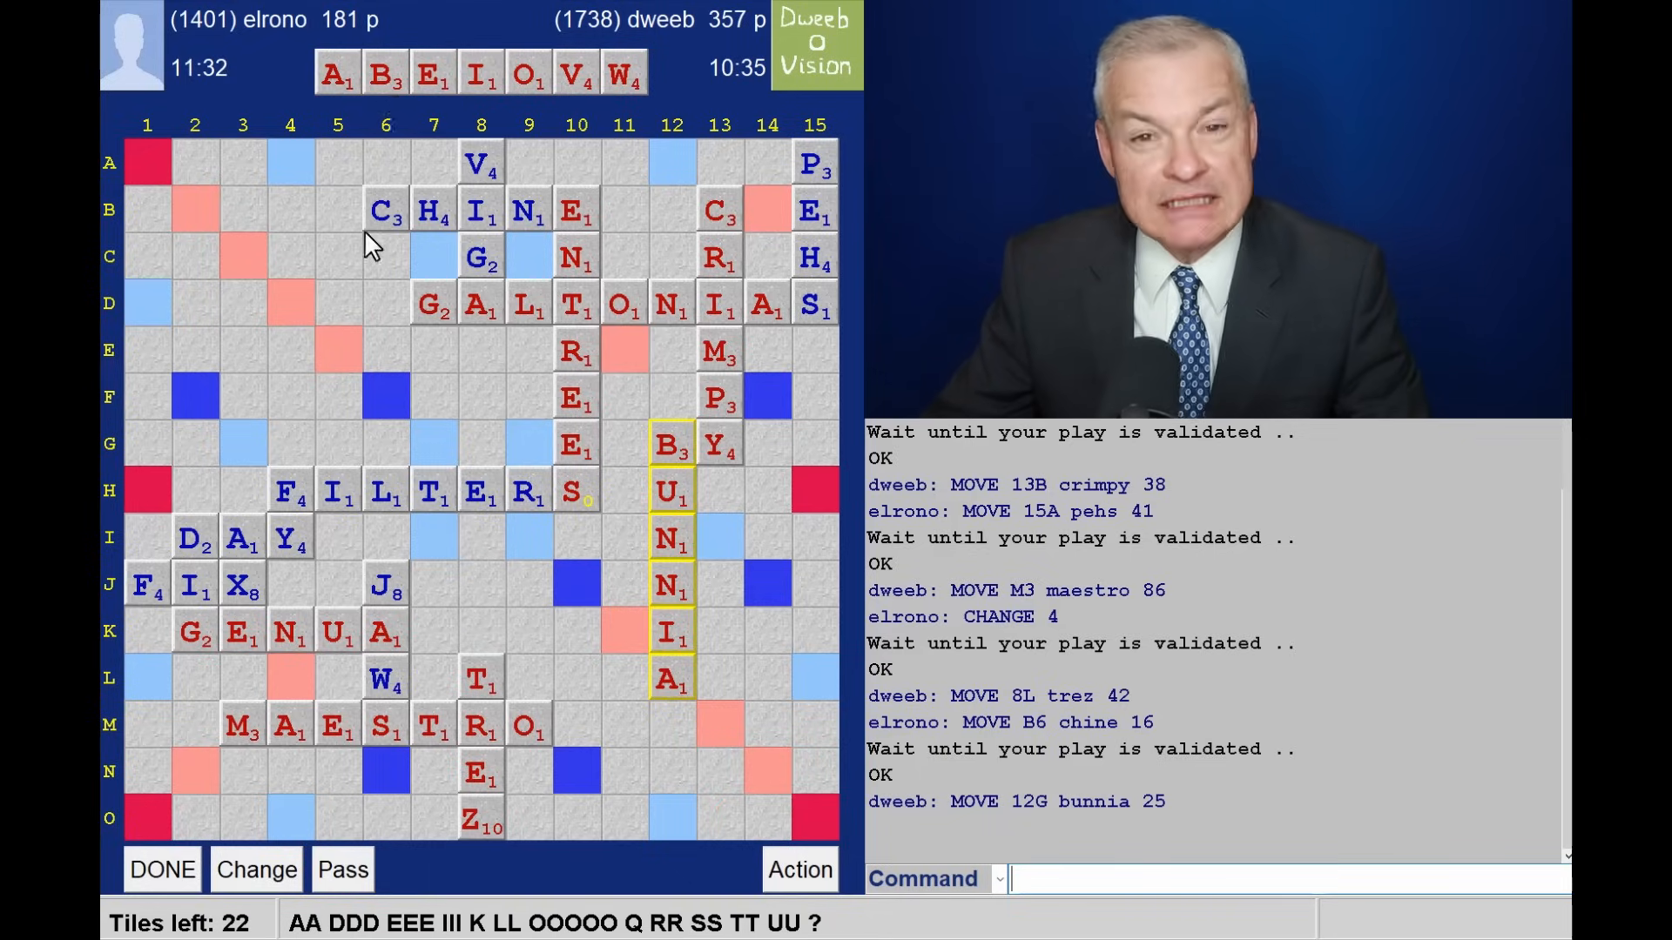
mouse_move(383, 305)
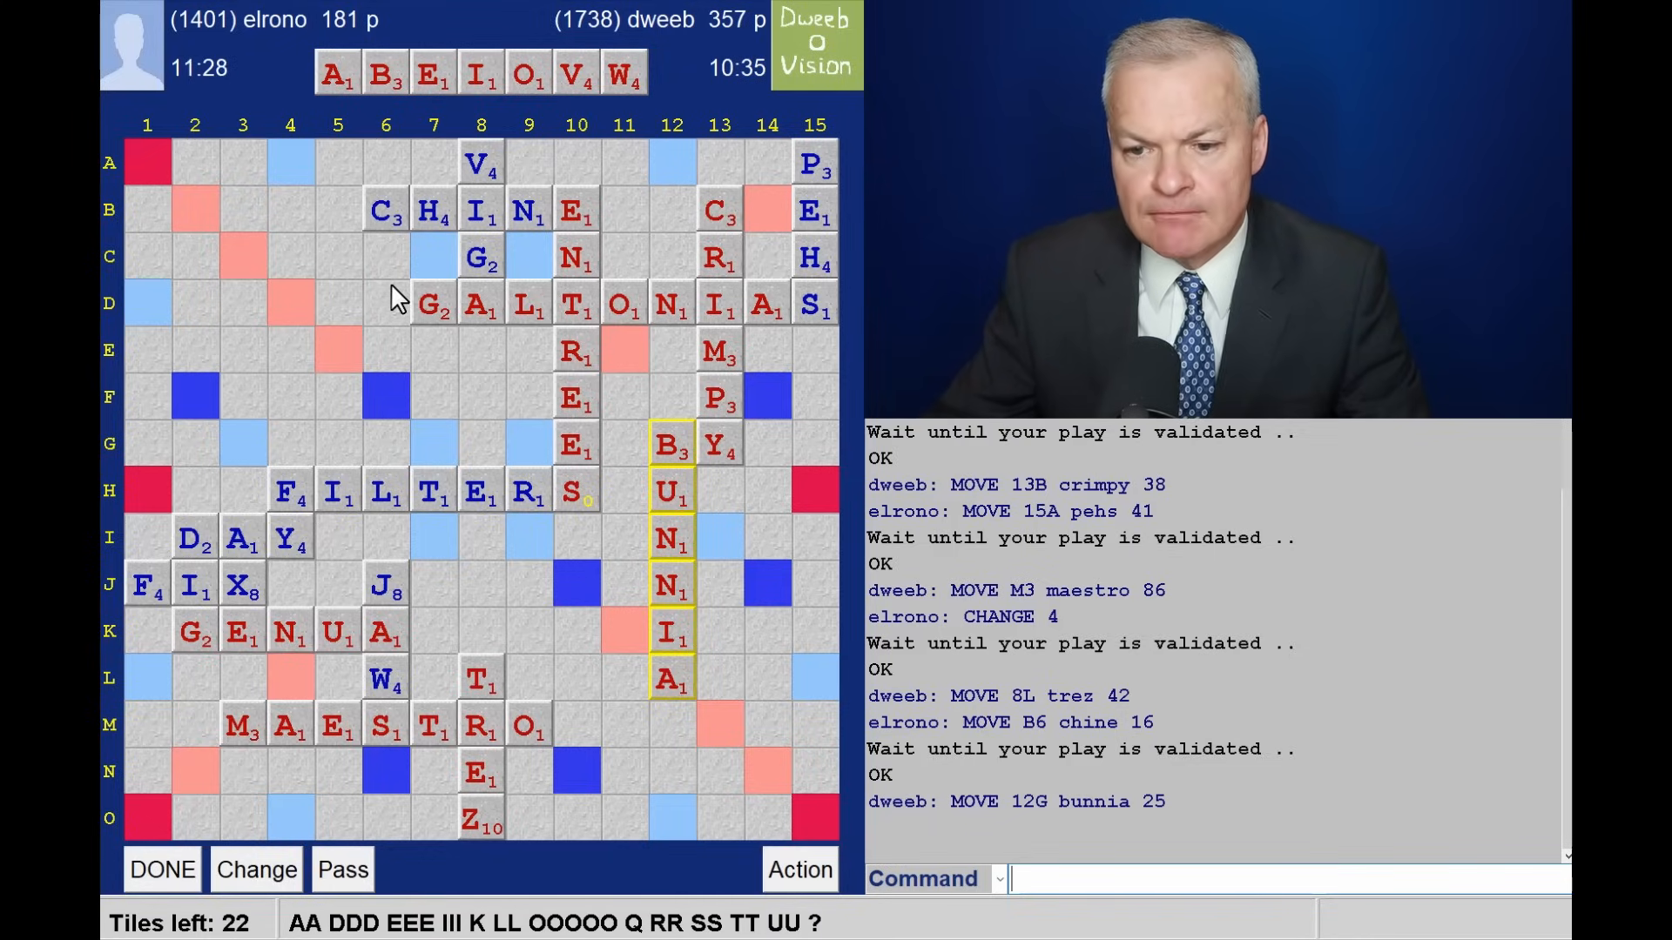
mouse_move(743, 842)
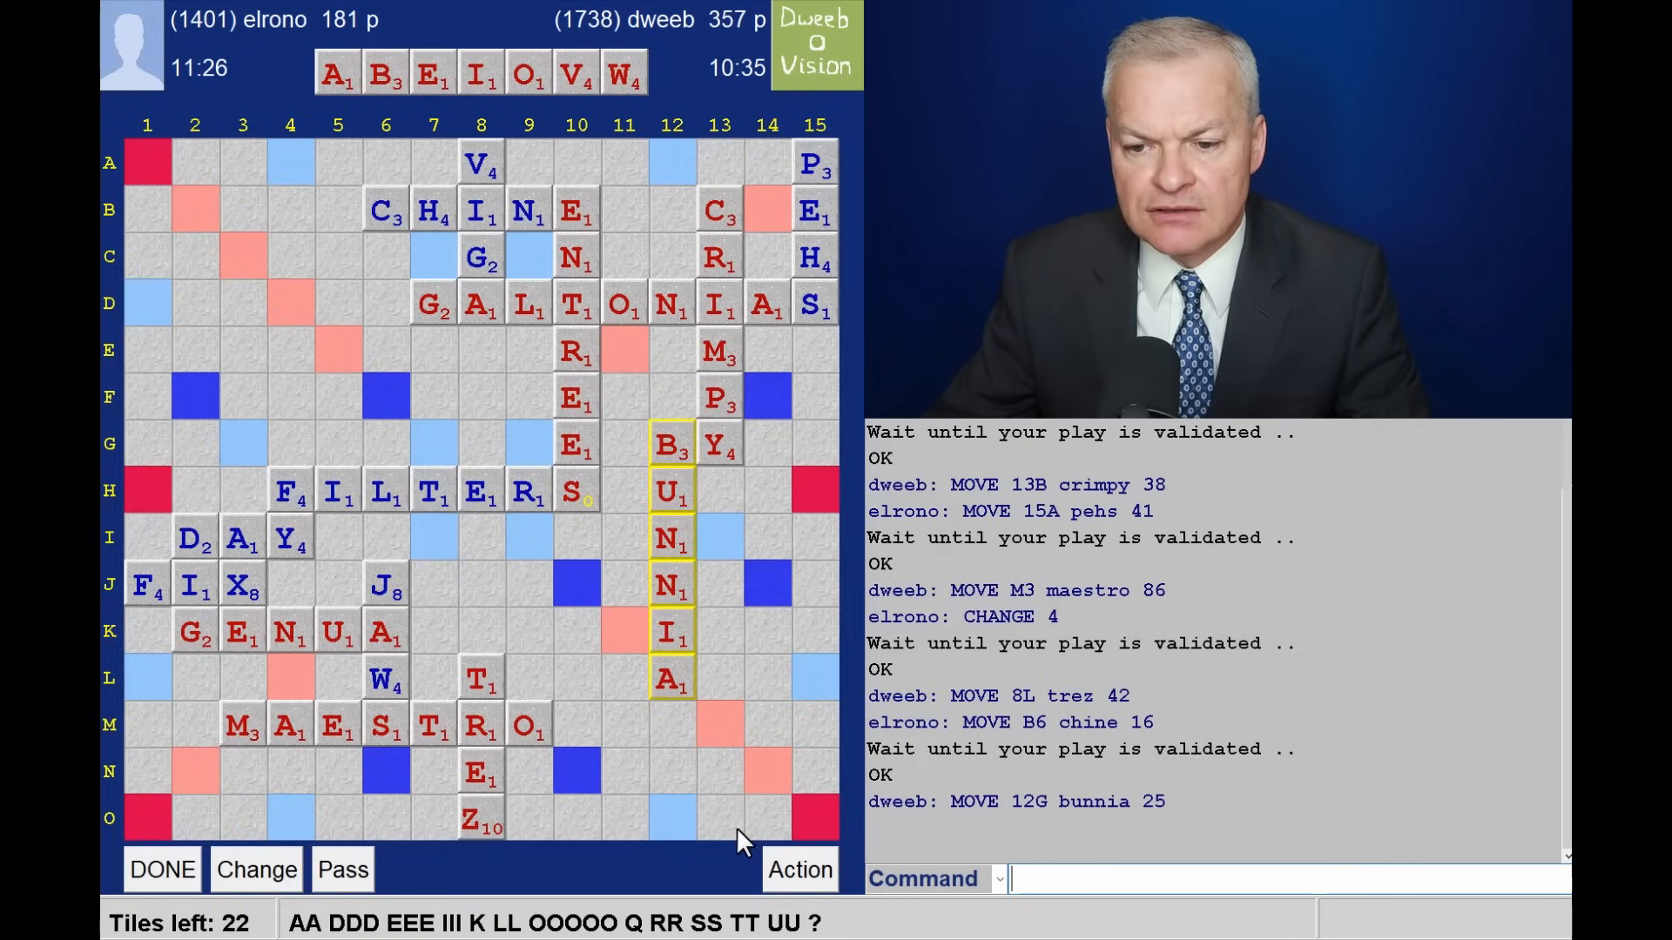
mouse_move(727, 694)
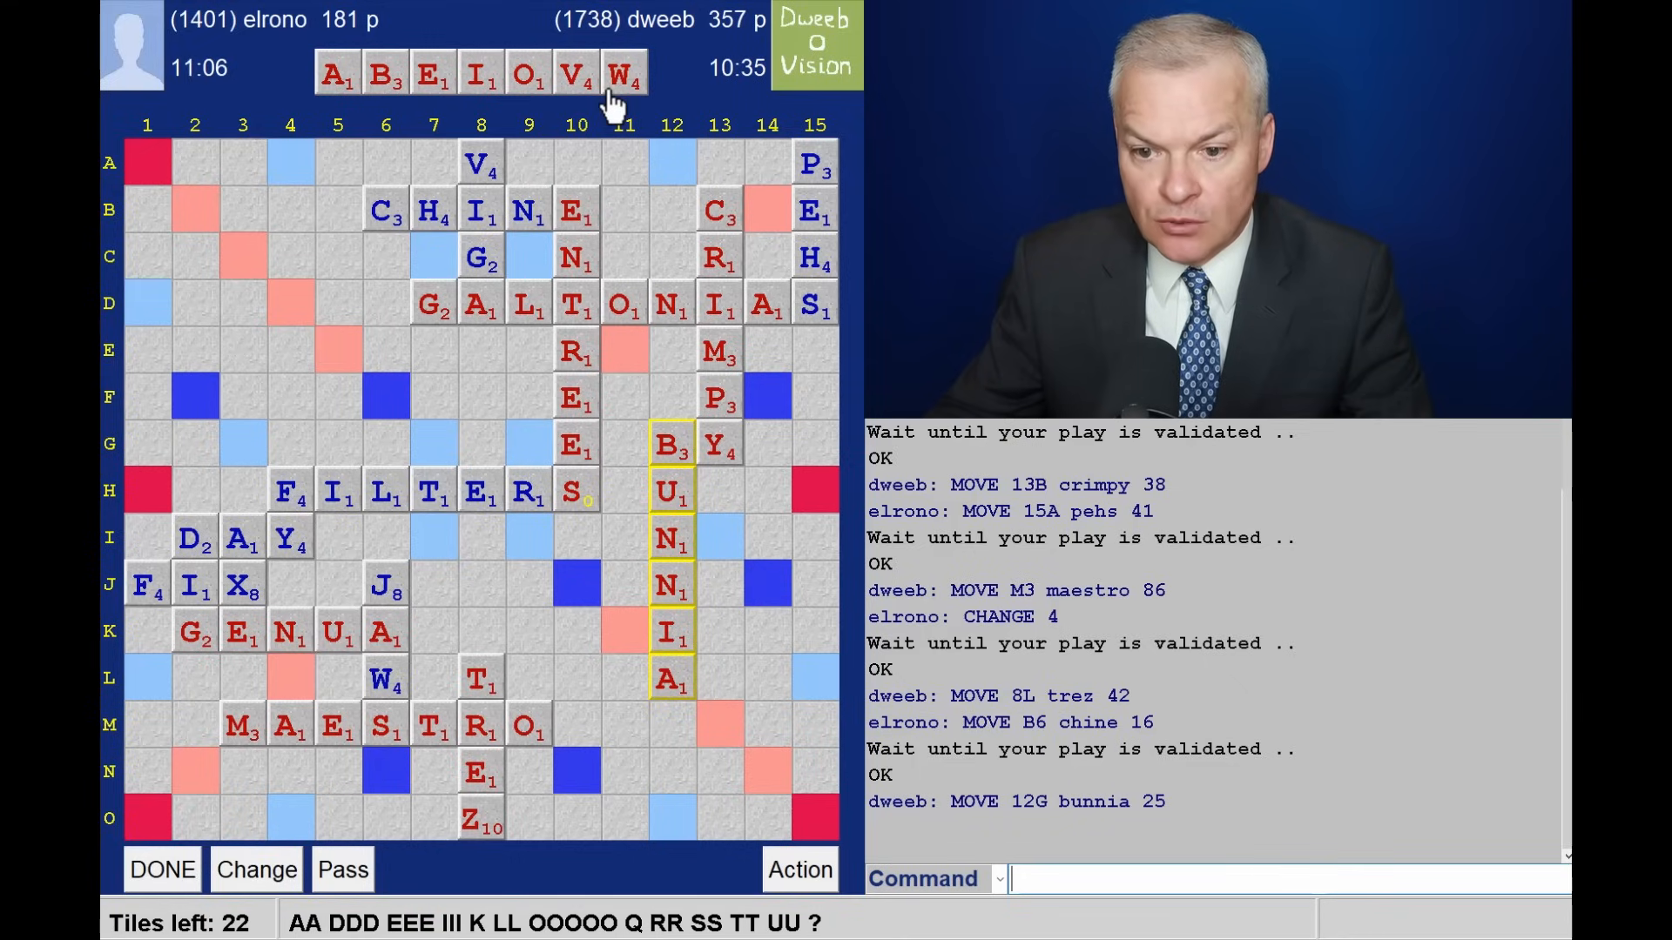
mouse_move(623, 165)
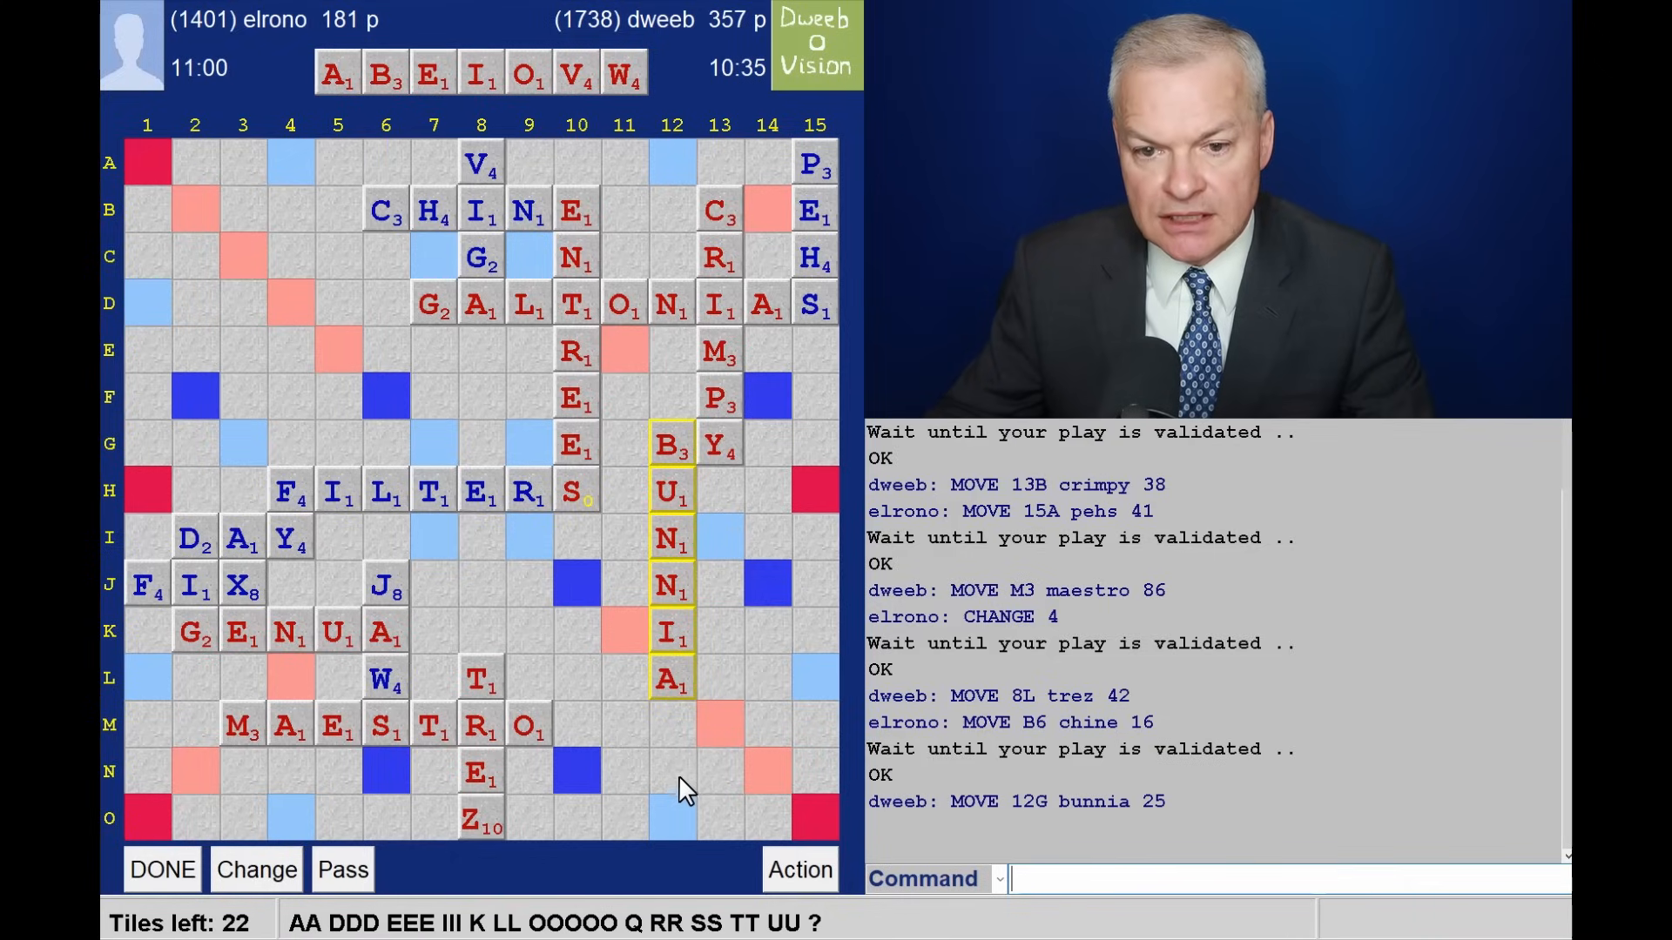
mouse_move(386, 416)
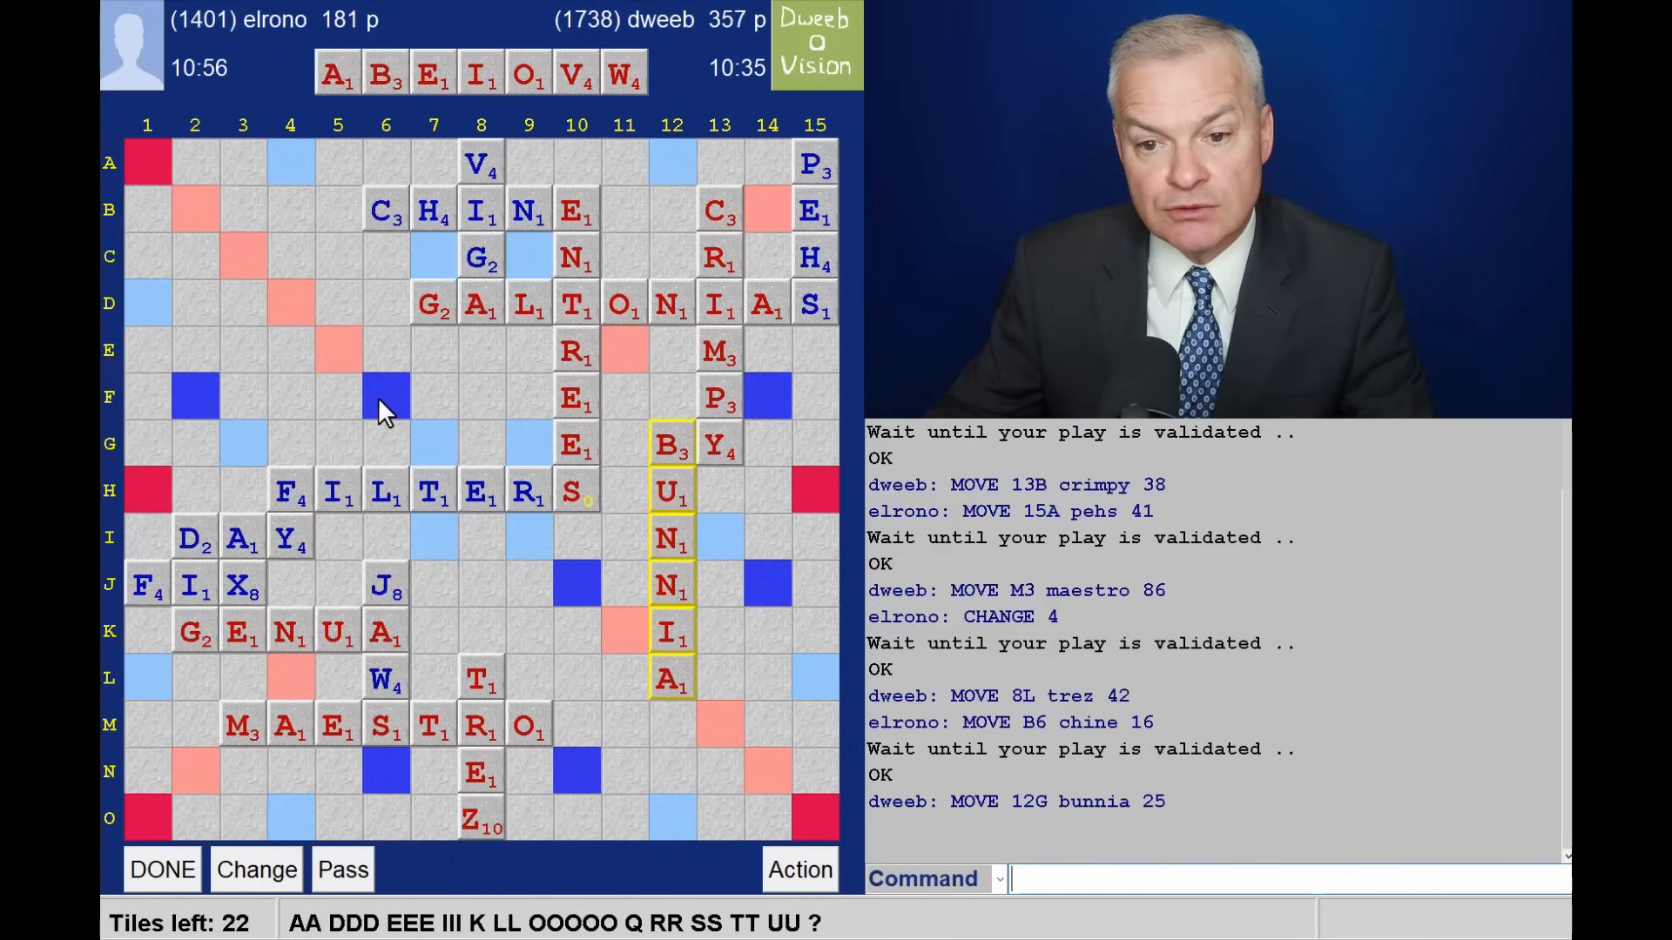
mouse_move(504, 420)
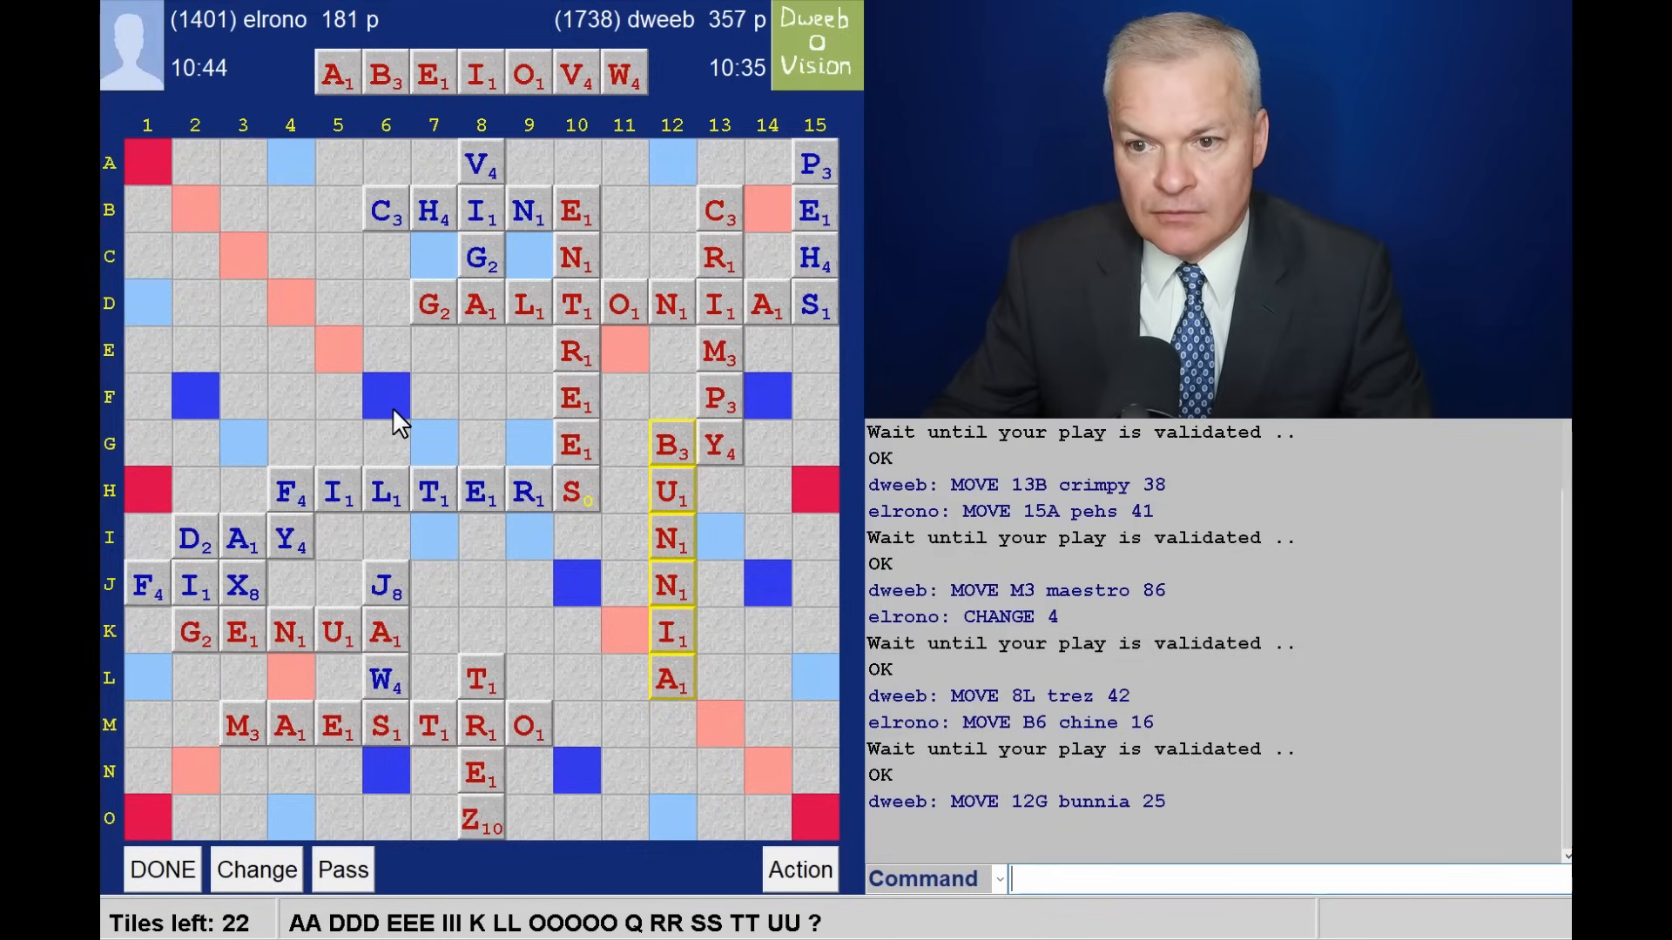
mouse_move(641, 307)
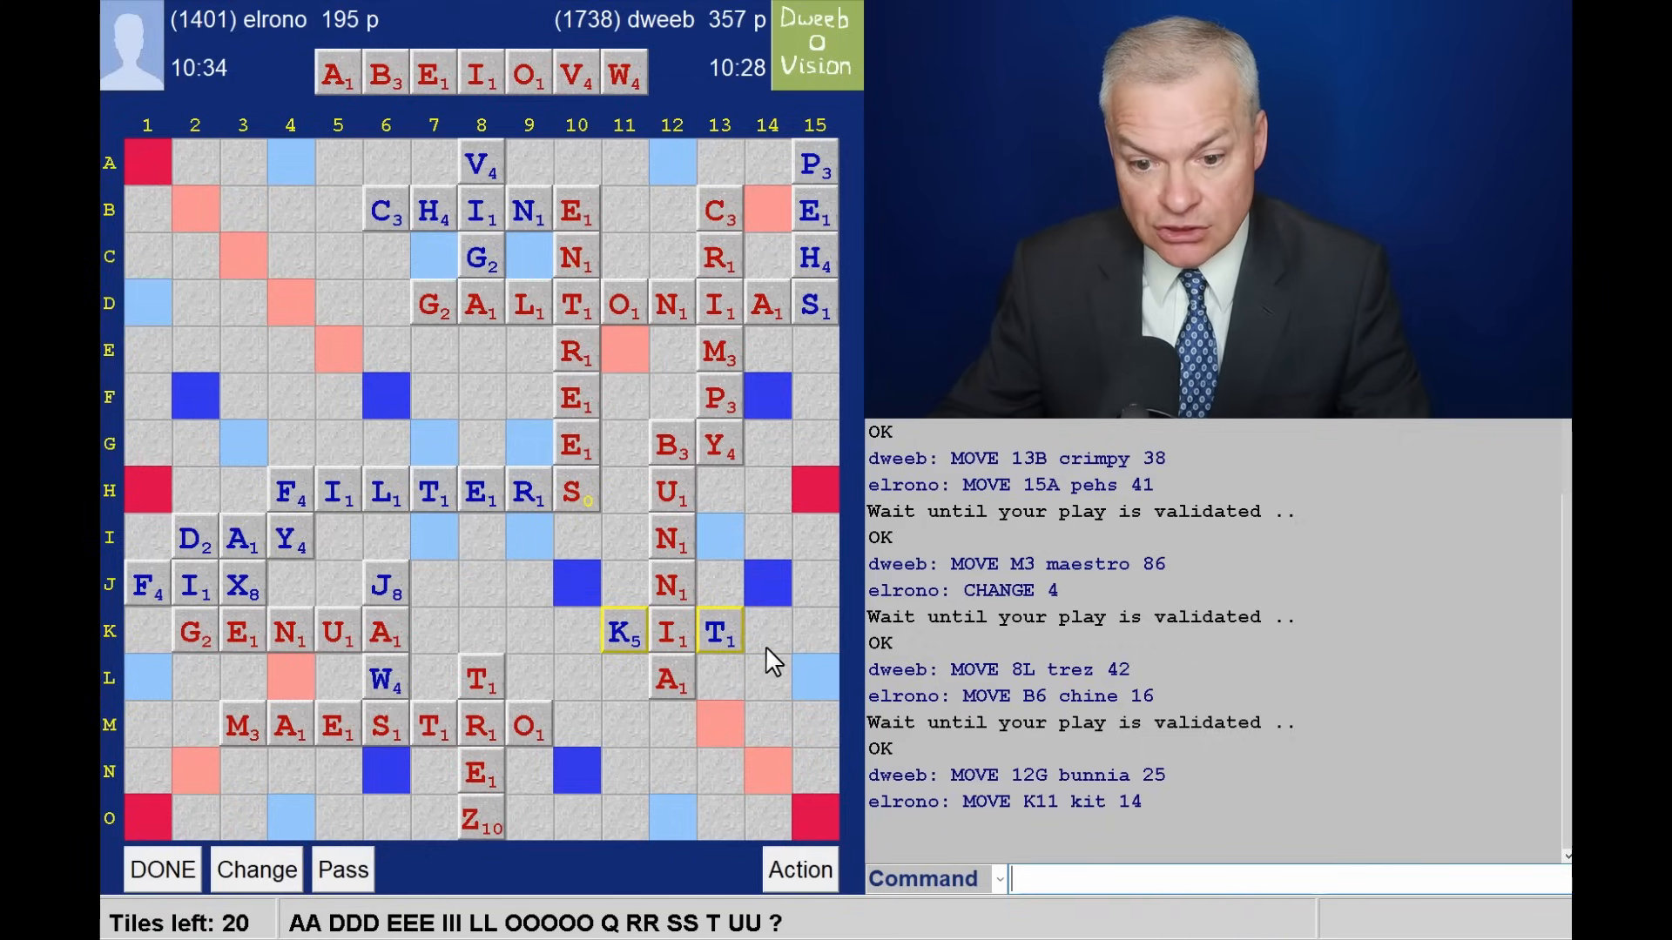
mouse_move(773, 506)
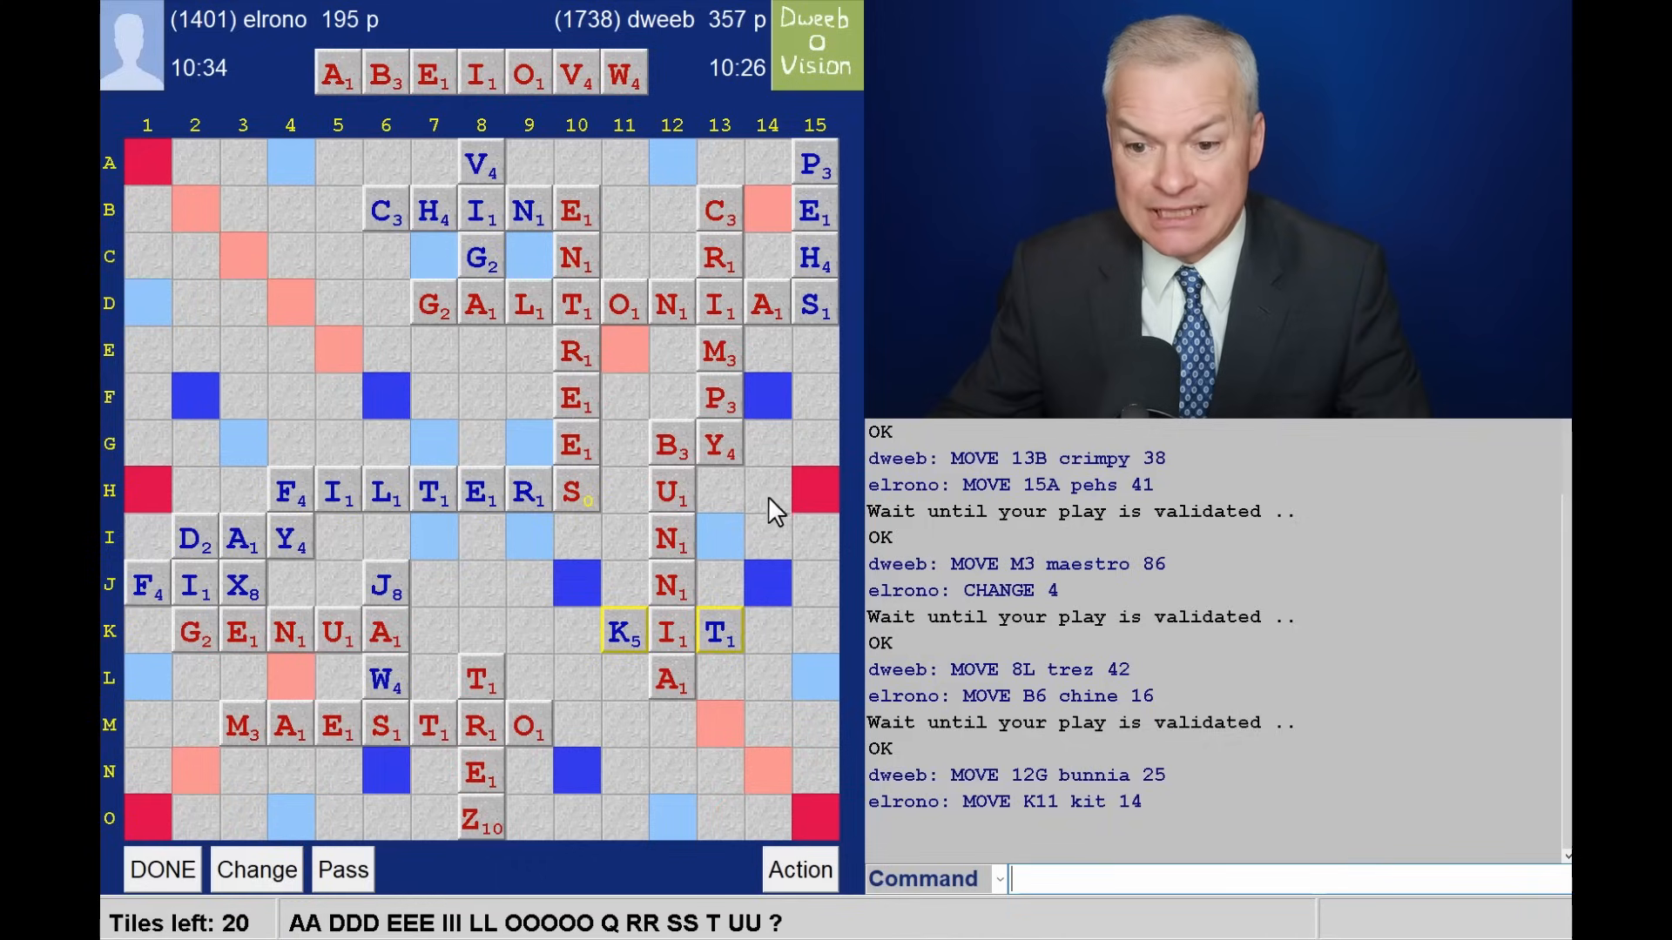
mouse_move(778, 686)
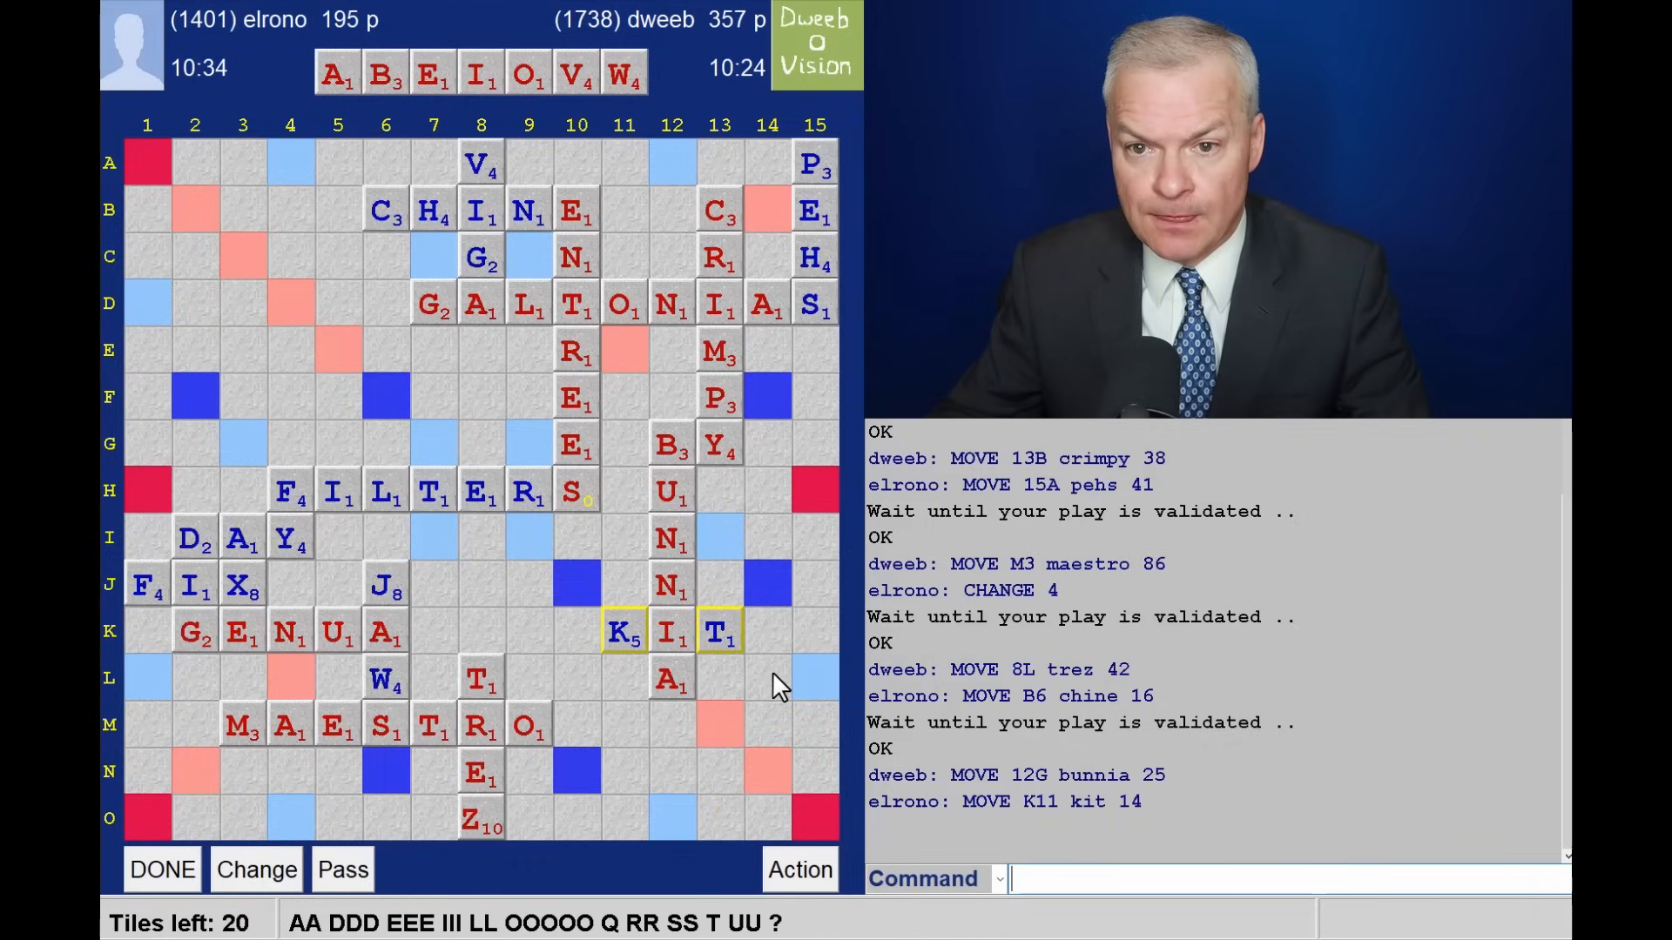
mouse_move(775, 590)
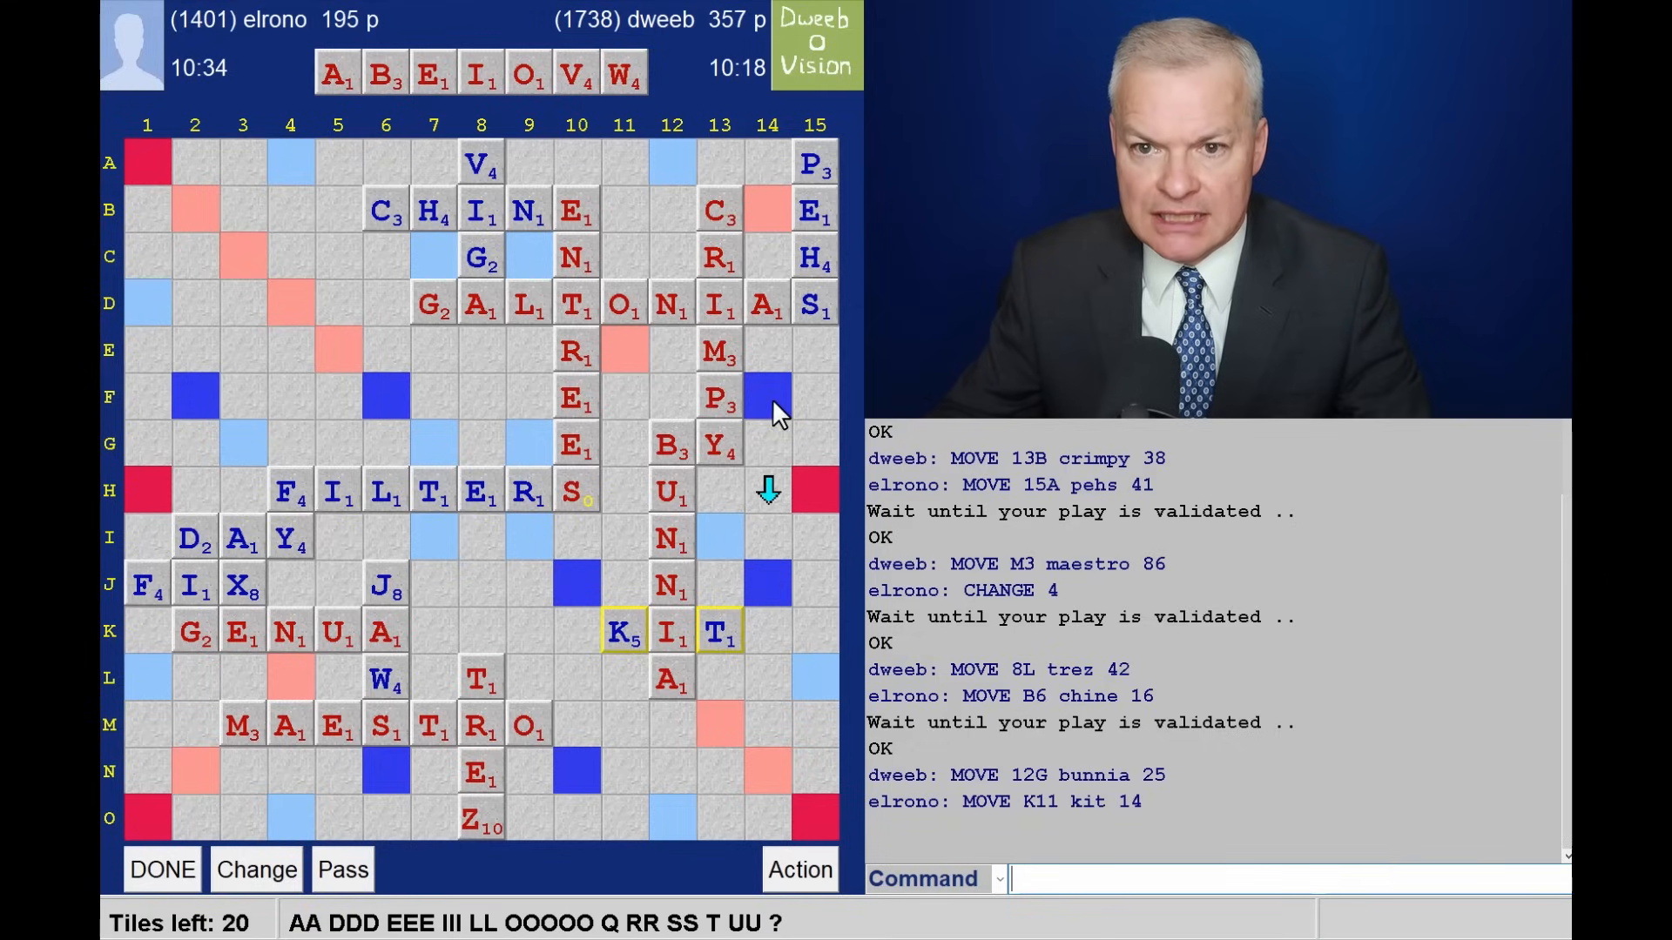
mouse_move(805, 470)
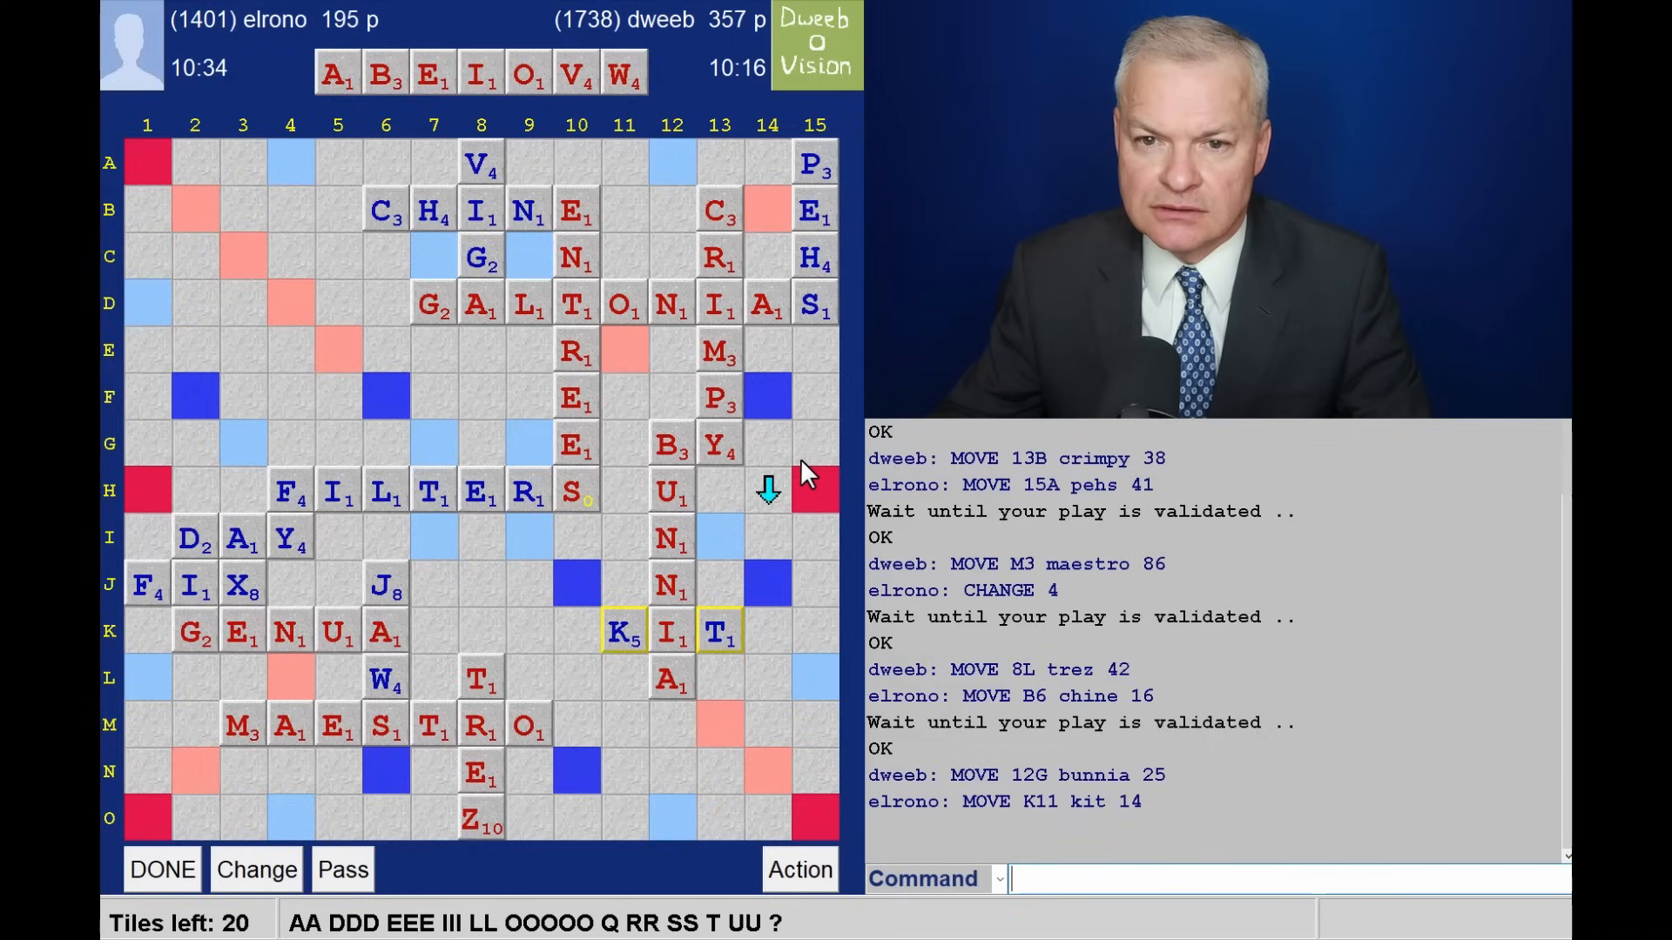
mouse_move(795, 435)
text(WOVE)
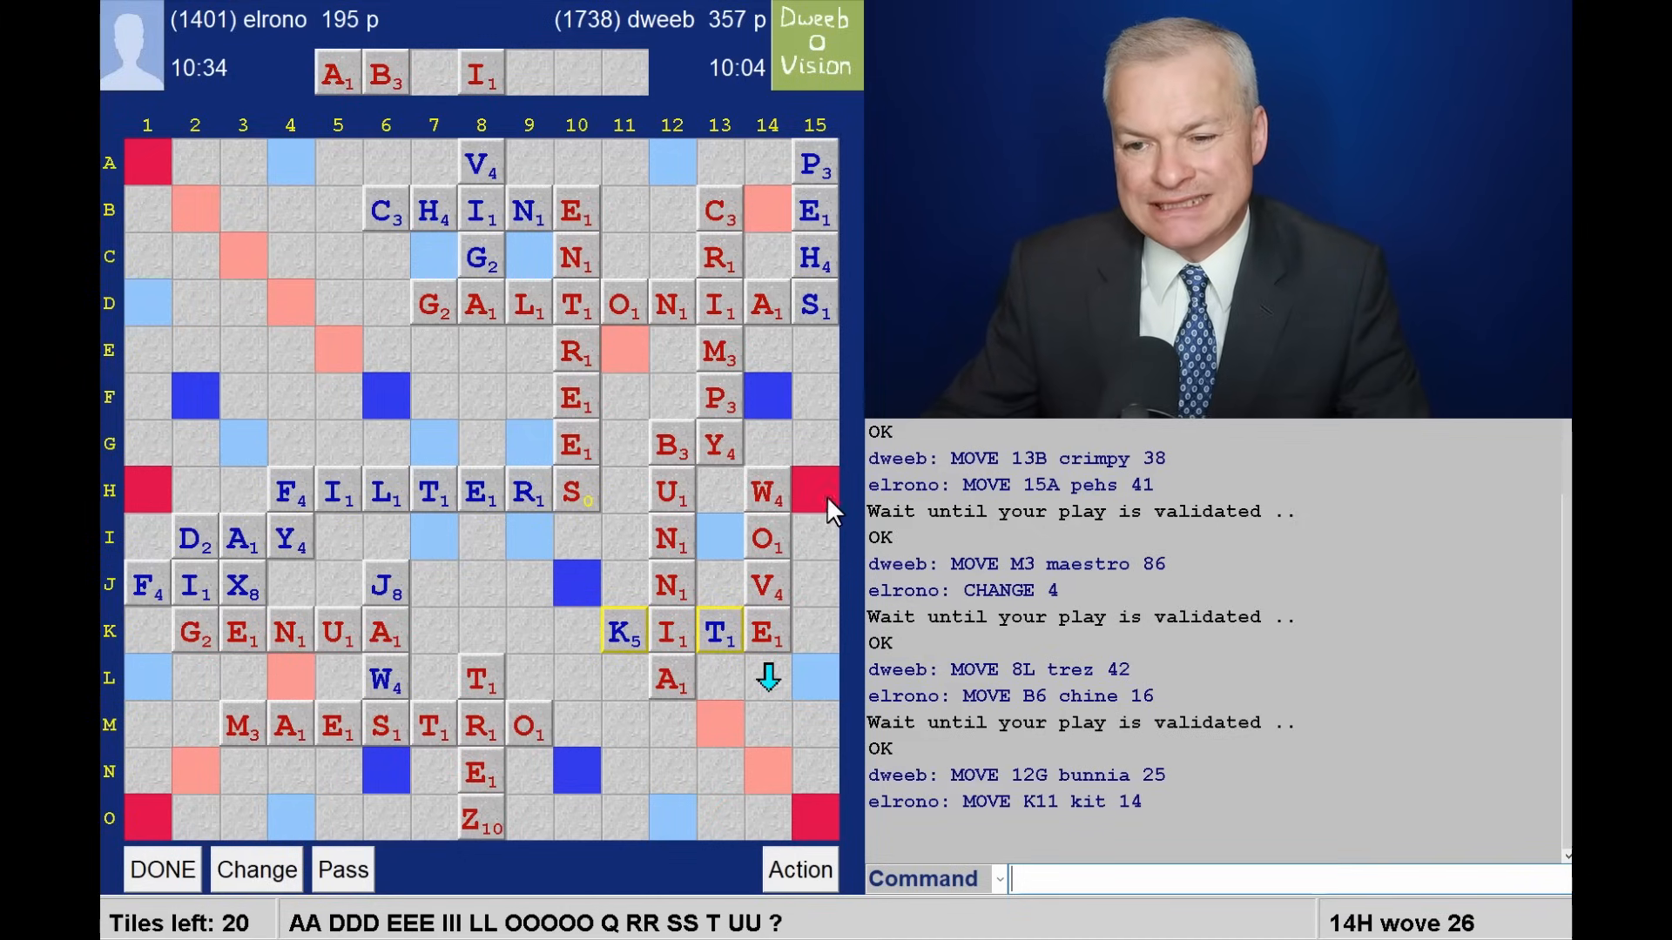
mouse_move(827, 560)
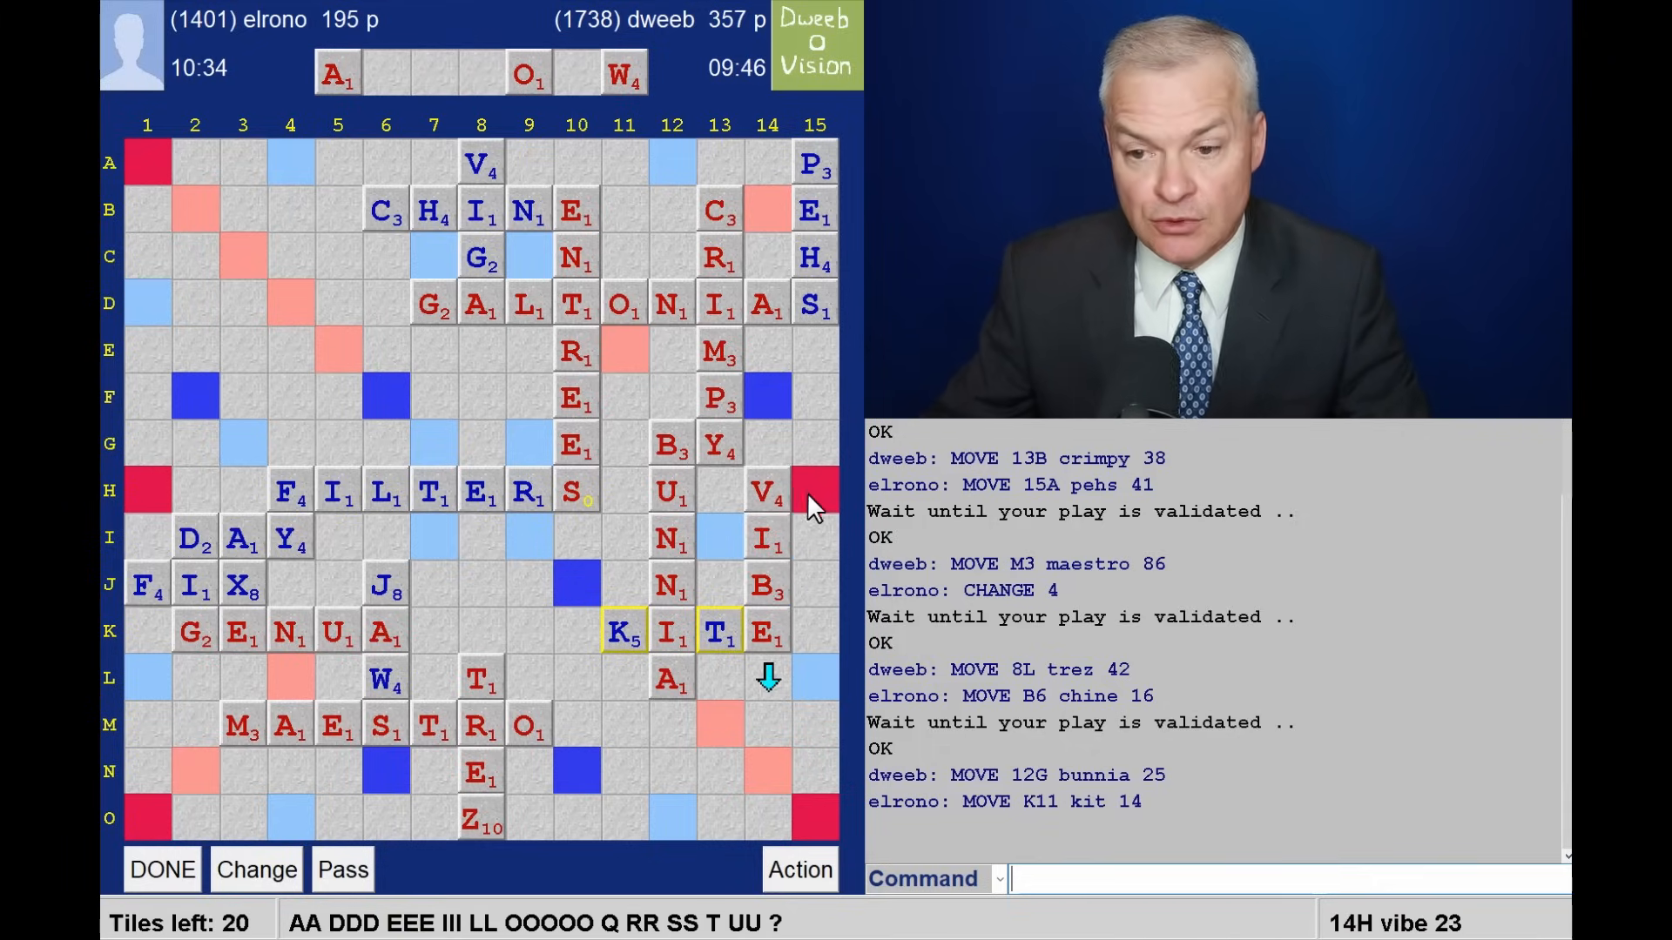
mouse_move(822, 651)
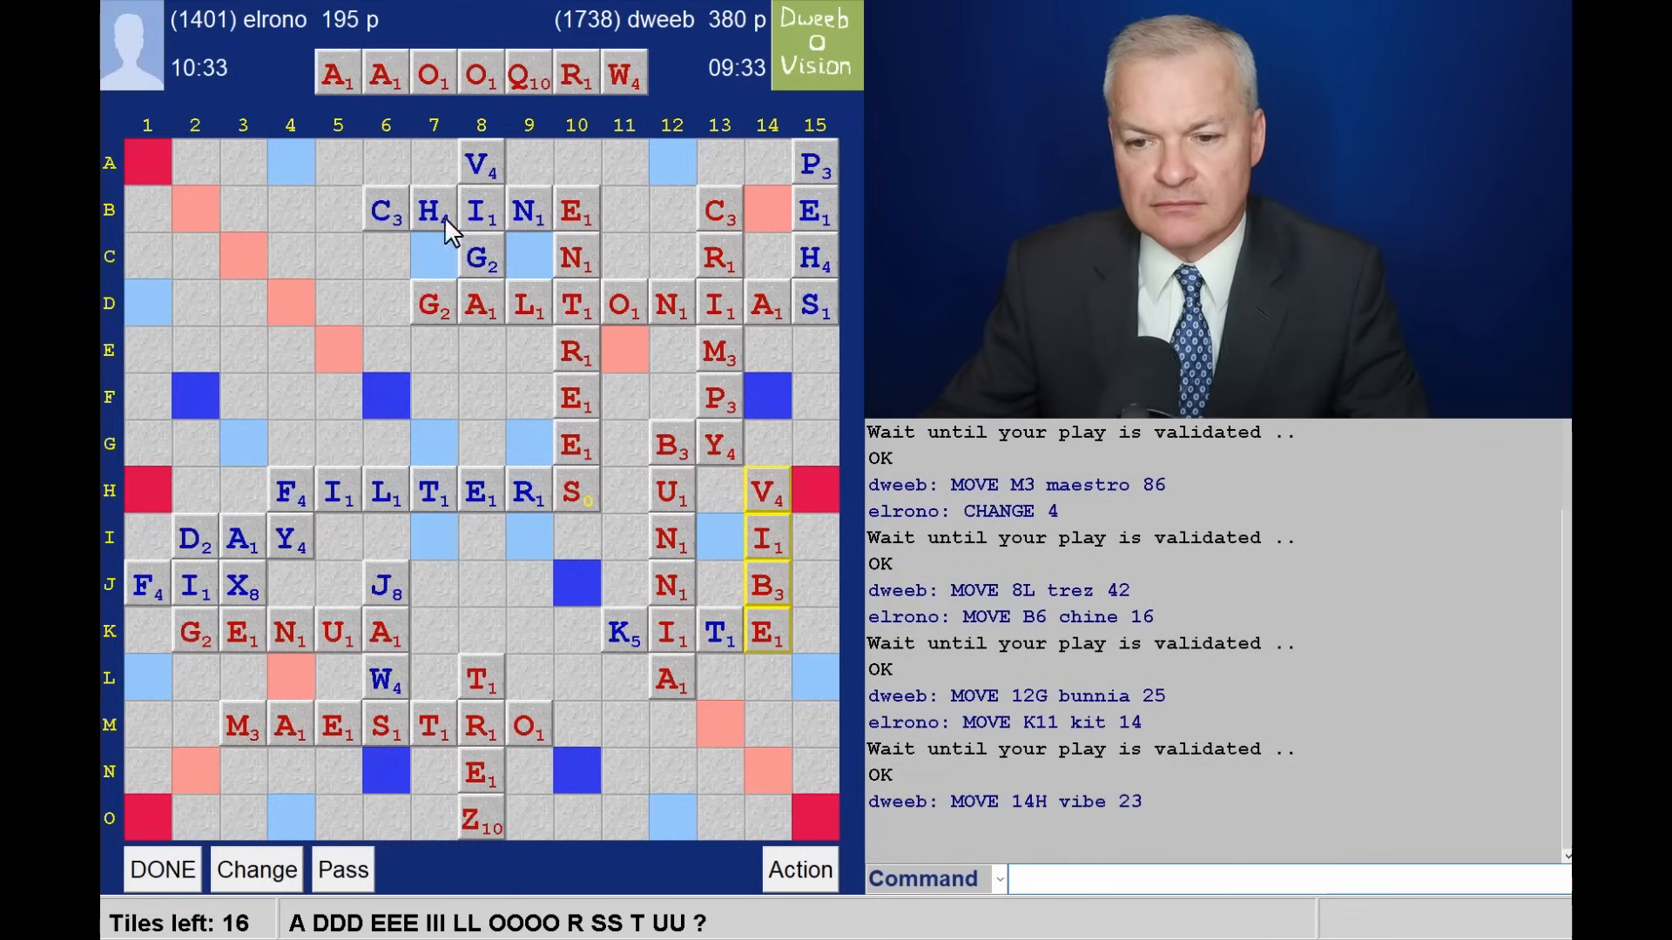
mouse_move(753, 557)
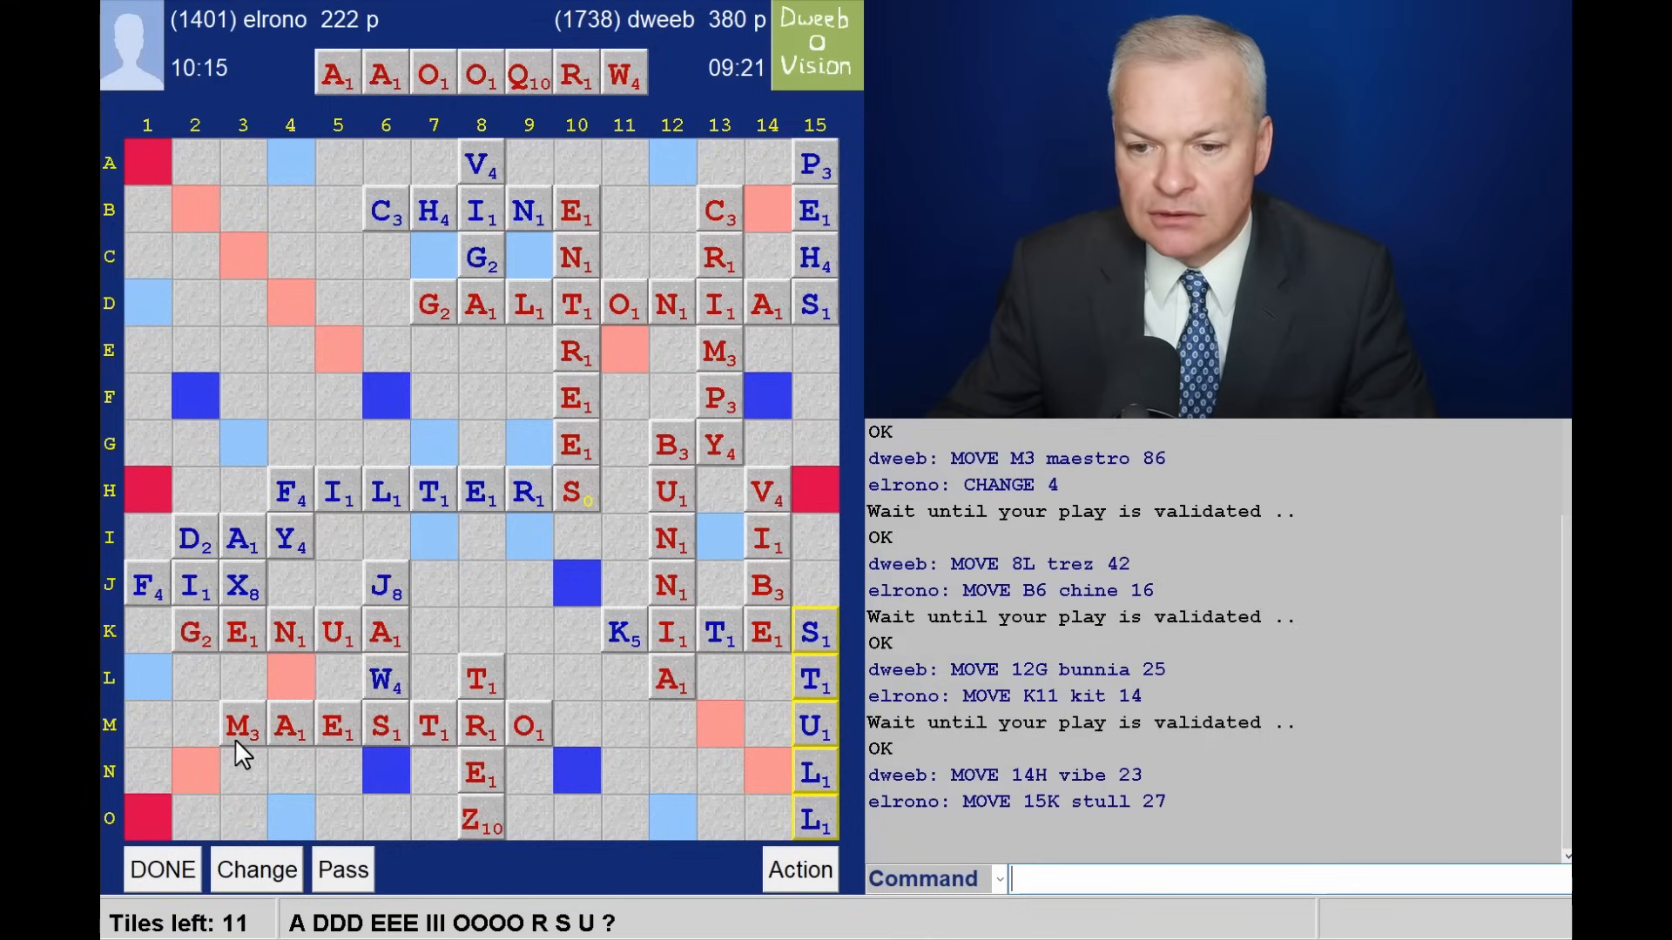
mouse_move(716, 383)
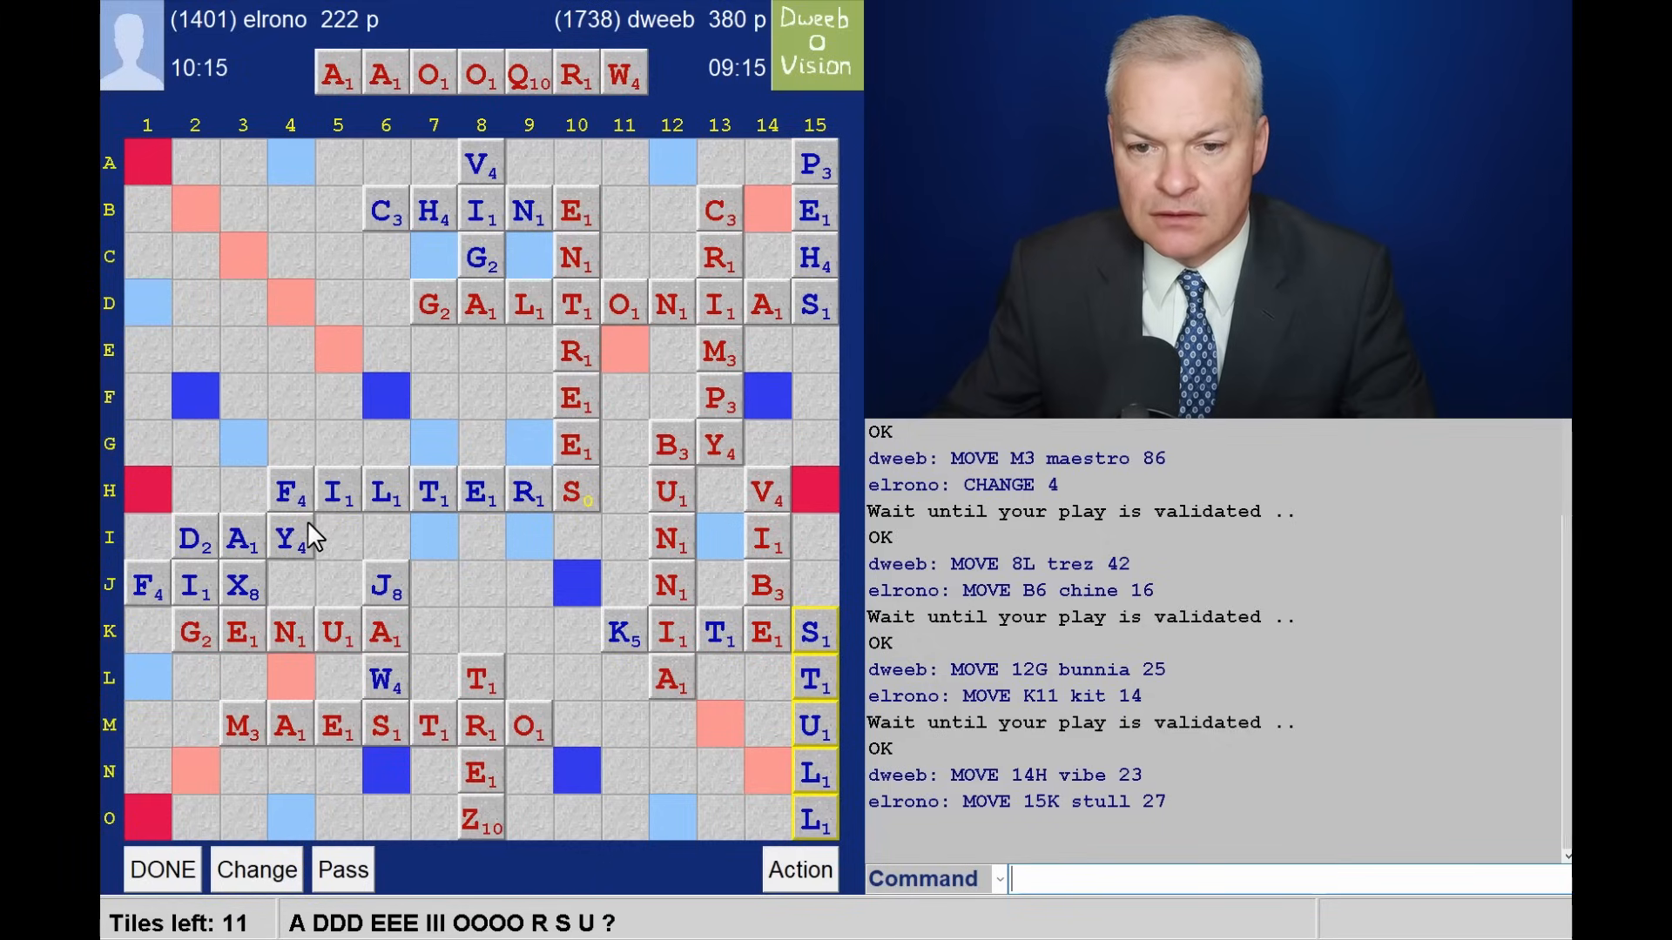
mouse_move(569, 548)
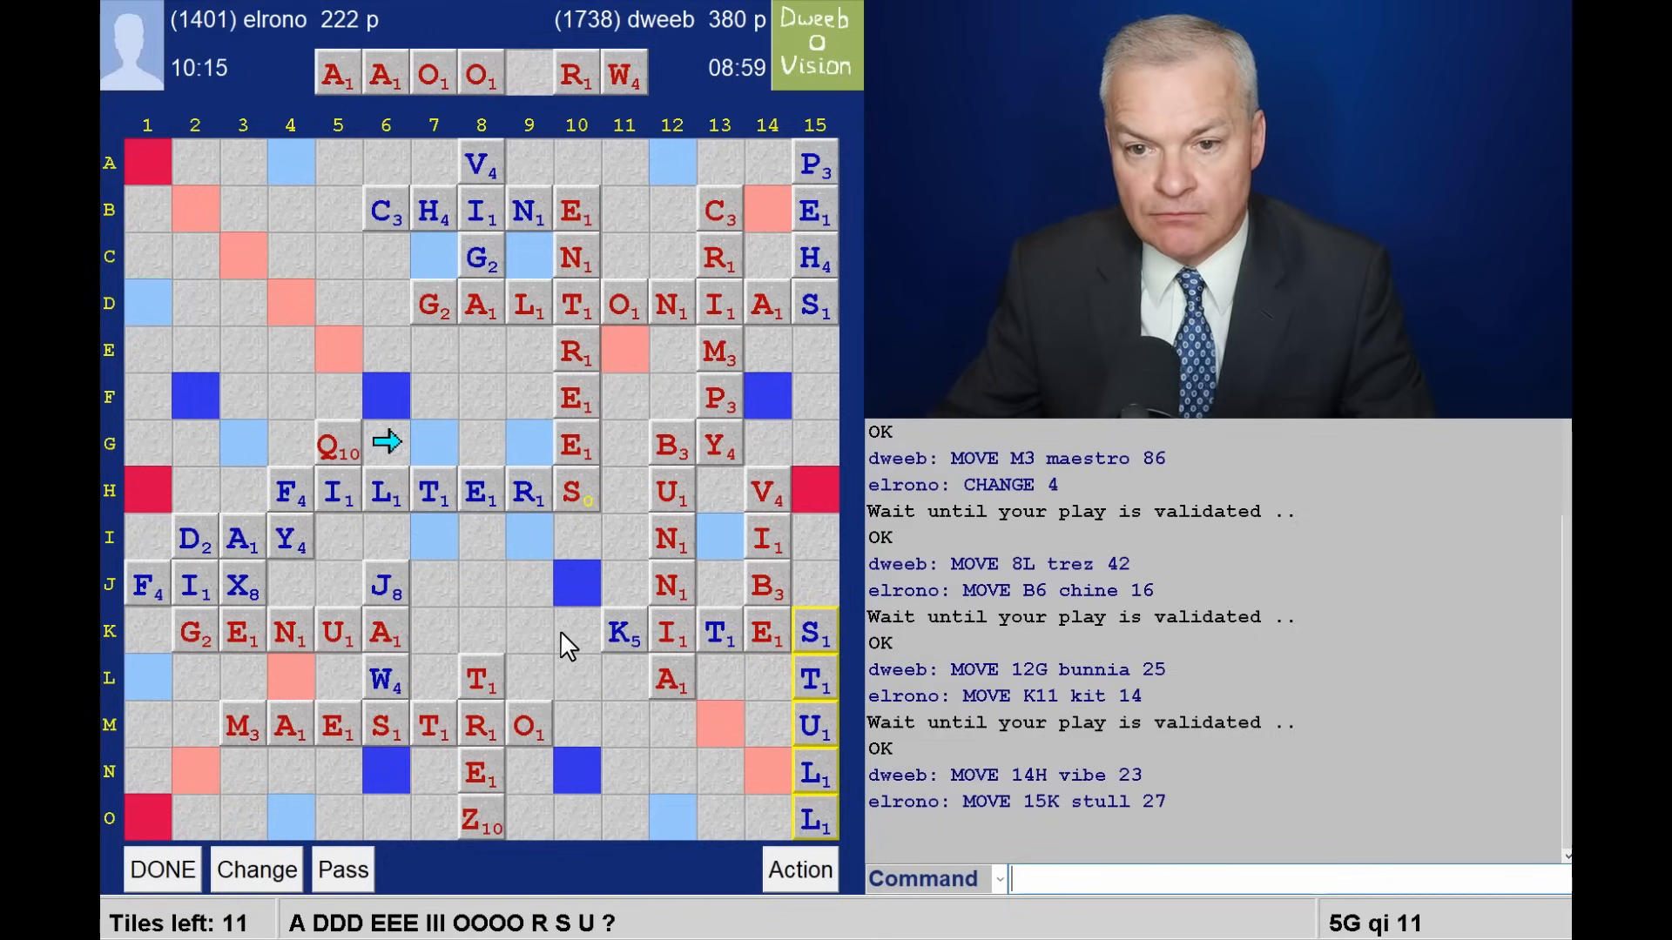
mouse_move(558, 671)
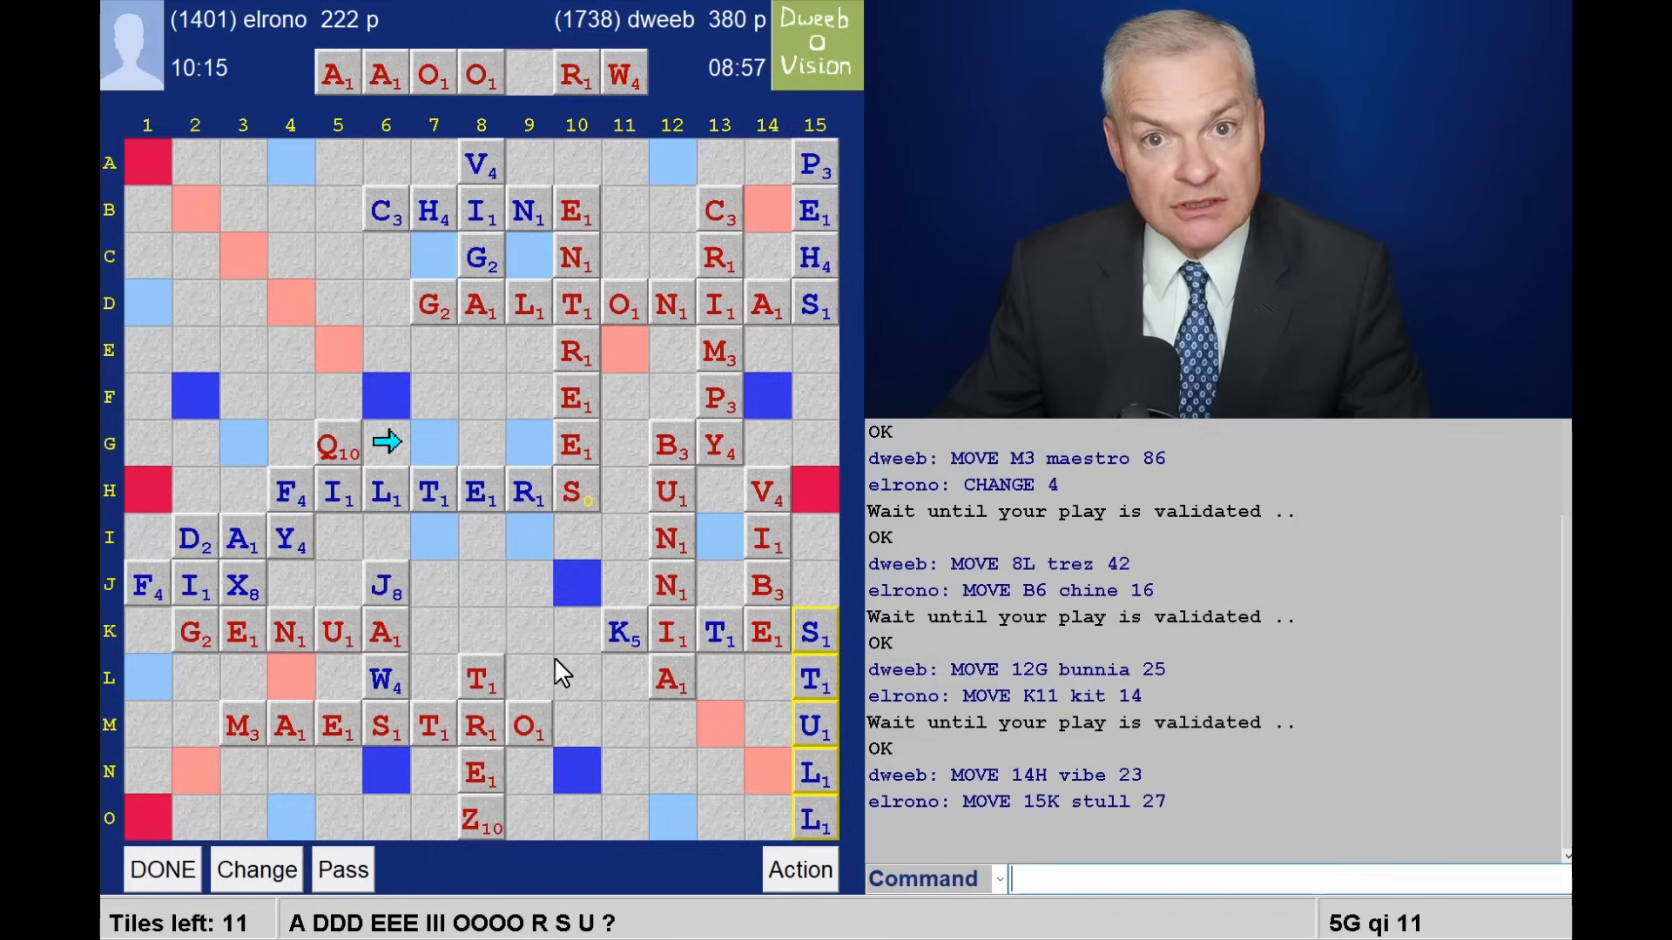
mouse_move(522, 620)
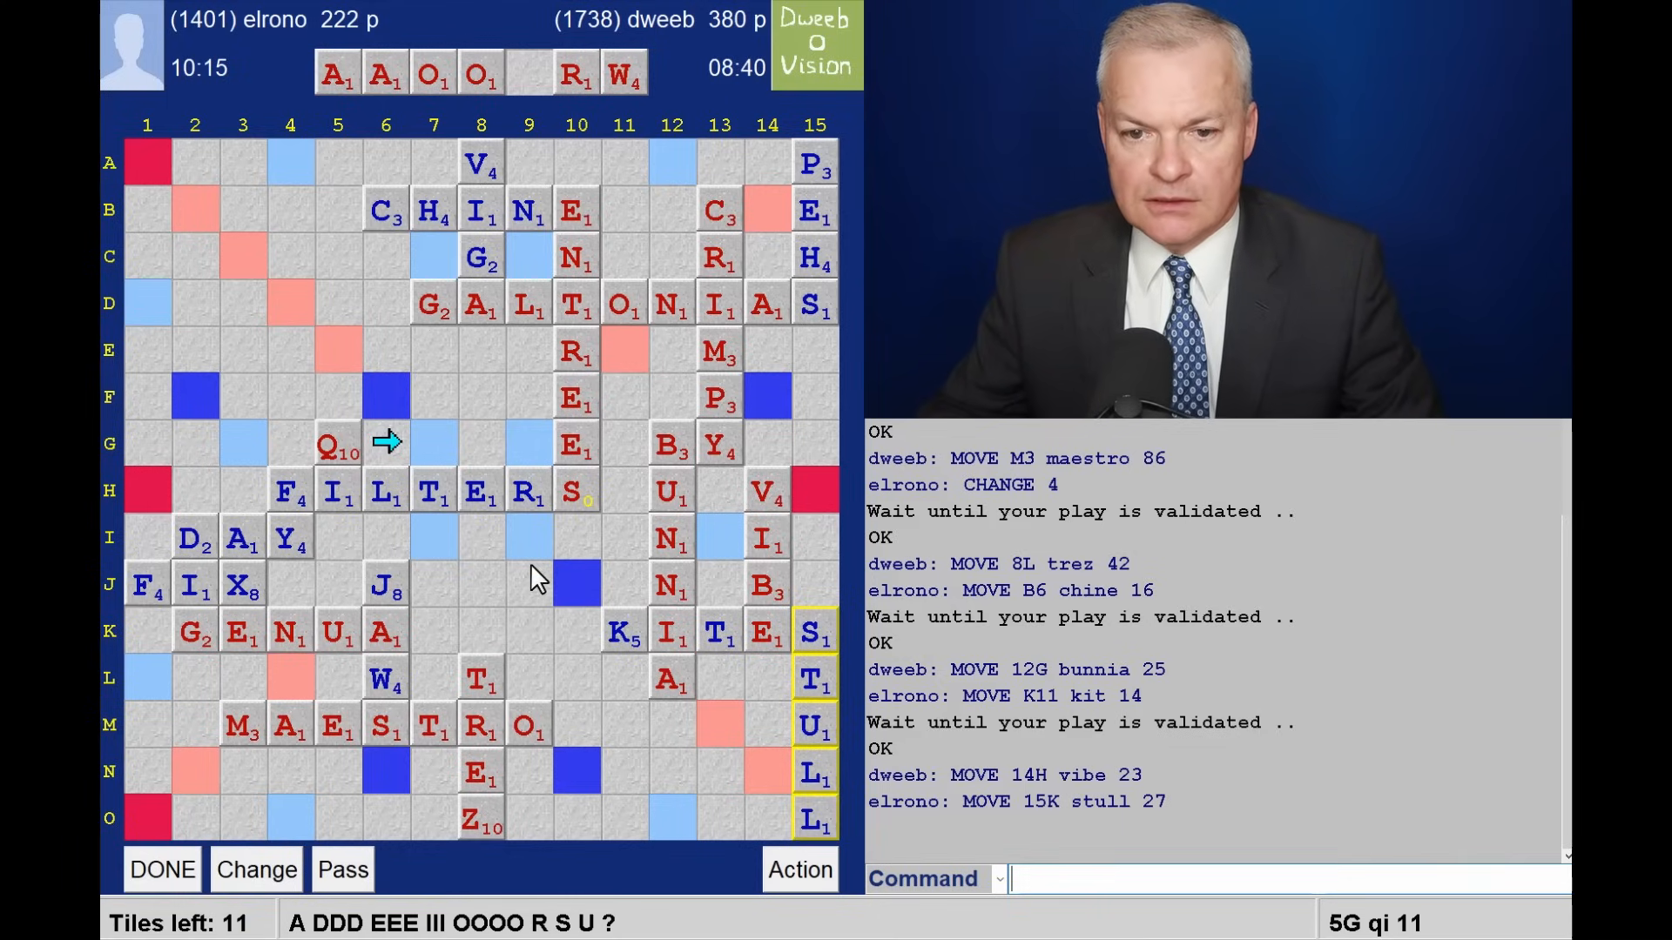
mouse_move(433, 562)
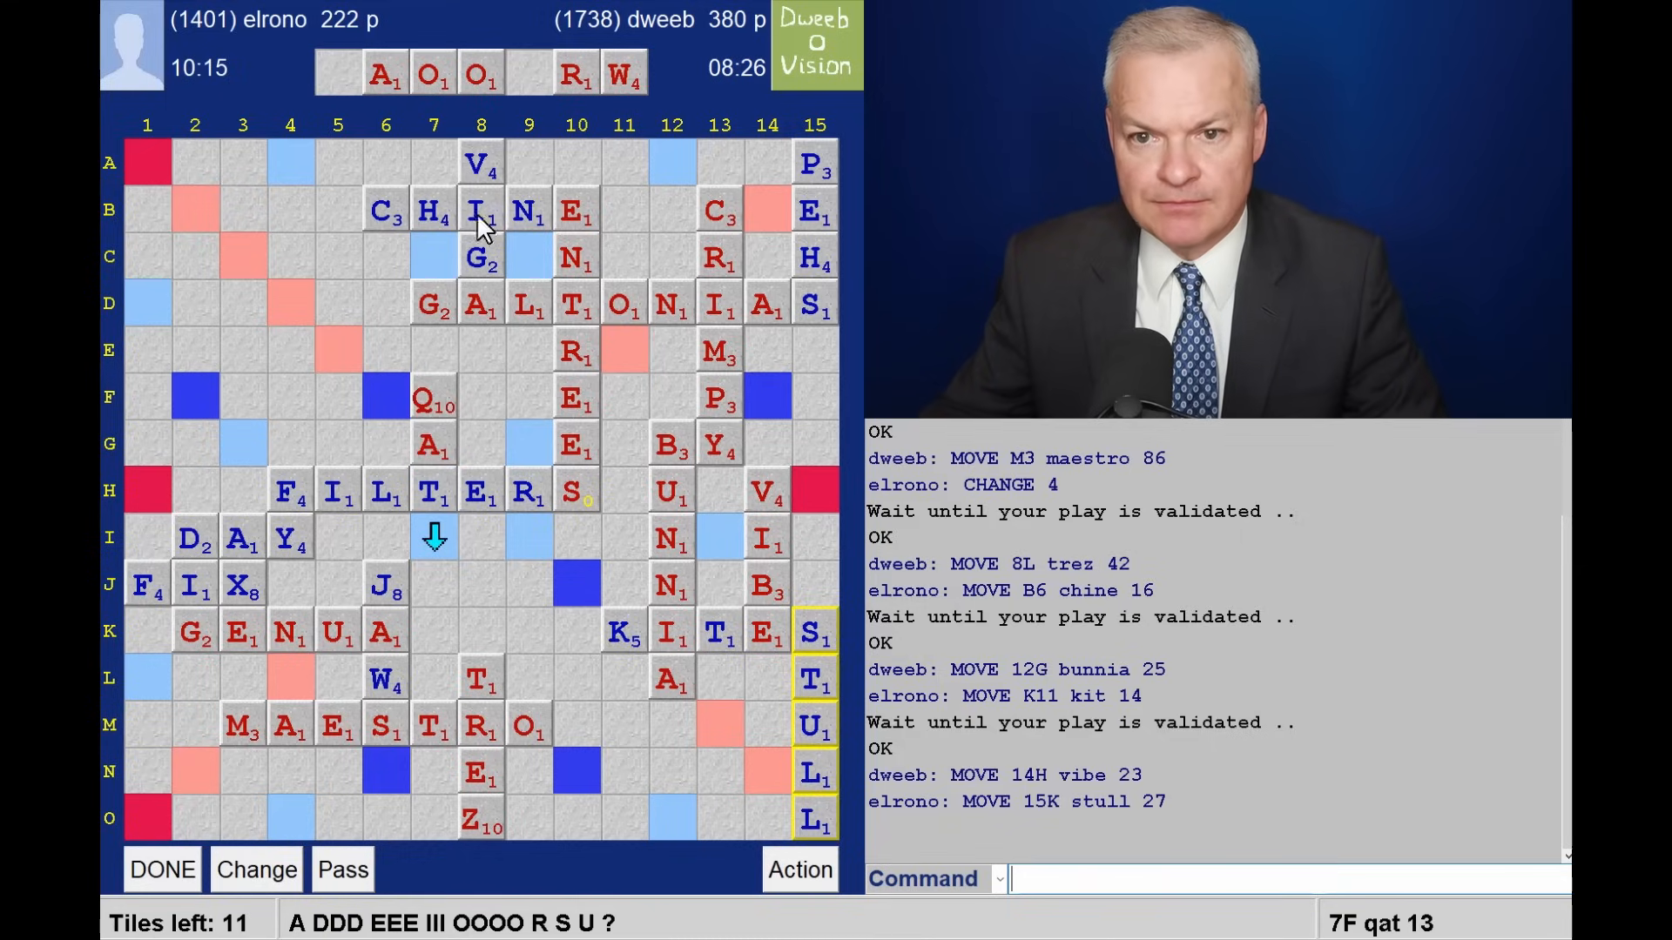
mouse_move(436, 117)
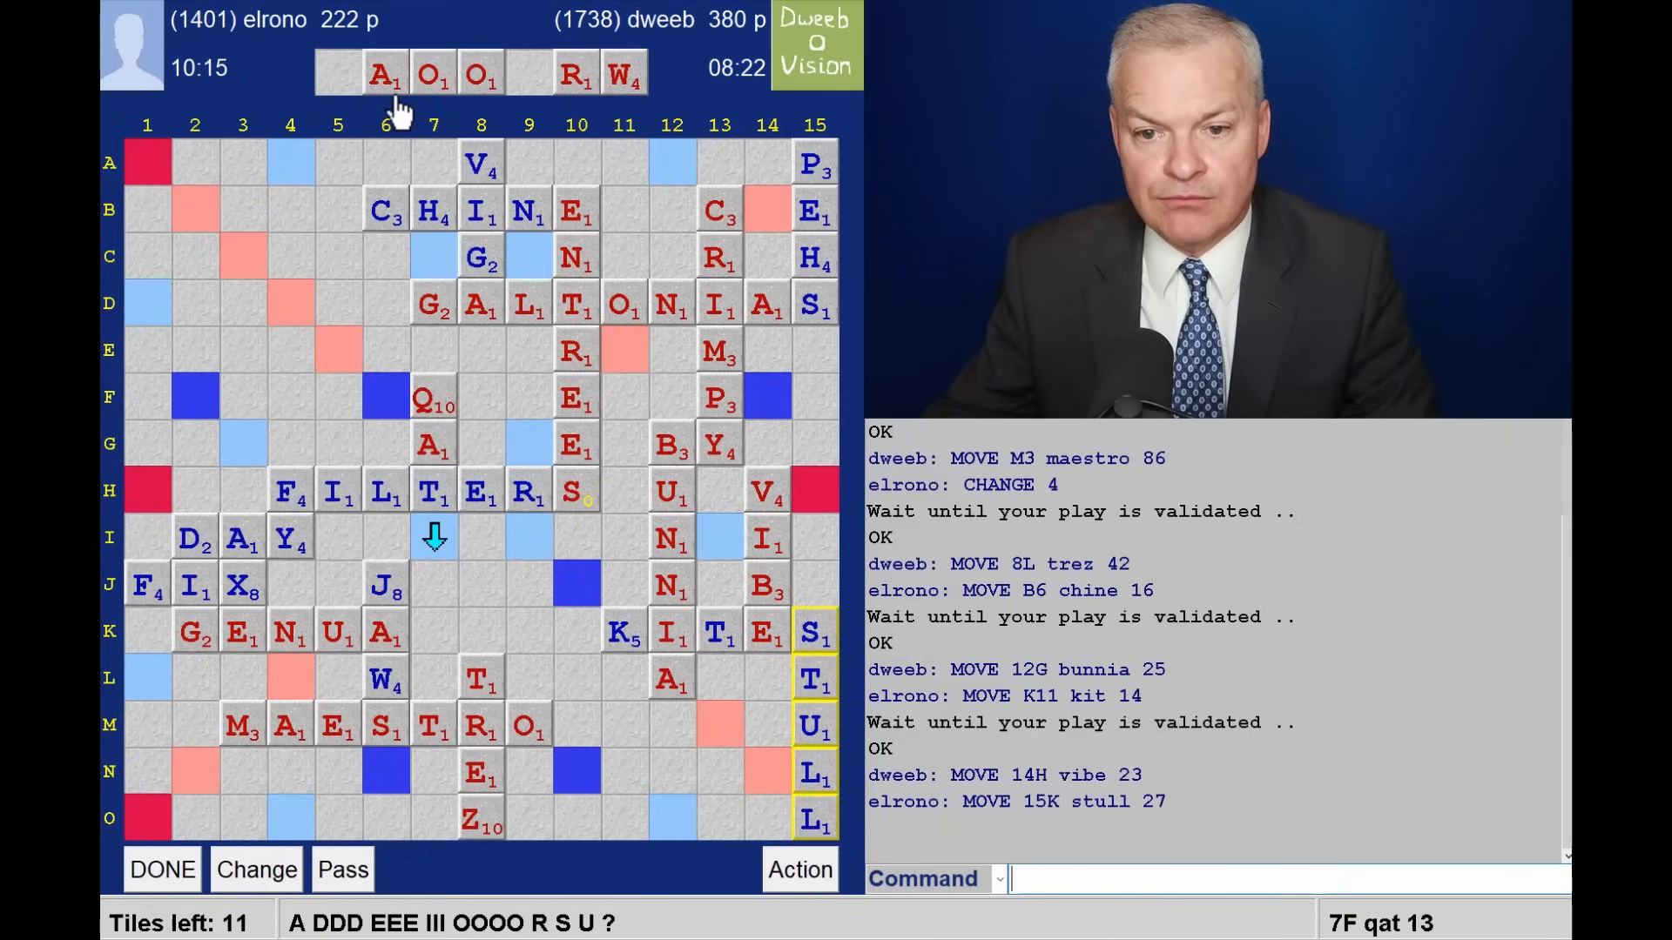
mouse_move(381, 328)
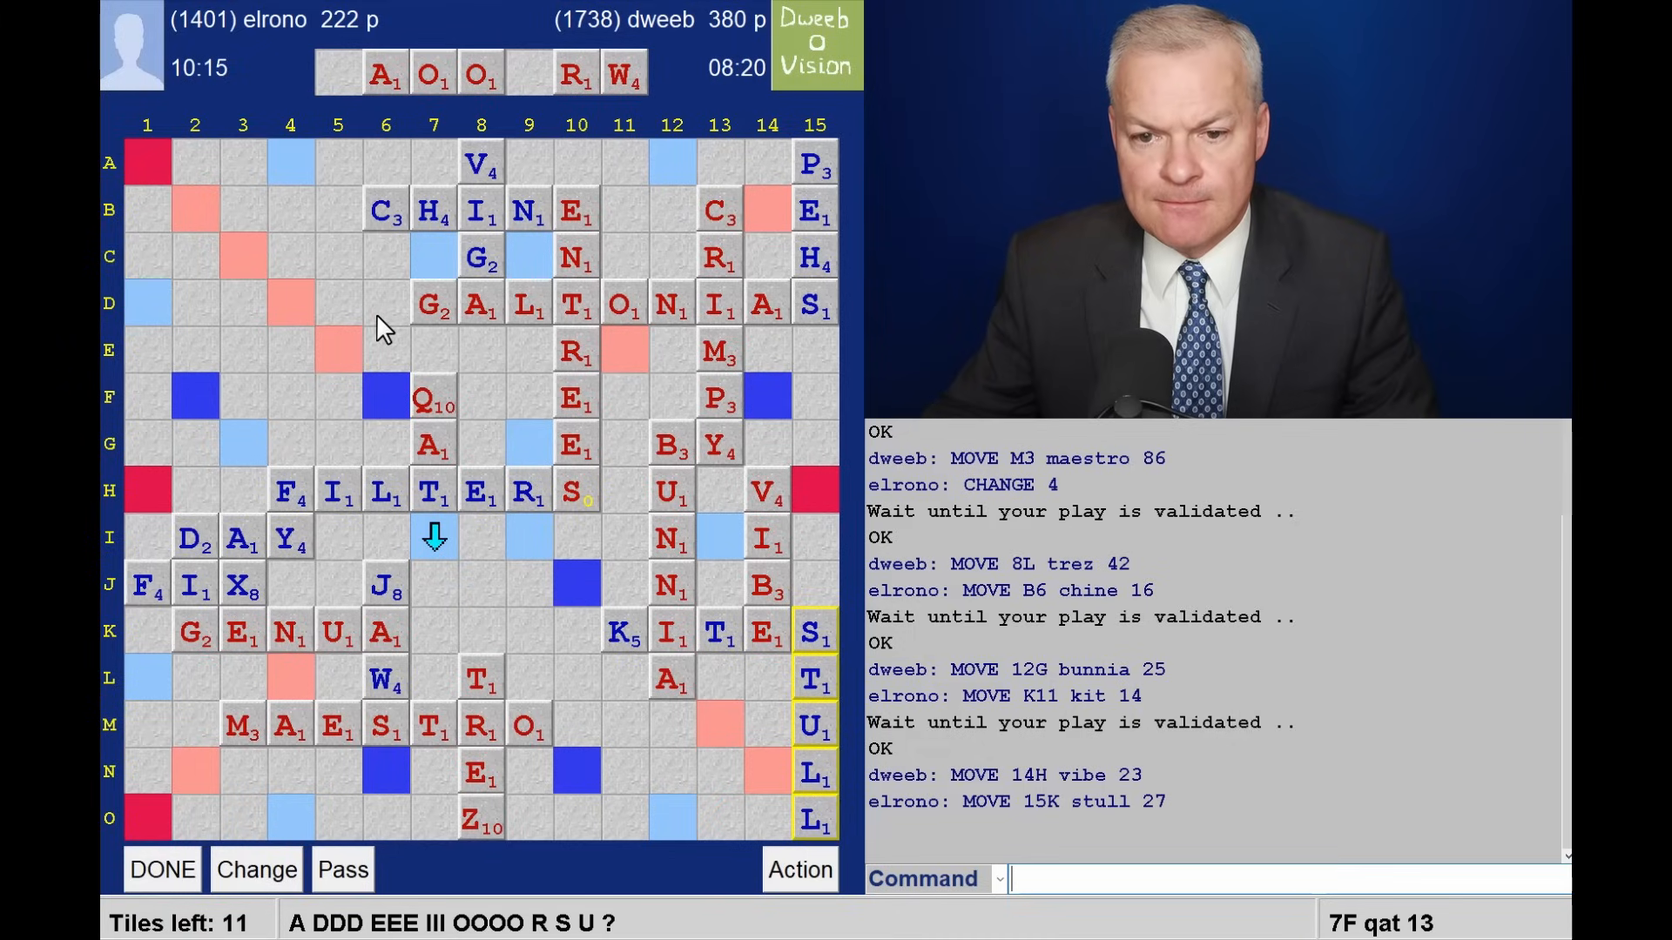
mouse_move(592, 426)
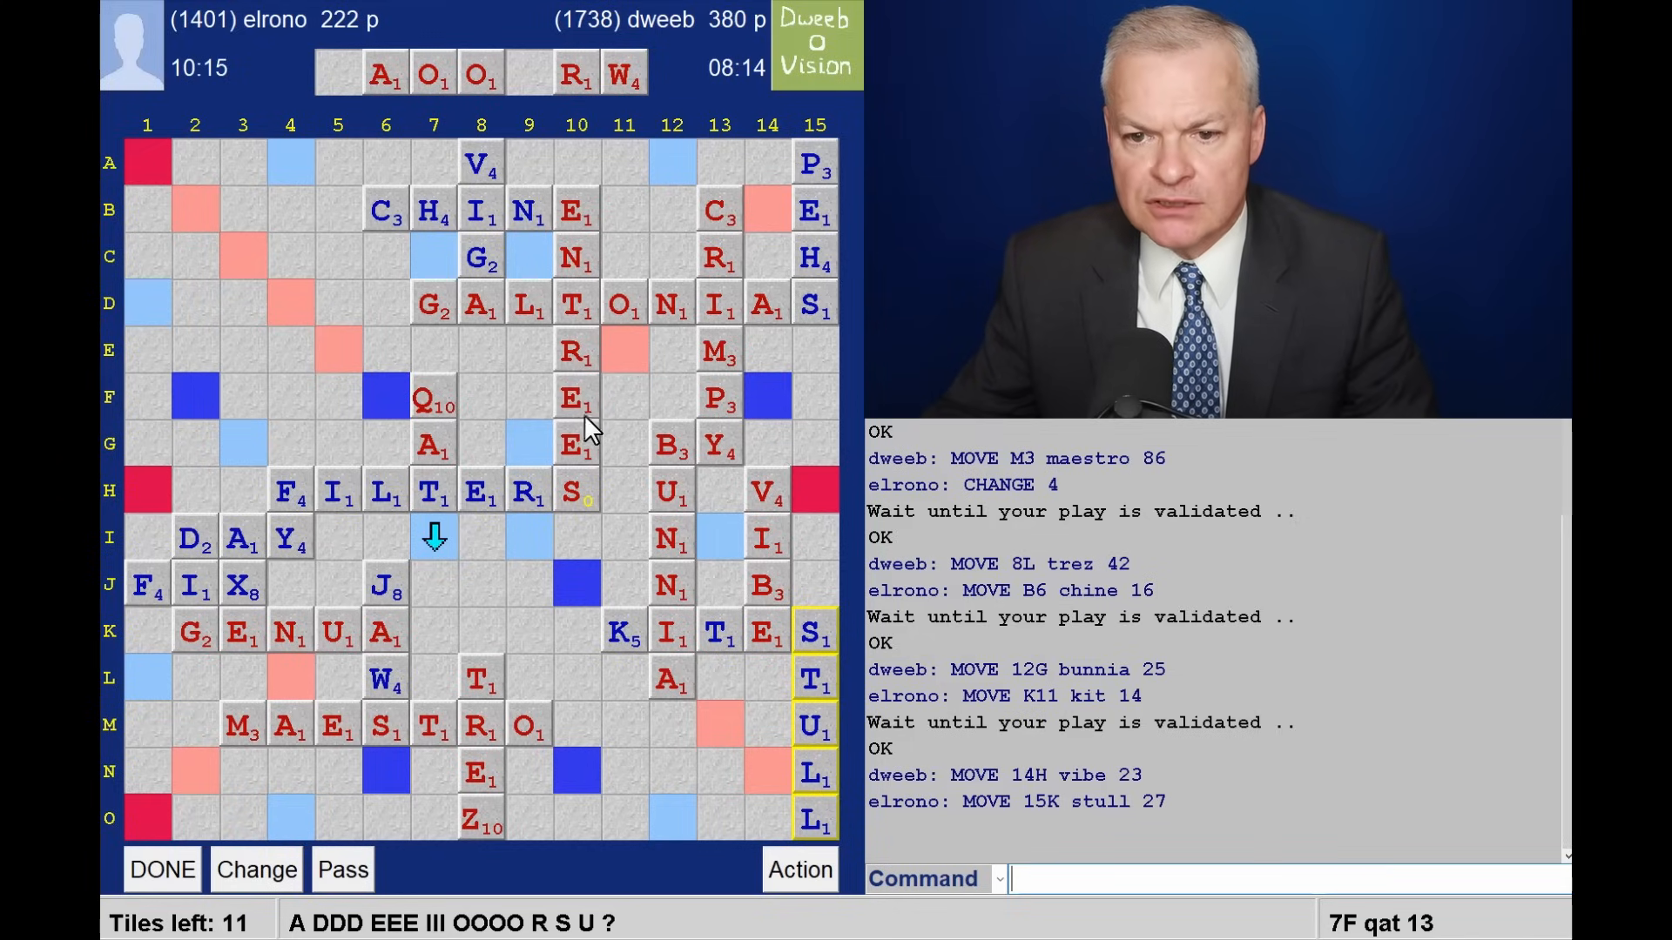
mouse_move(535, 578)
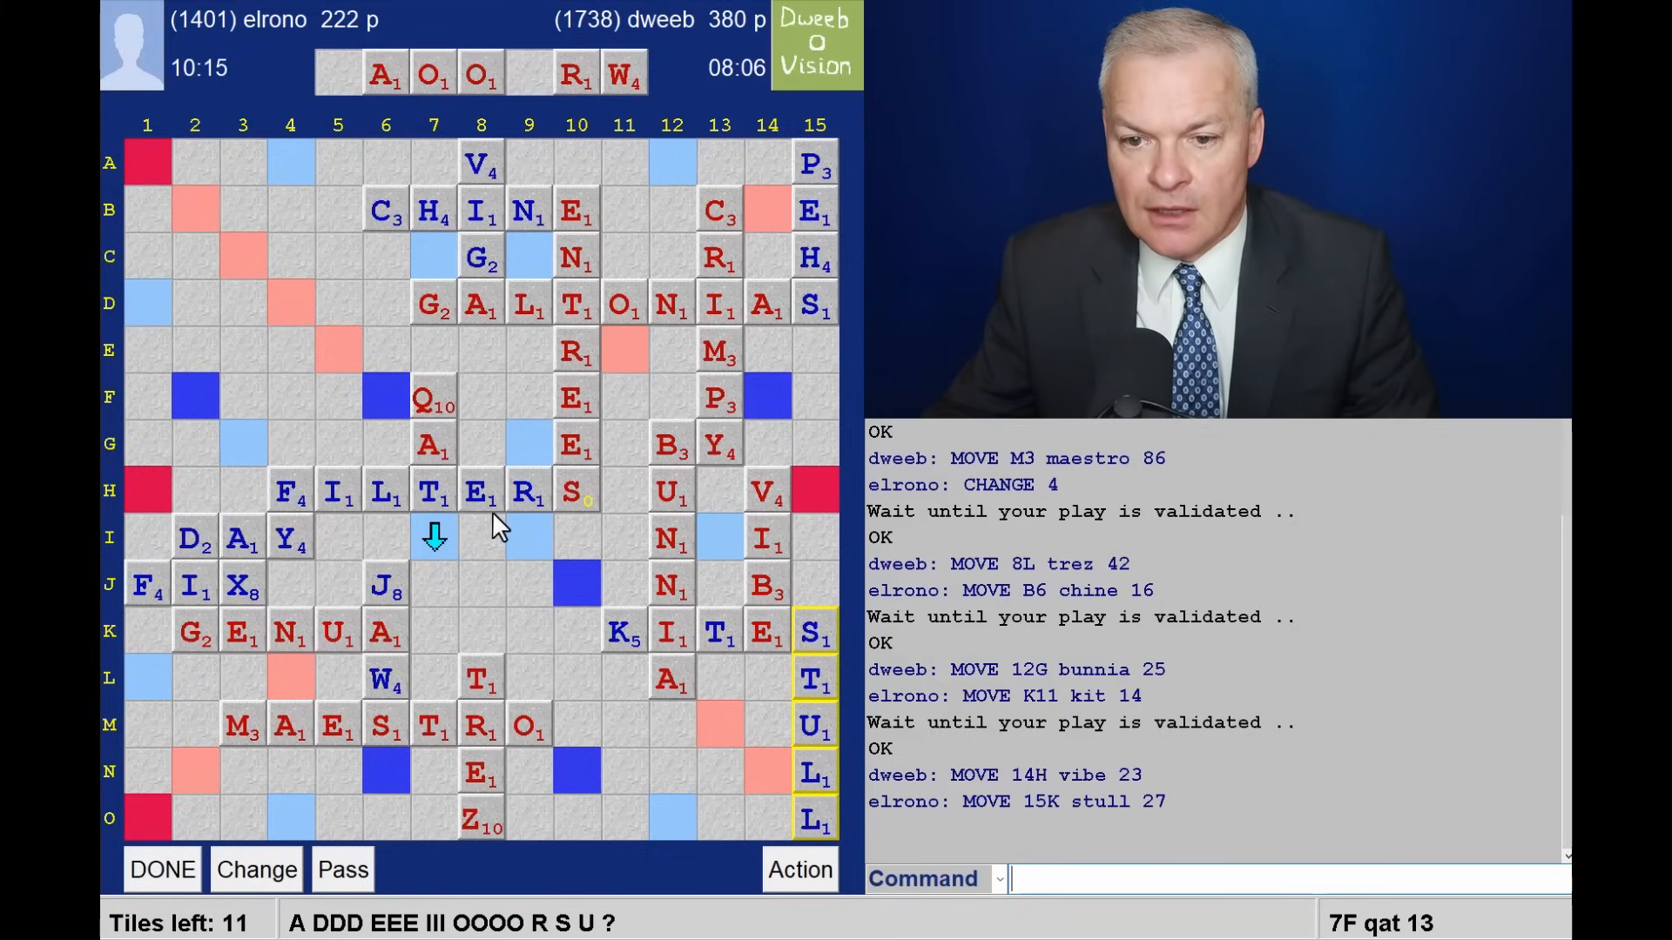
mouse_move(505, 547)
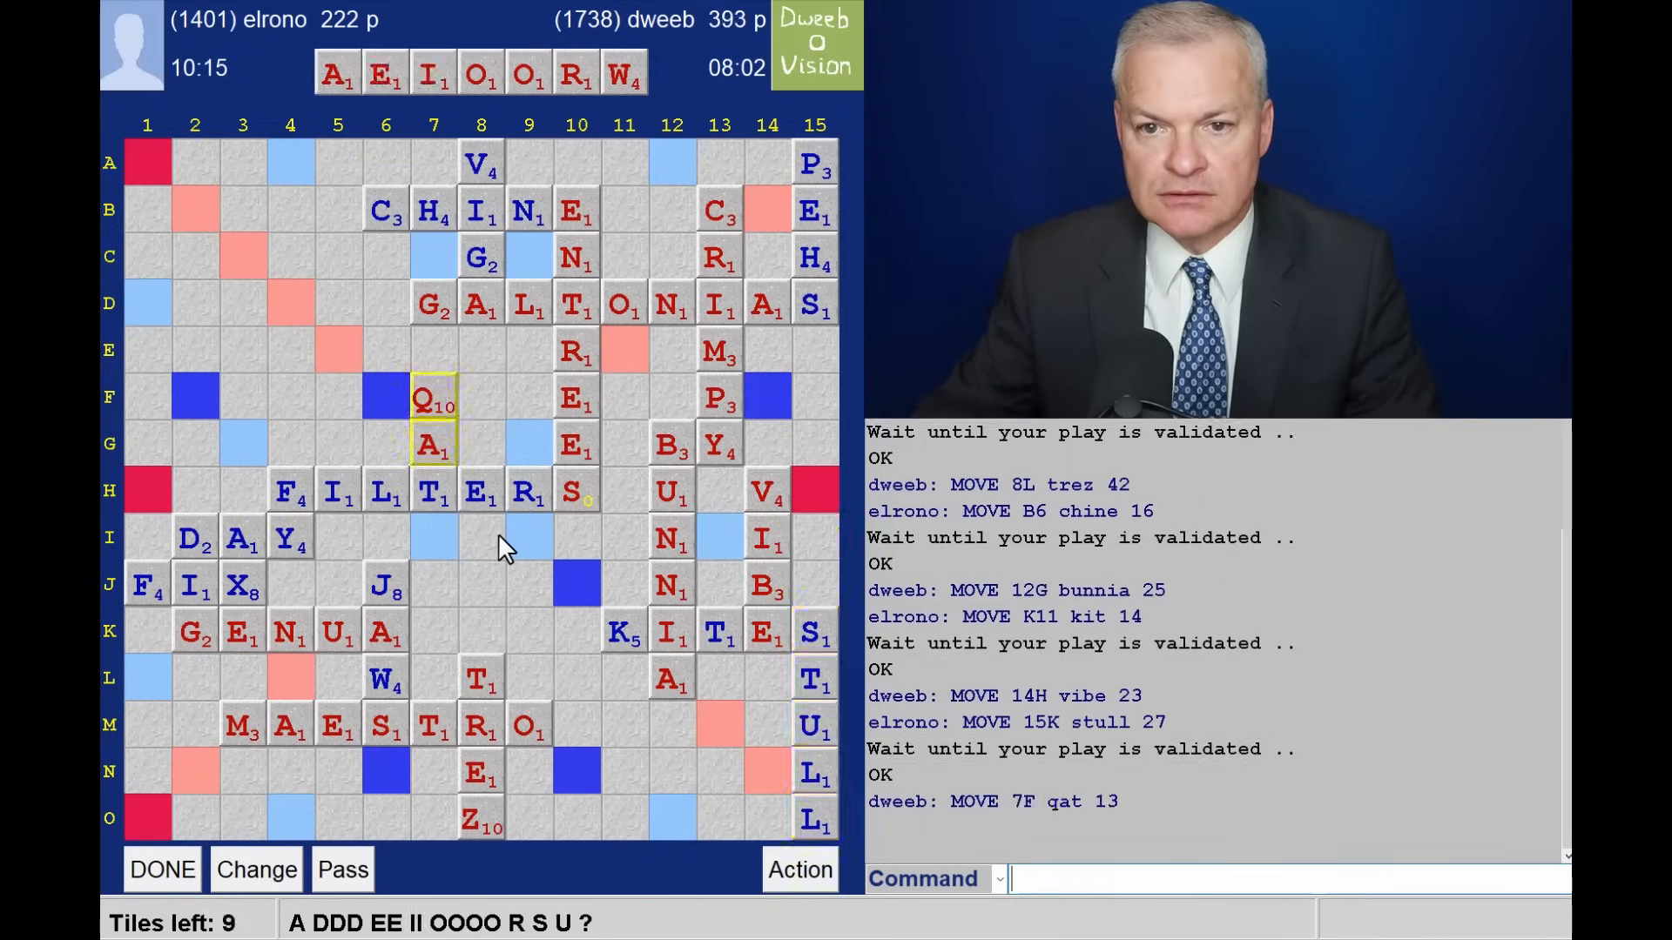
mouse_move(587, 113)
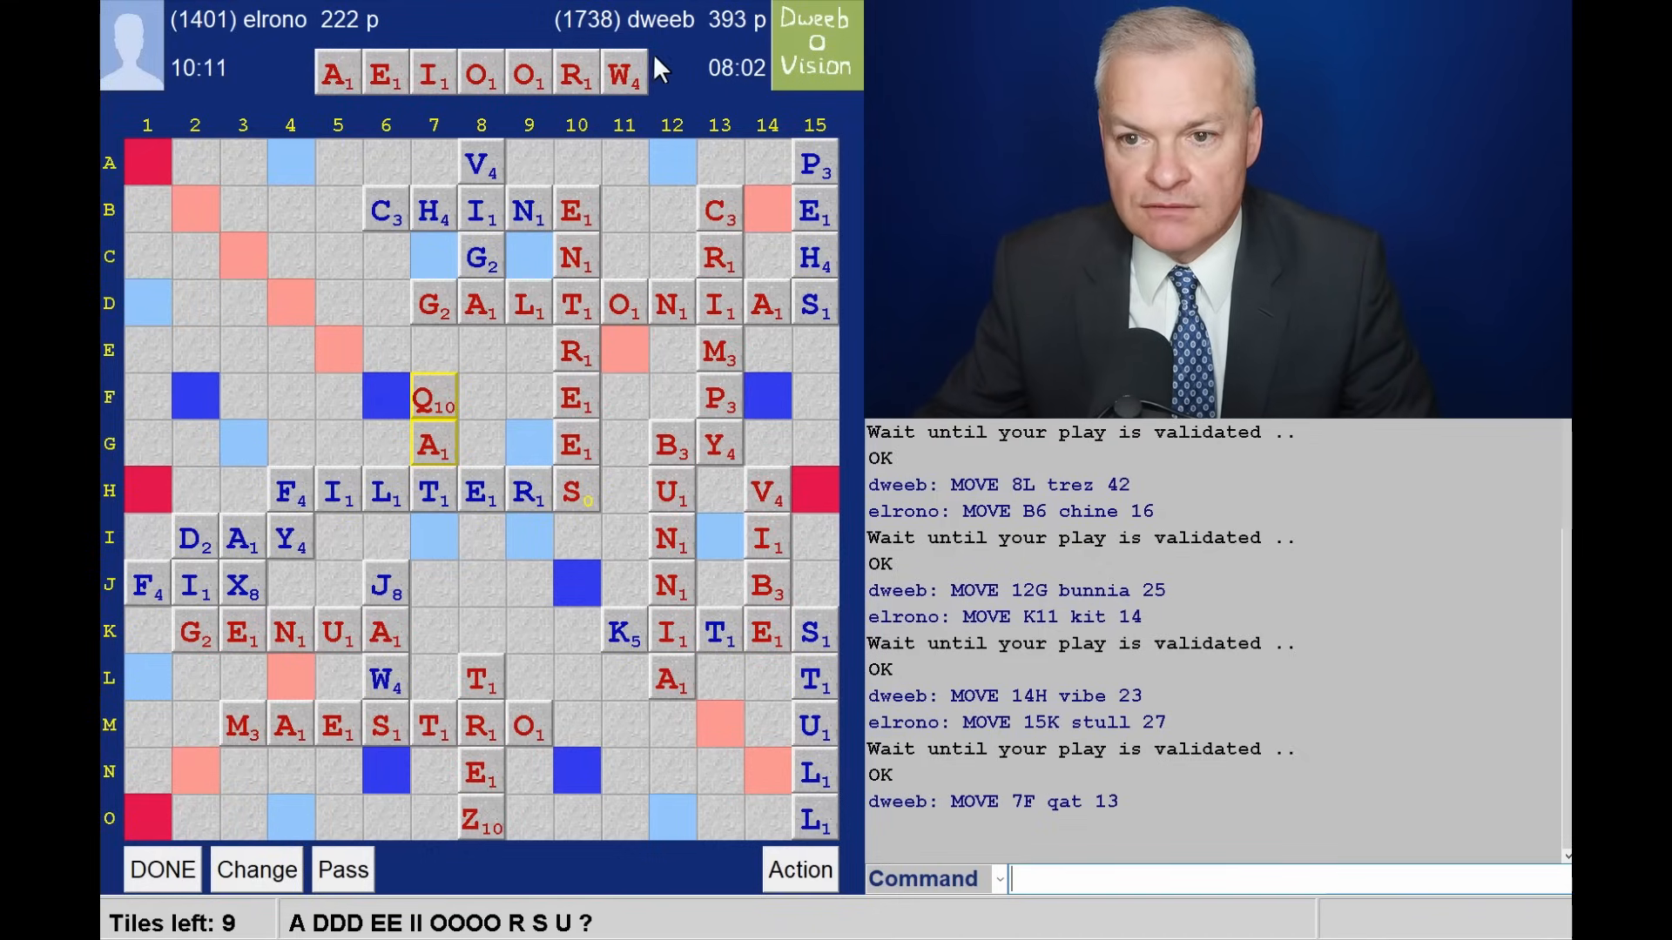
mouse_move(624, 144)
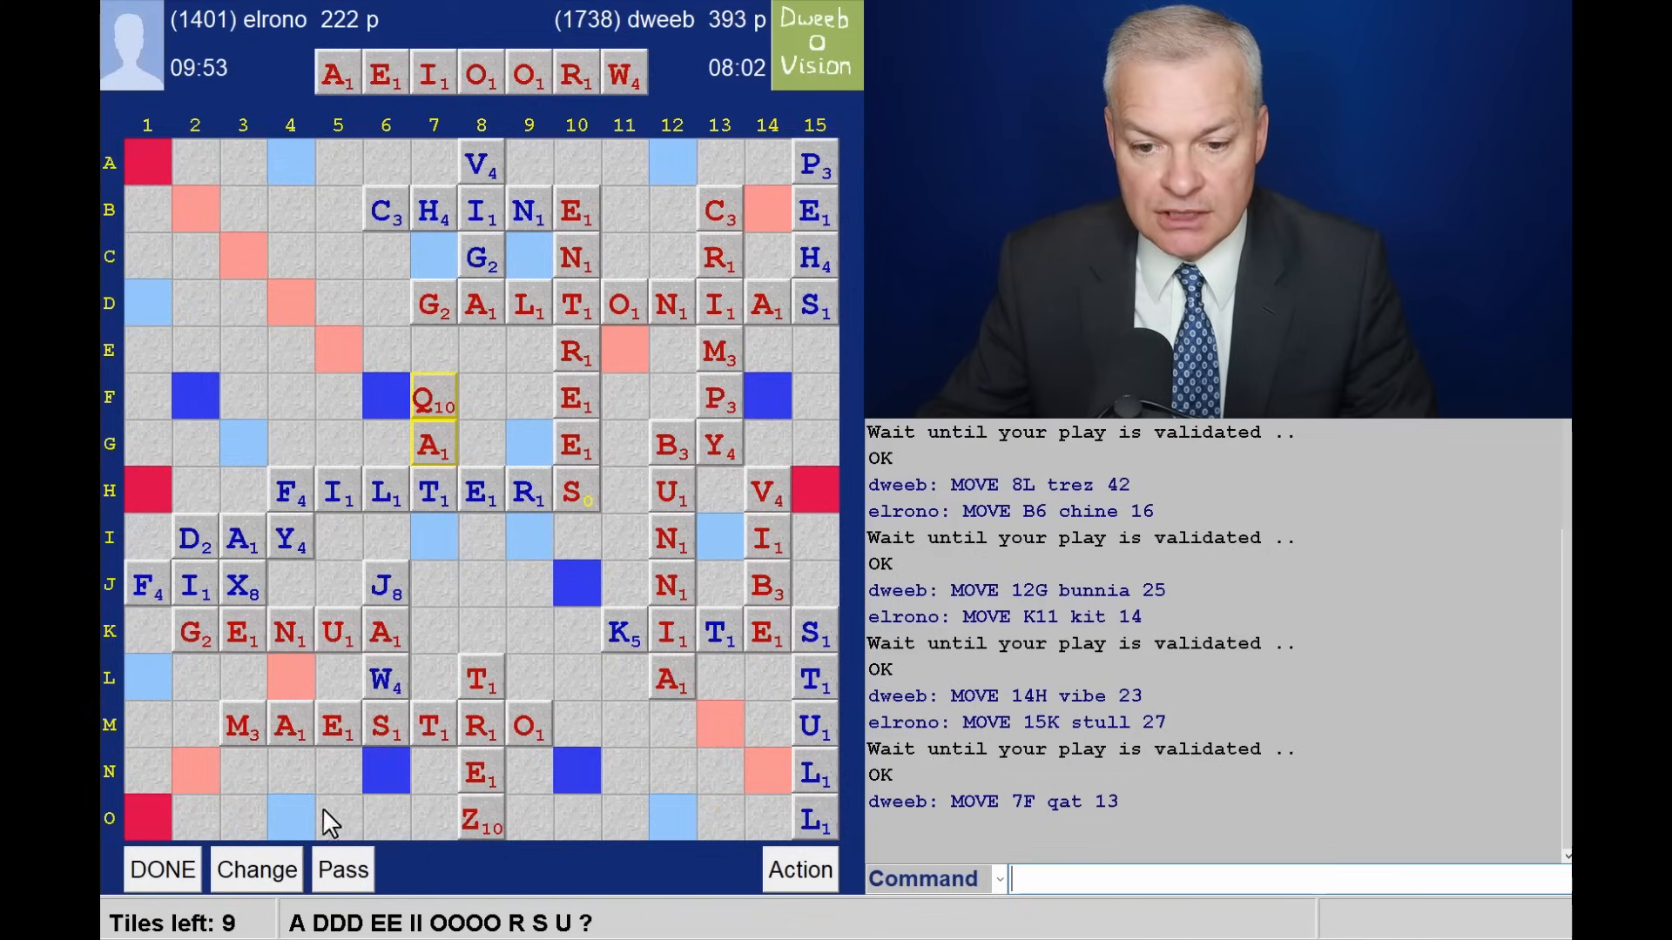
mouse_move(623, 726)
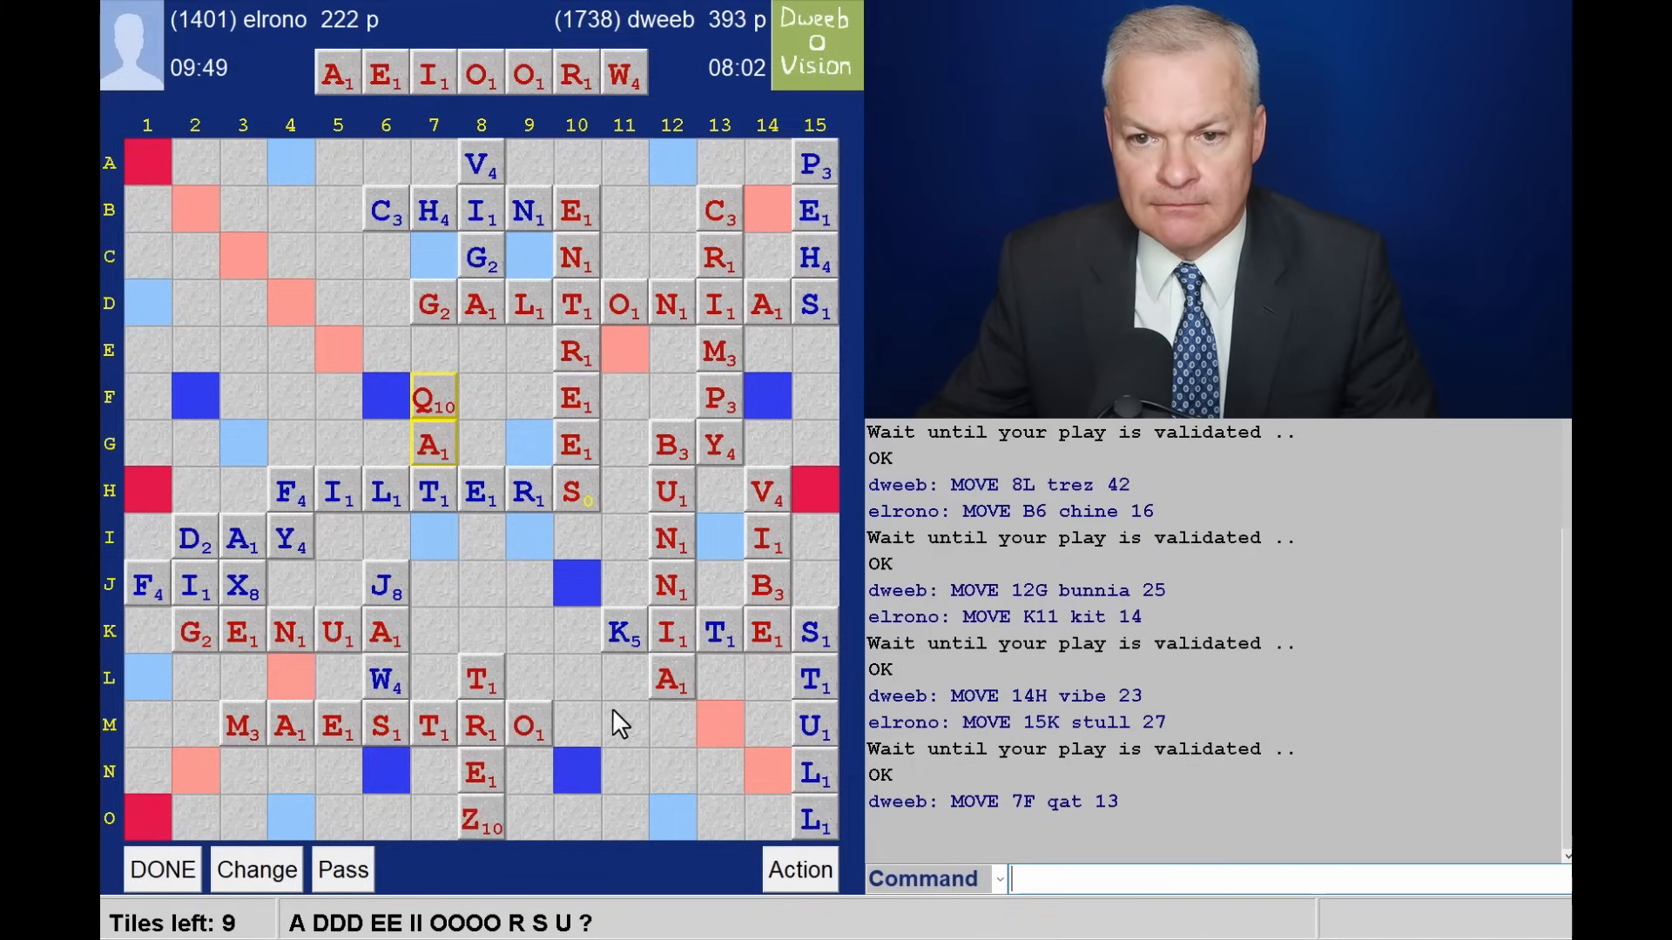
mouse_move(400, 520)
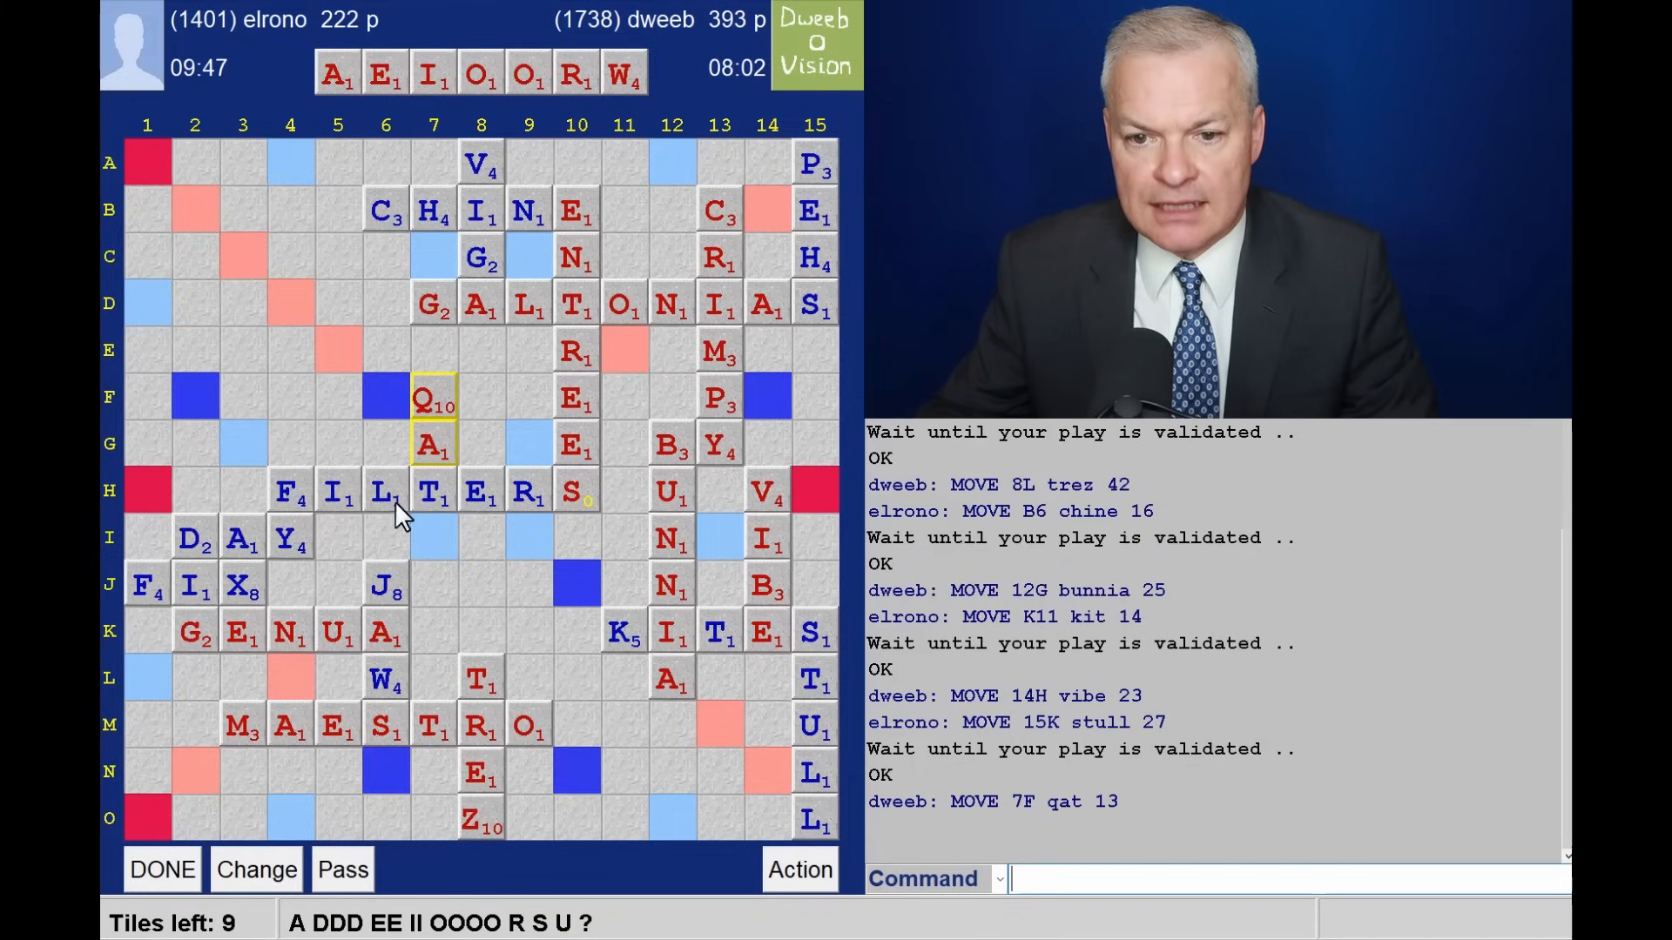
mouse_move(133, 367)
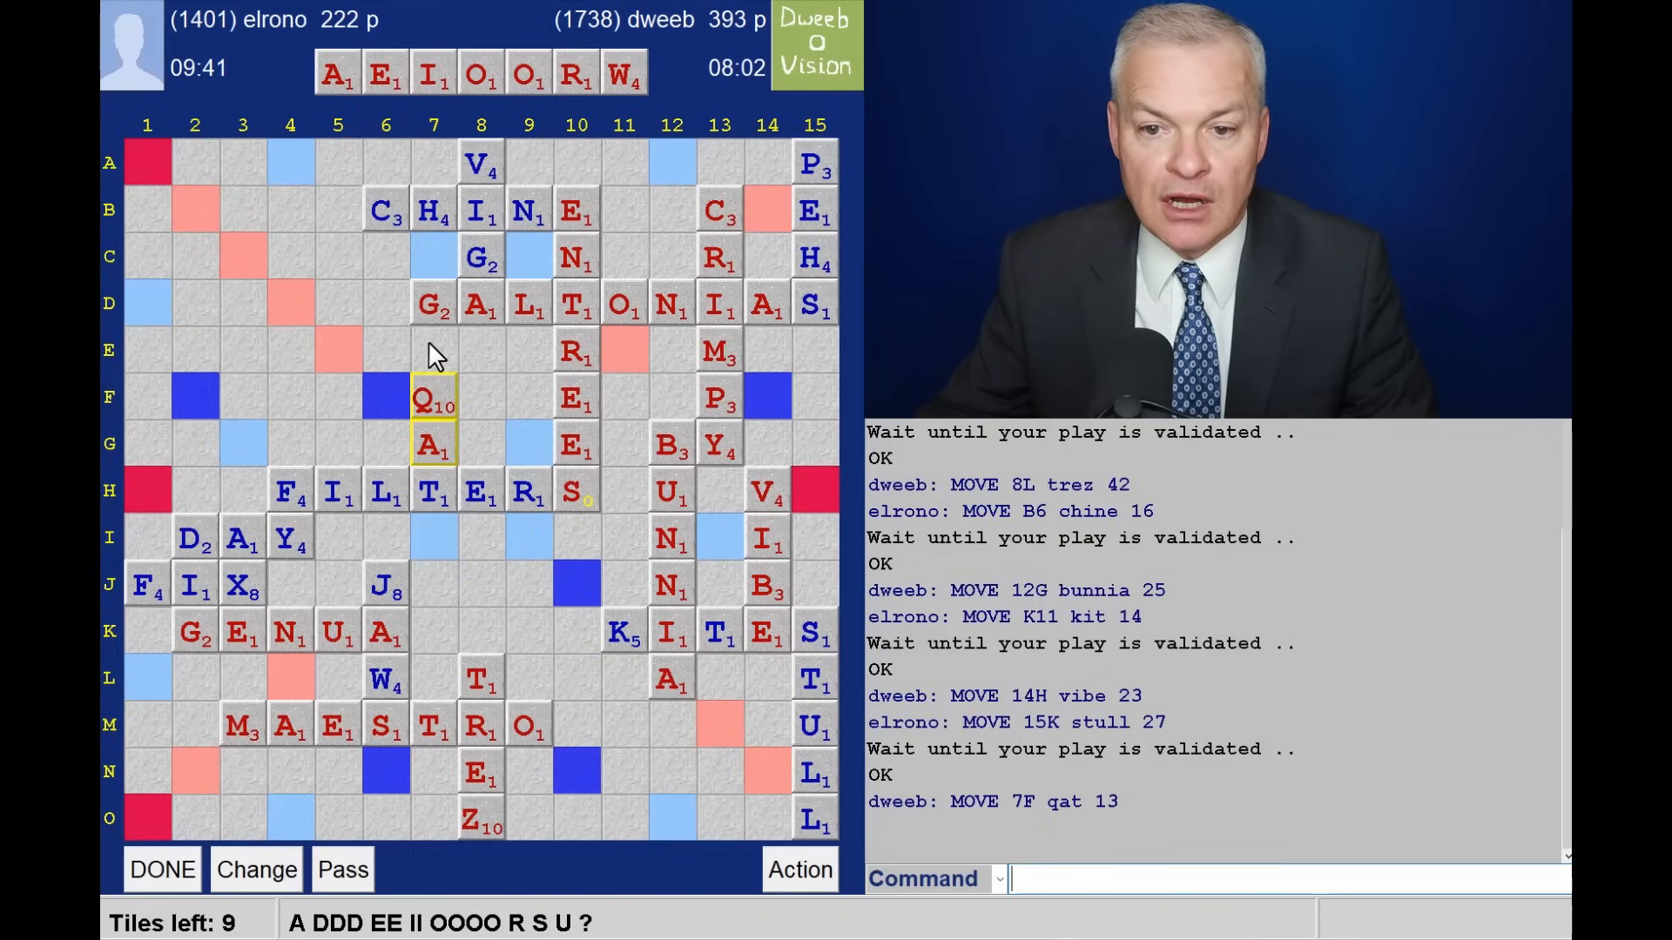
mouse_move(474, 360)
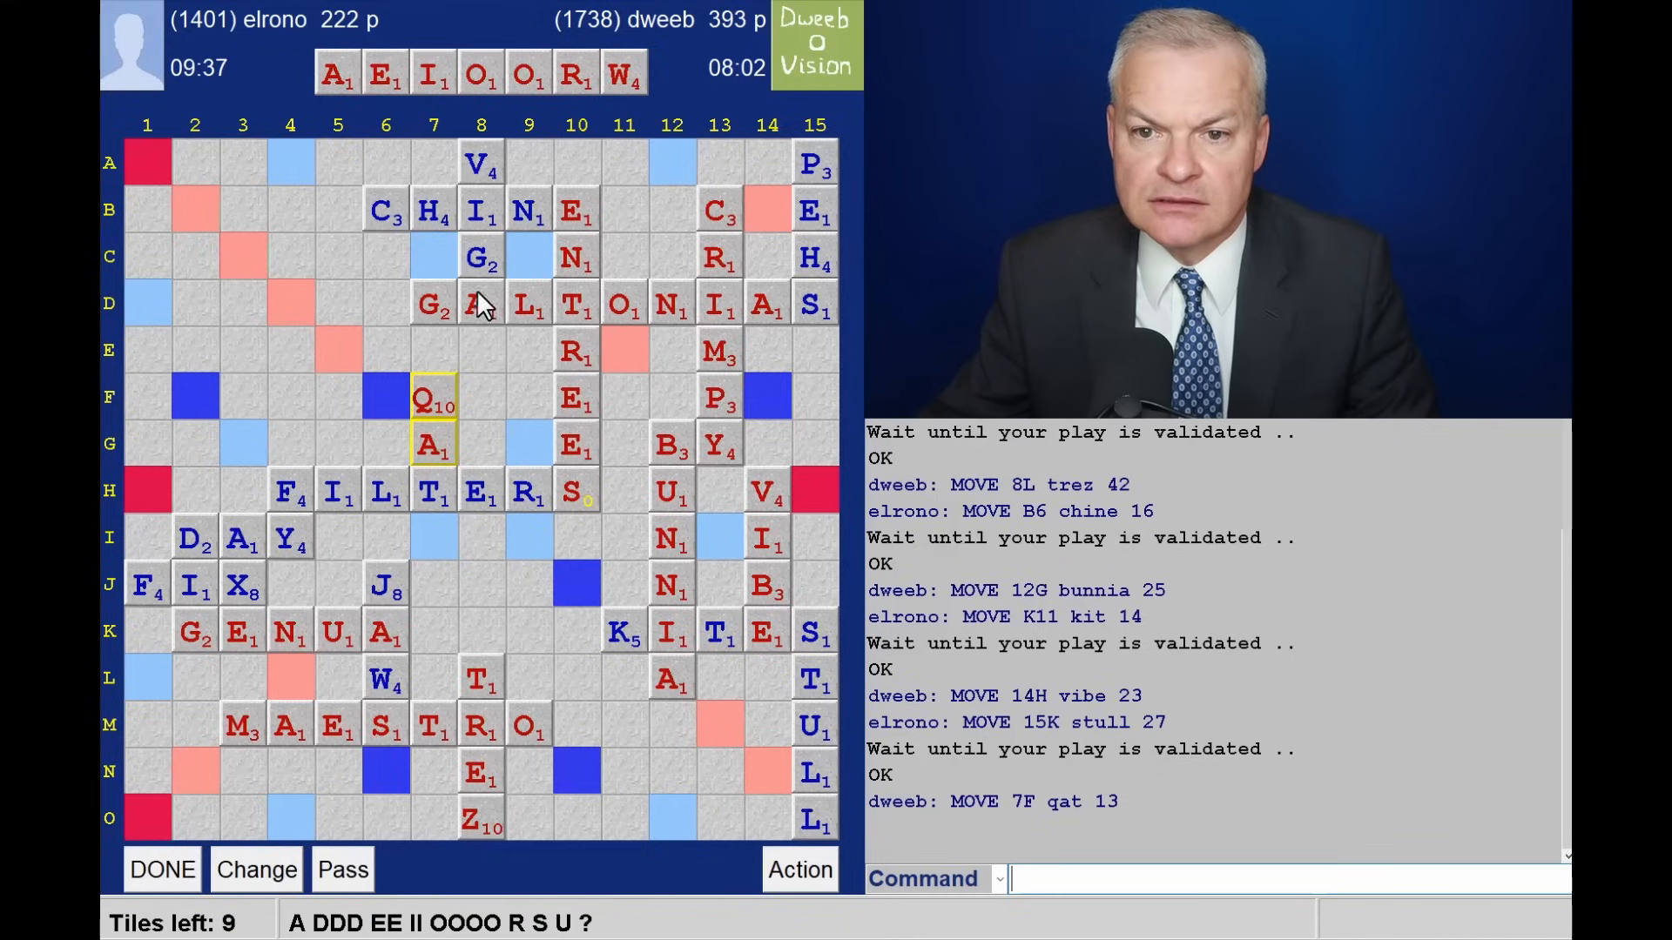
mouse_move(595, 131)
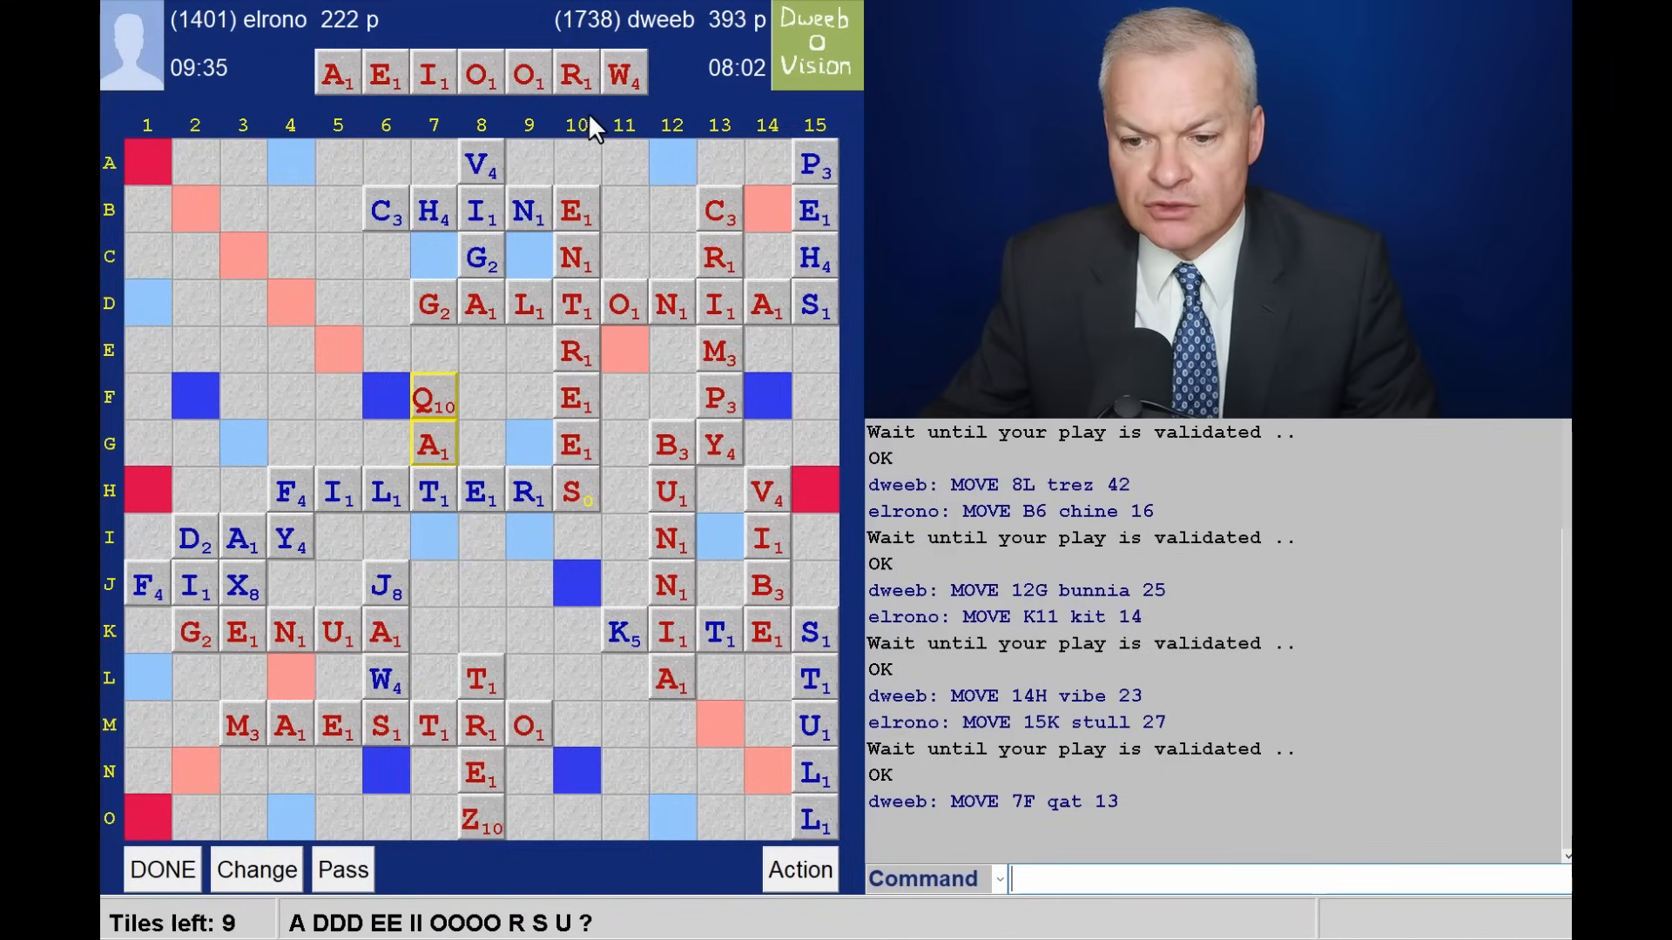
mouse_move(602, 438)
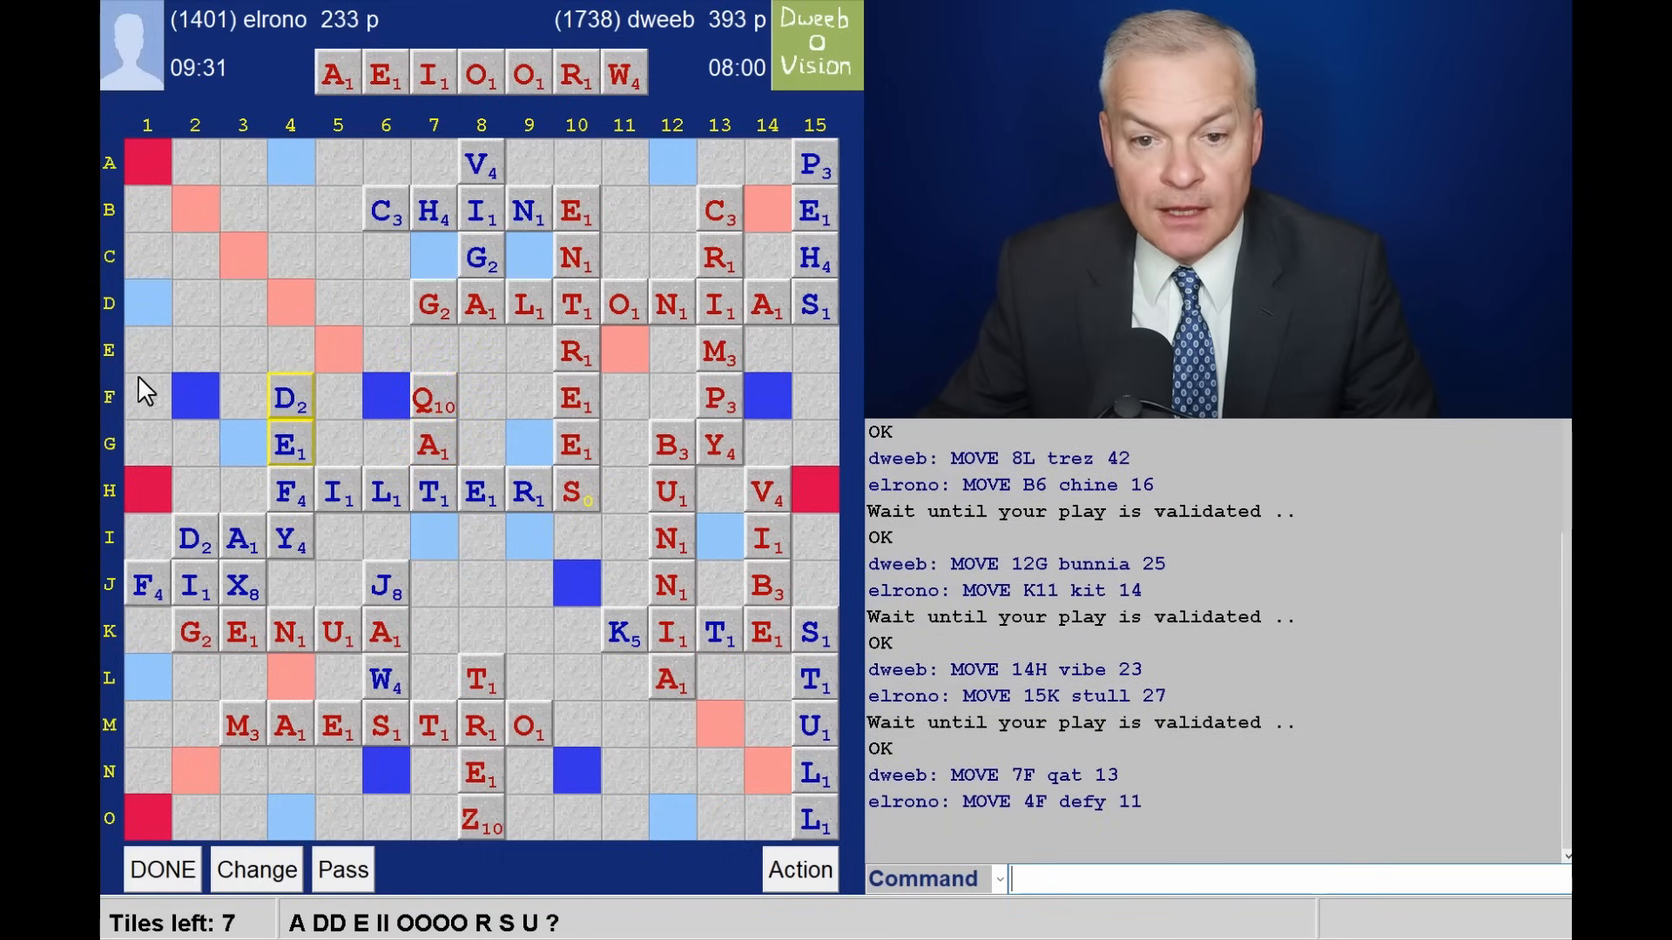
mouse_move(261, 221)
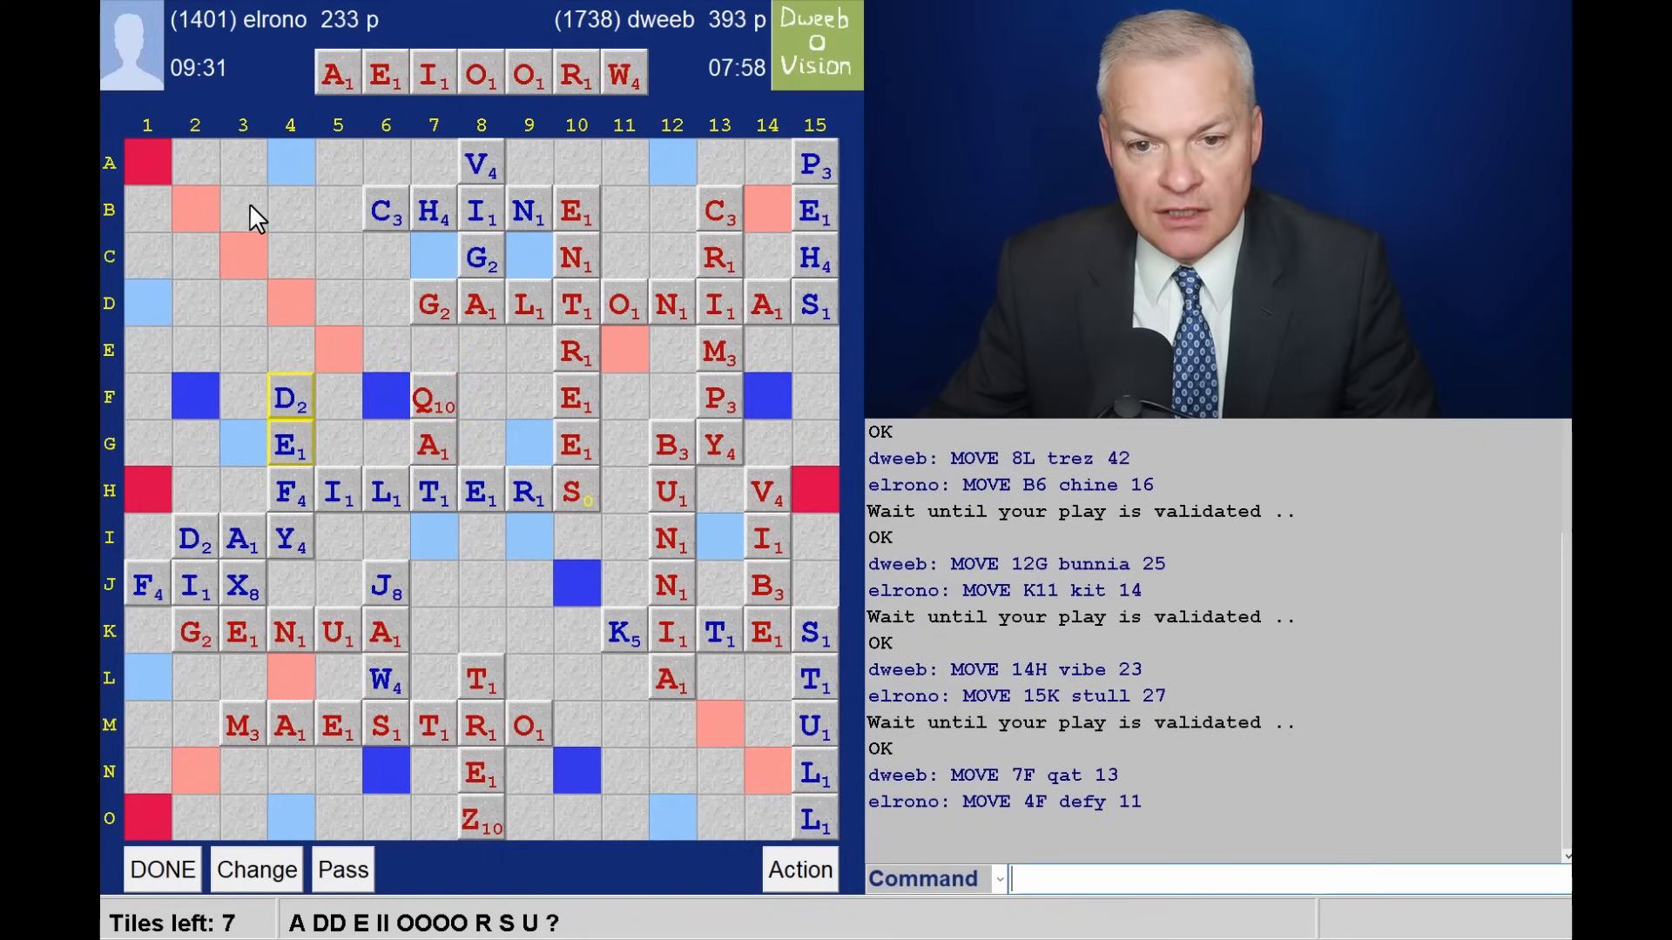
mouse_move(224, 169)
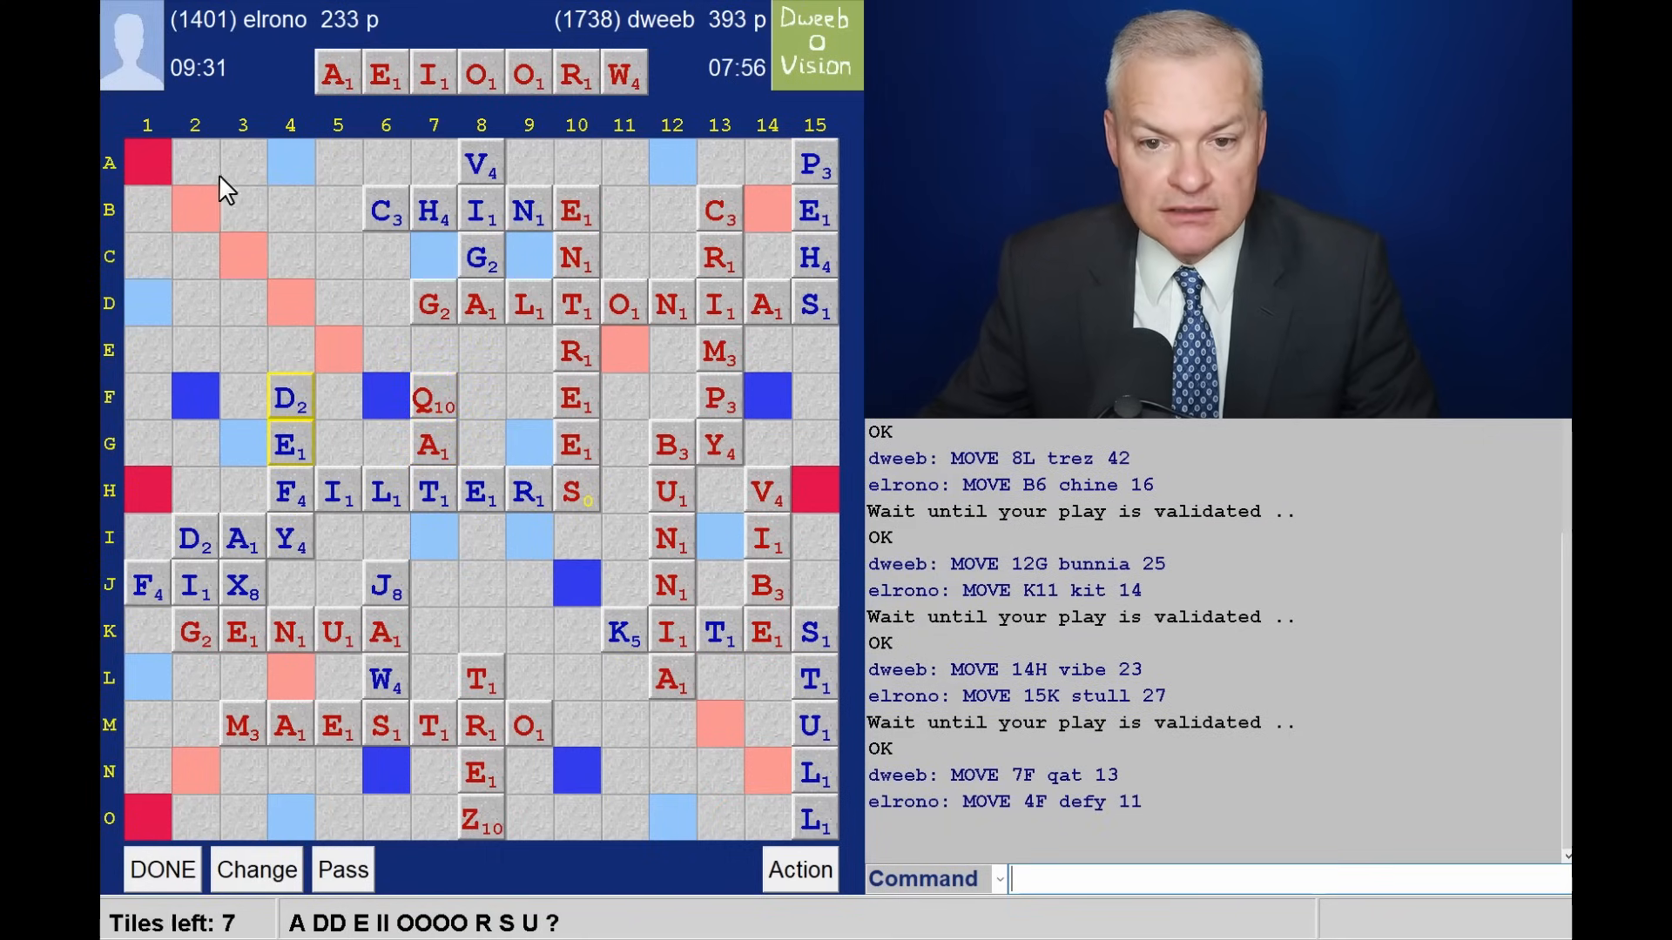
mouse_move(247, 422)
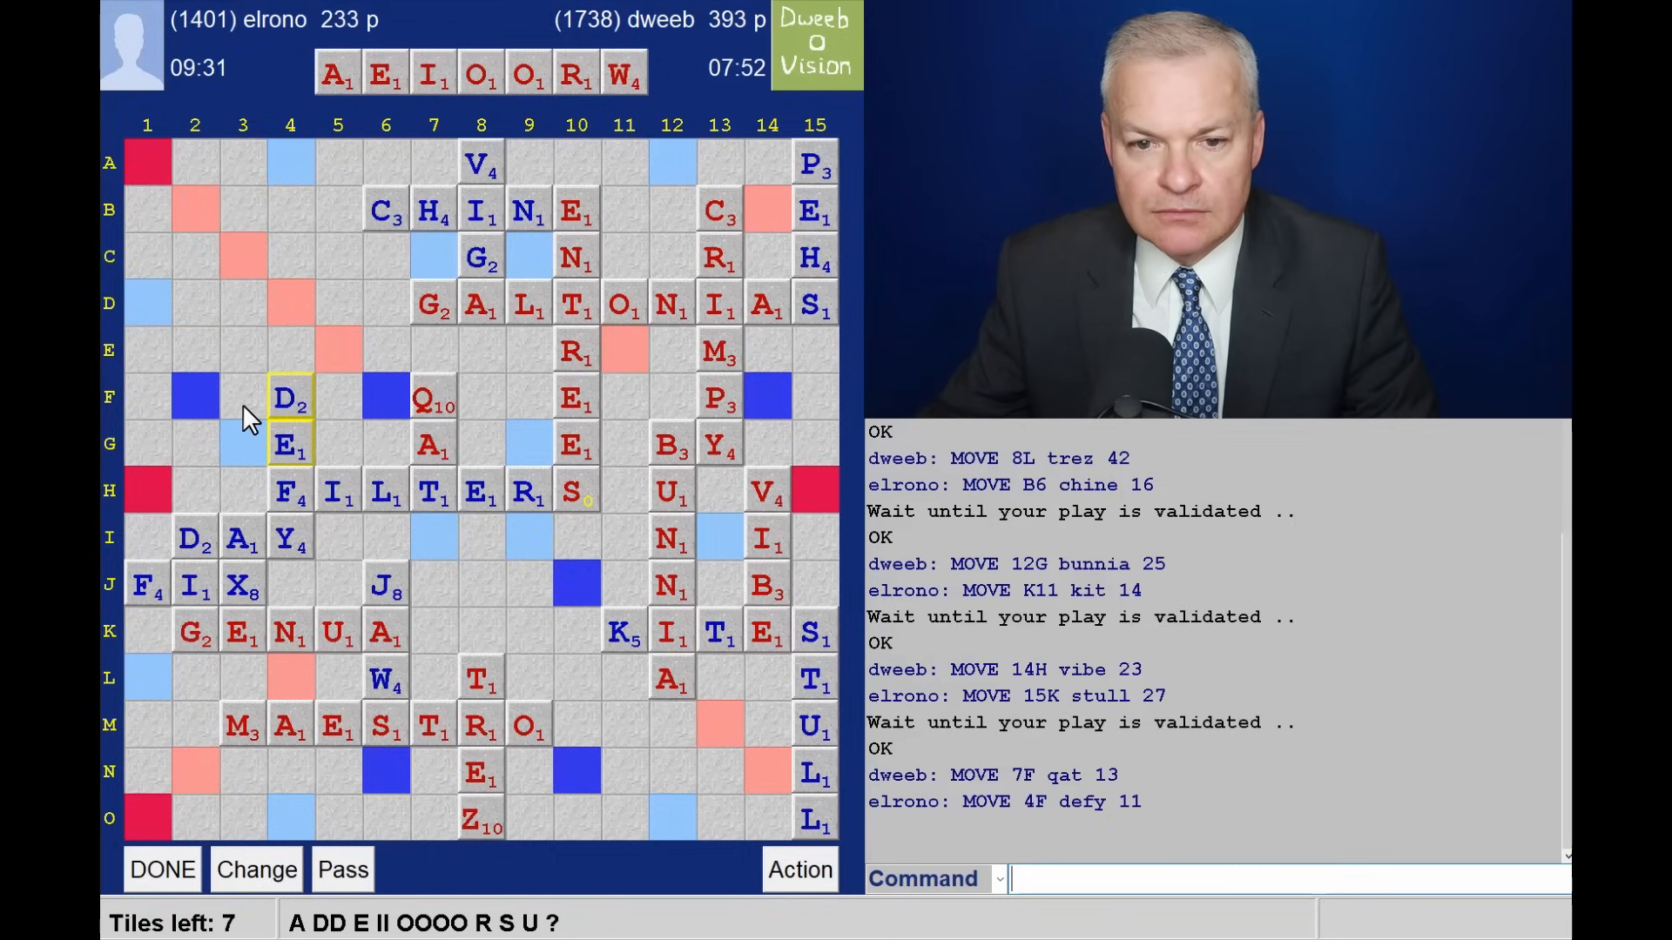
mouse_move(248, 329)
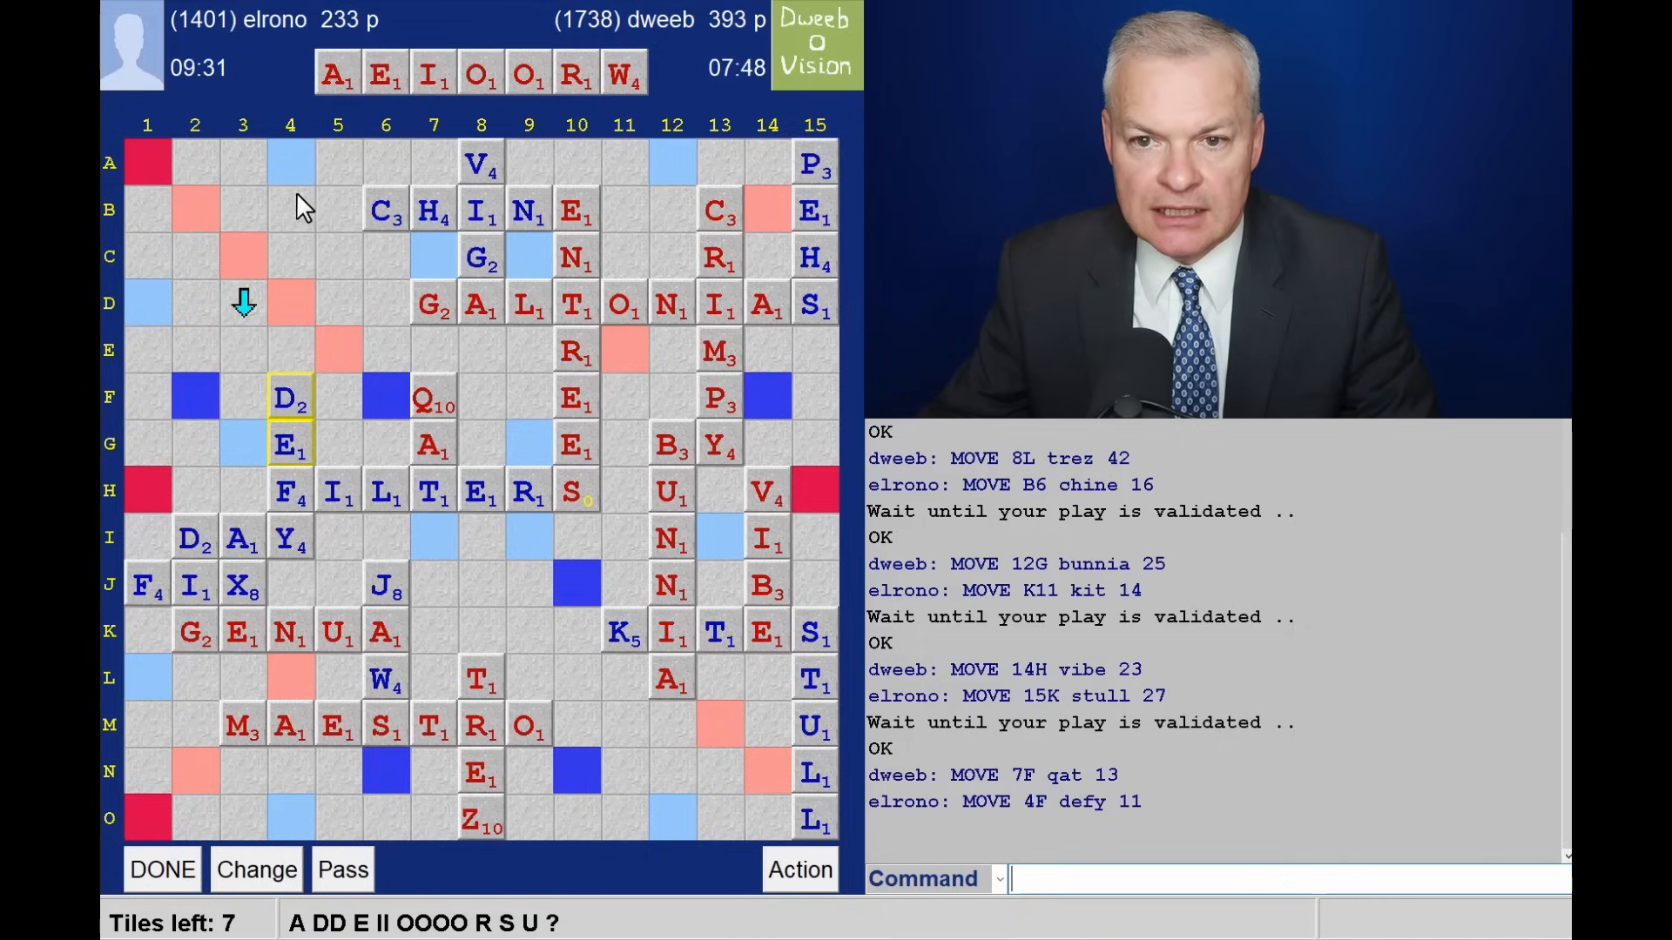
mouse_move(287, 217)
text(OWRIE)
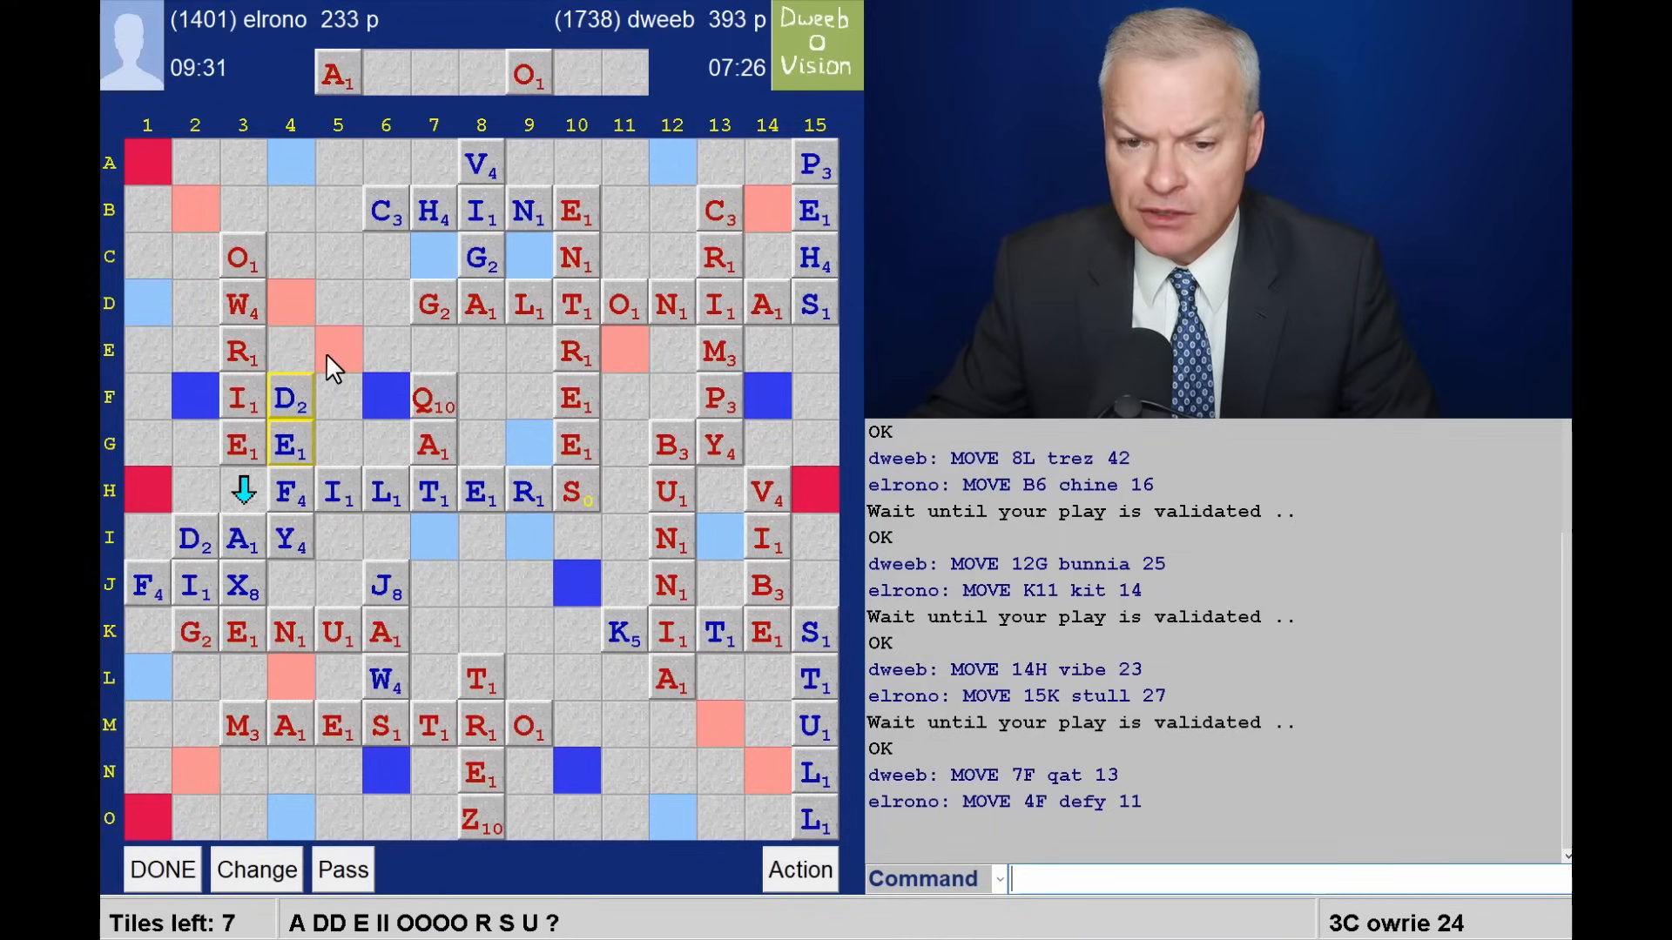
mouse_move(302, 286)
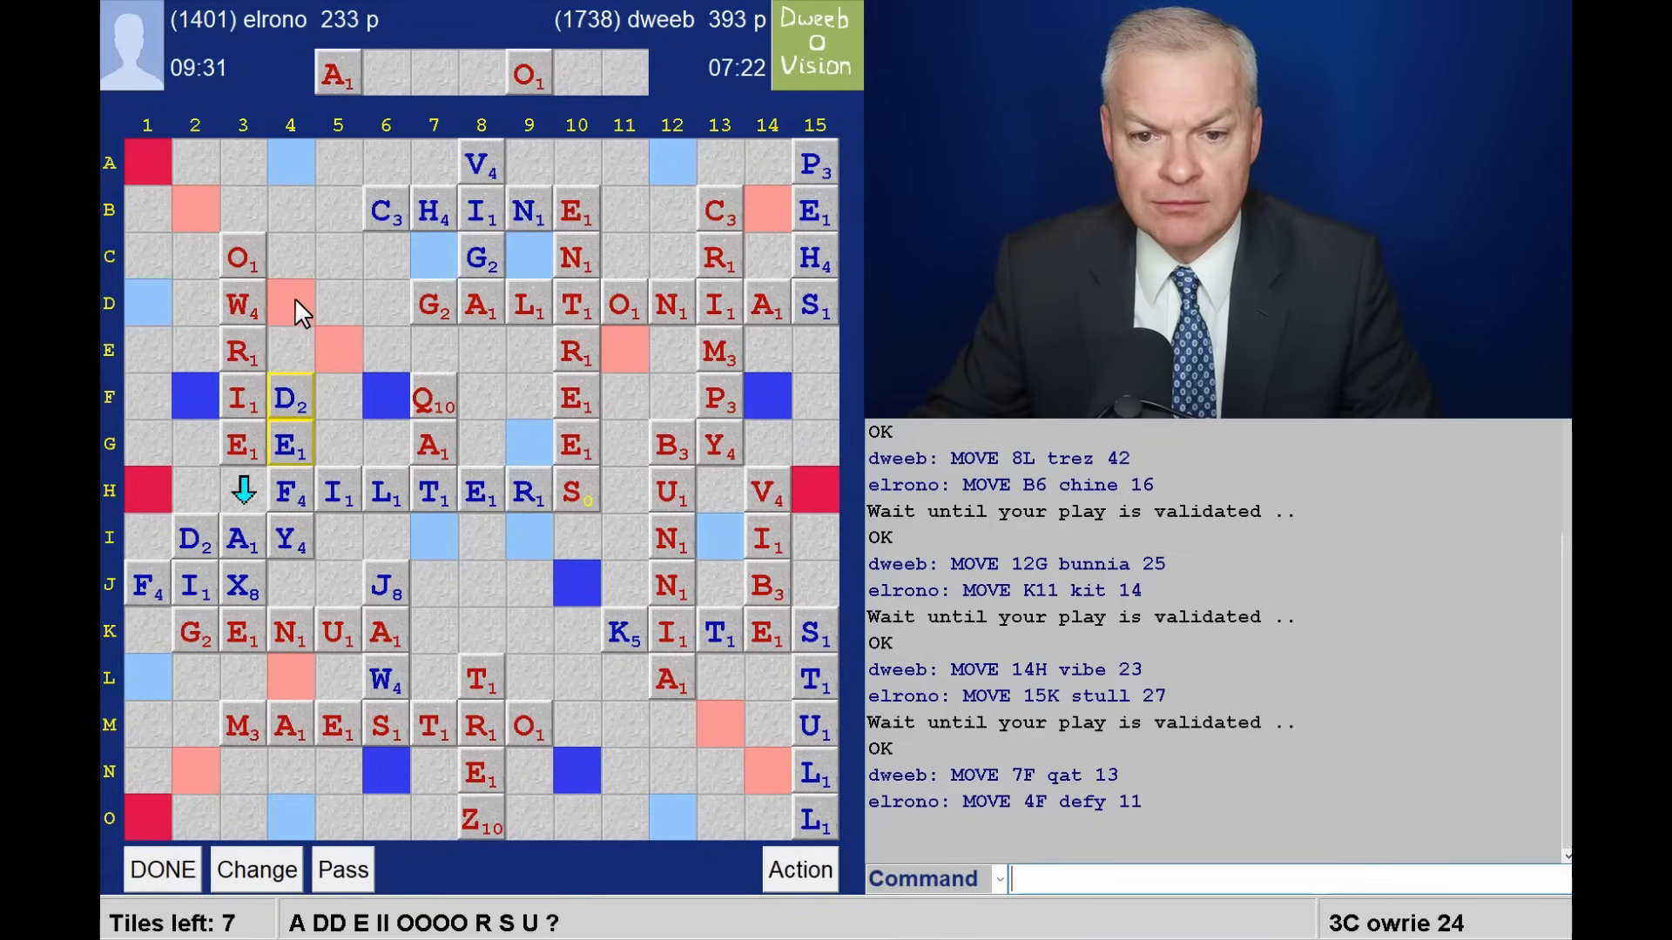
mouse_move(304, 272)
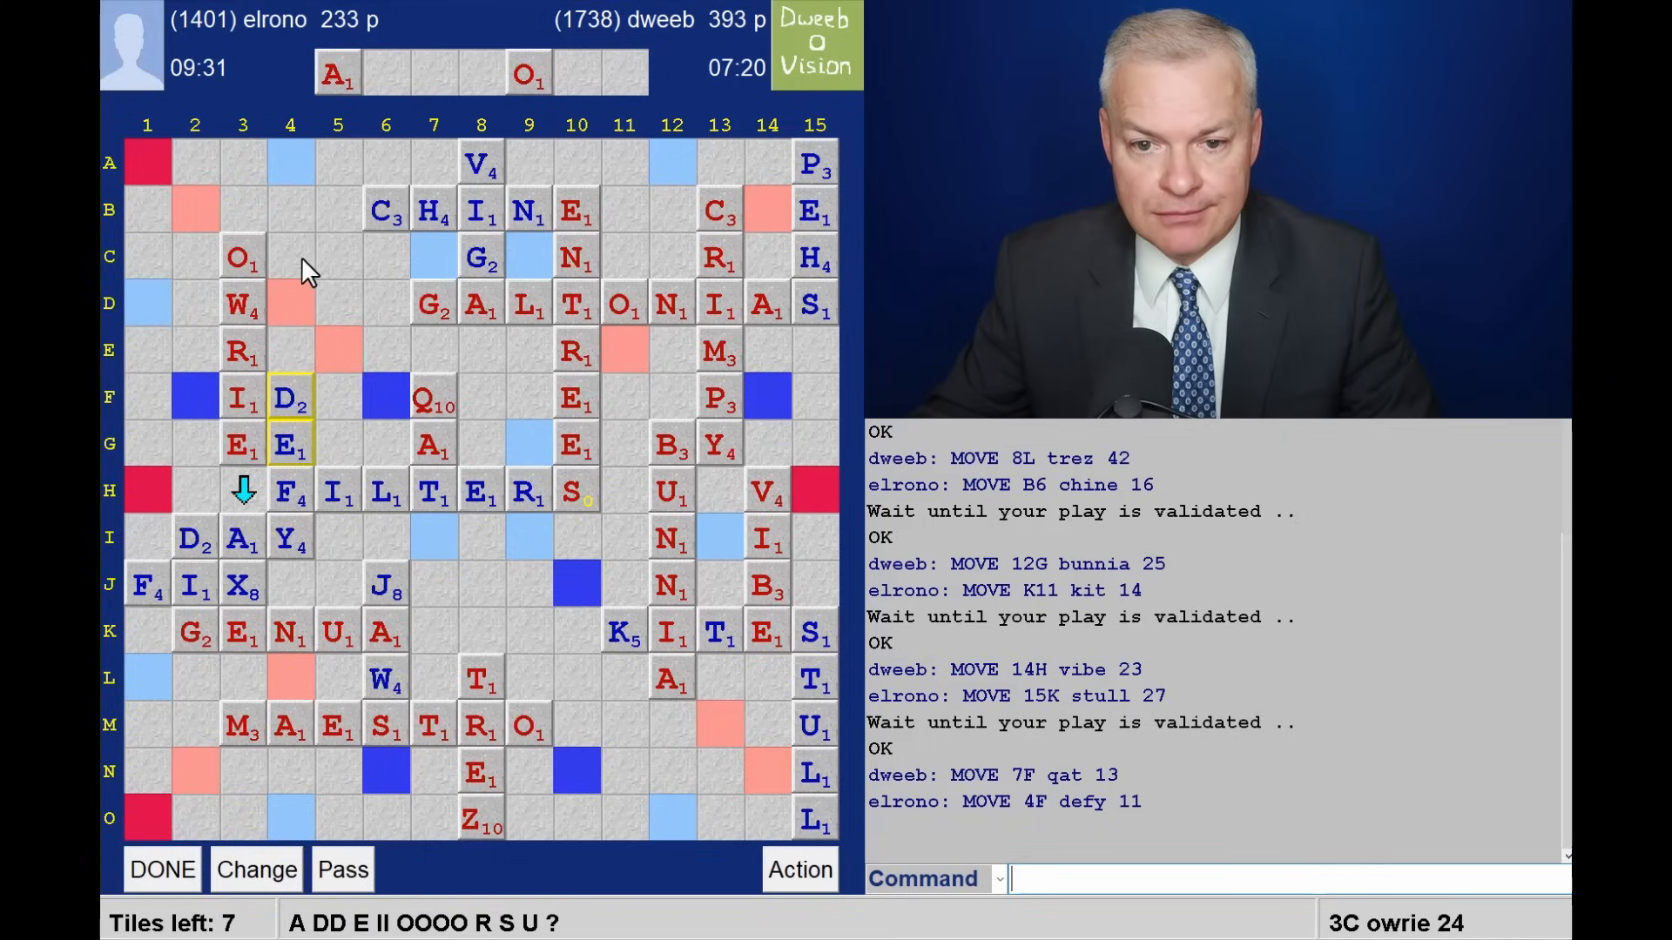
mouse_move(250, 213)
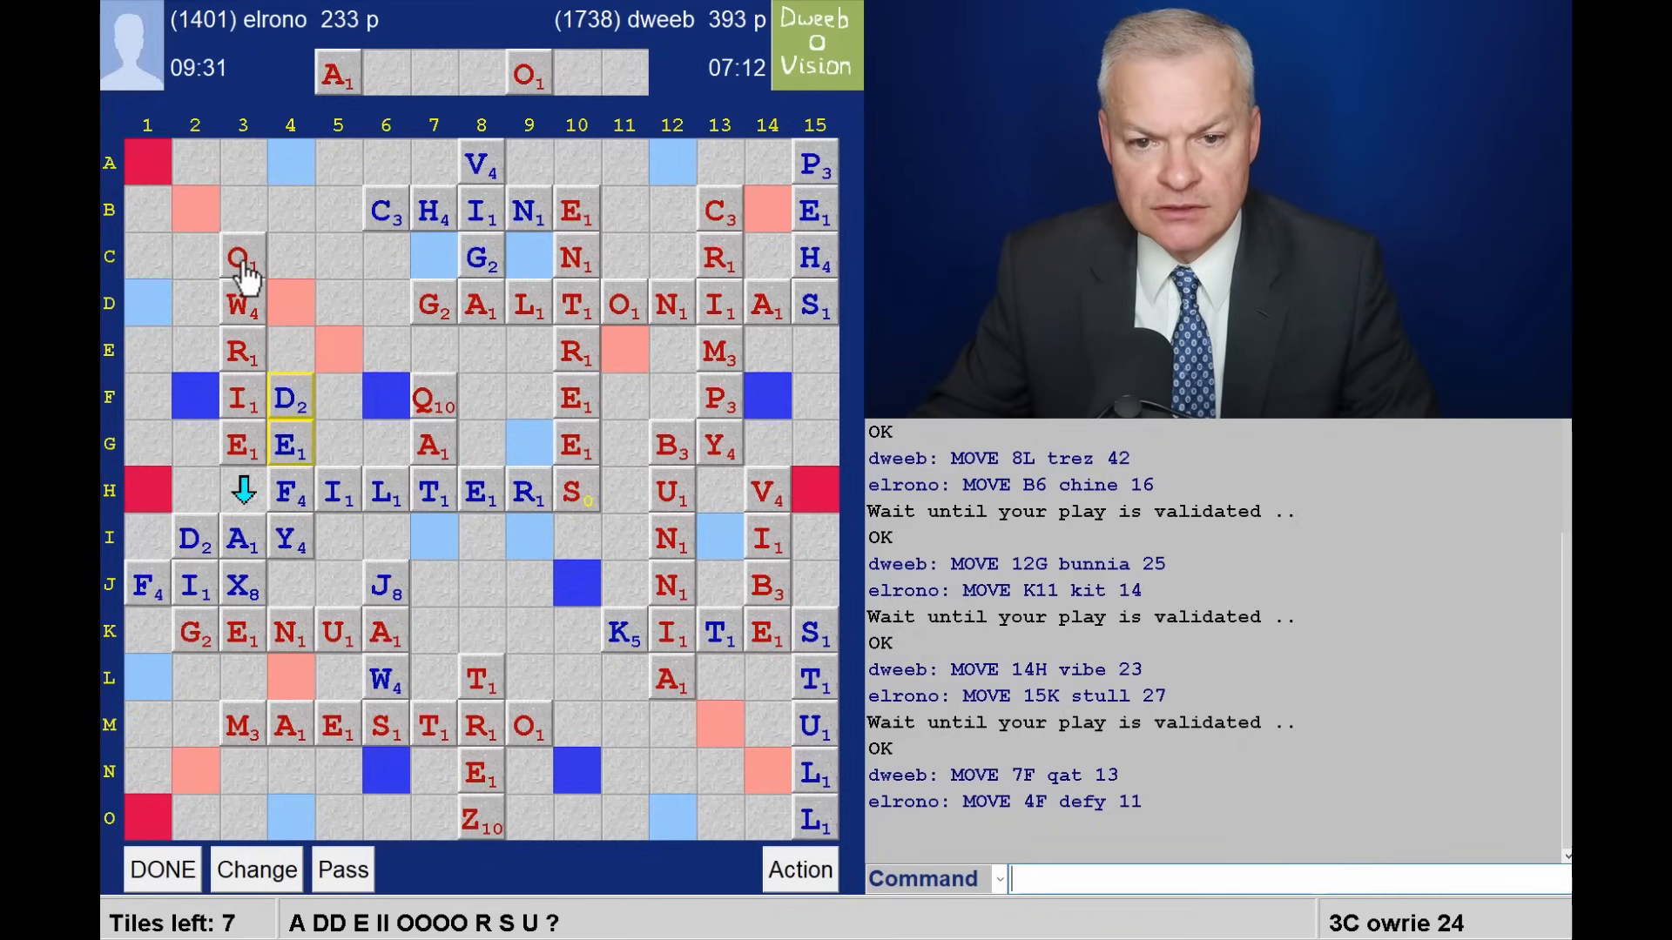
mouse_move(245, 216)
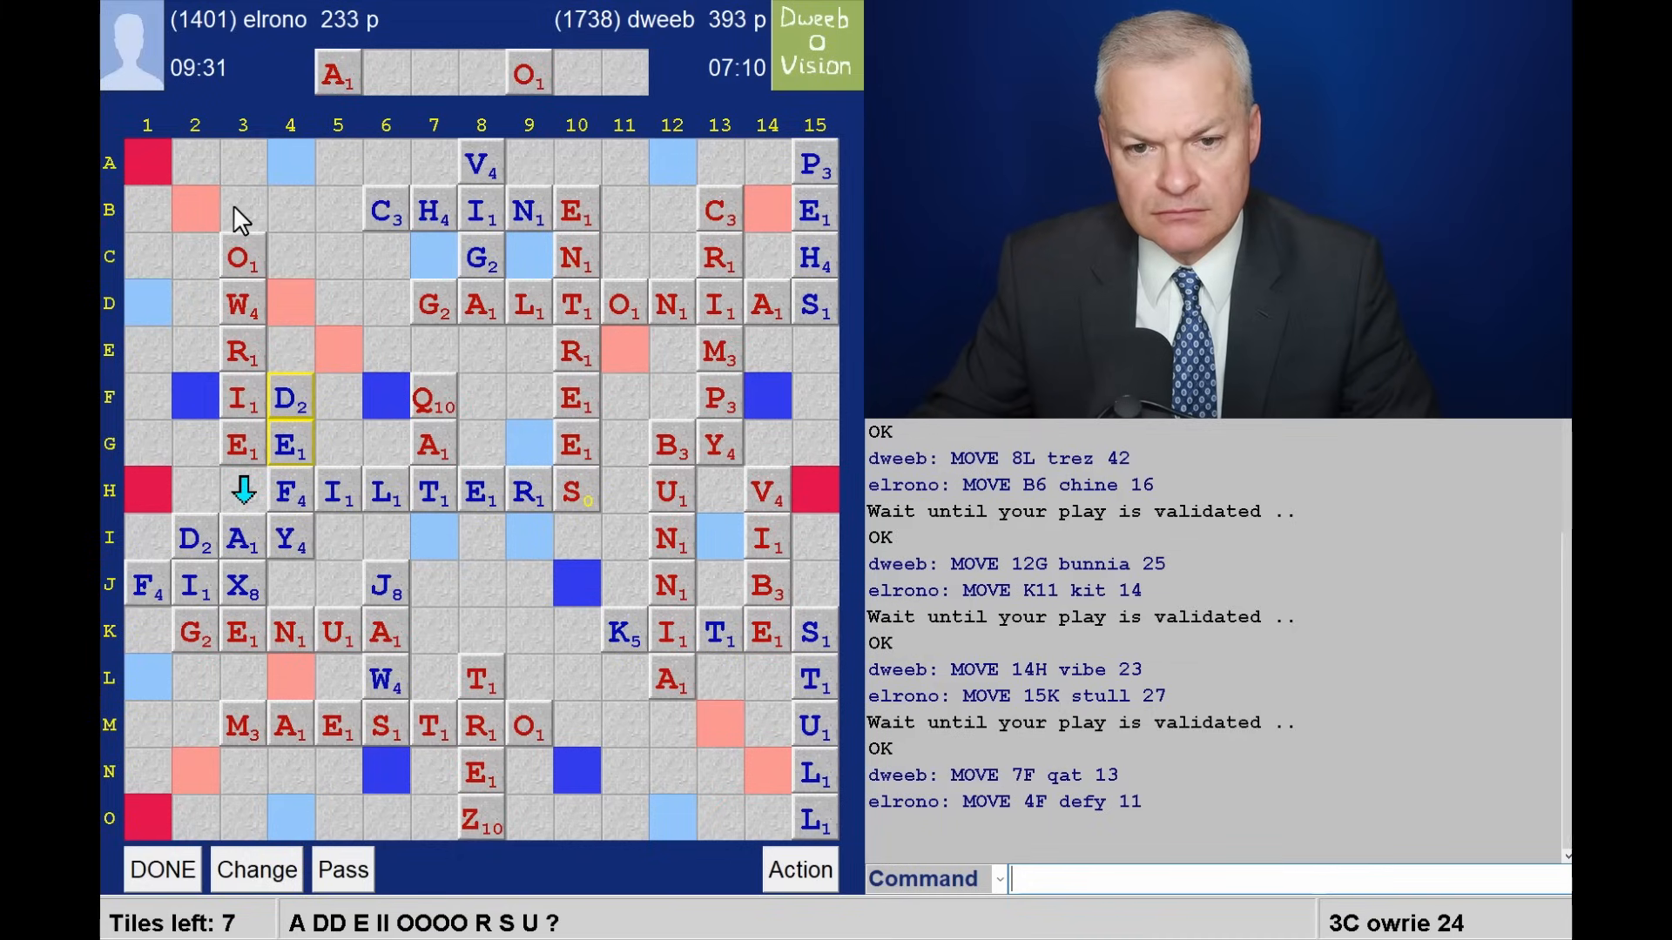
mouse_move(274, 228)
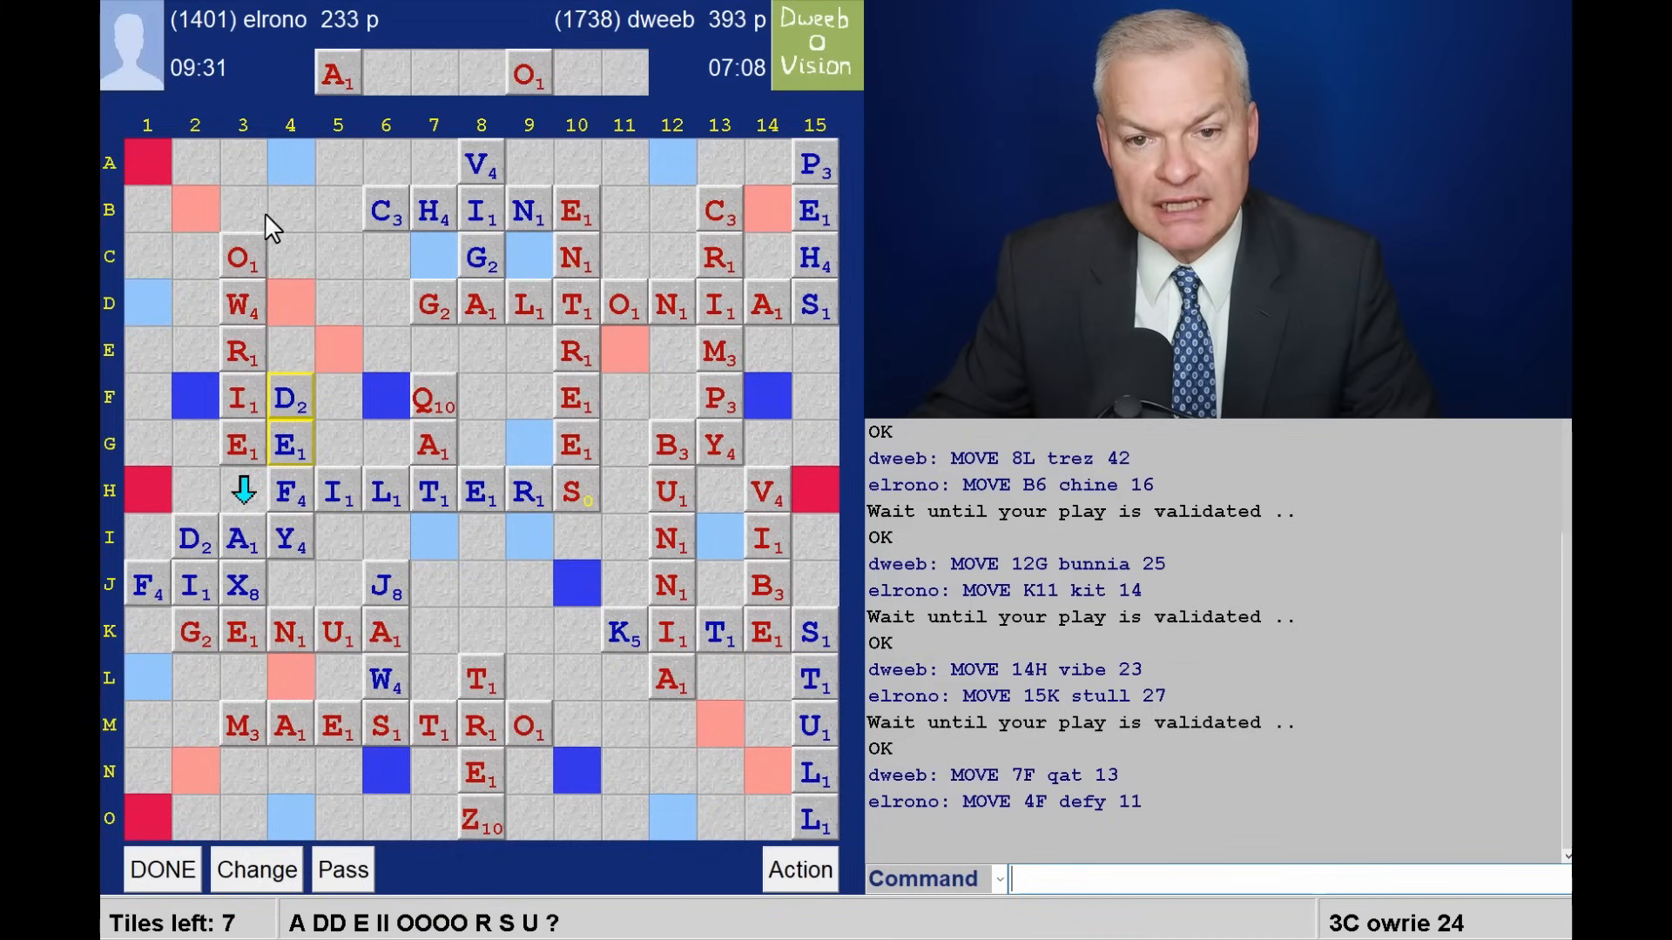
mouse_move(249, 183)
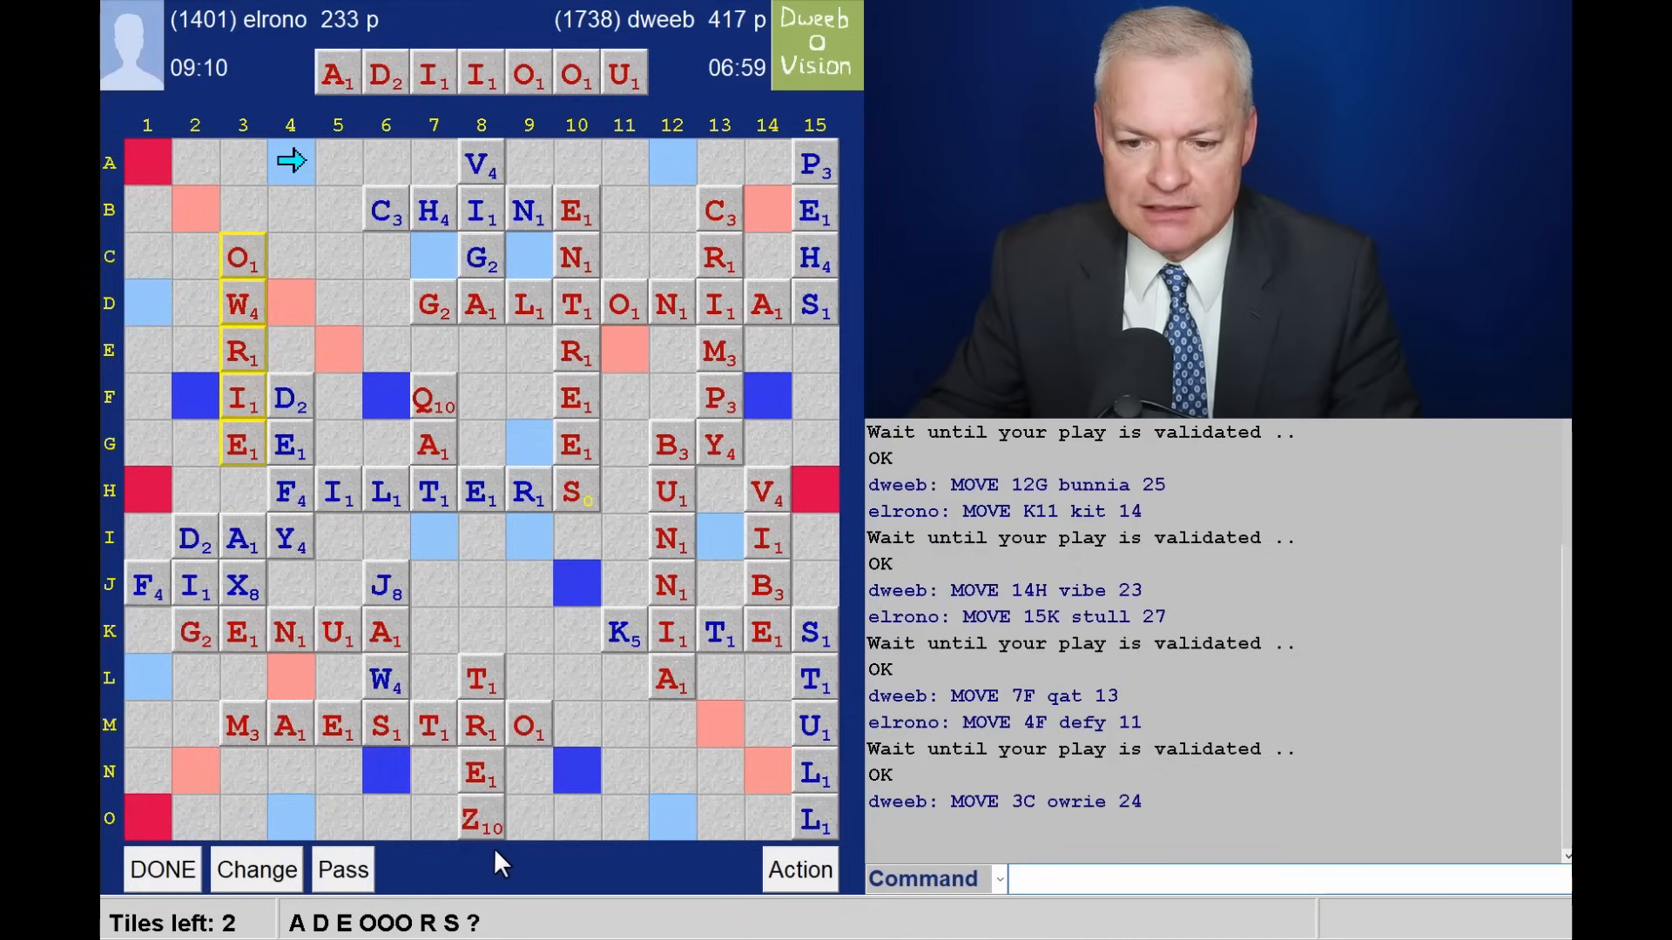
mouse_move(642, 789)
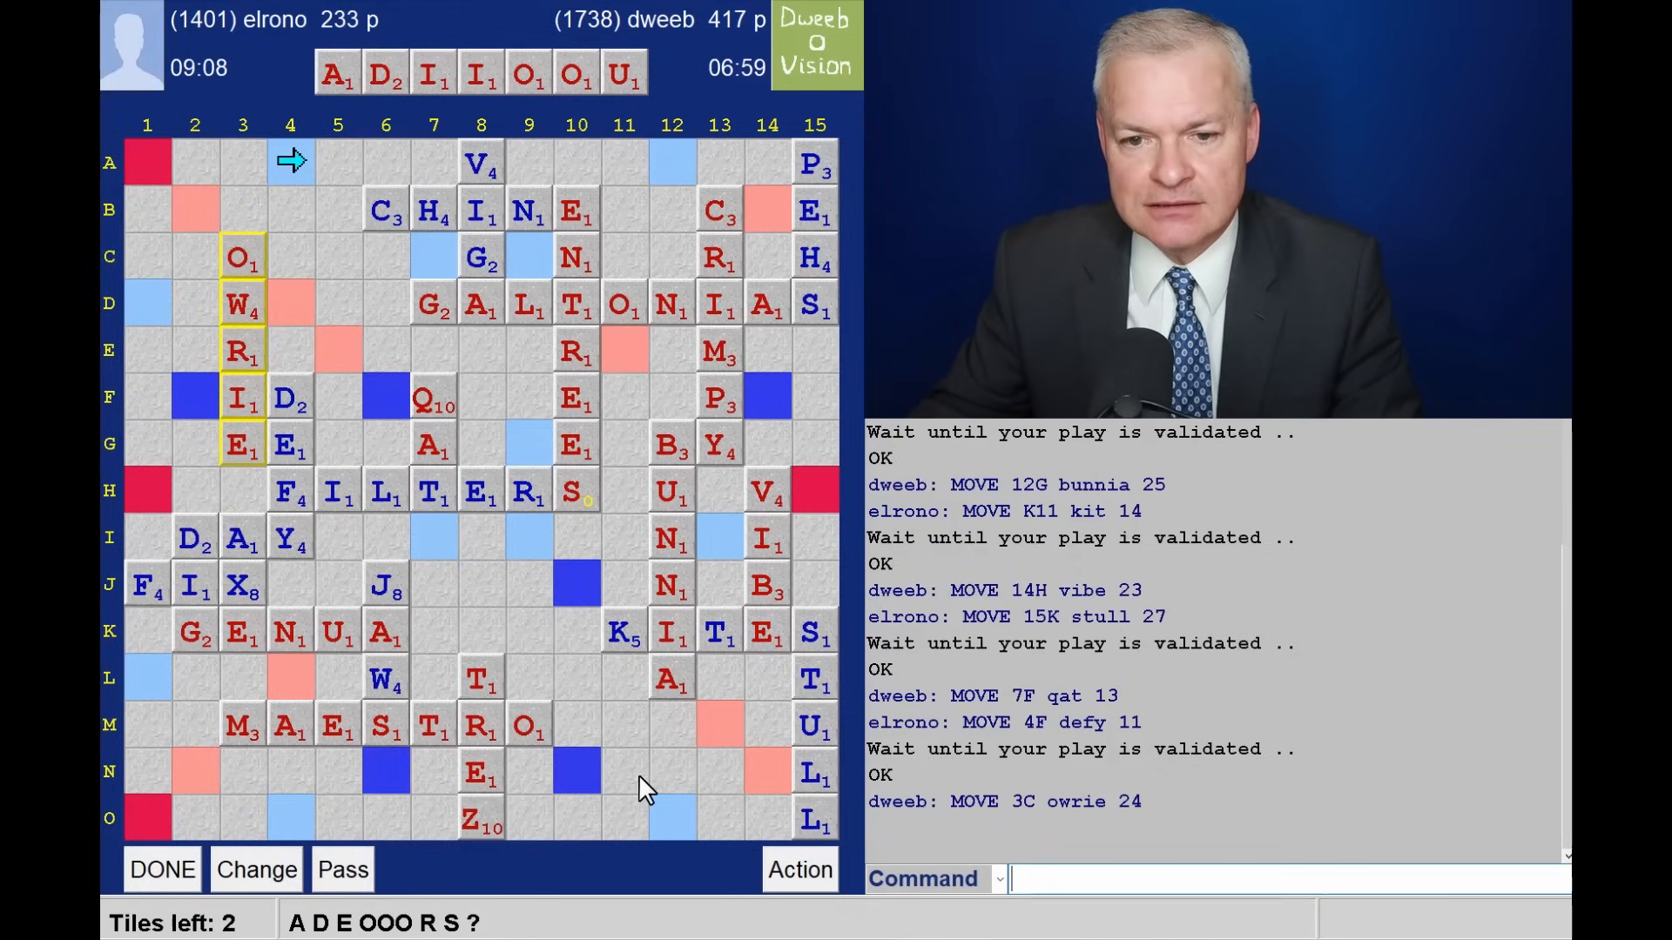
mouse_move(322, 338)
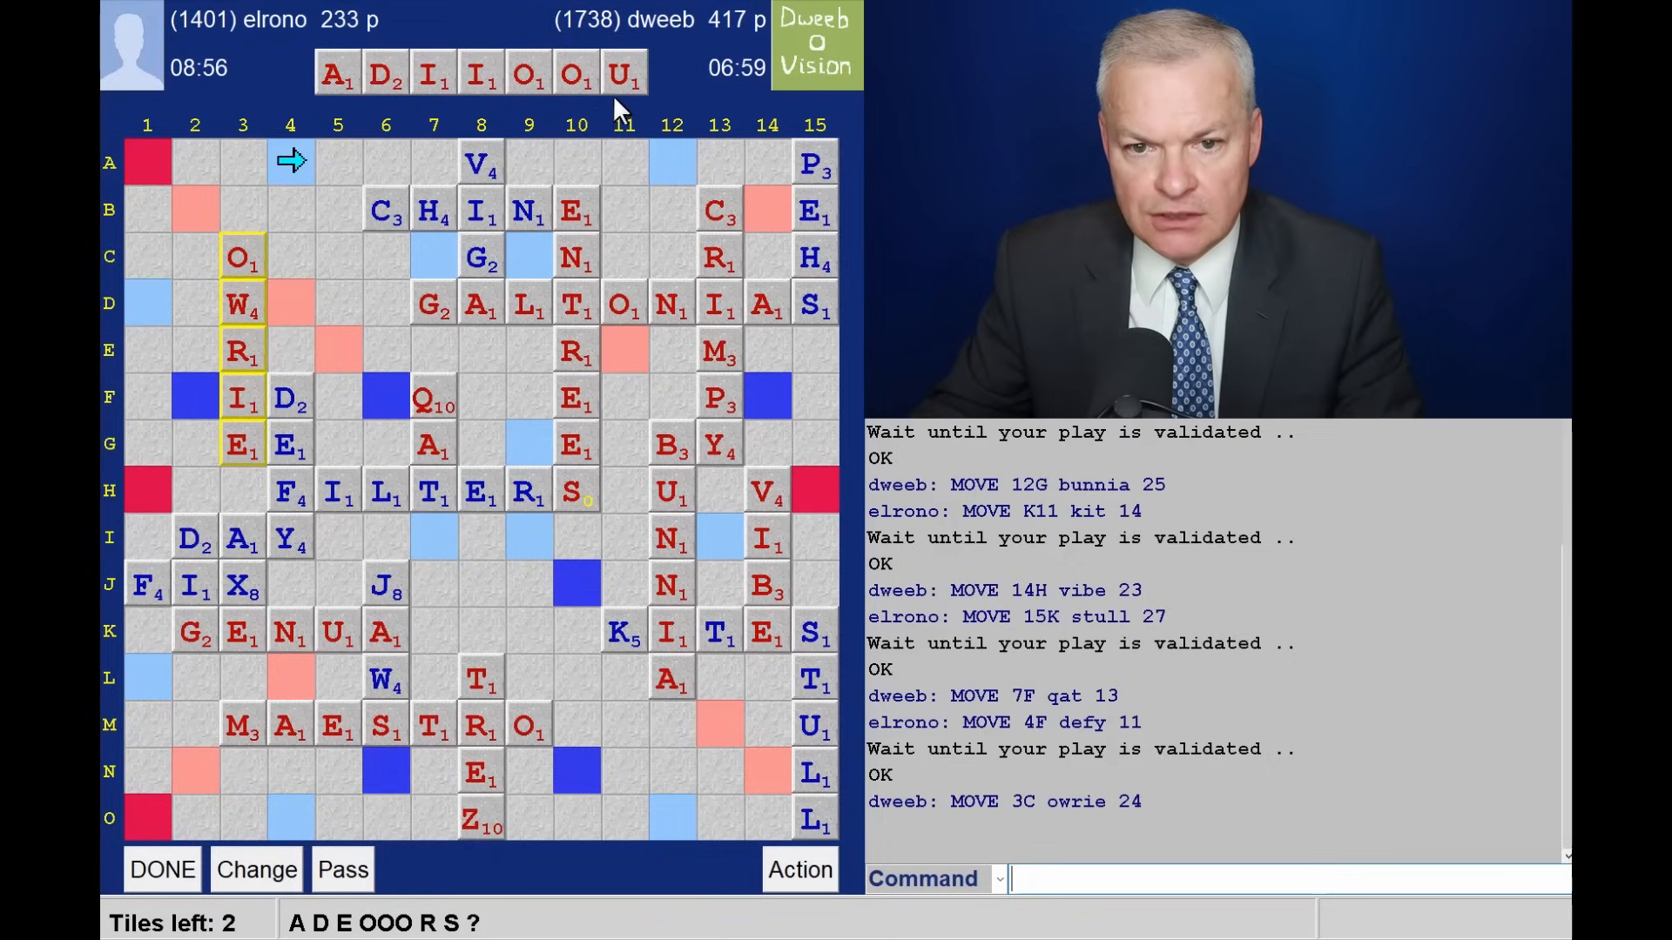
mouse_move(586, 105)
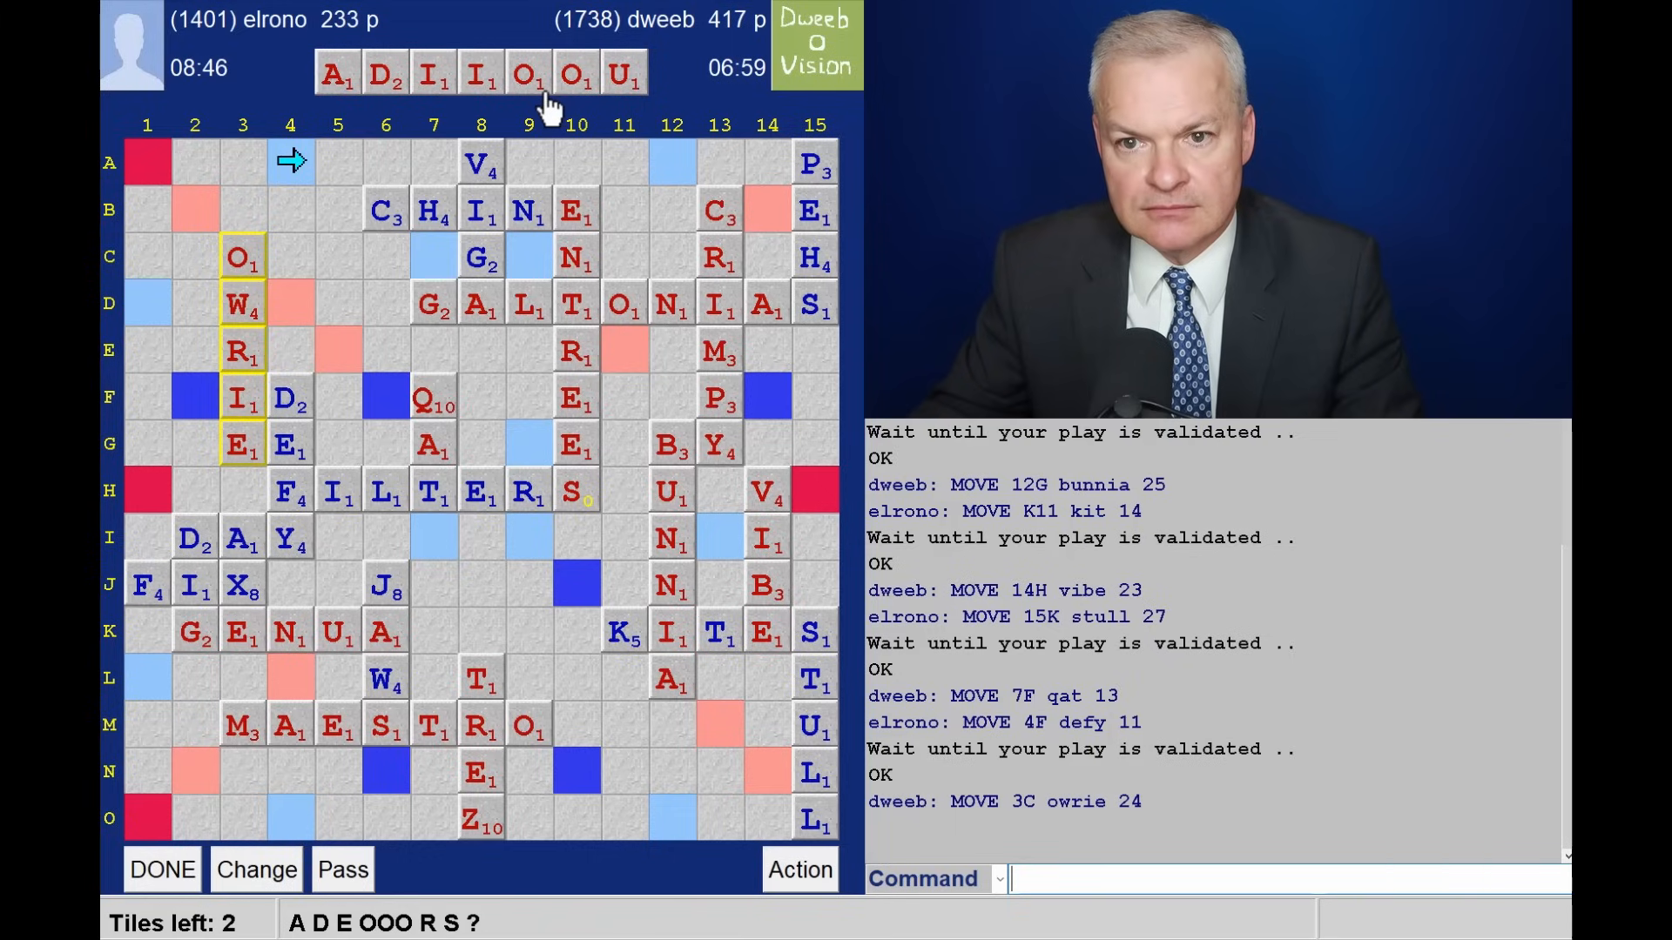
mouse_move(469, 898)
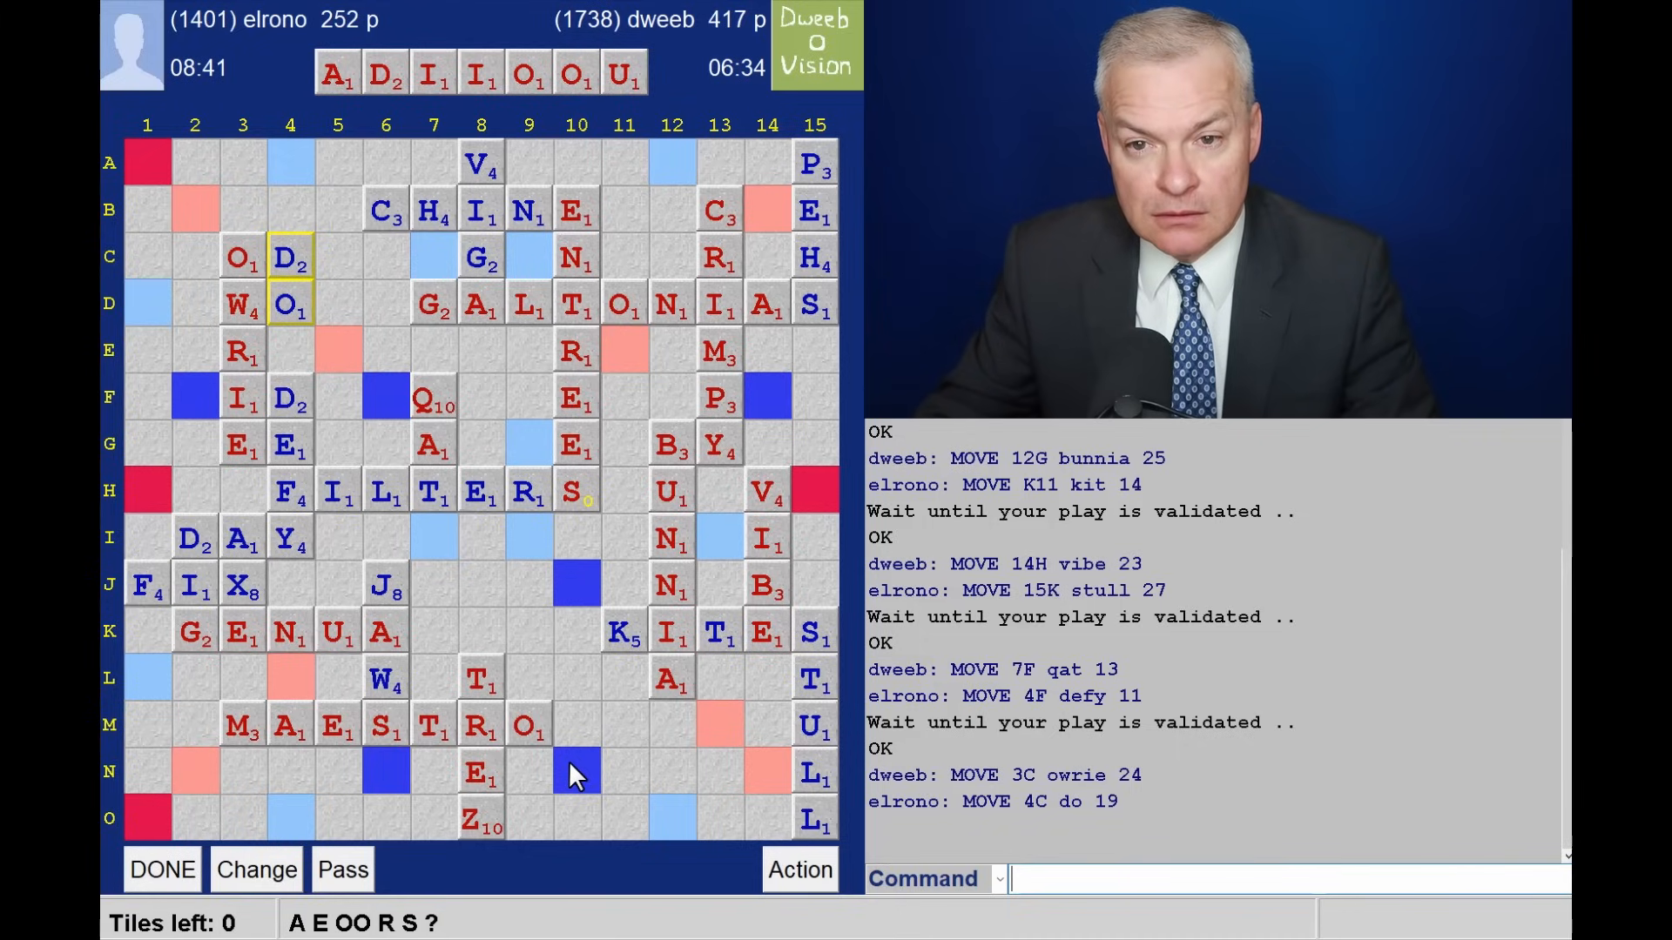
mouse_move(477, 179)
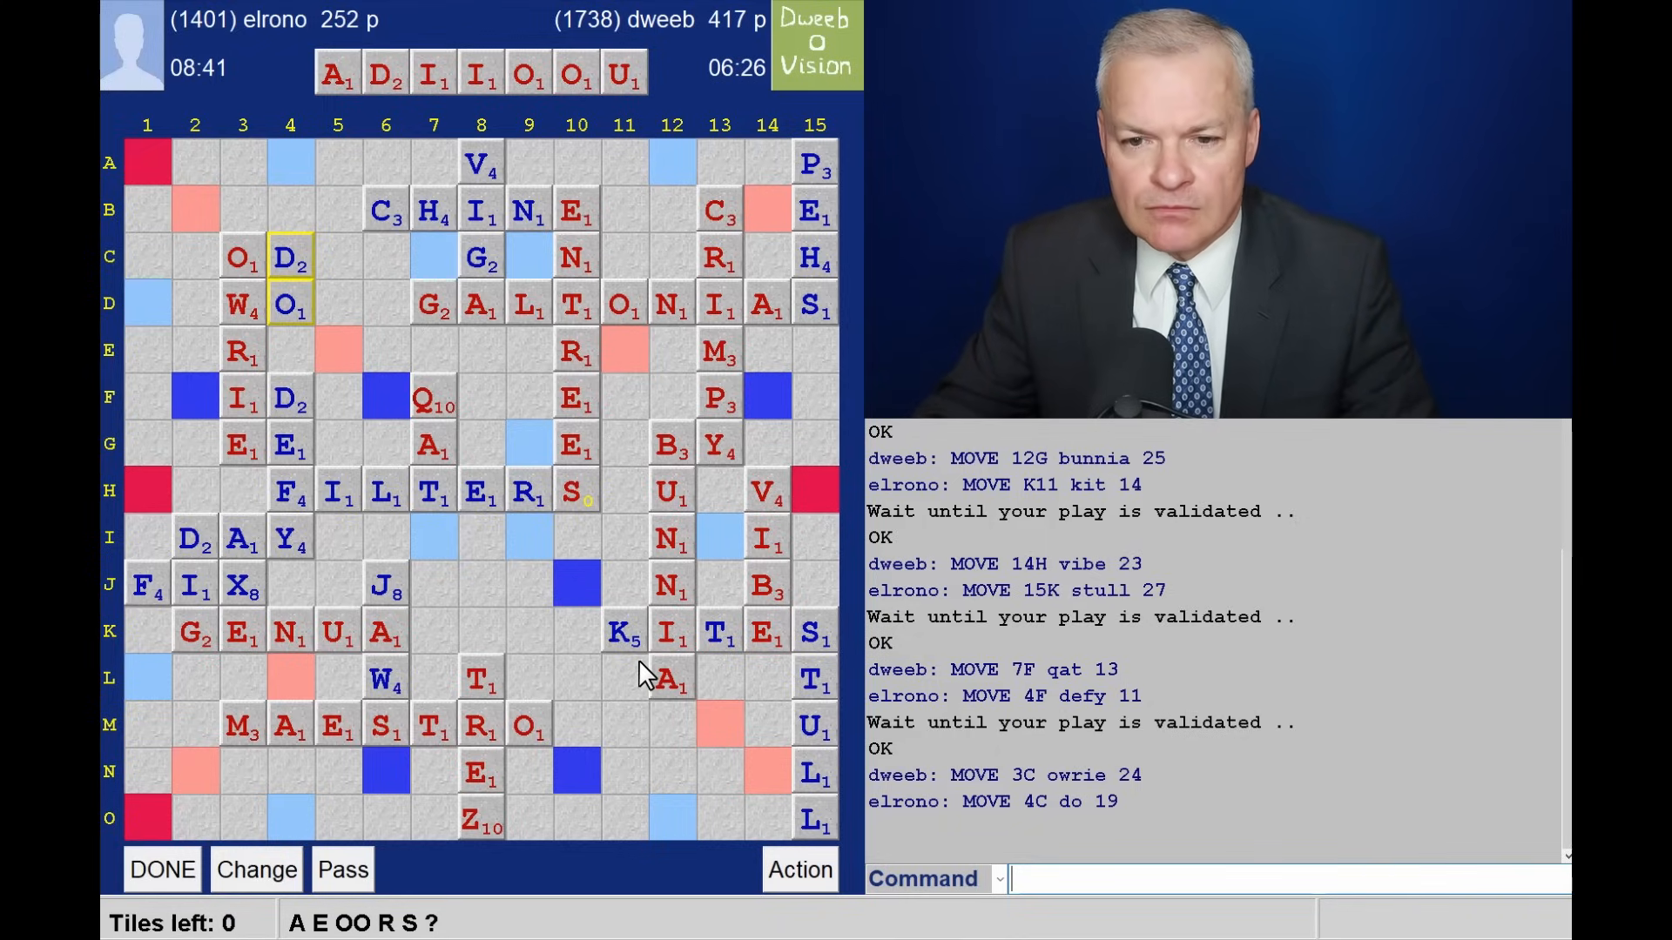
mouse_move(577, 678)
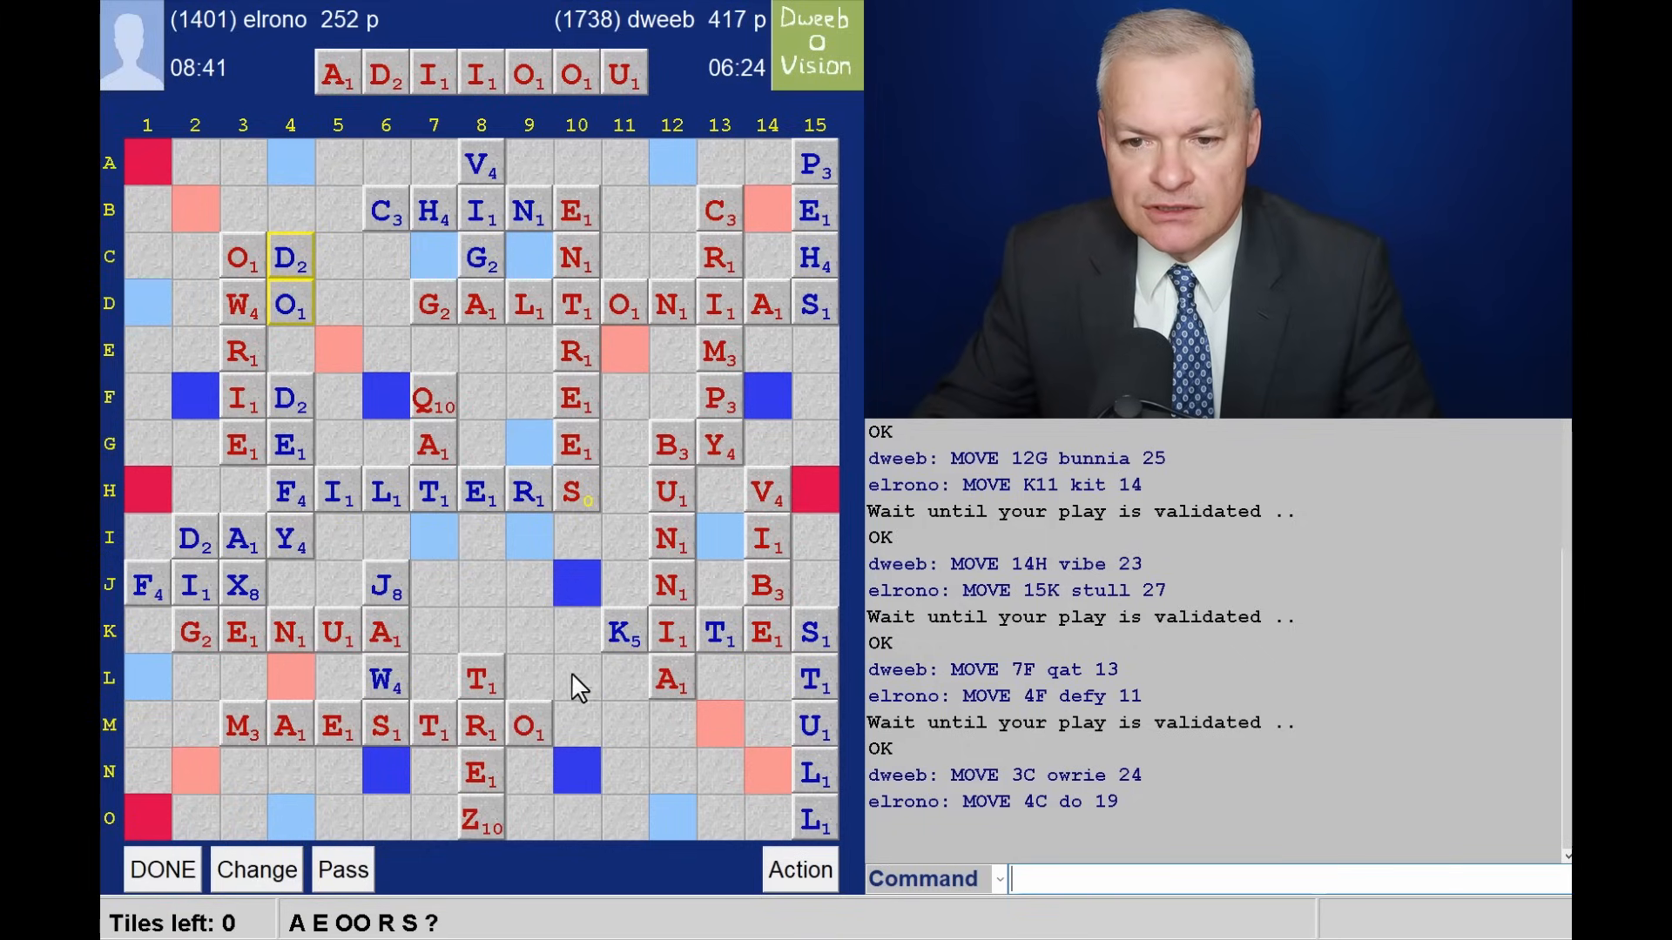
mouse_move(522, 513)
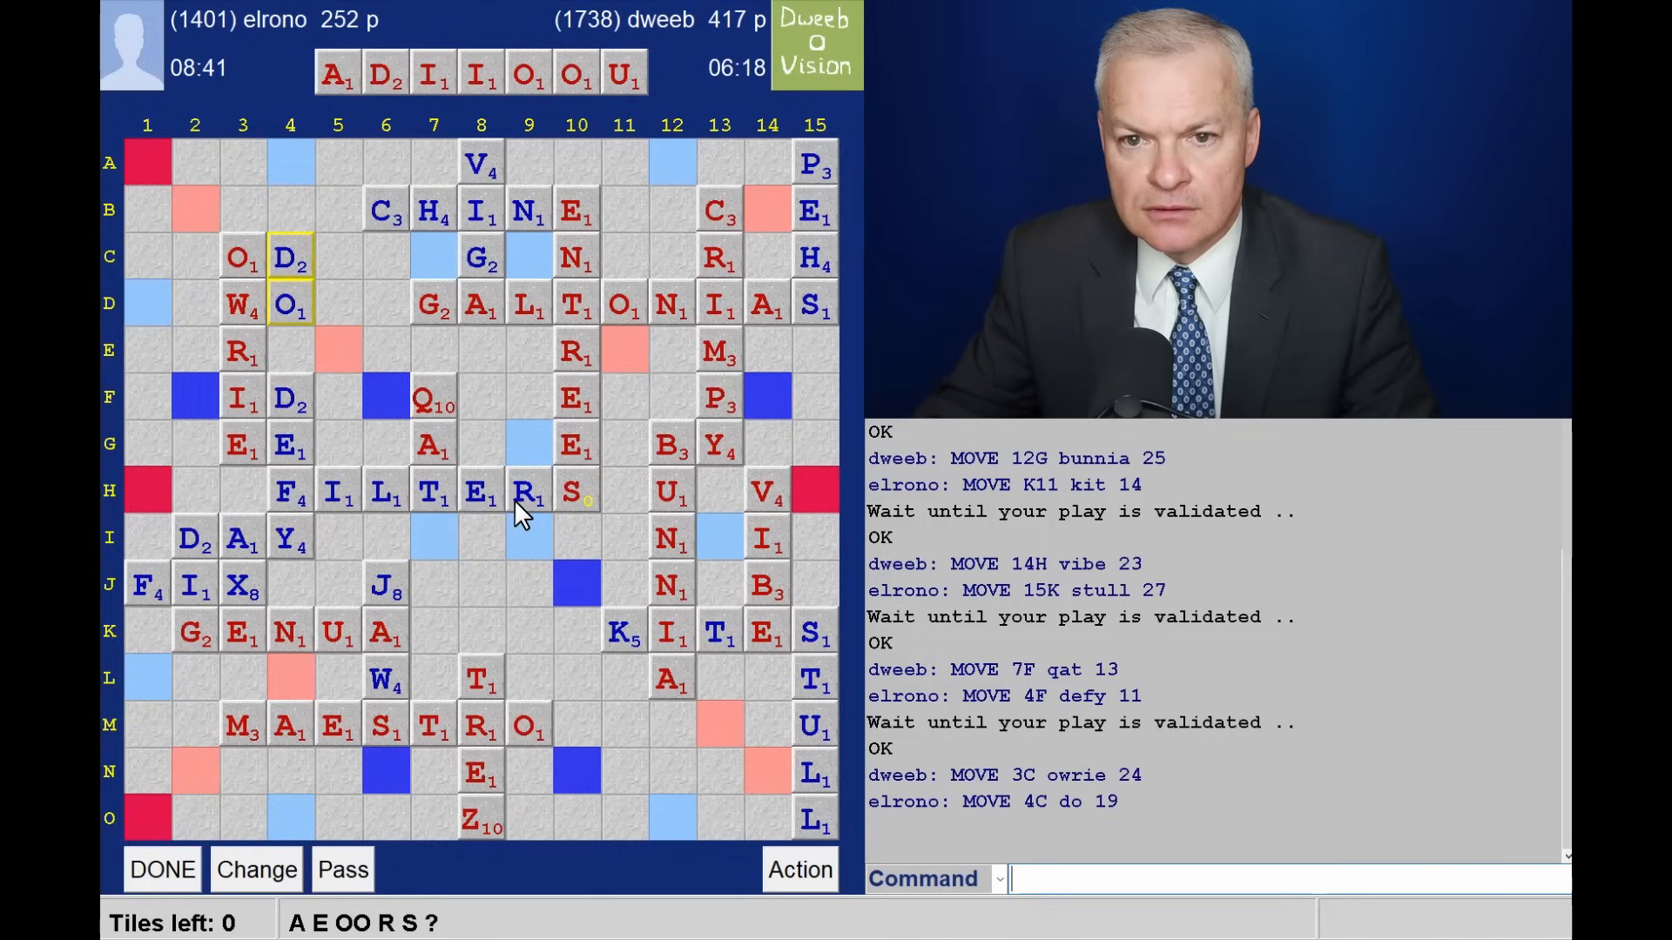
mouse_move(188, 314)
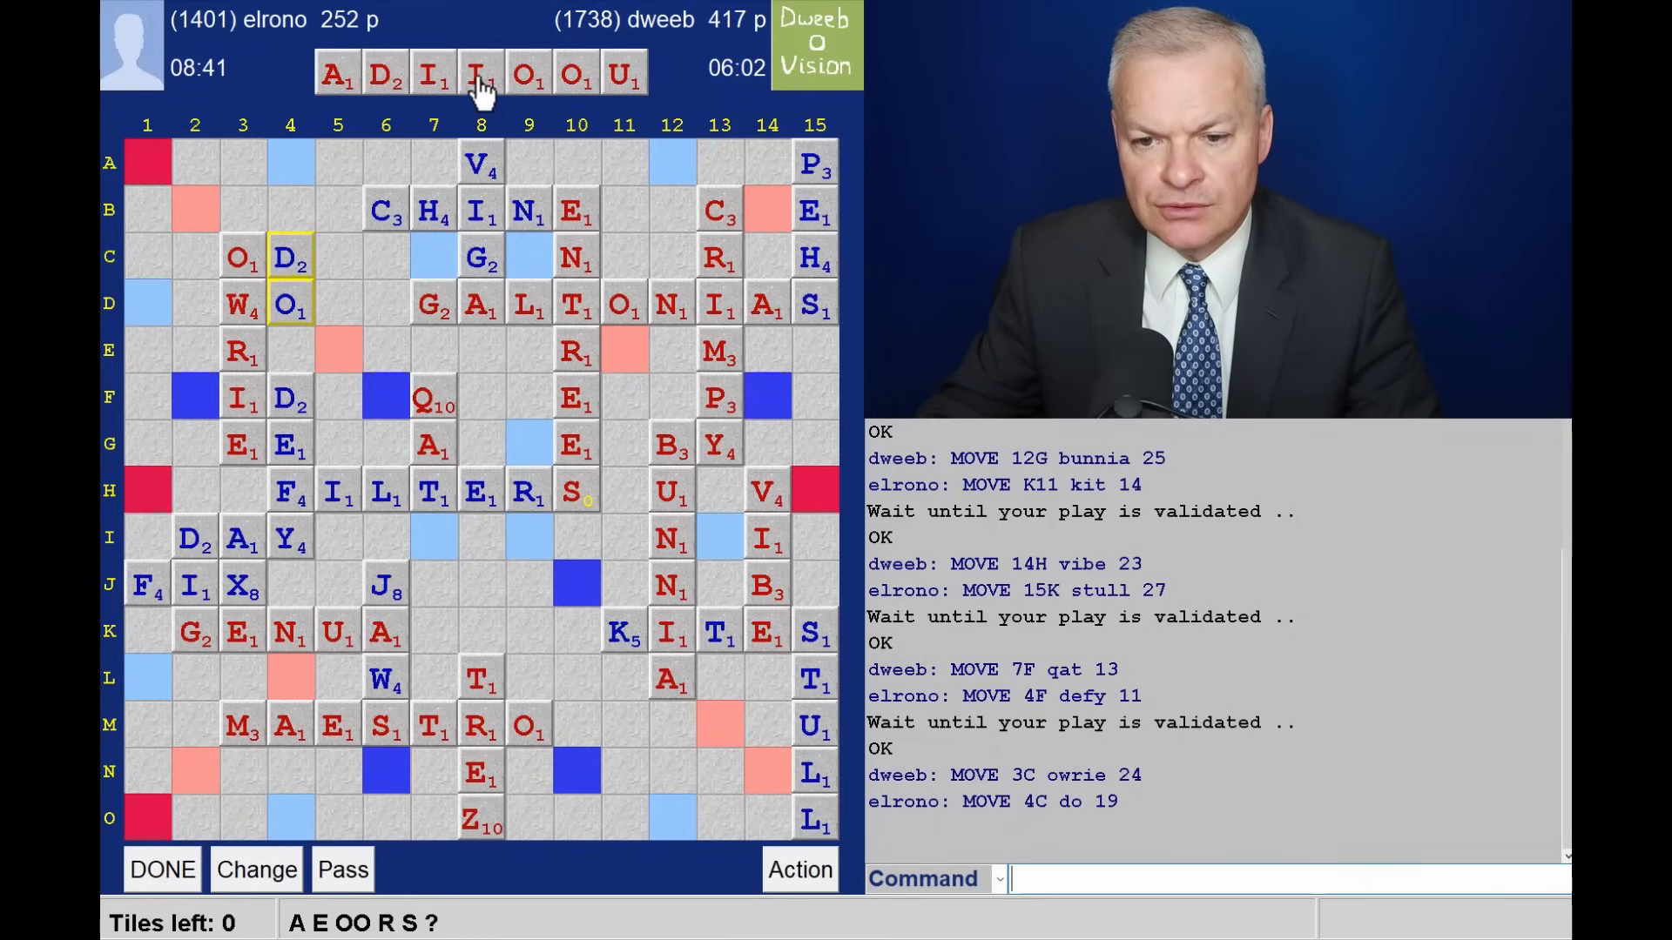
mouse_move(624, 699)
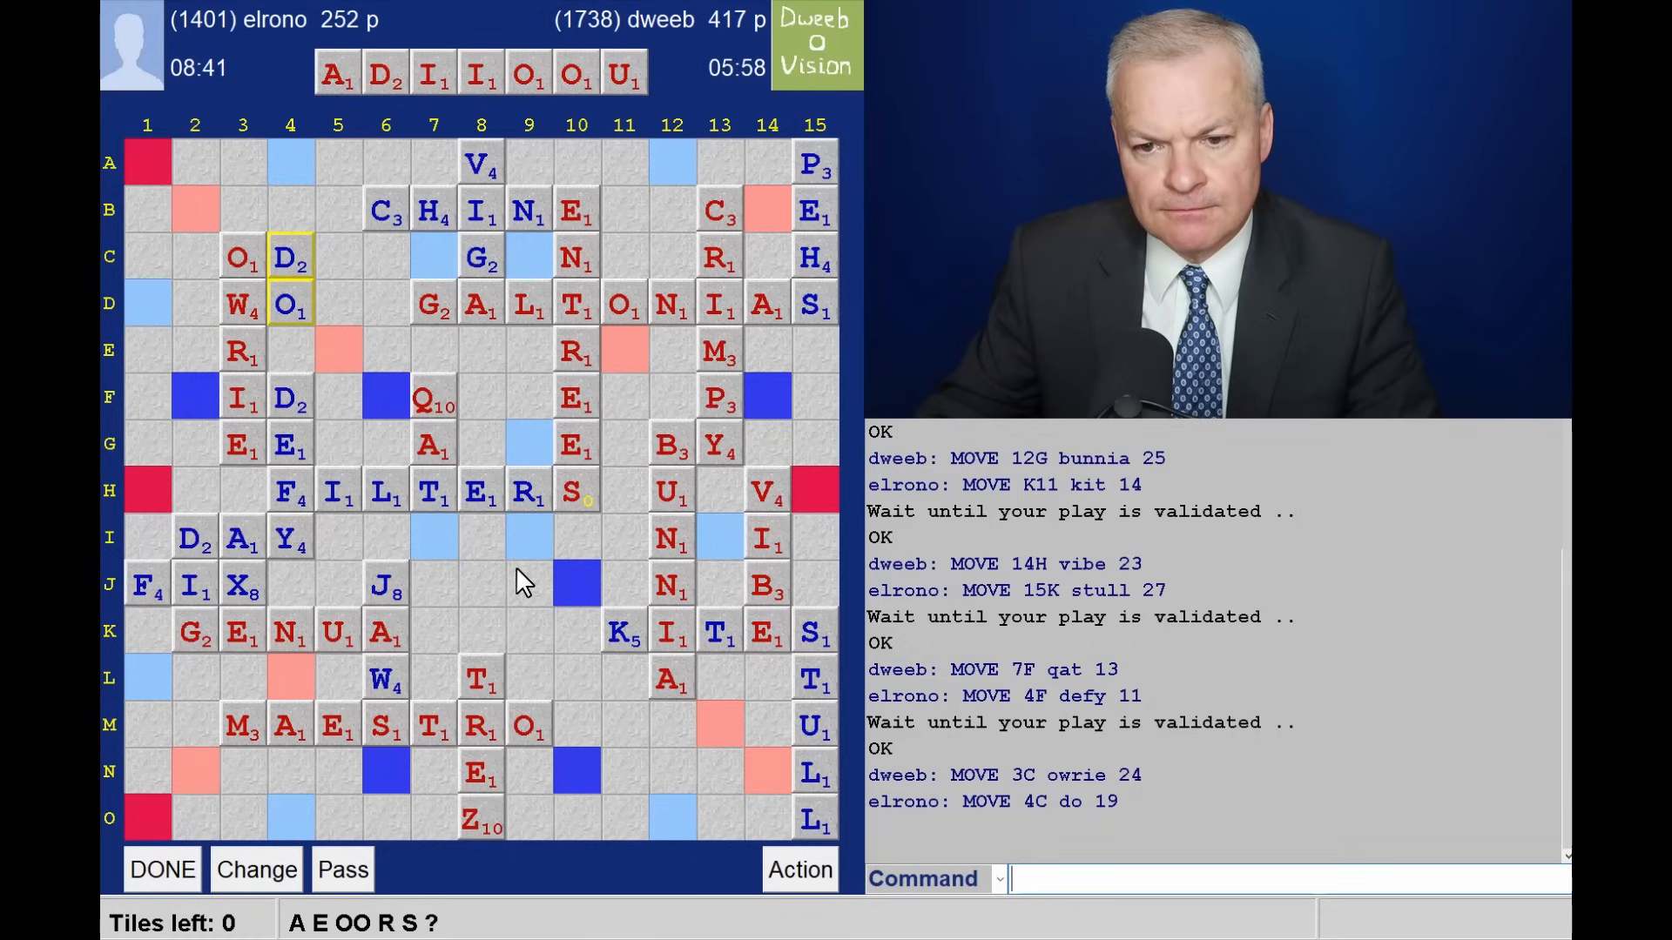
mouse_move(544, 523)
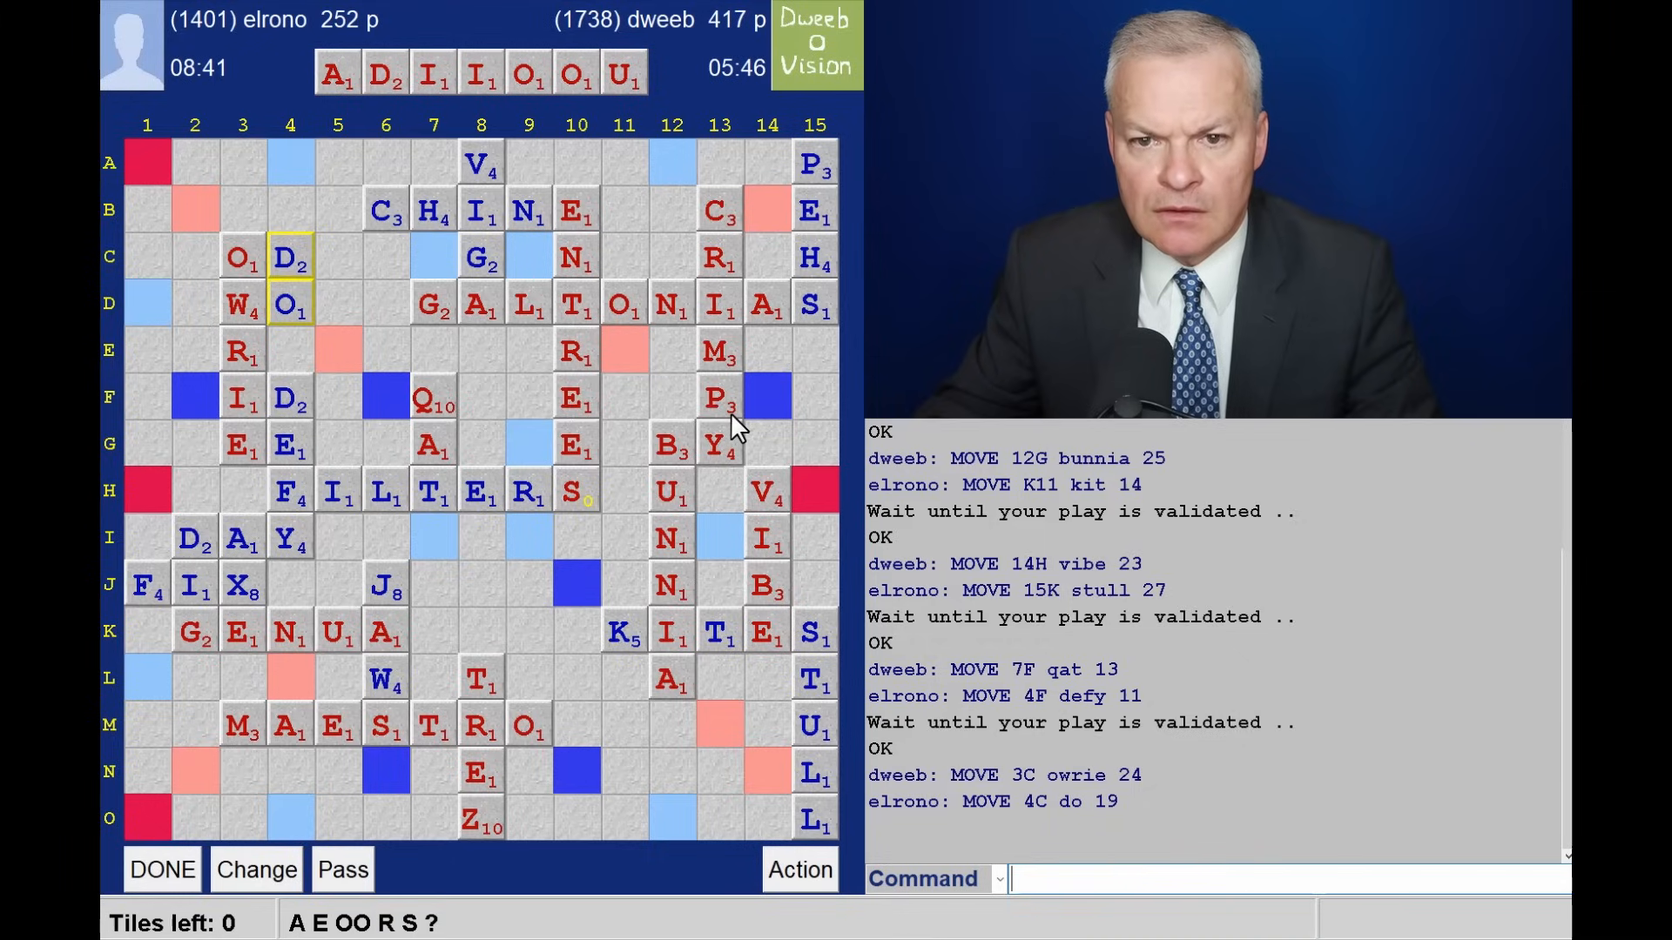
mouse_move(591, 122)
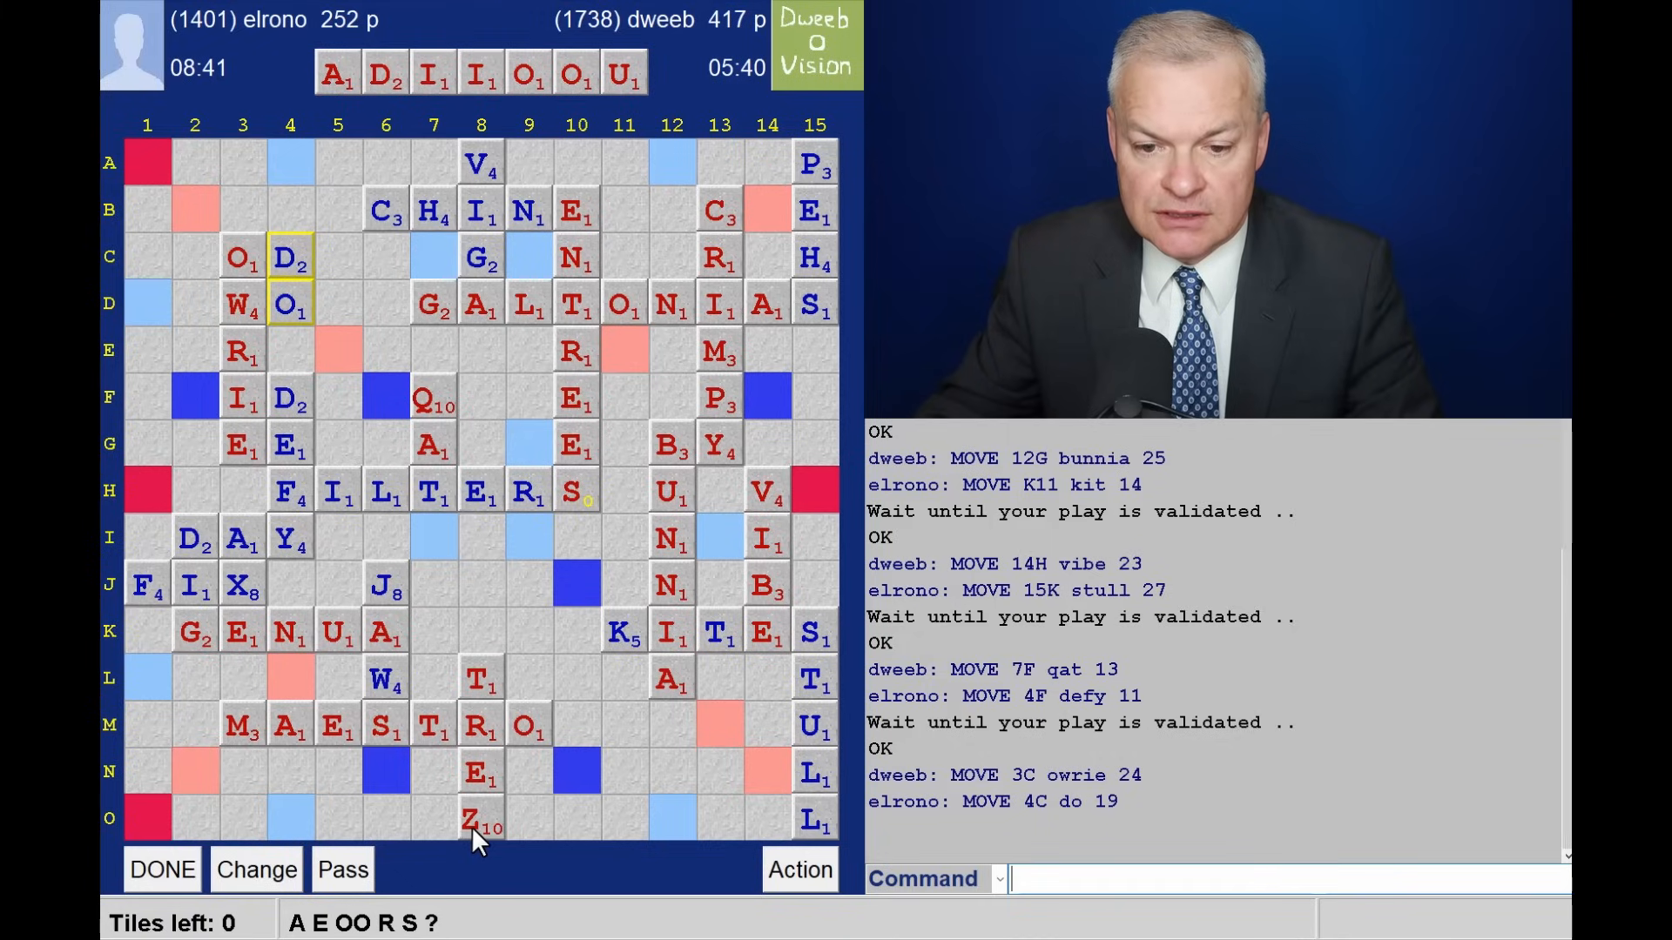
mouse_move(534, 844)
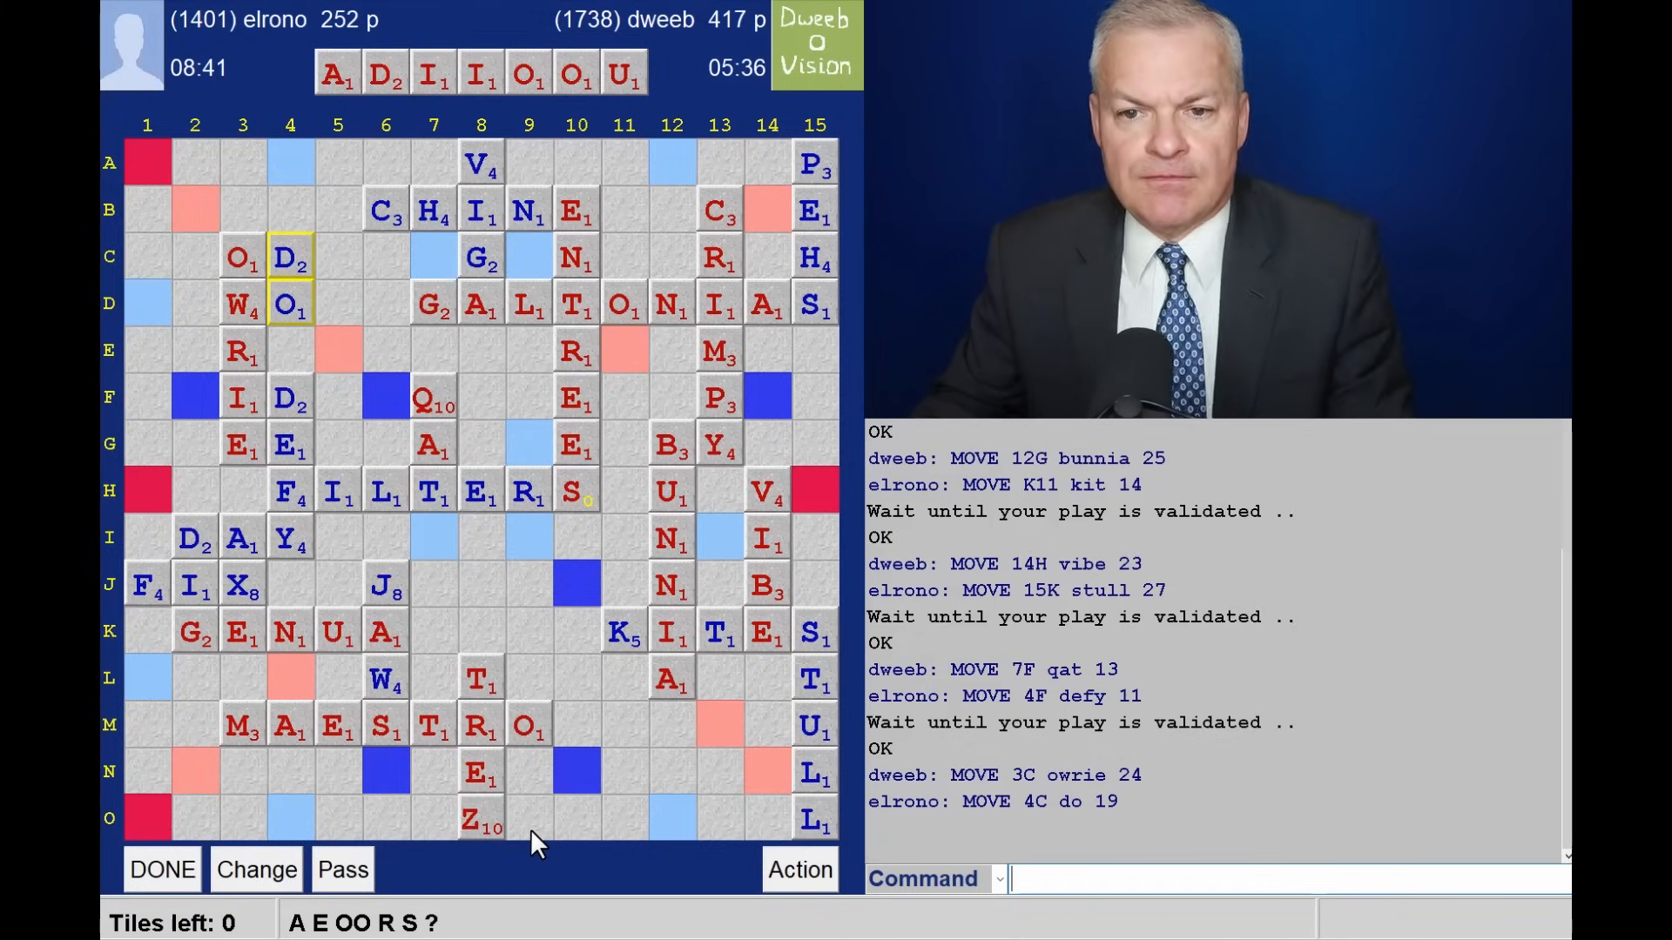
mouse_move(512, 875)
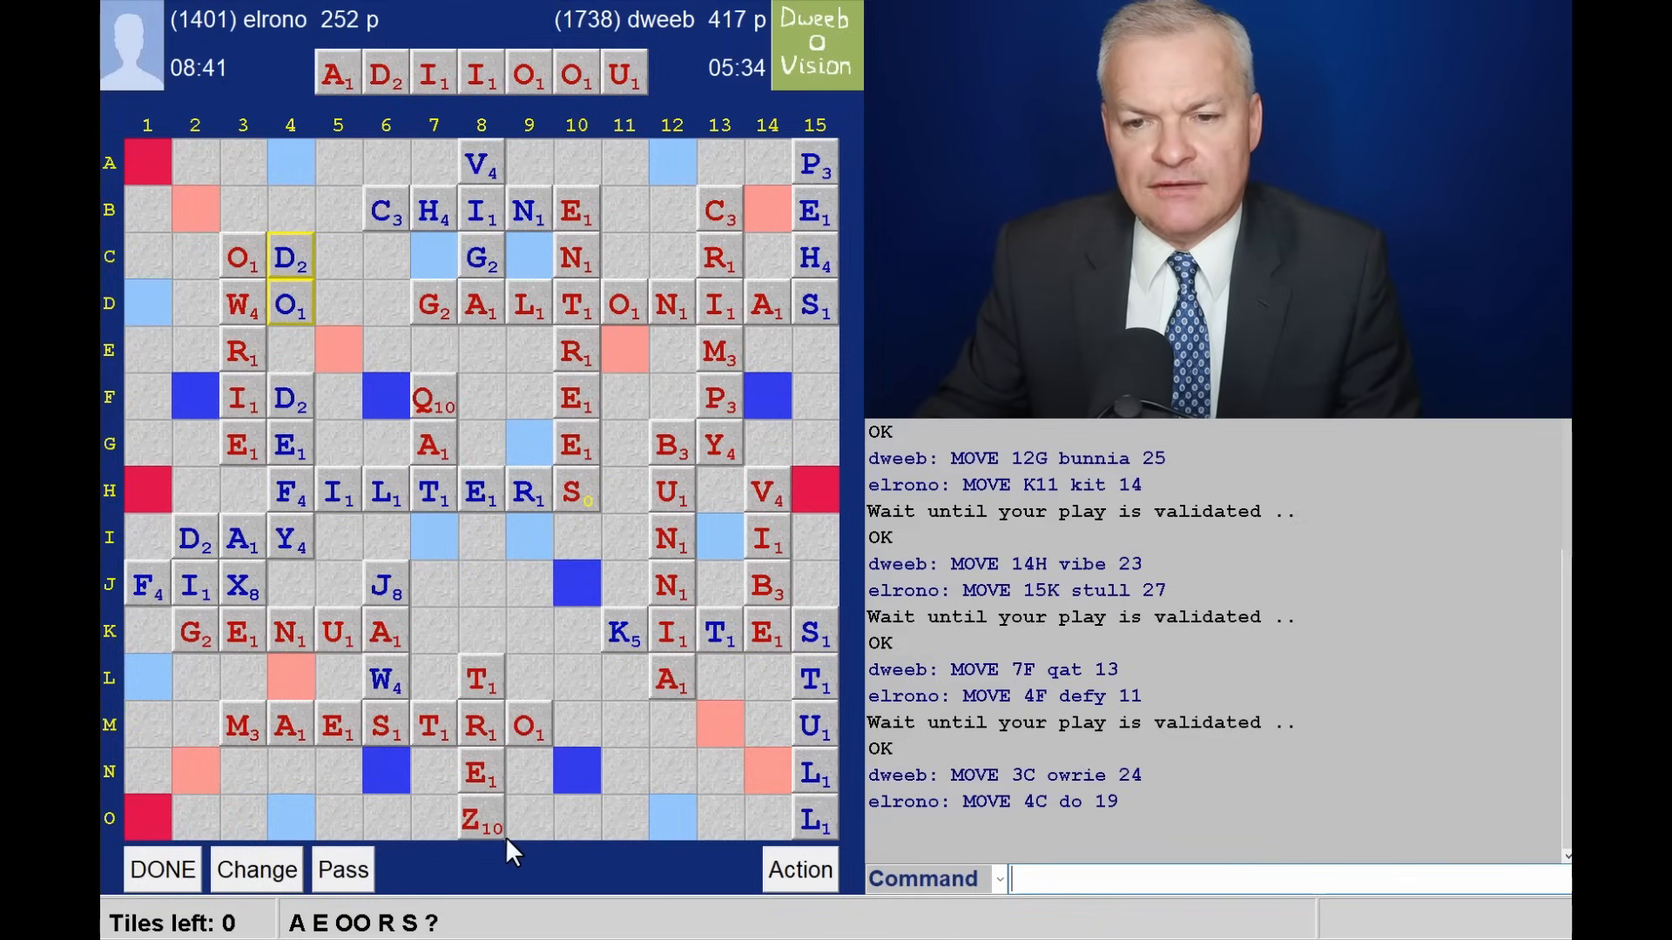
mouse_move(540, 846)
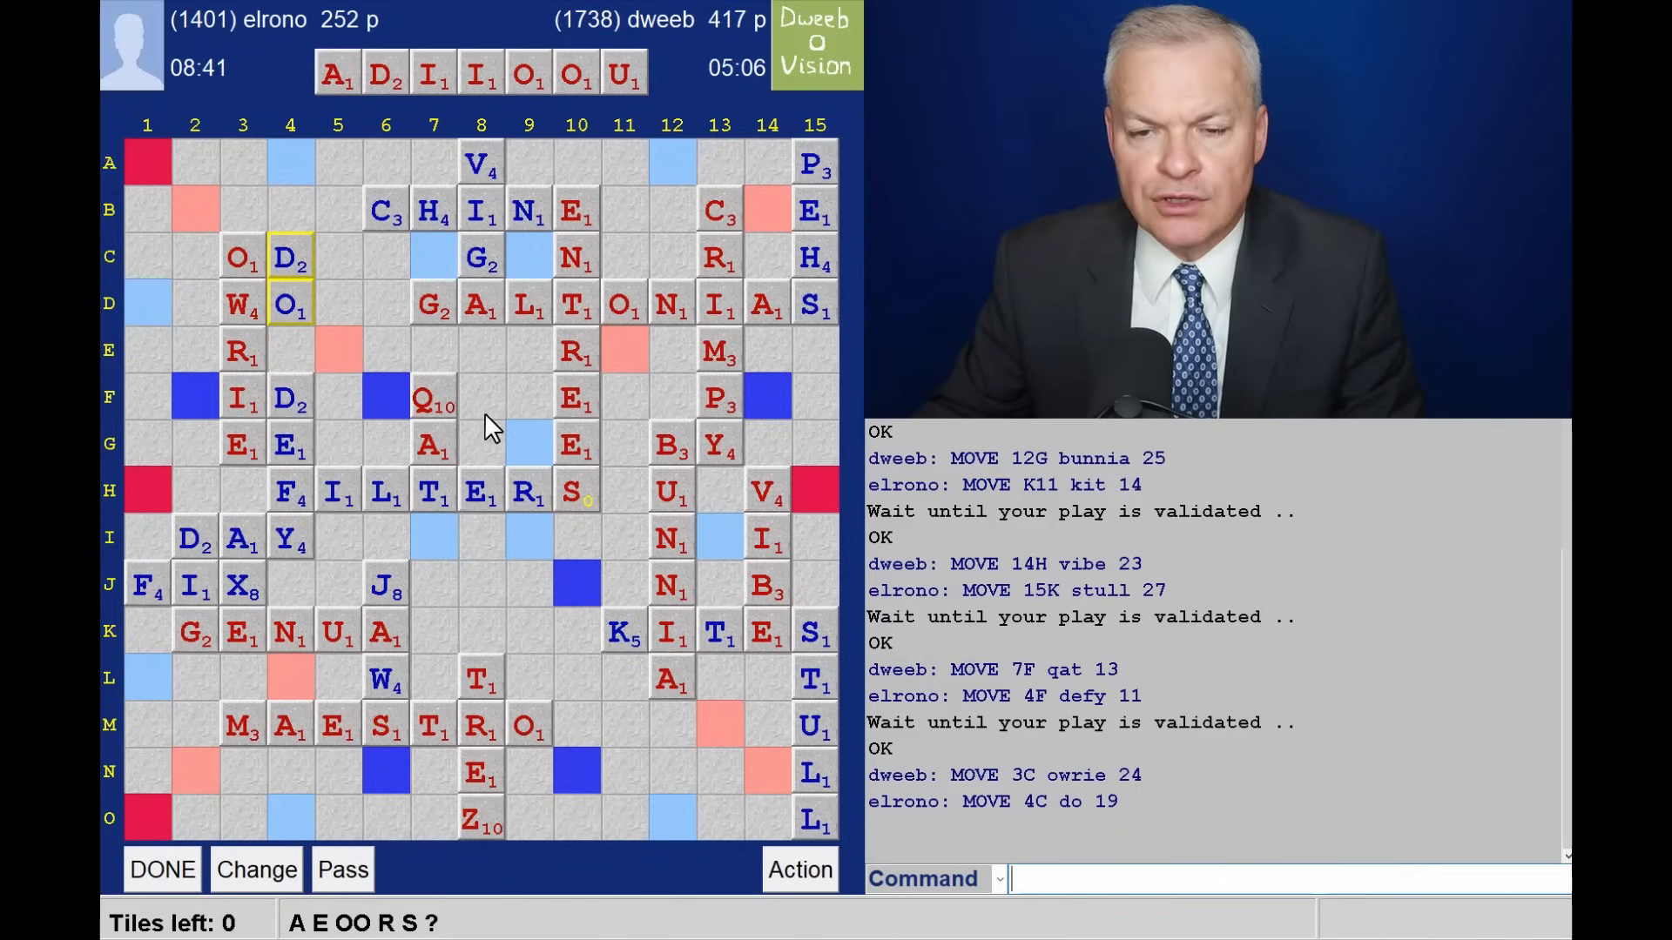
mouse_move(396, 402)
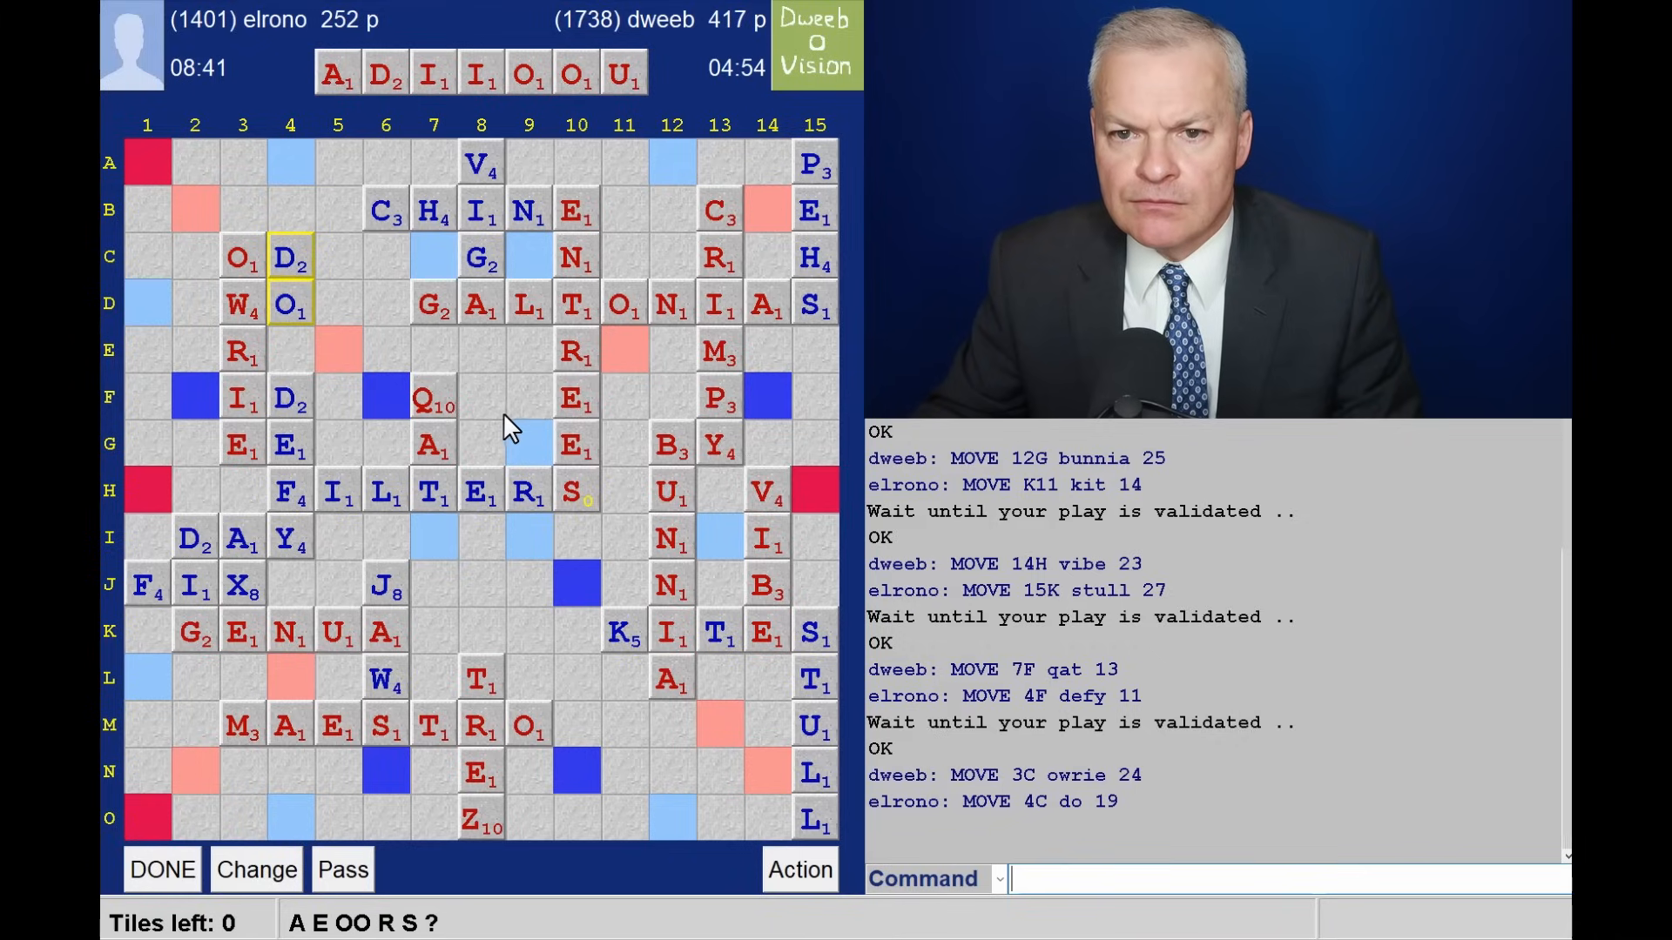
mouse_move(475, 455)
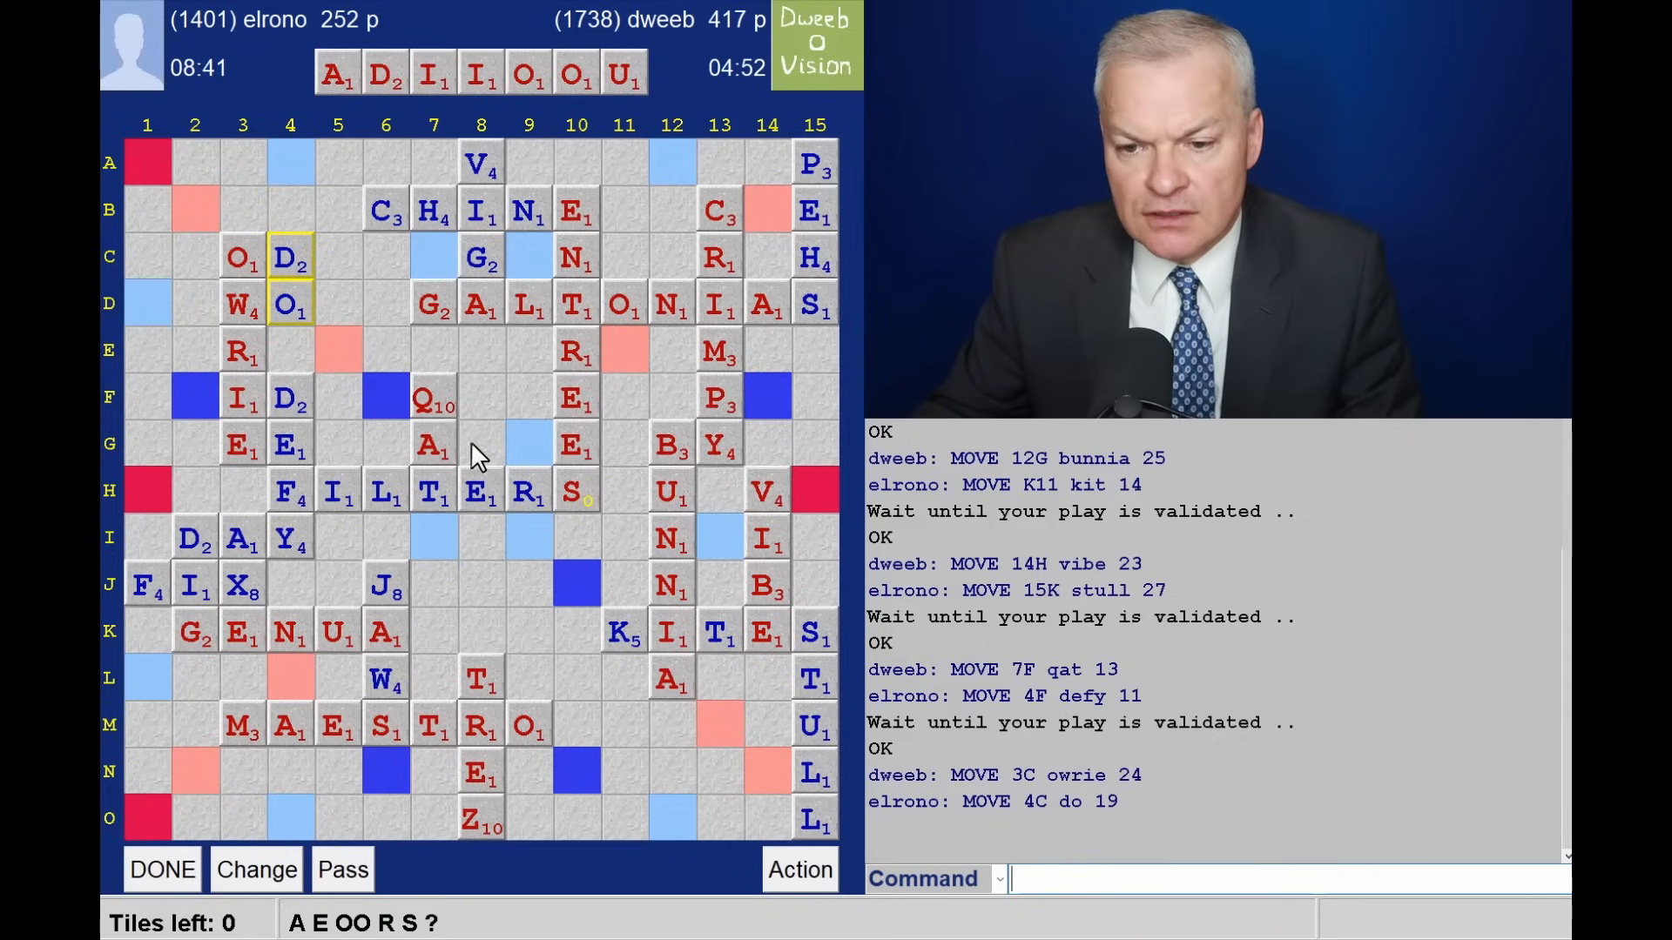
mouse_move(742, 648)
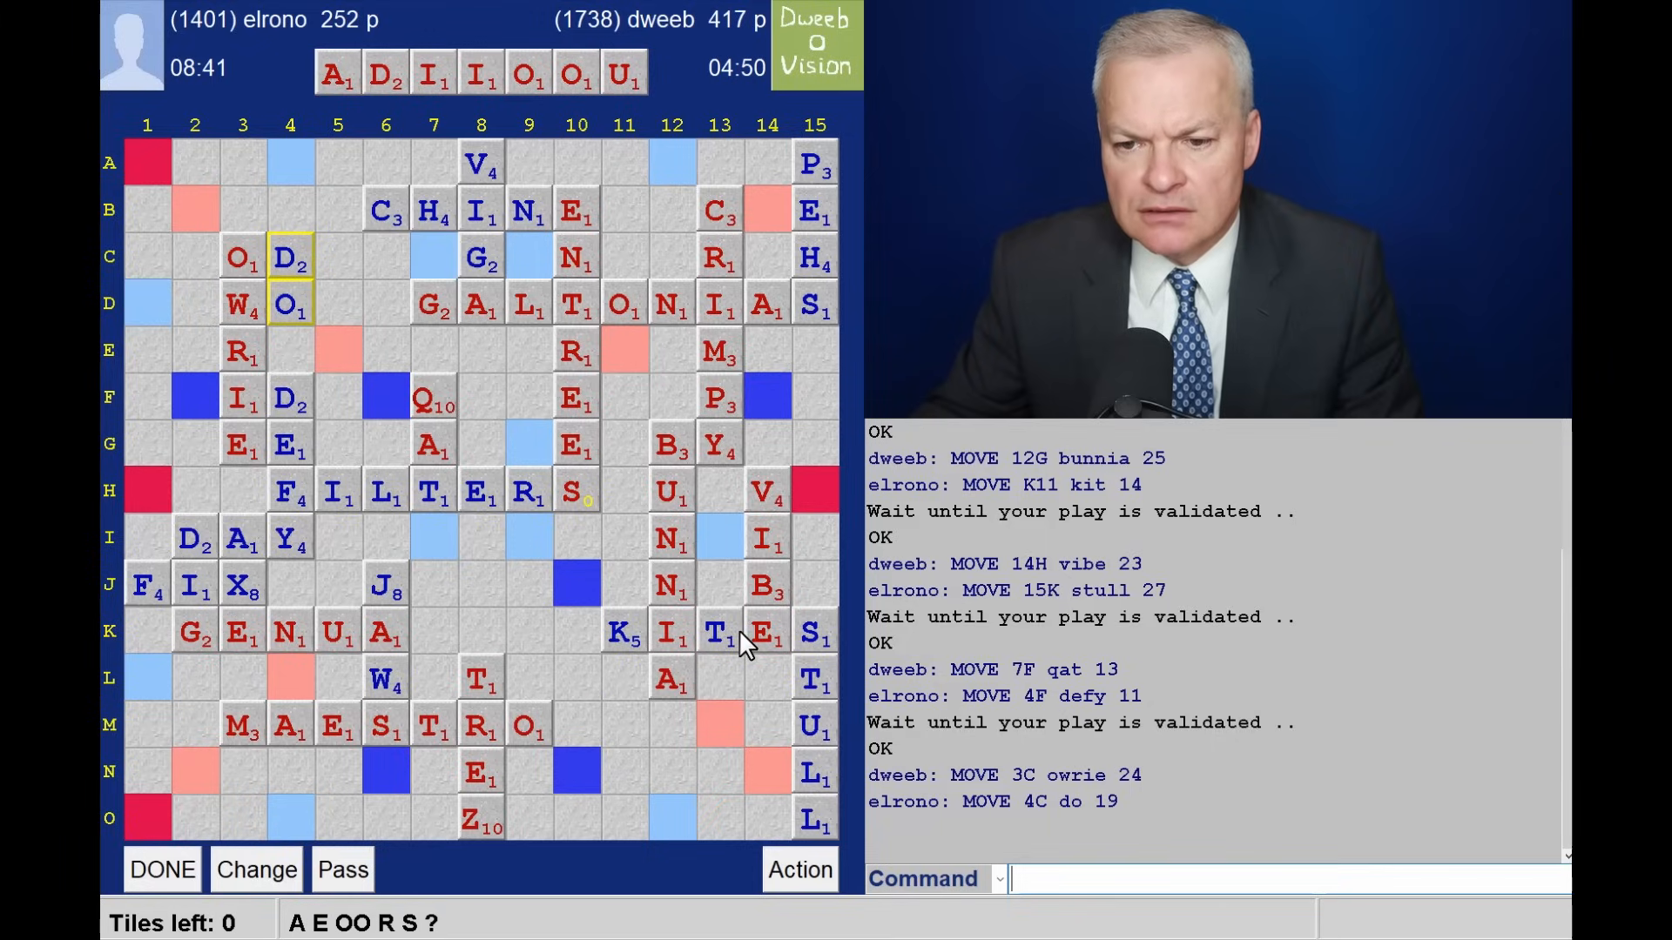
mouse_move(730, 616)
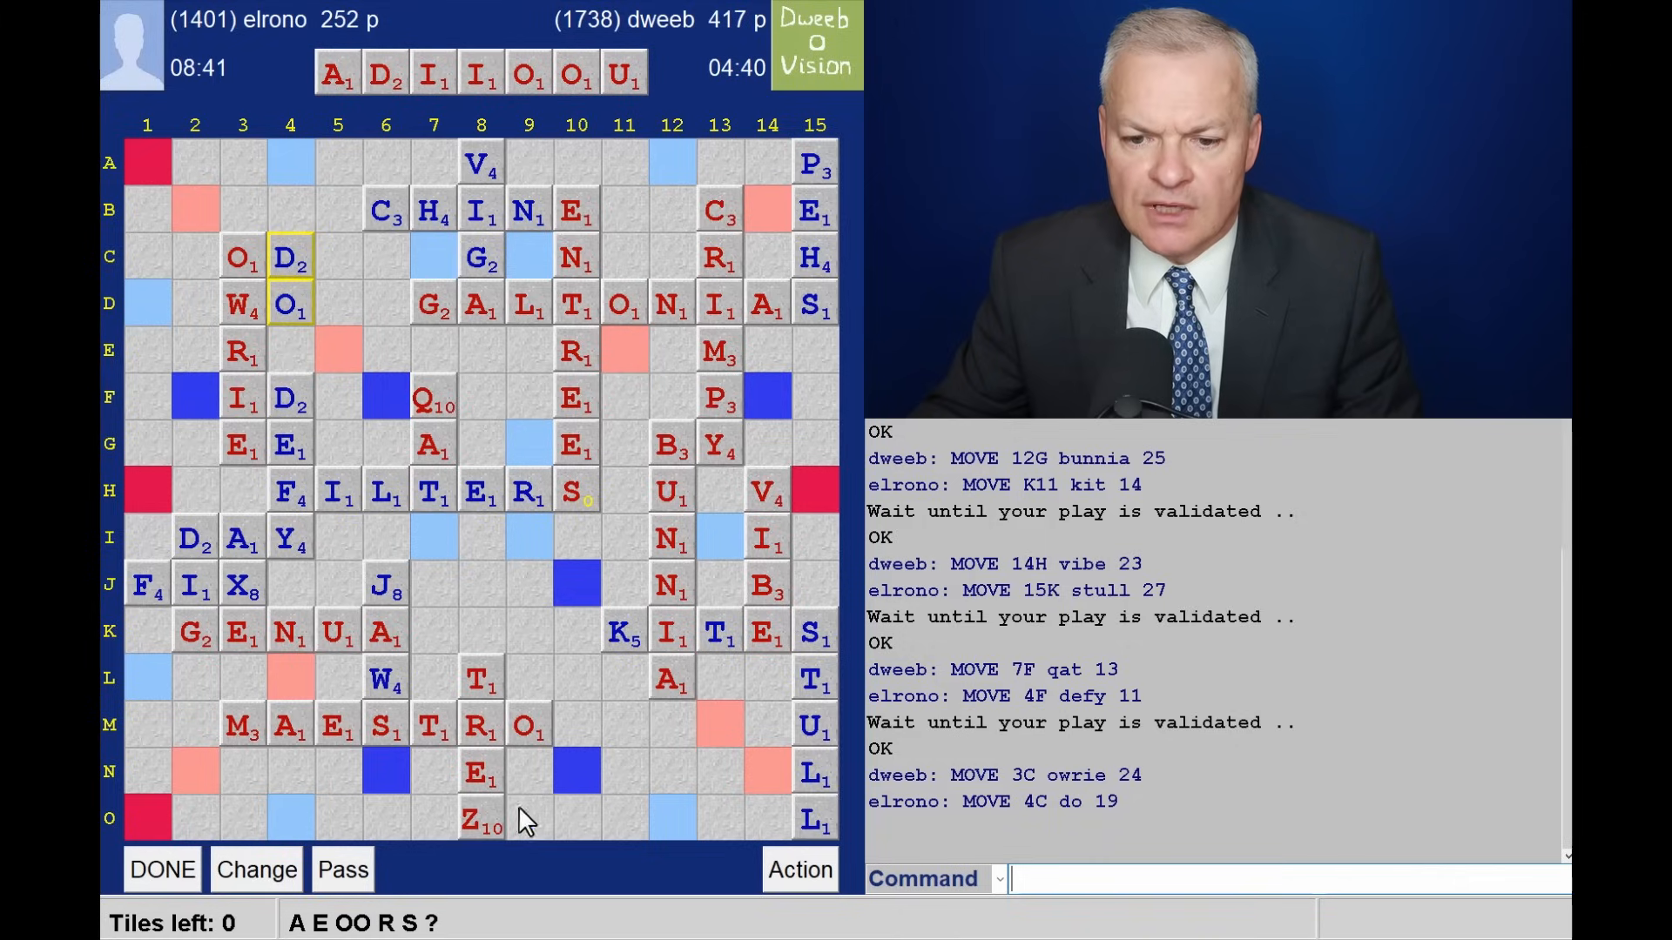
mouse_move(557, 836)
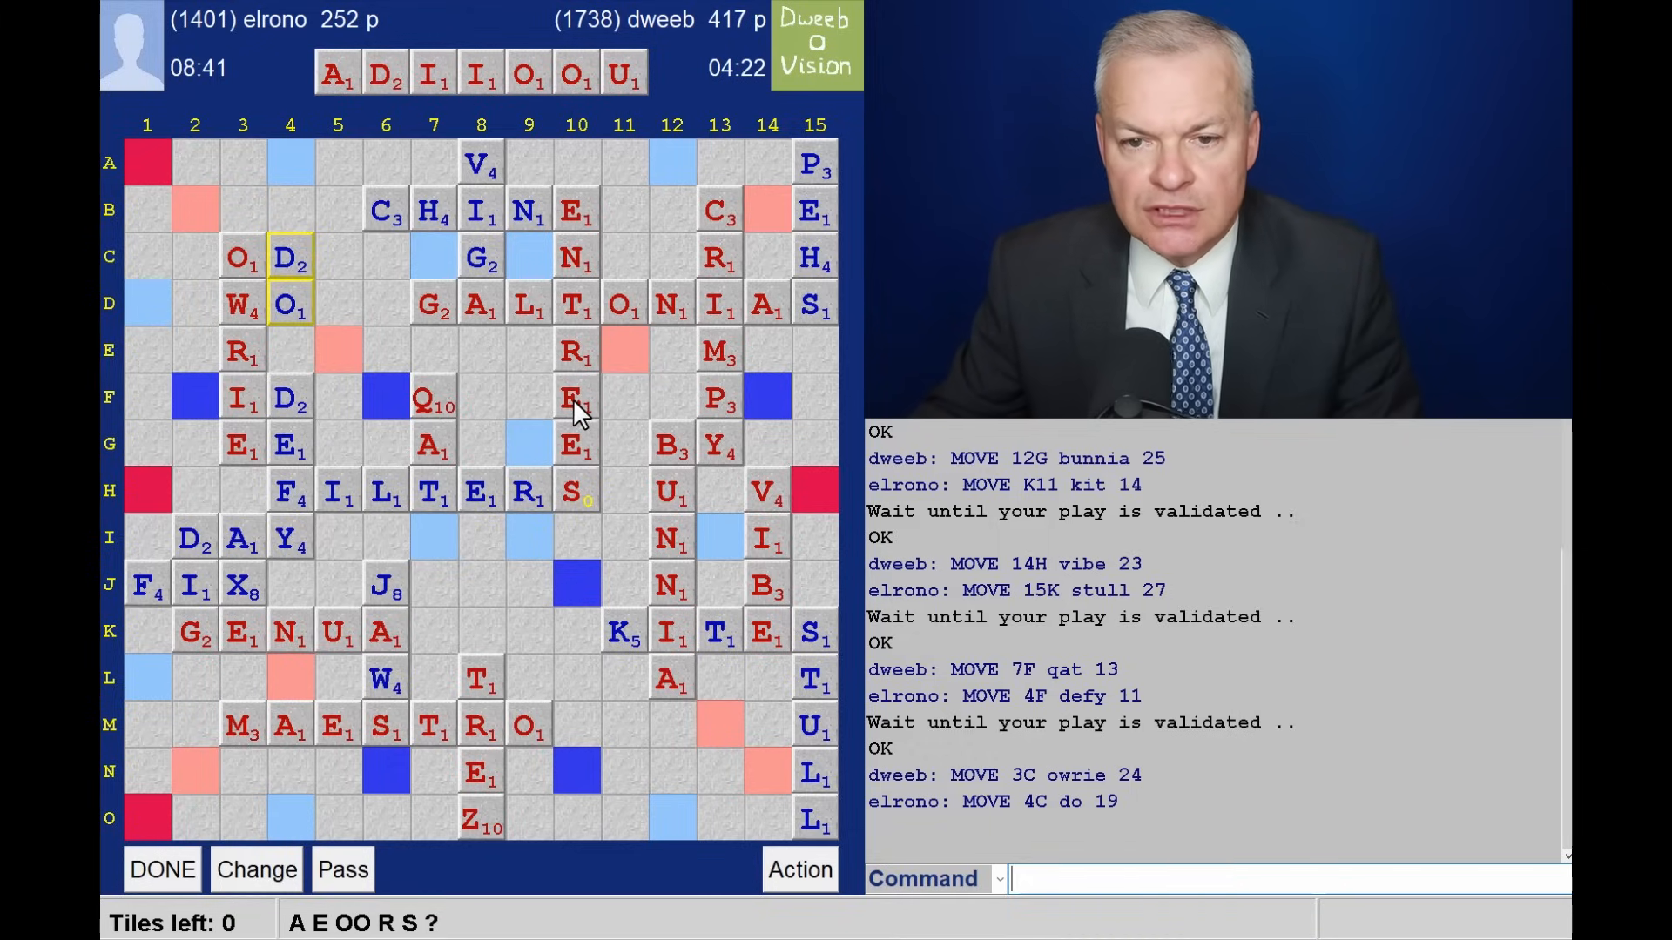
mouse_move(575, 630)
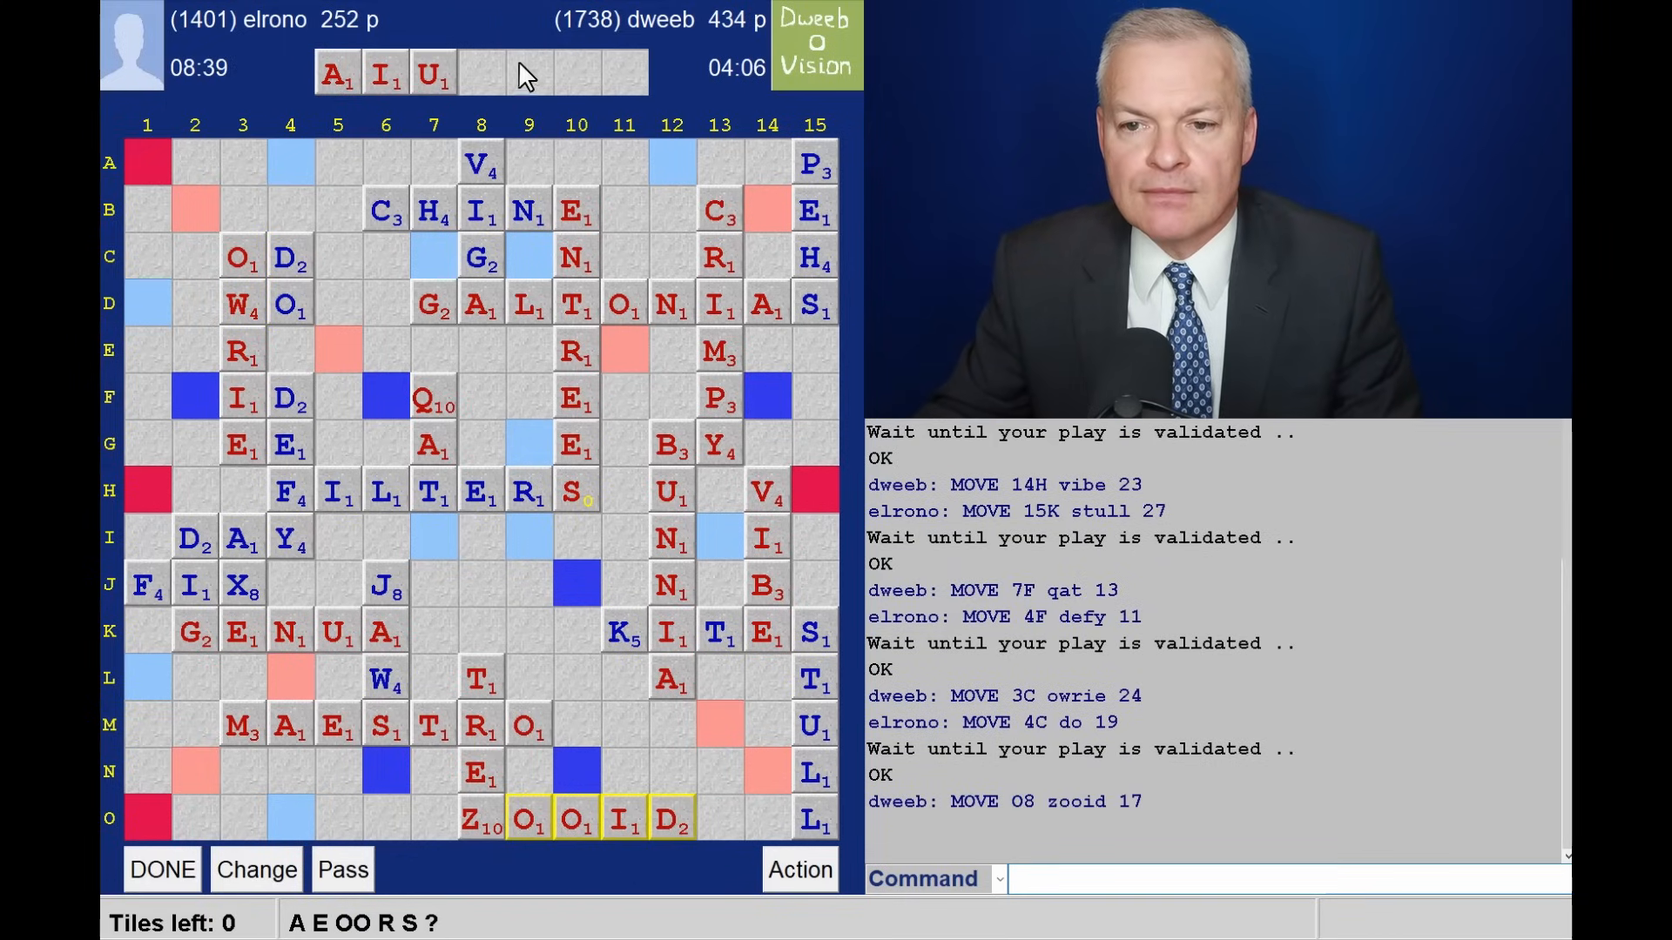
mouse_move(437, 113)
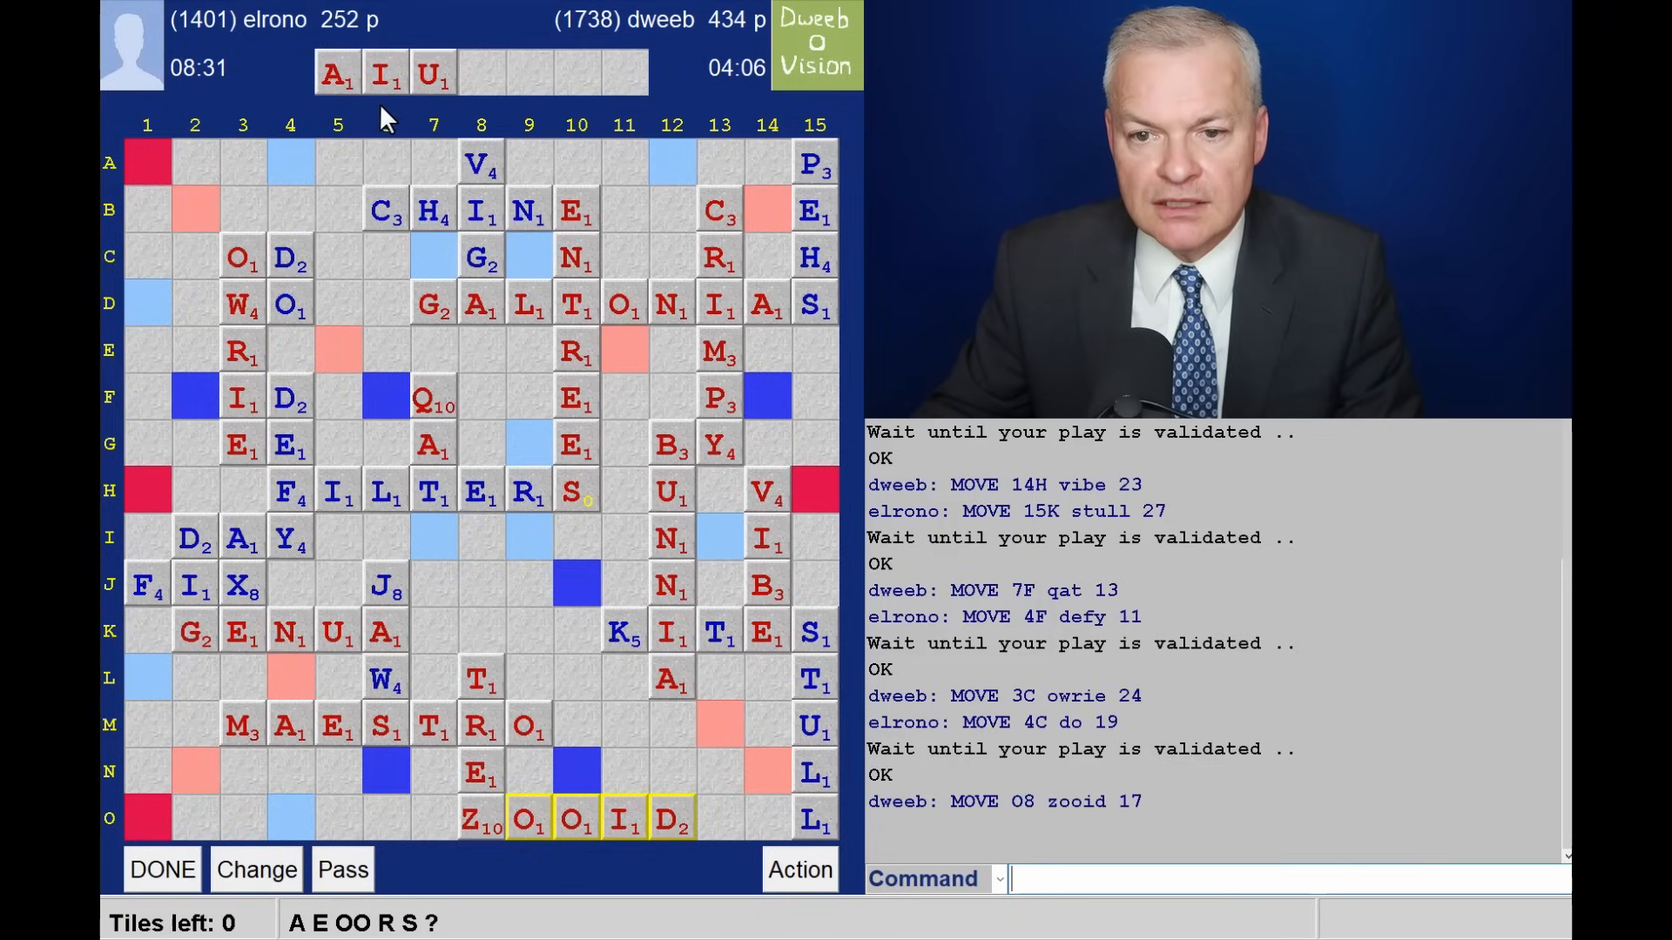
mouse_move(364, 111)
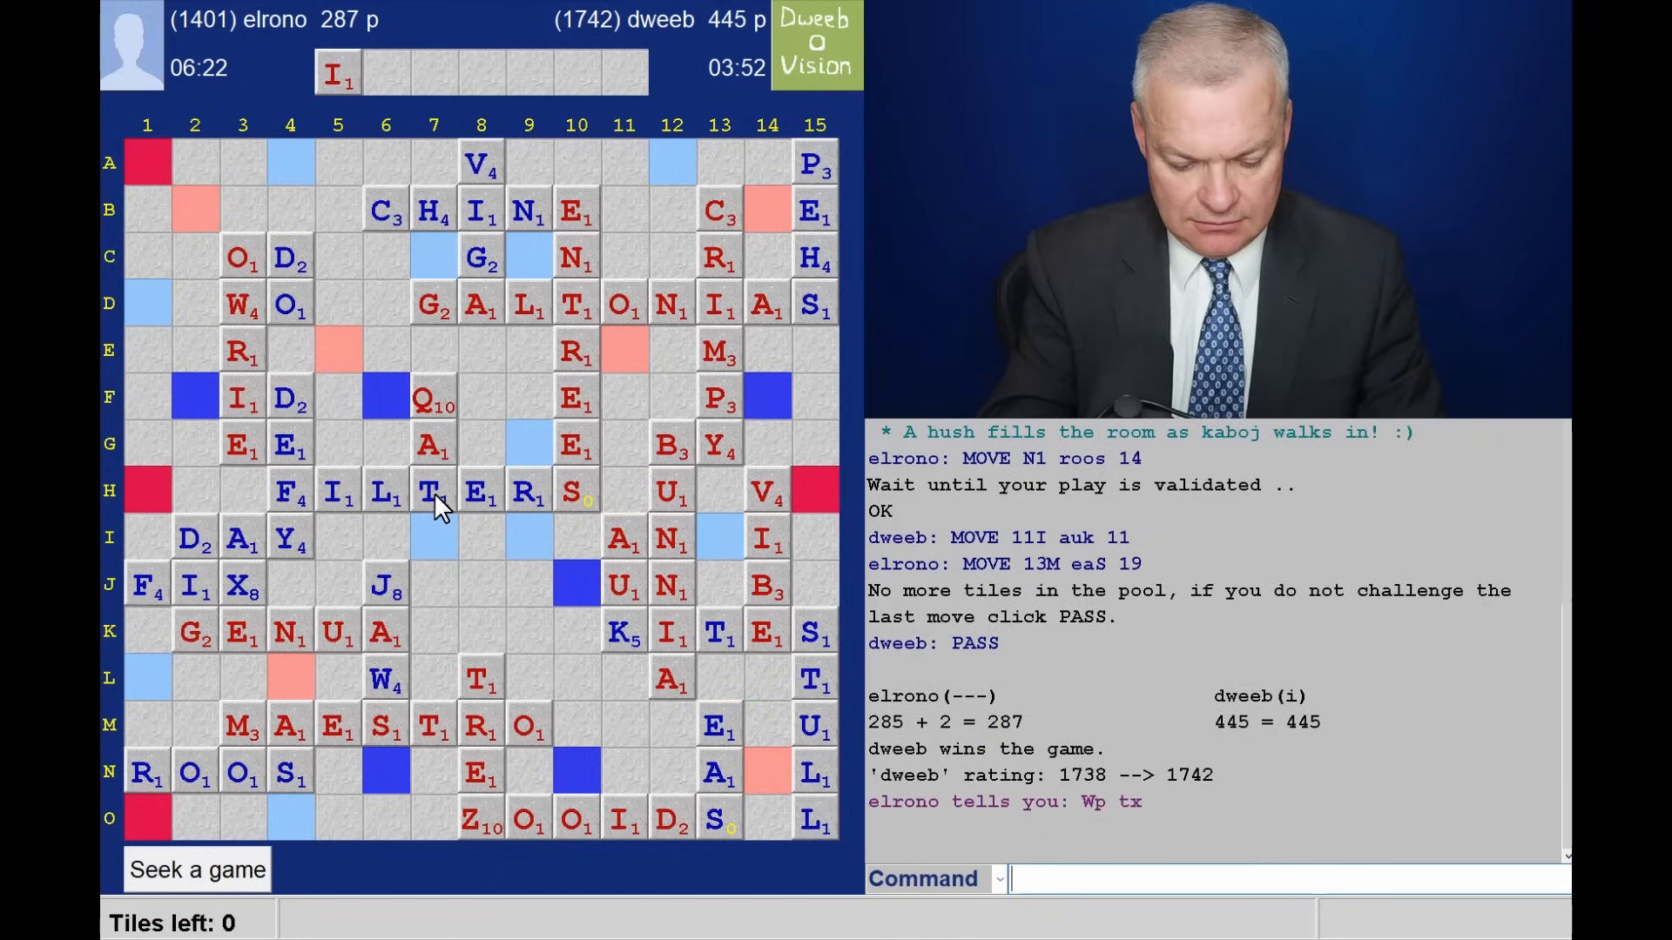
Thank the opponent with 'say tygg' in the Command box.
text(say tygg)
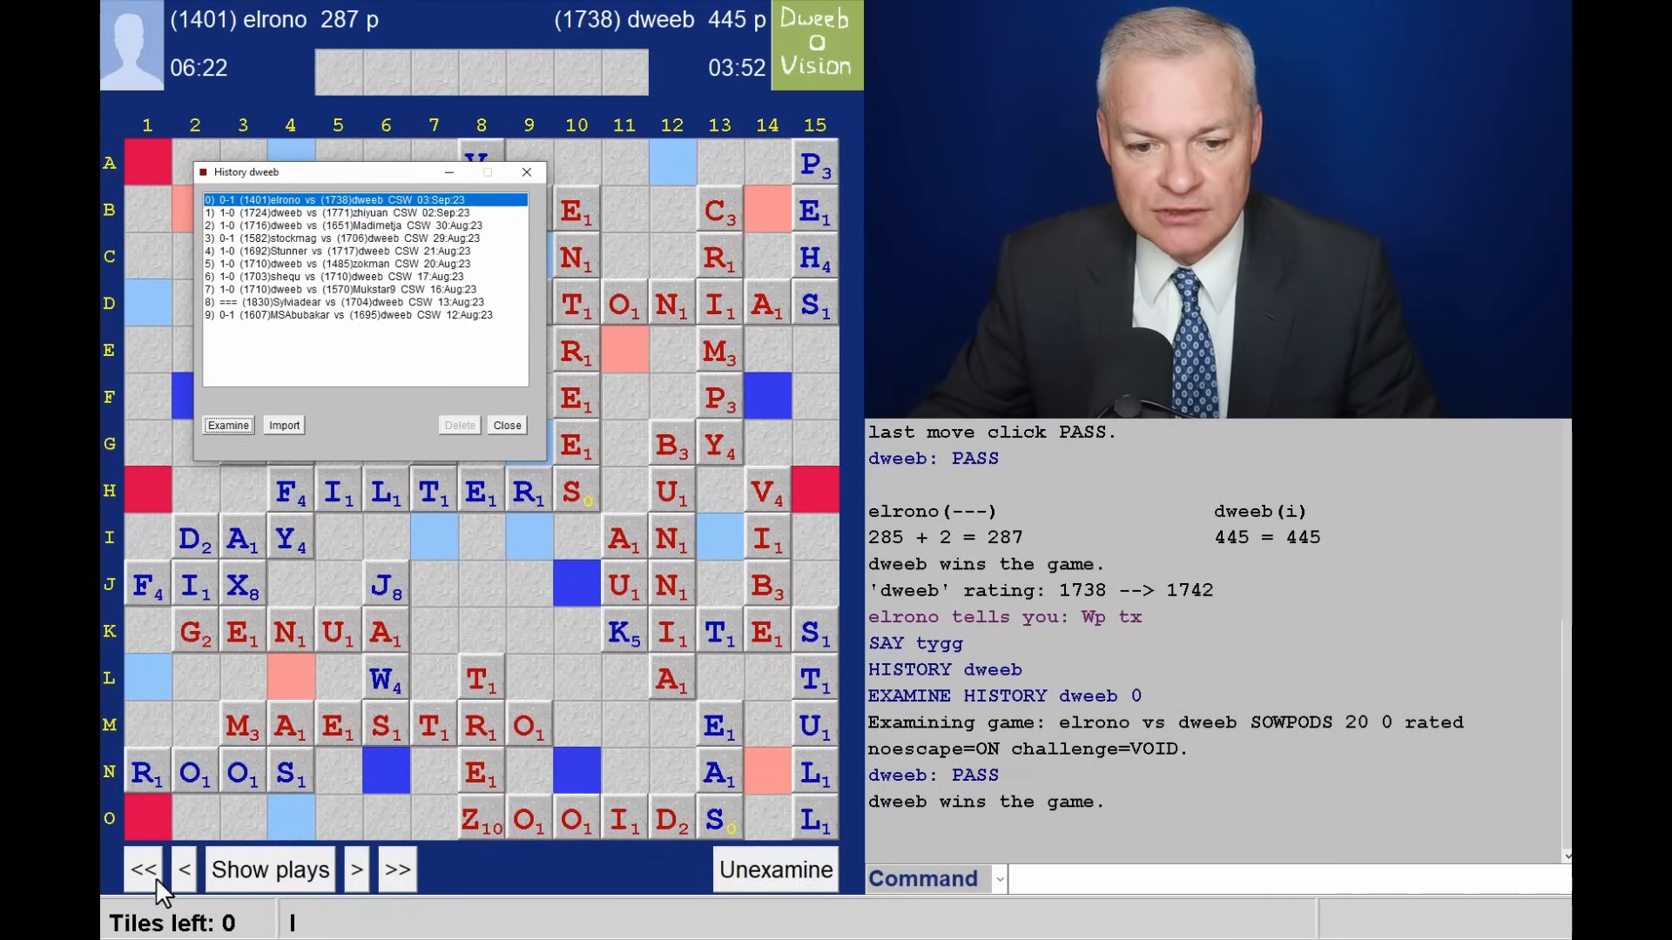
Rewind to the opening, list examiner plays, and step forward through FILTER to ENTREES.
click(146, 869)
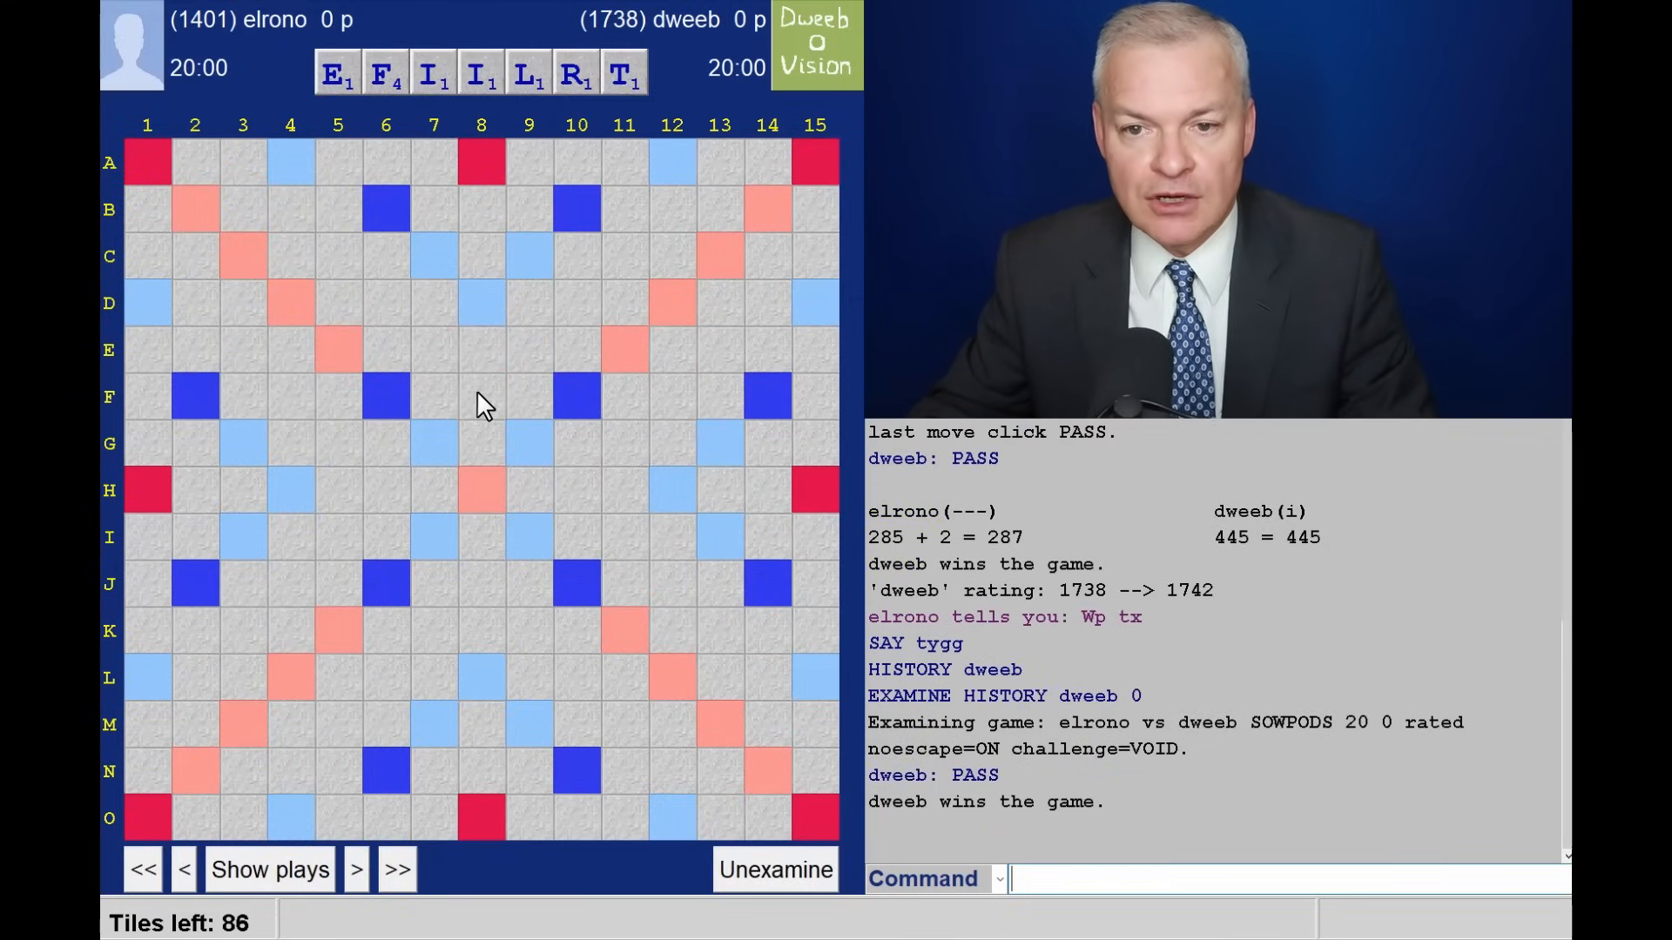
click(269, 868)
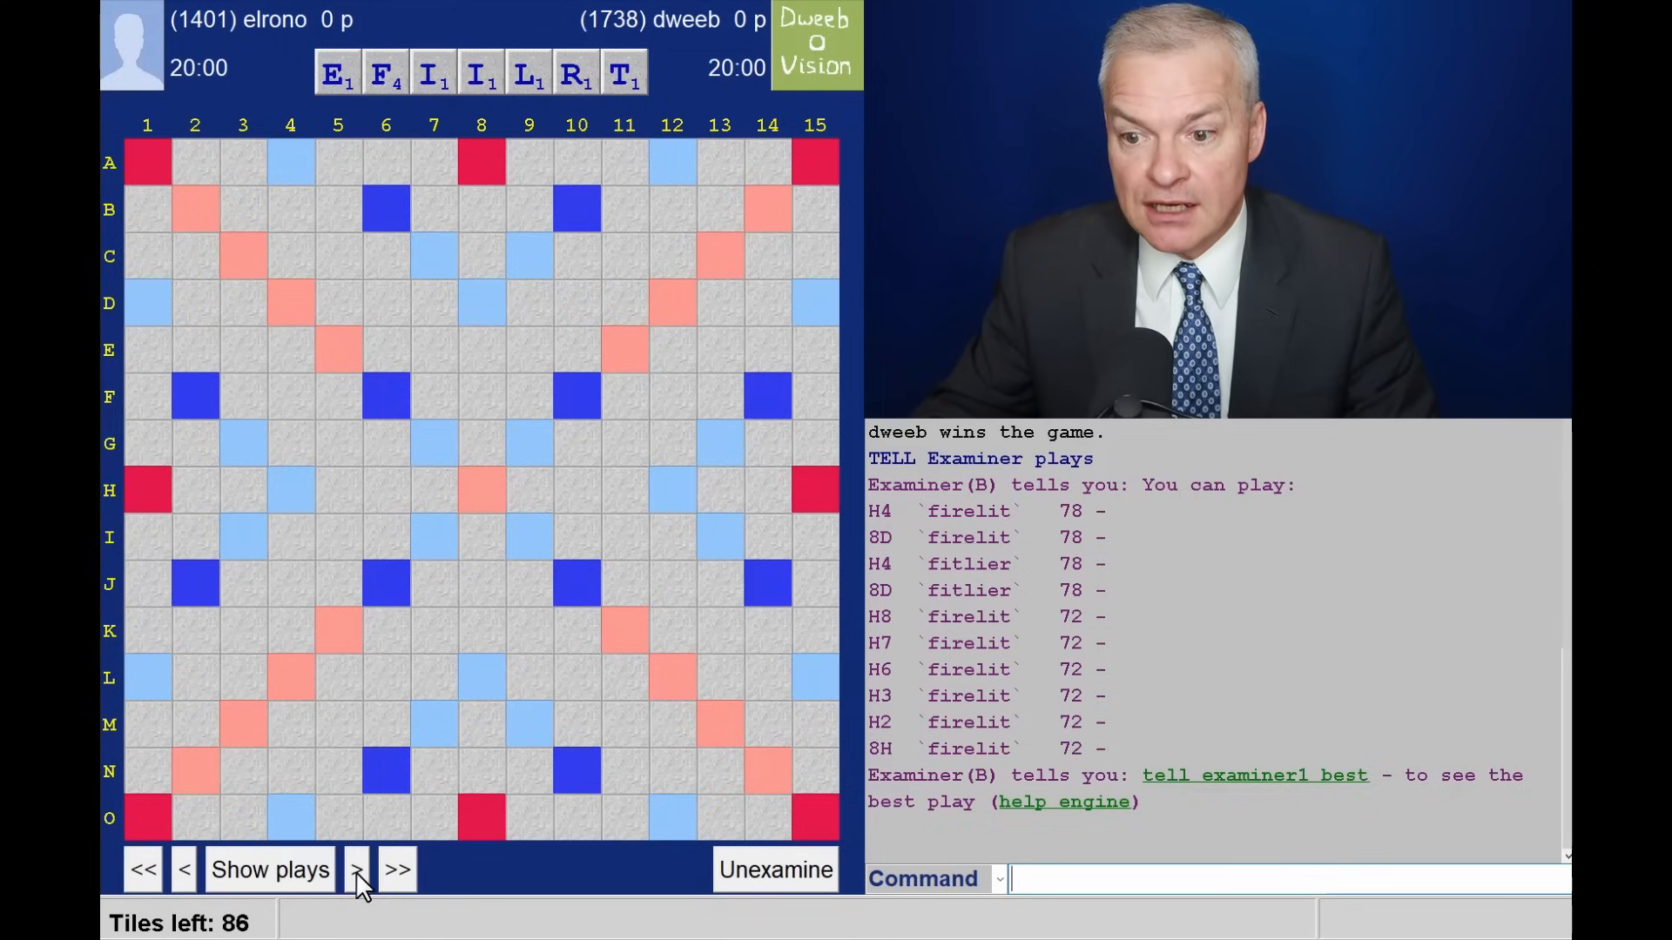
click(358, 869)
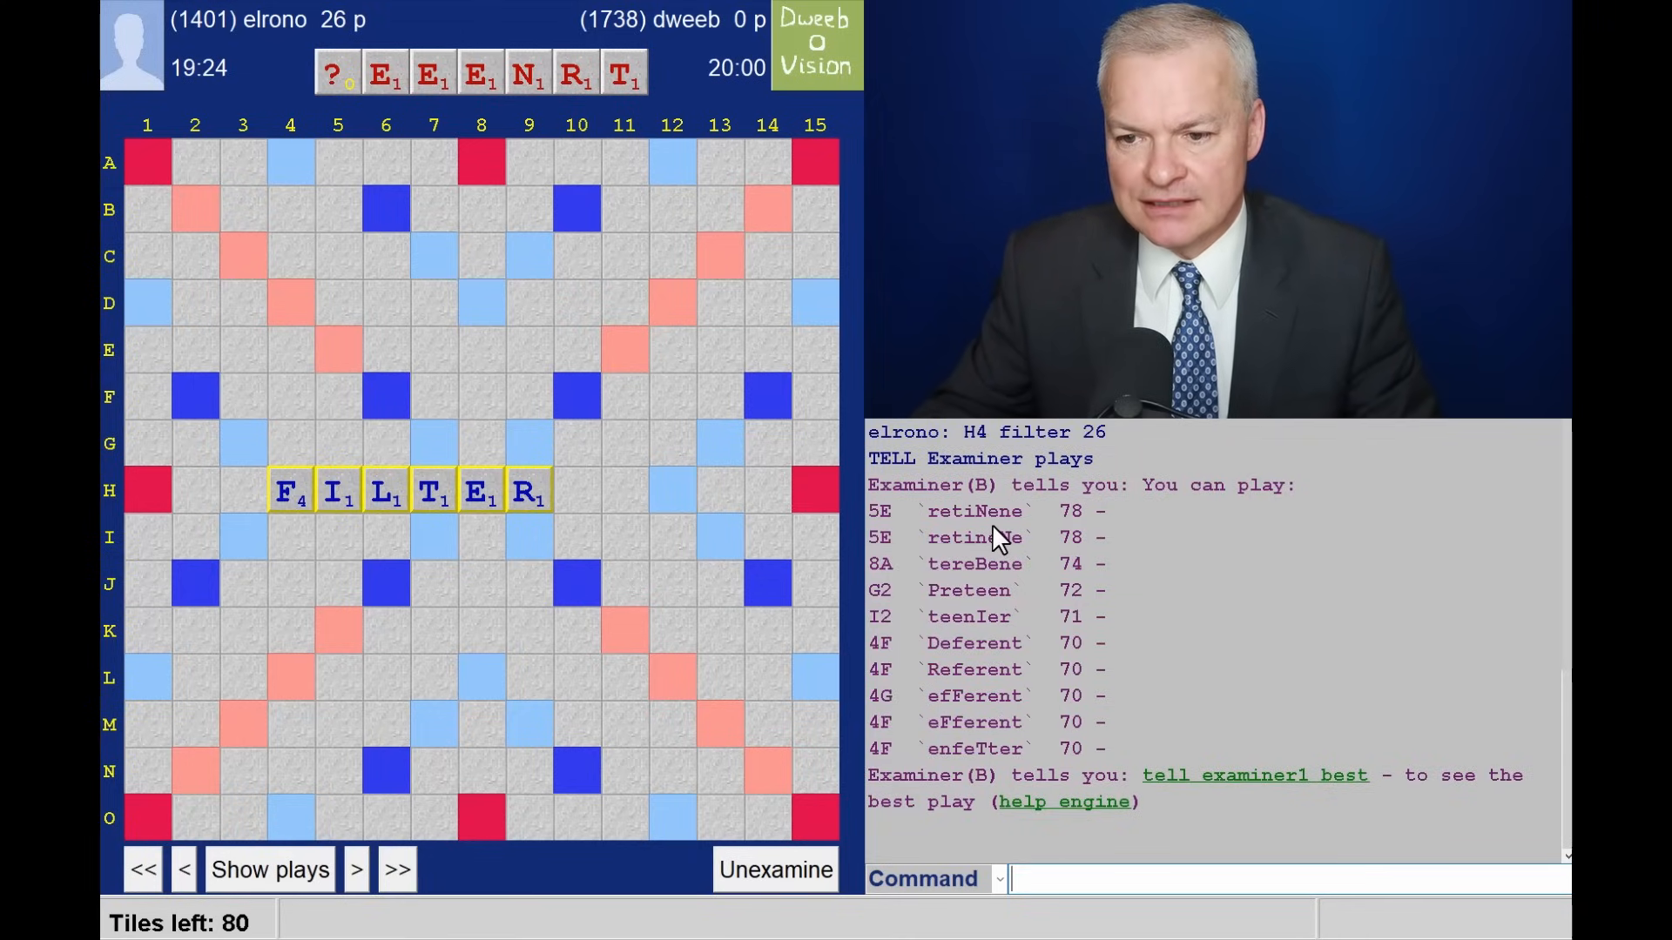
mouse_move(1027, 634)
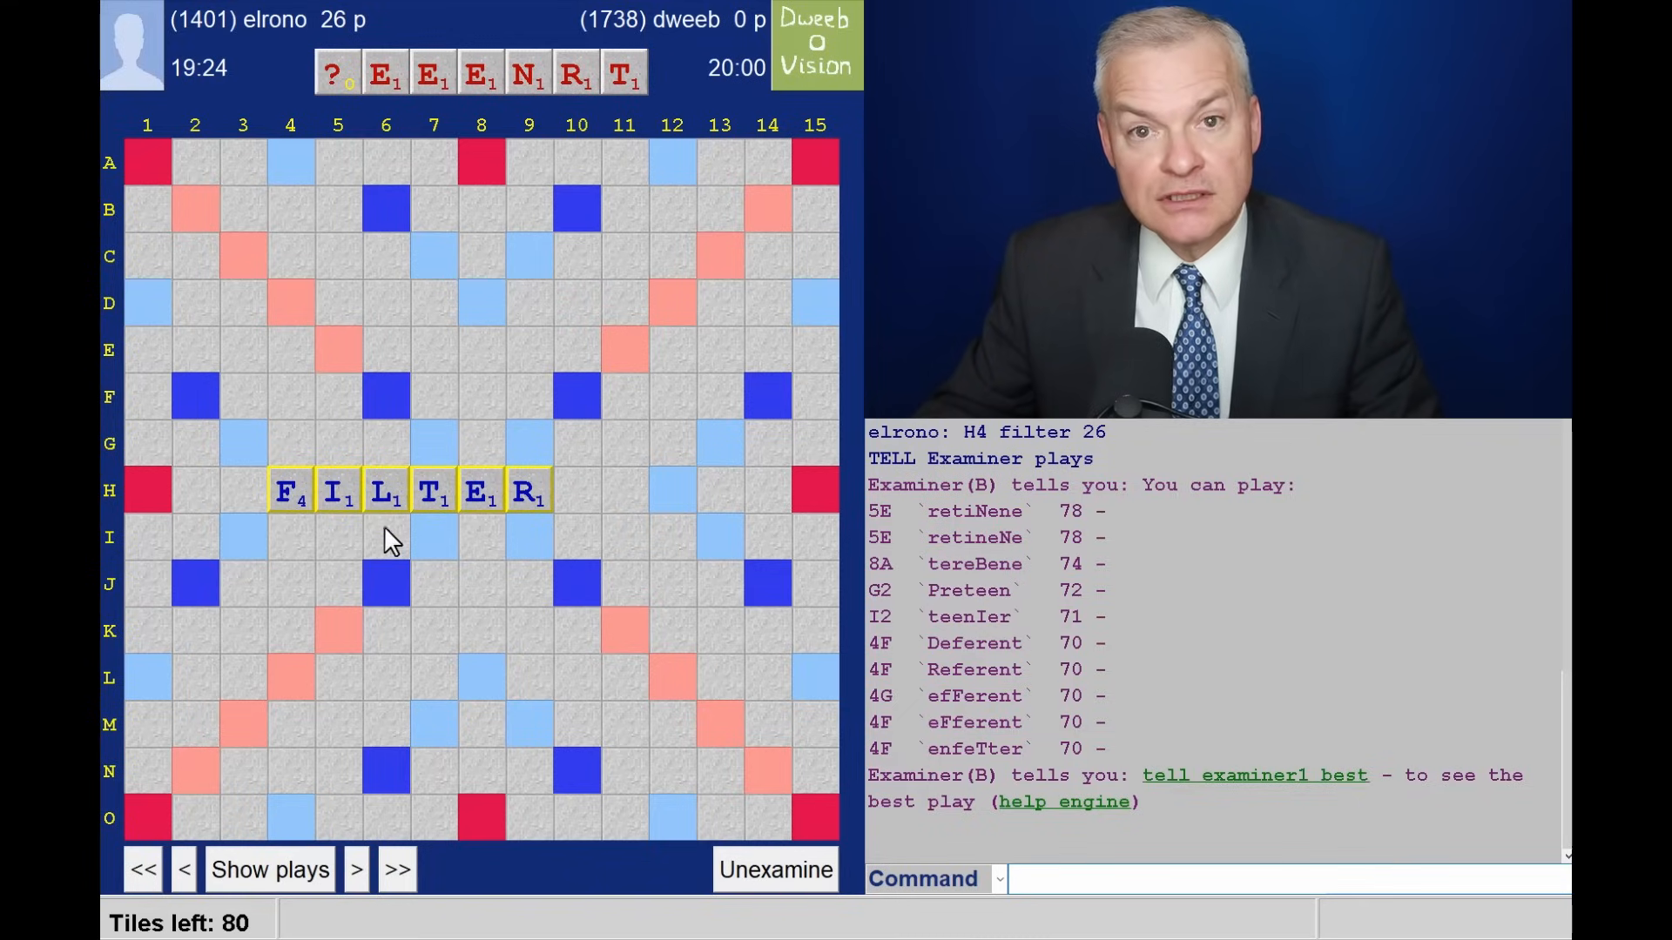
mouse_move(1021, 573)
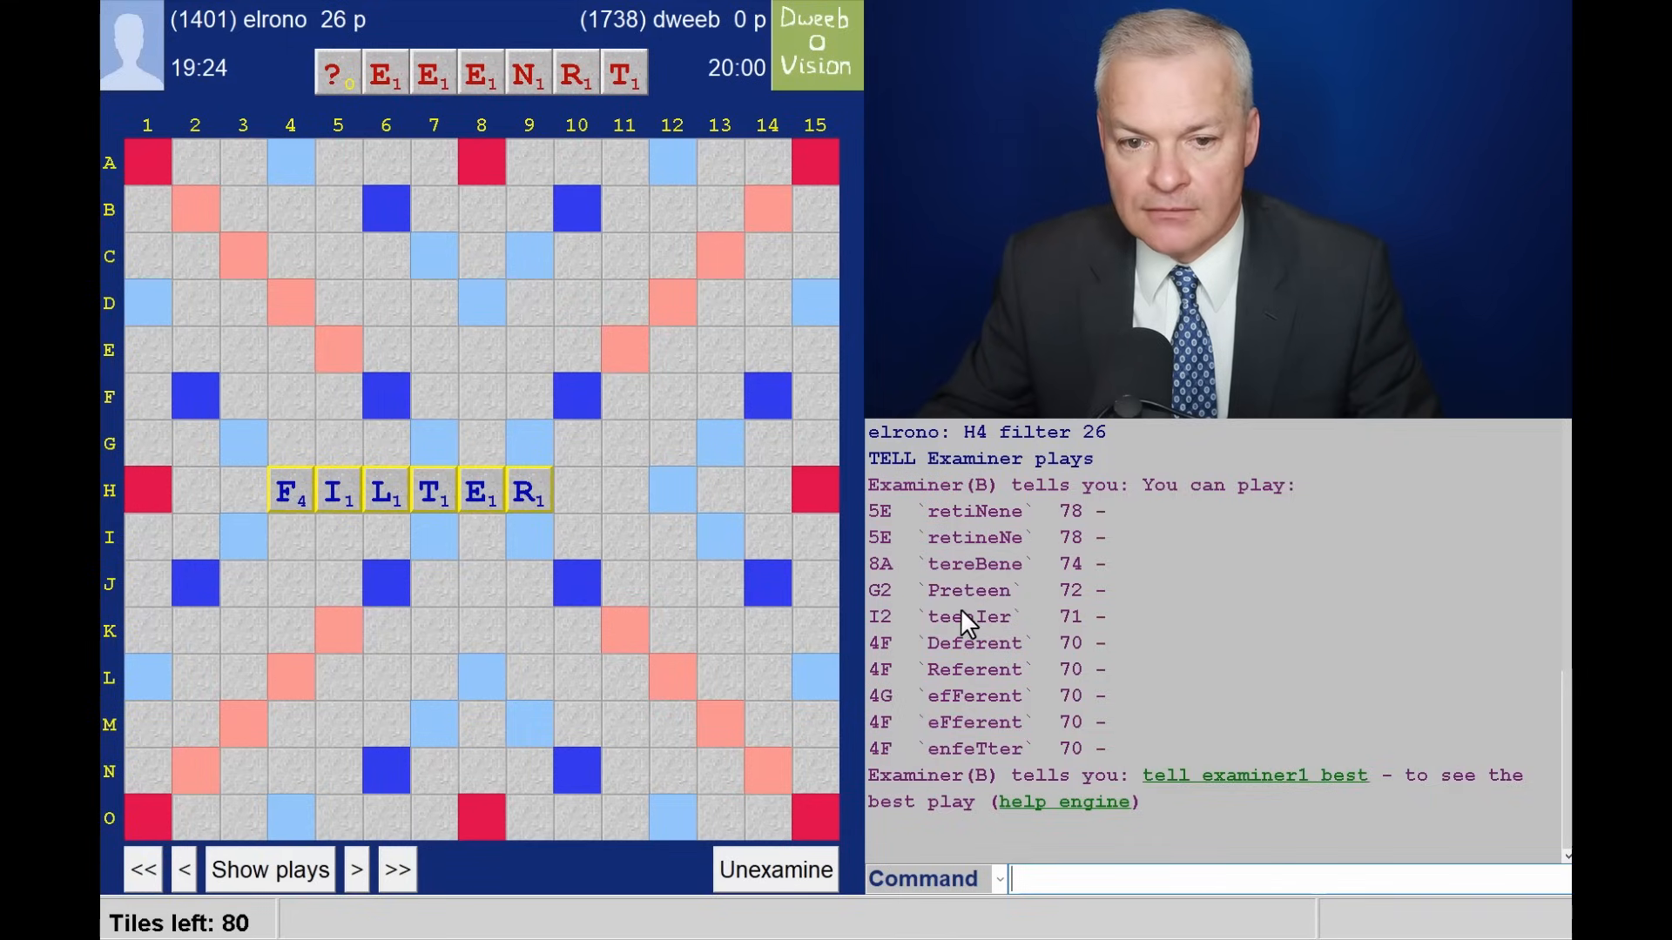
mouse_move(392, 470)
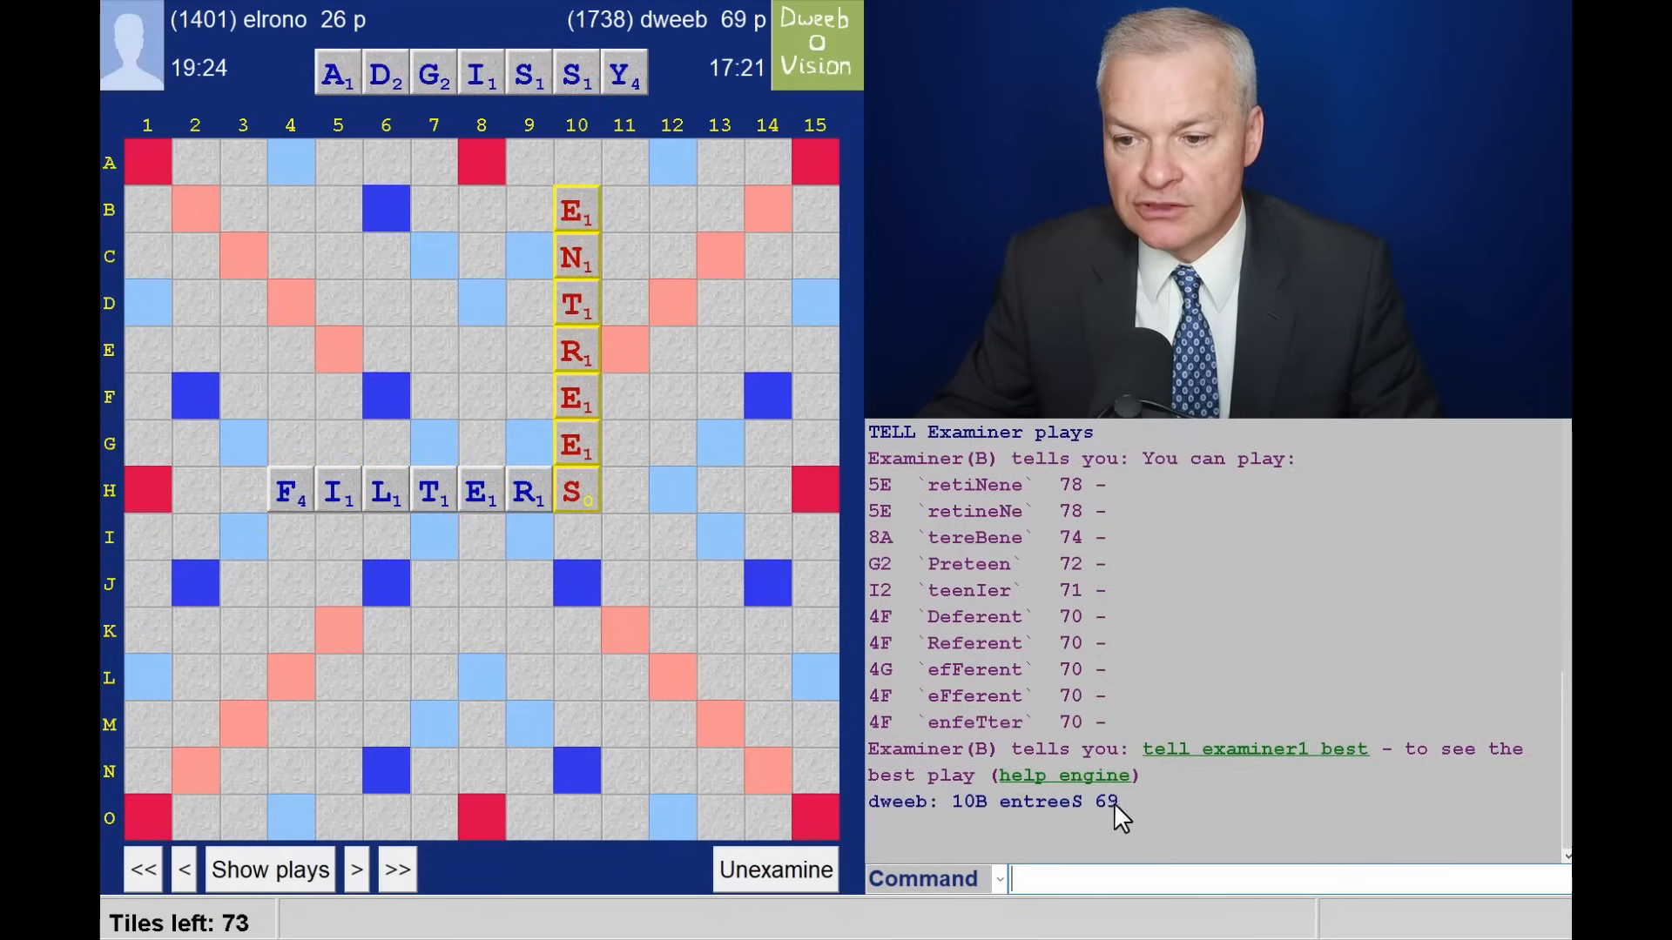
mouse_move(549, 502)
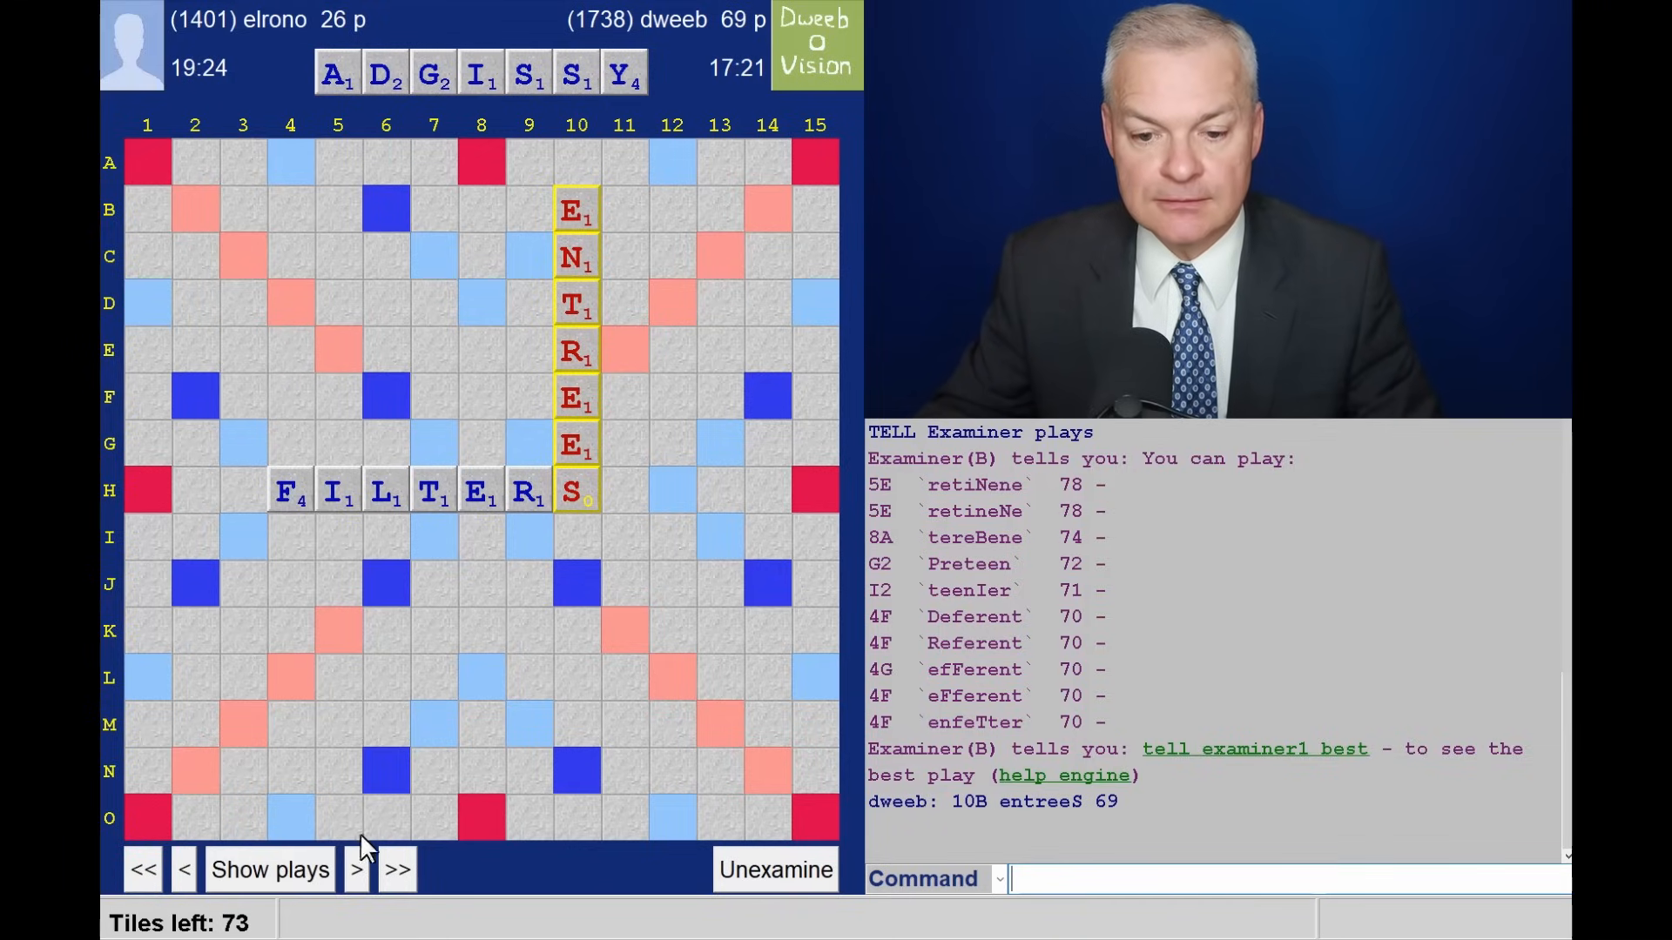
click(361, 870)
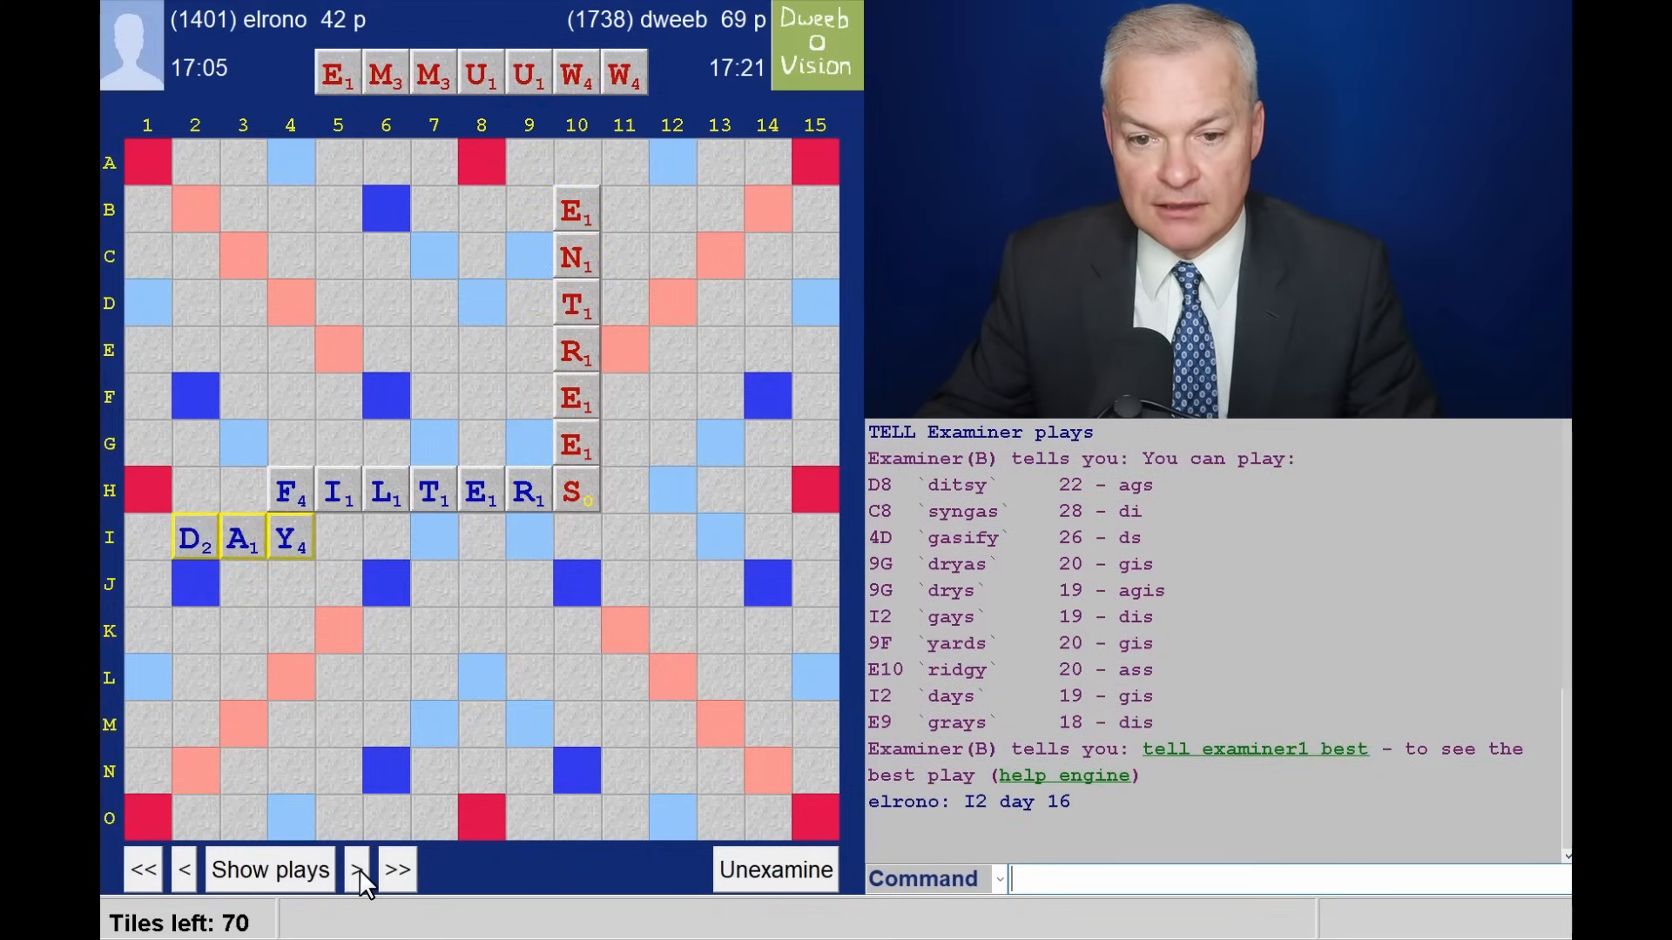
Step past FIX to GALTONIA at D7 for 70, listing suggestions for the next rack.
click(356, 869)
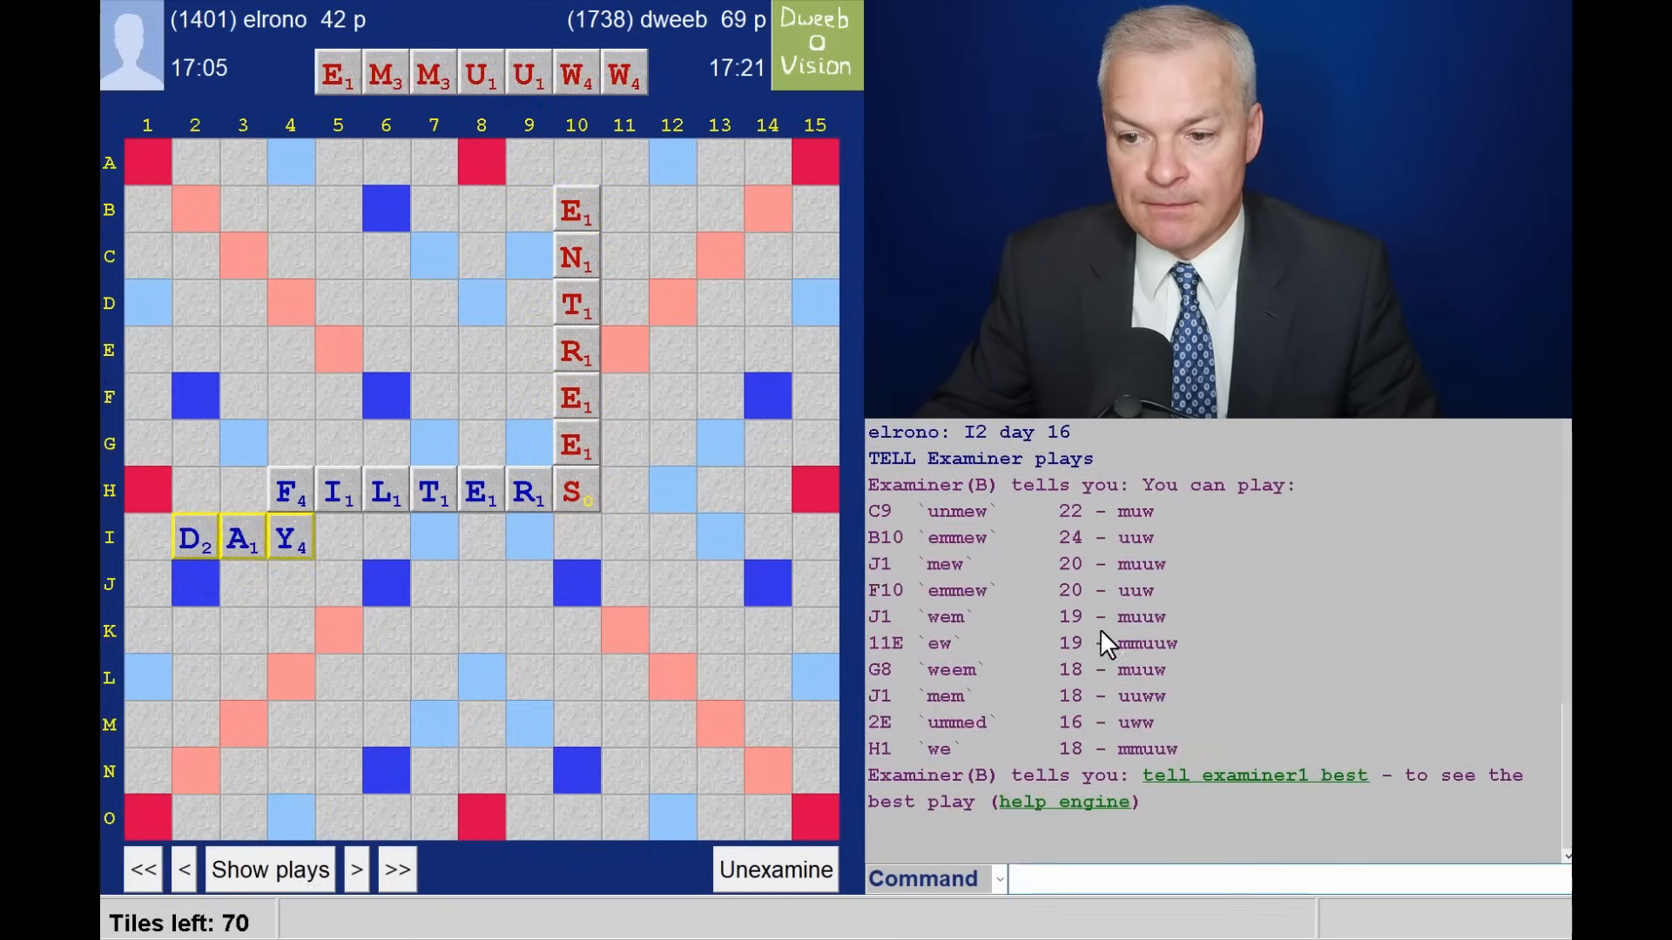
mouse_move(154, 419)
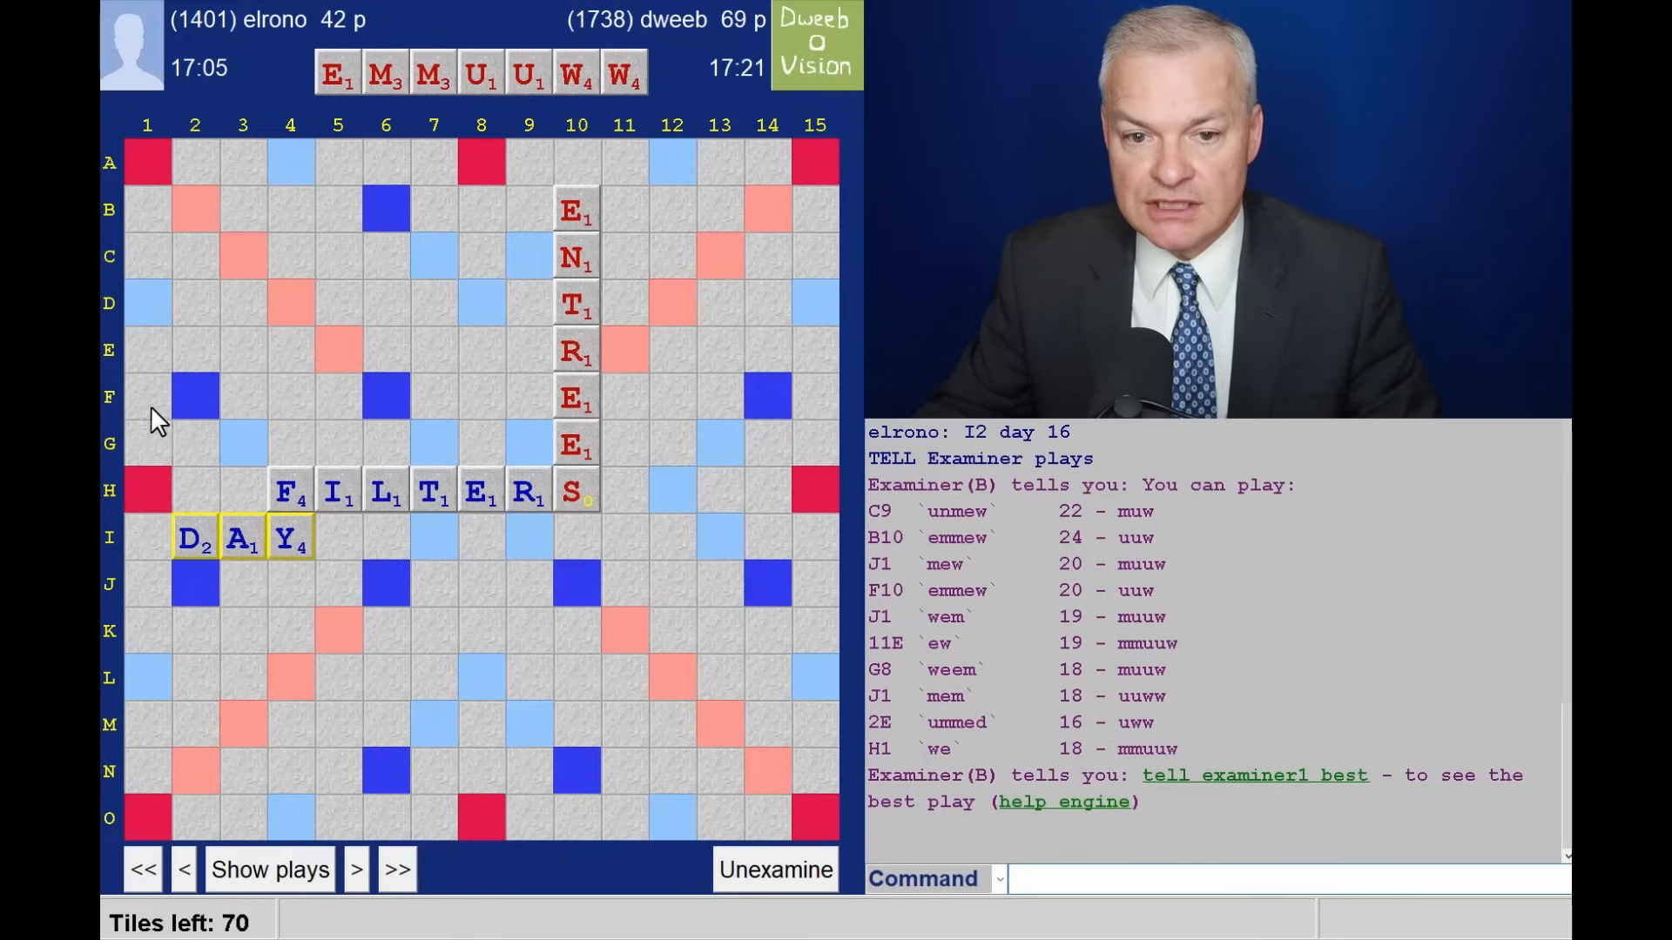
mouse_move(543, 277)
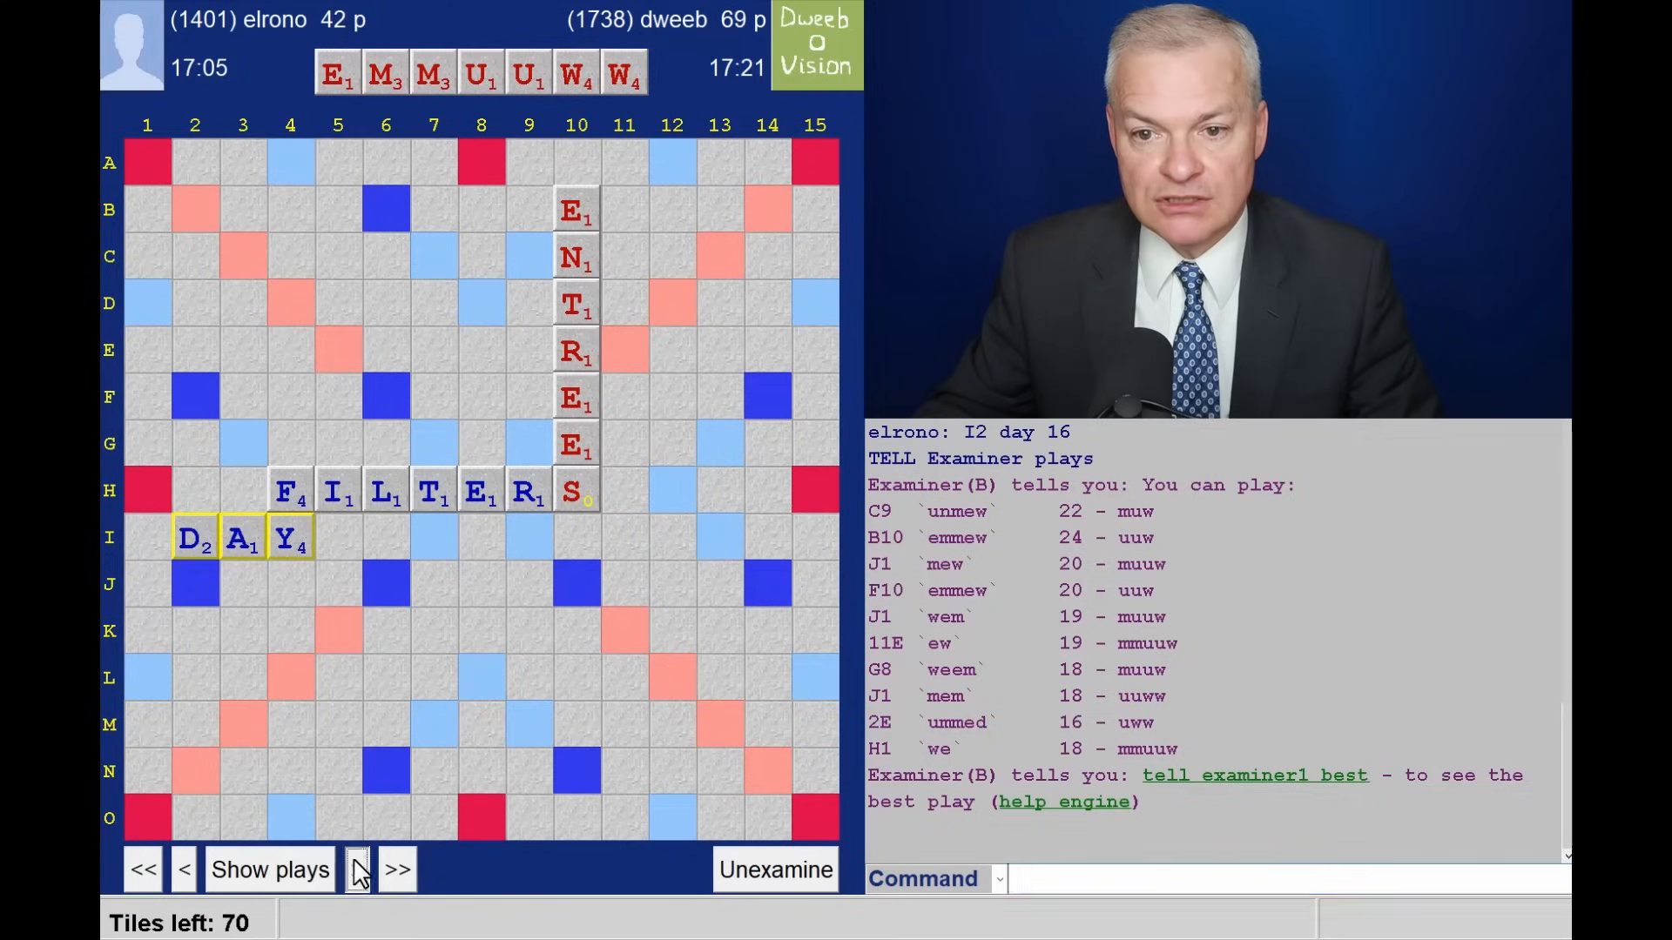
click(355, 868)
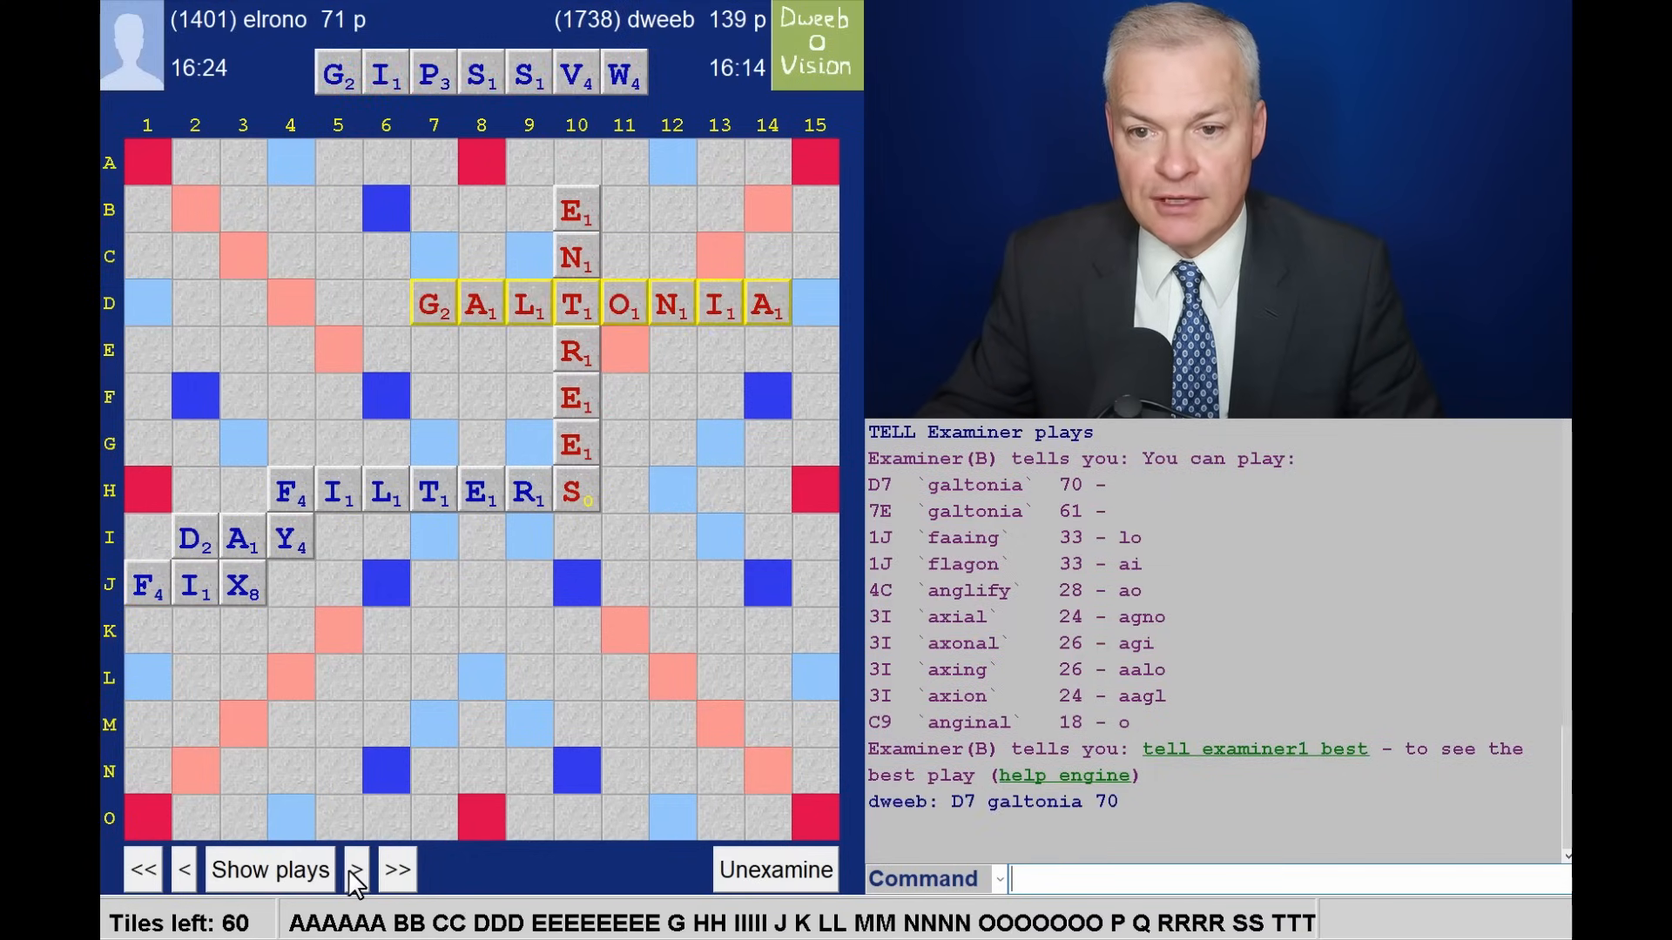
click(269, 869)
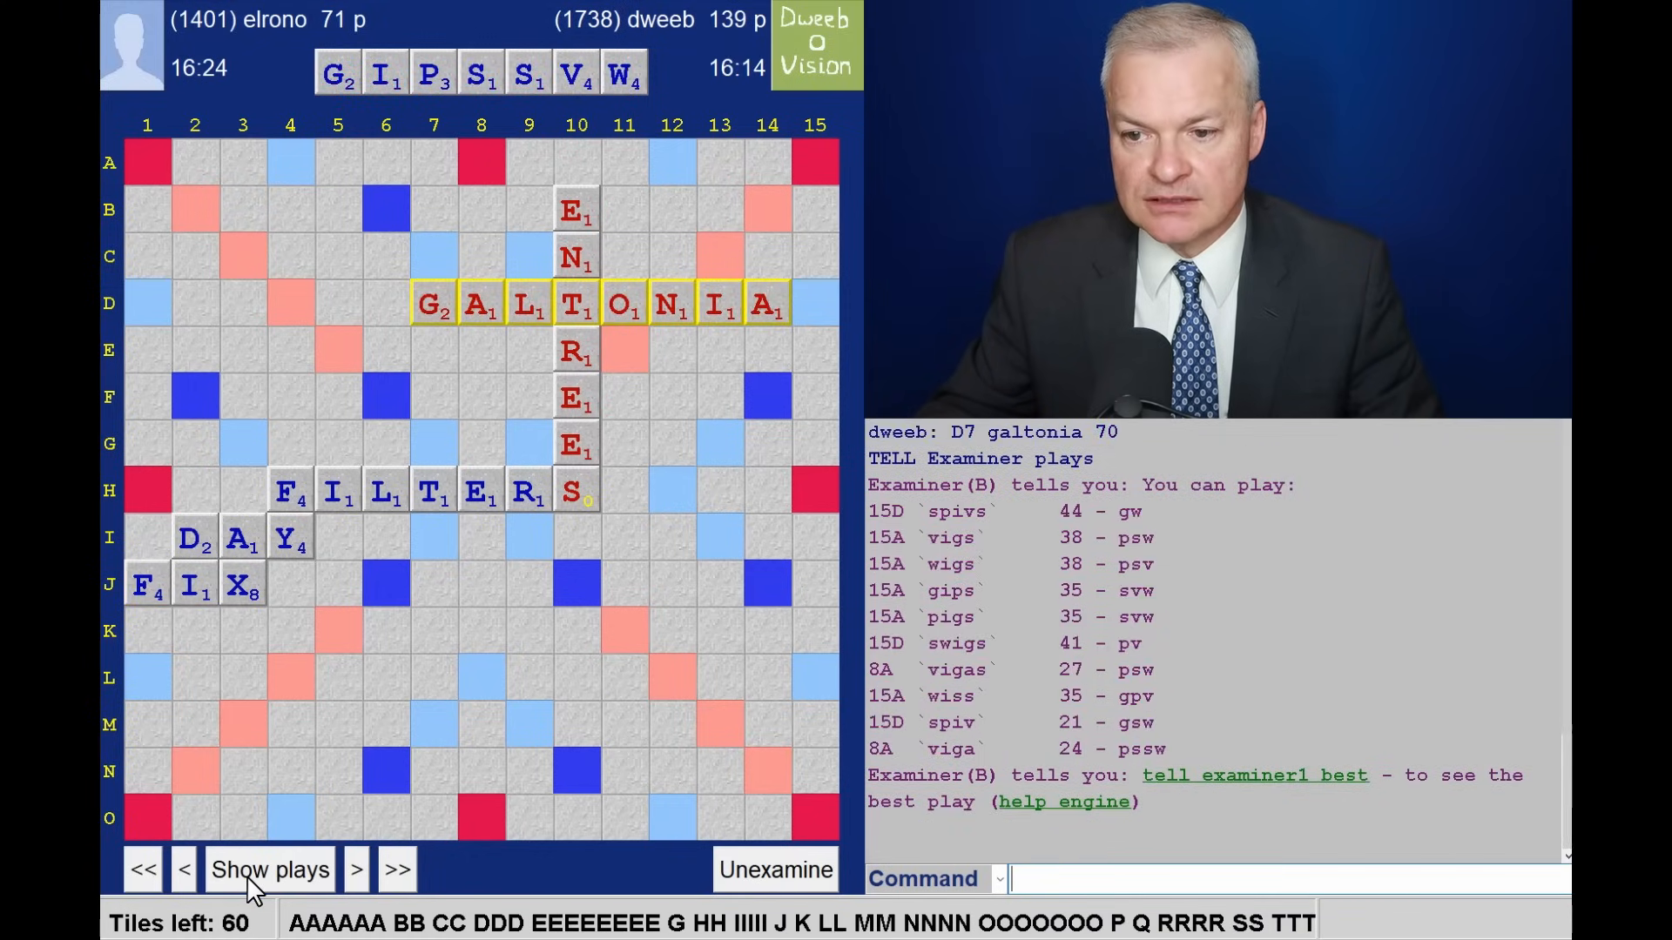
Step the review forward one move toward the opponent's VIGA at 8A.
click(357, 869)
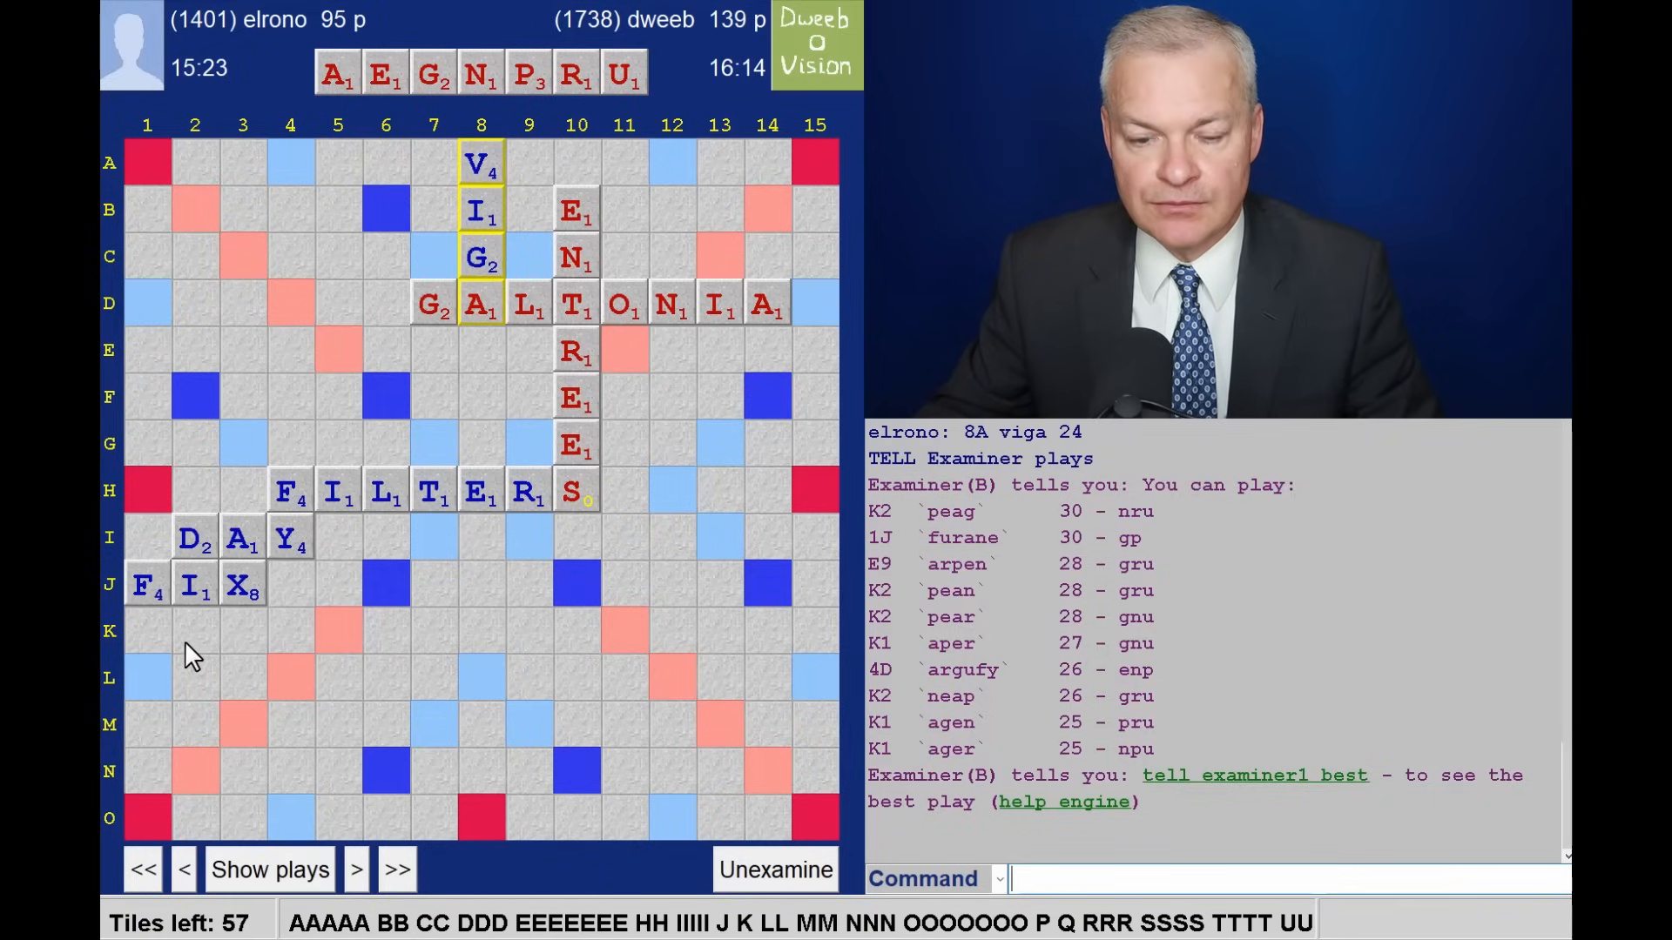
mouse_move(882, 603)
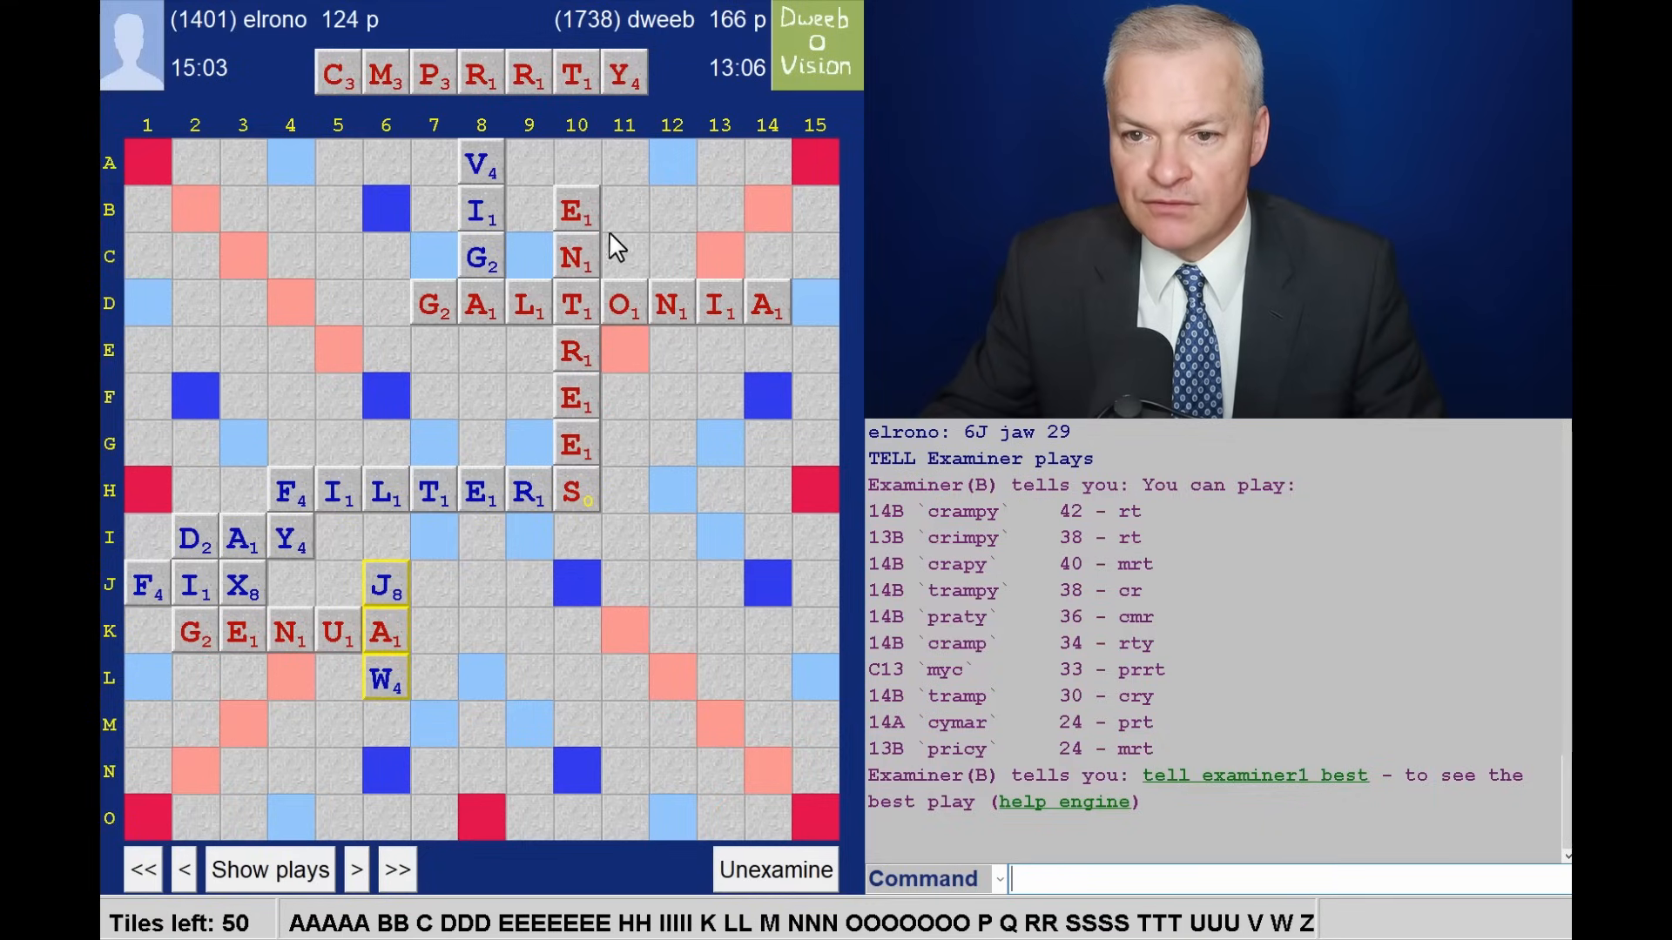
mouse_move(785, 339)
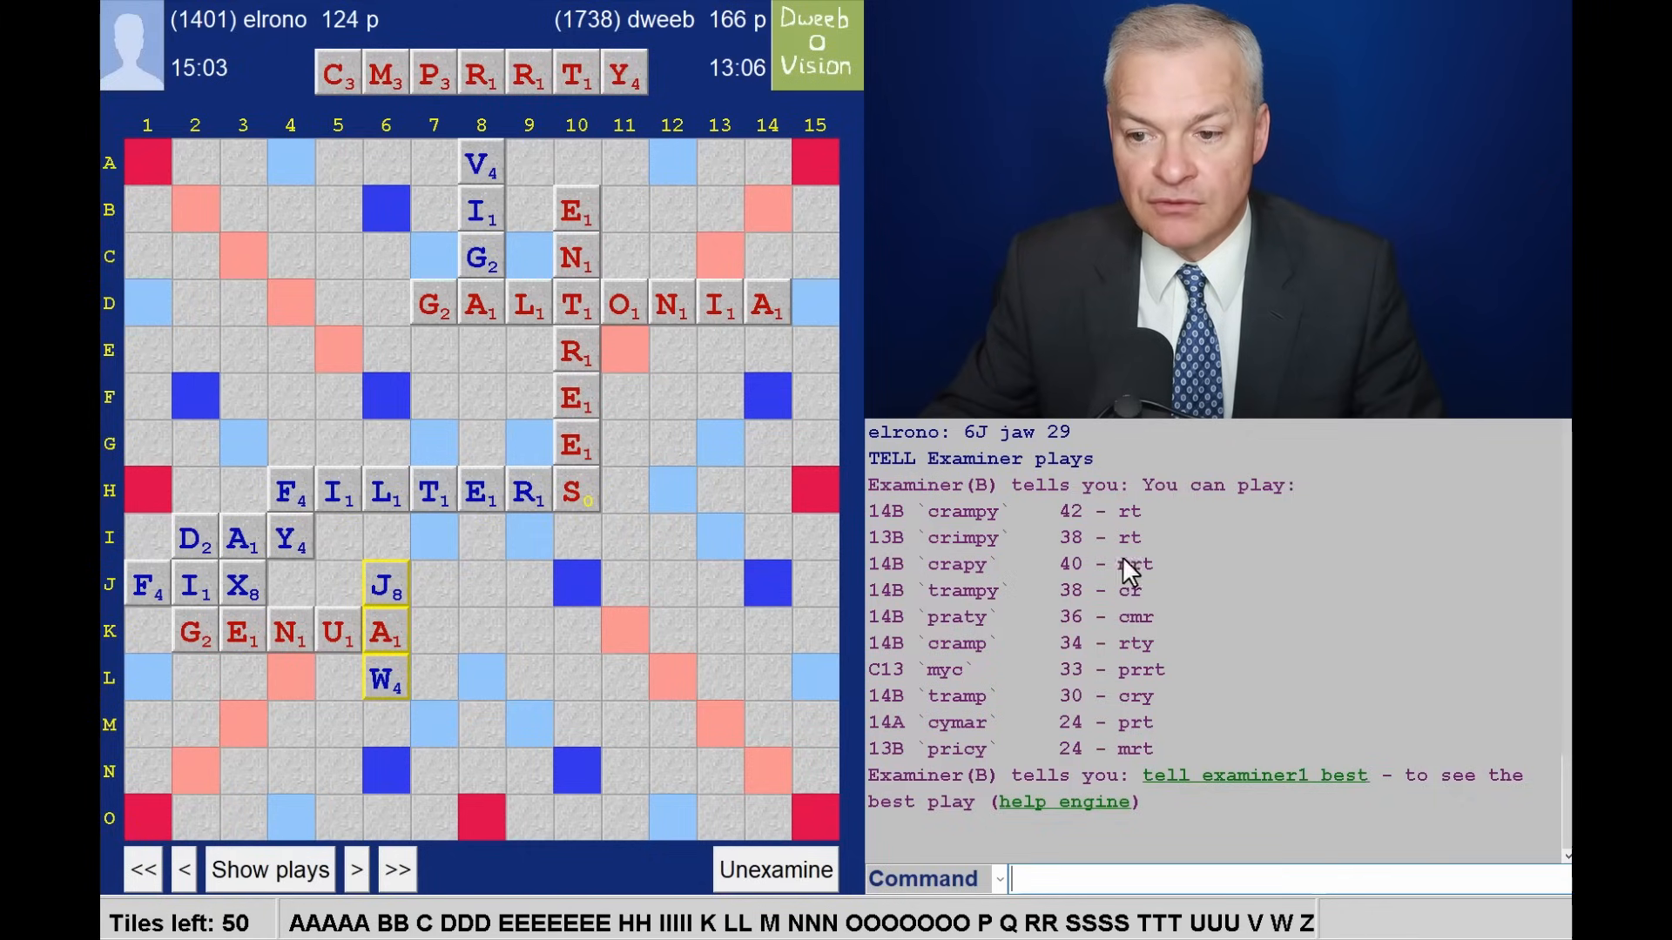
mouse_move(1089, 547)
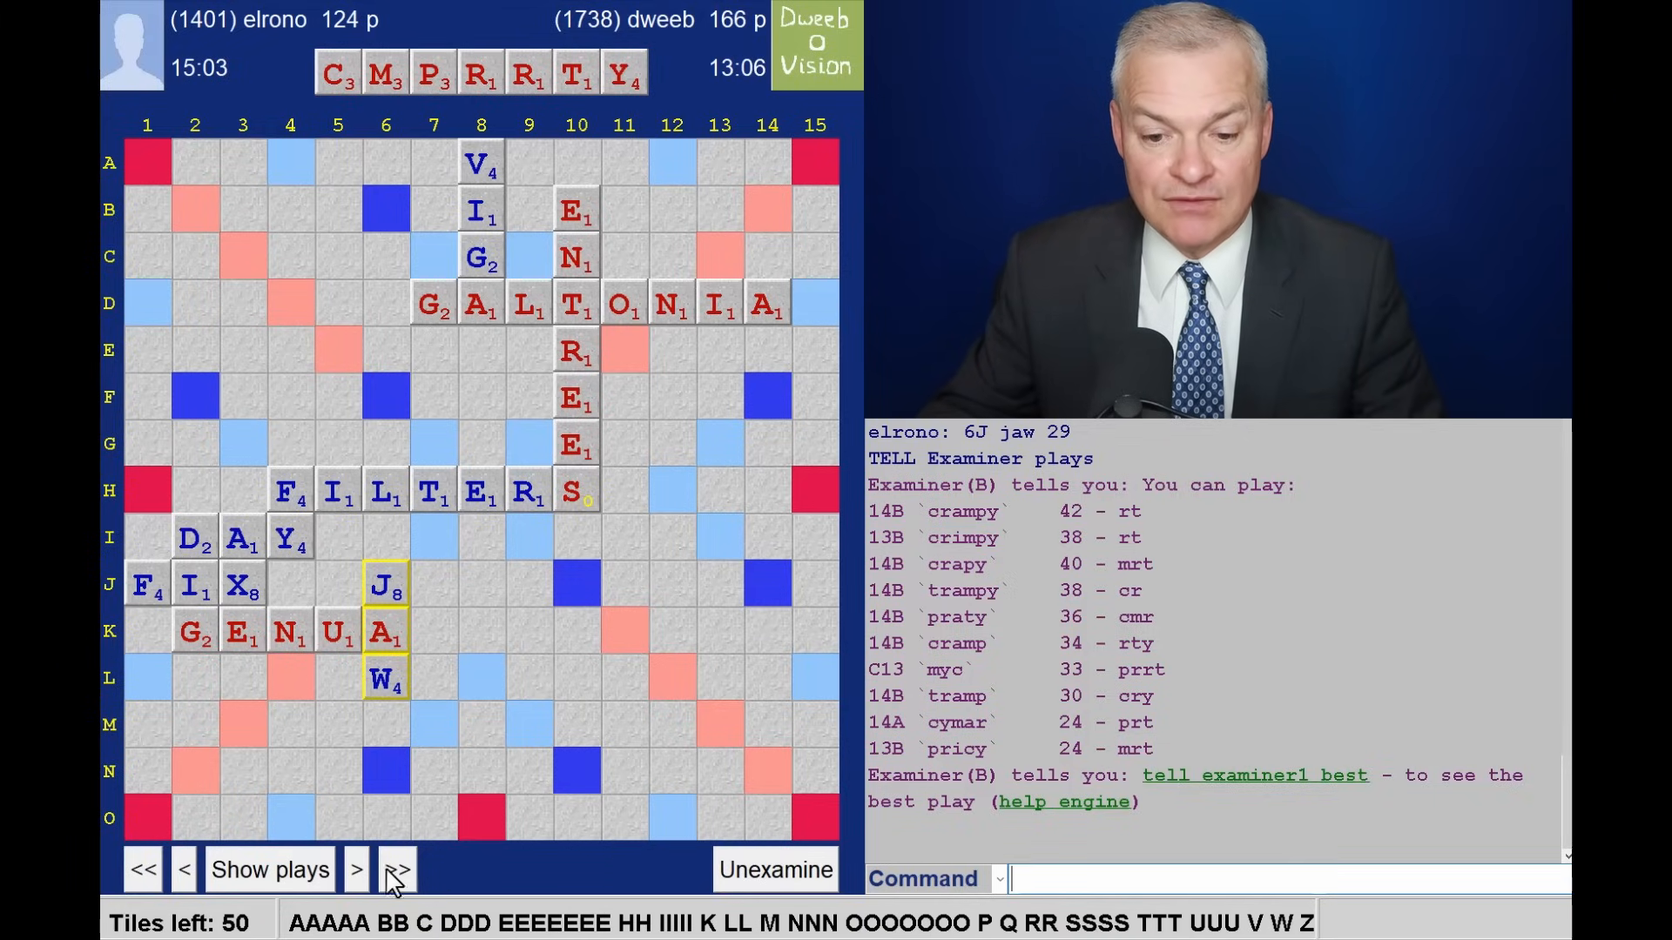
Step through CRIMPY, PEHS, MAESTRO and TREZ, listing suggestions for the CHKLNST rack.
click(397, 868)
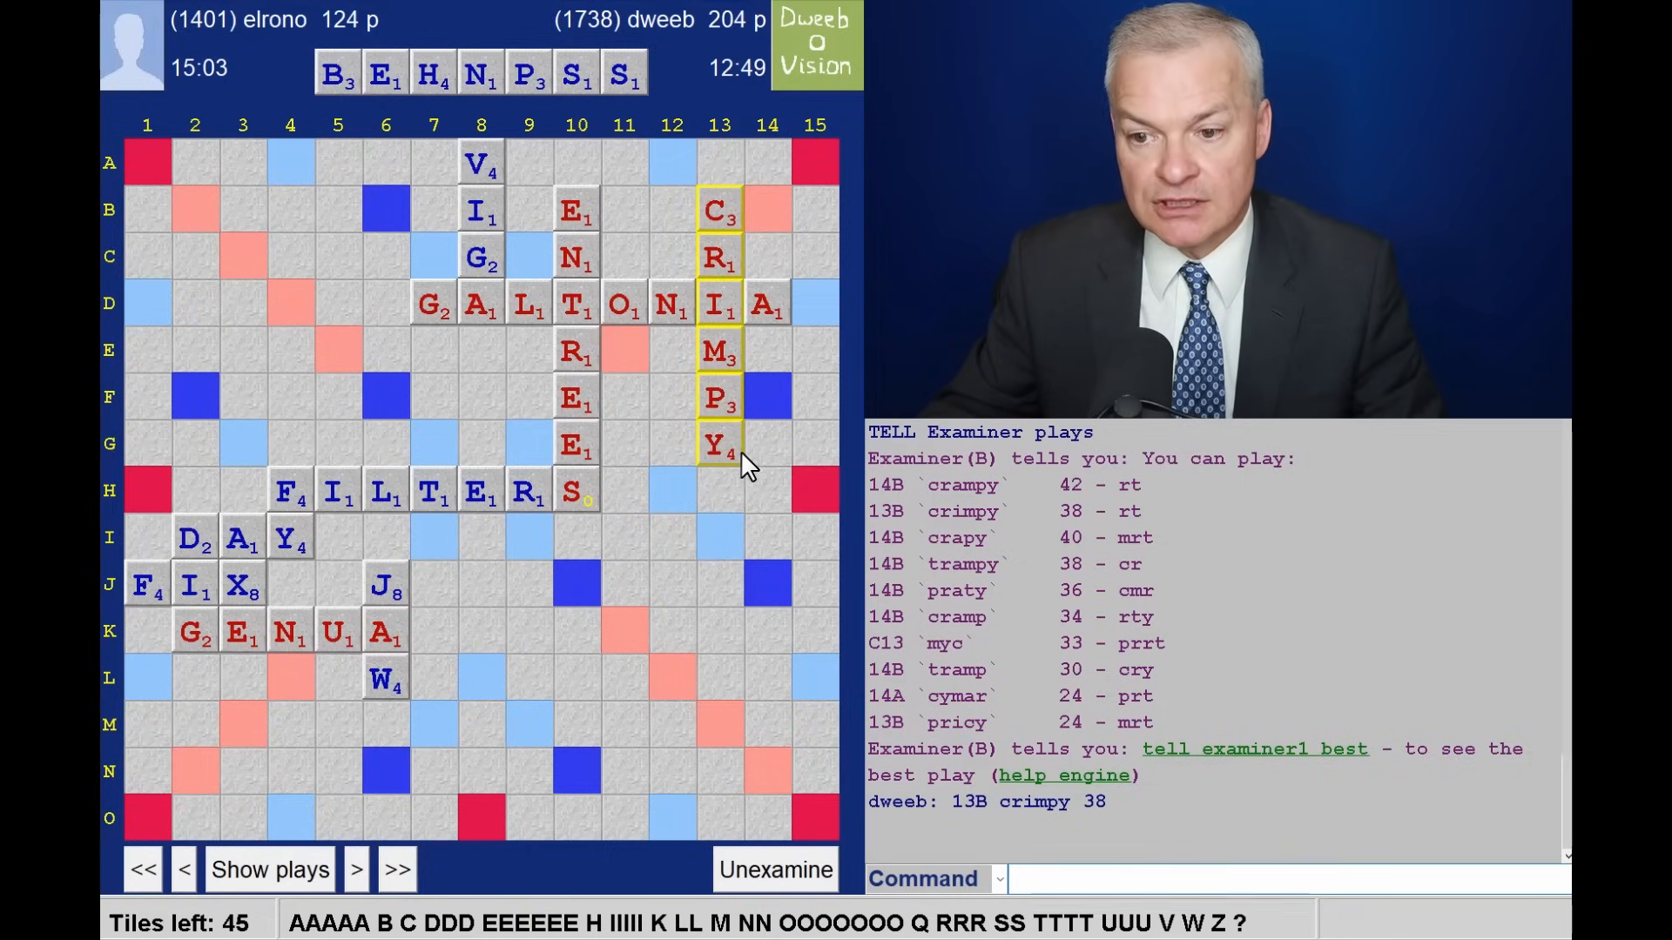
click(359, 869)
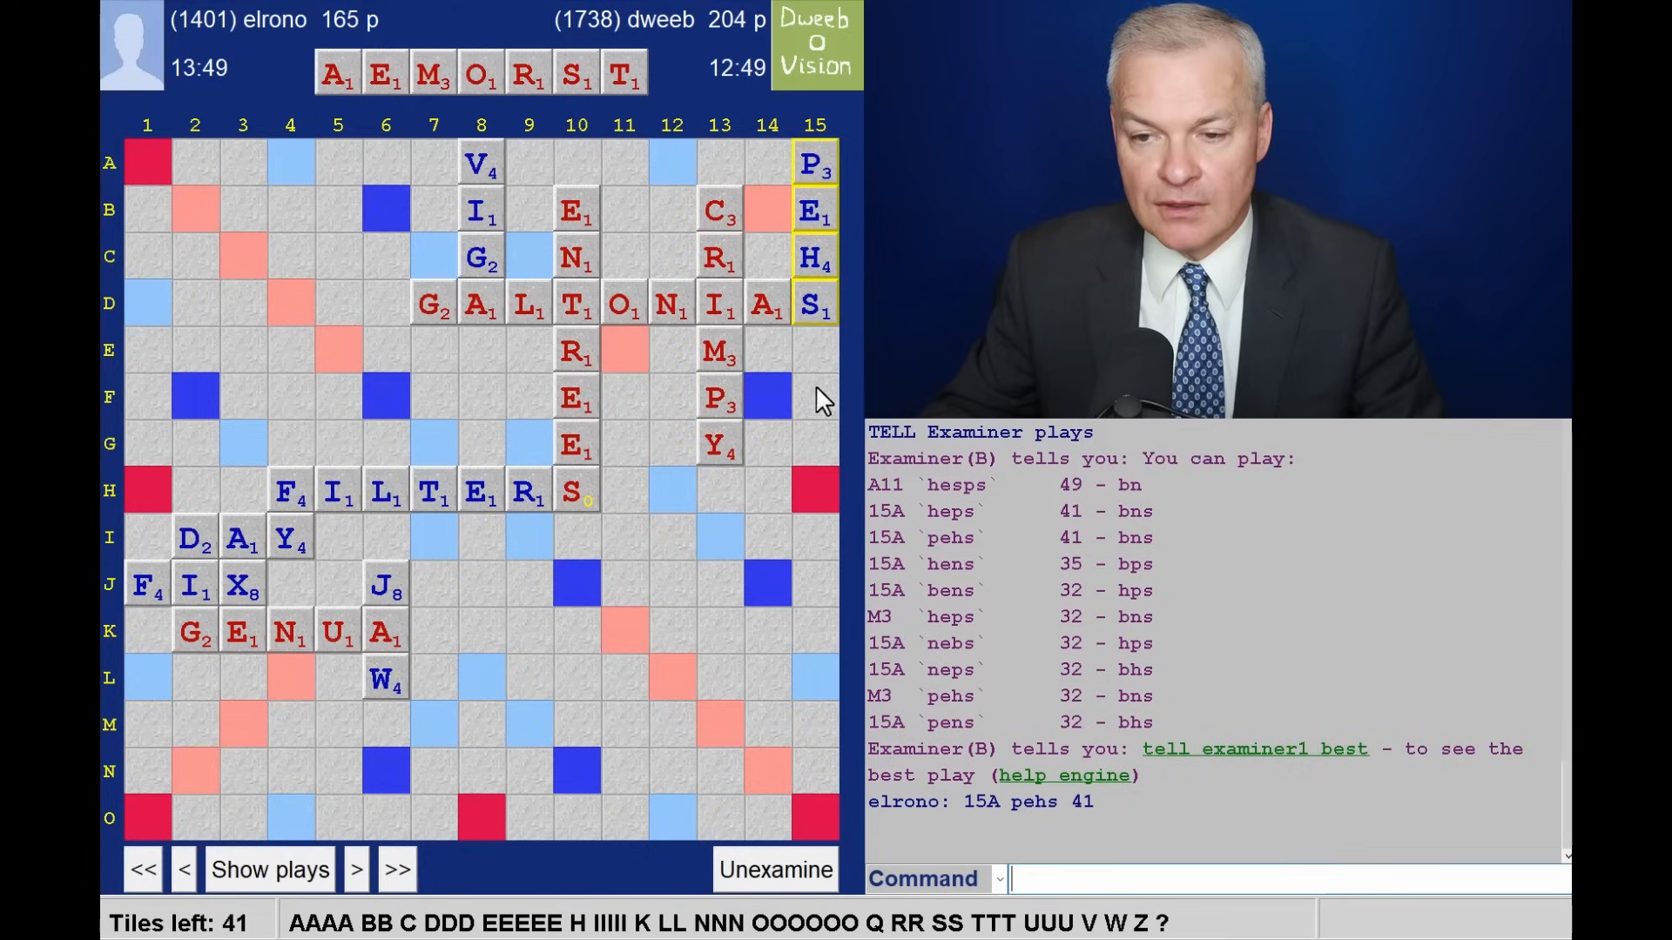
mouse_move(760, 216)
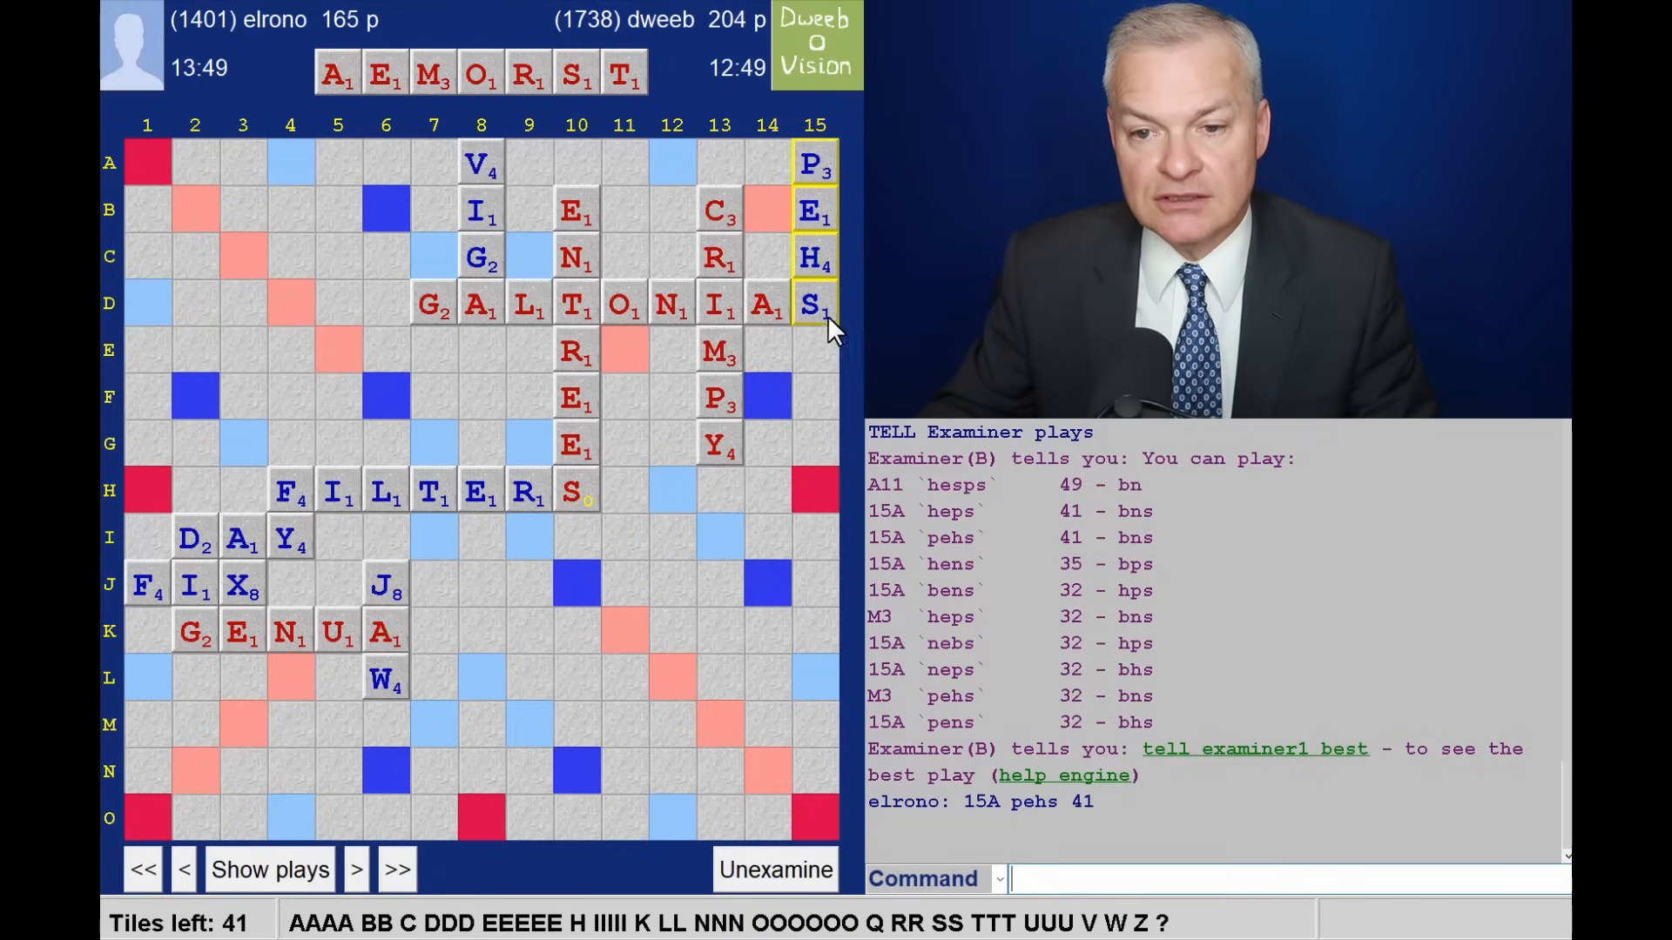
mouse_move(791, 346)
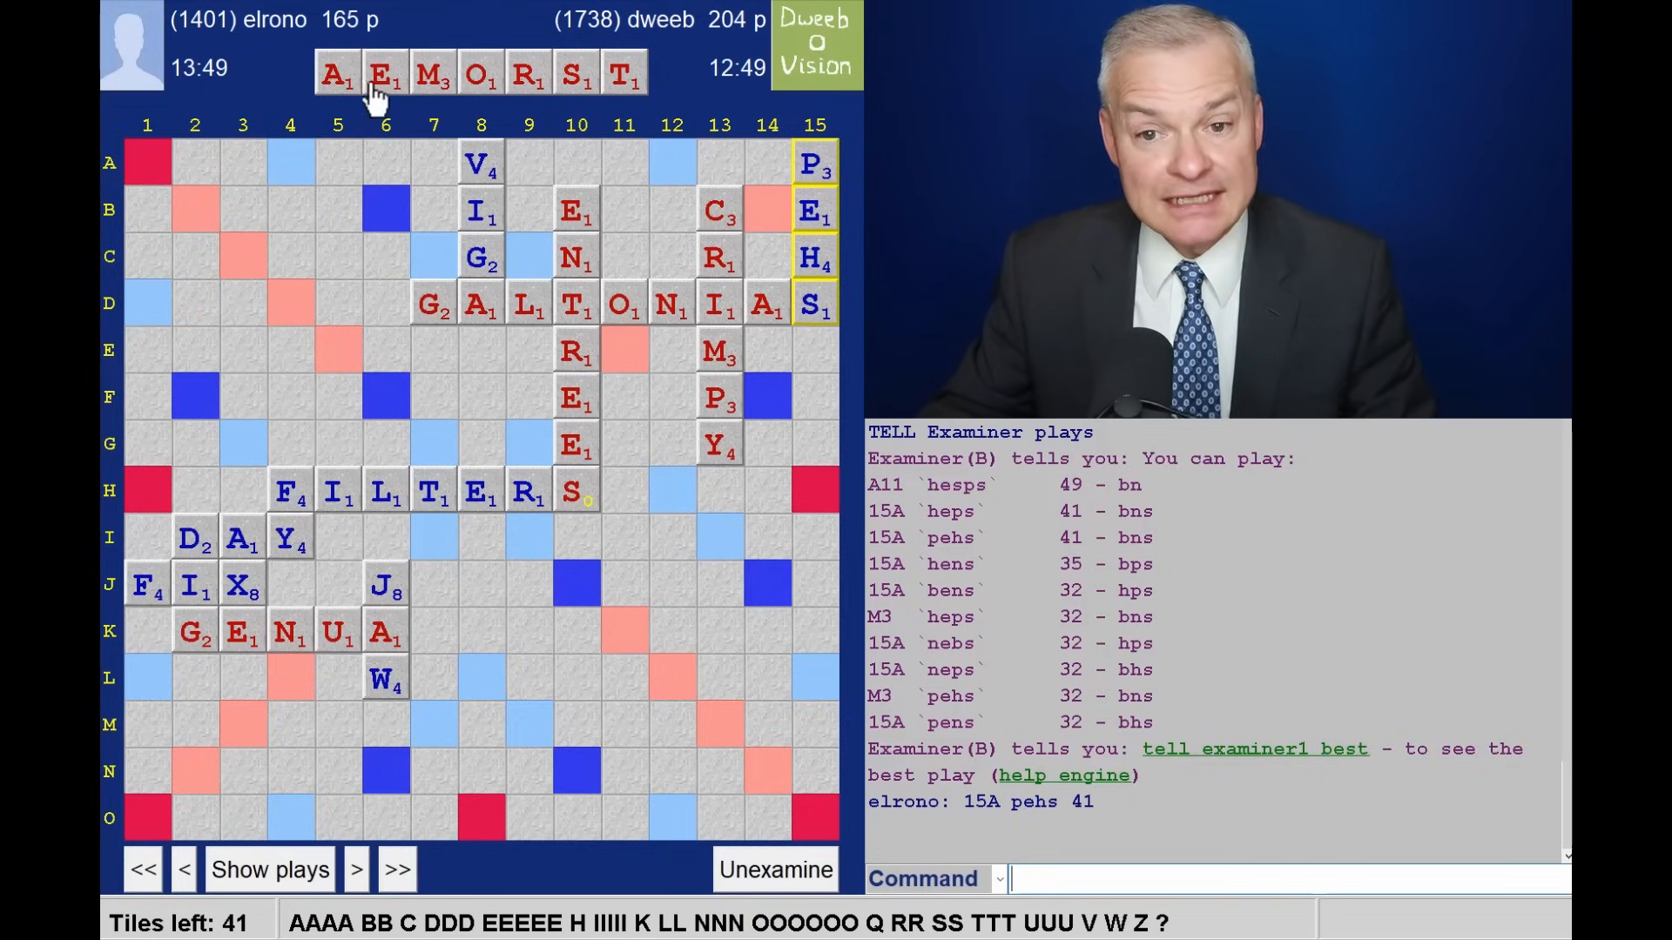
click(271, 869)
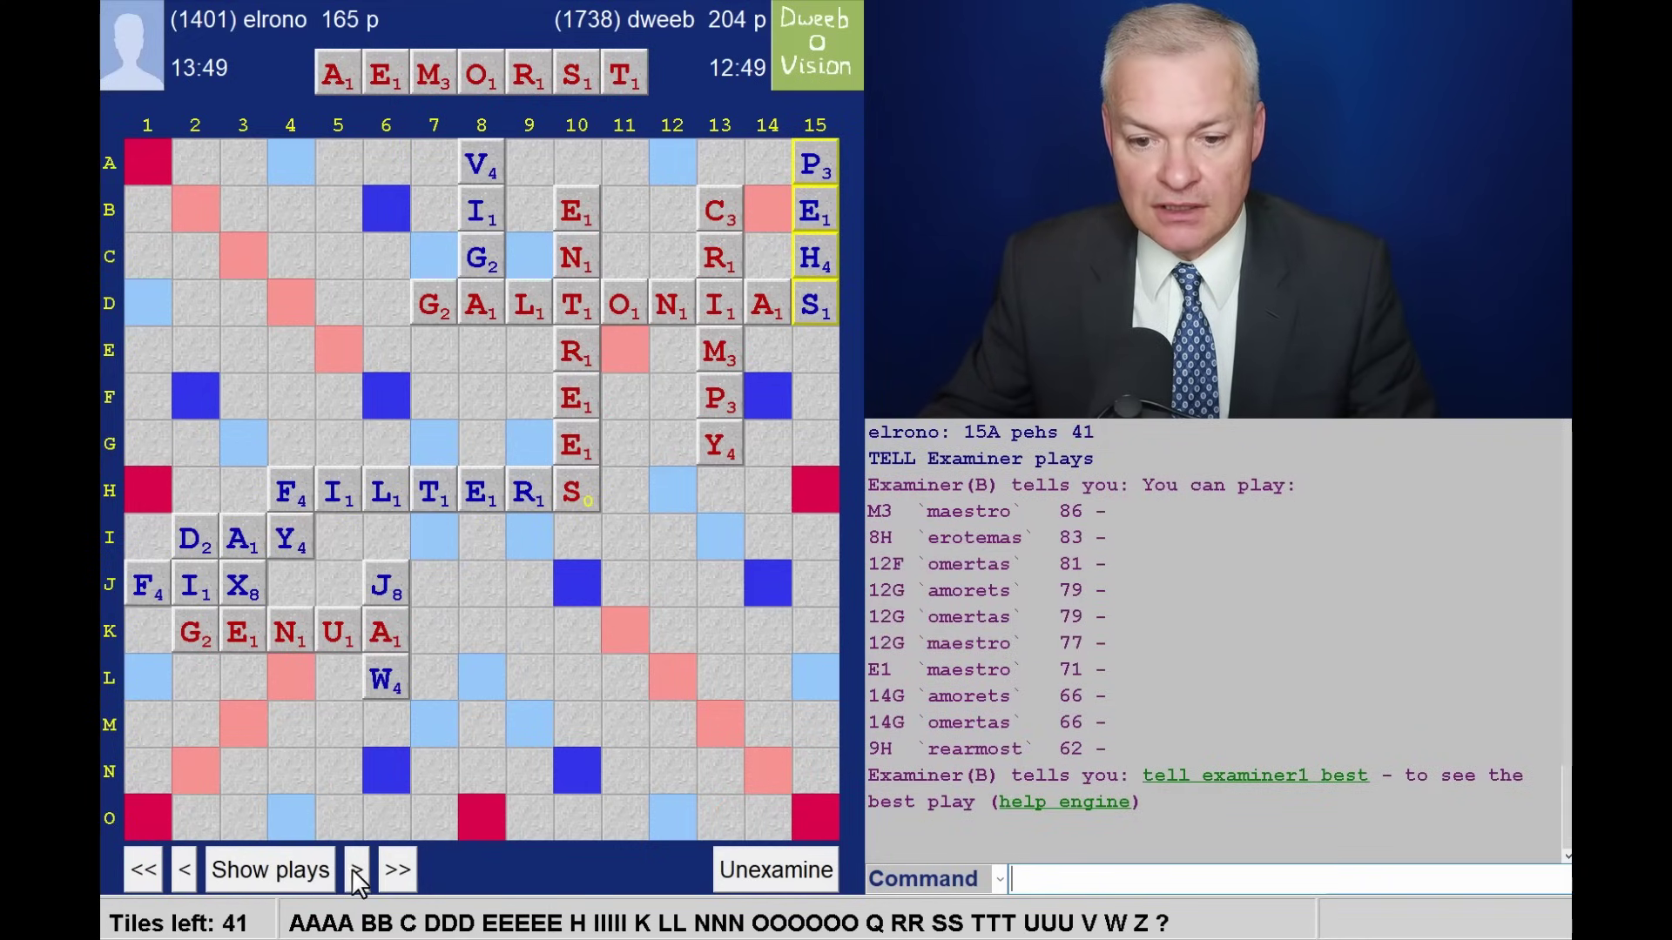
click(355, 870)
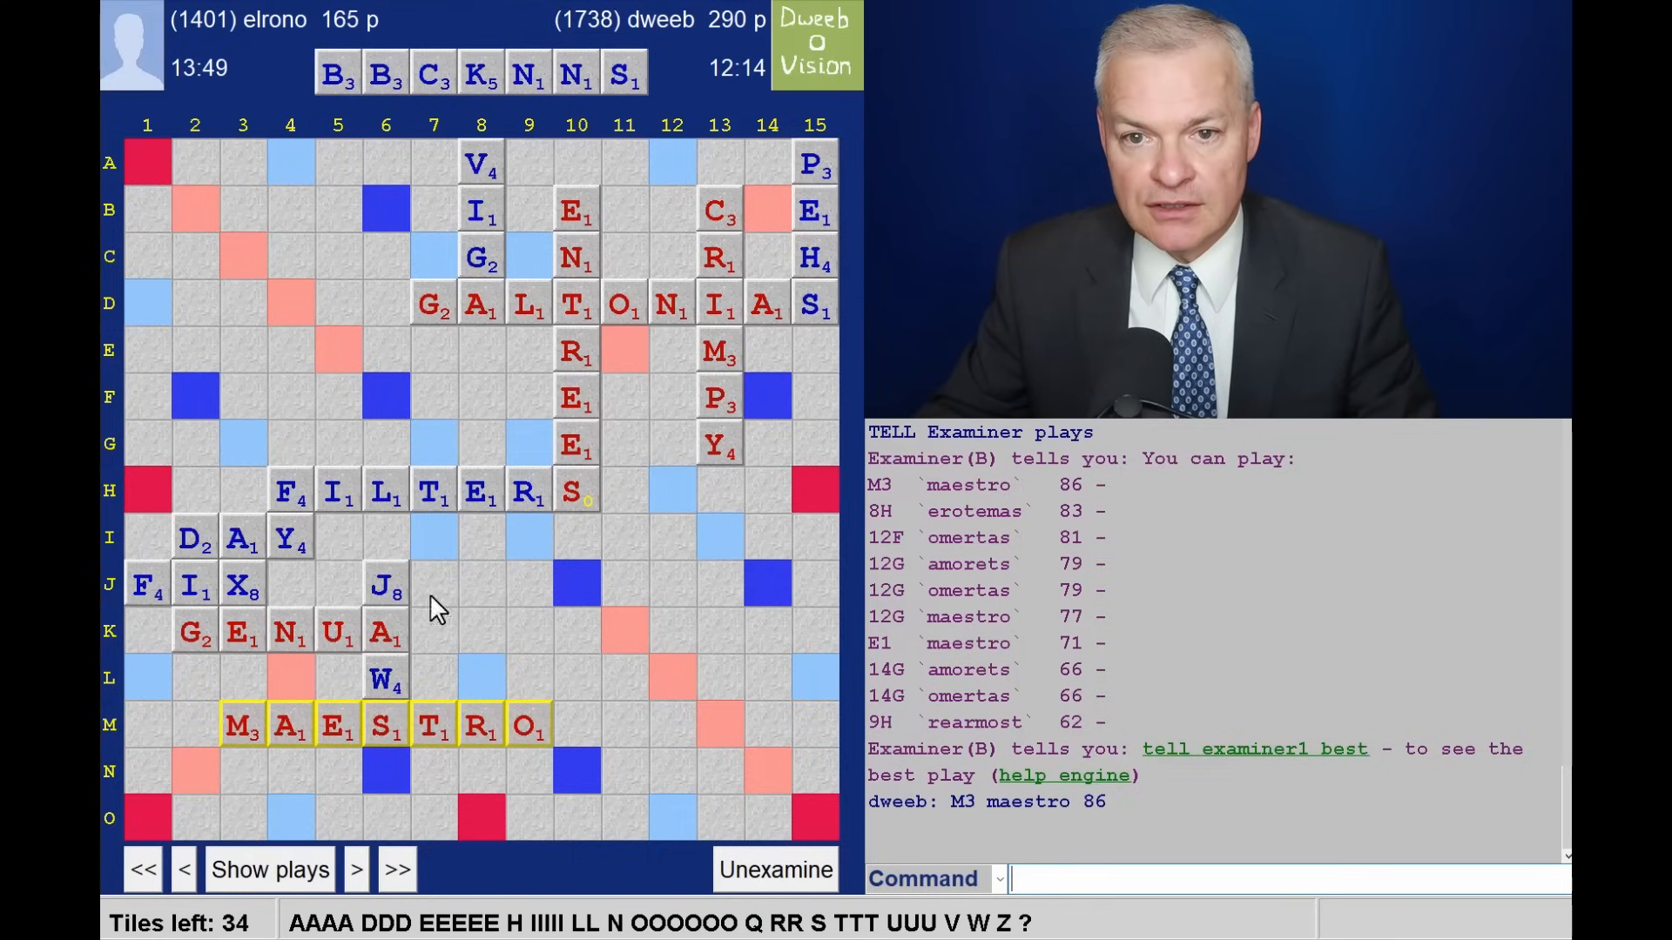
mouse_move(752, 29)
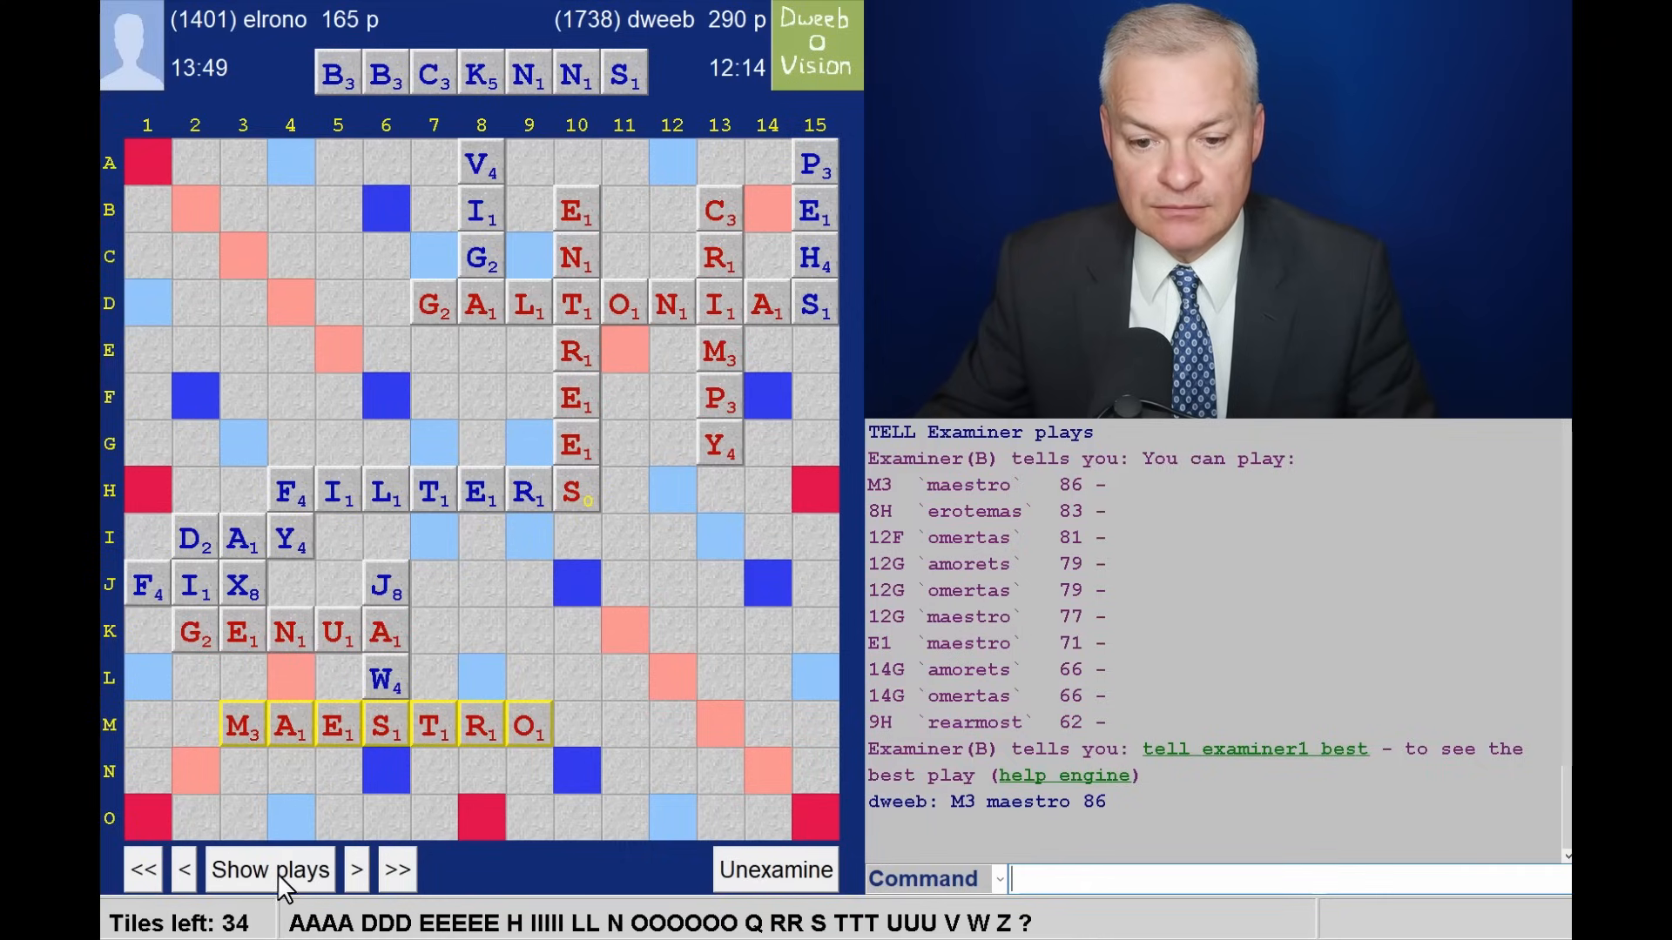
click(355, 869)
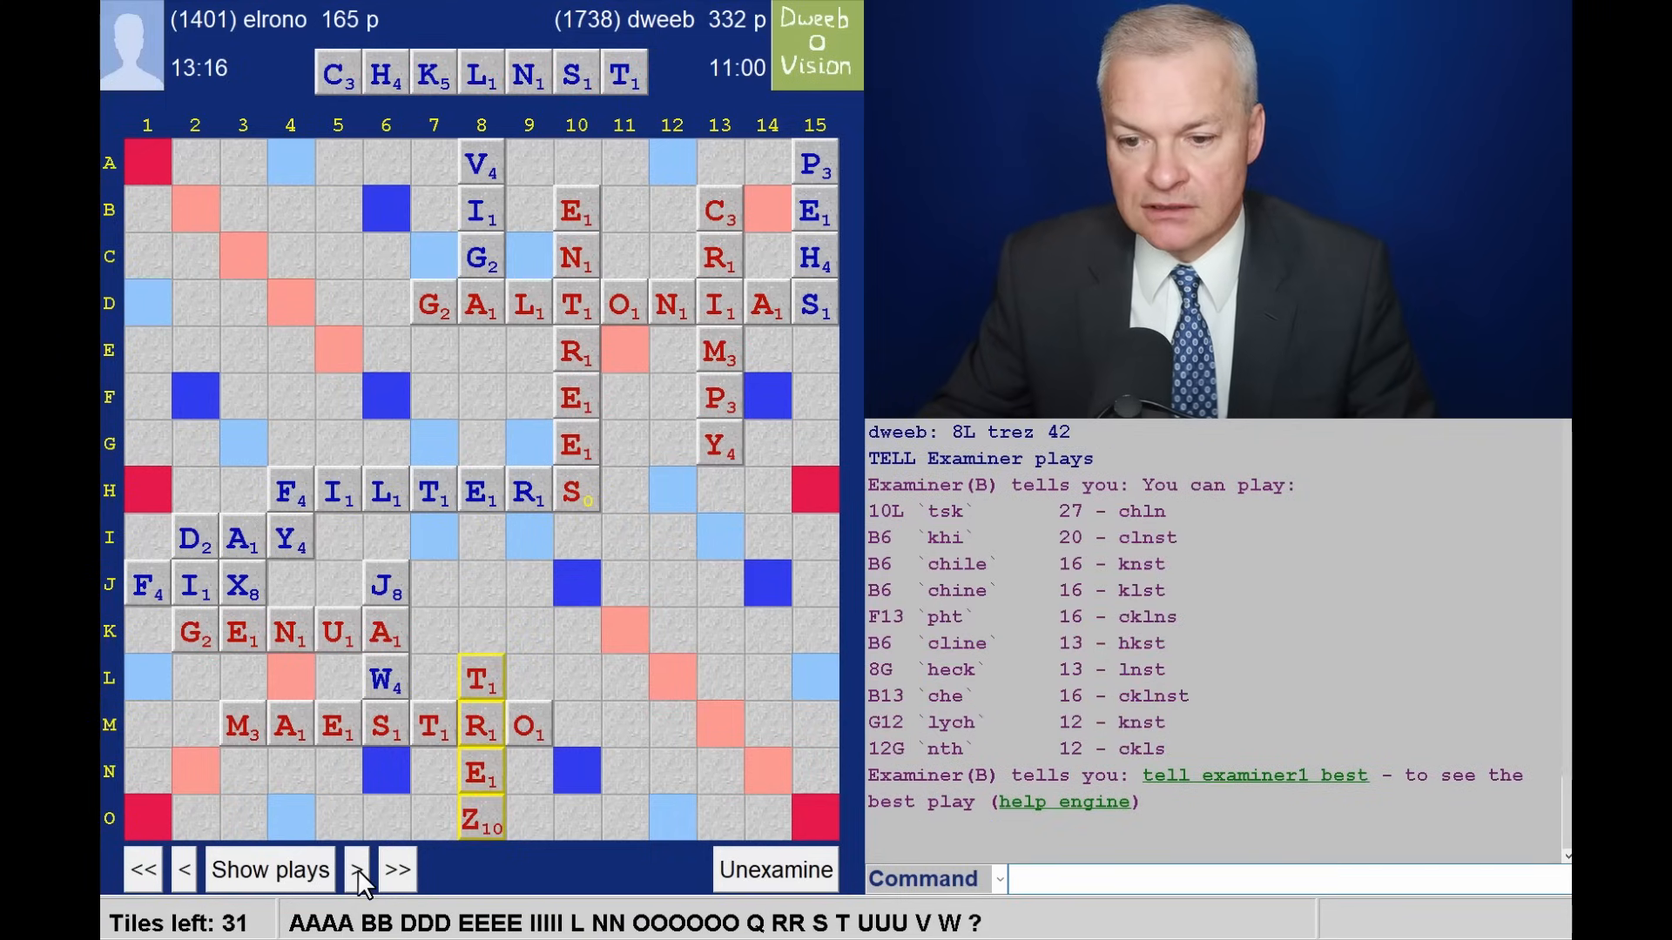
Step forward through CHINE and BUNNIA to KIT at K11 for 14.
click(357, 869)
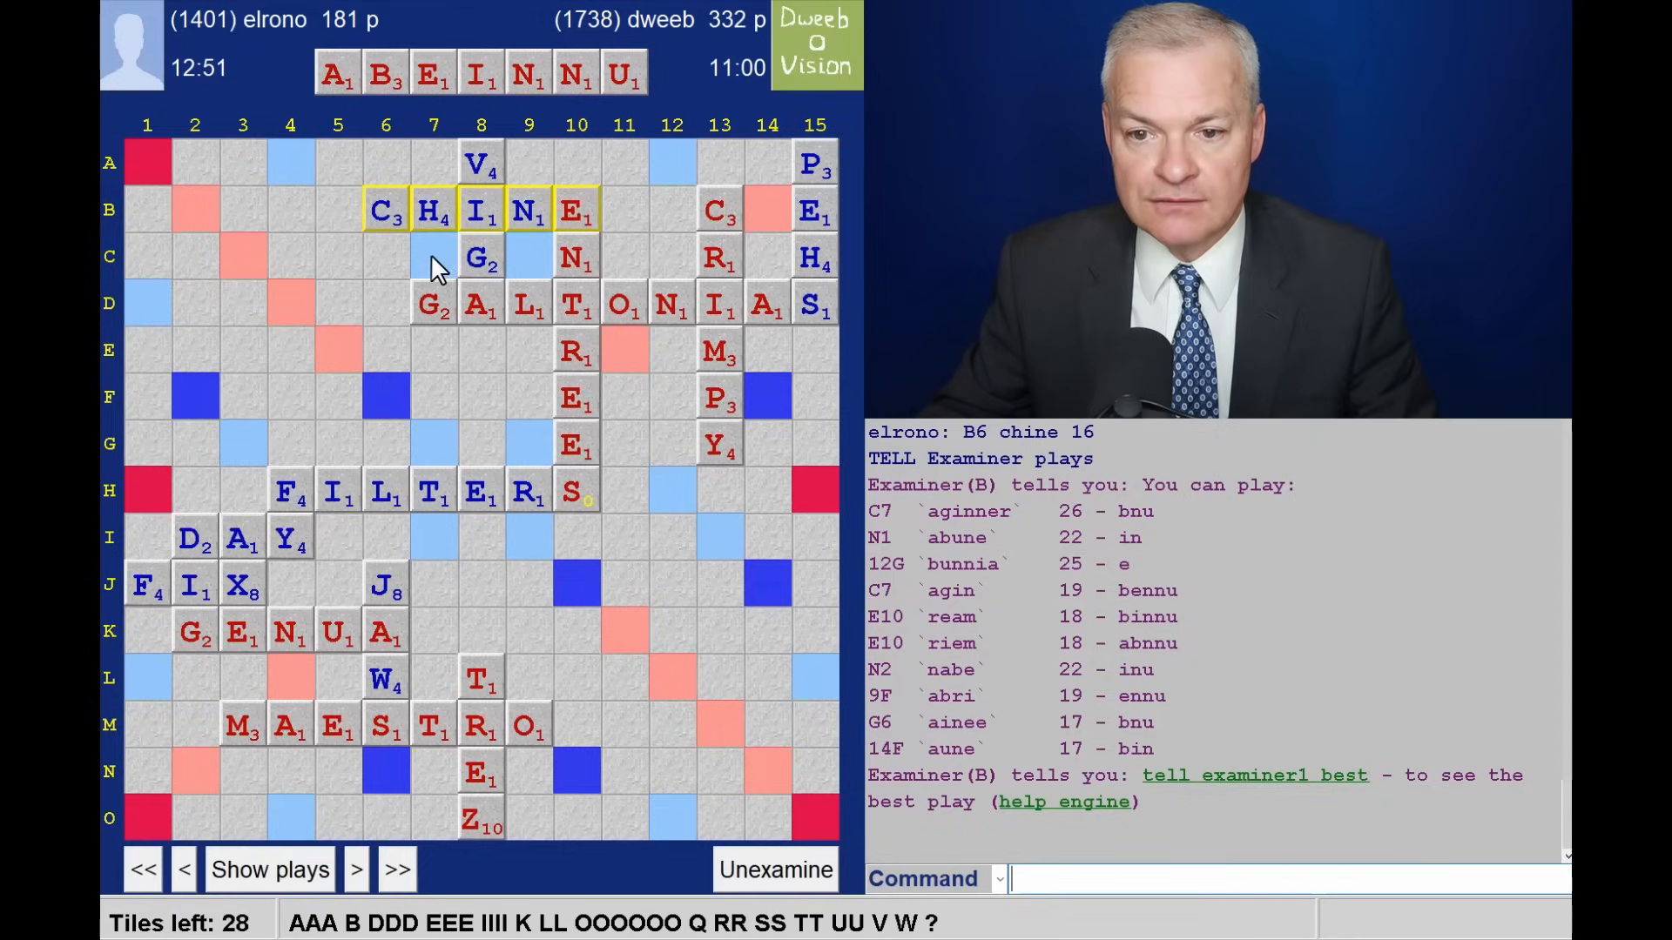
mouse_move(1145, 577)
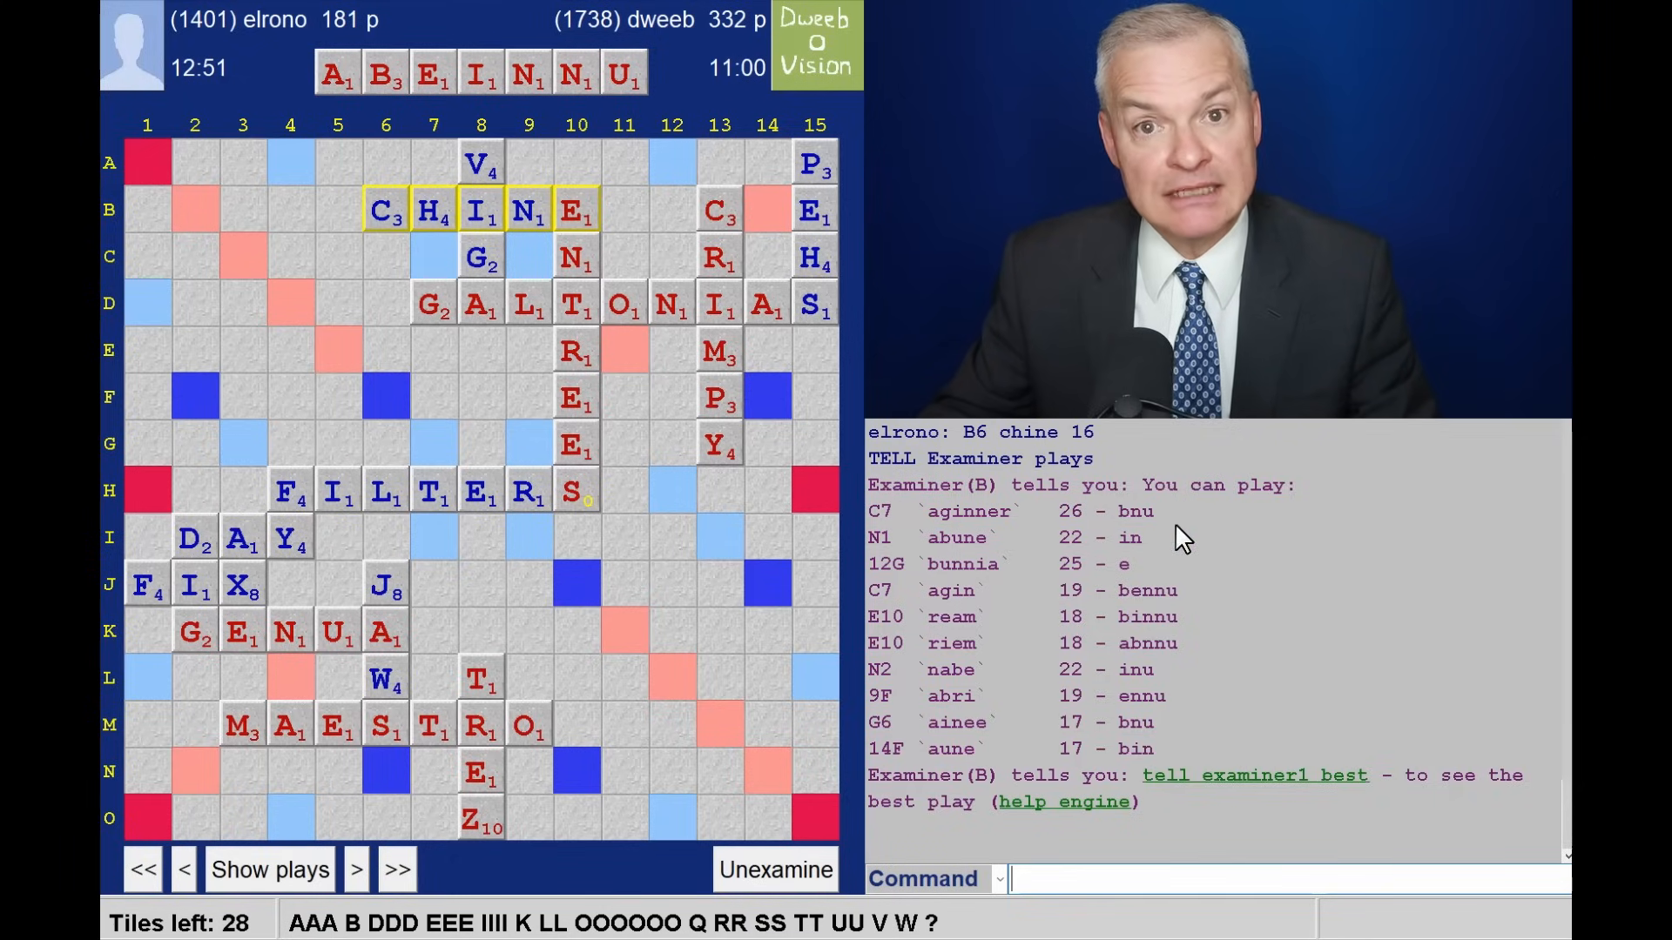
click(359, 869)
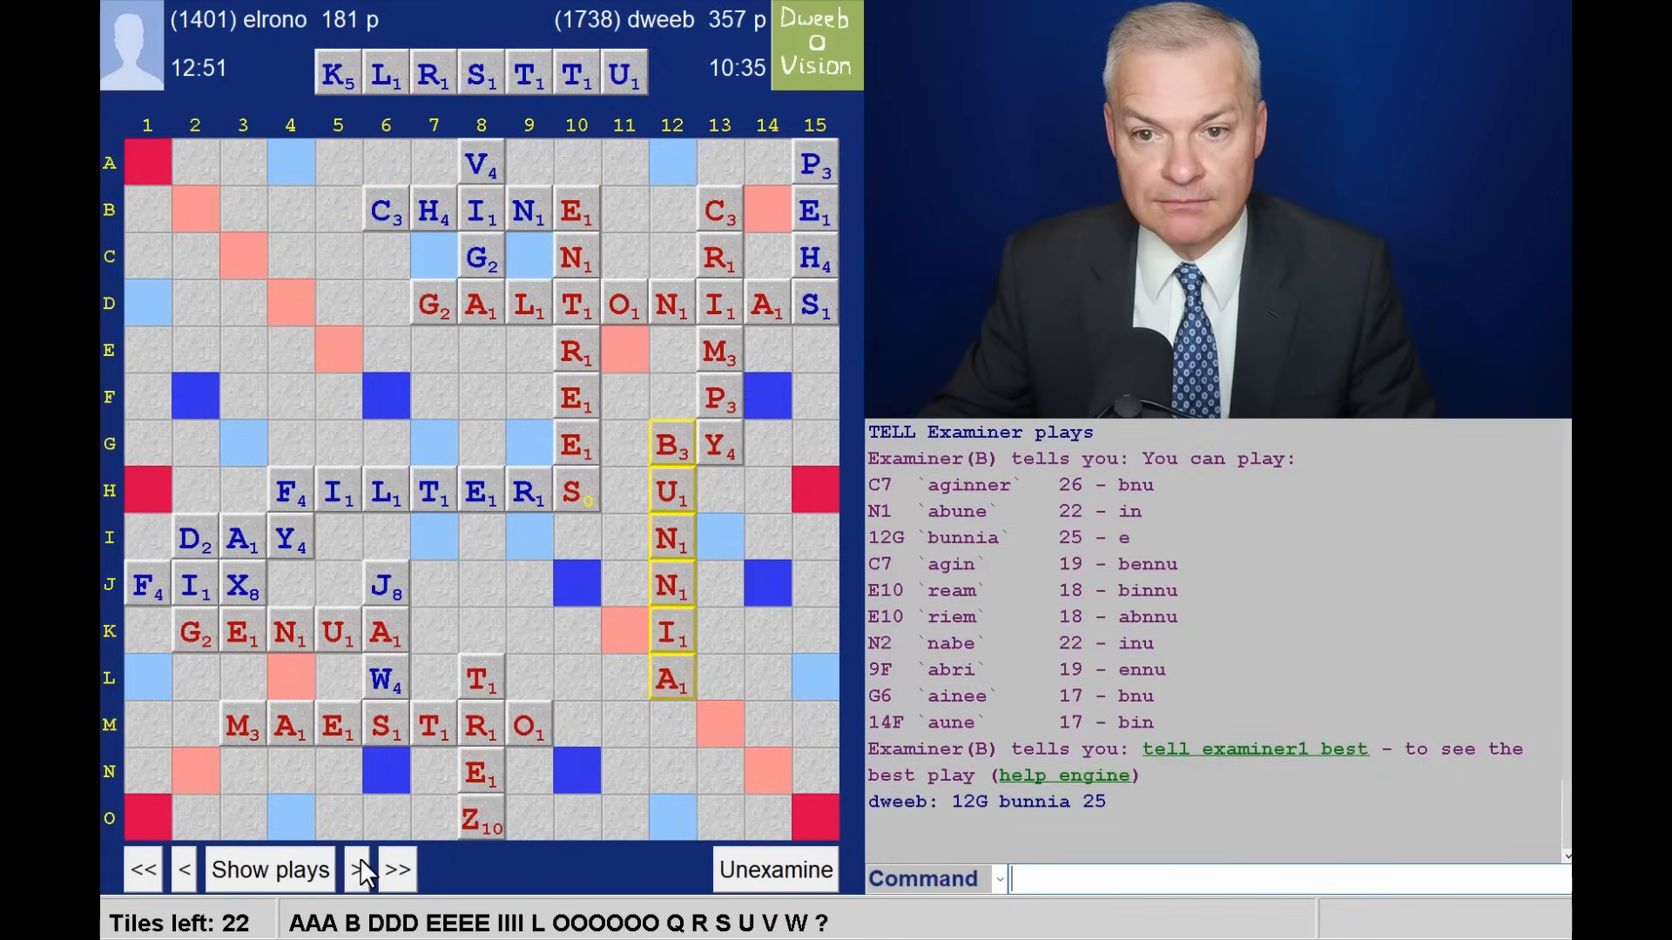
click(360, 868)
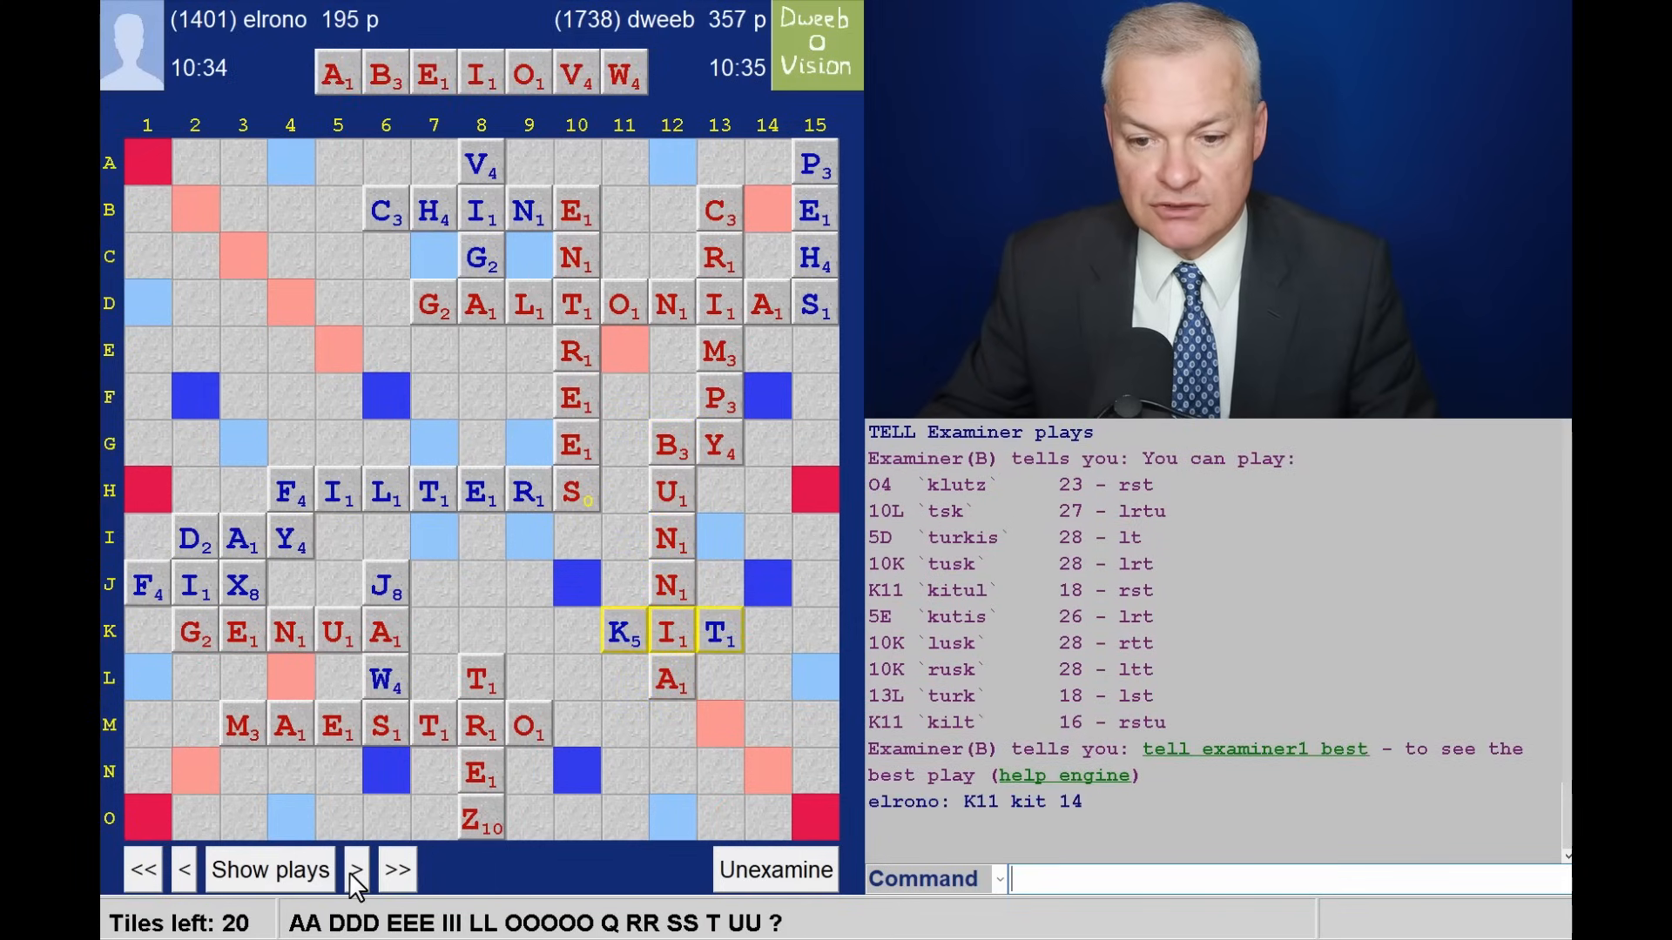
mouse_move(309, 882)
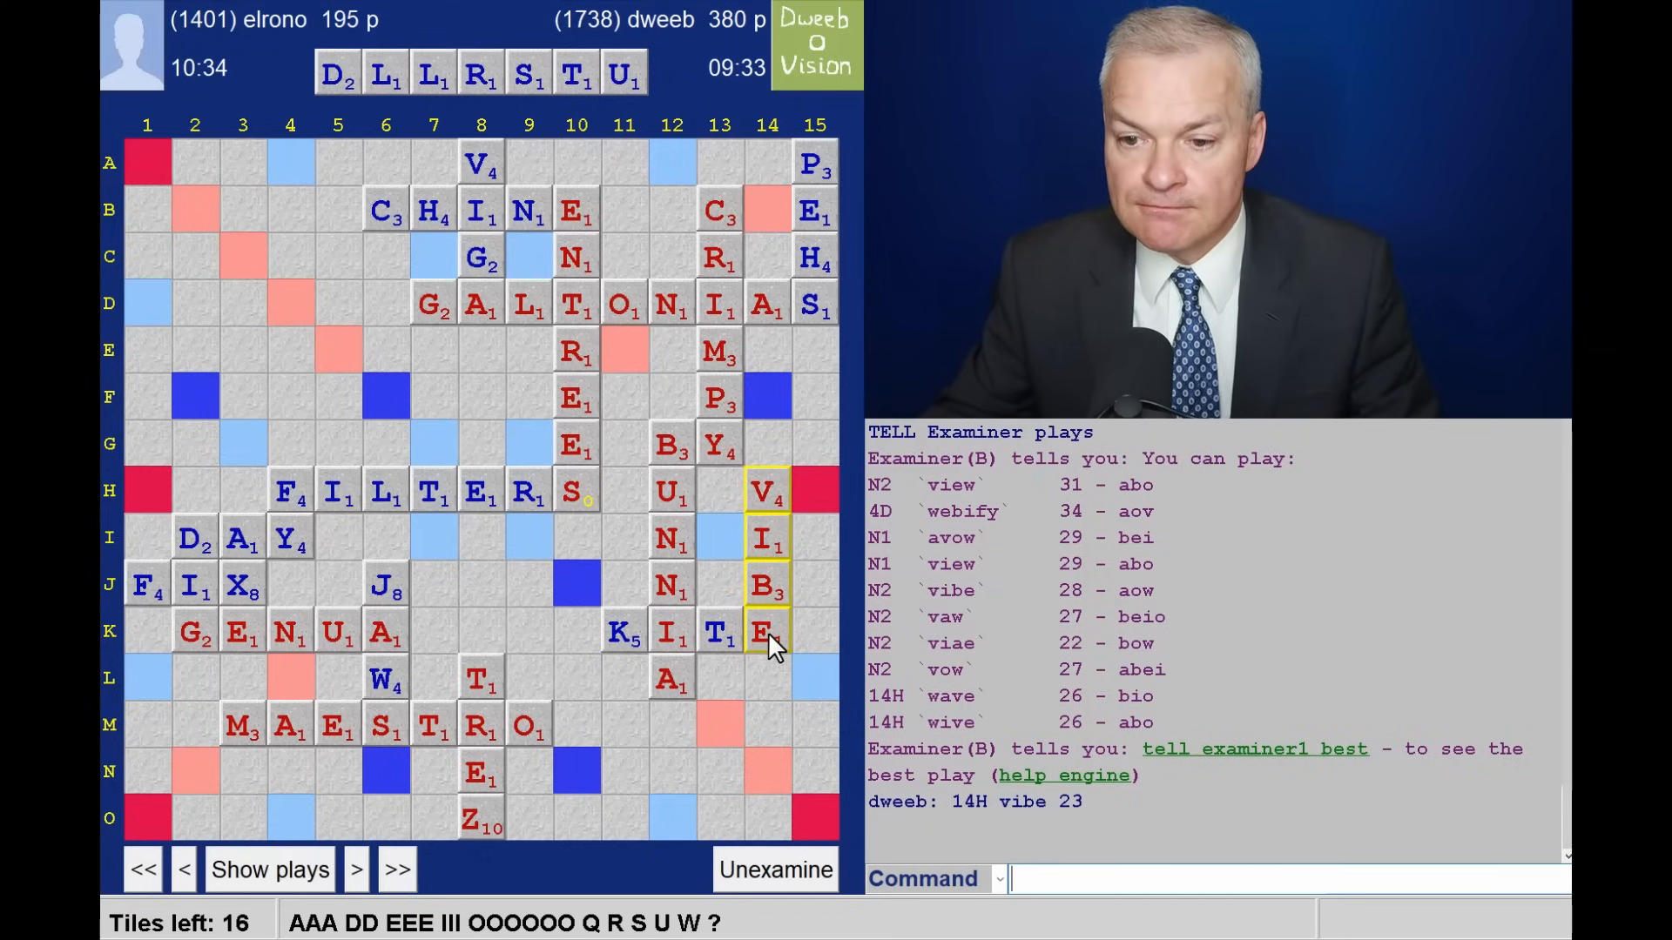
mouse_move(893, 682)
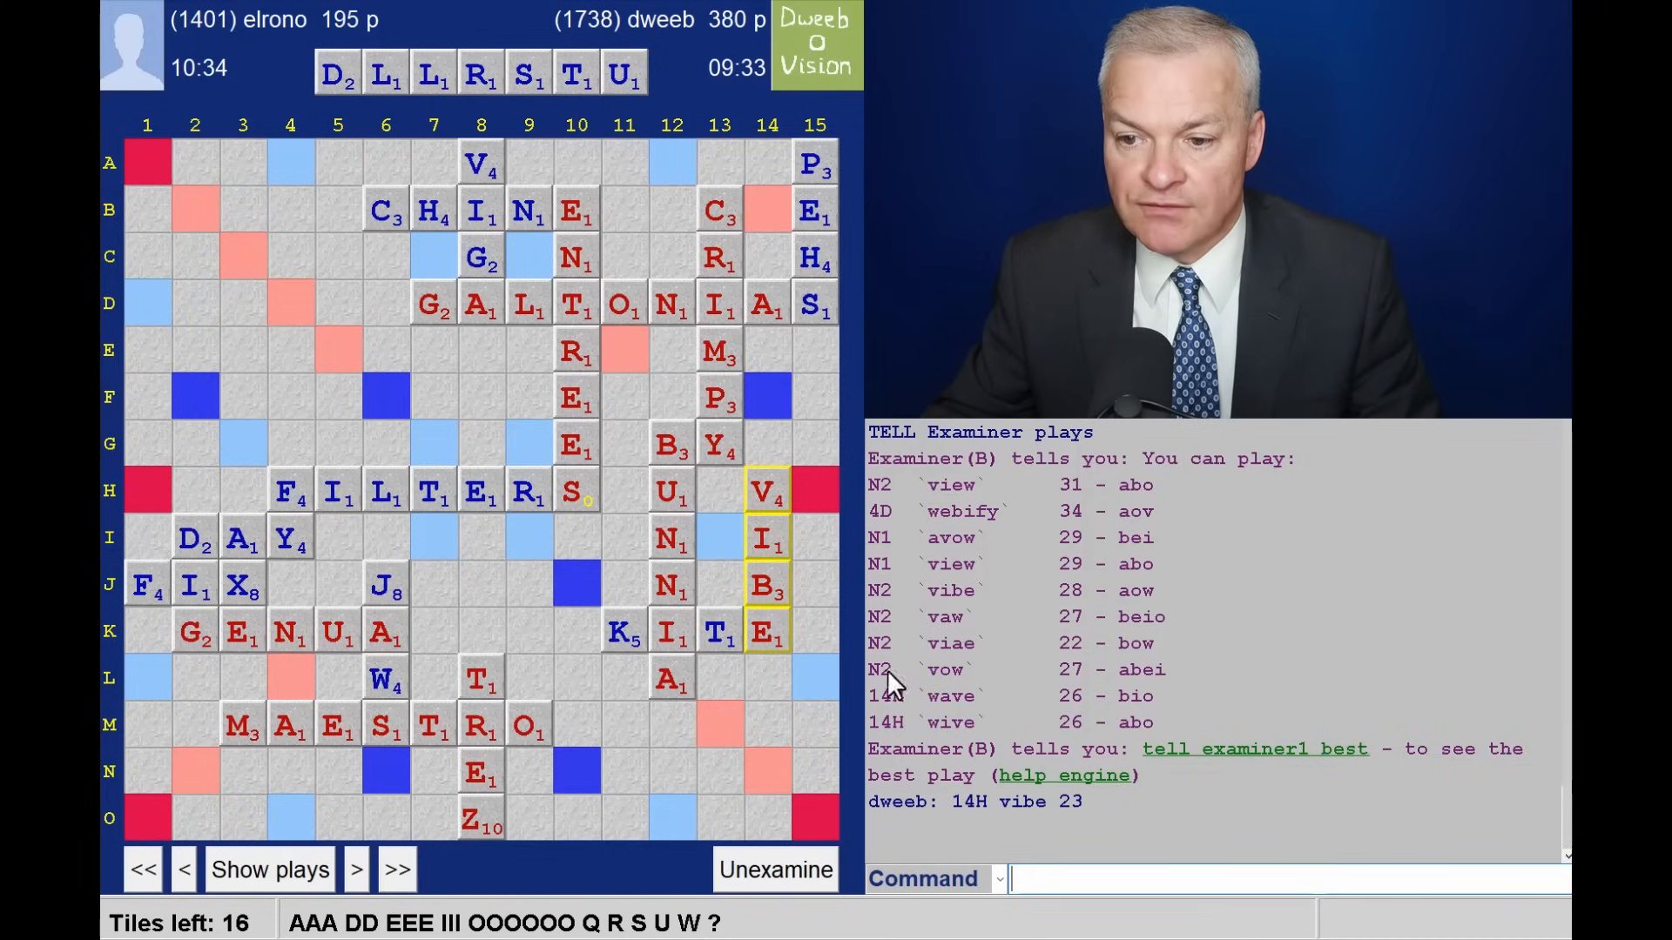
mouse_move(1002, 735)
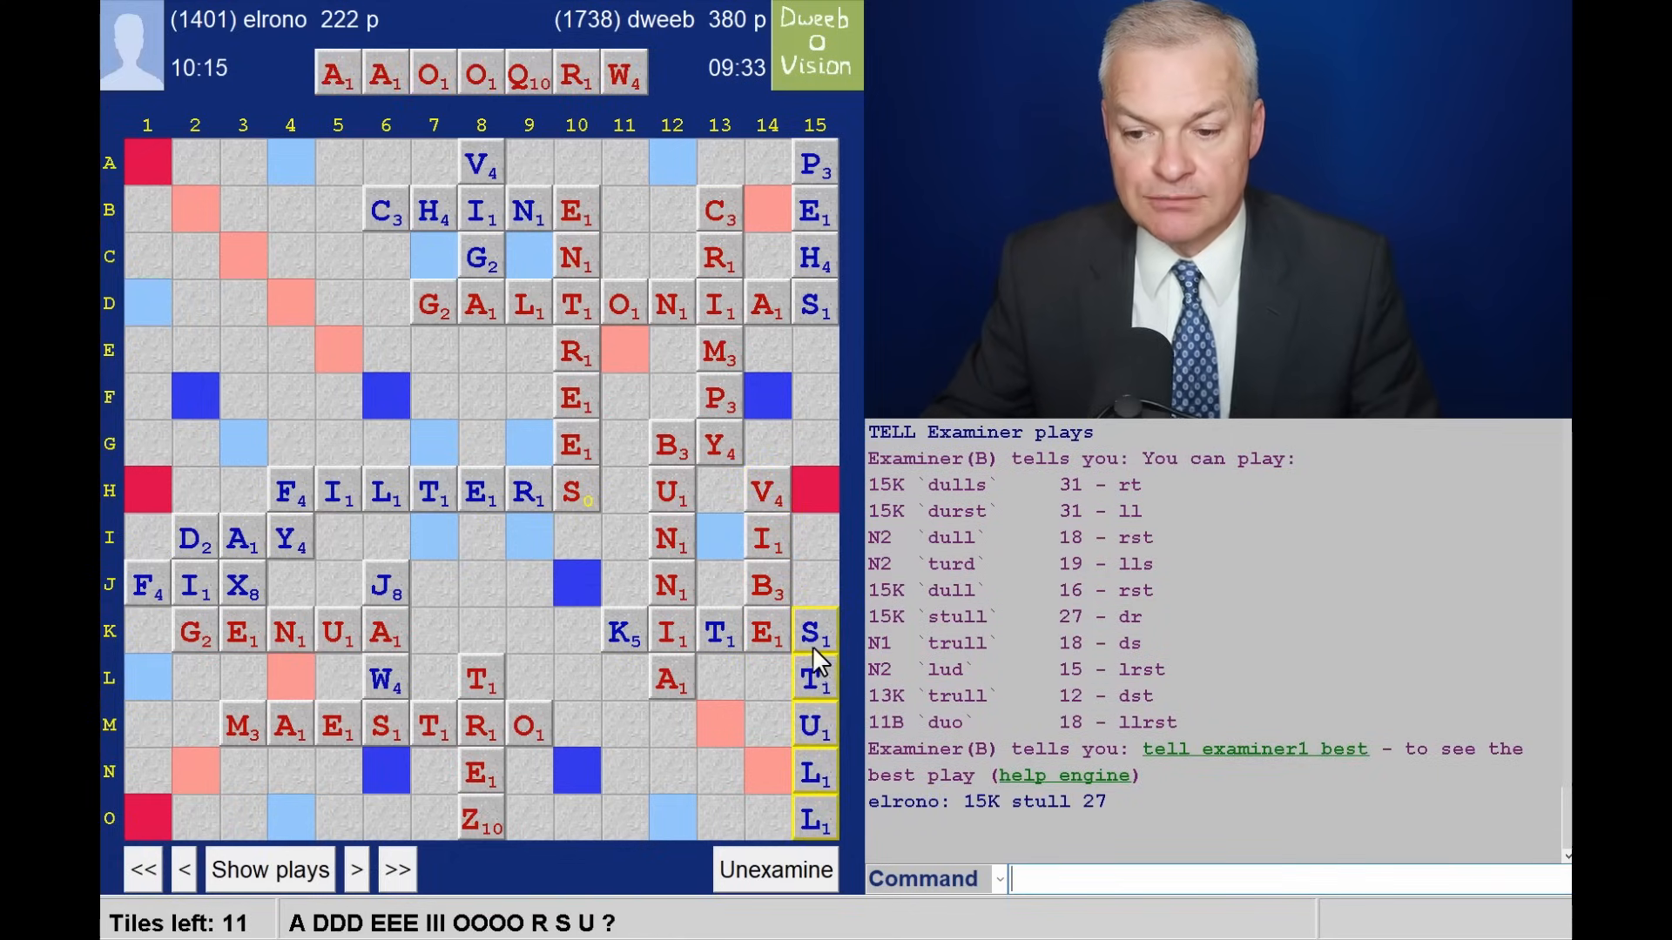
mouse_move(717, 76)
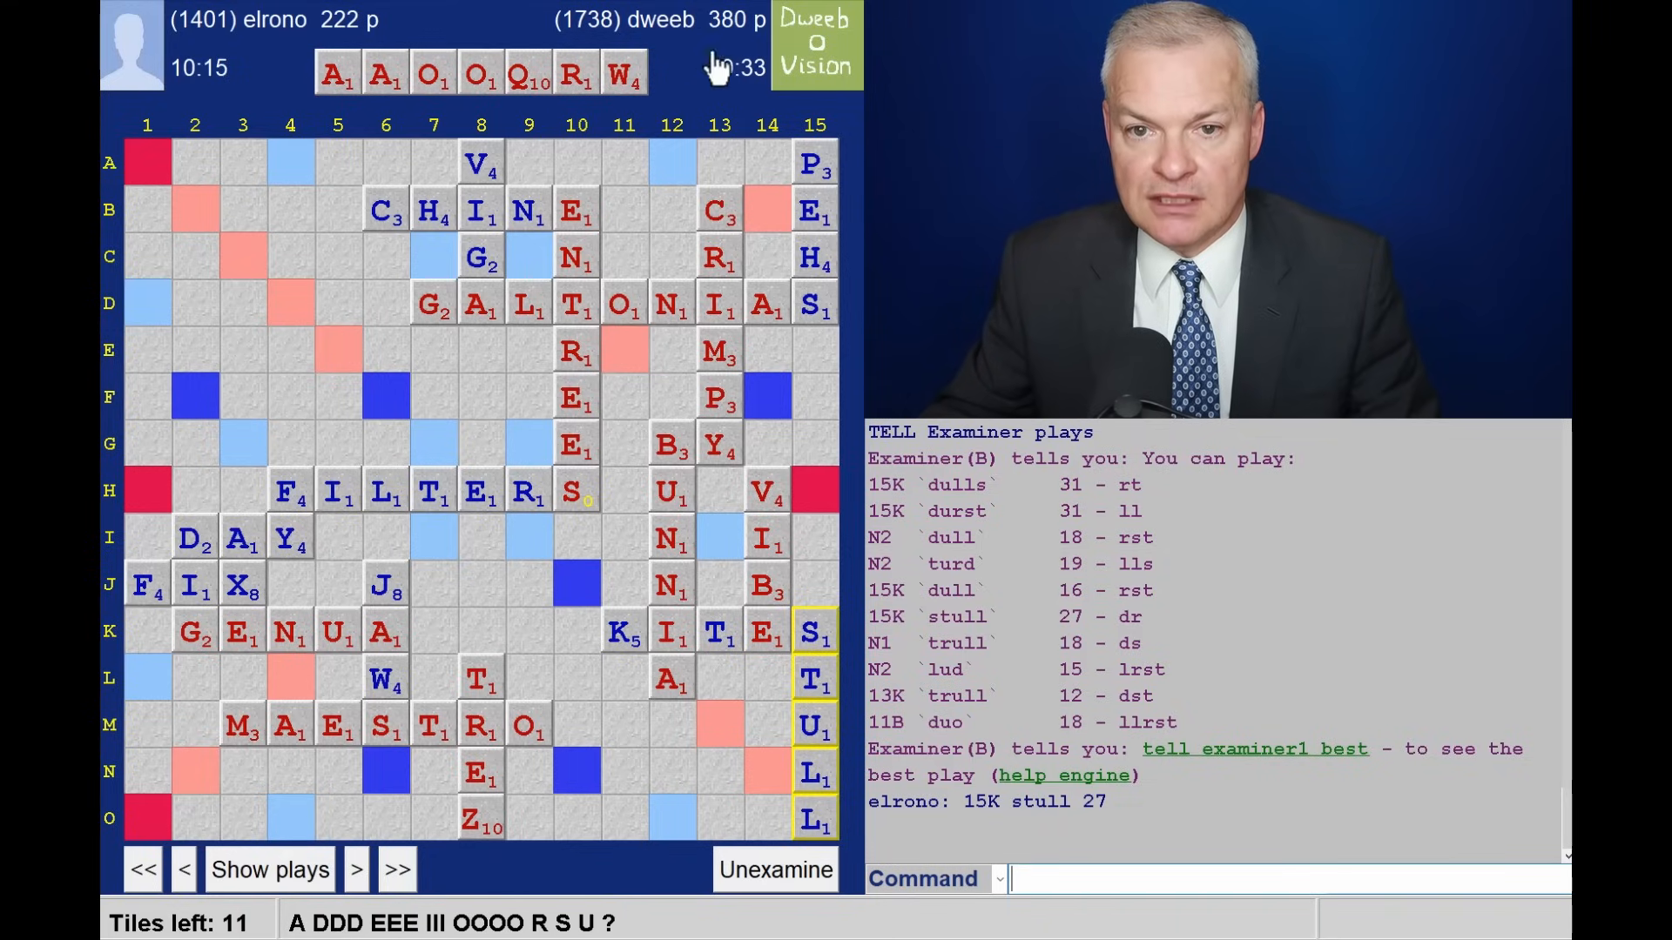
mouse_move(448, 107)
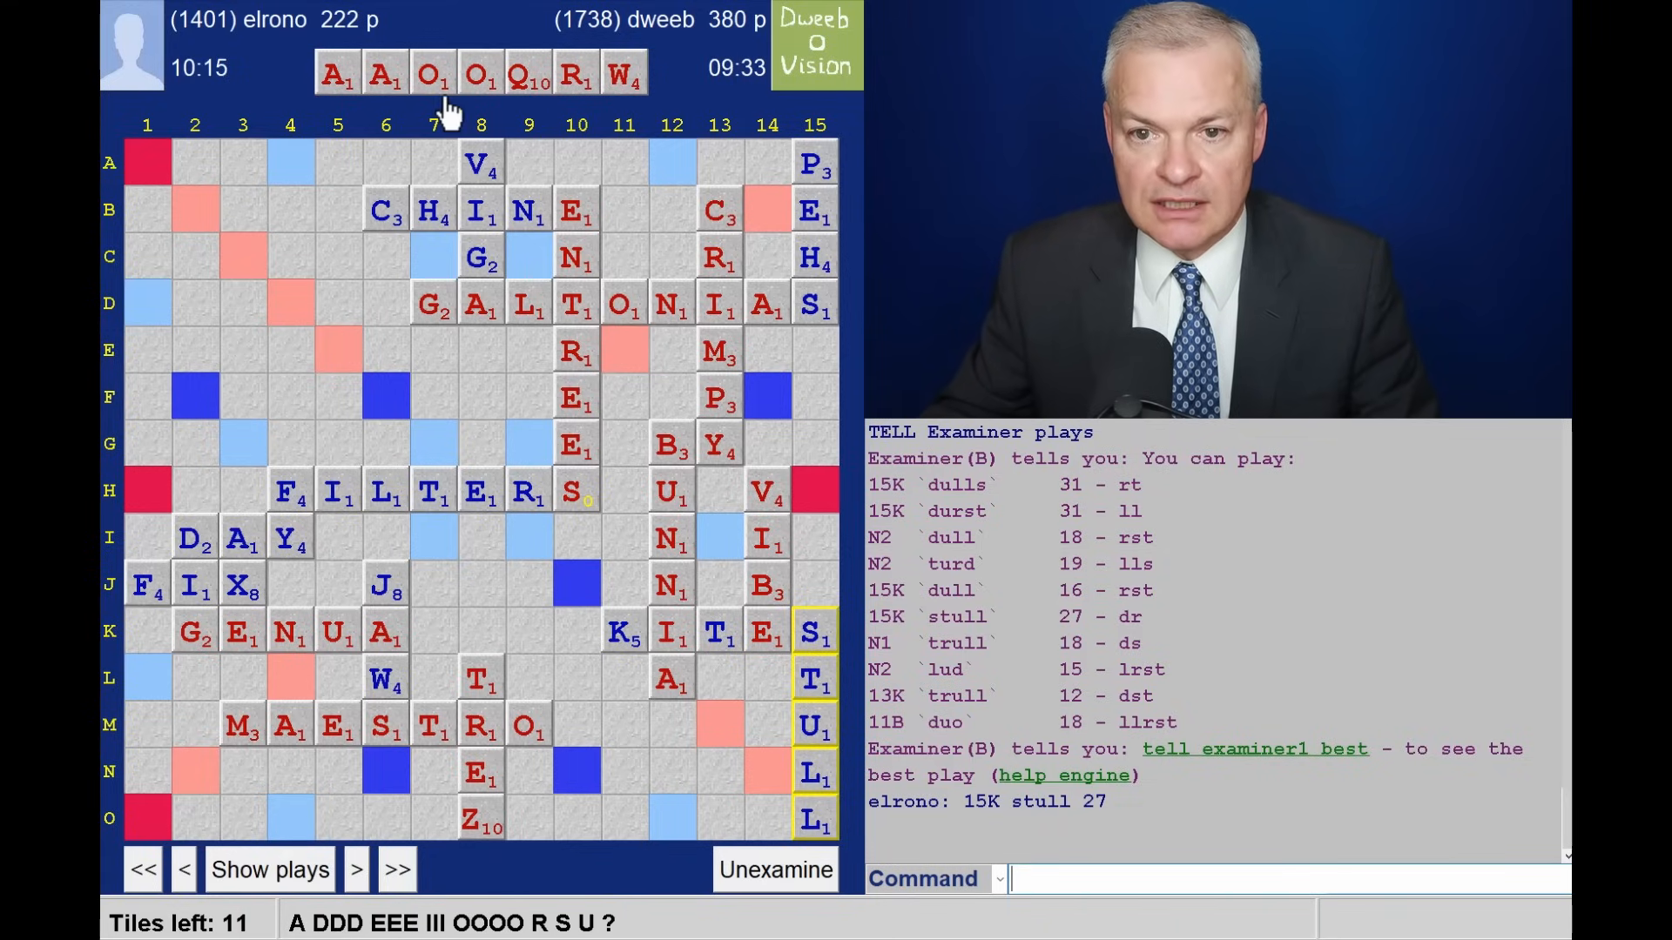
List examiner suggestions while stepping through DEFY at 4F to OWRIE at 3C.
click(293, 893)
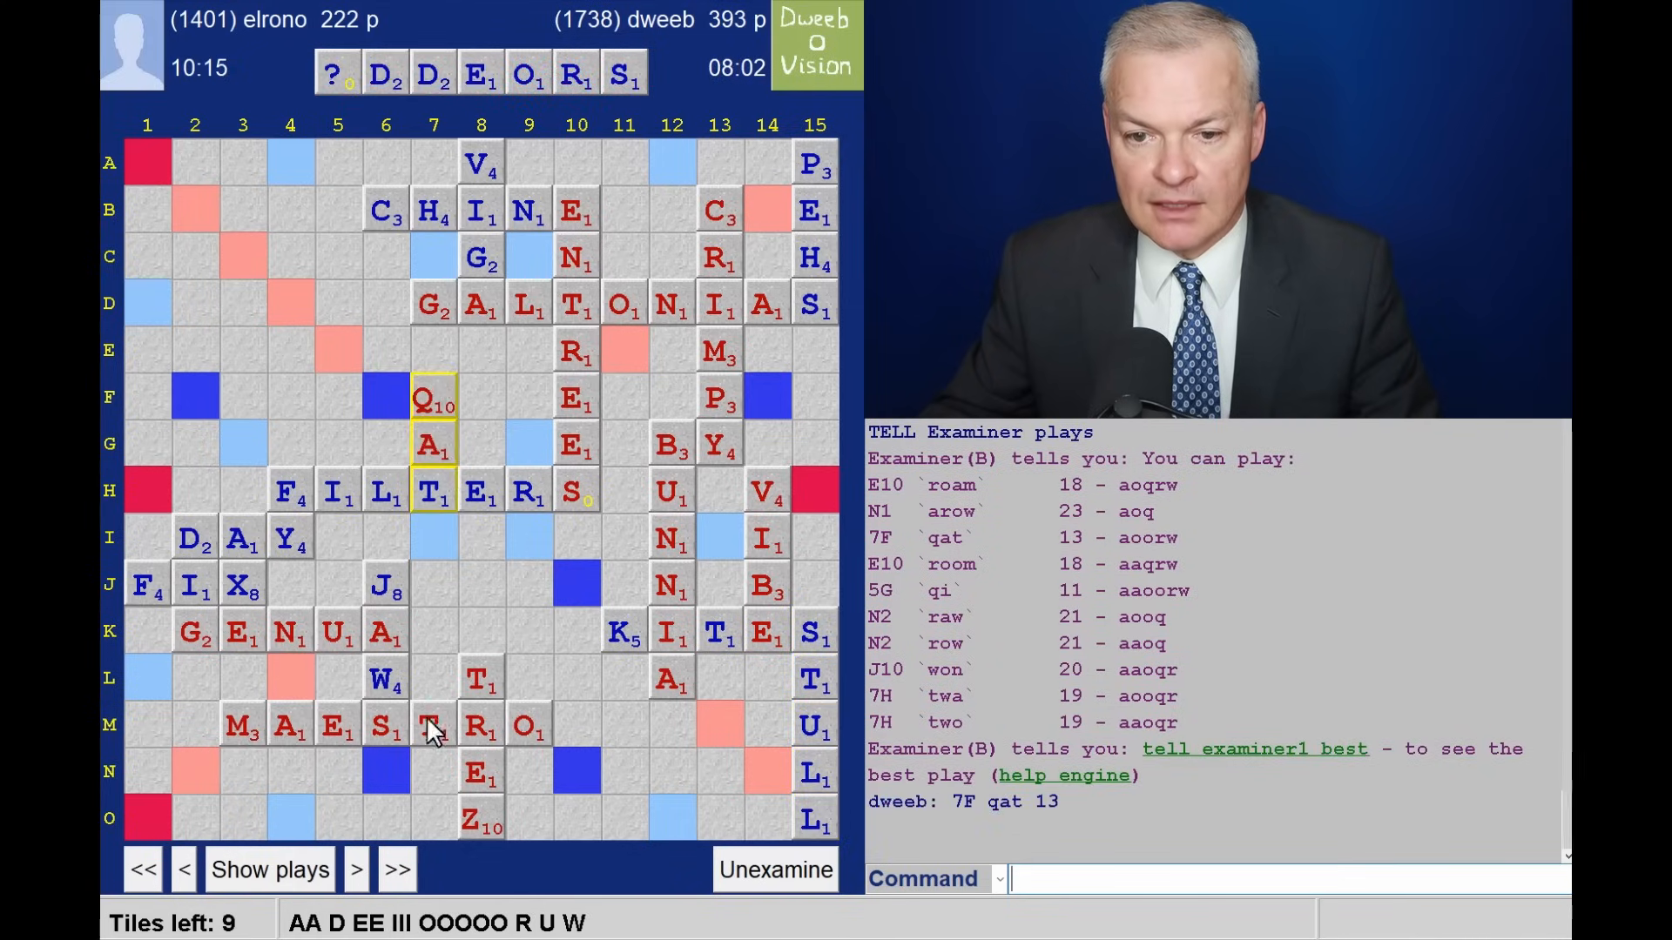
mouse_move(215, 432)
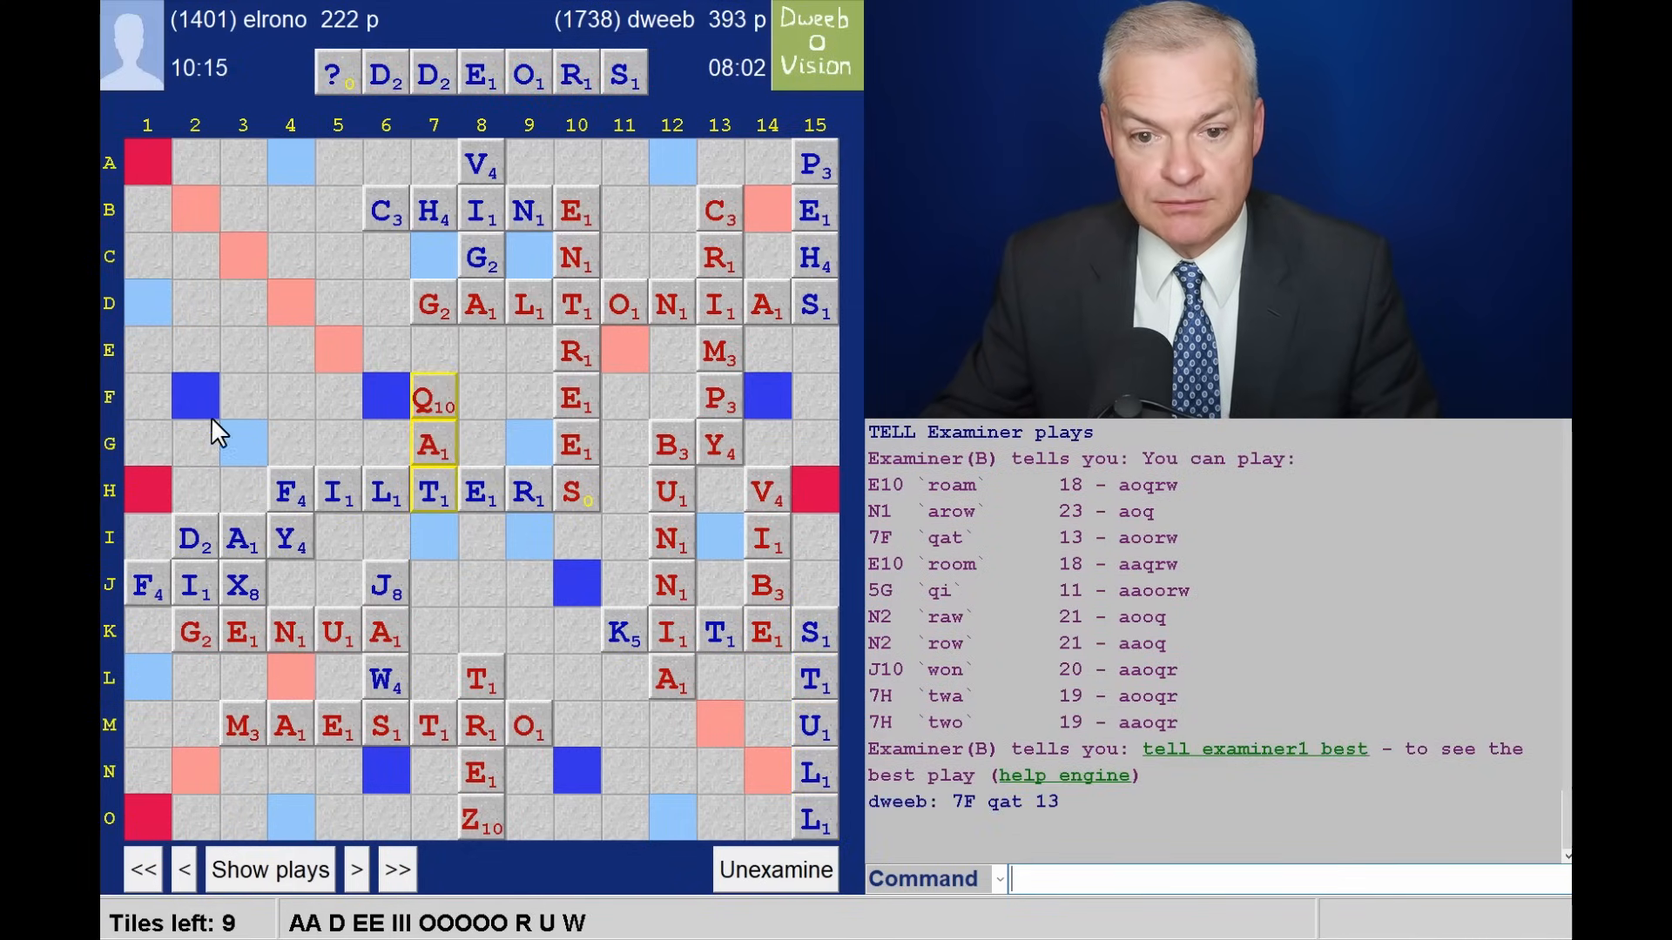
click(282, 869)
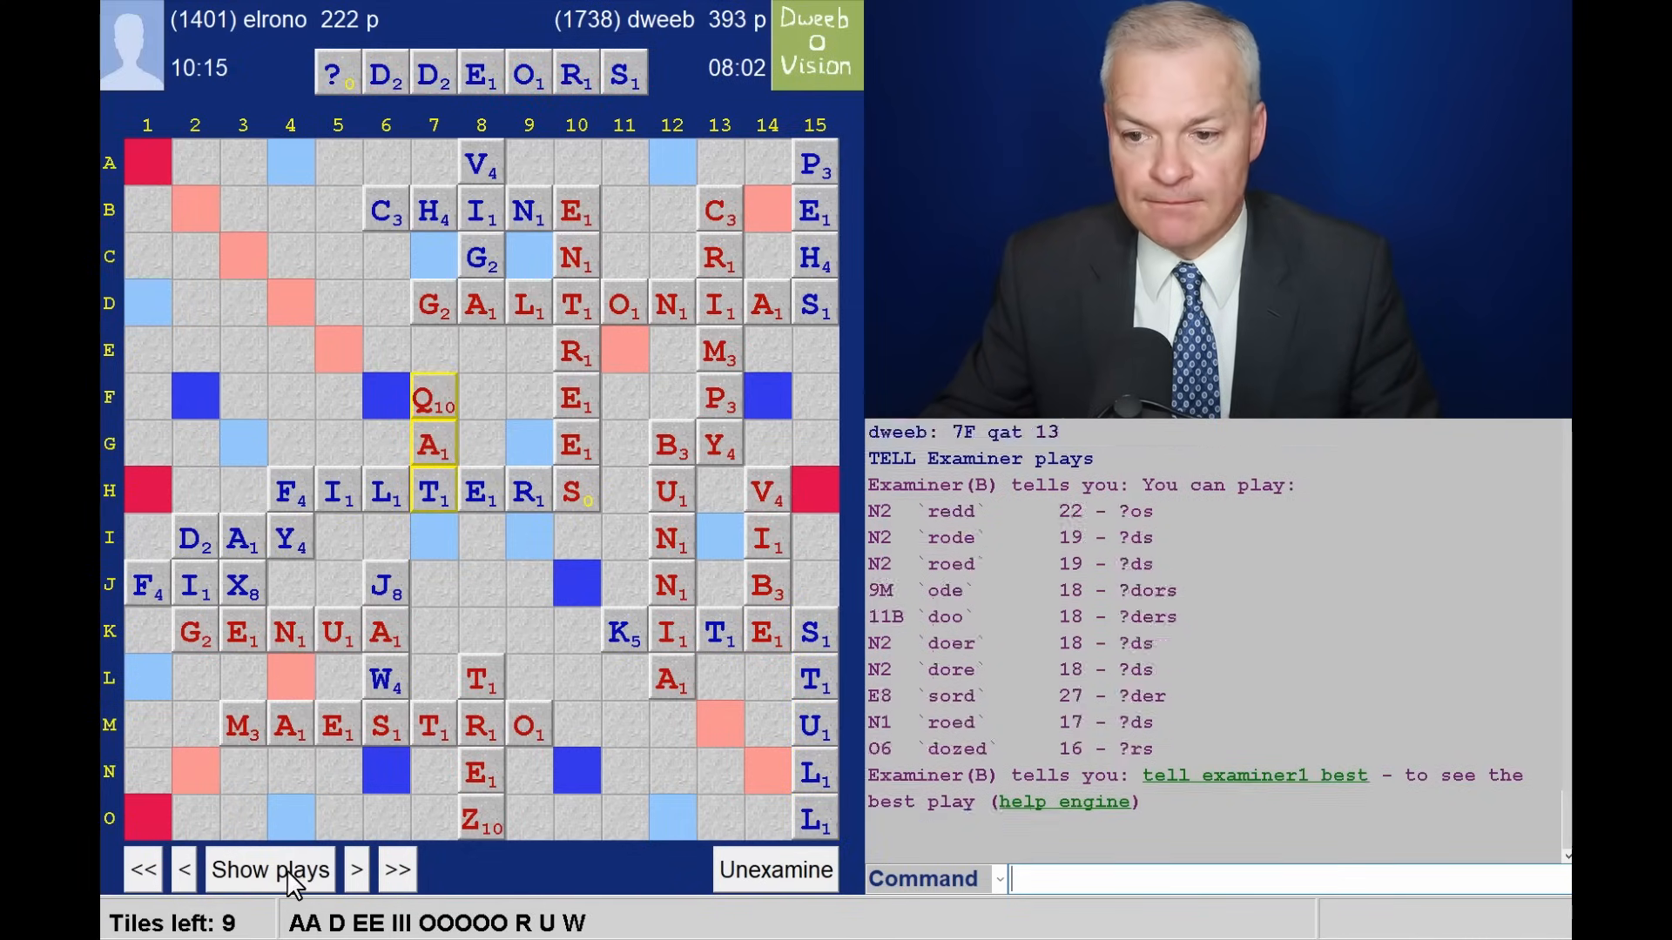
mouse_move(995, 554)
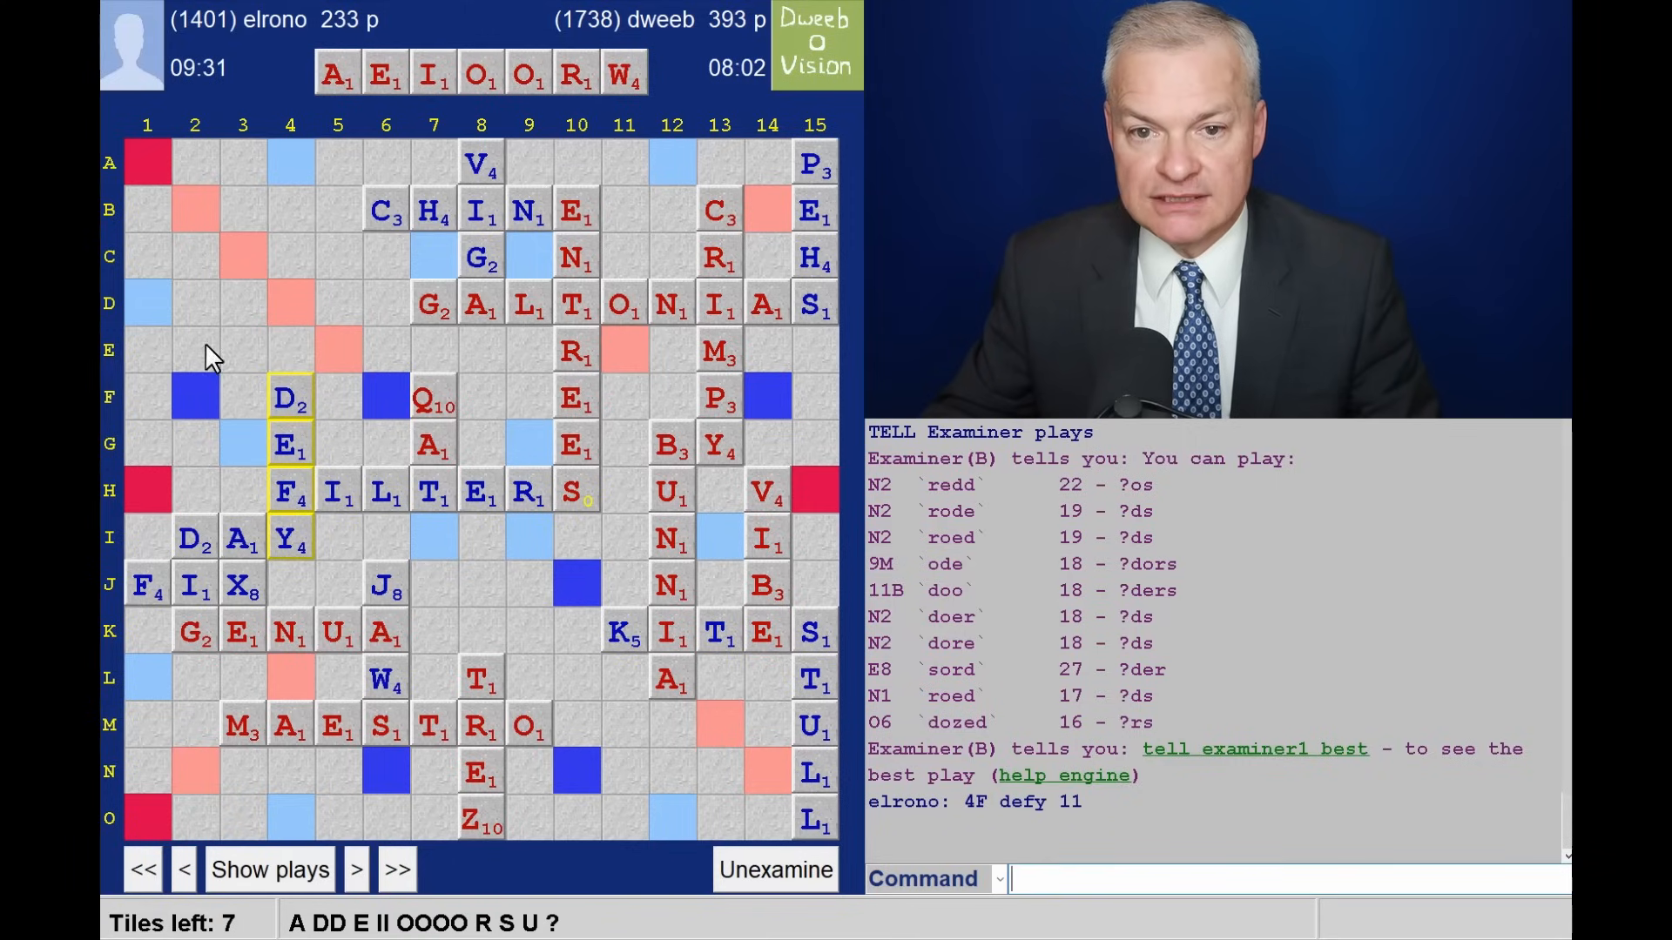
click(290, 868)
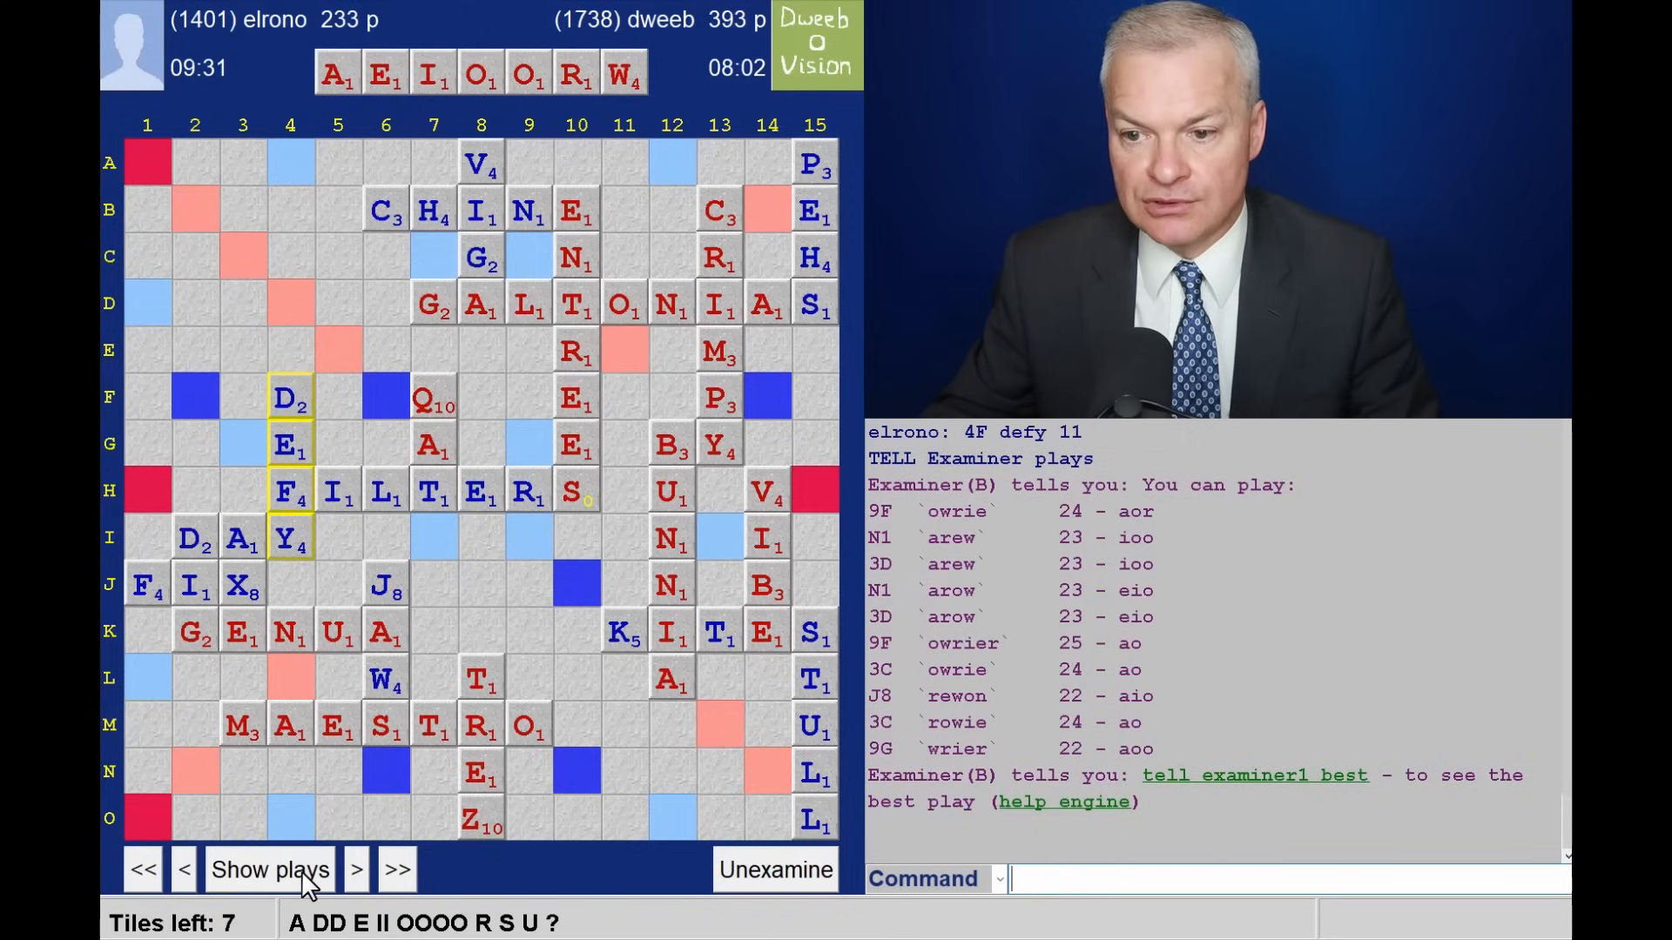
click(360, 894)
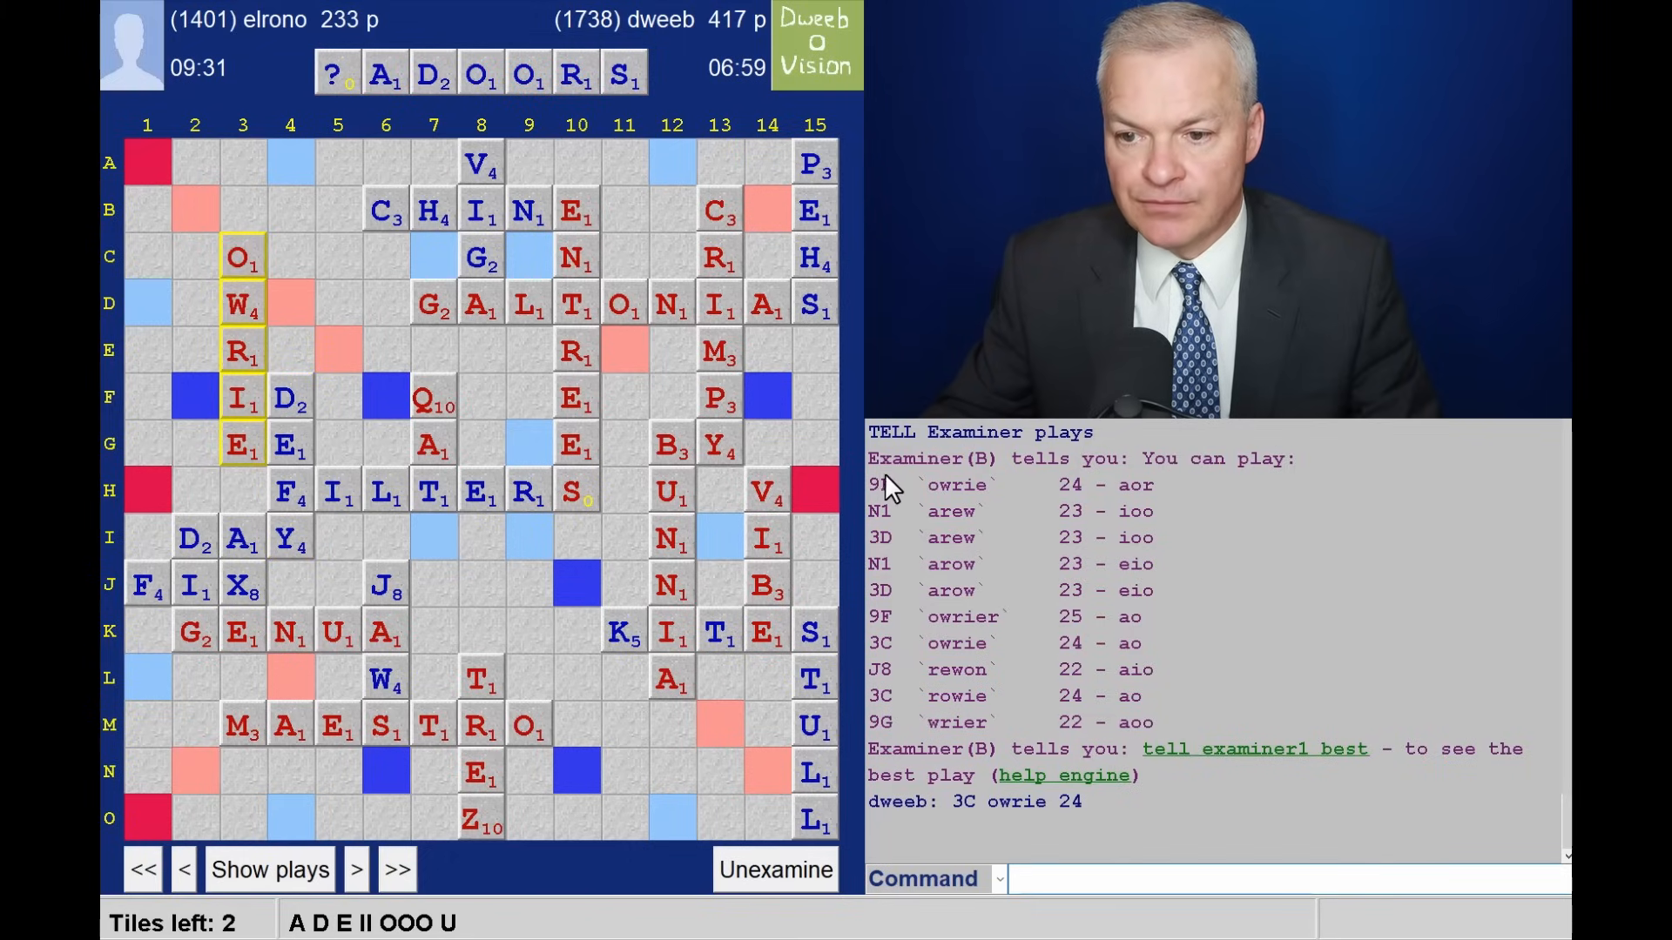
mouse_move(257, 405)
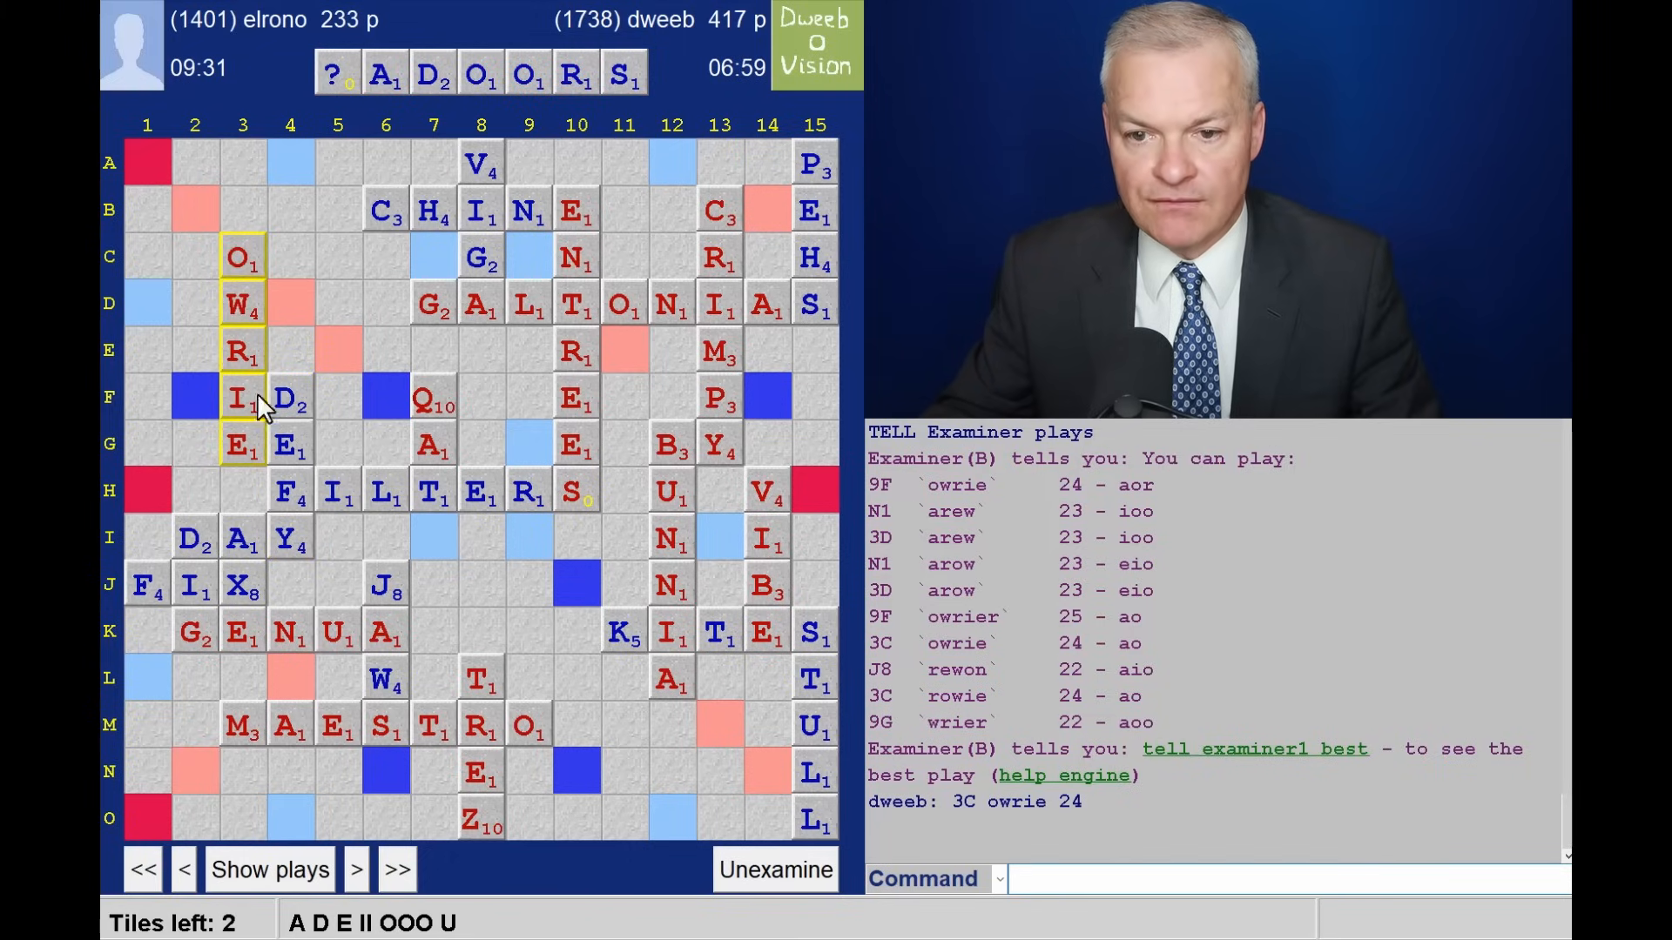
mouse_move(523, 409)
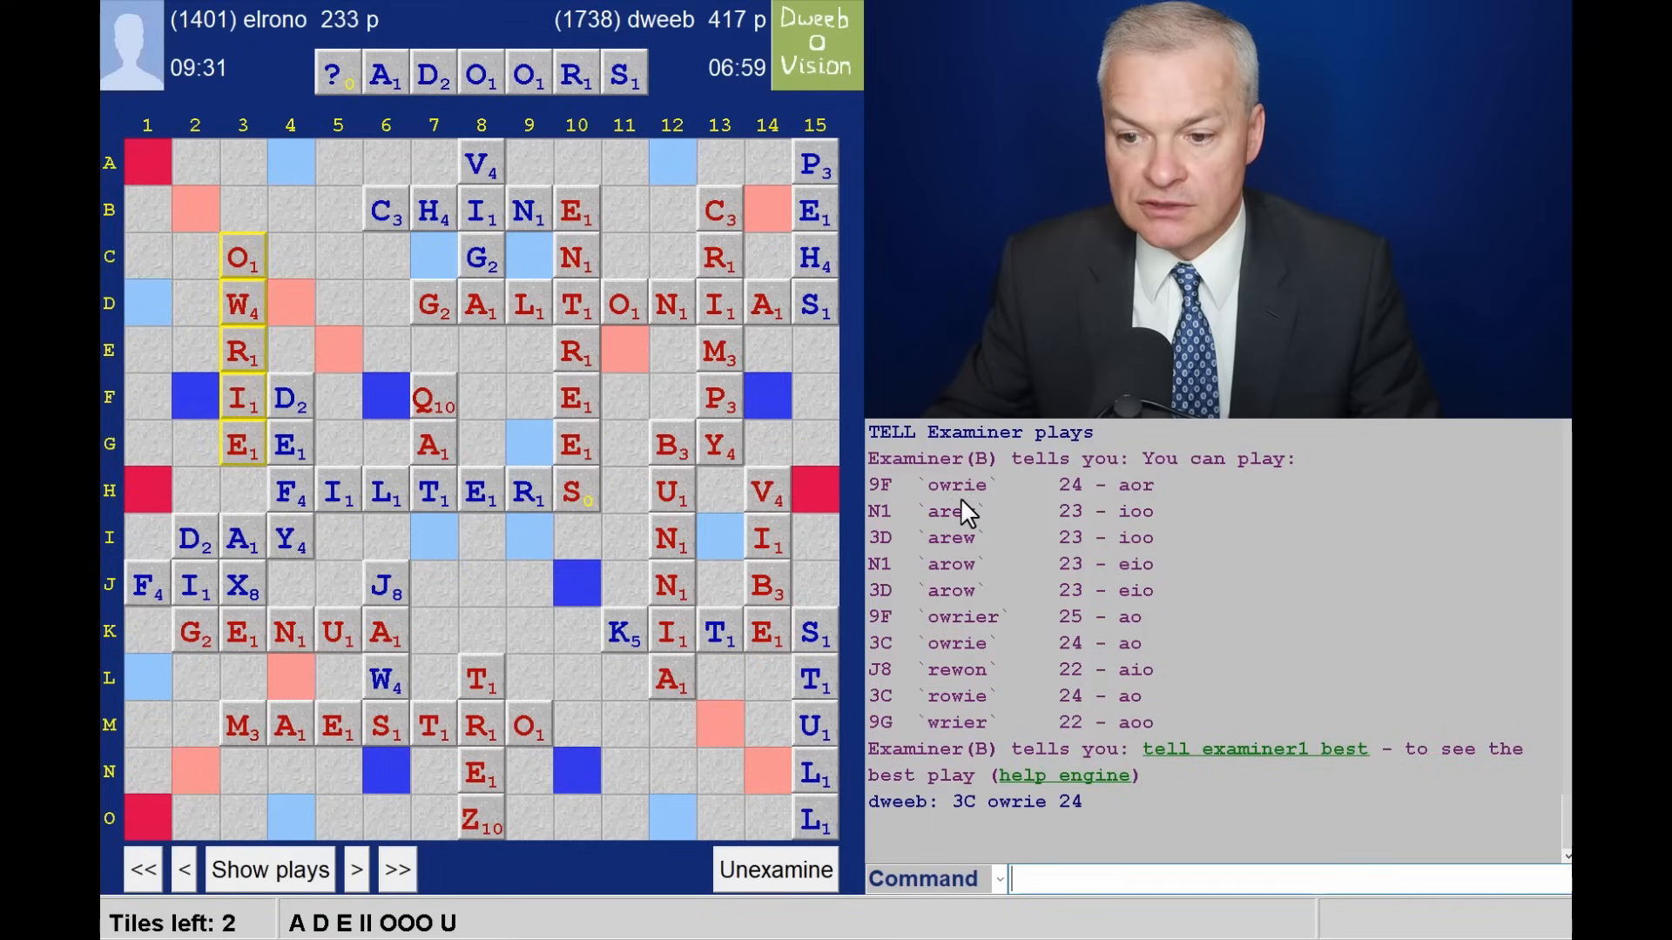
mouse_move(991, 675)
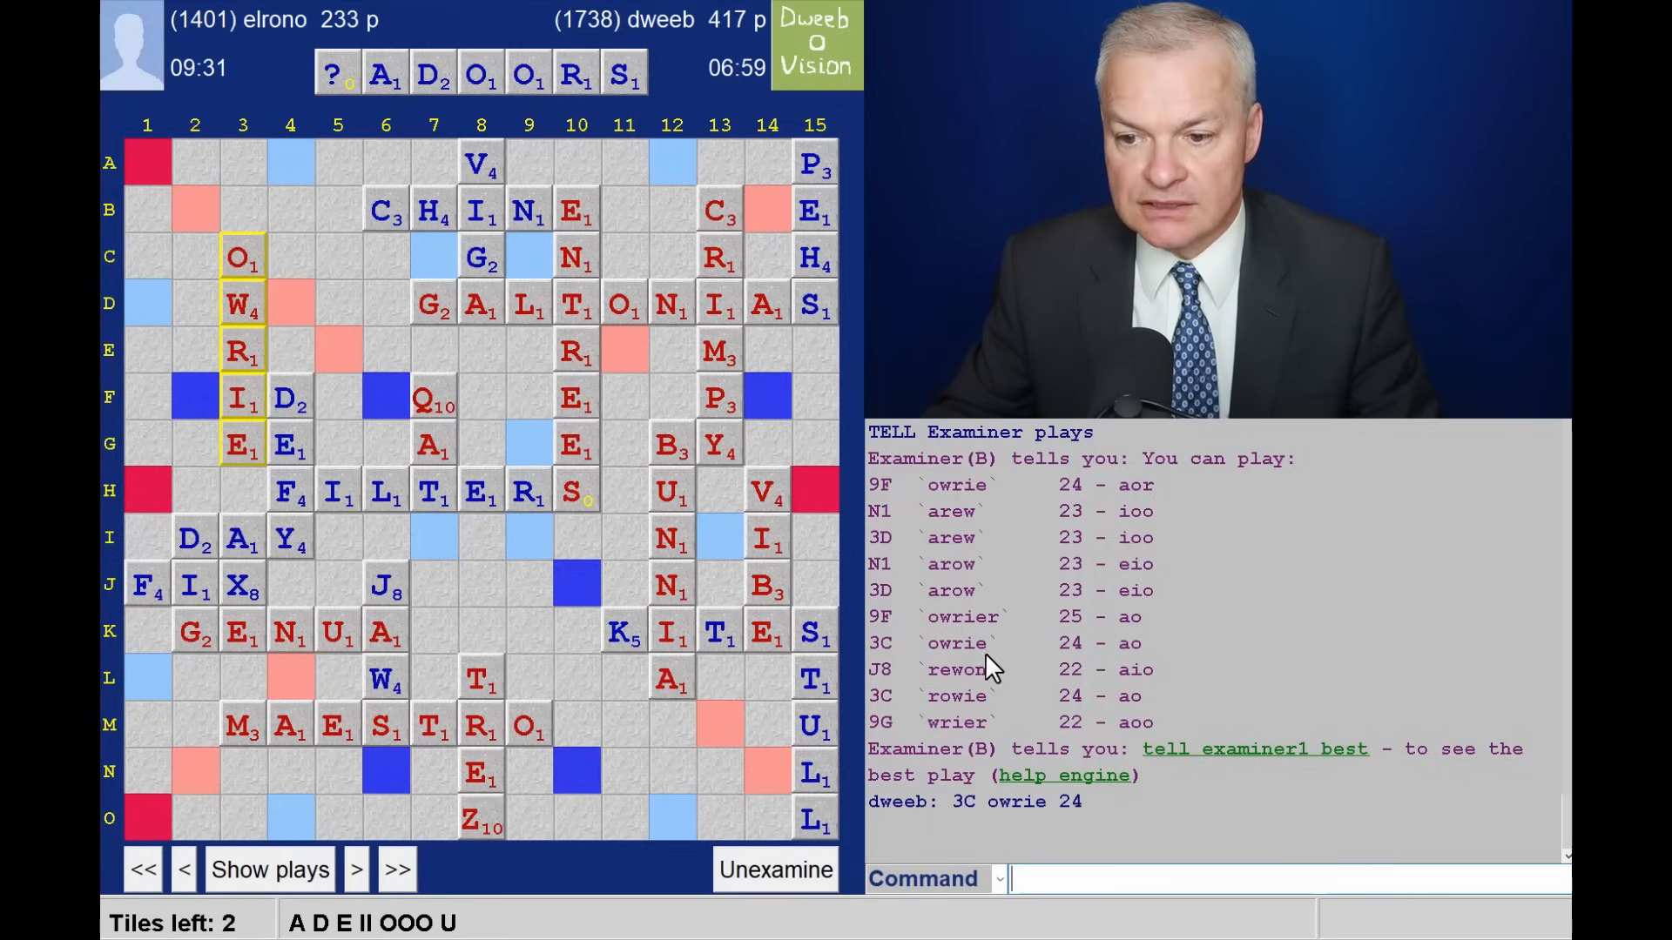
mouse_move(1158, 675)
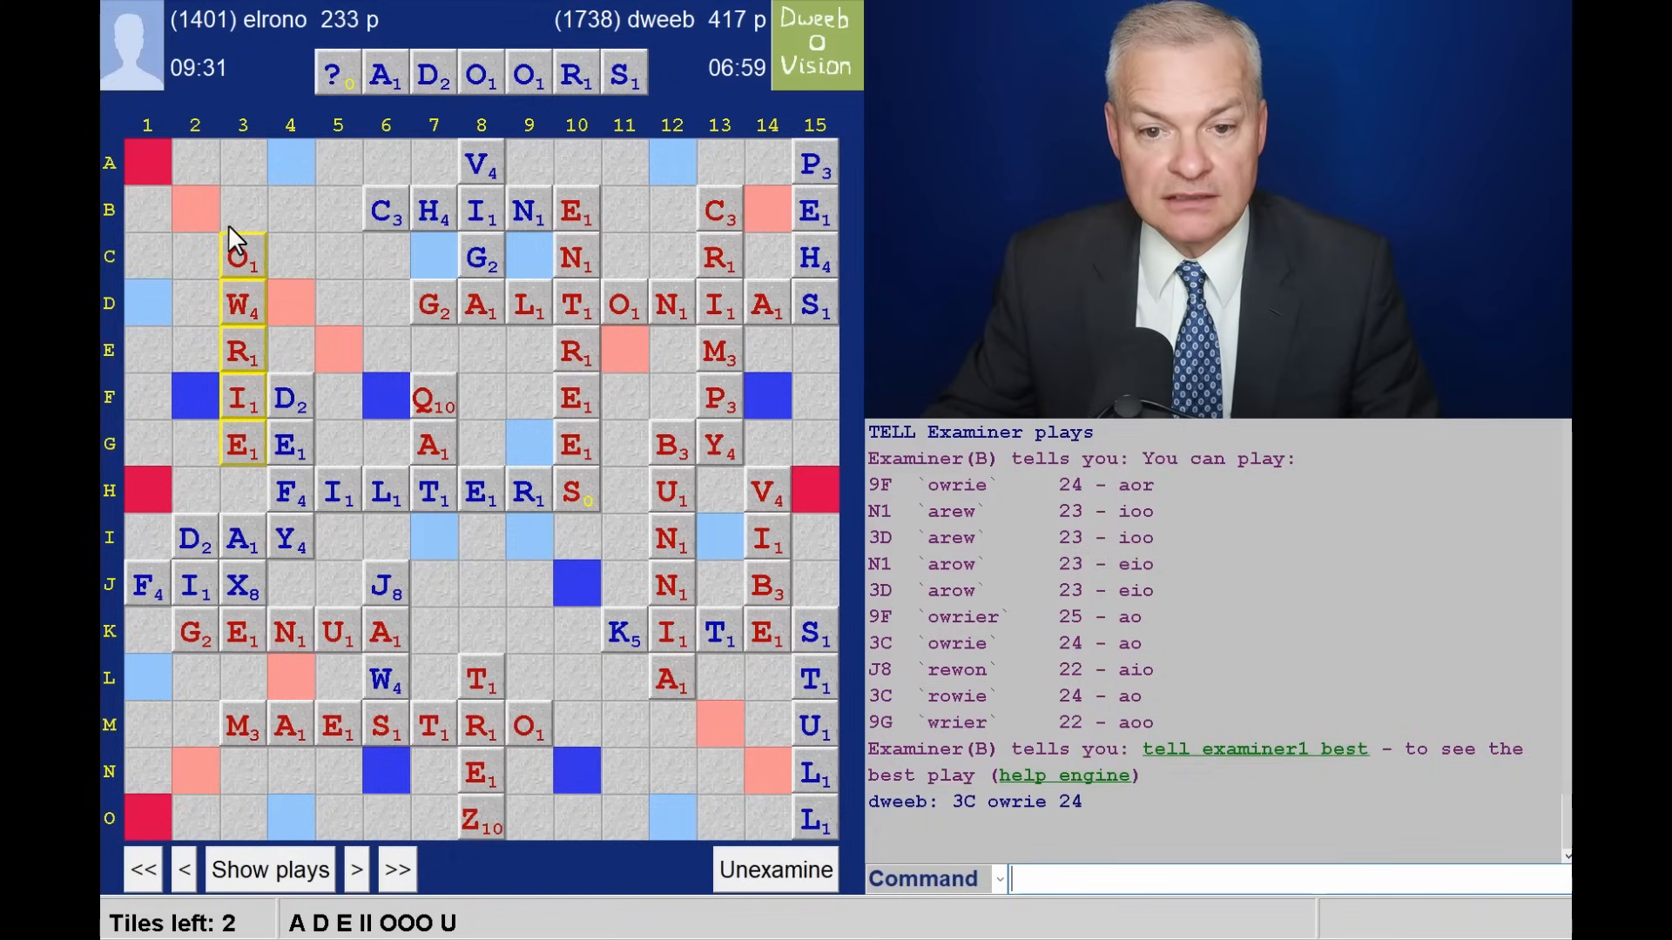
mouse_move(408, 105)
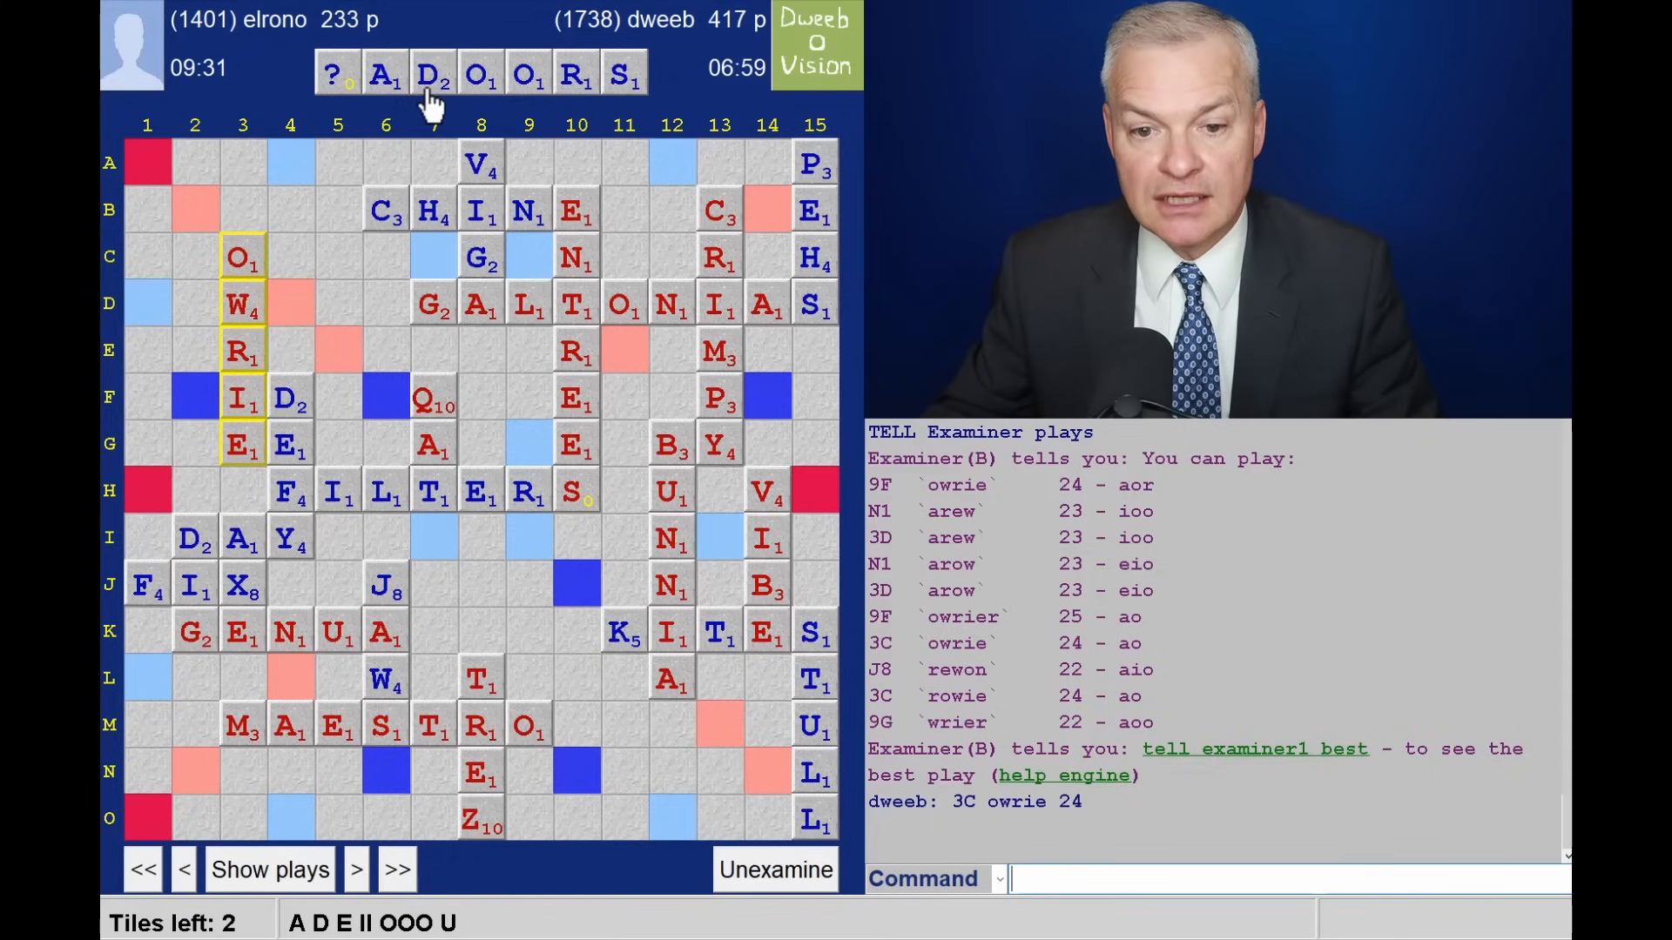
mouse_move(353, 866)
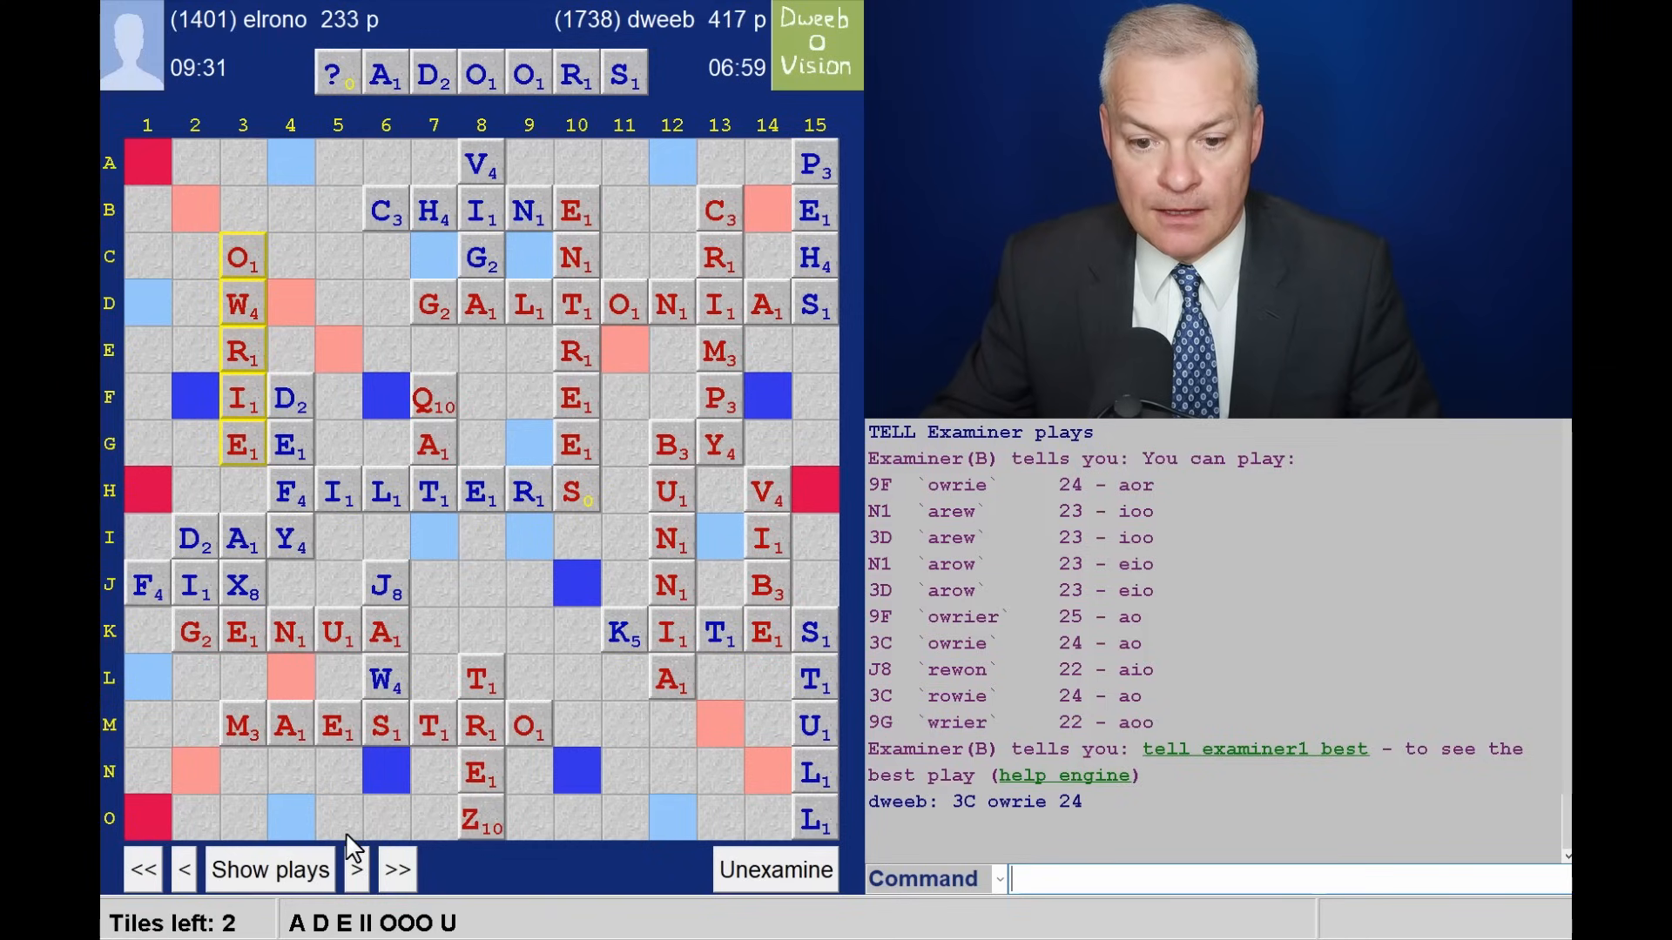
Step through DO, ZOOID, ROOS and AUK at 11I, reaching 445–266.
click(357, 870)
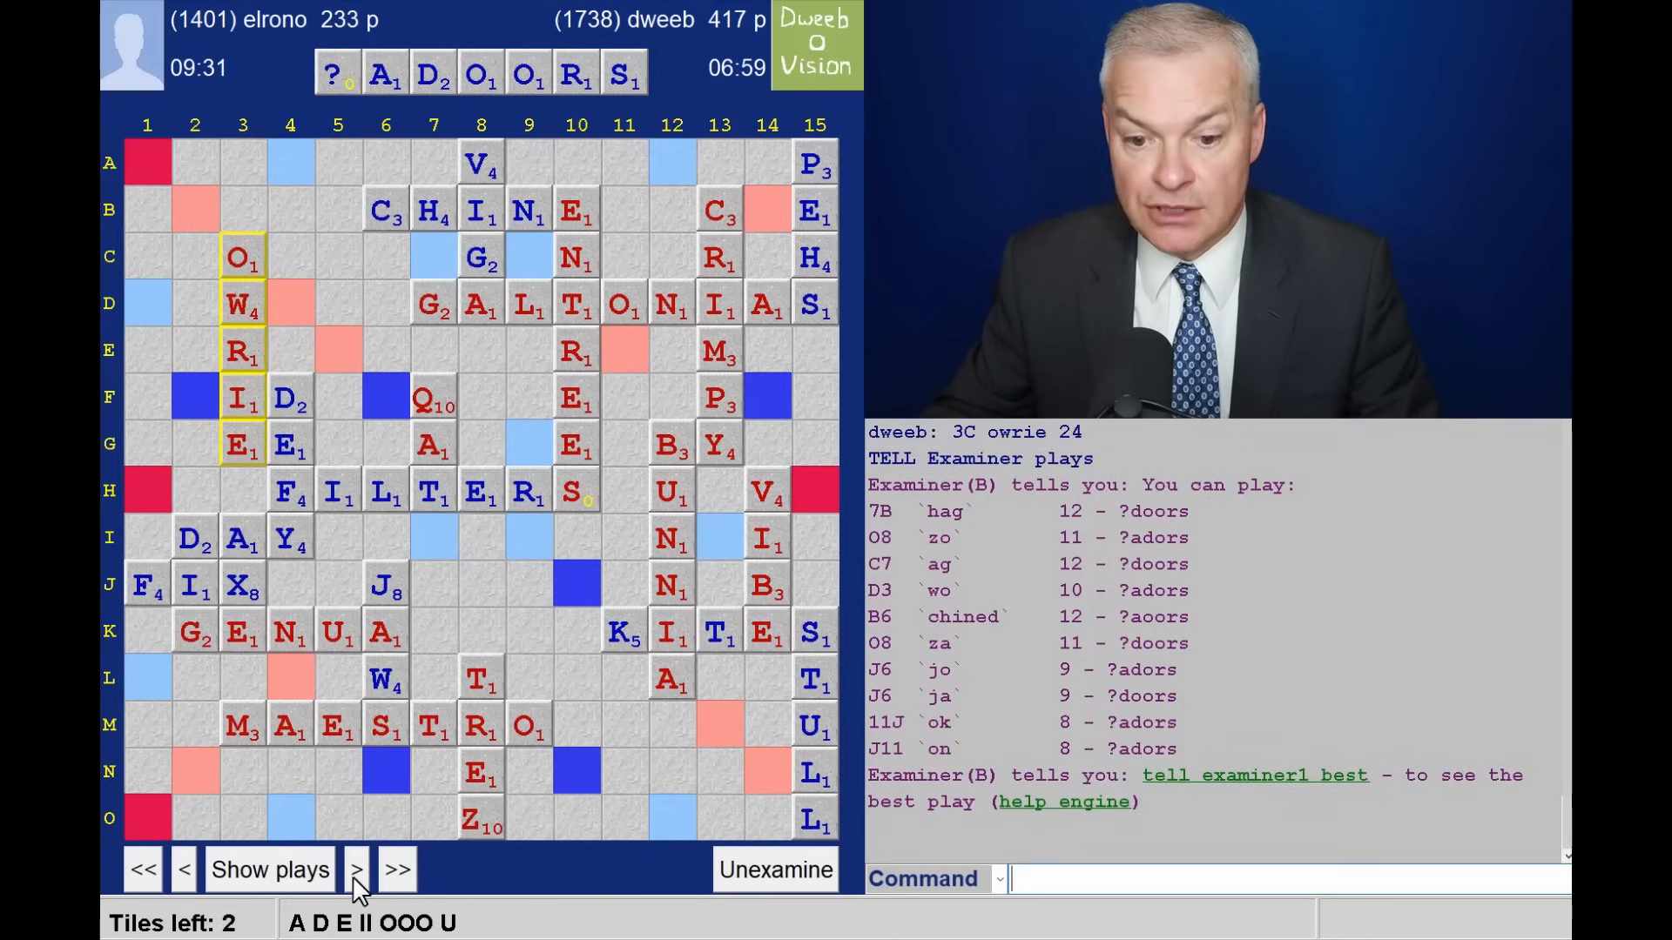
click(358, 870)
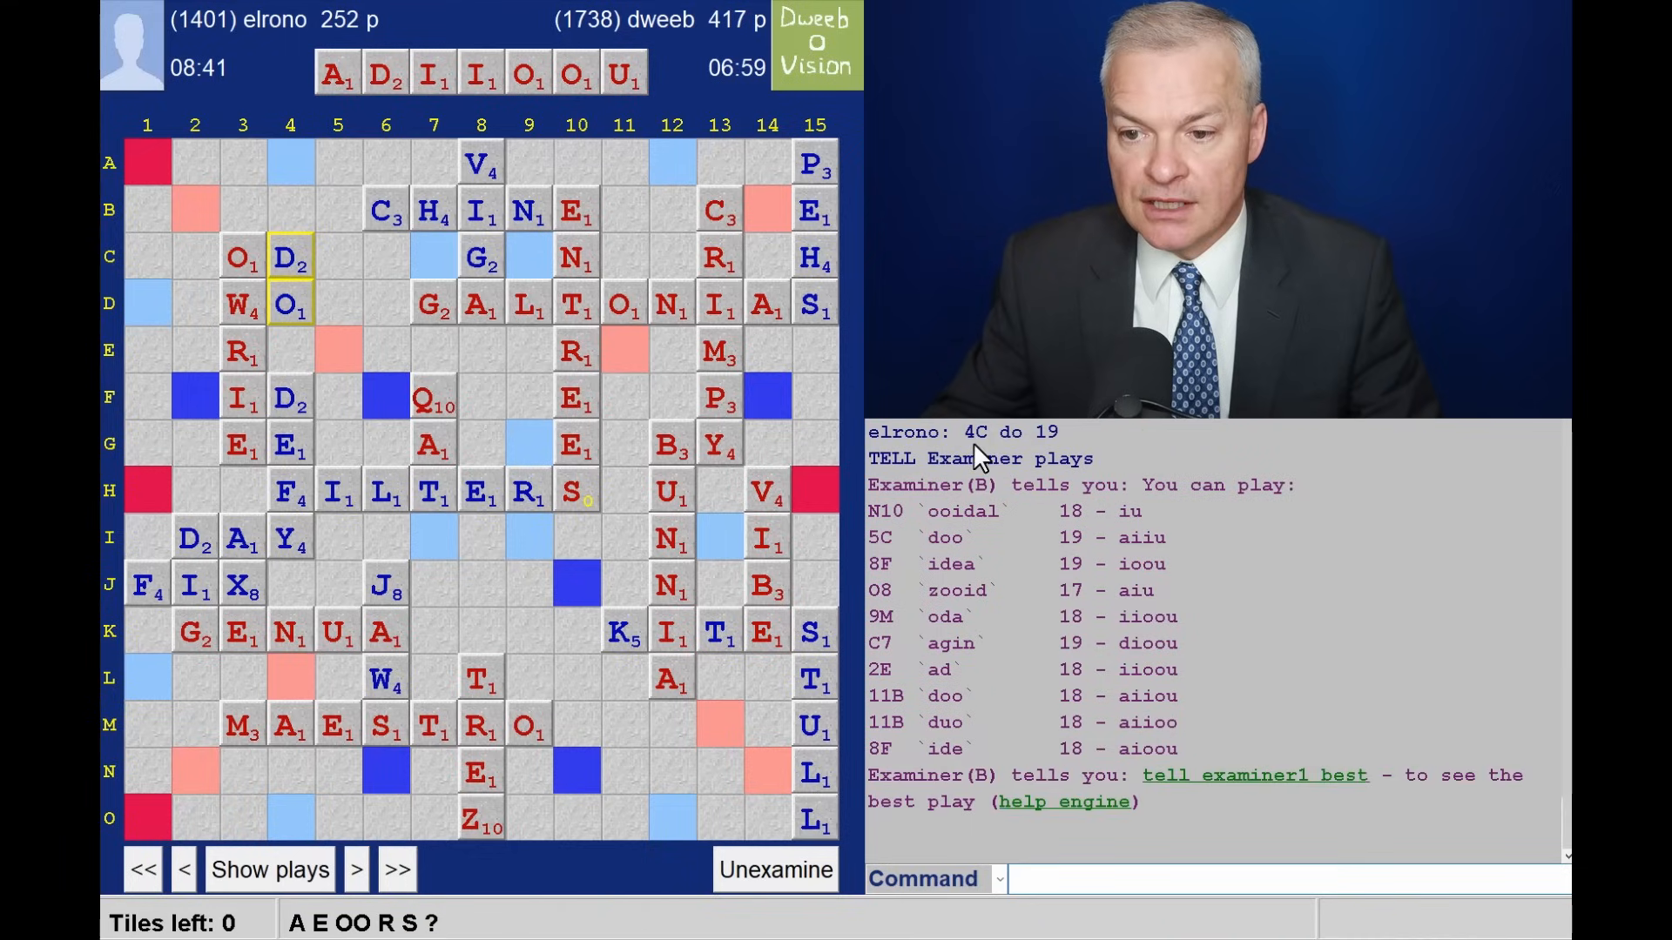
mouse_move(997, 543)
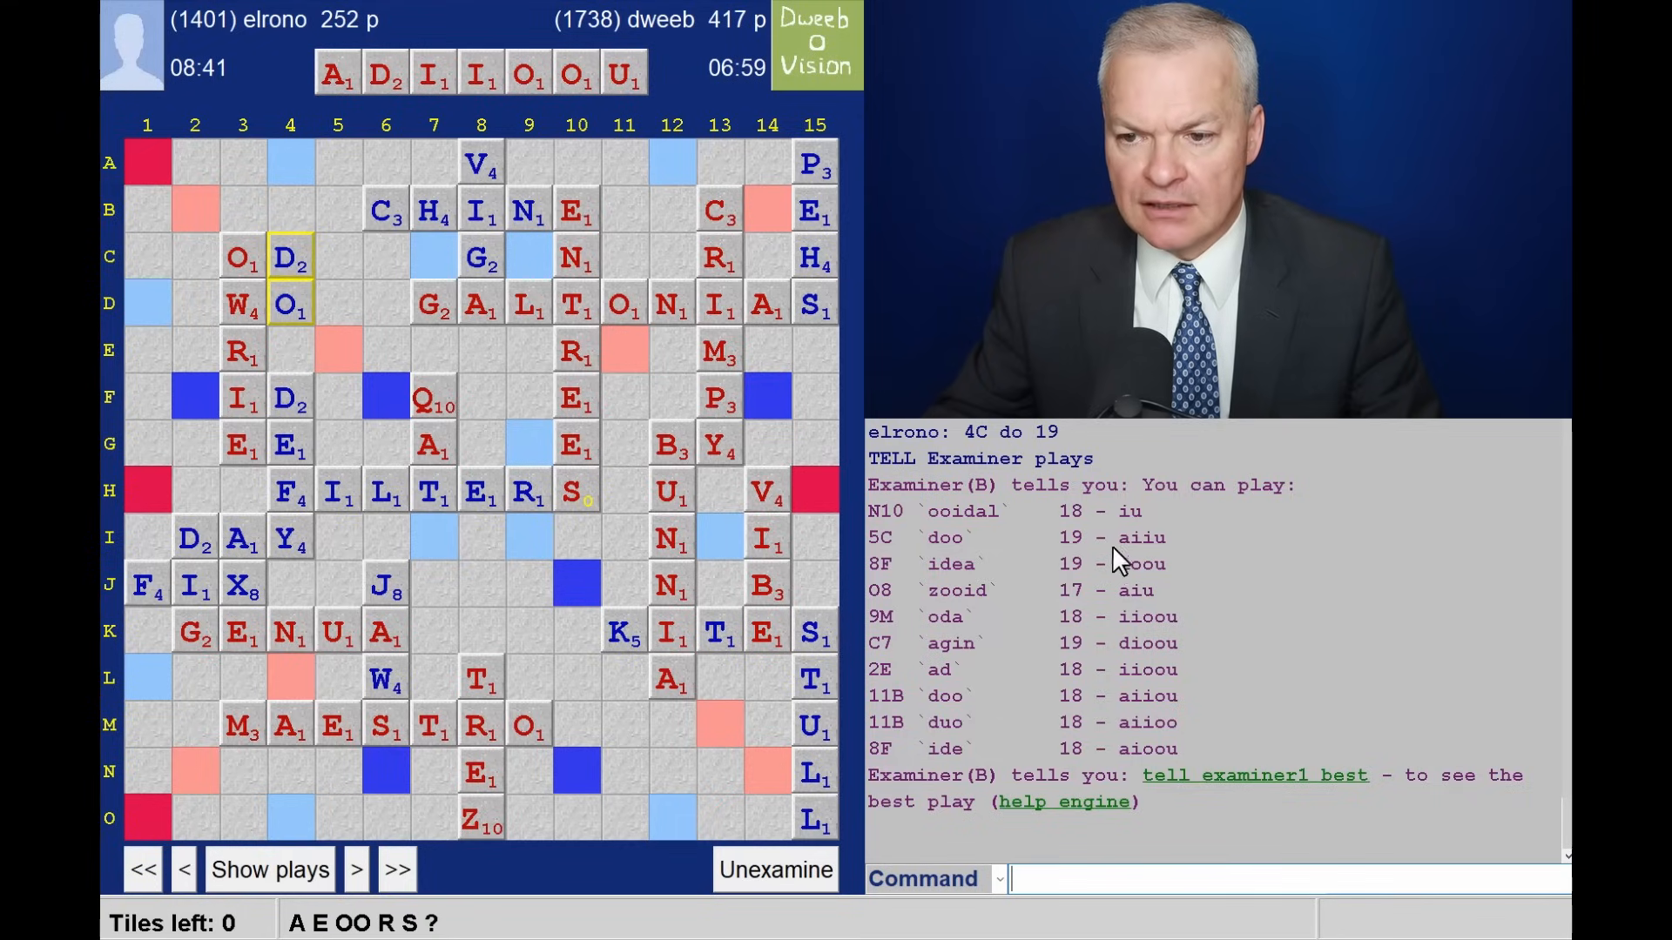
mouse_move(1136, 543)
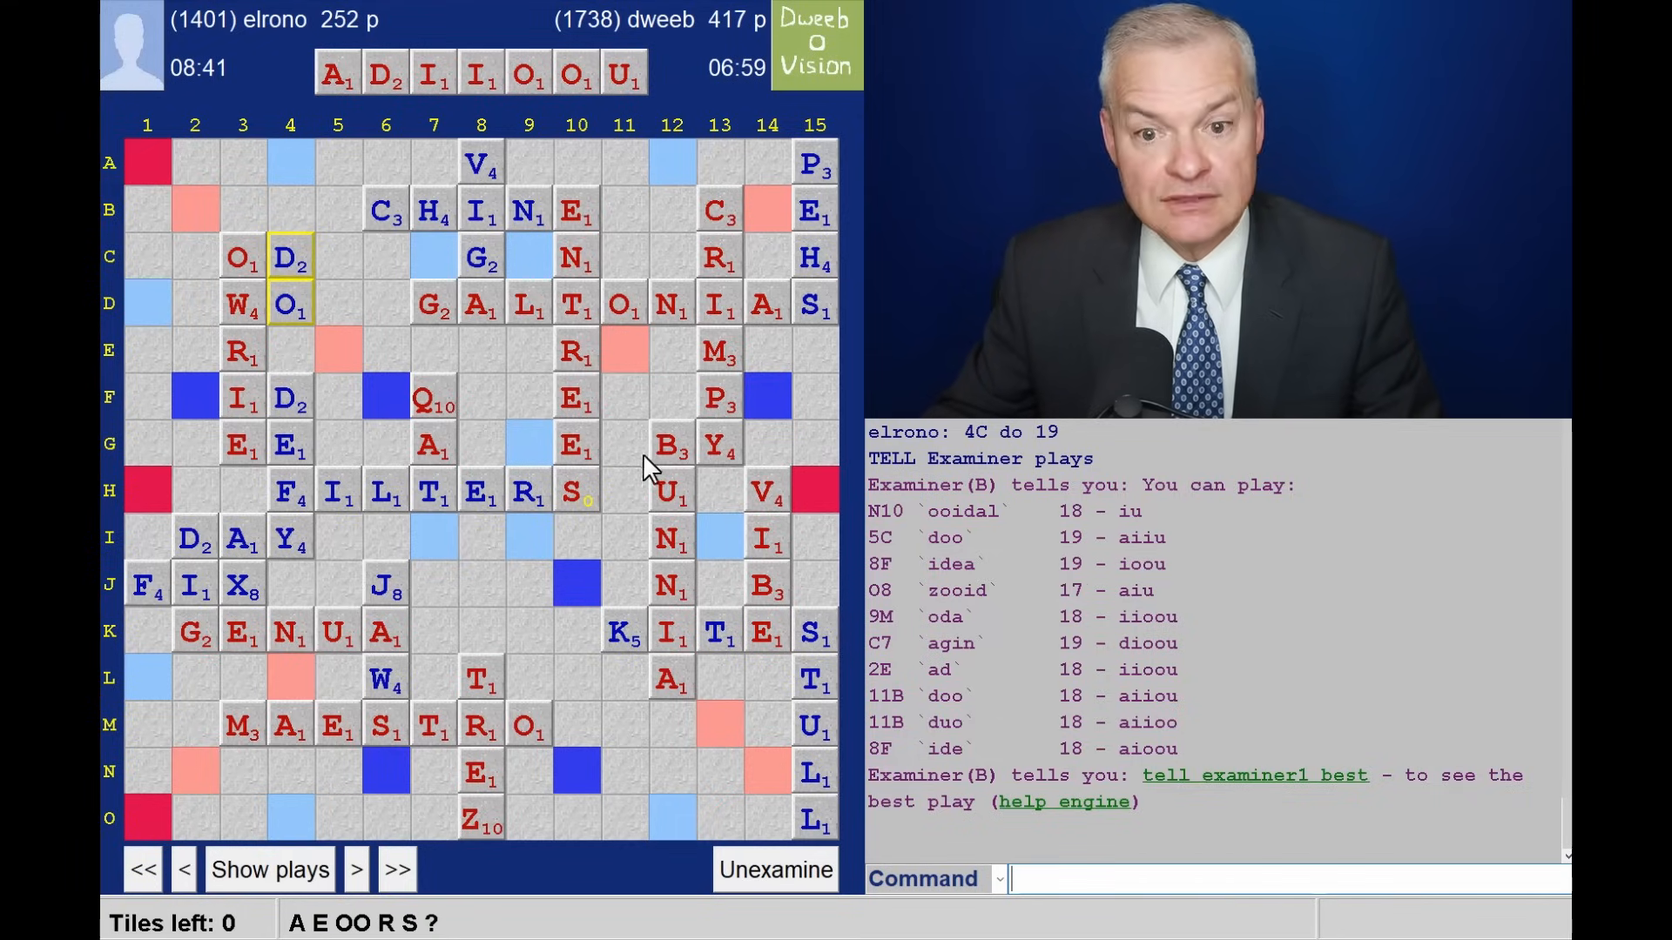
mouse_move(517, 583)
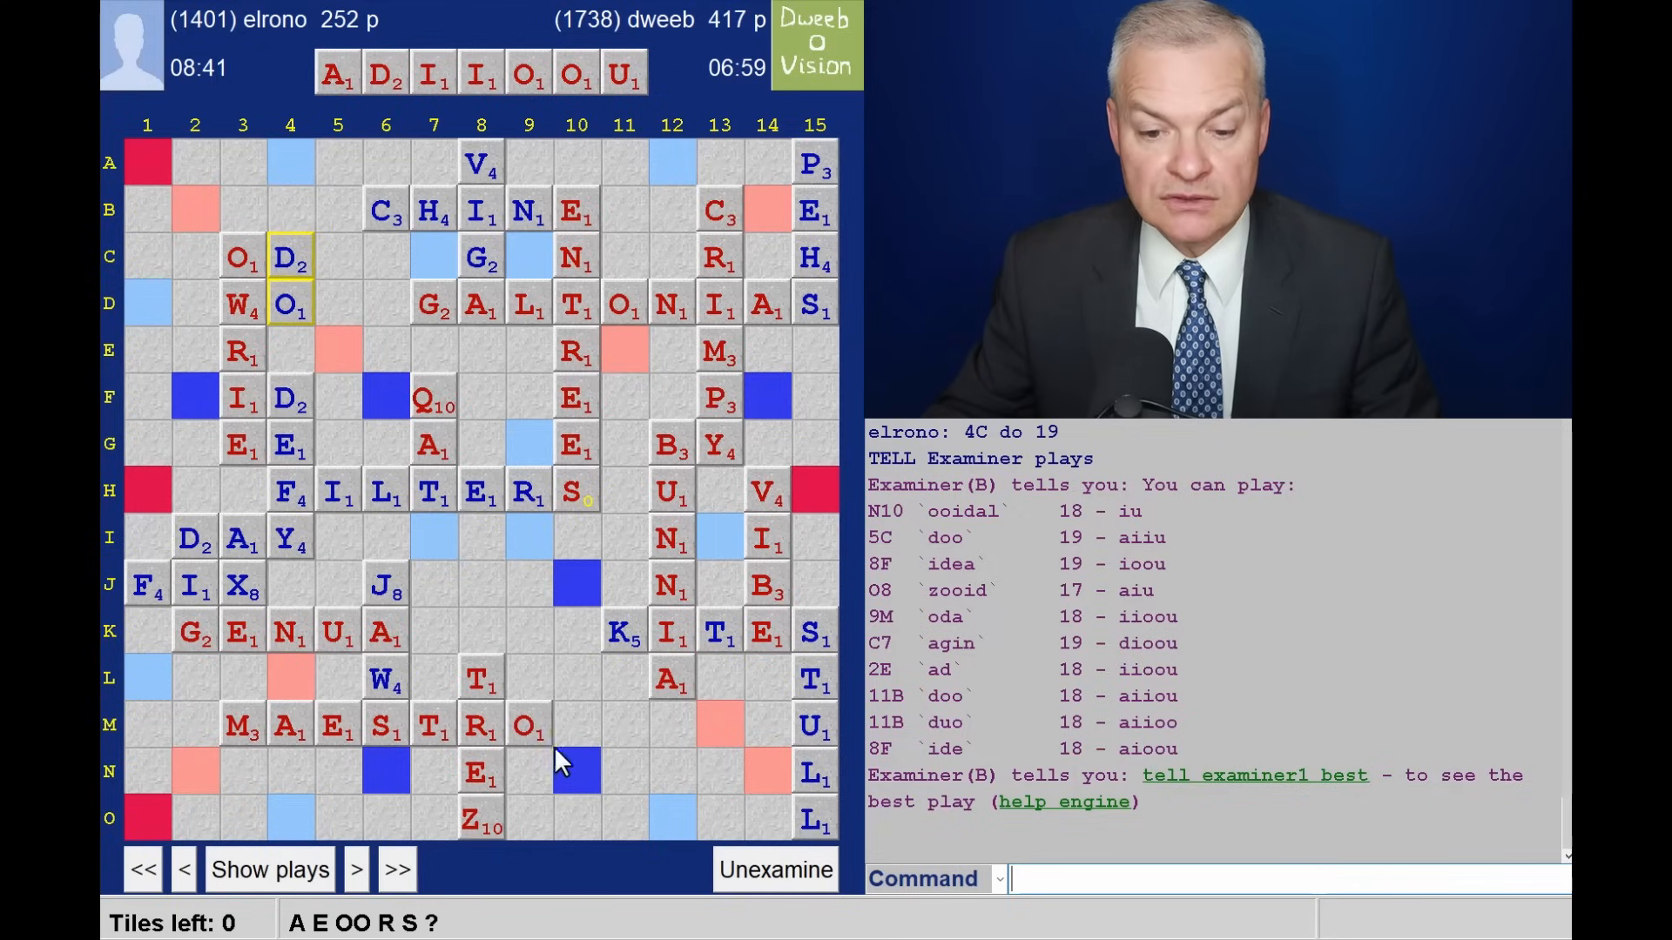
click(357, 868)
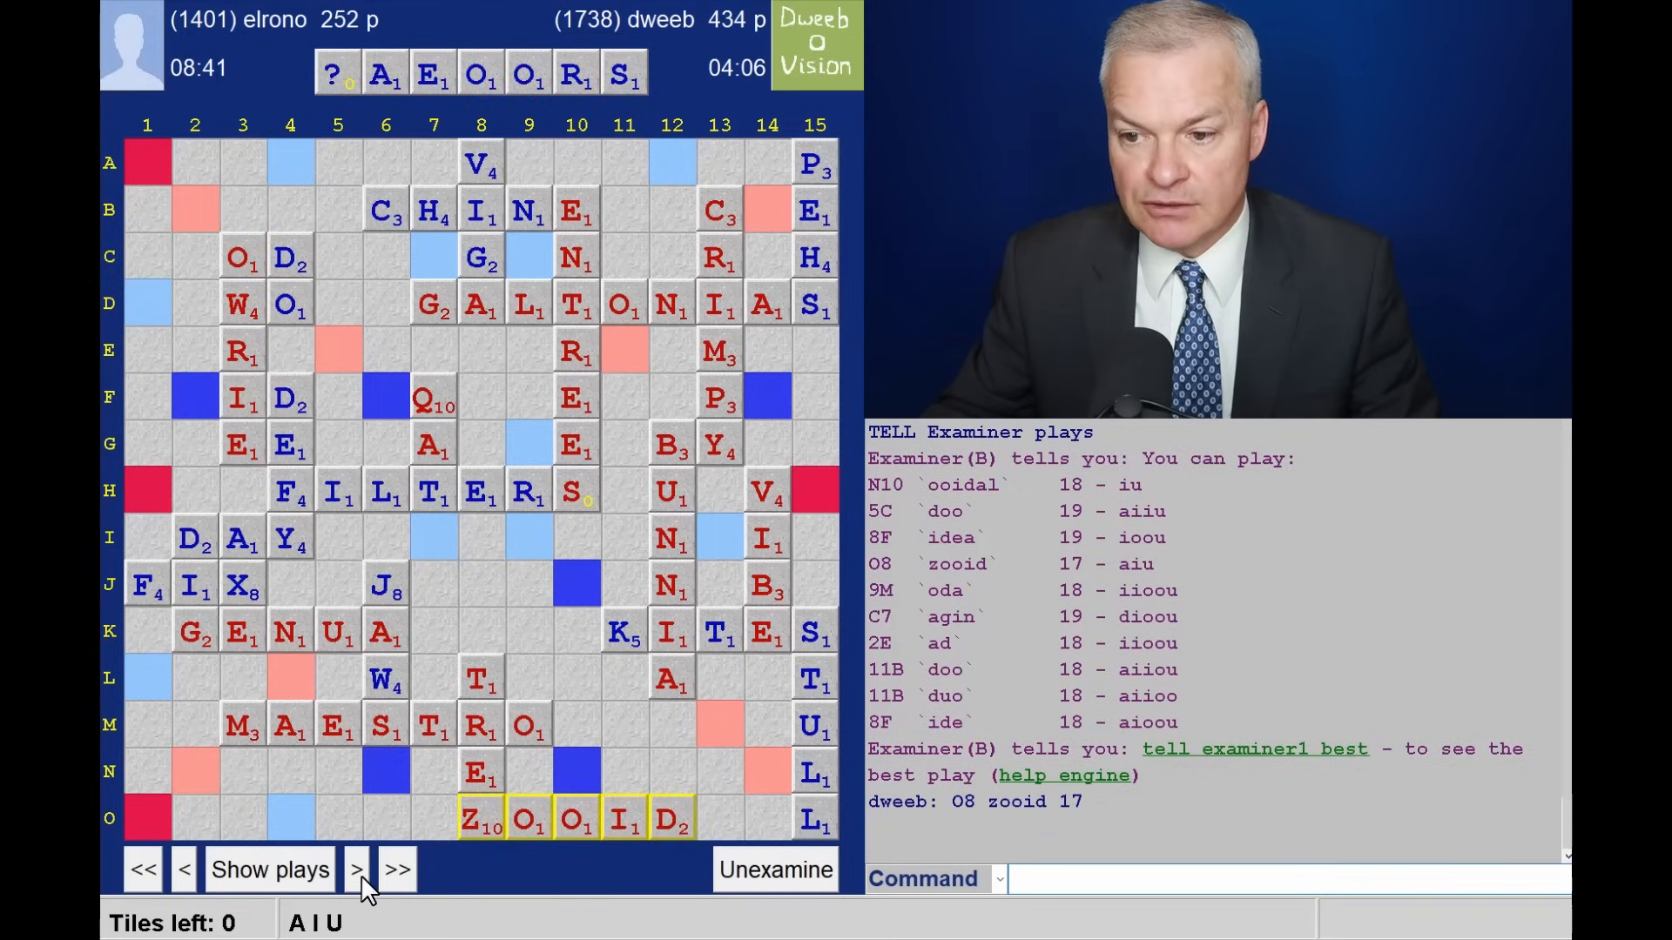
click(269, 869)
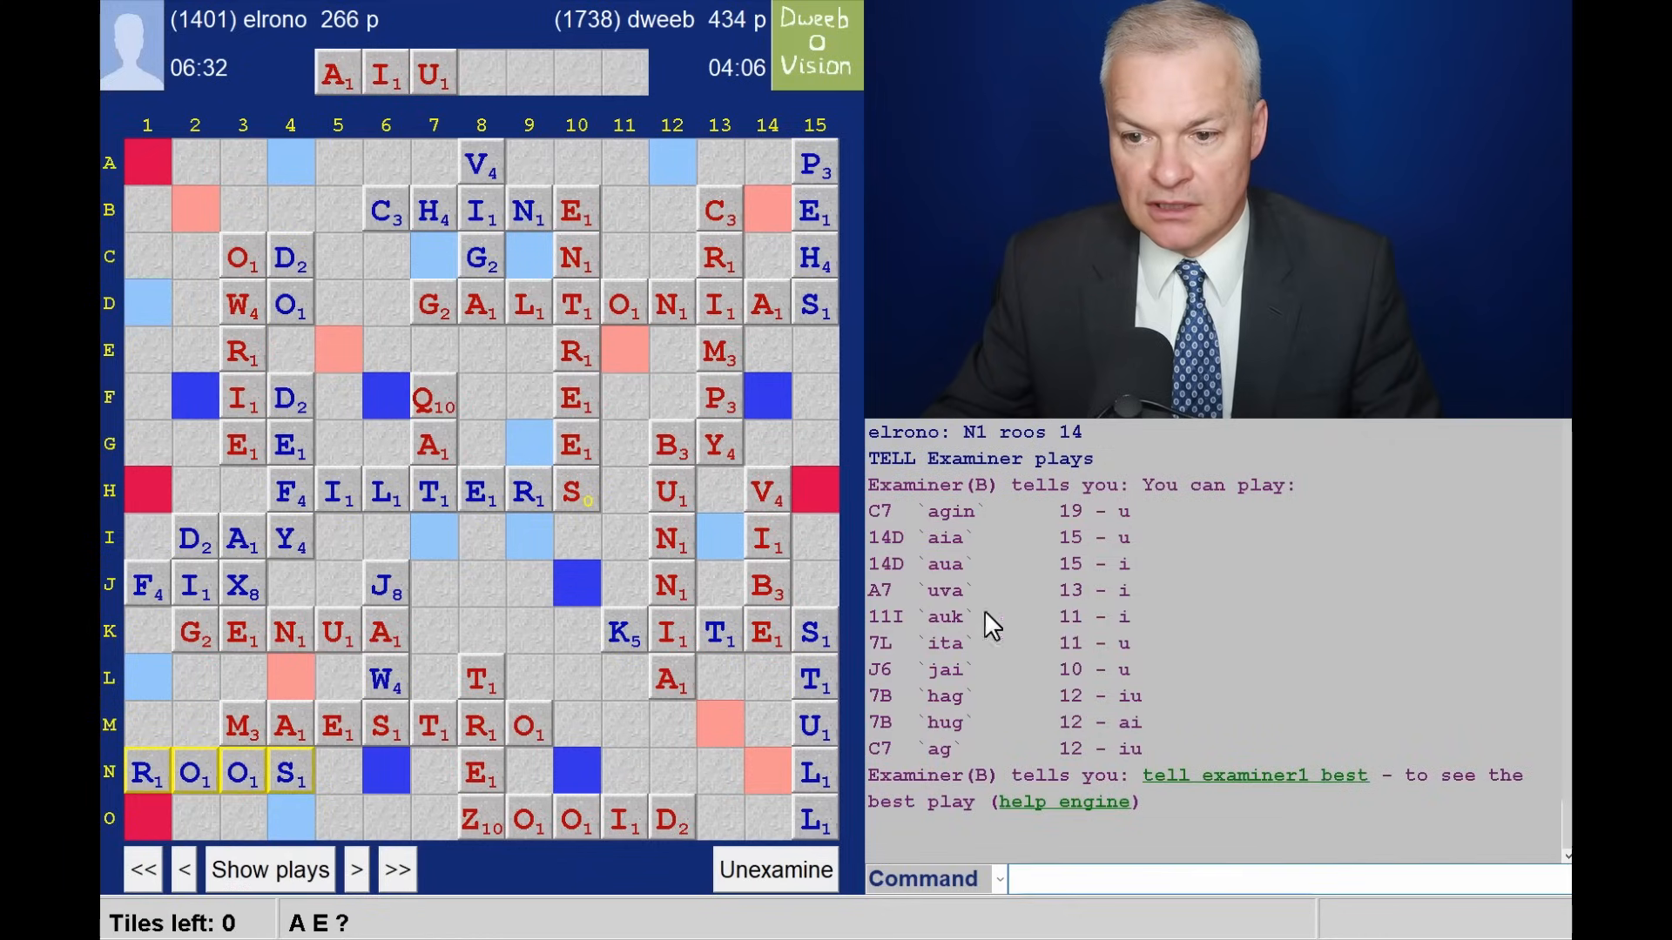
click(357, 870)
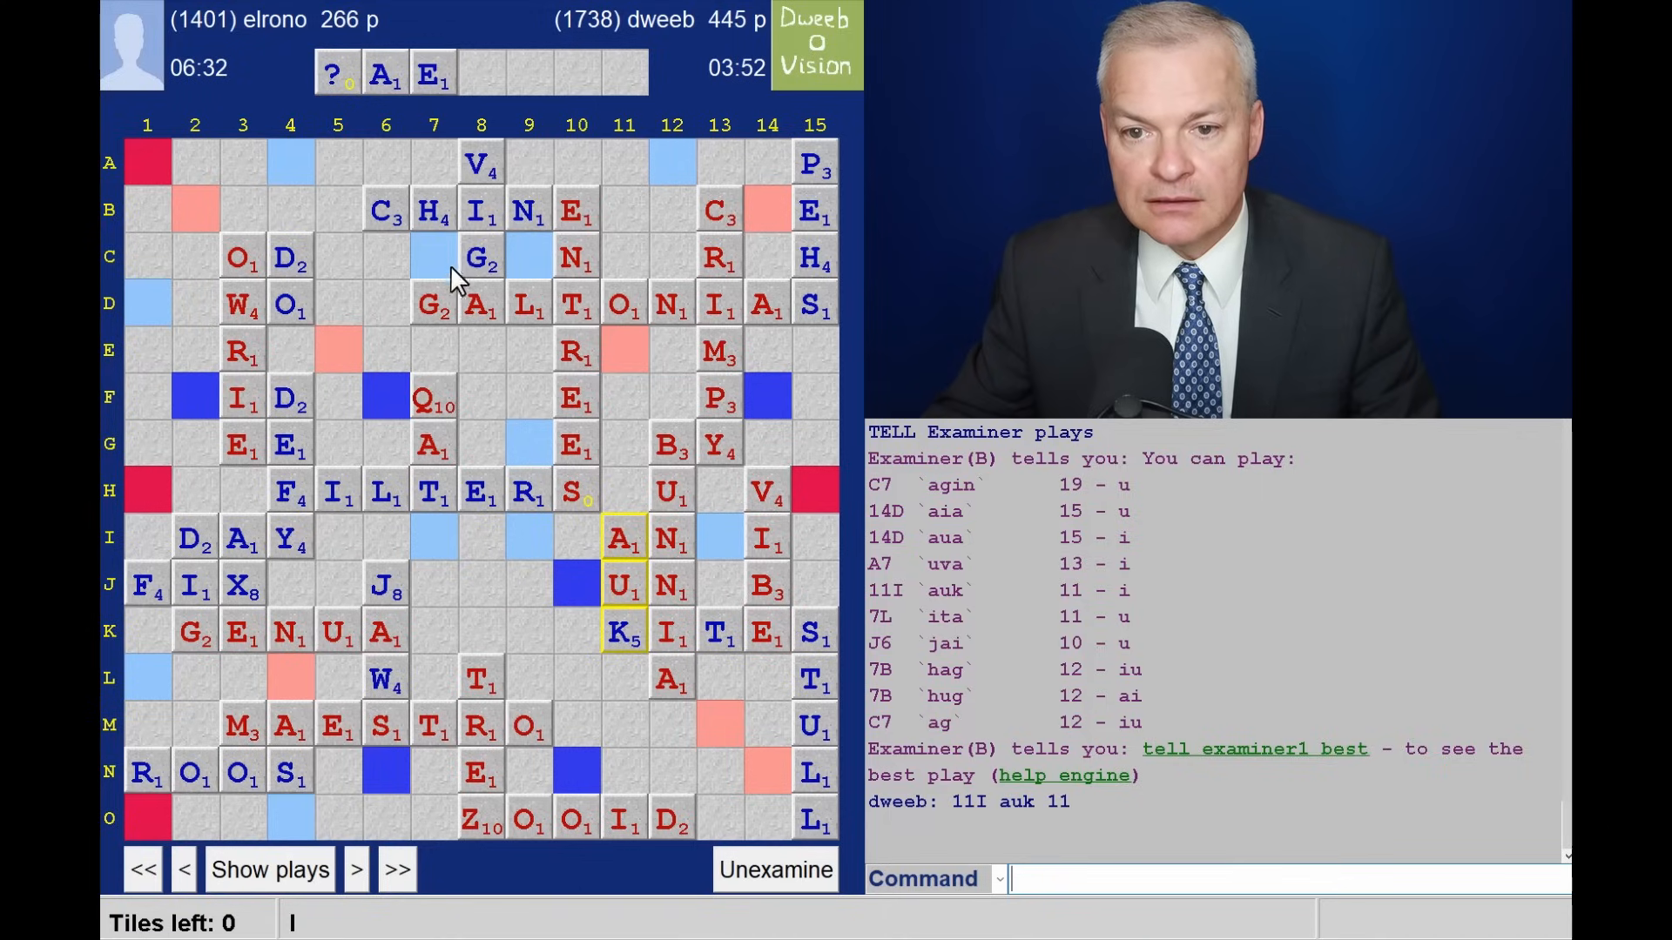
mouse_move(358, 870)
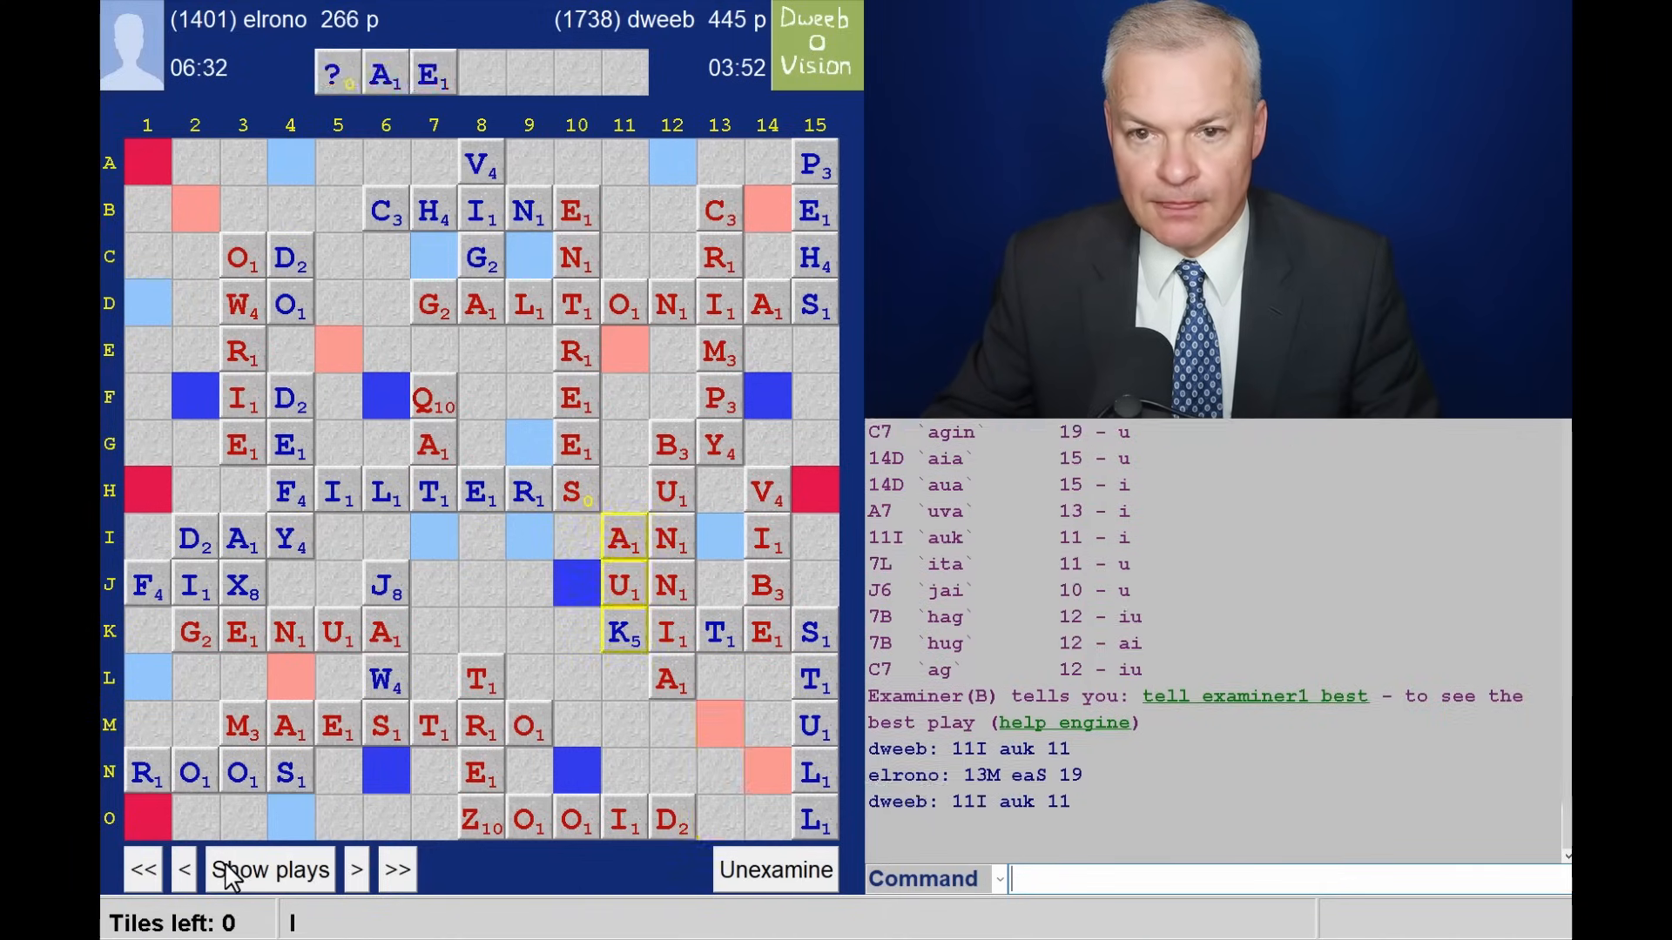
List the examiner's suggested plays for the final rack before the closing EAS move.
click(355, 869)
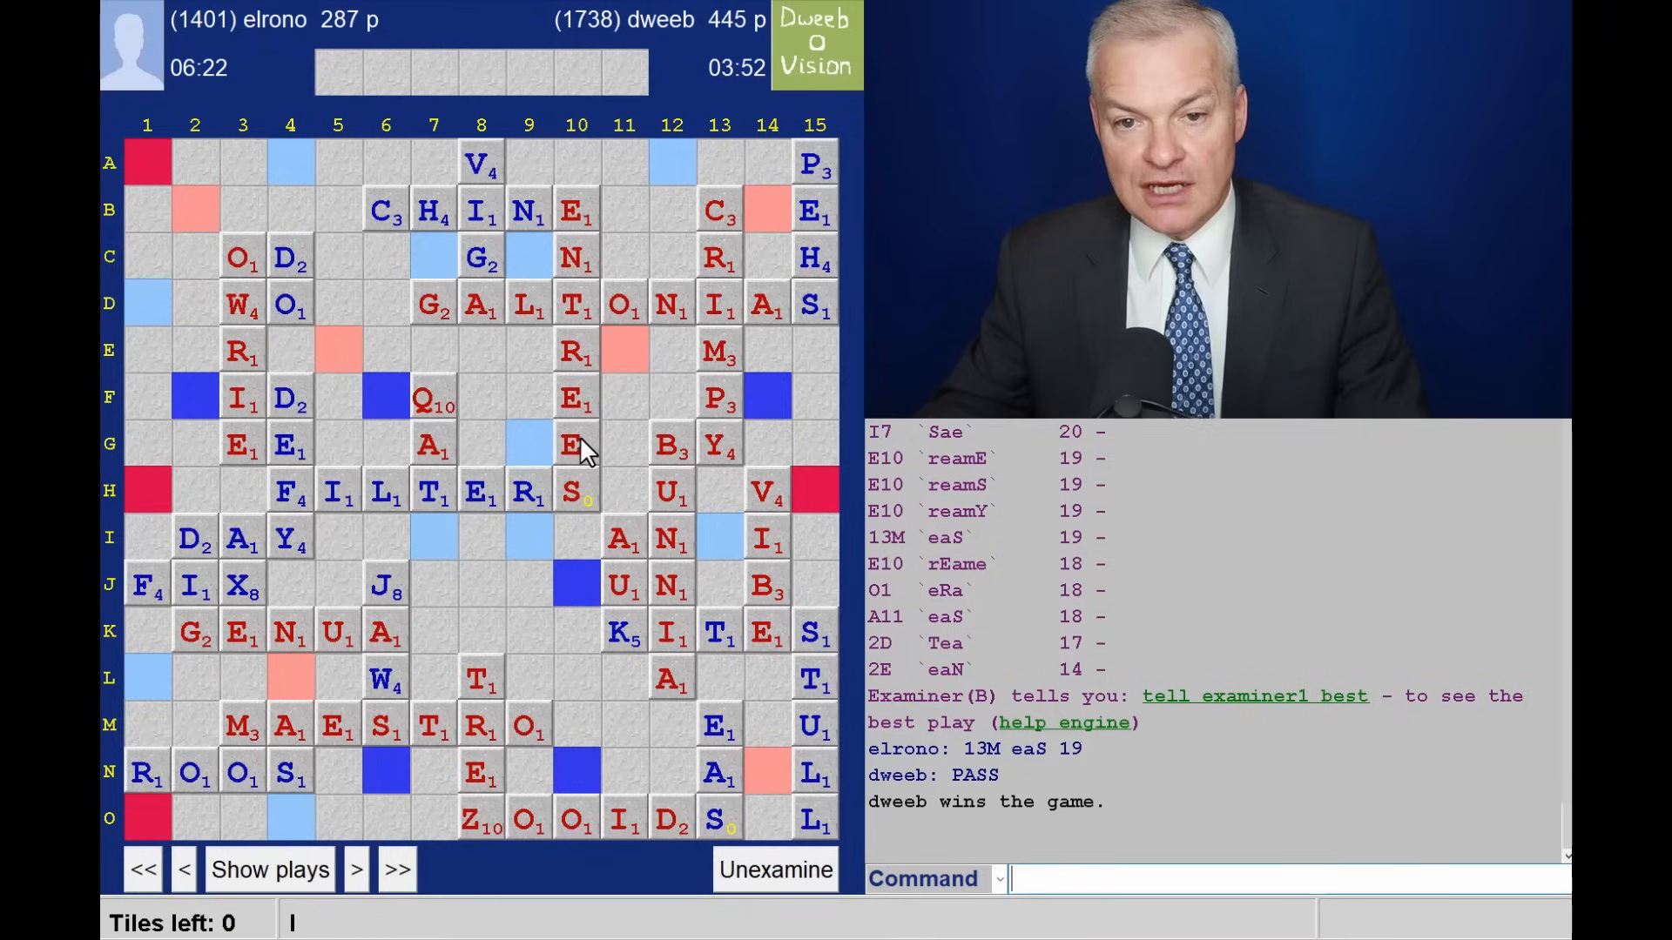
mouse_move(770, 34)
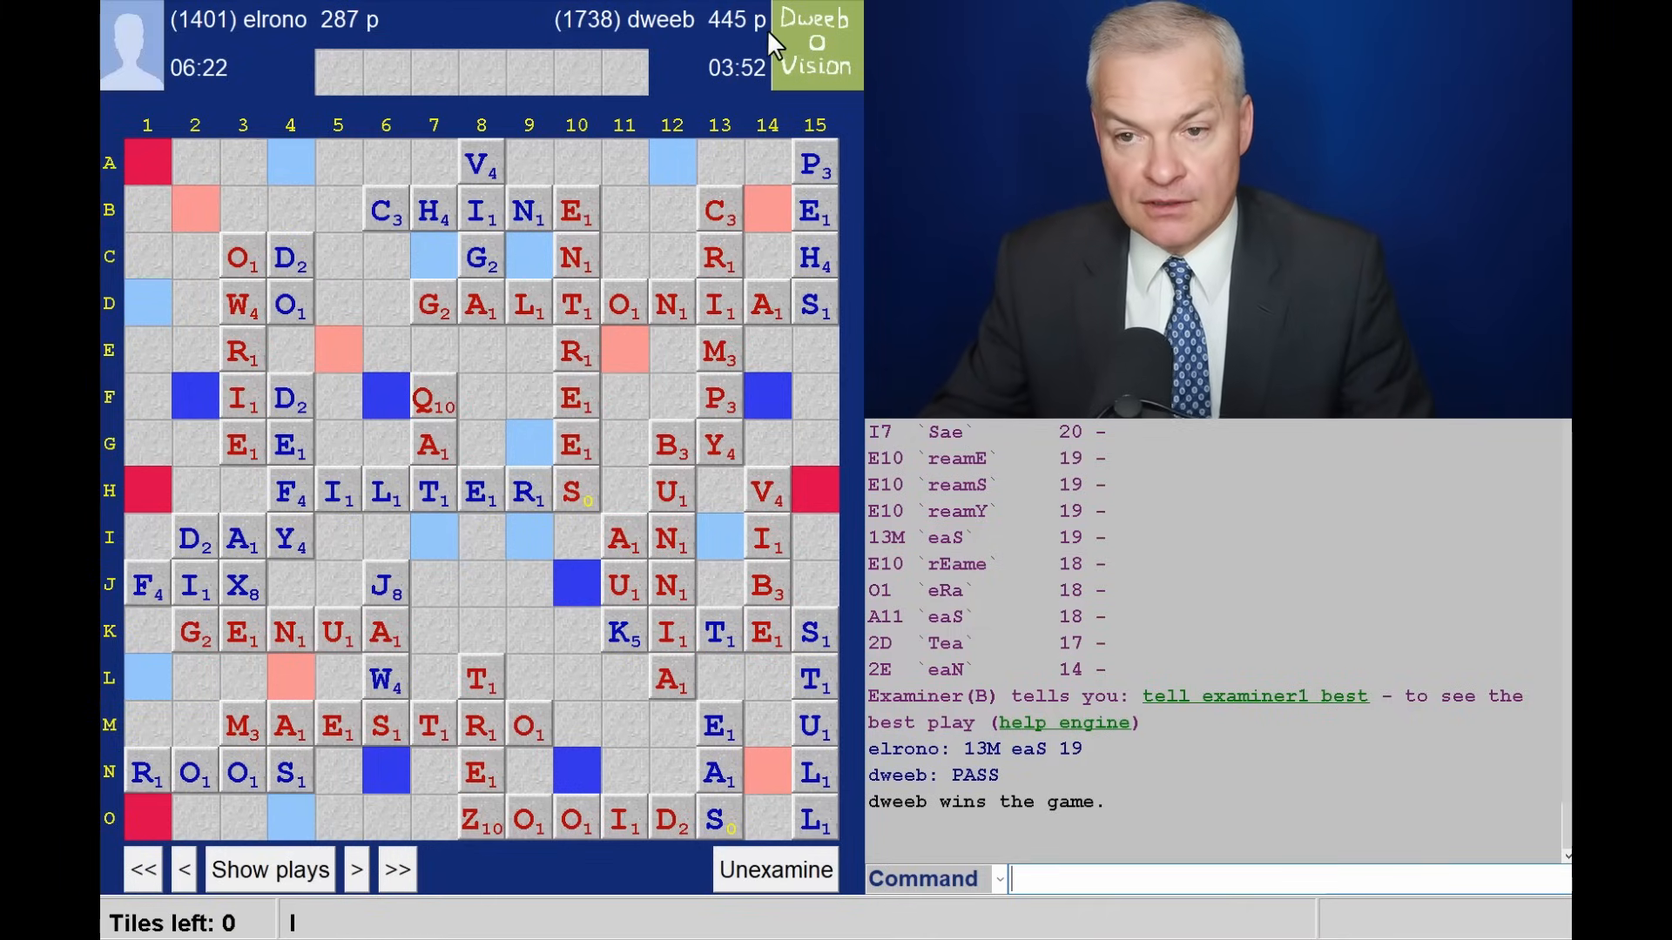
mouse_move(743, 41)
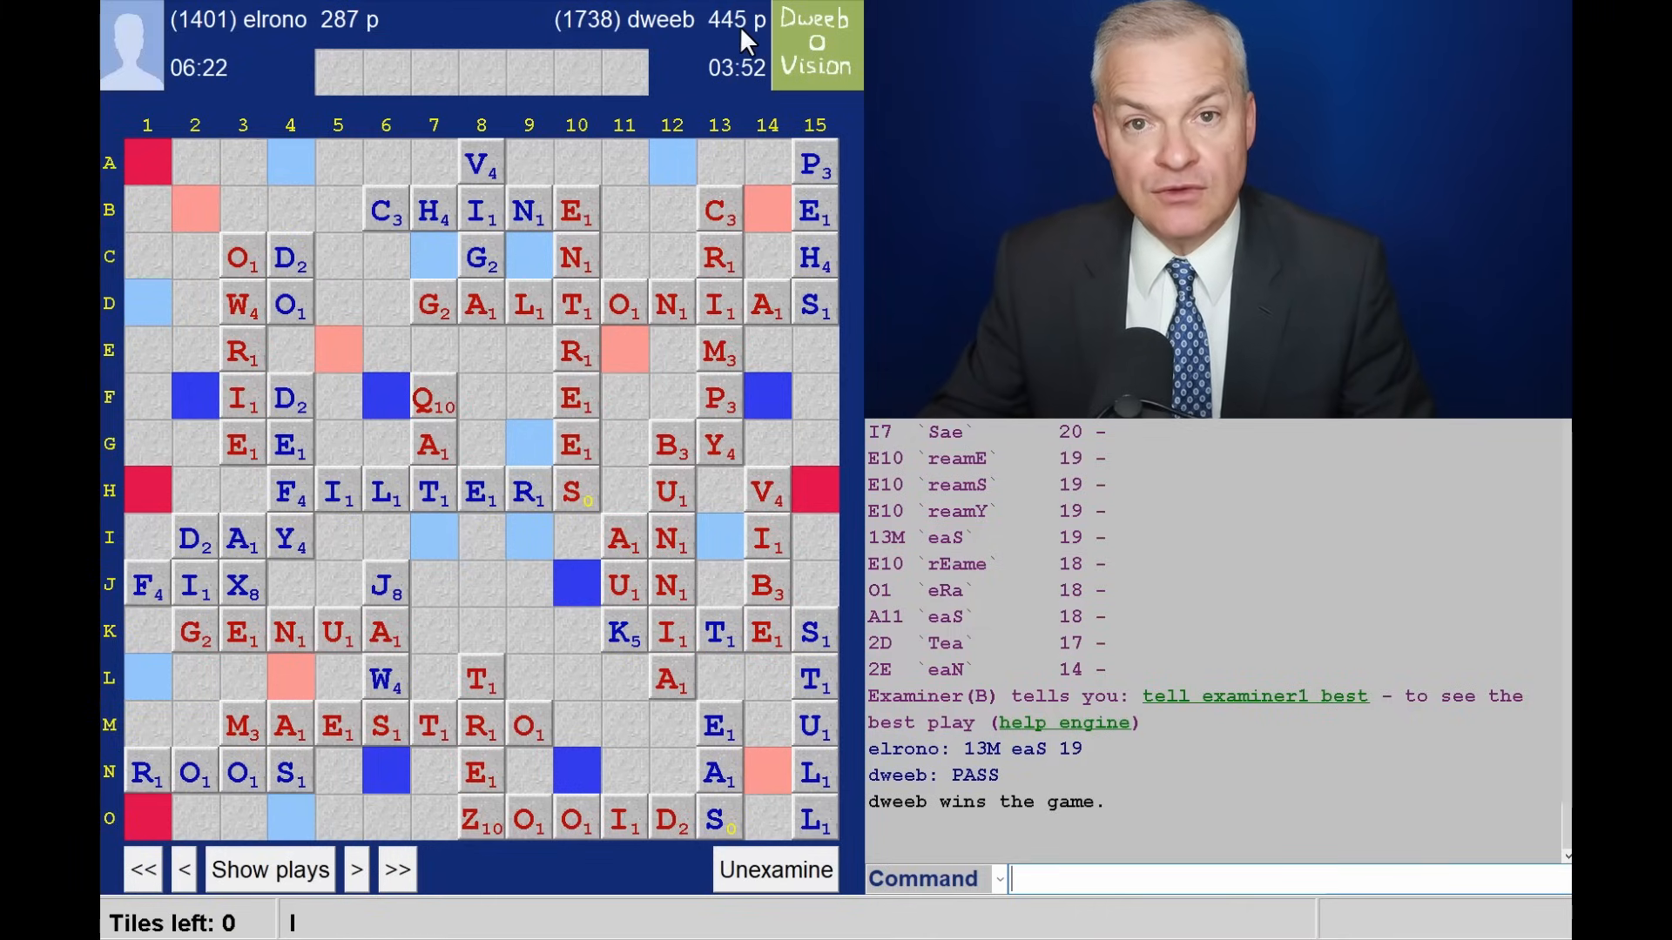
mouse_move(620, 54)
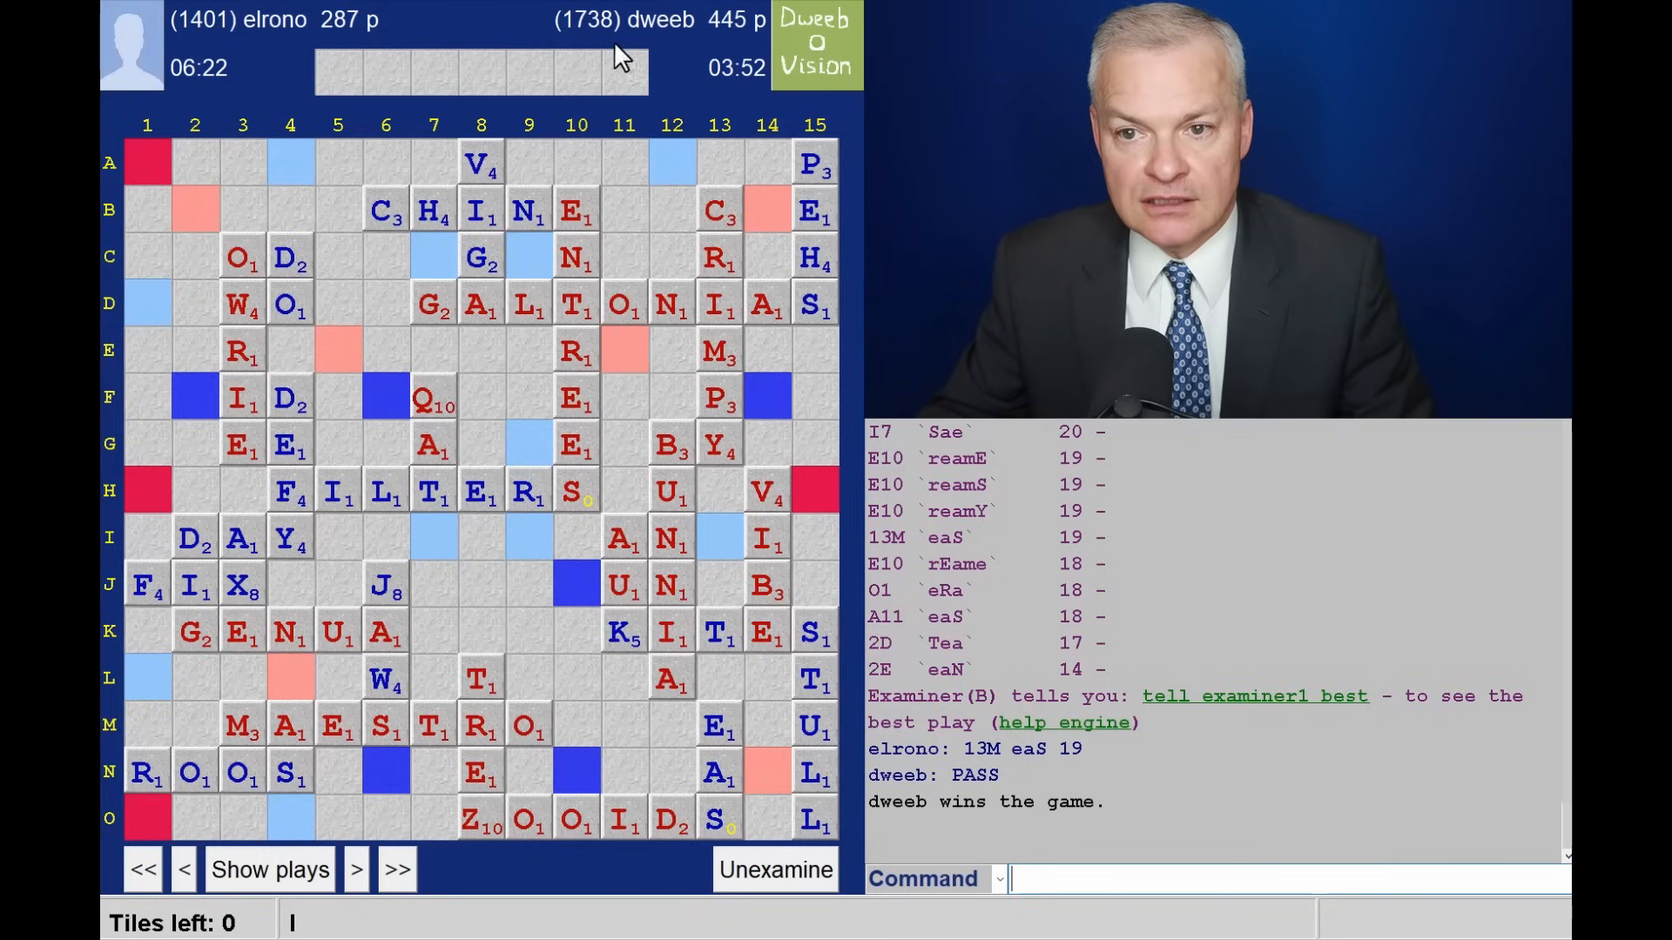
mouse_move(443, 634)
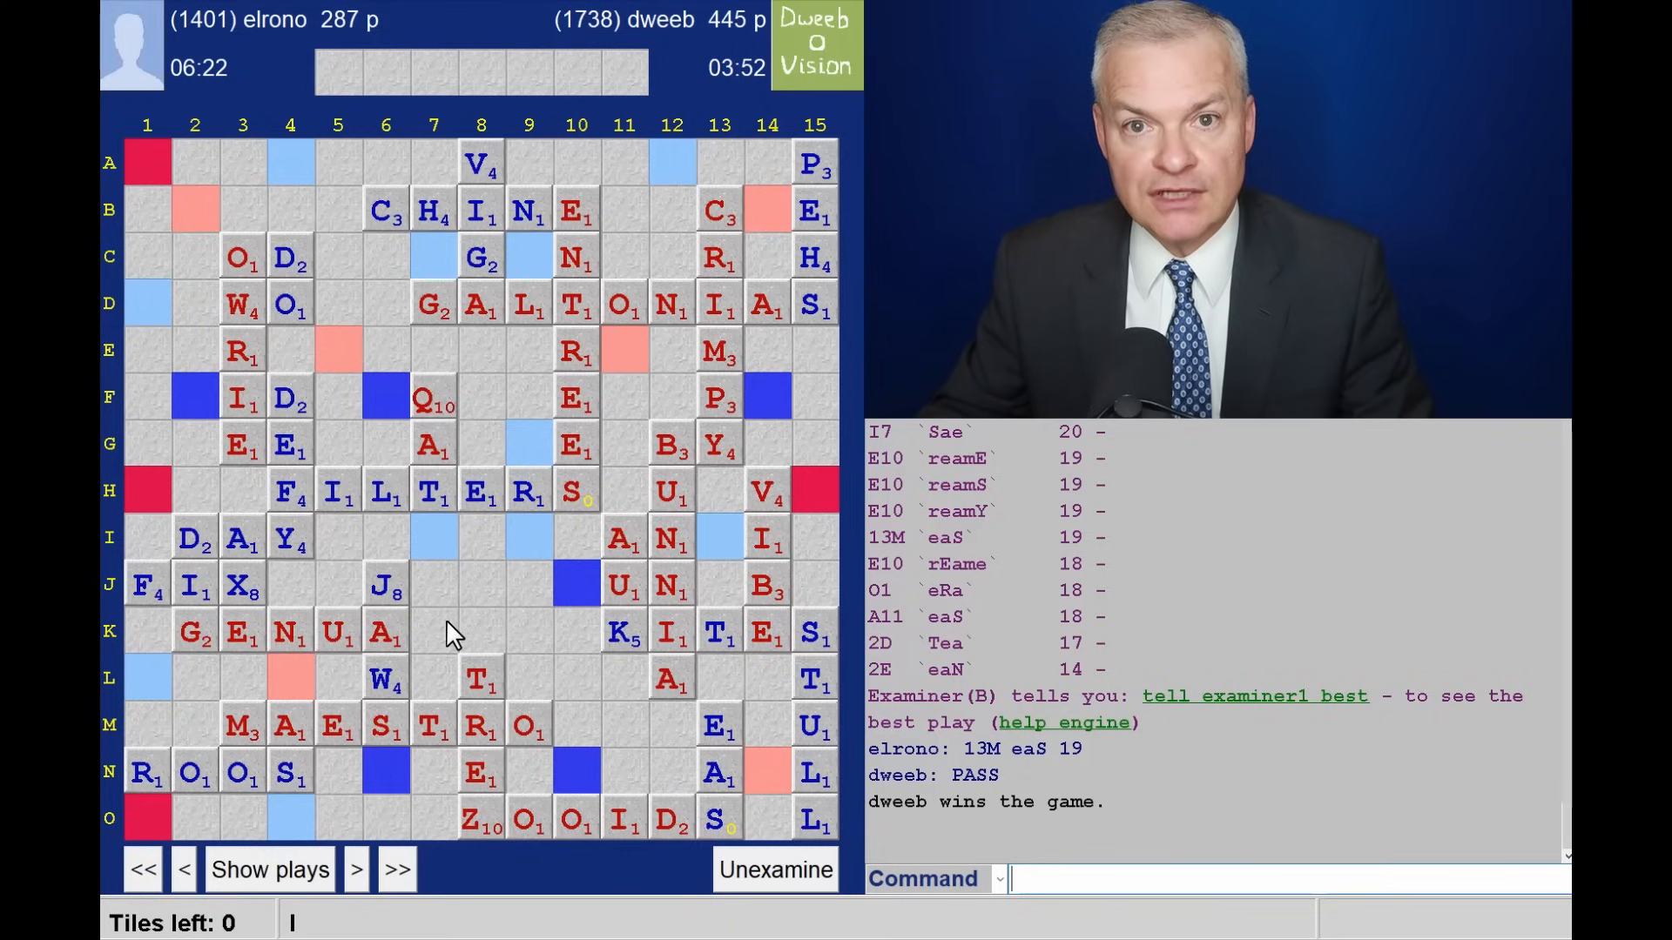
mouse_move(512, 601)
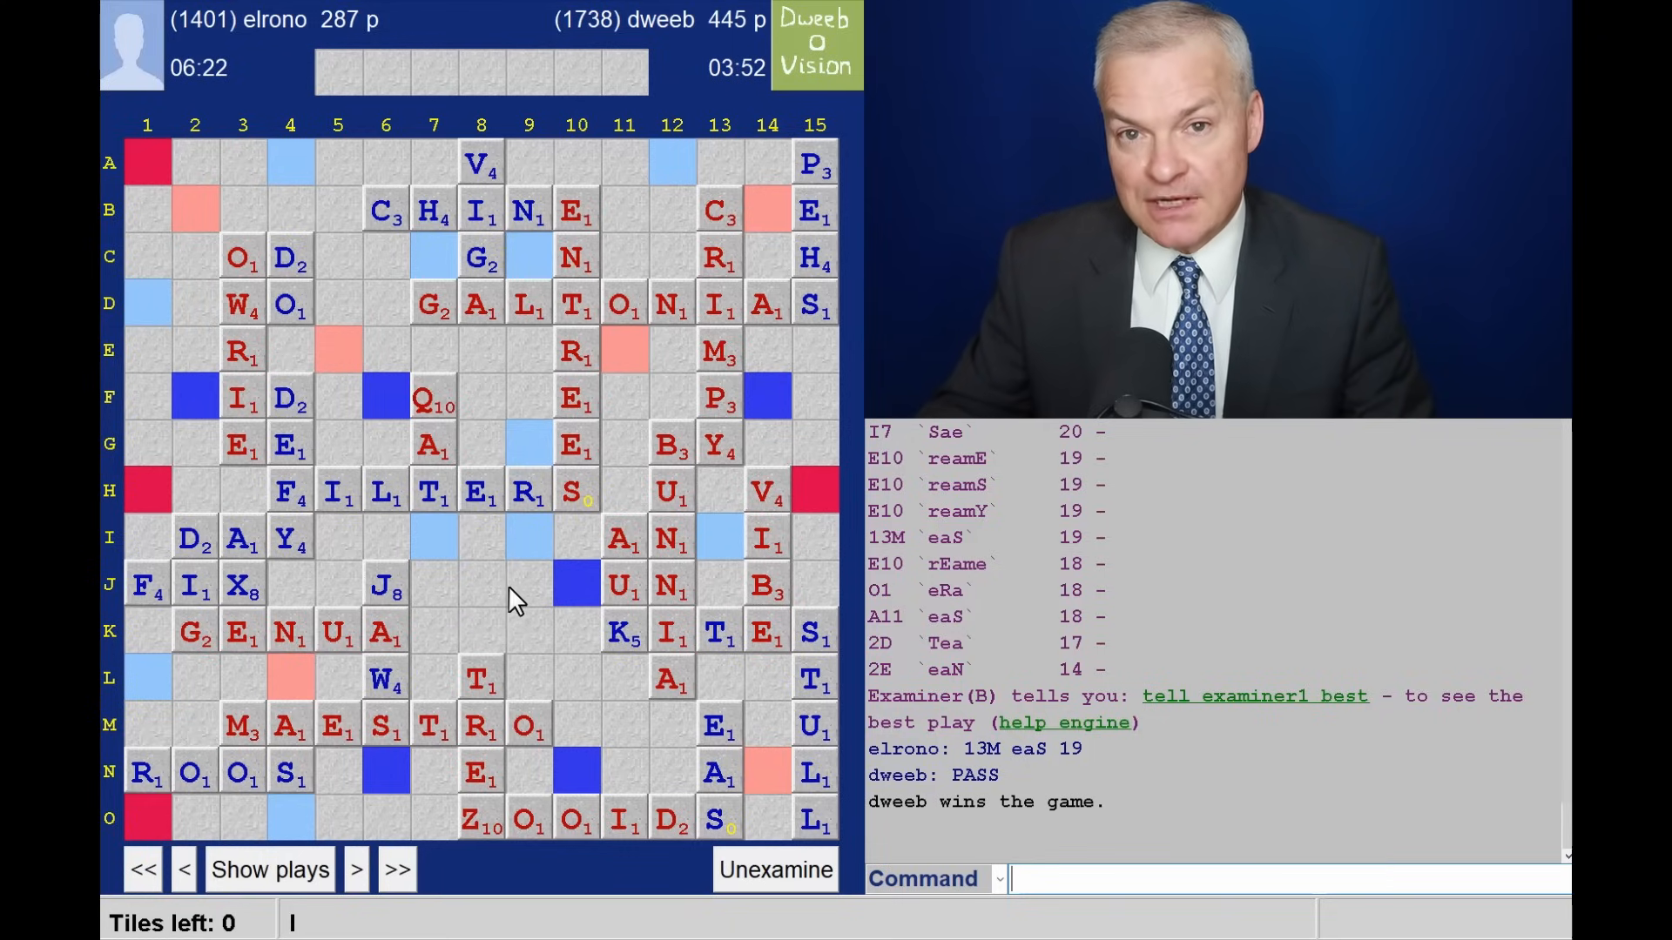
mouse_move(559, 591)
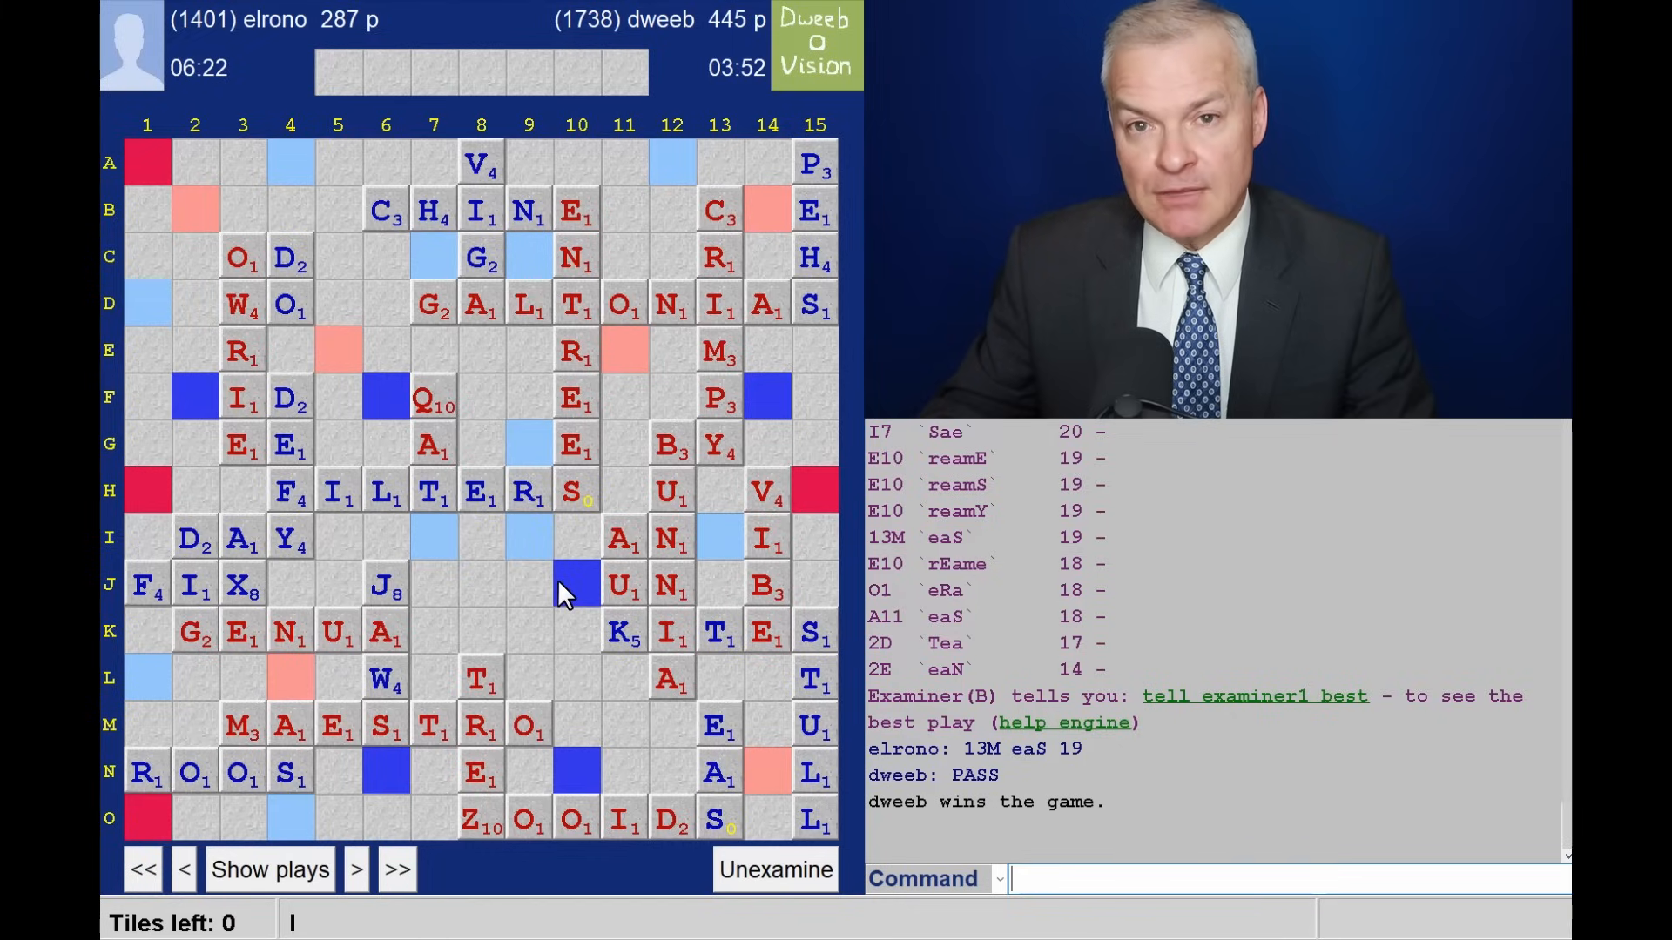
mouse_move(564, 601)
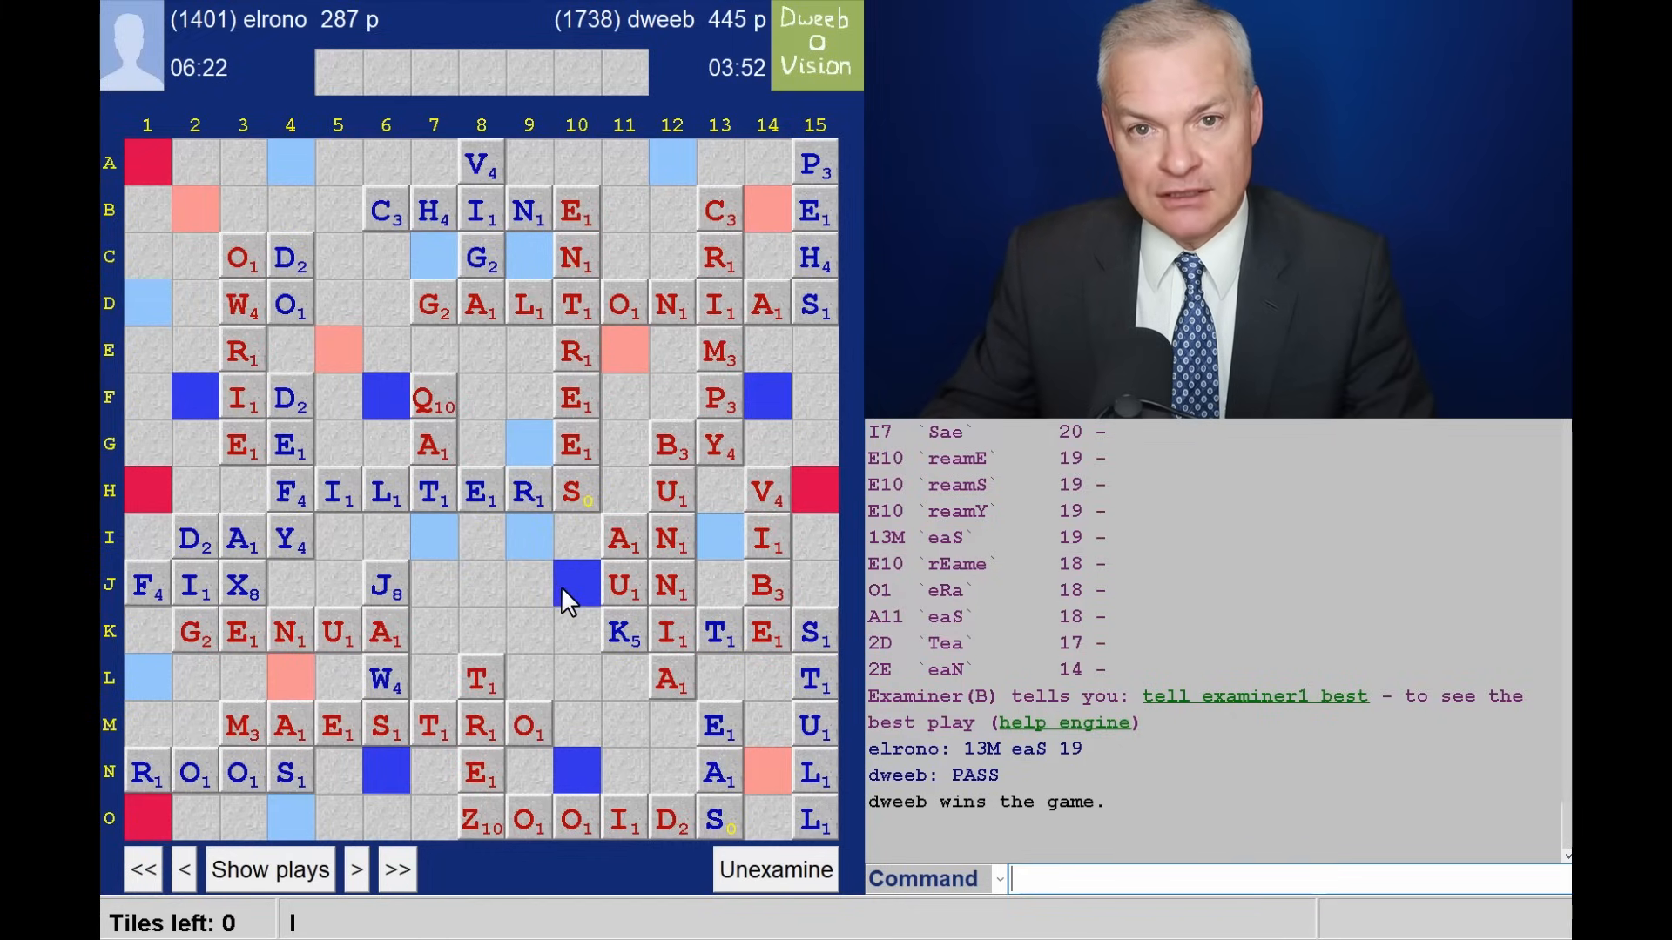